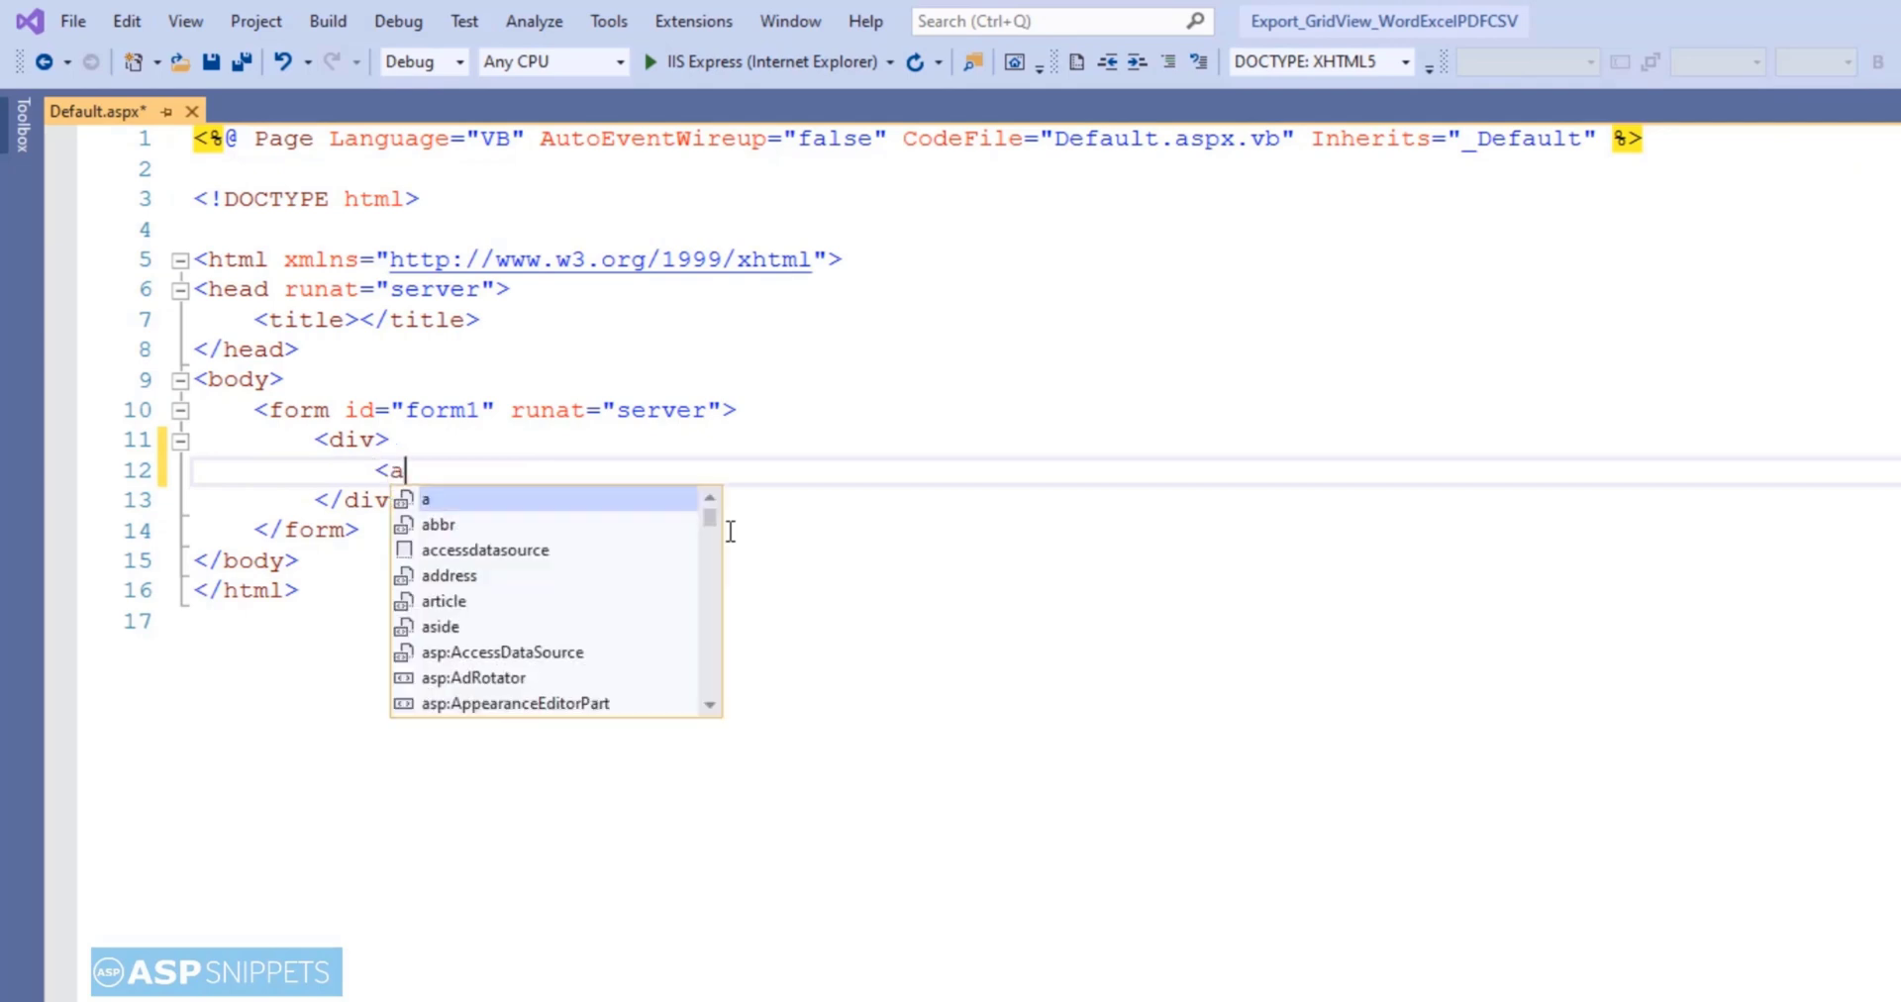
- Declare asp:GridView GridView1 with header background #3AC0F2, header style attributes and Arial font
text(sp:GridView ID="Gri)
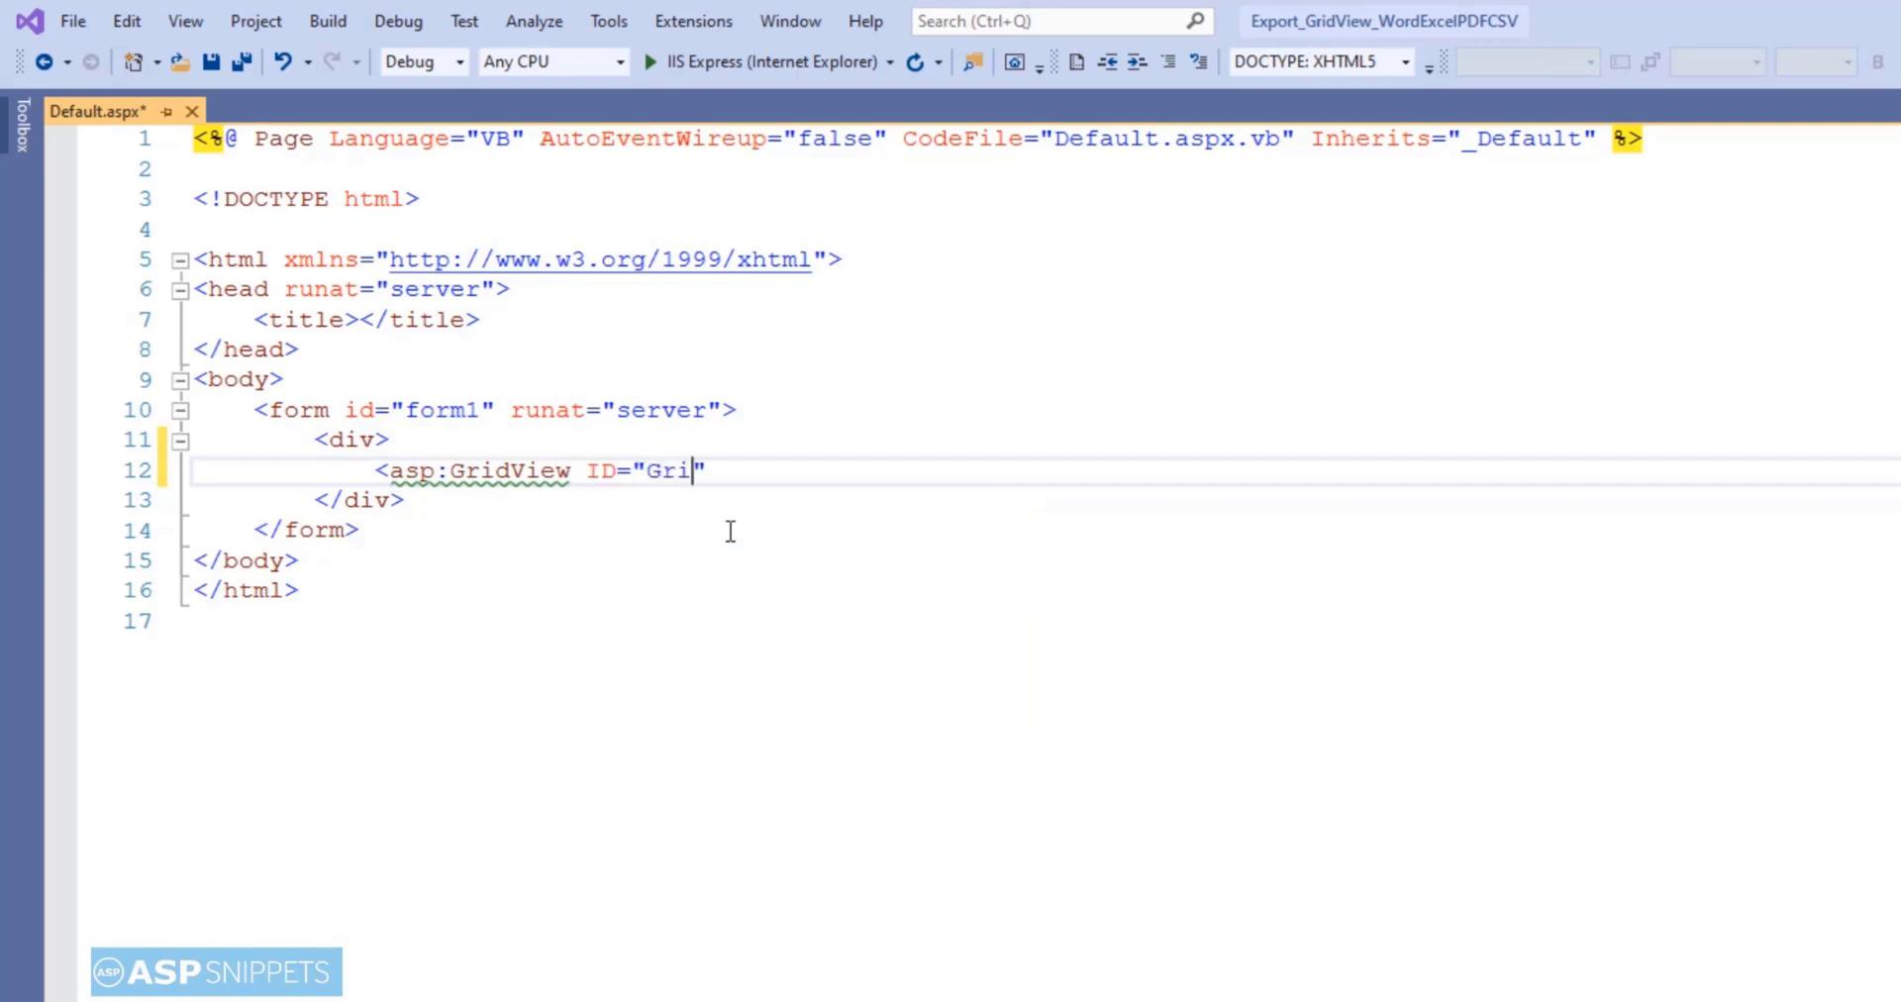
text(dView1")
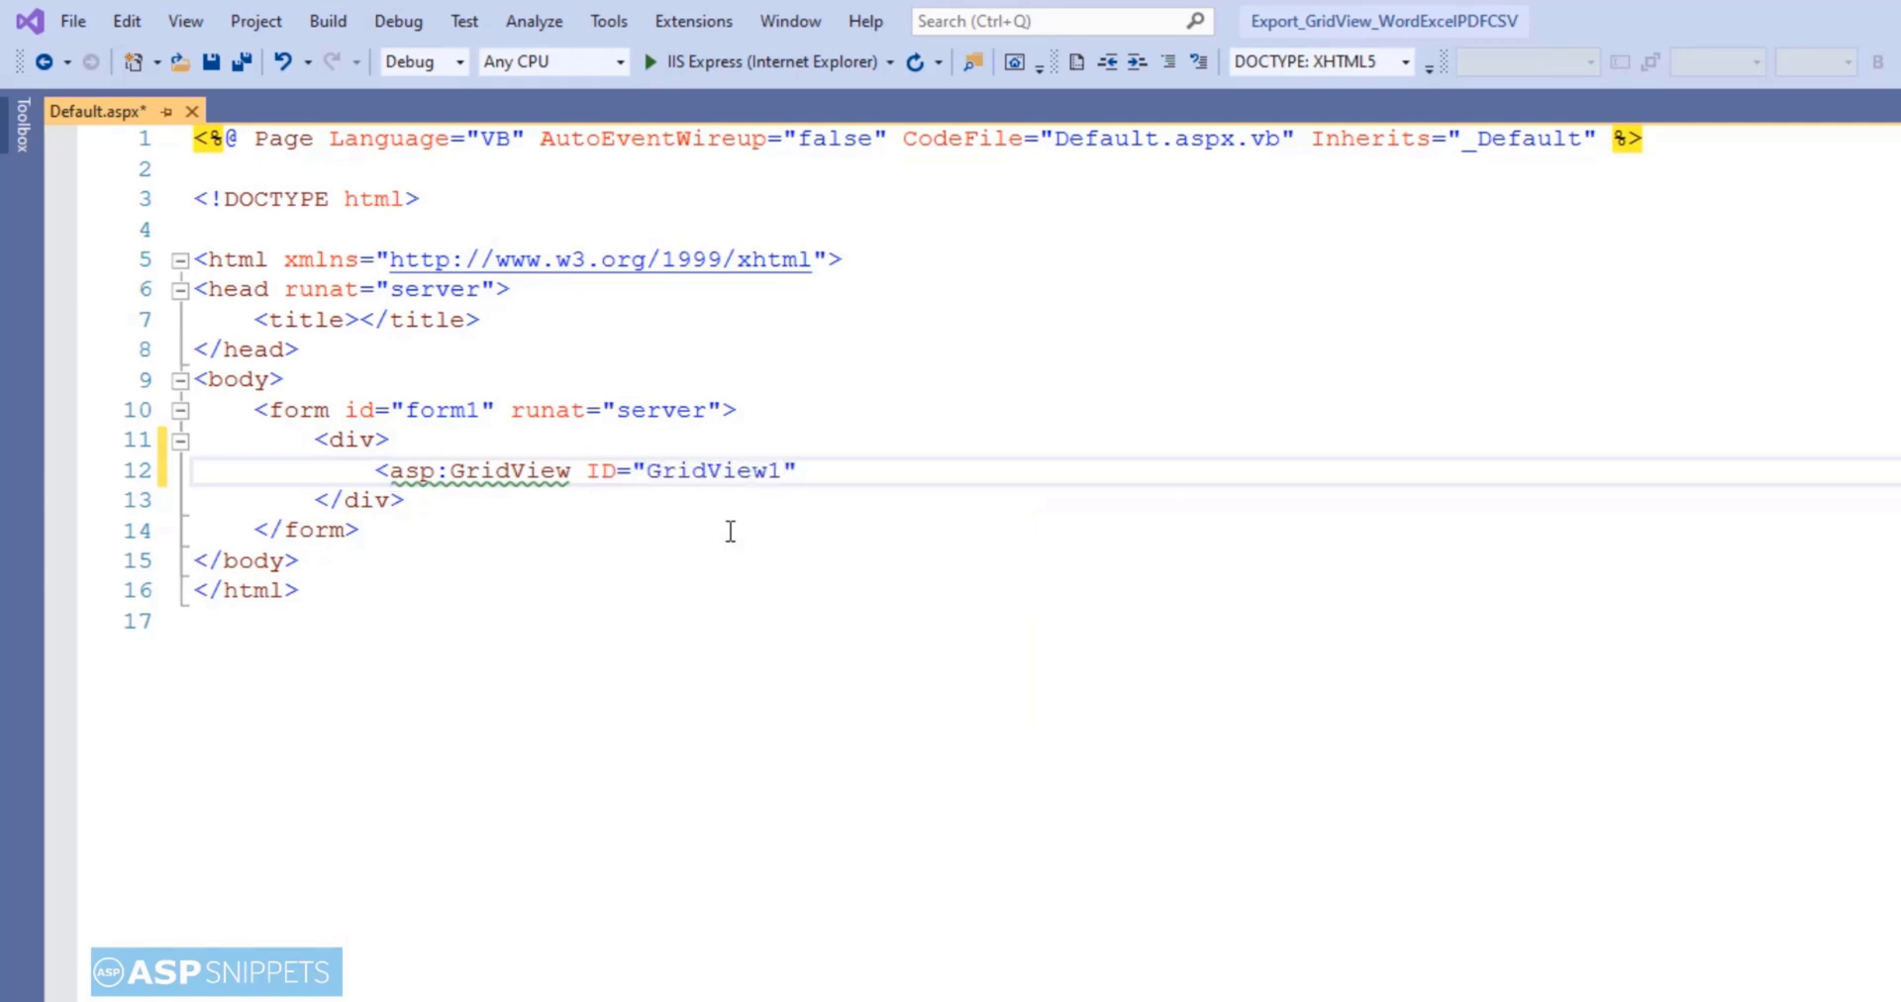
text(headerStyle-BackColor="#")
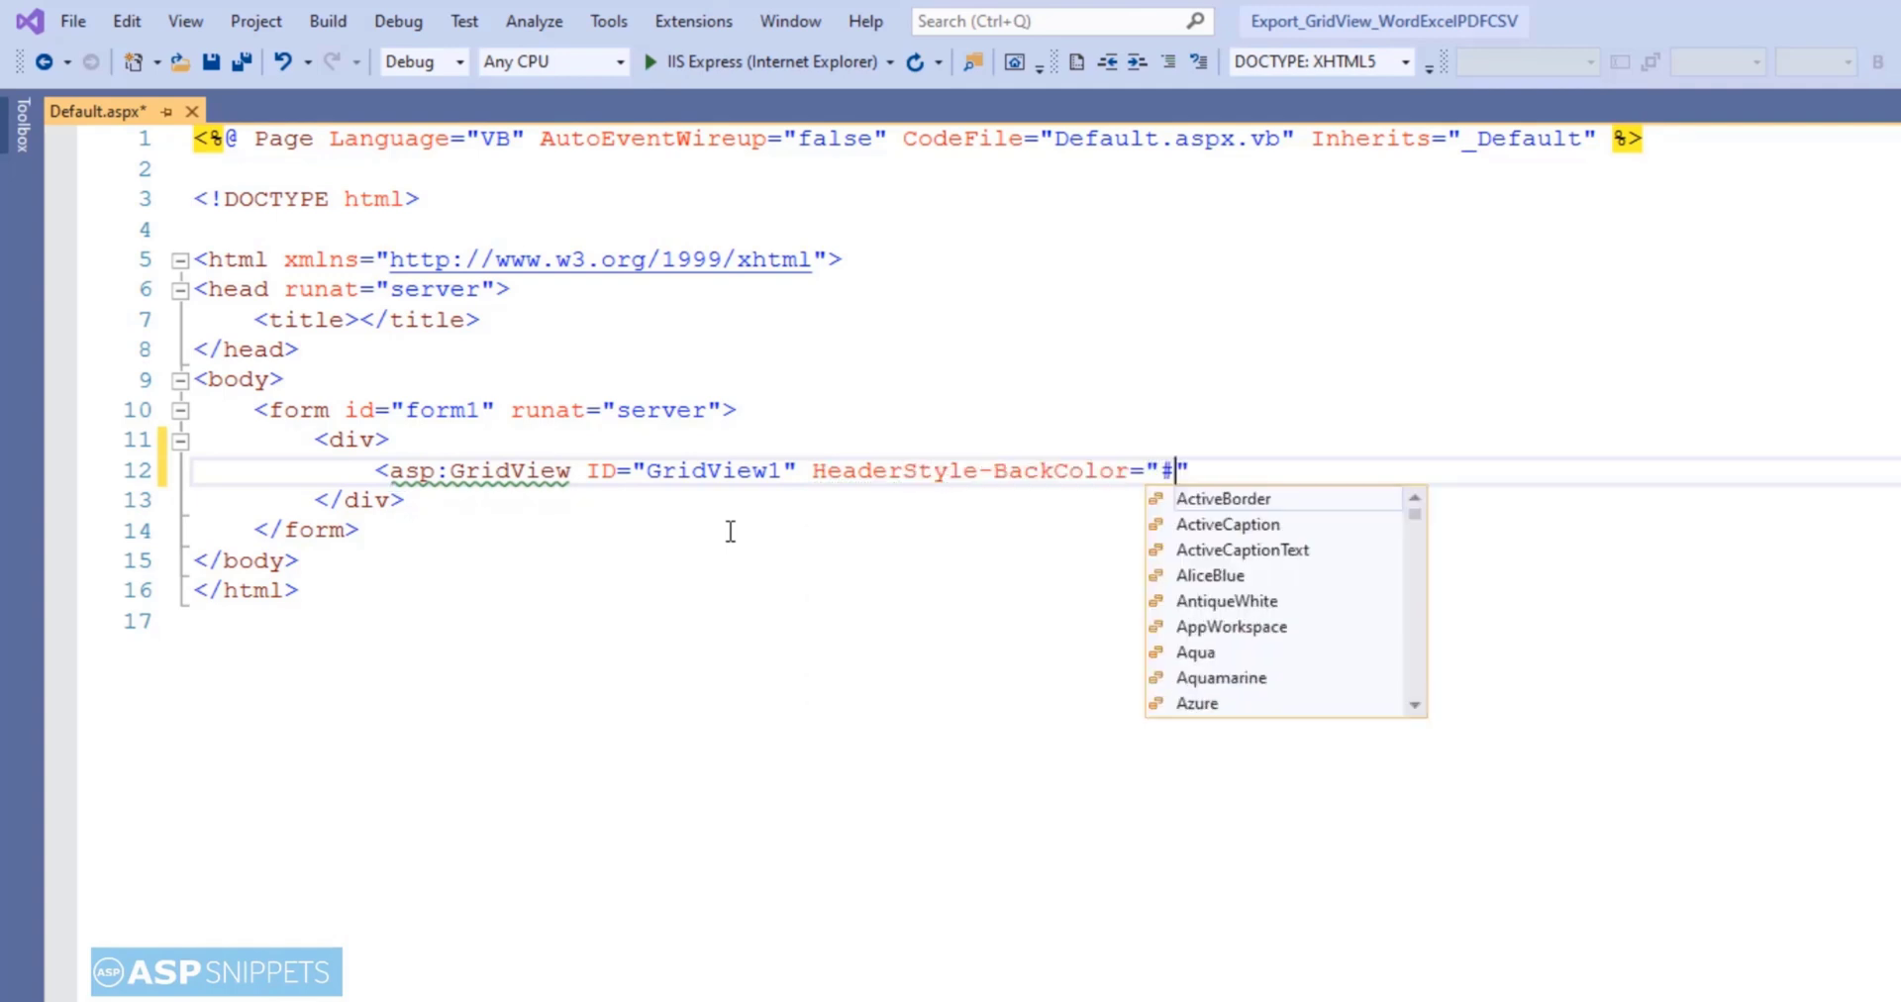
text(3AC0F2)
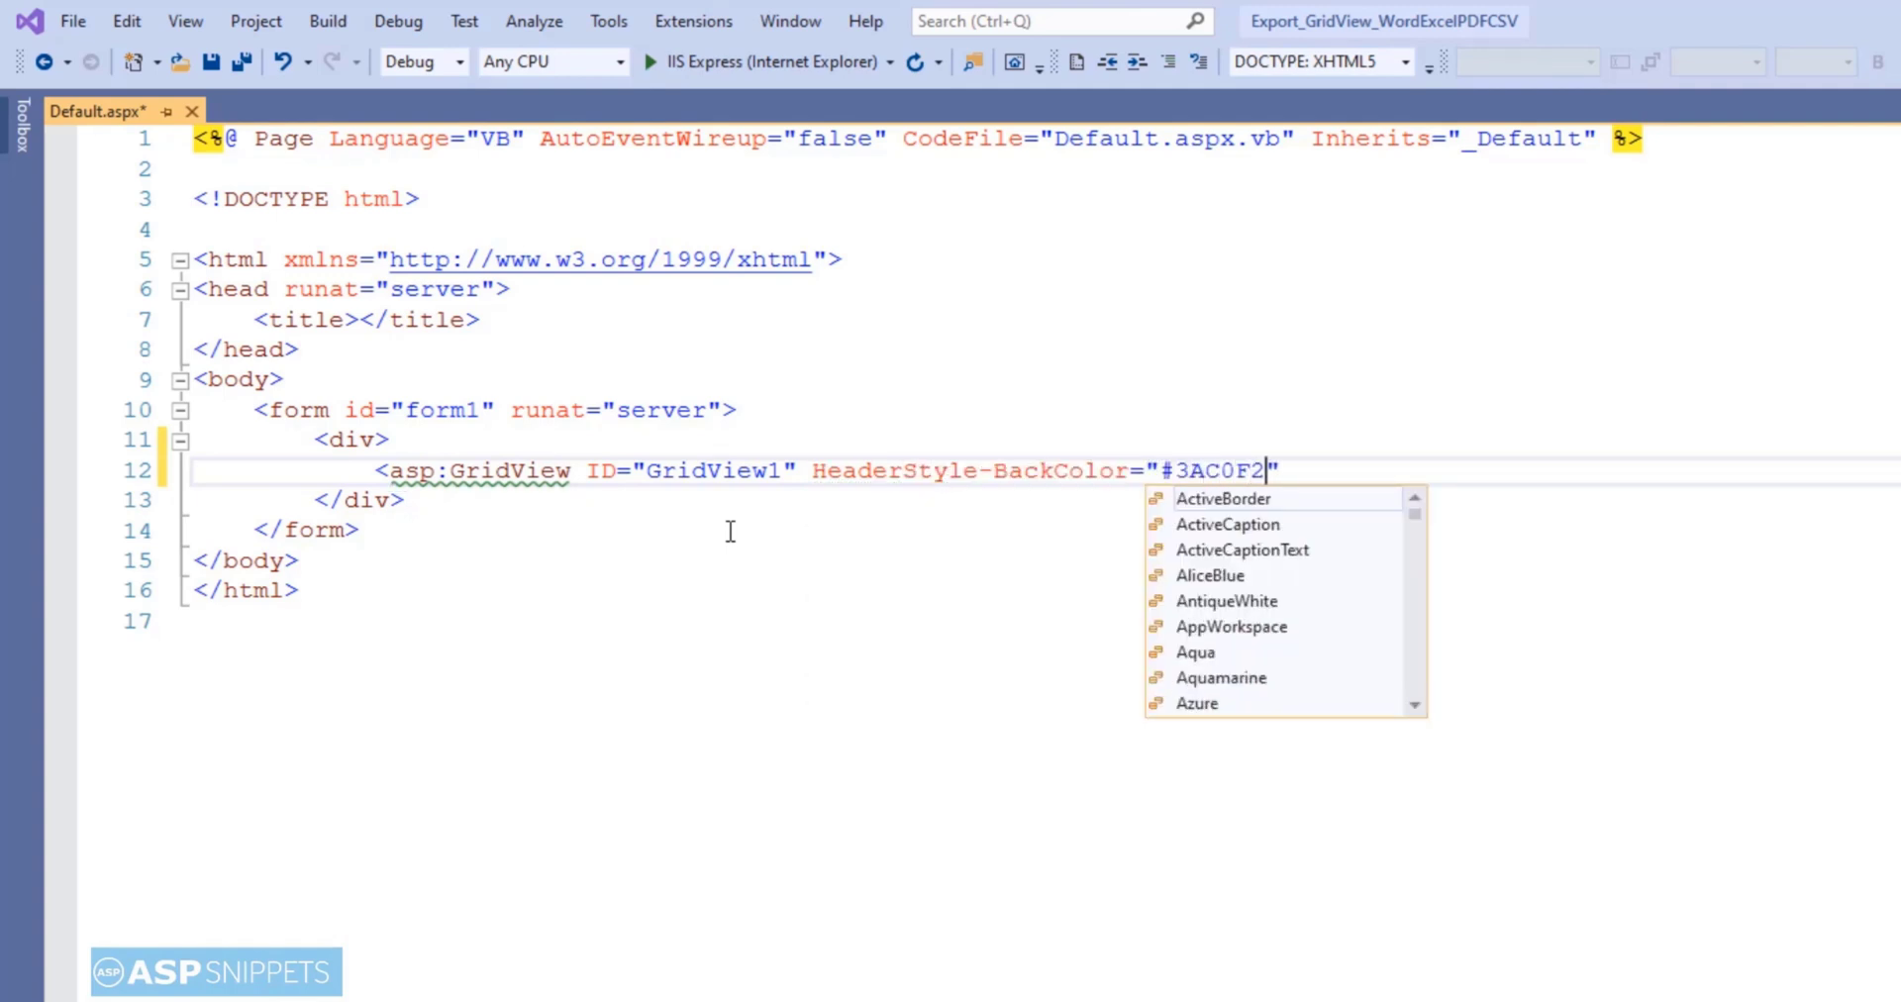
text(headerstyle-ForeColor="White")
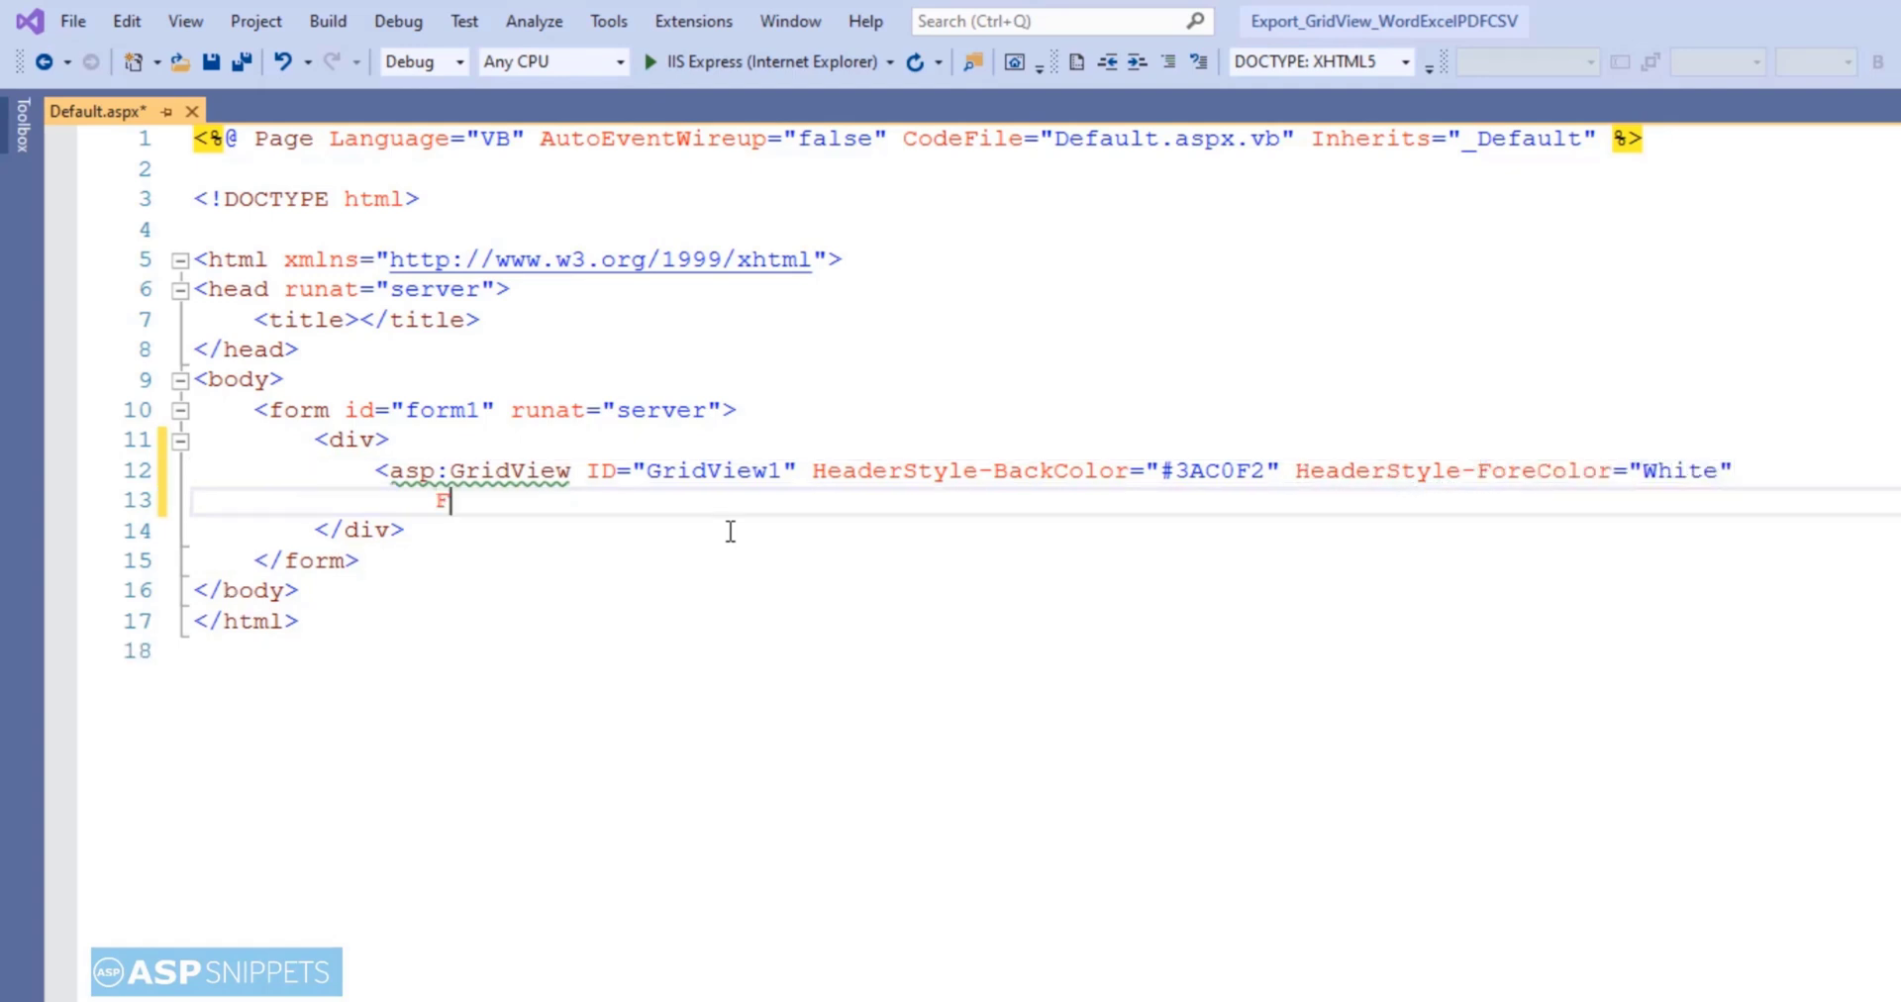
text(Font-Names="")
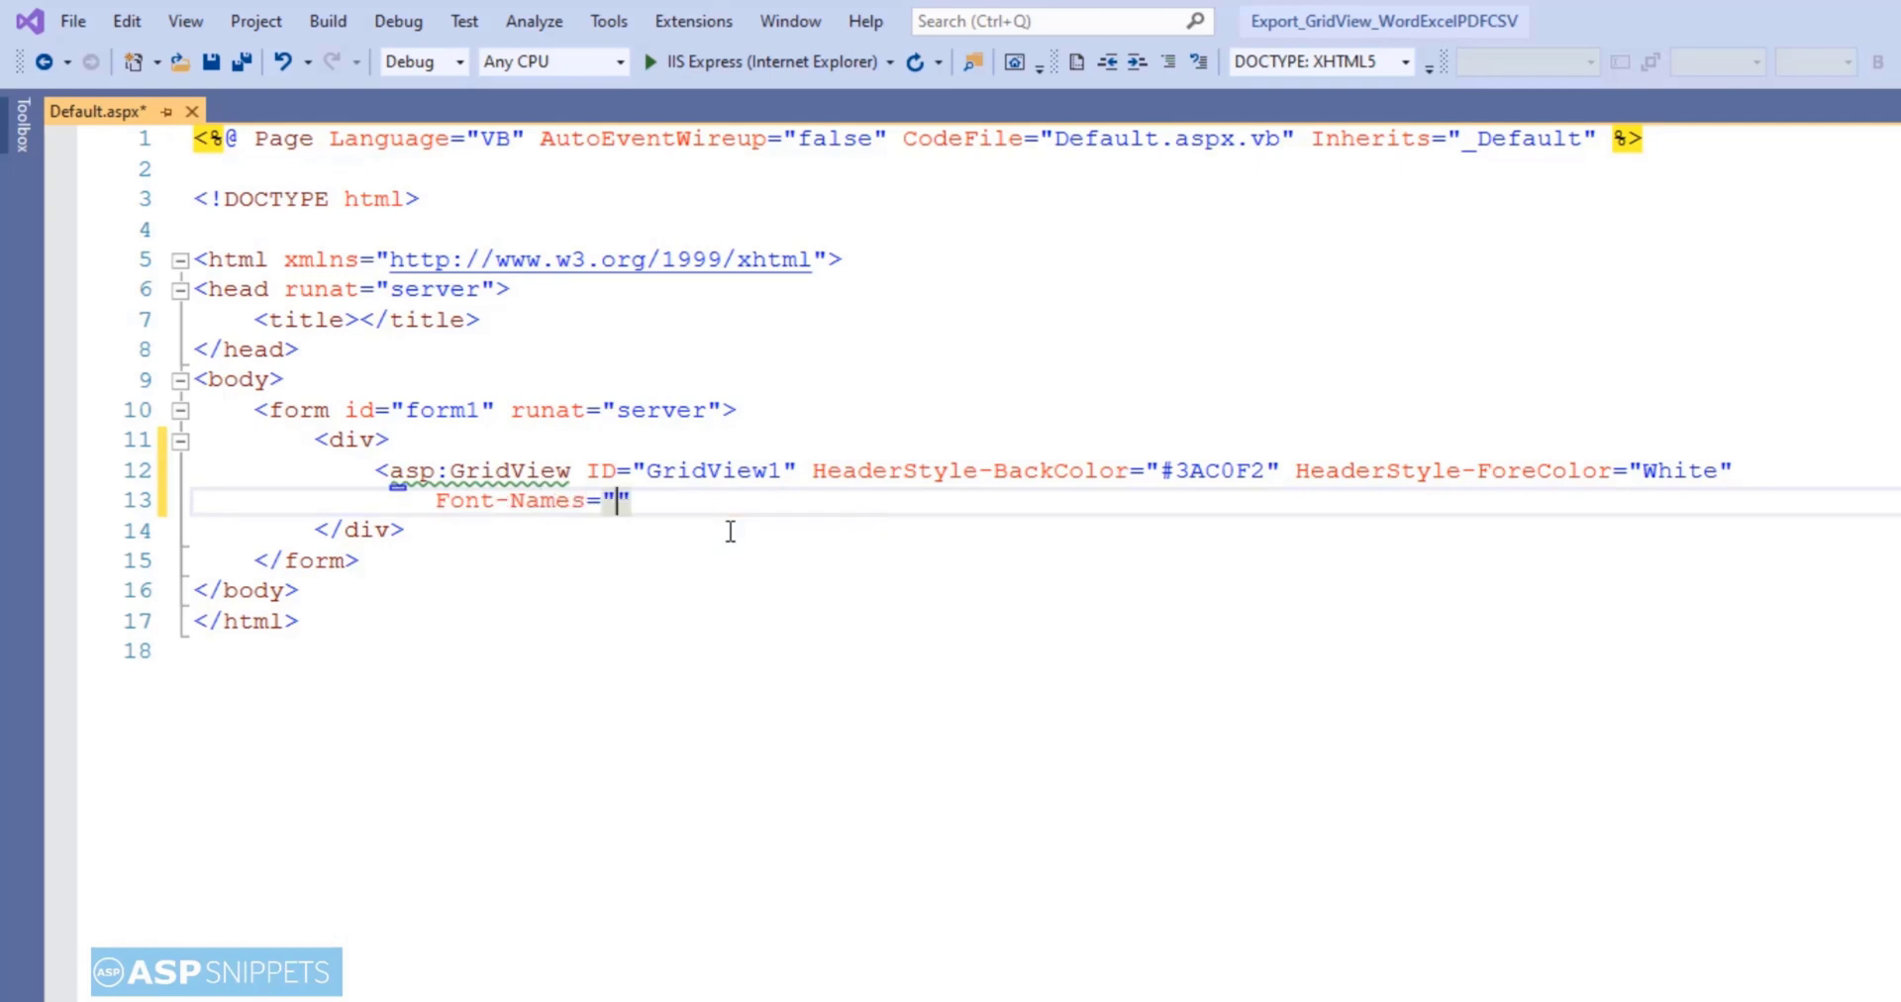
text(Arial" Fo)
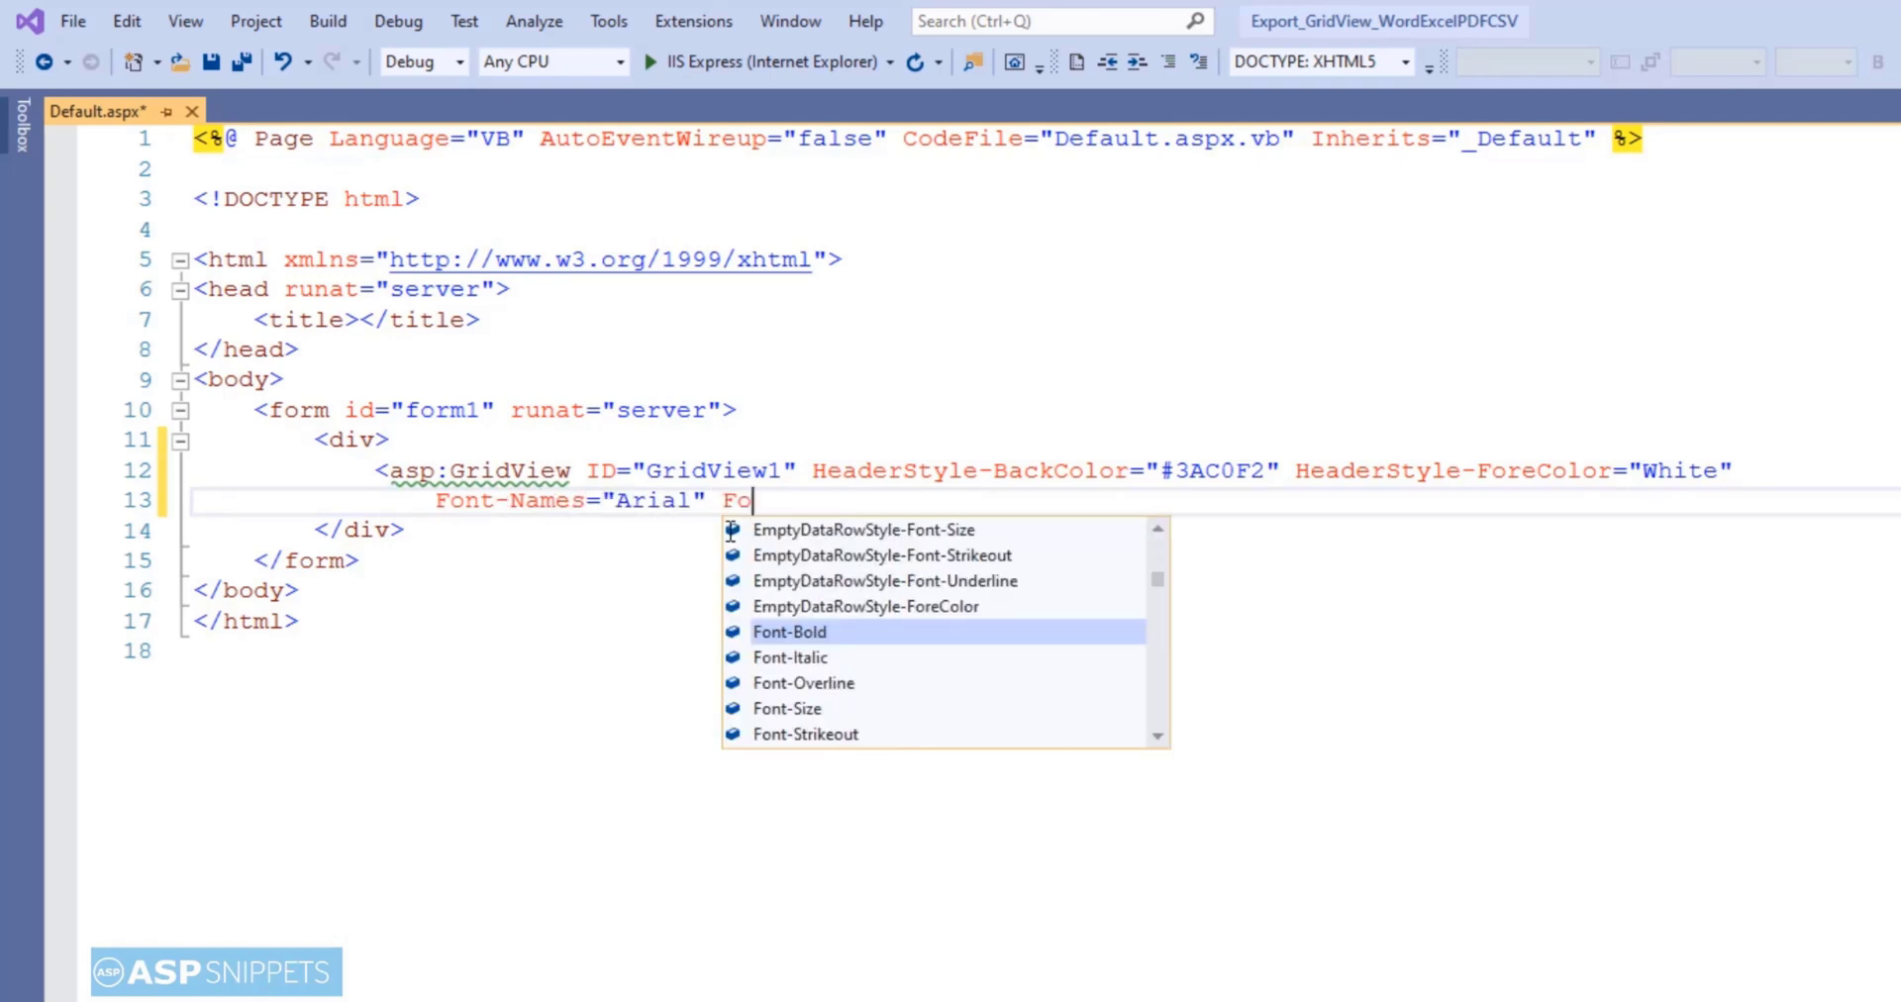
- Add Font-Size 10, RowStyle and AlternatingRowStyle colors, and AutoGenerateColumns="false" to the GridView
text(Font-Size="10" Rowst)
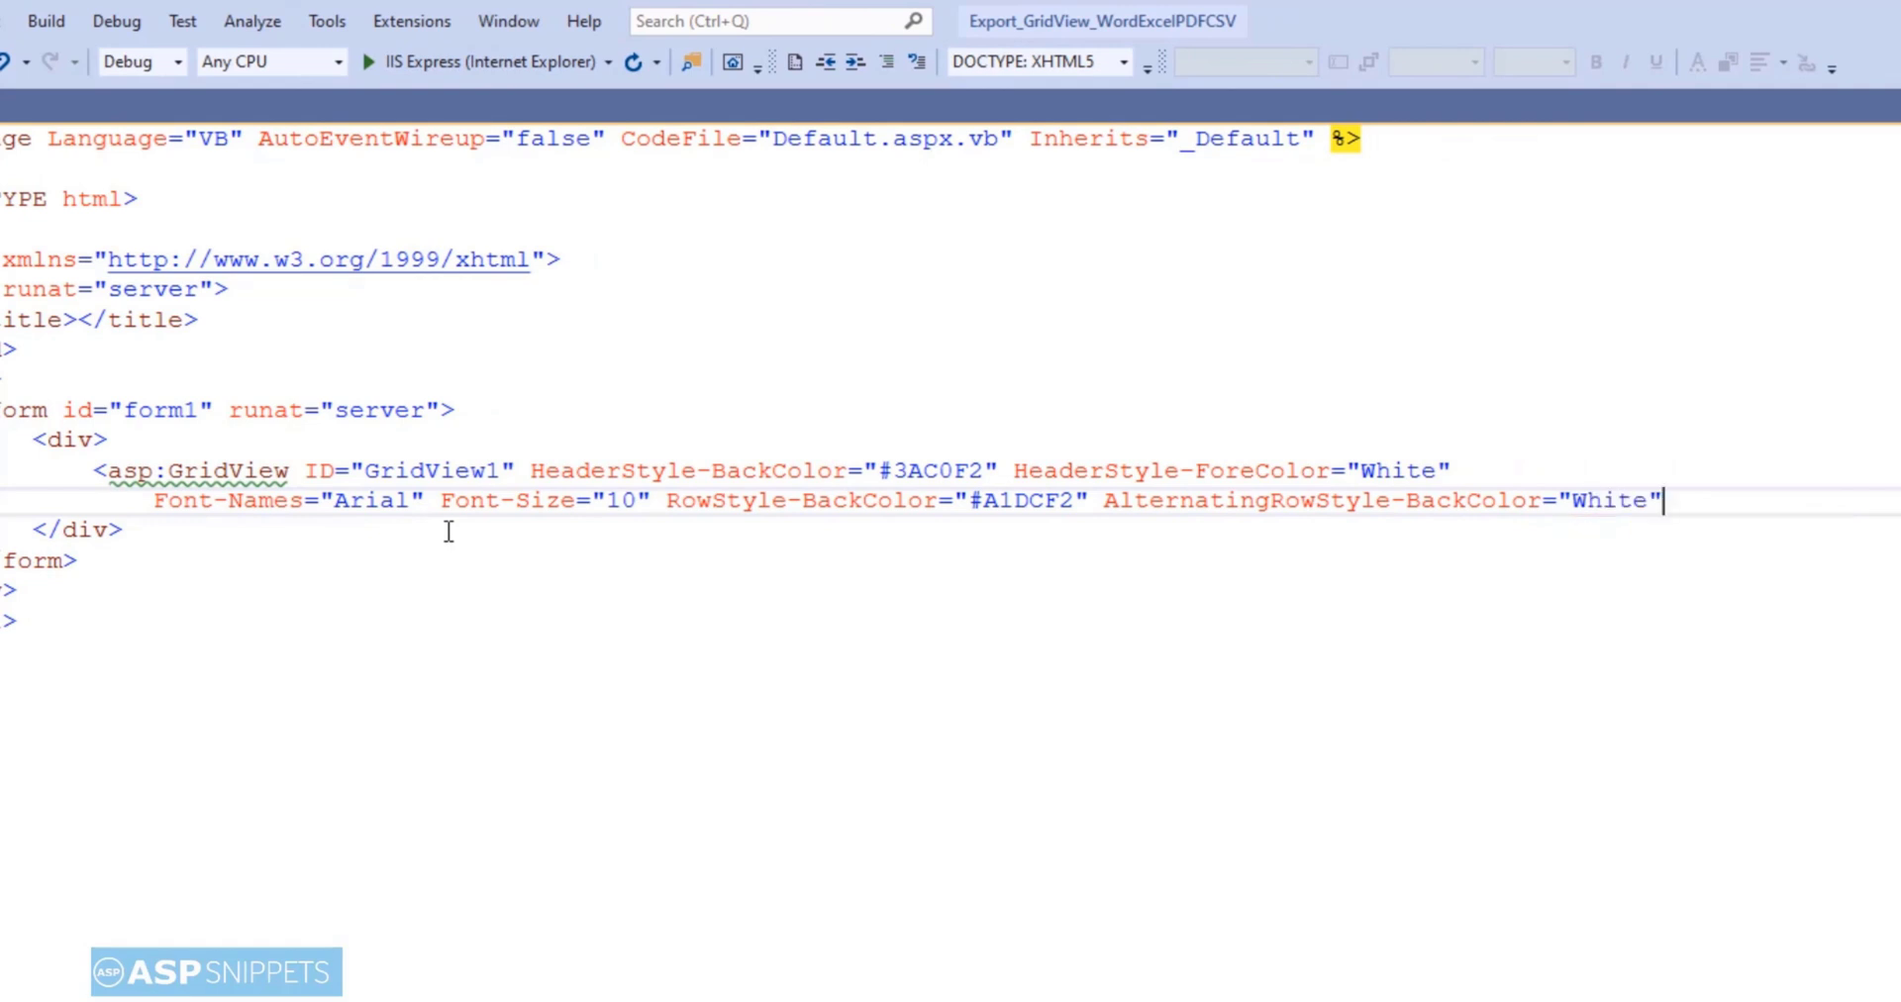
text(alternati)
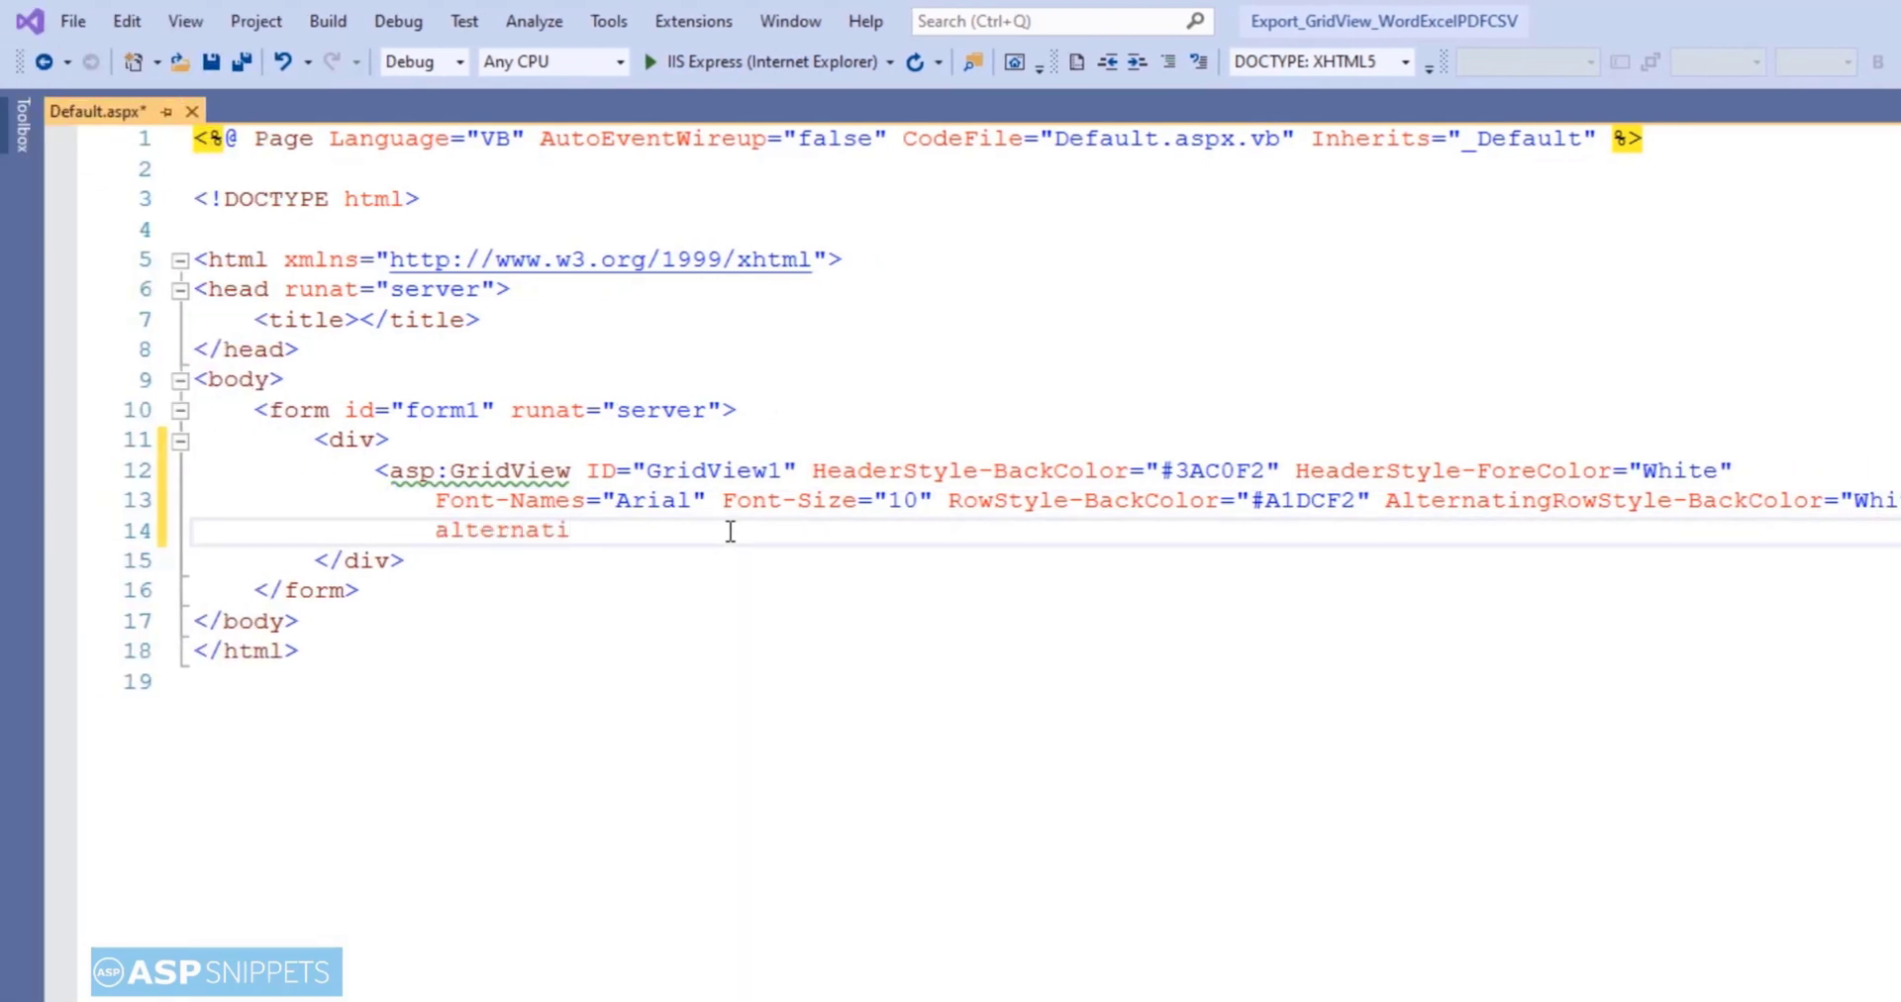
text(AlternatingRowStyle-ForeColor="#000" runat="server")
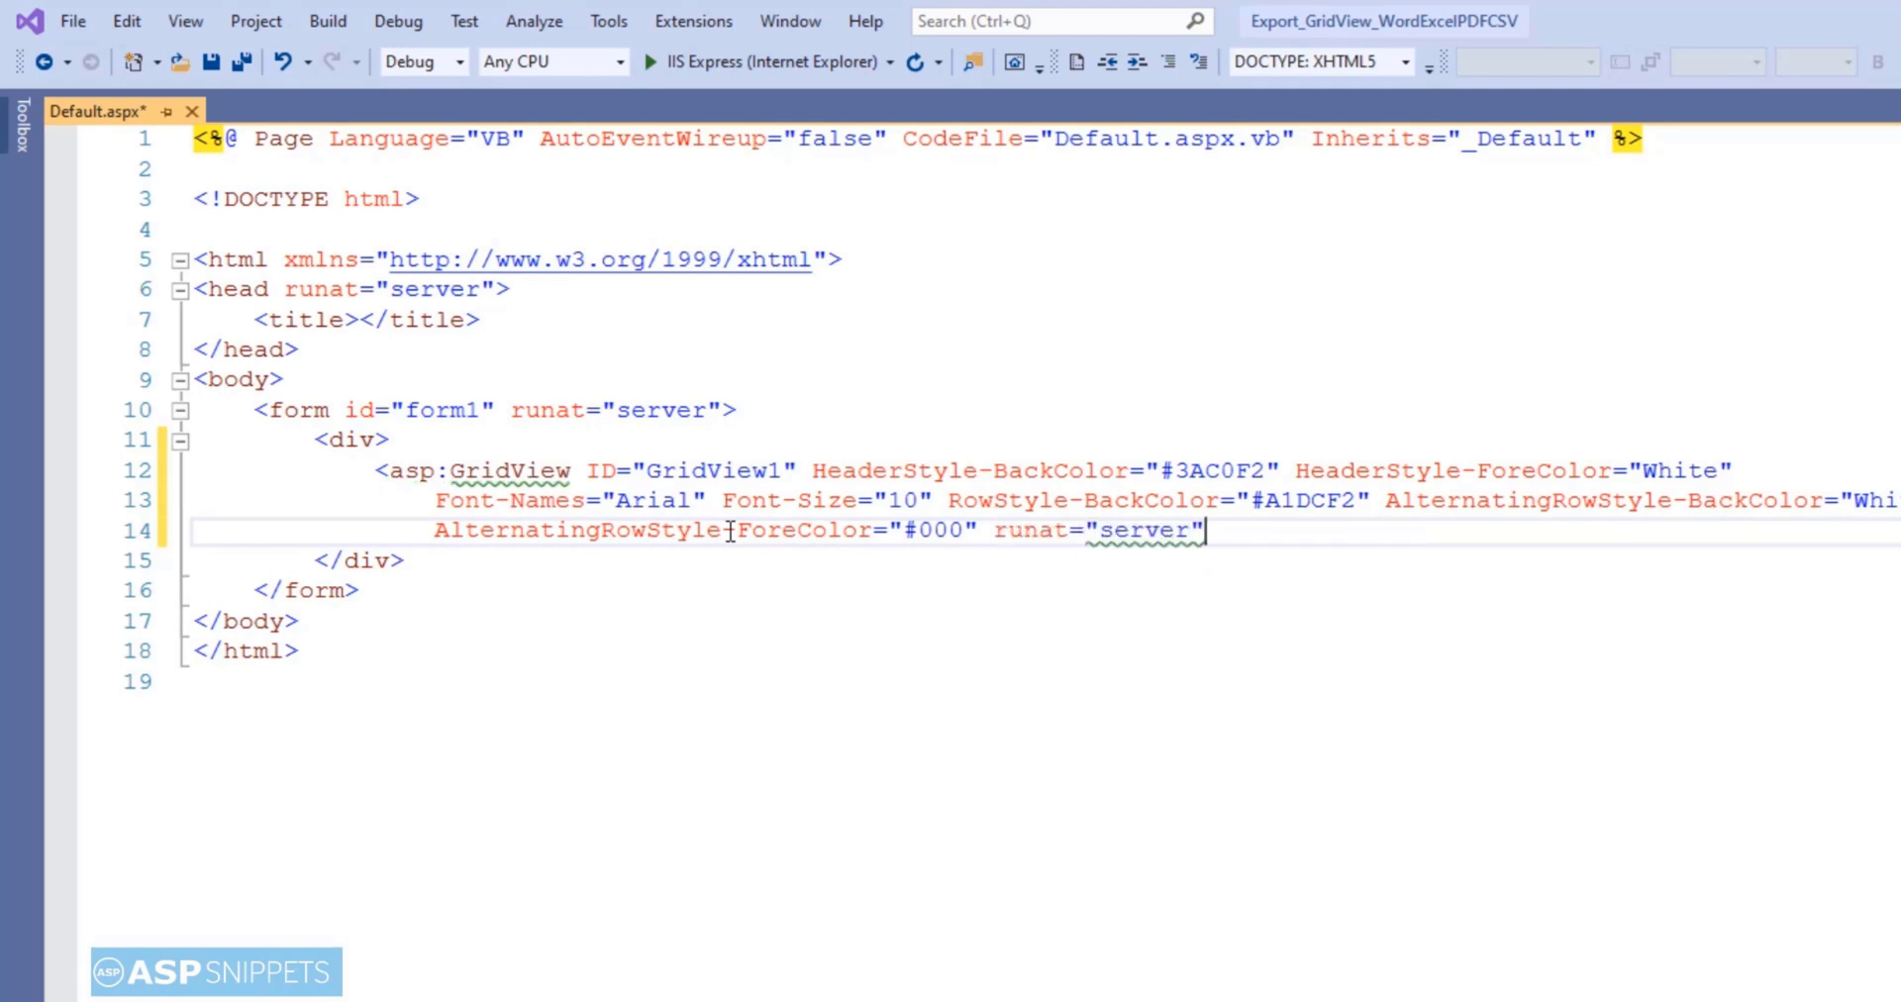
text(AutoGenerateColumns="false"></asp:GridView>)
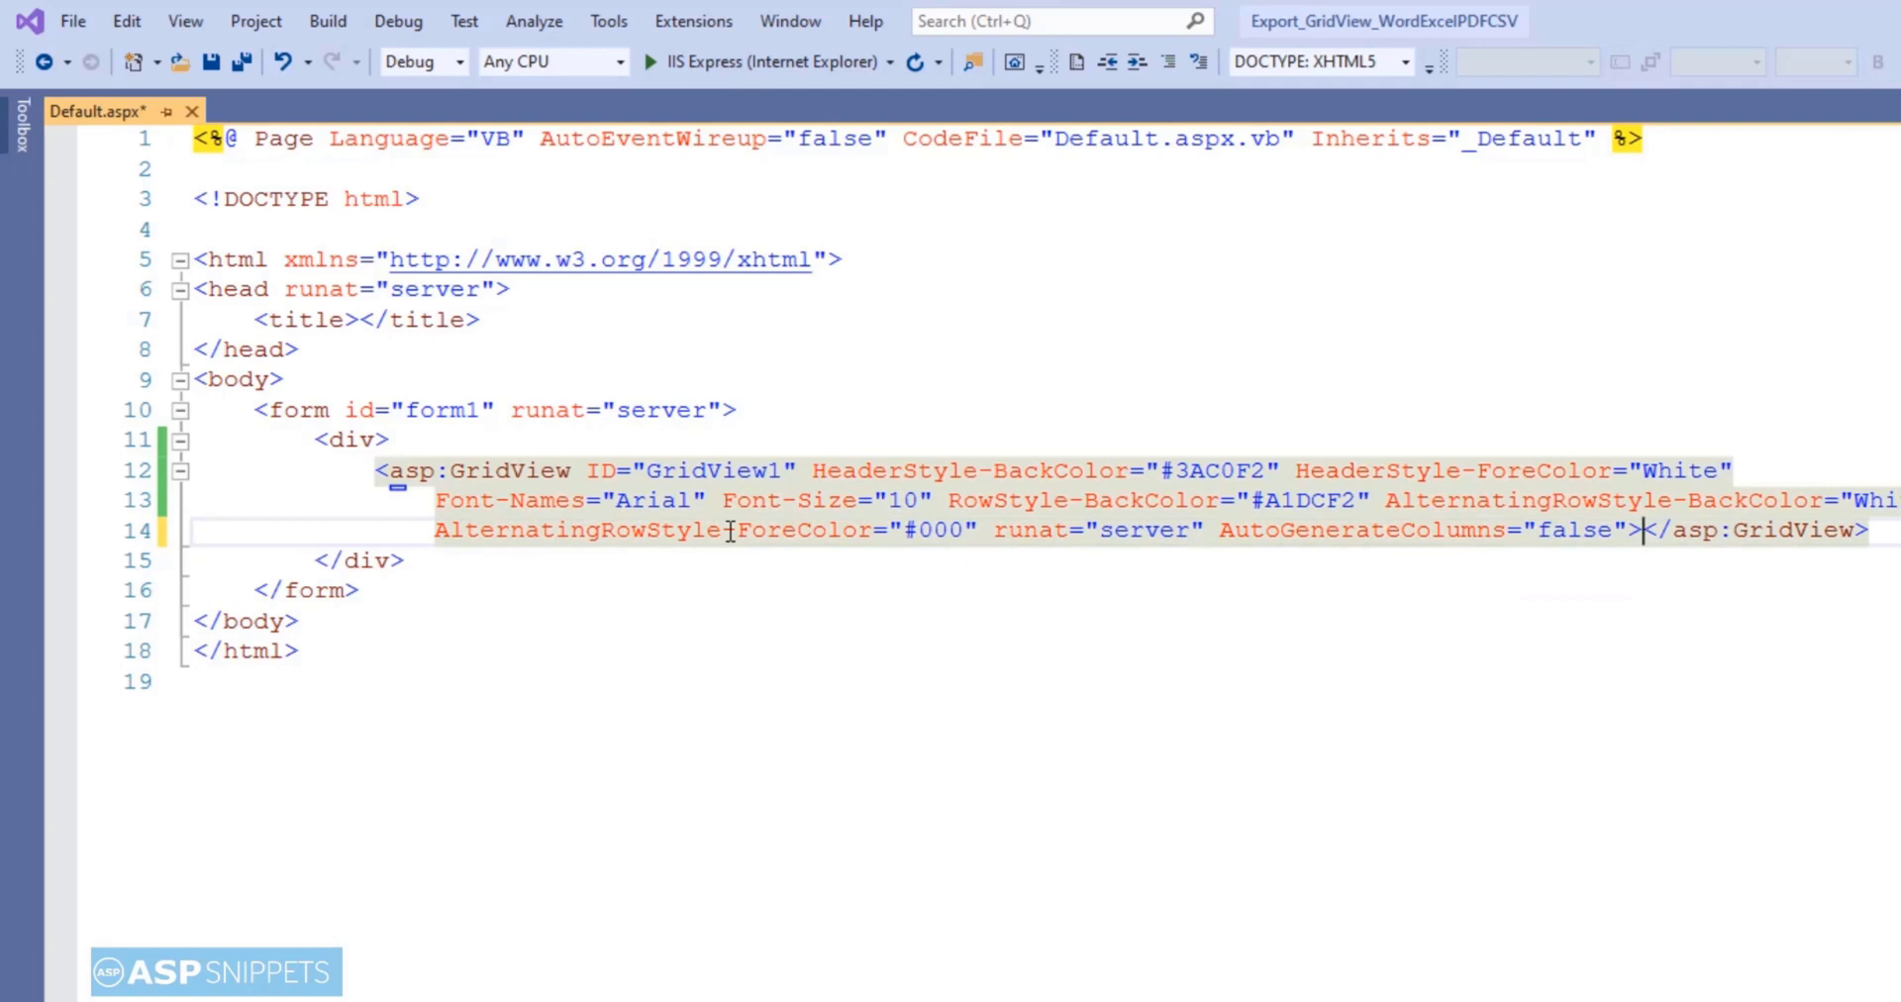
key(Enter)
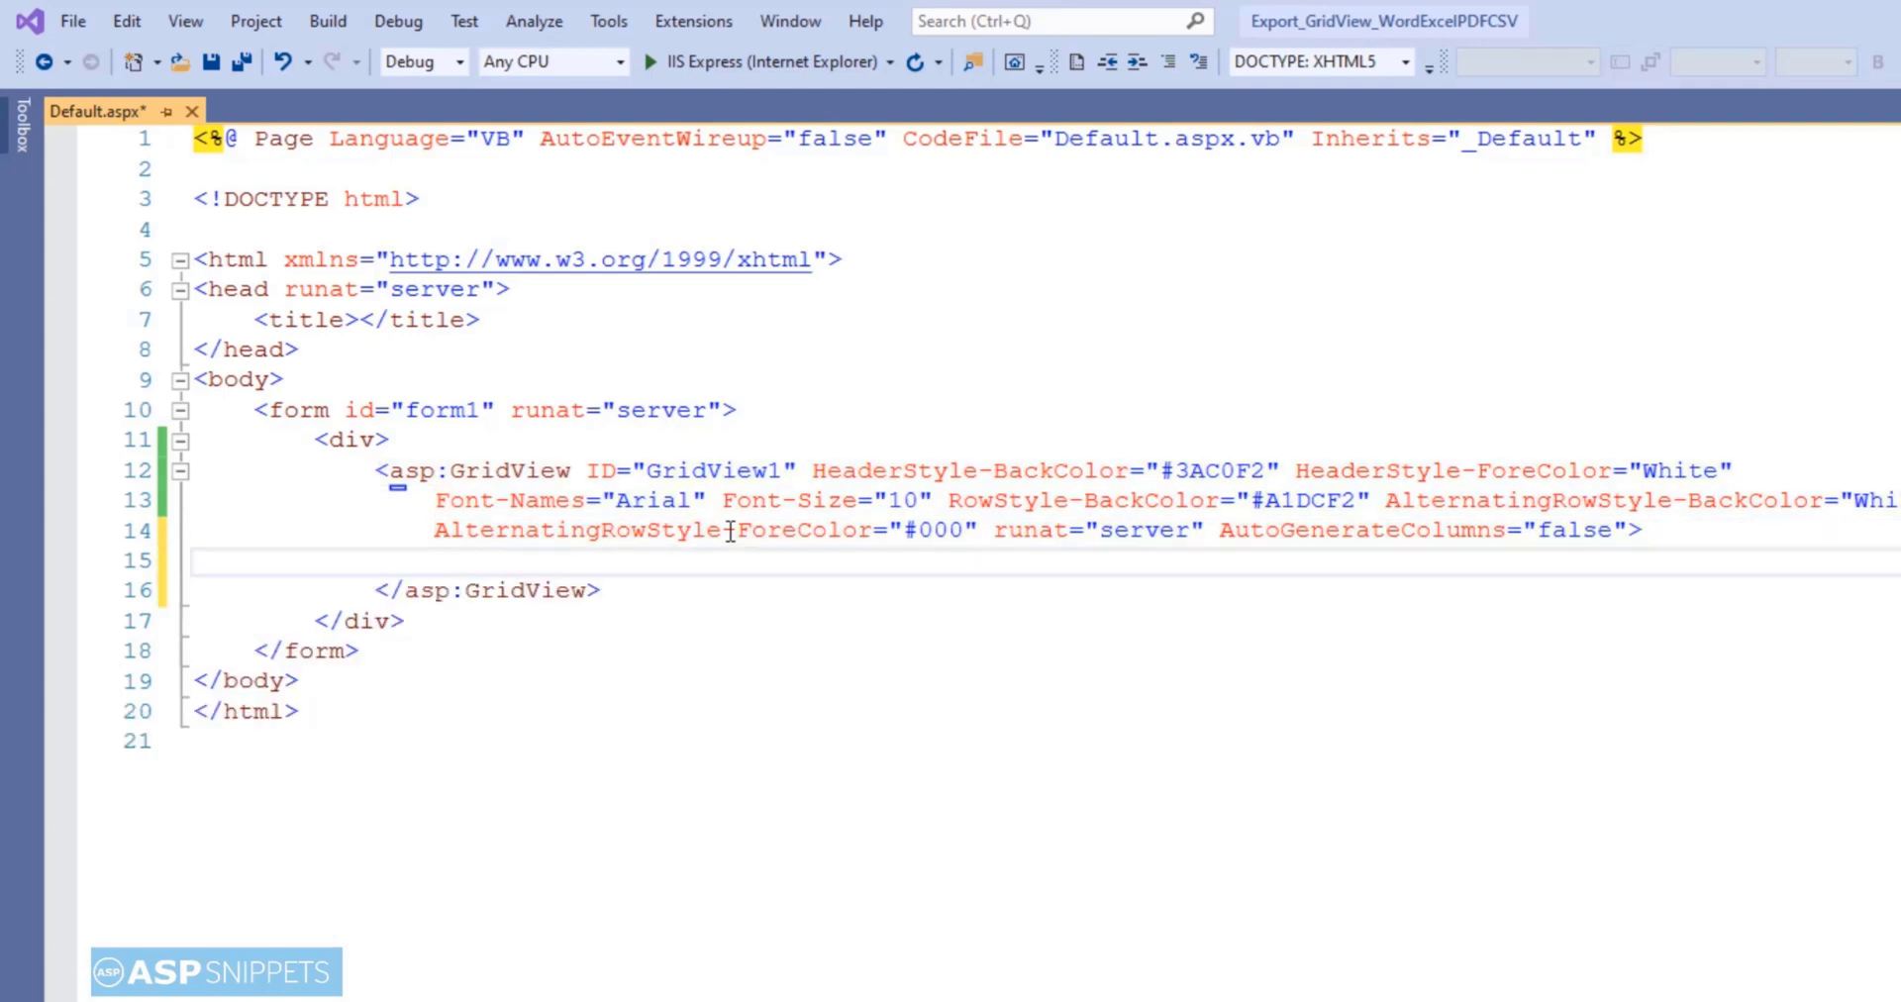
- Add a Columns block with a ContactName BoundField headed 'Contact Name', 150px wide
text(<columns>)
text(<asp:BoundField DataField="Con)
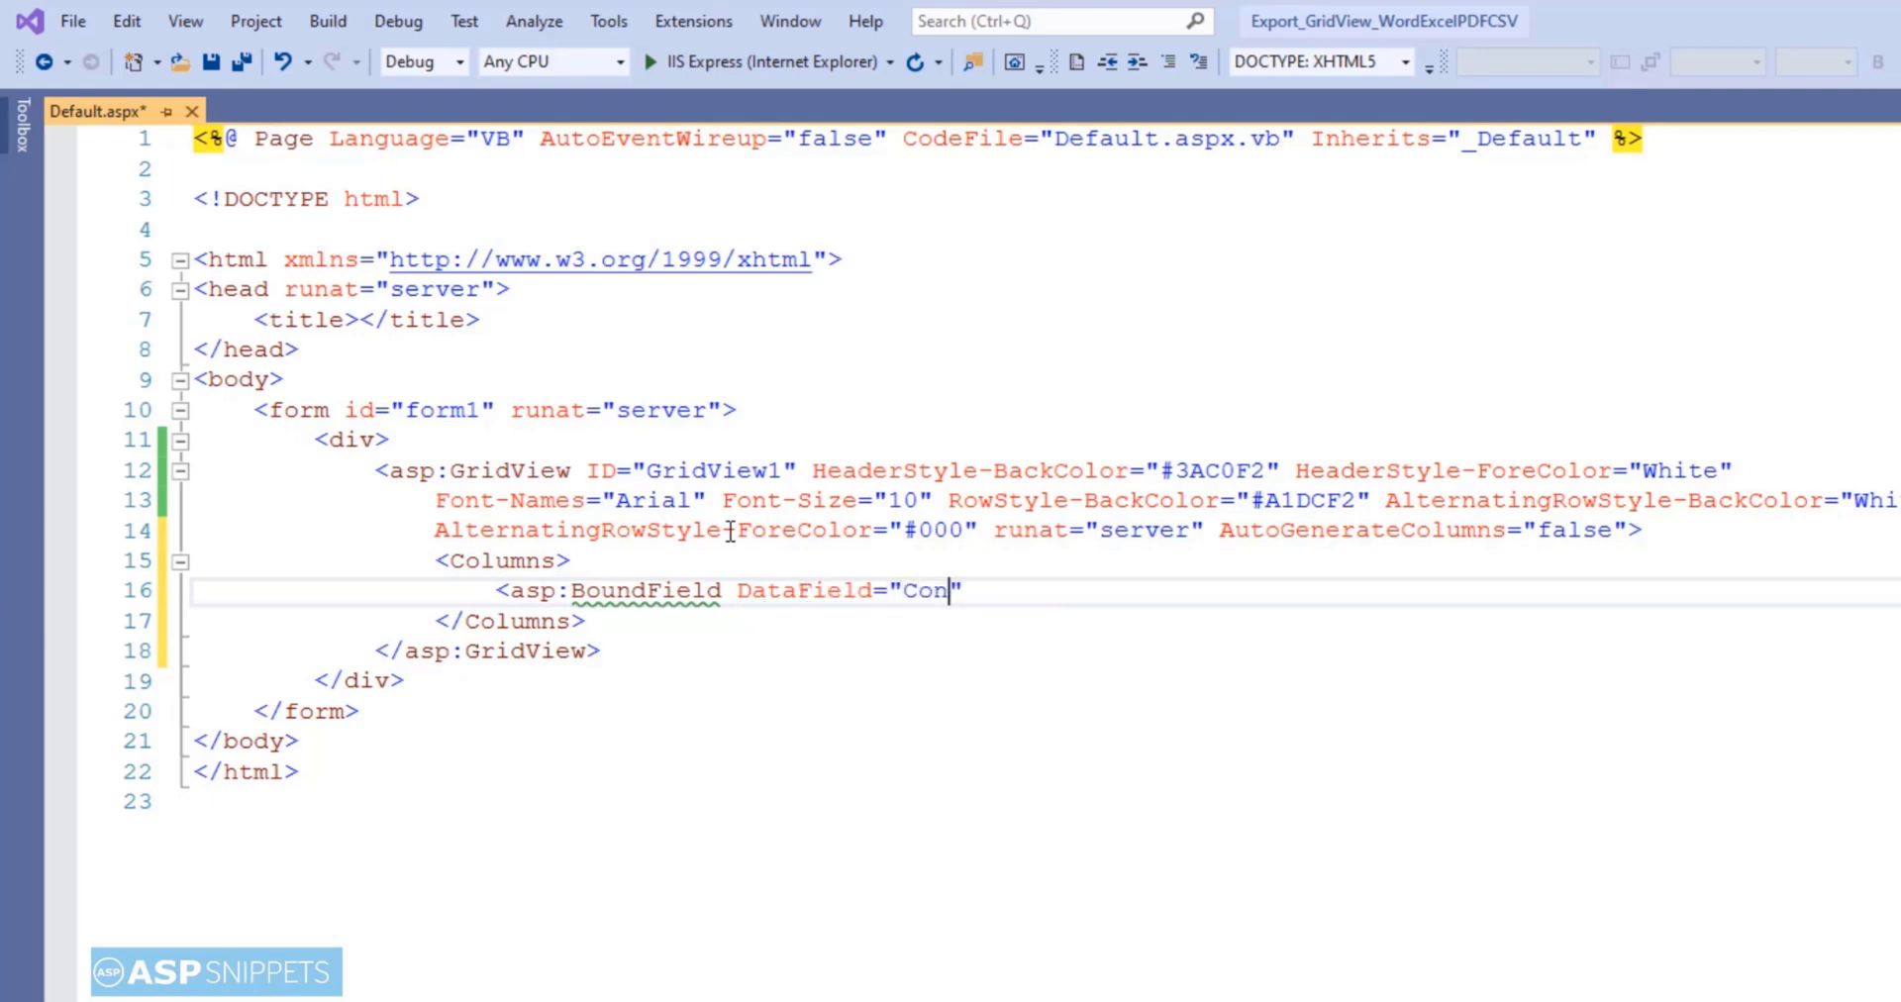
text(tactName)
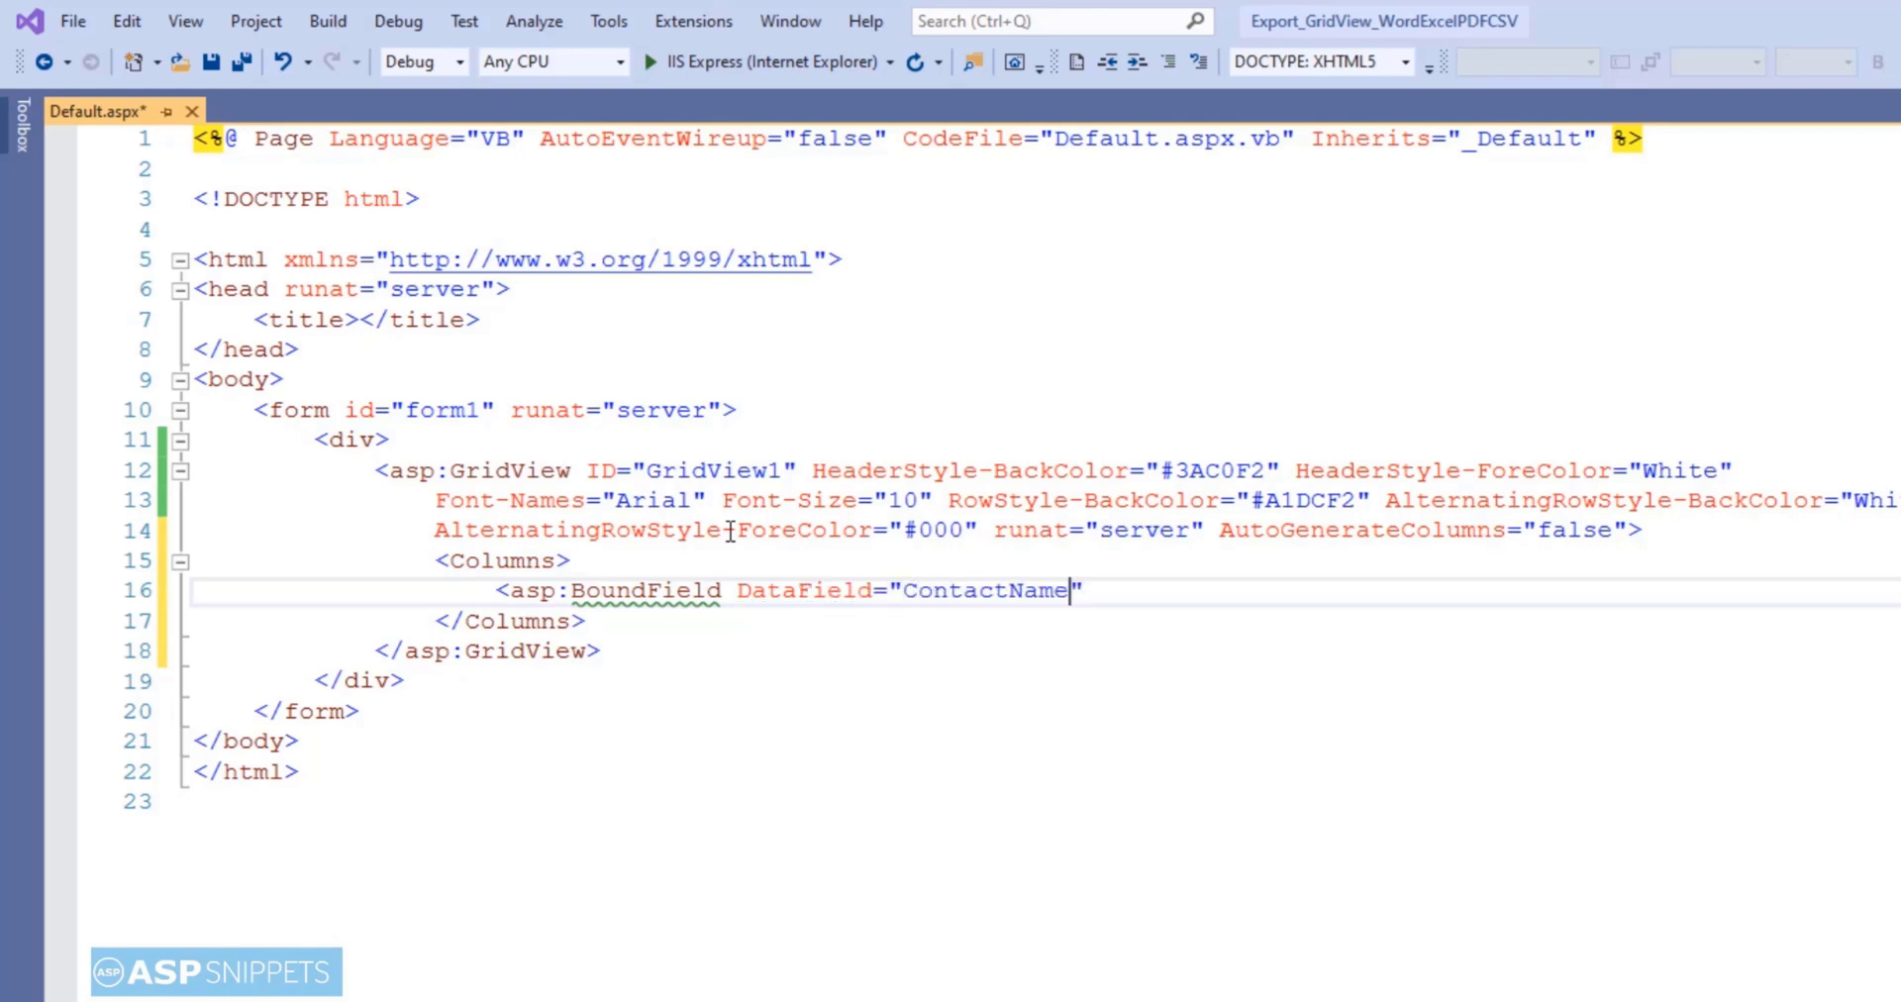
text(Headert)
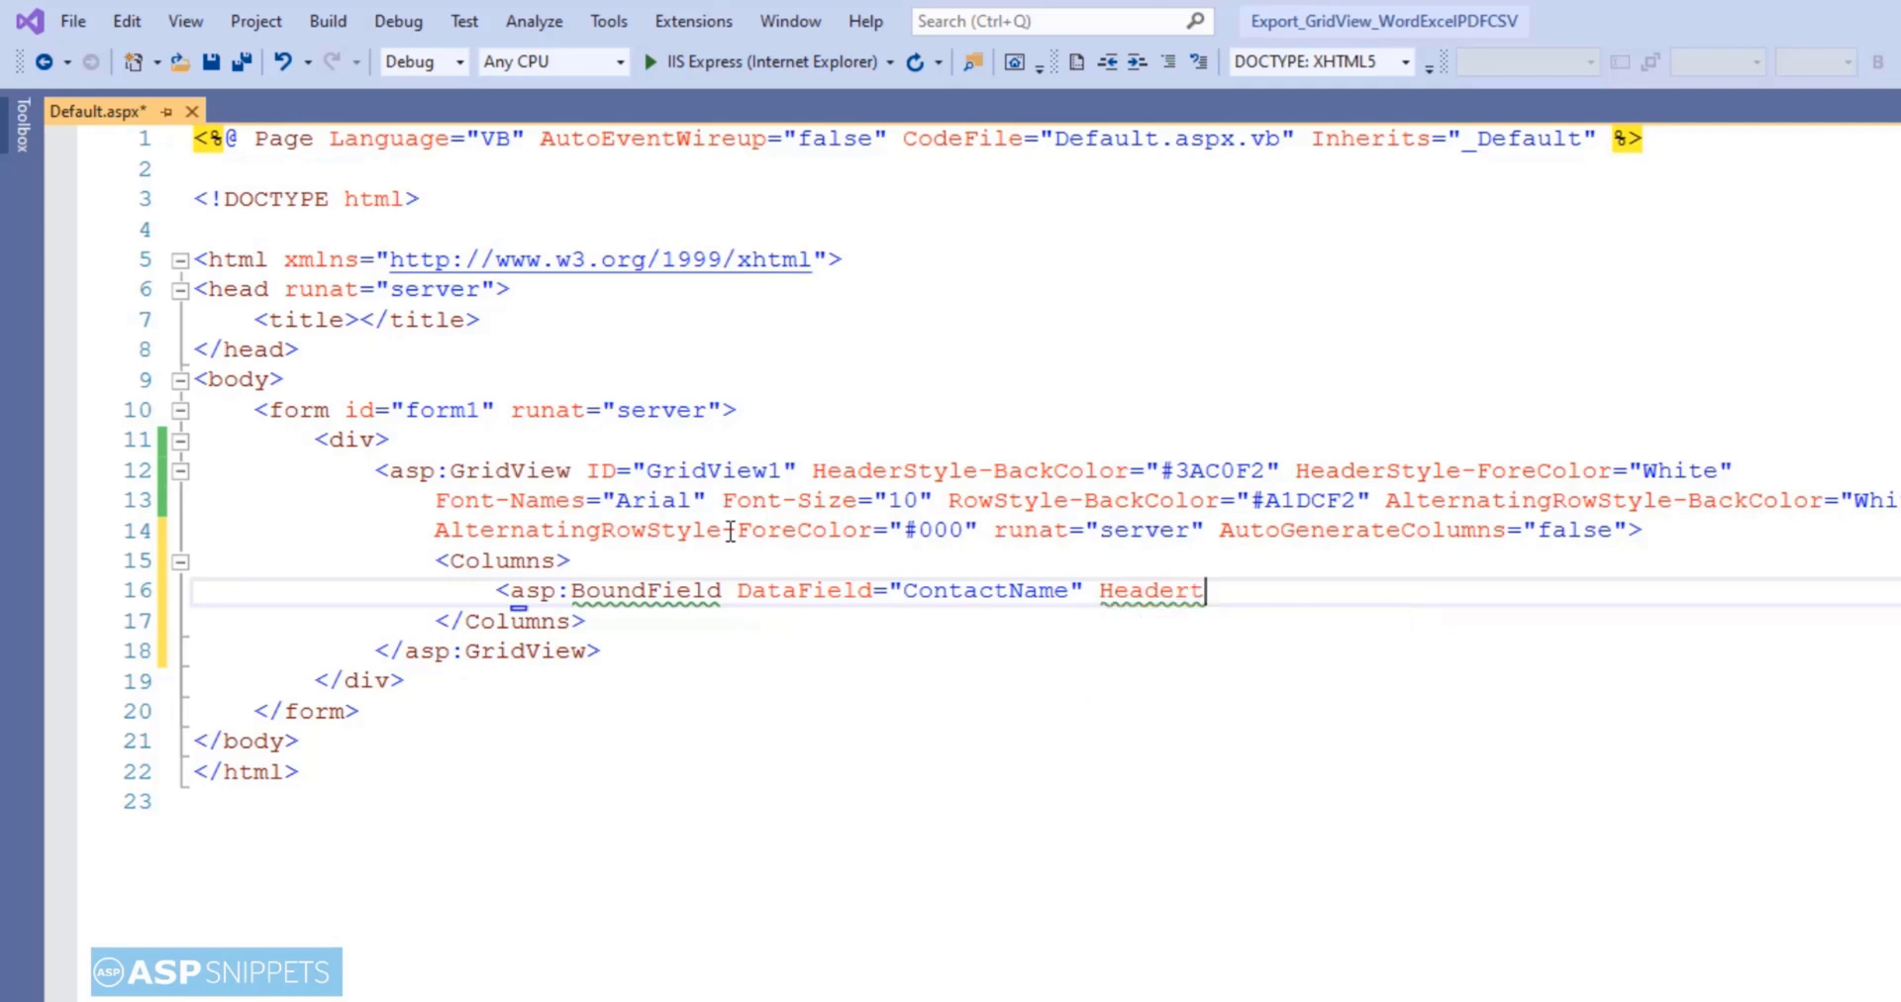
text(ext="Contact")
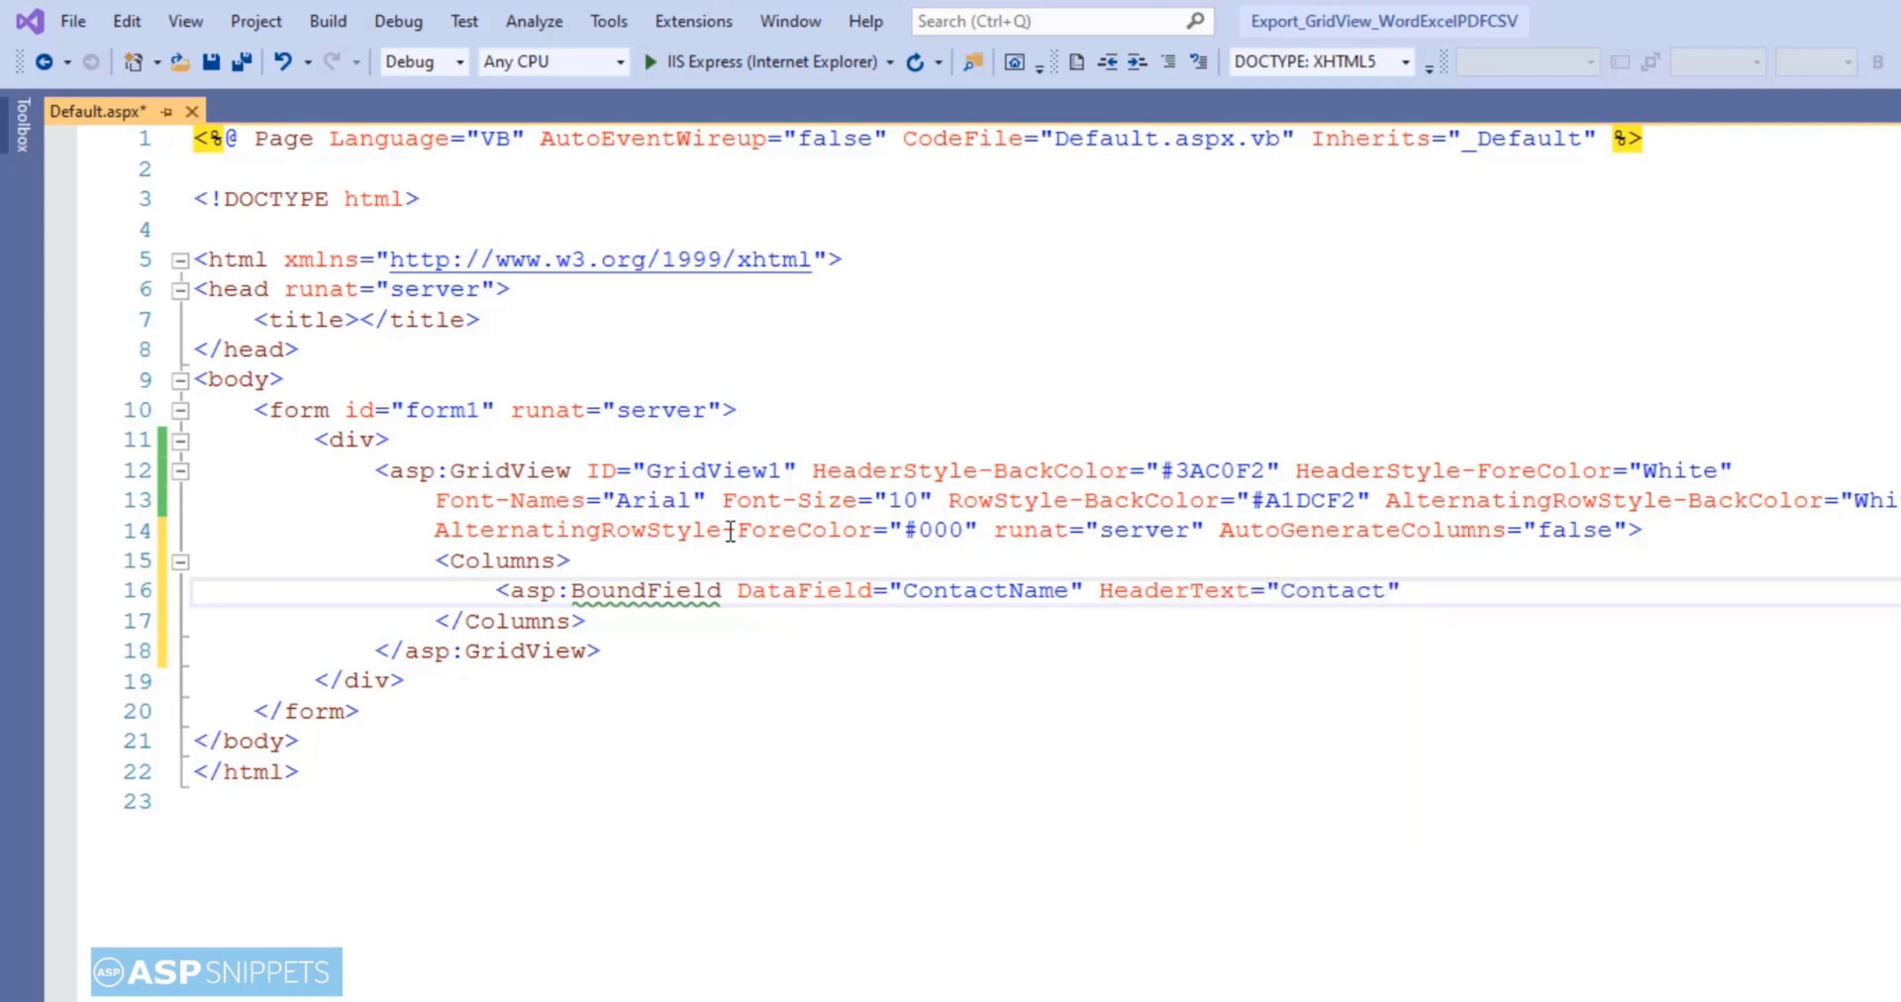
text(Name)
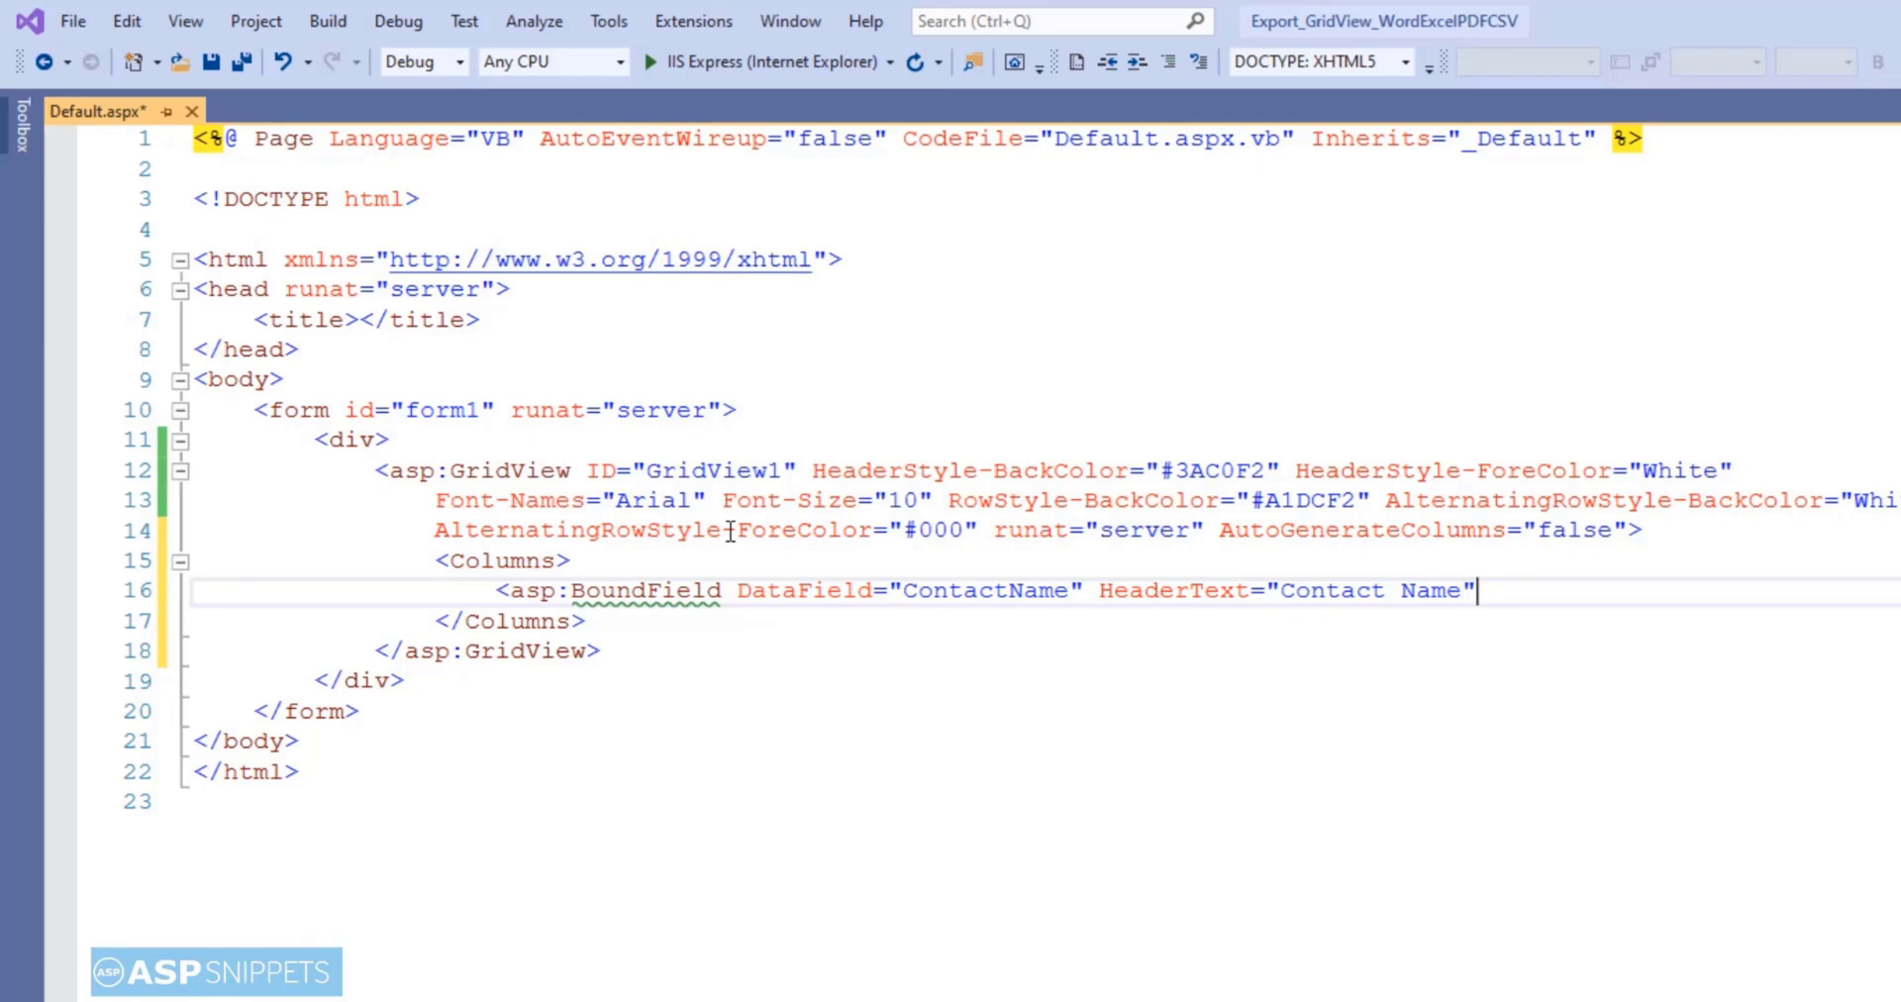
text(Item)
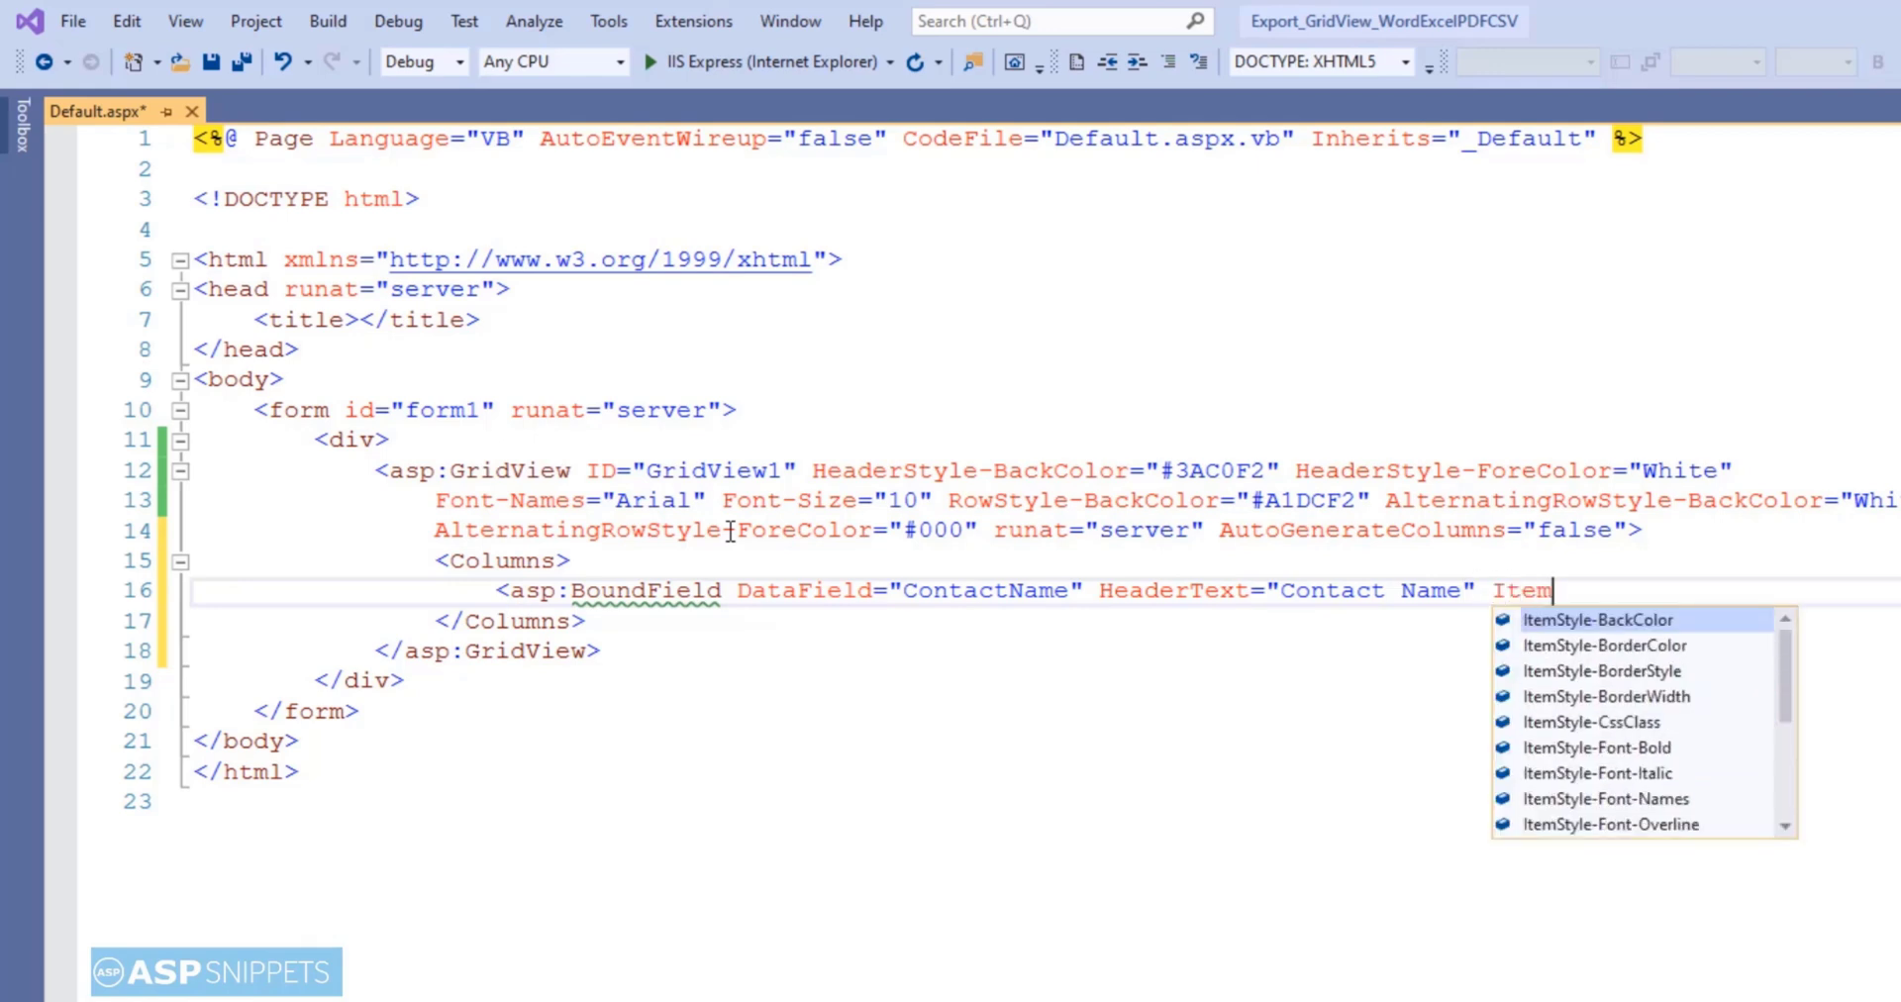
text(sty)
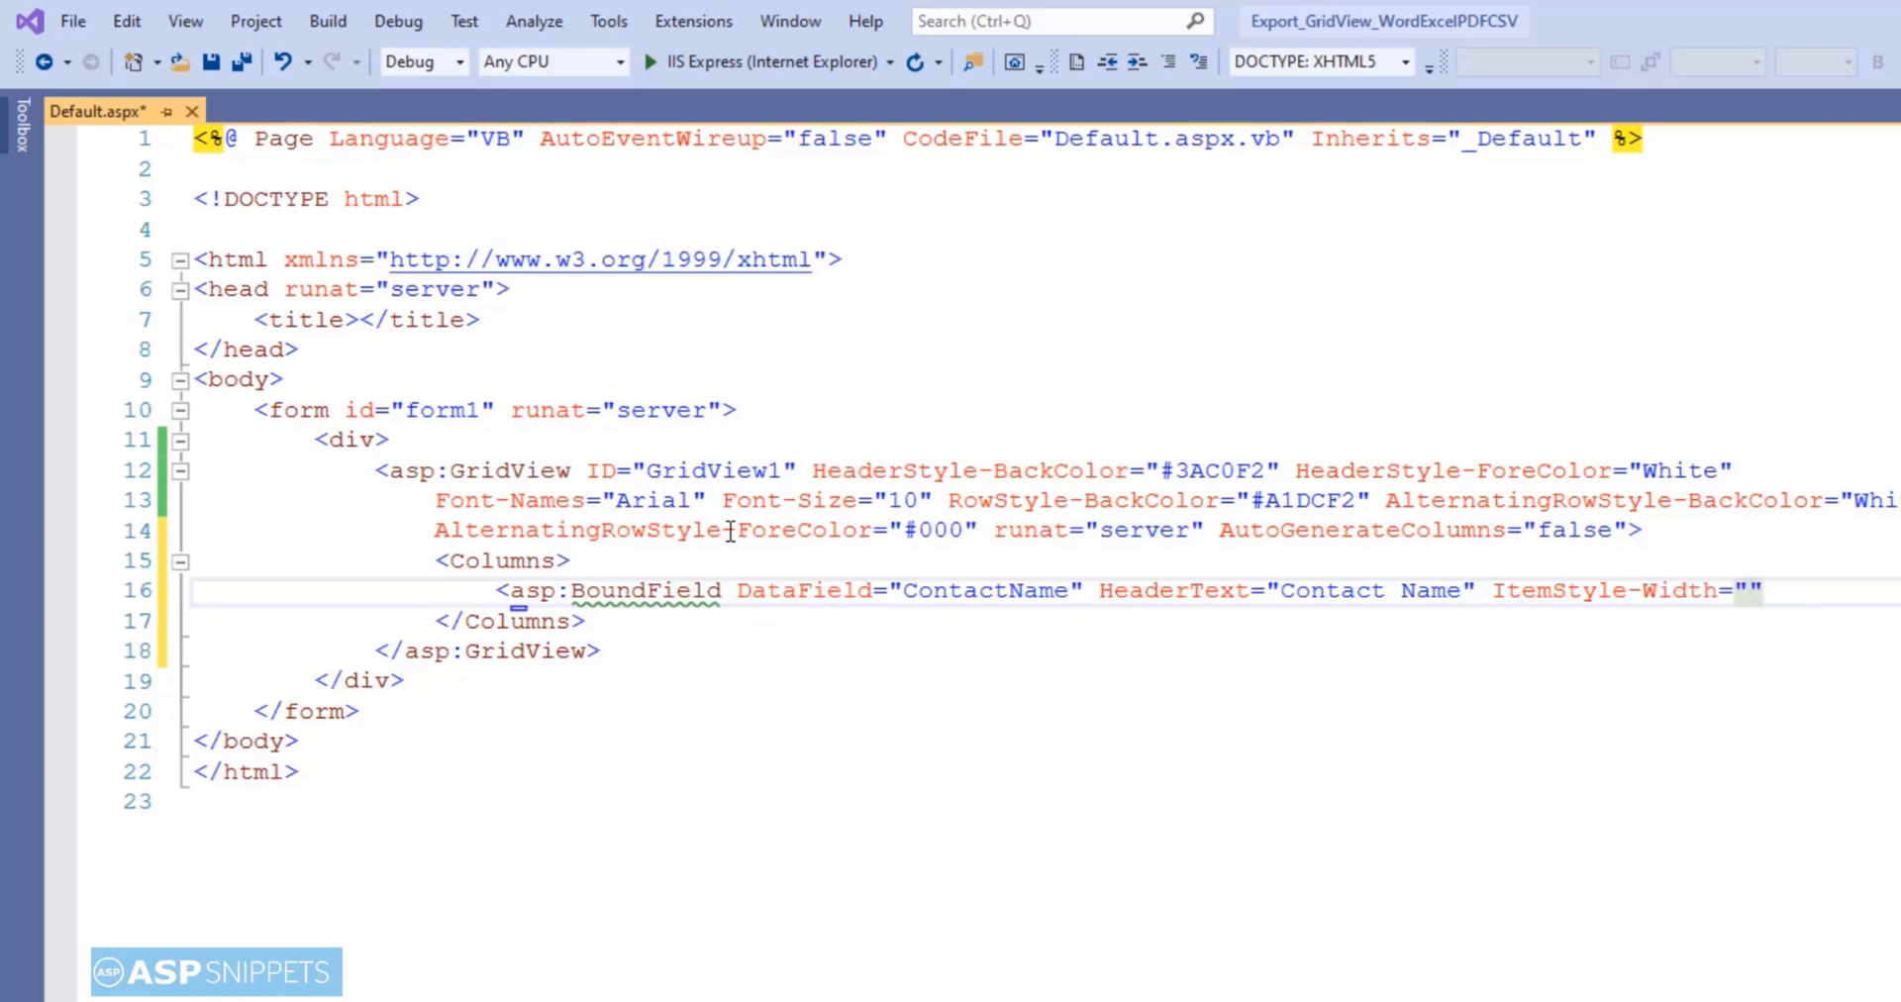
text(150)
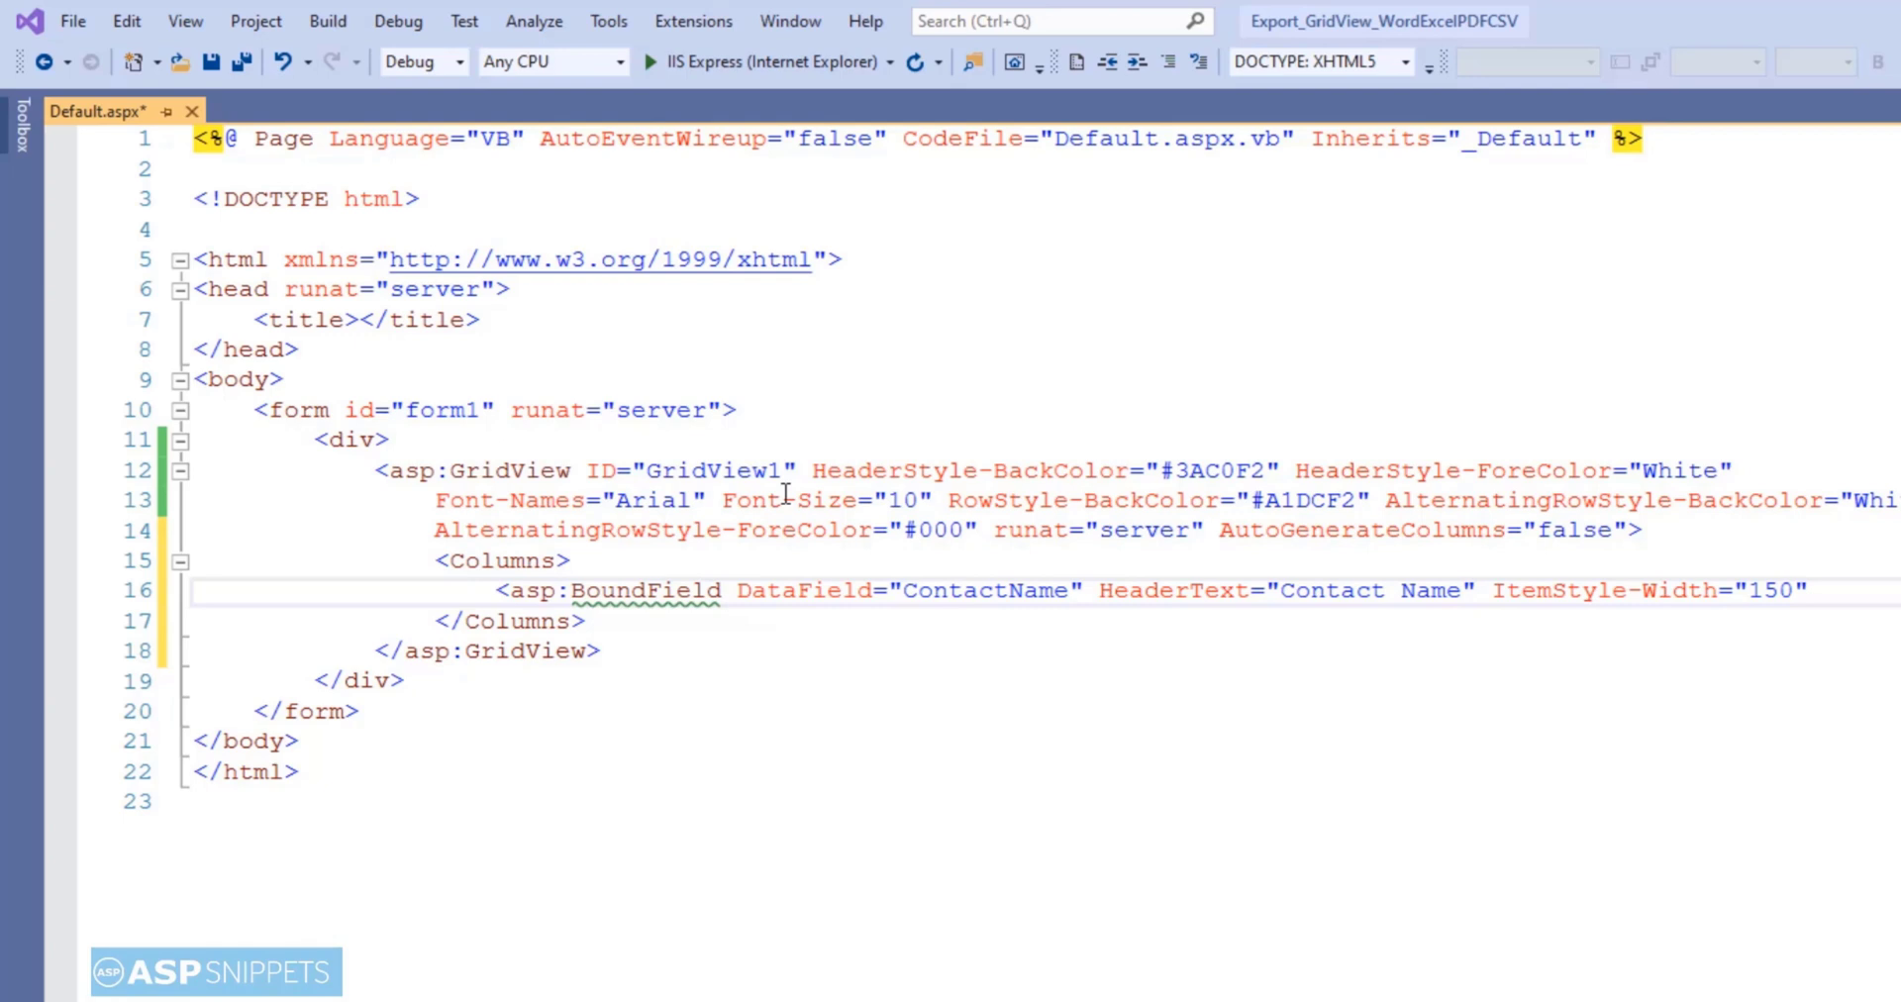
text(px)
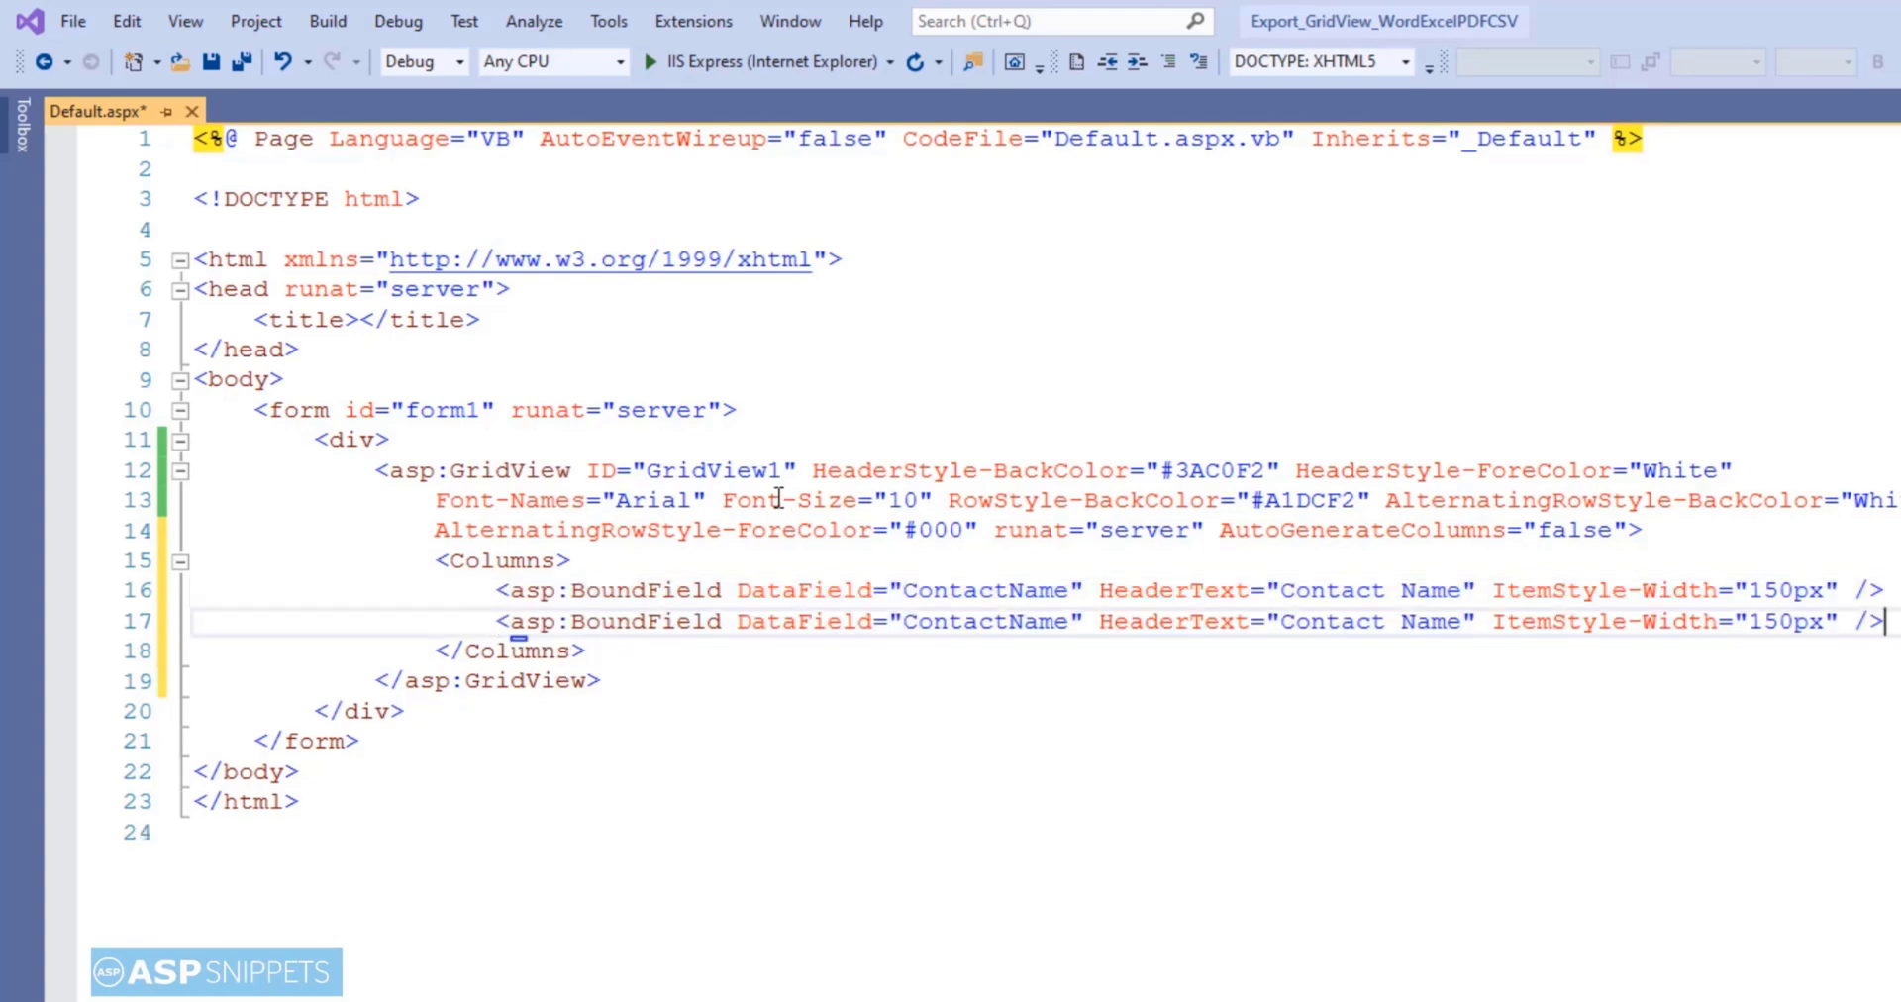
- Add the City BoundField with HeaderText City
text(City)
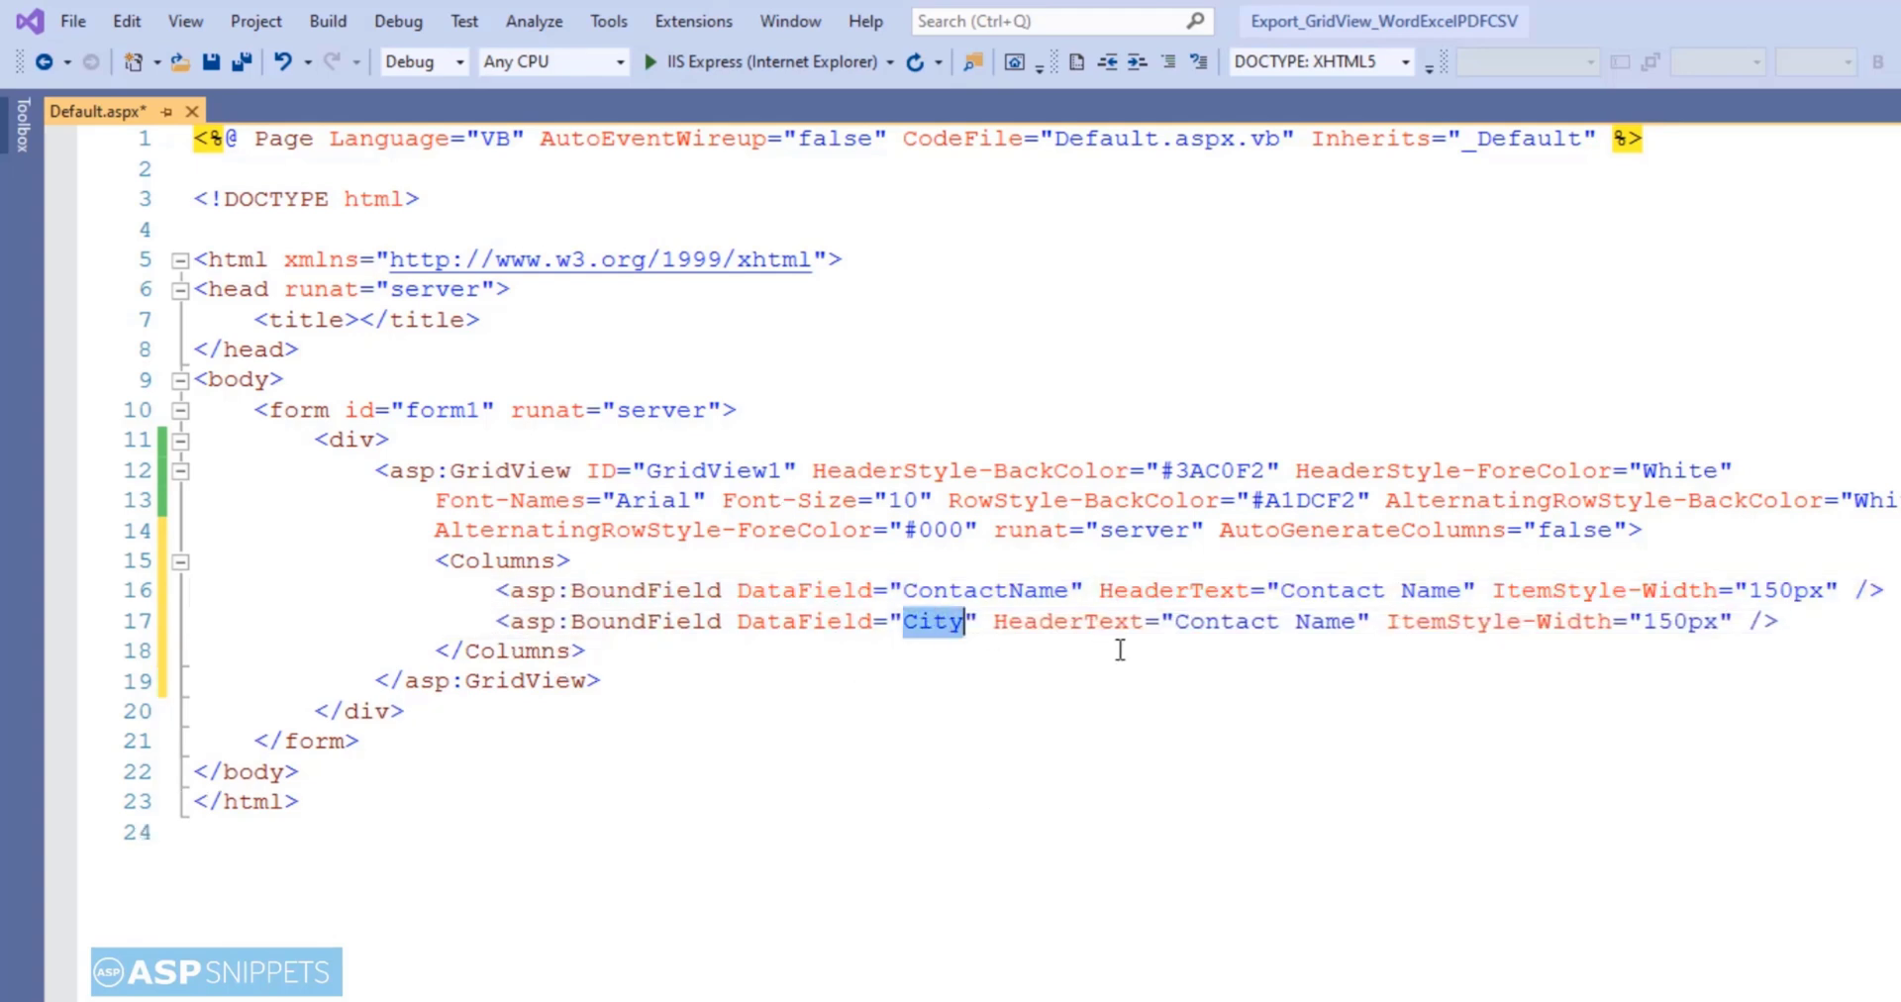
text(City)
text(<asp:BoundField DataField="Country" HeaderText="Country" ItemStyle-Width="100px" />)
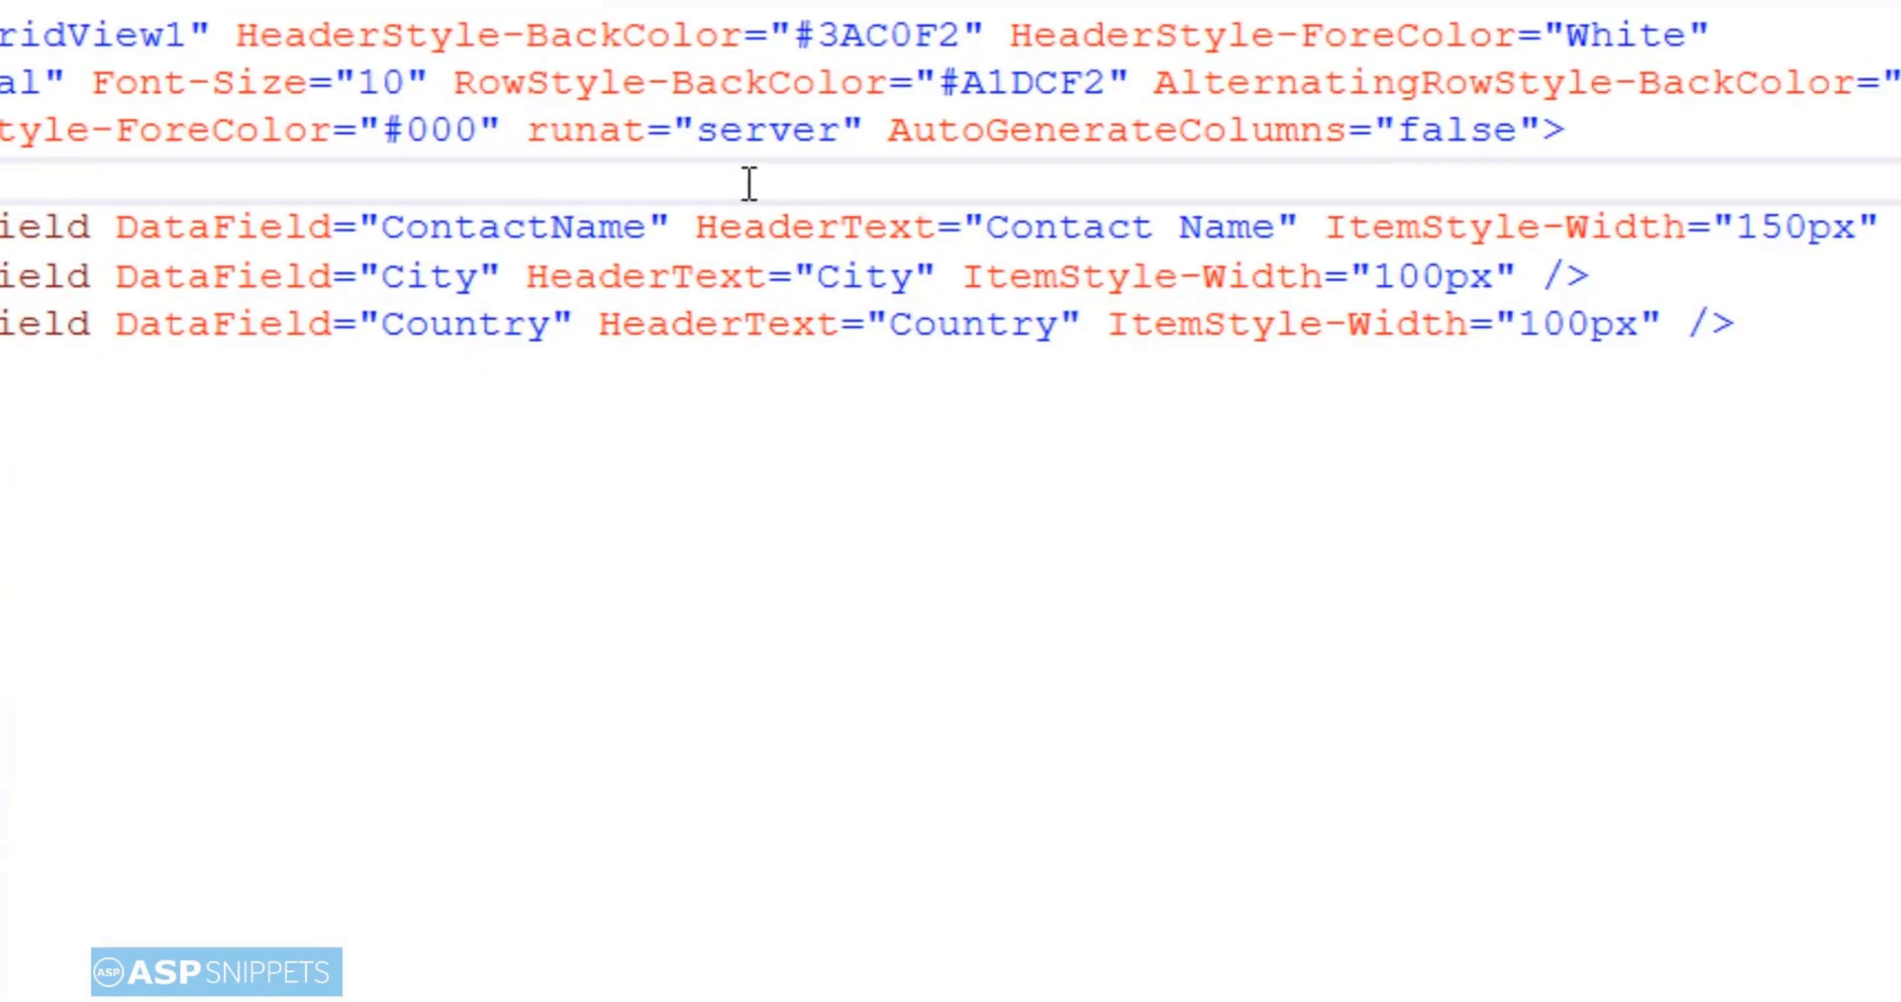
- Switch to the Default.aspx.vb code-behind and import System.IO and System.Data
right_click(748, 185)
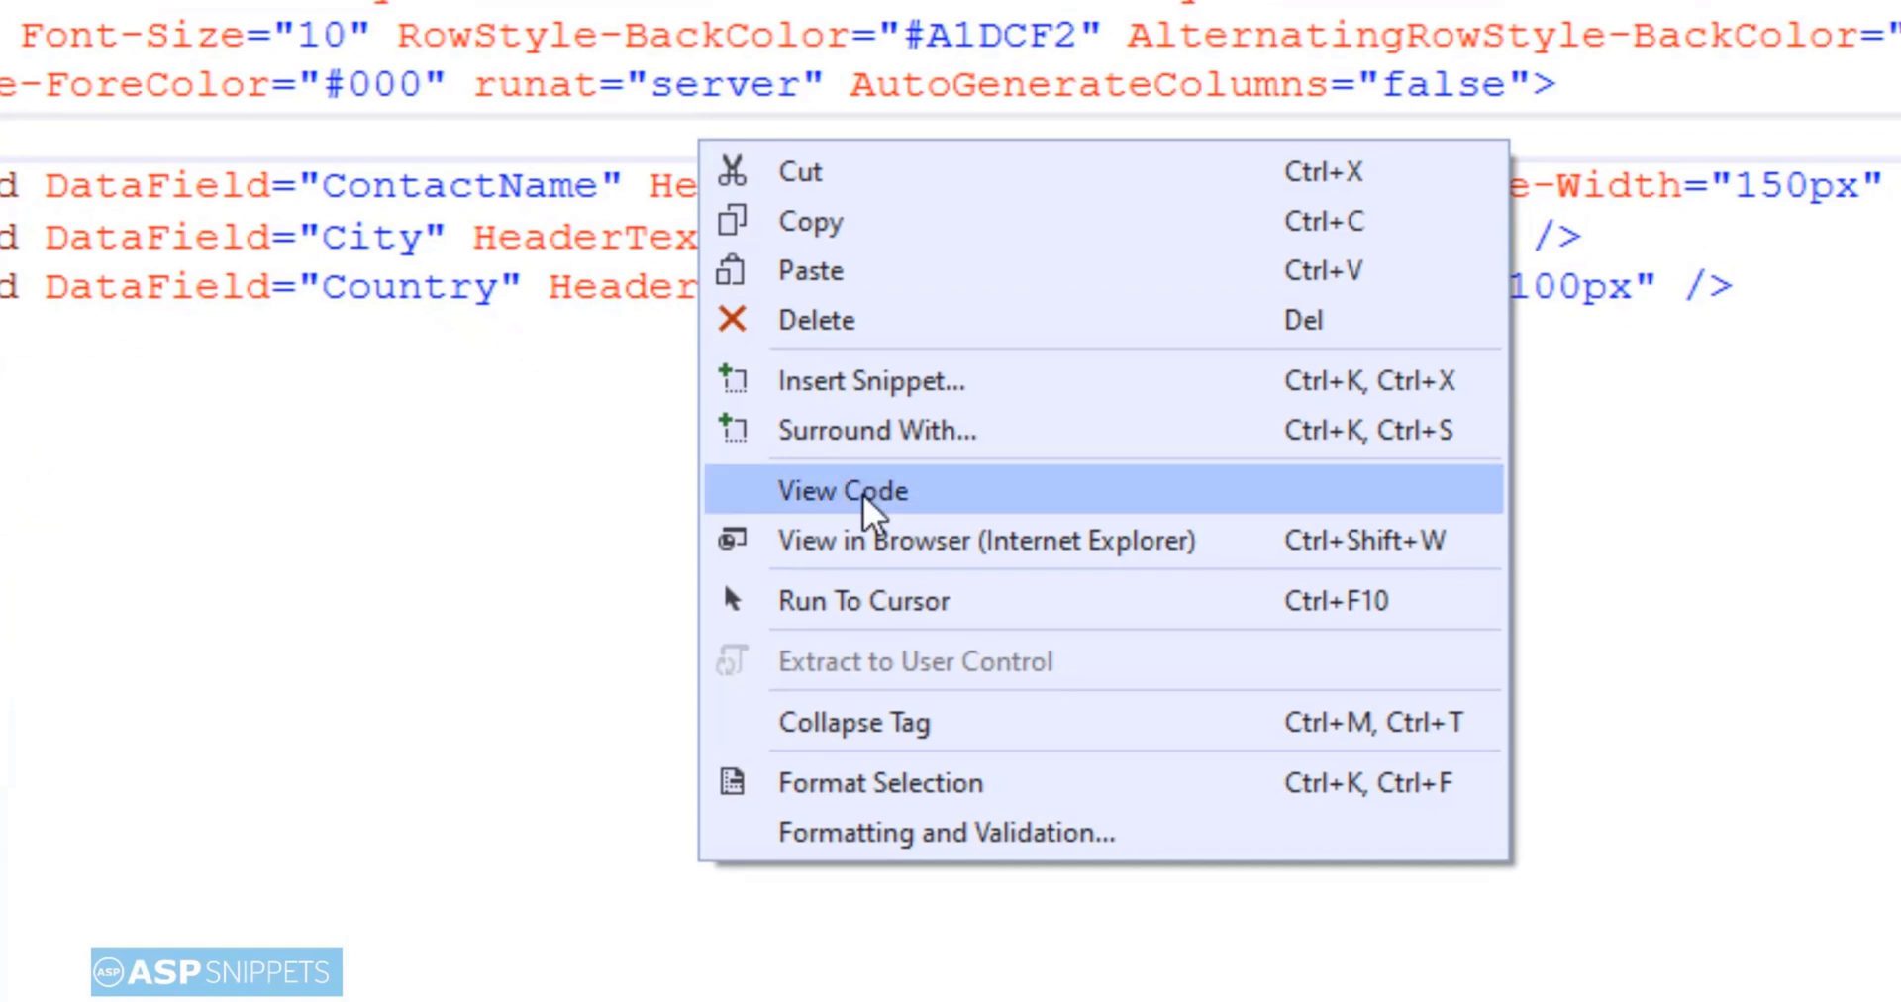
click(841, 489)
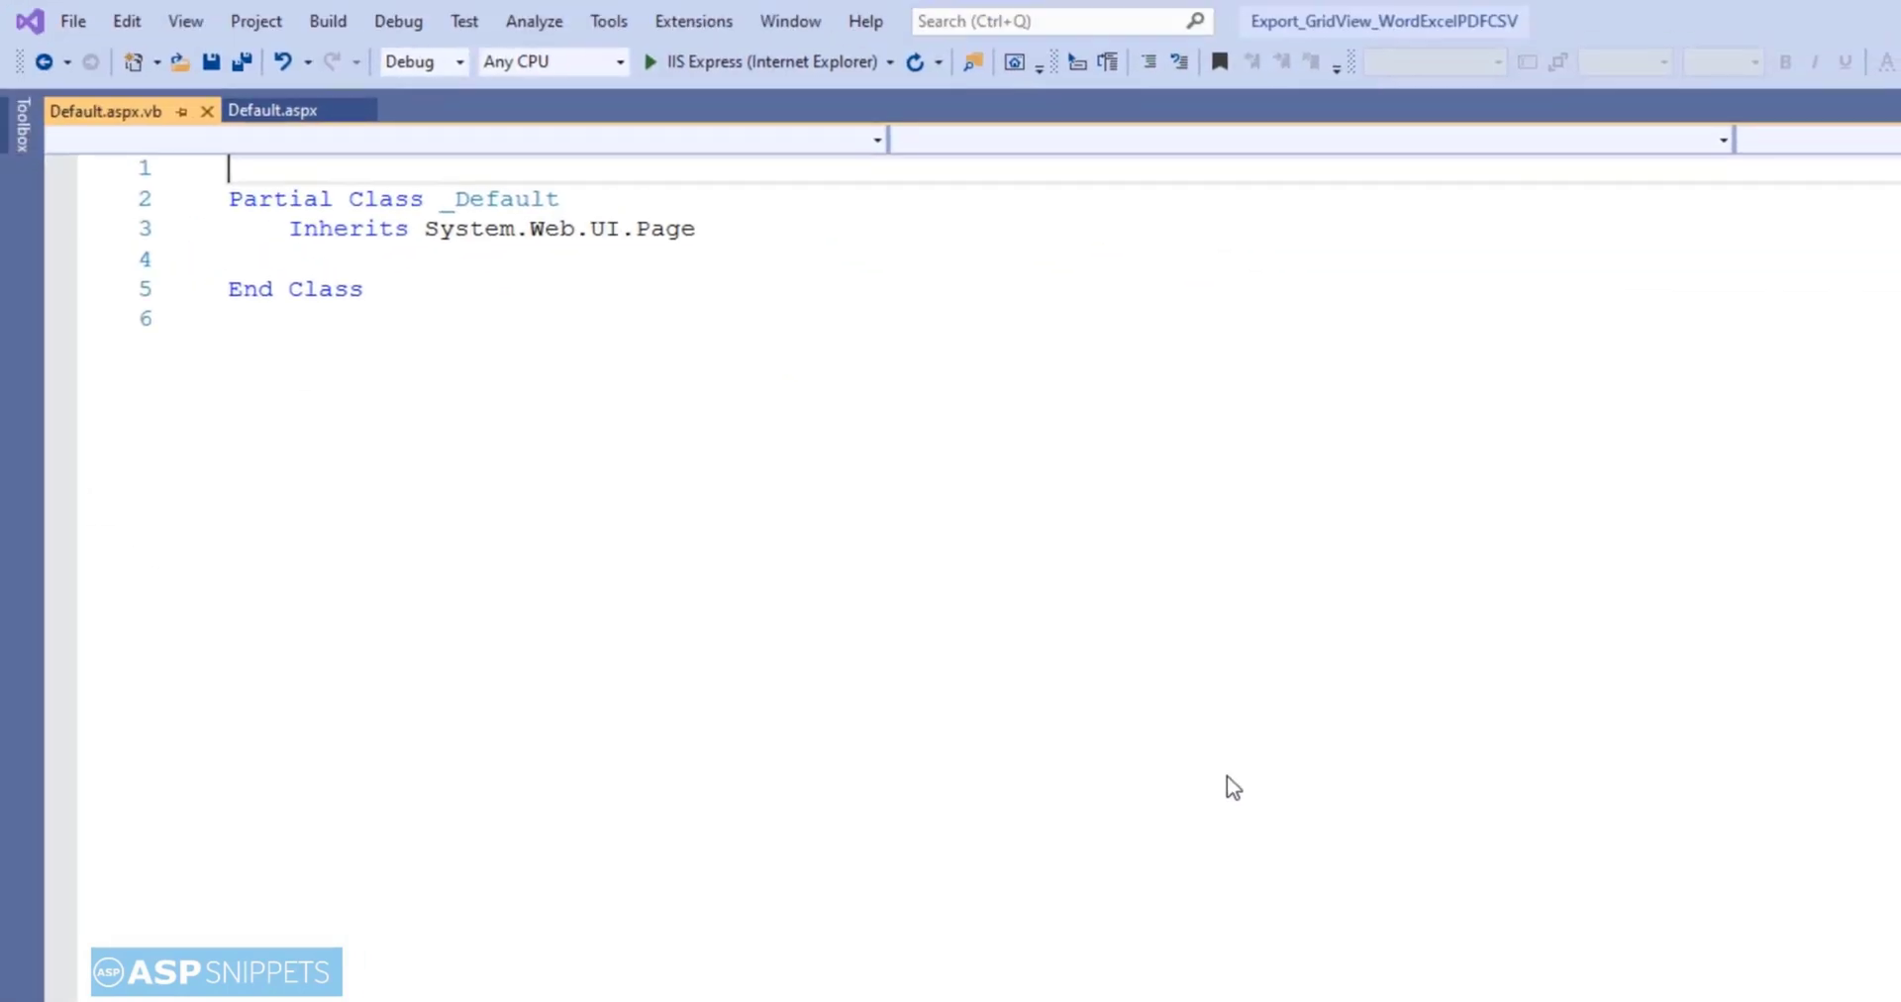
text(Imports System.)
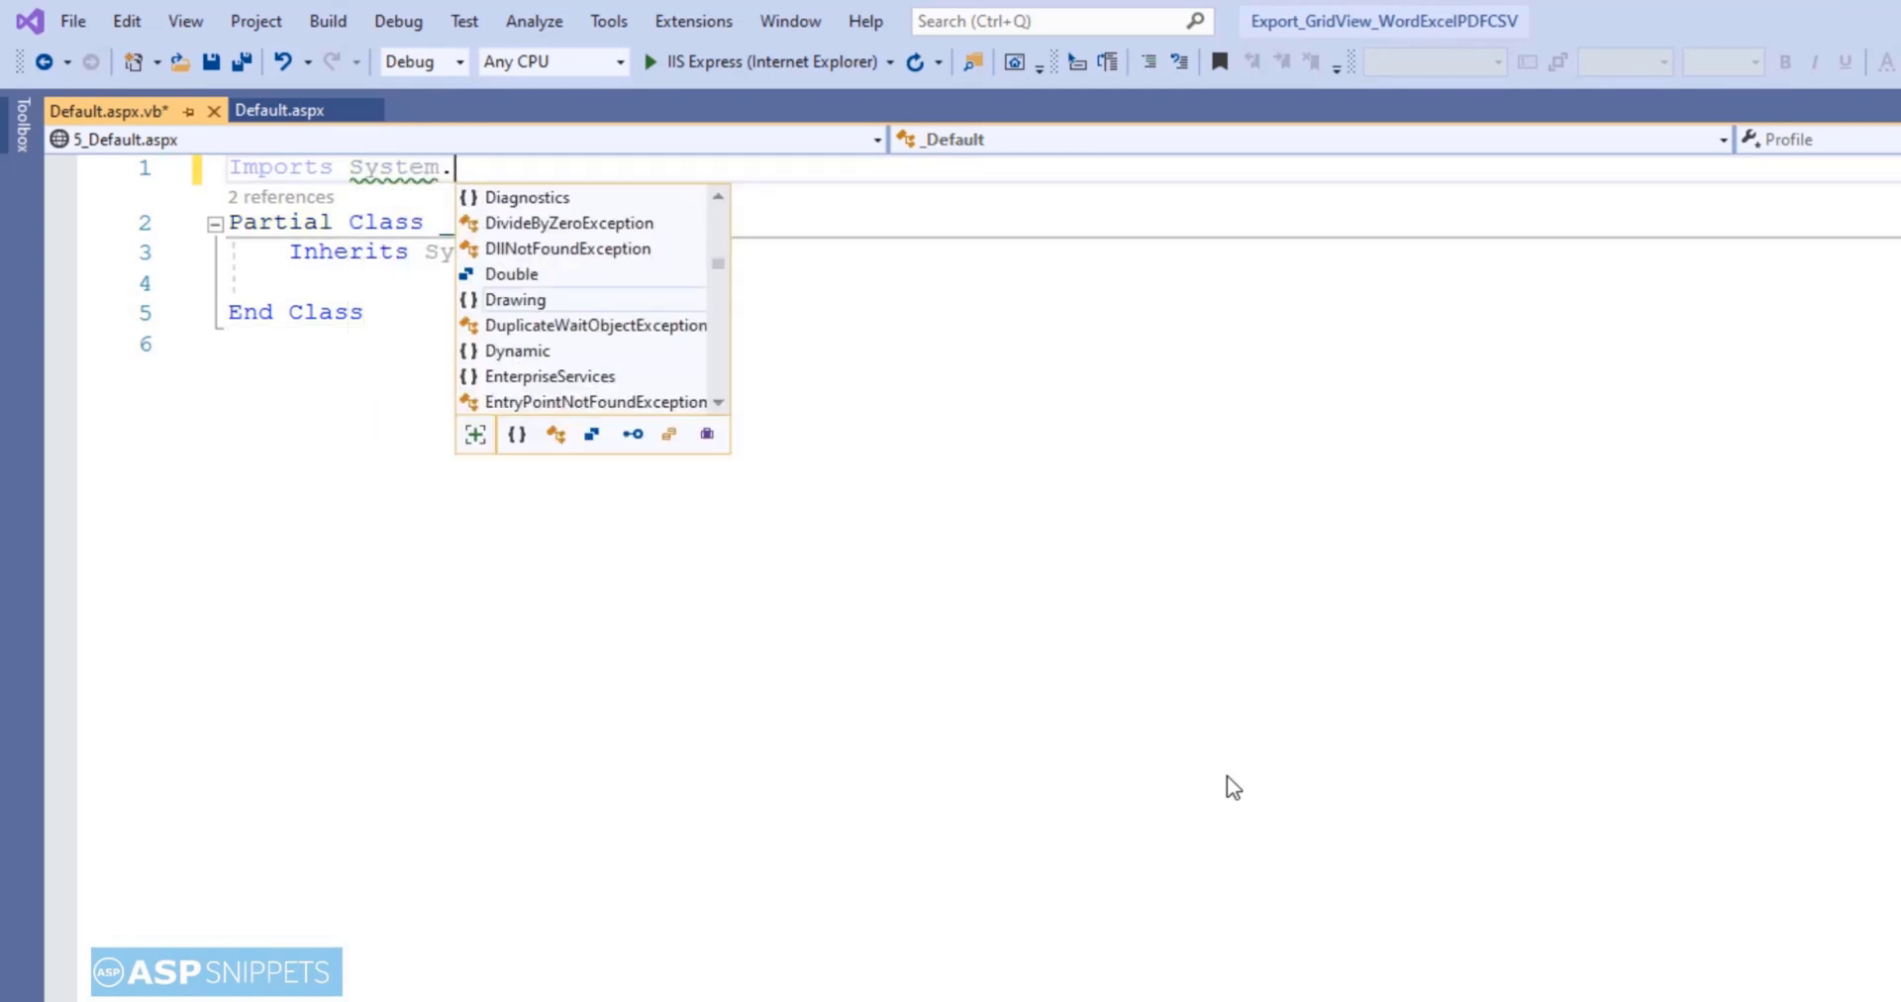
text(Io)
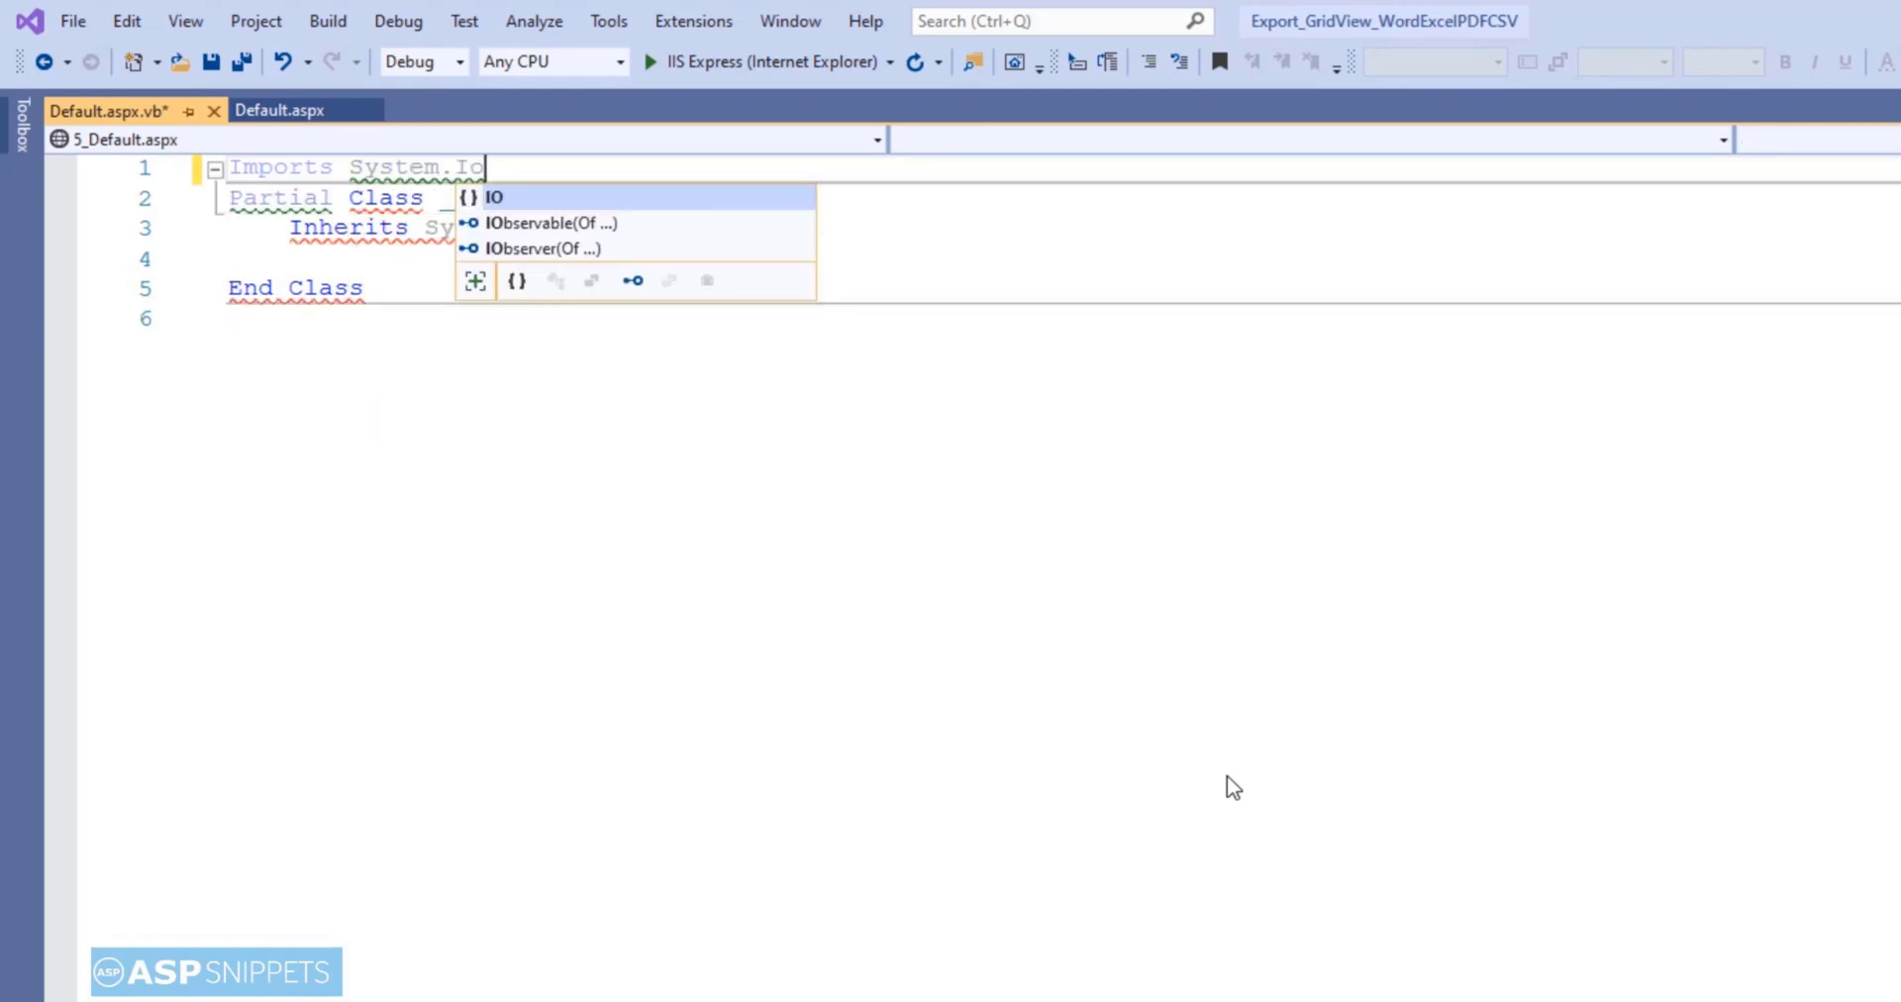
text(im)
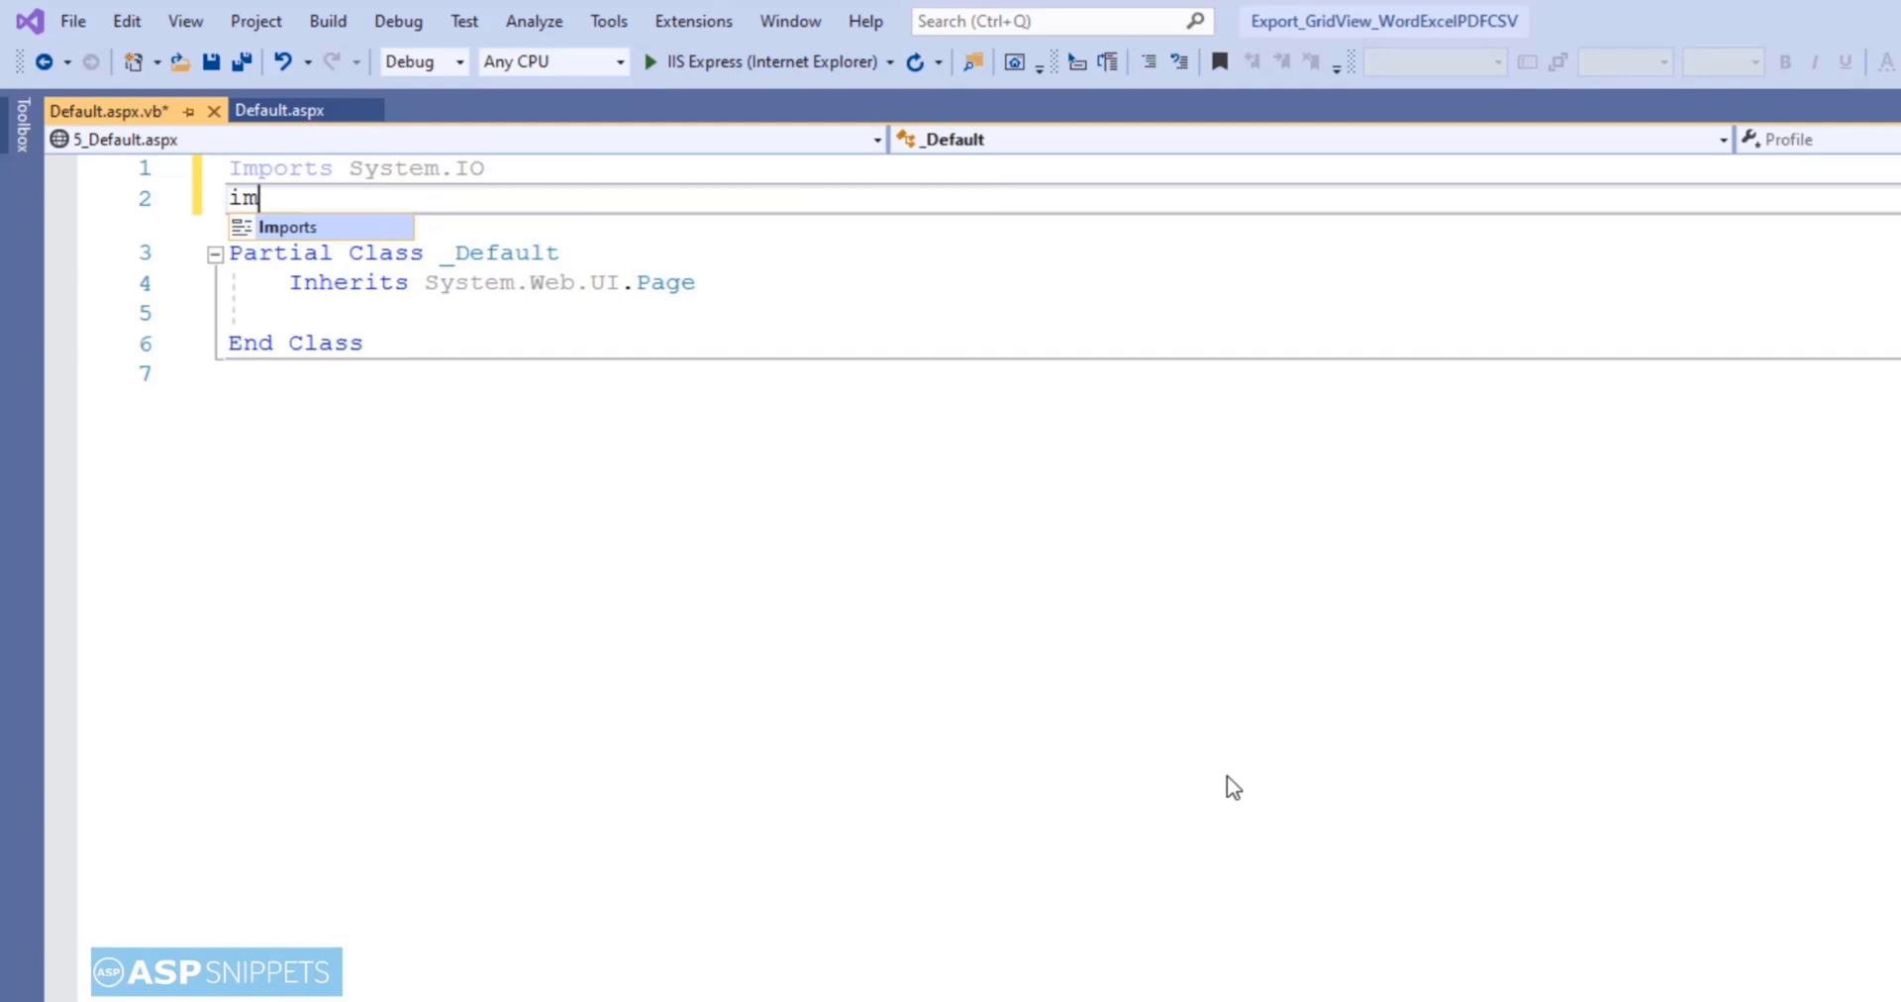
text(ports System.Data)
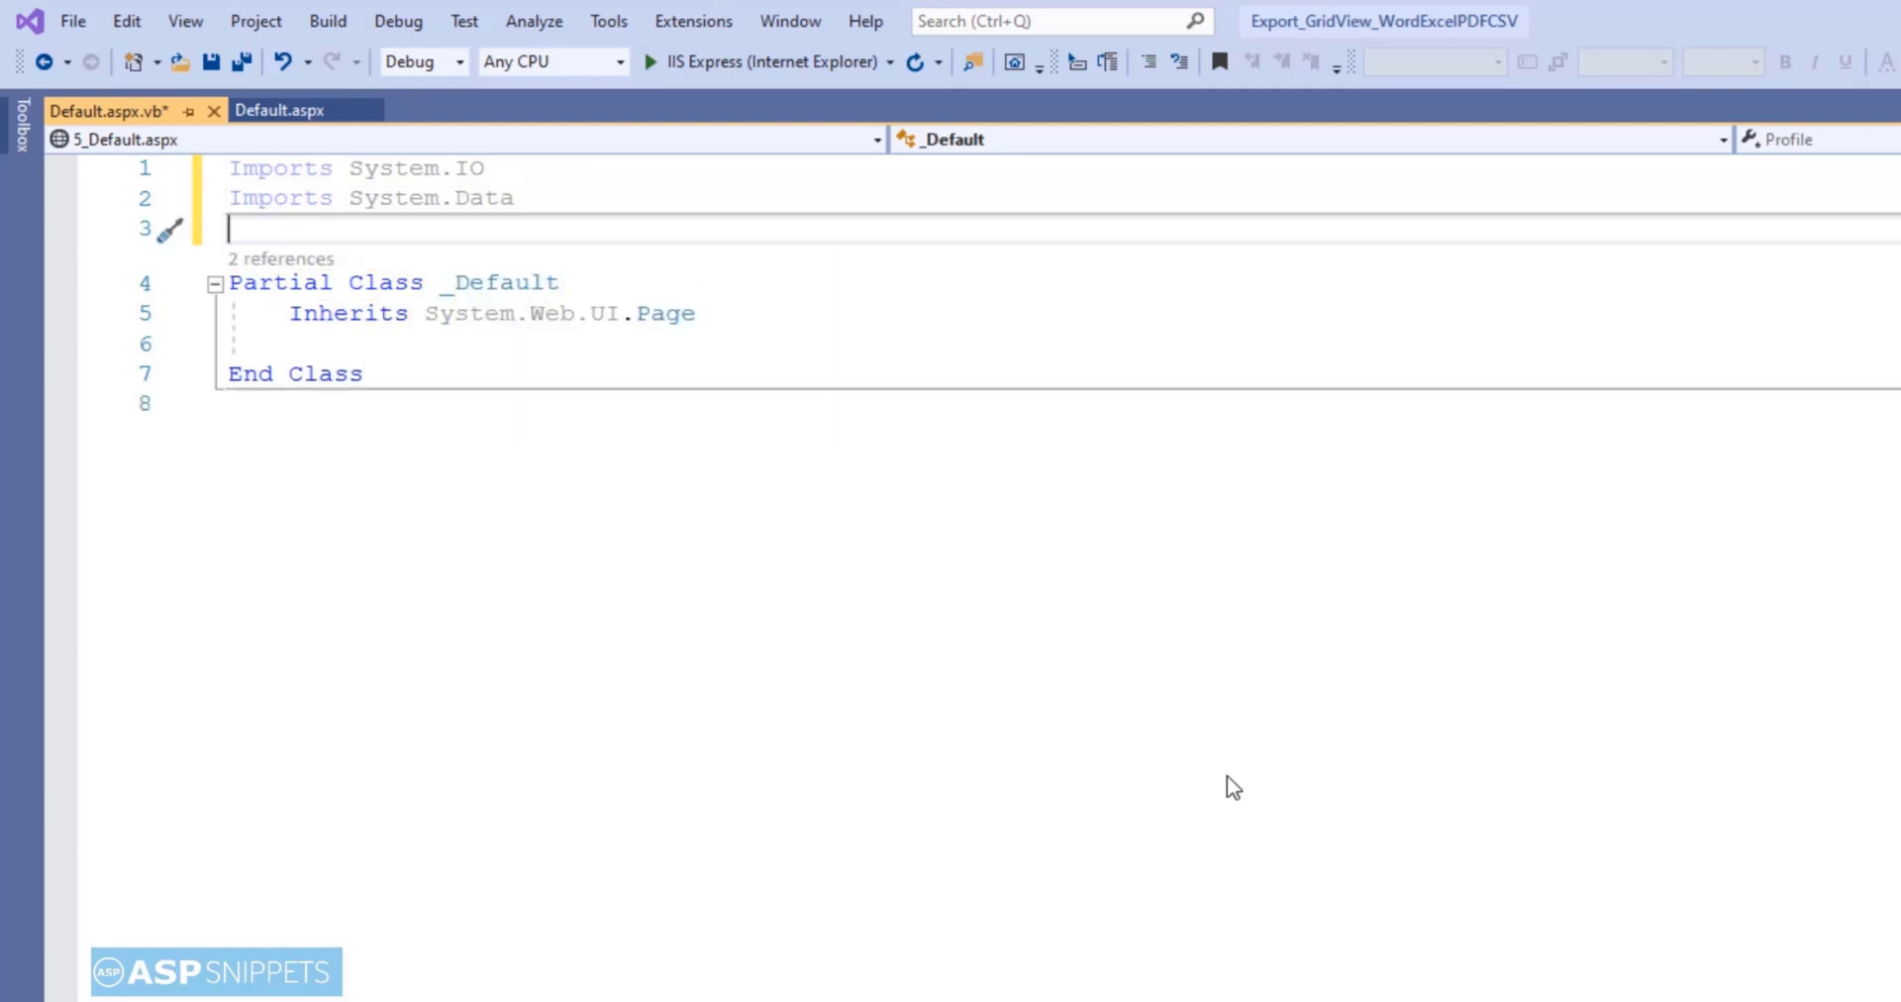
- Import System.Data.SqlClient, System.Drawing and System.Configuration, then move below the Inherits line
text(Imports System.da)
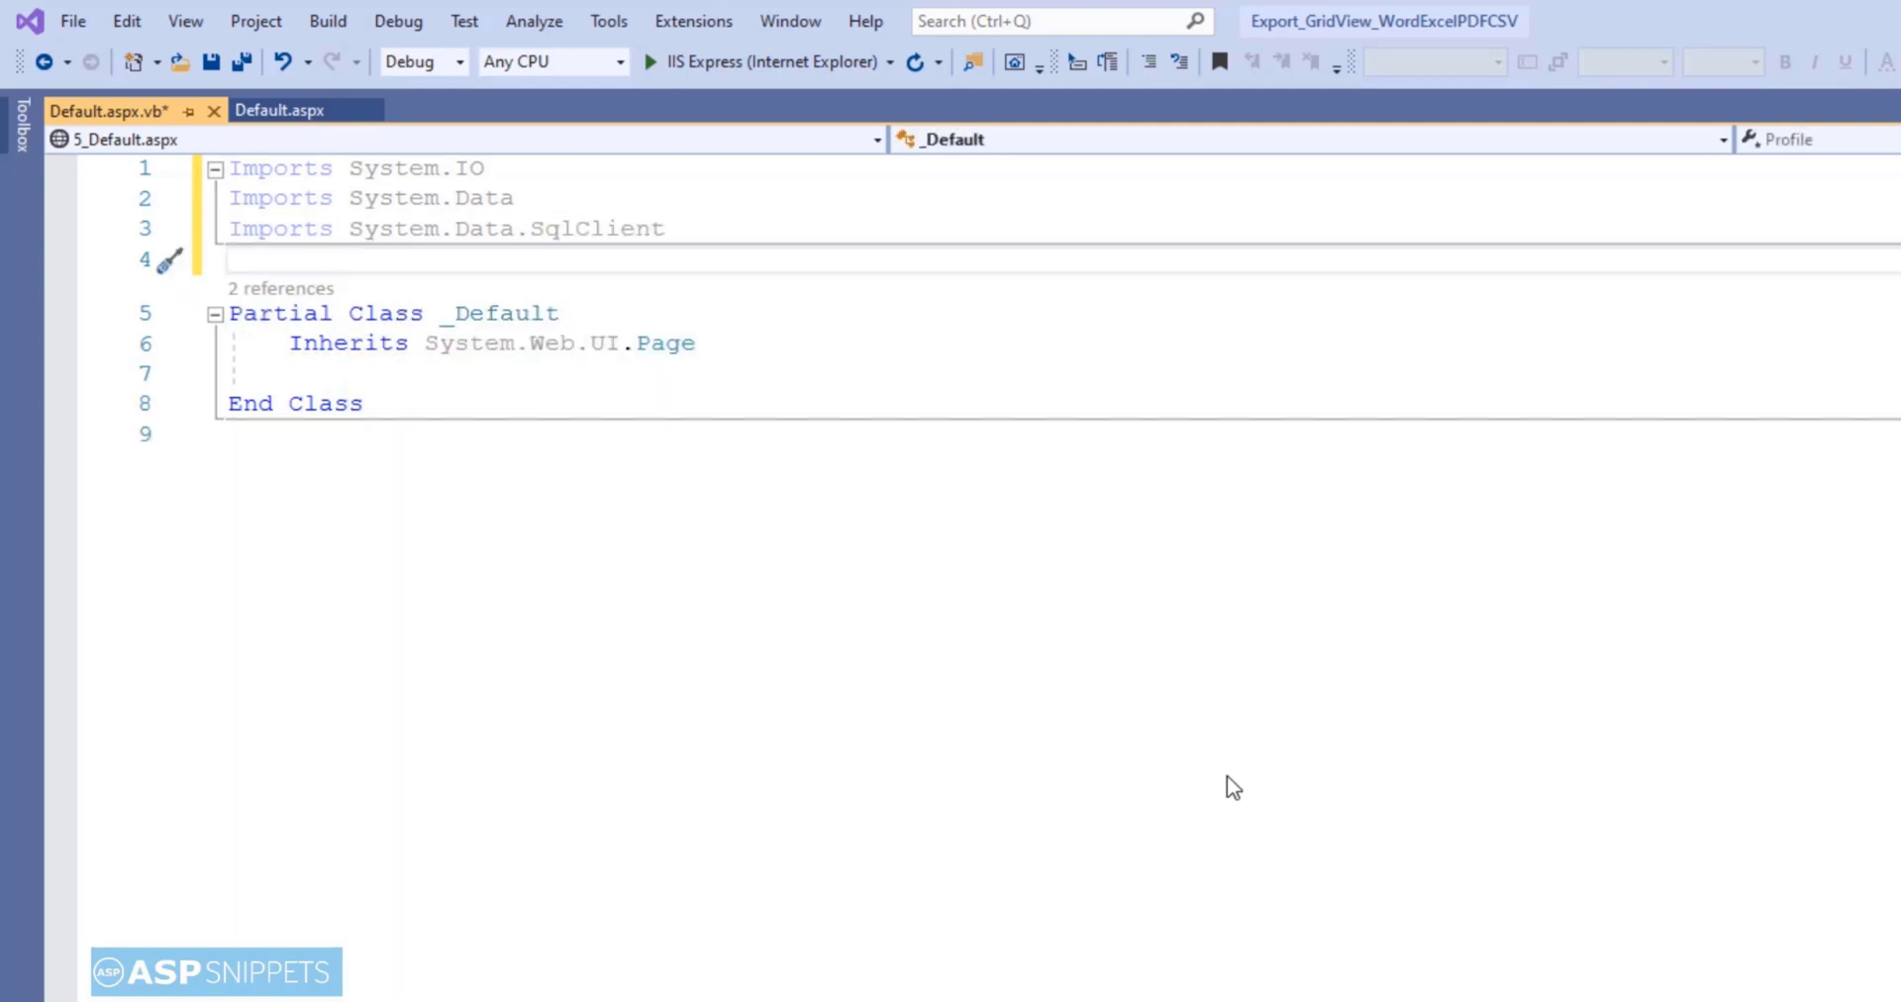
text(Imports)
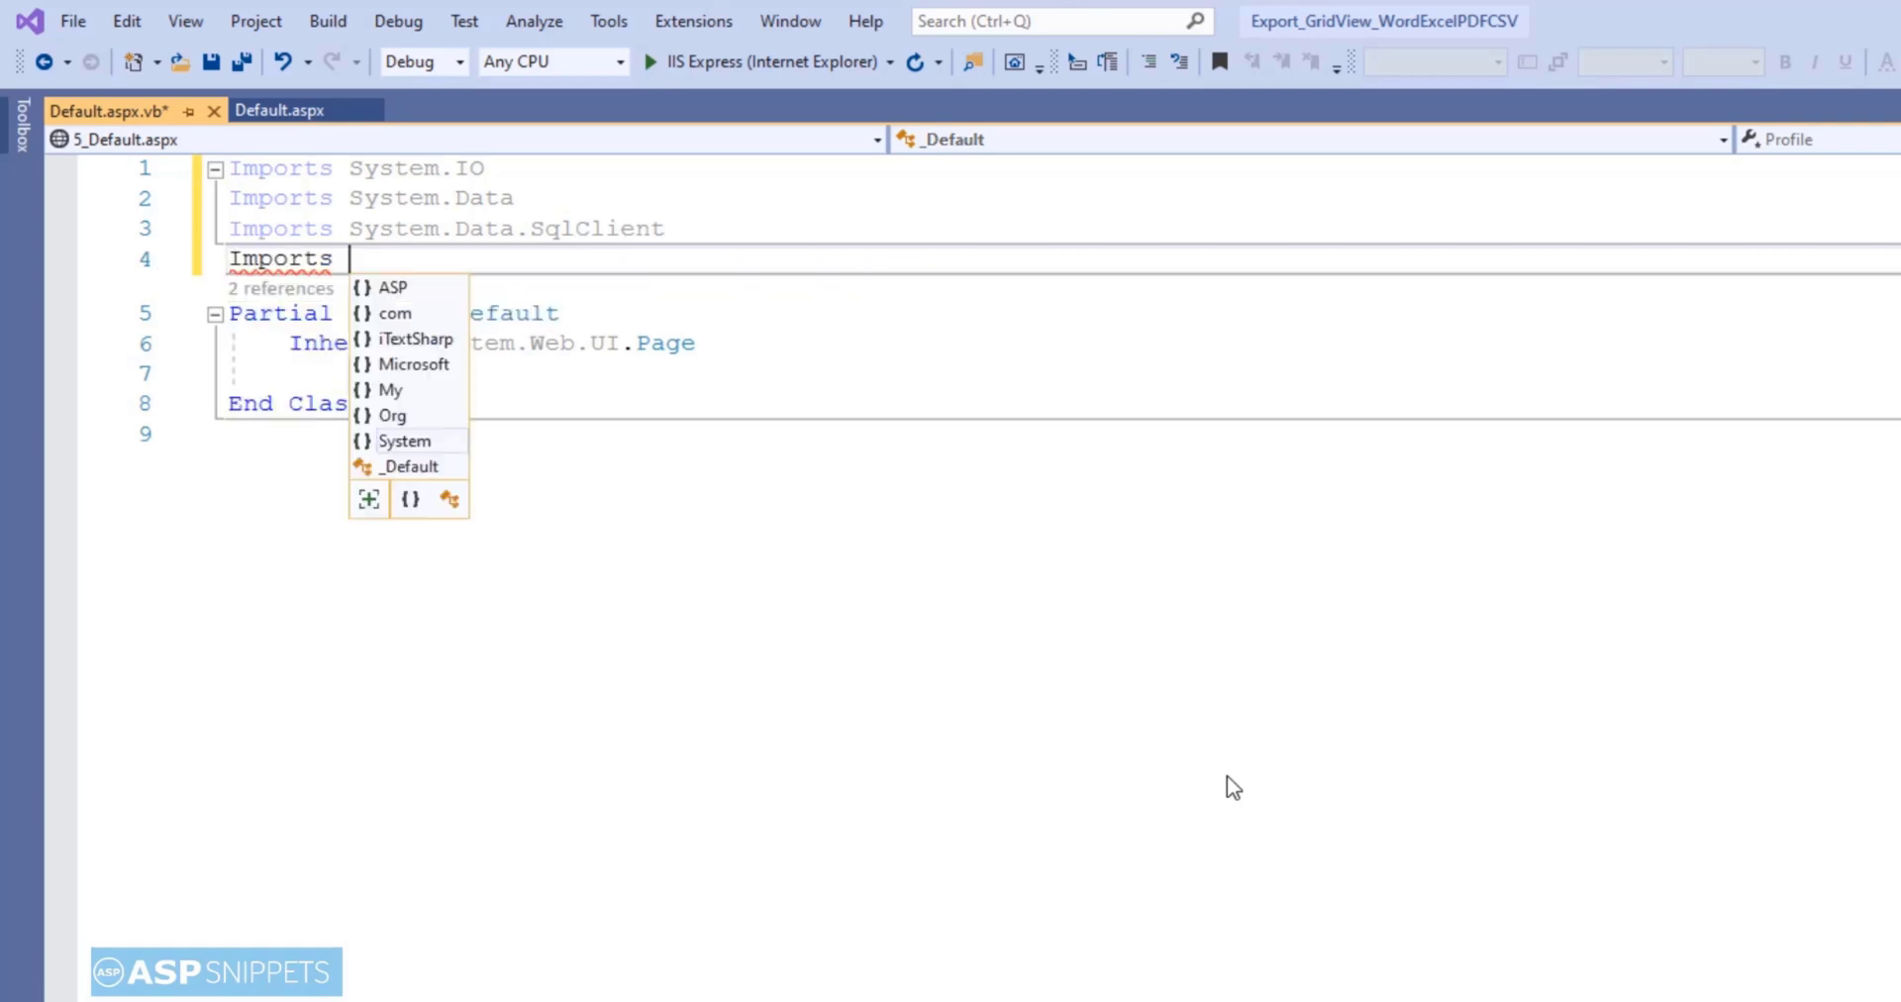
text(System.drawing)
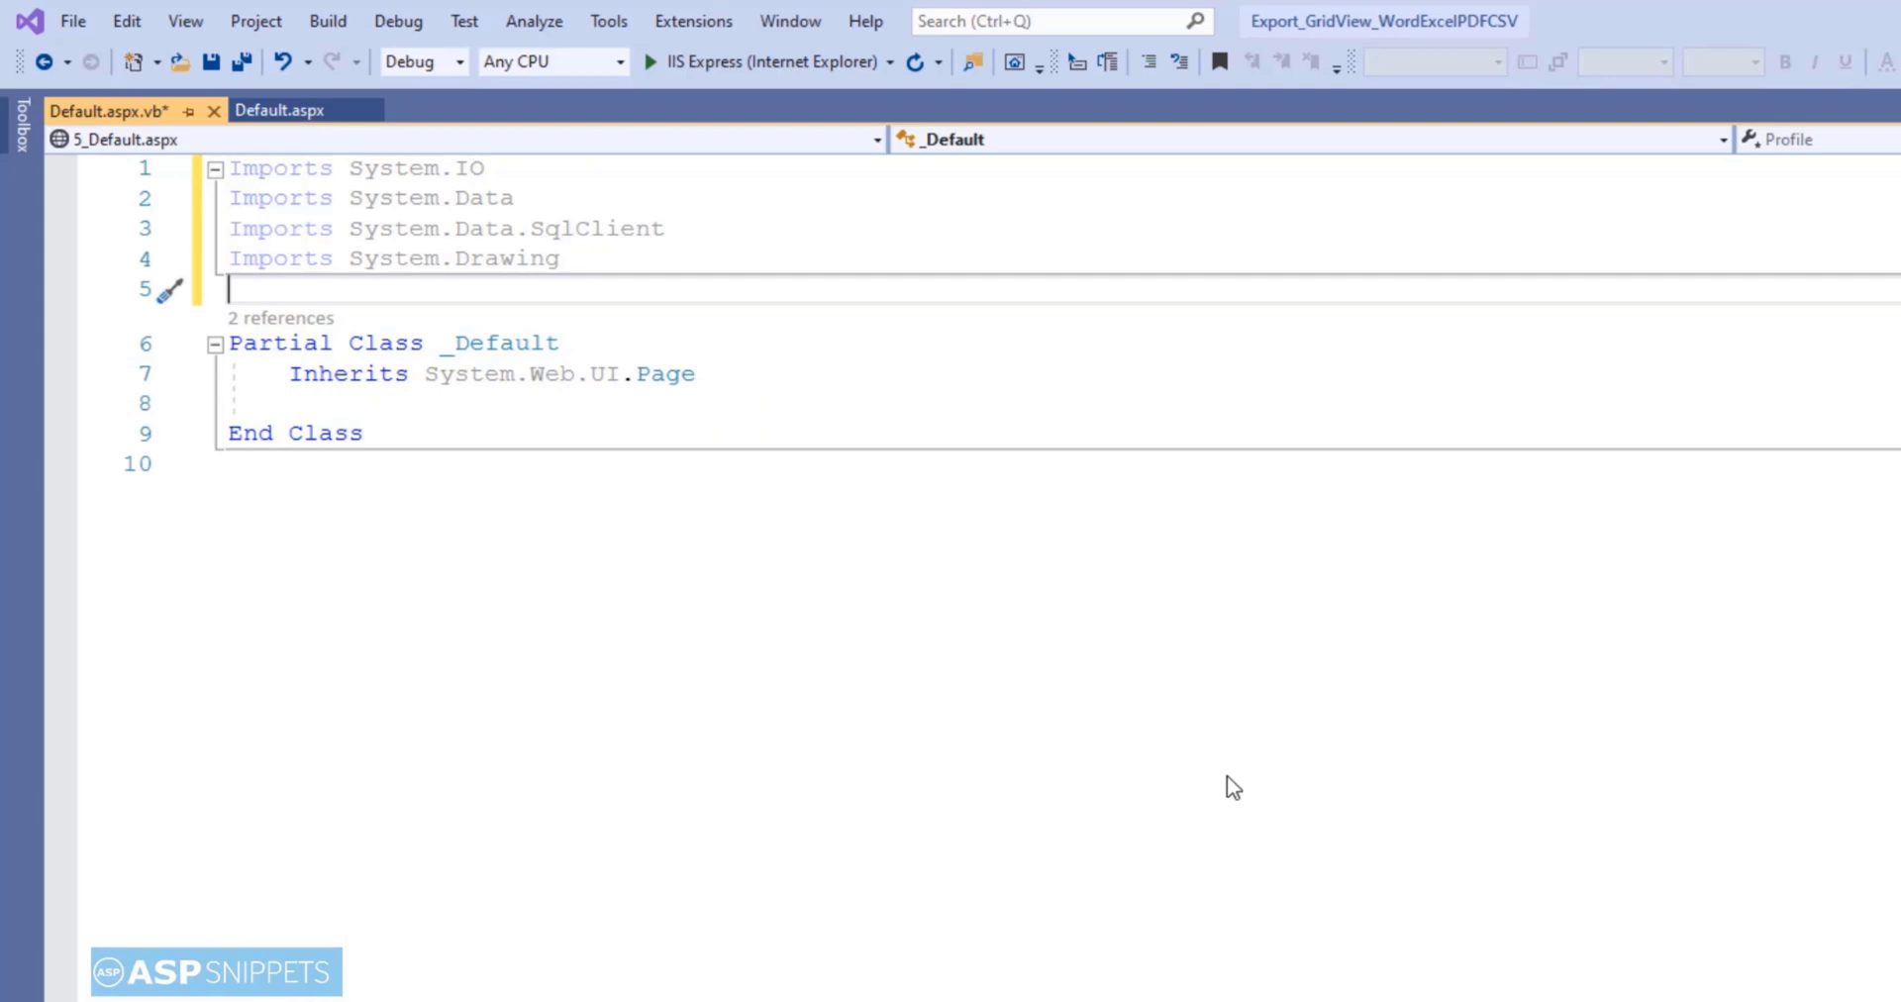
text(Imports)
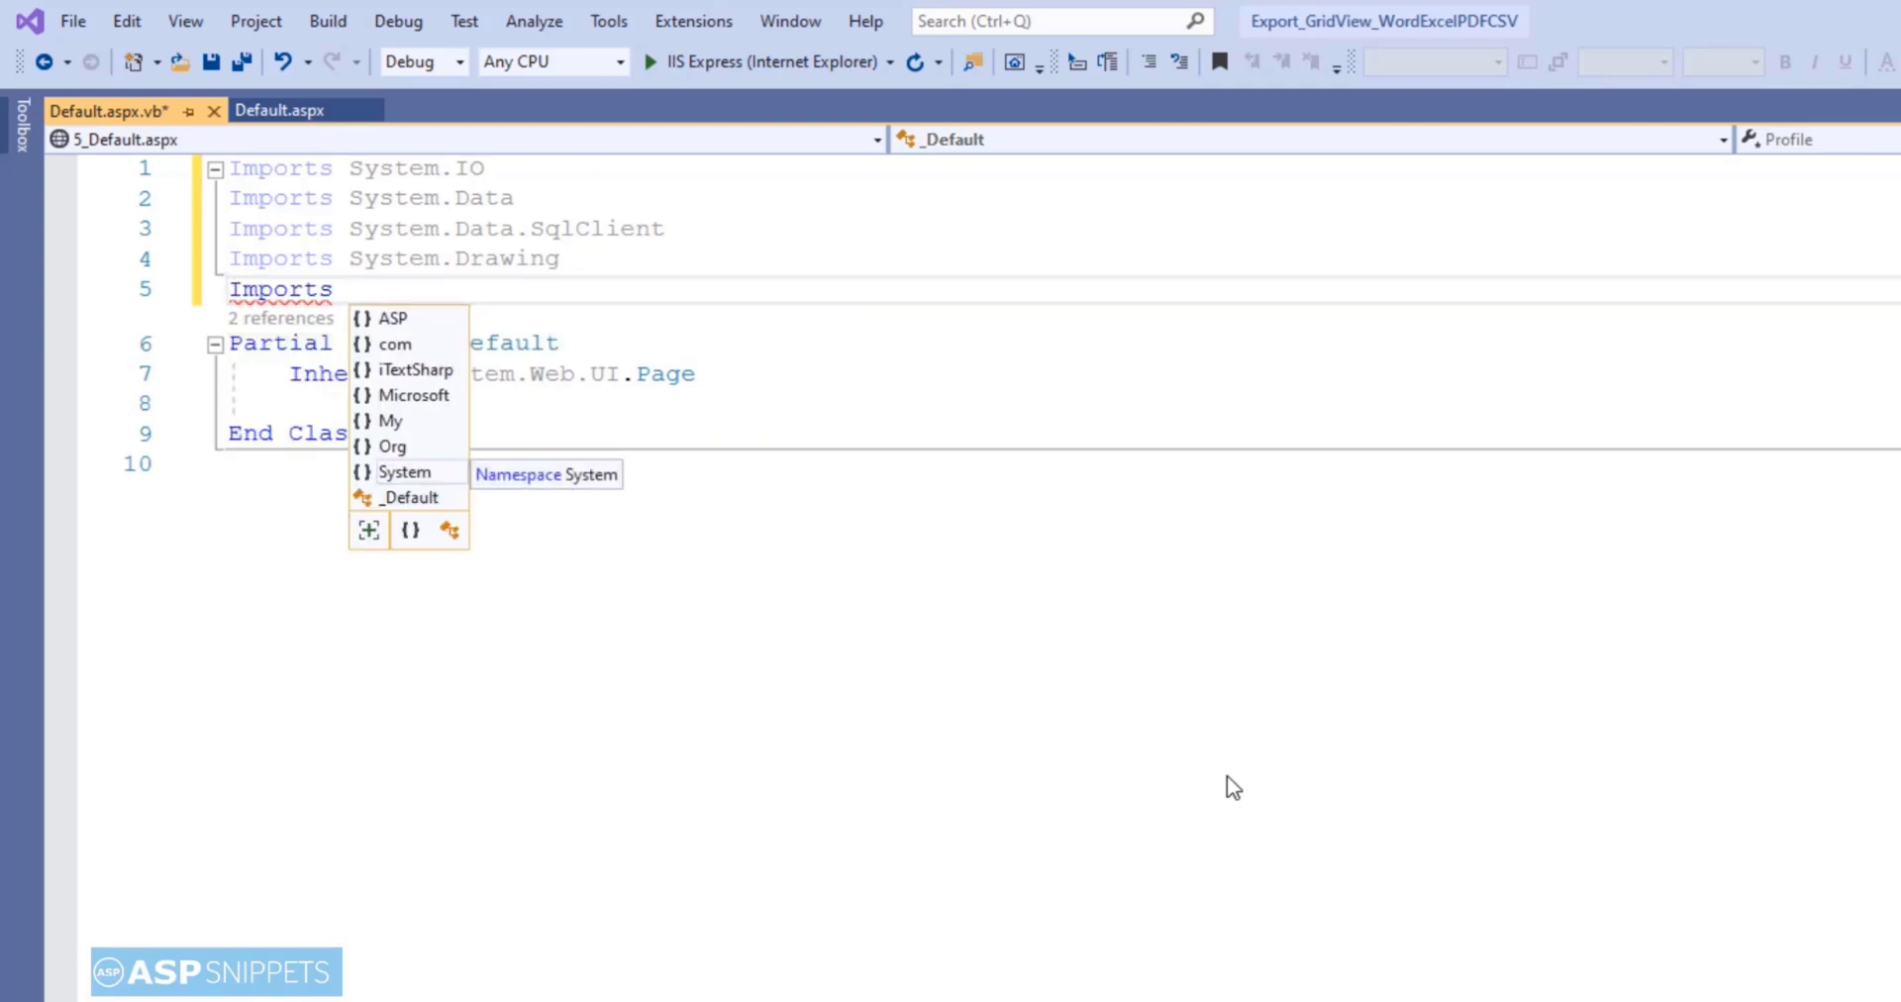
text(System.configuration)
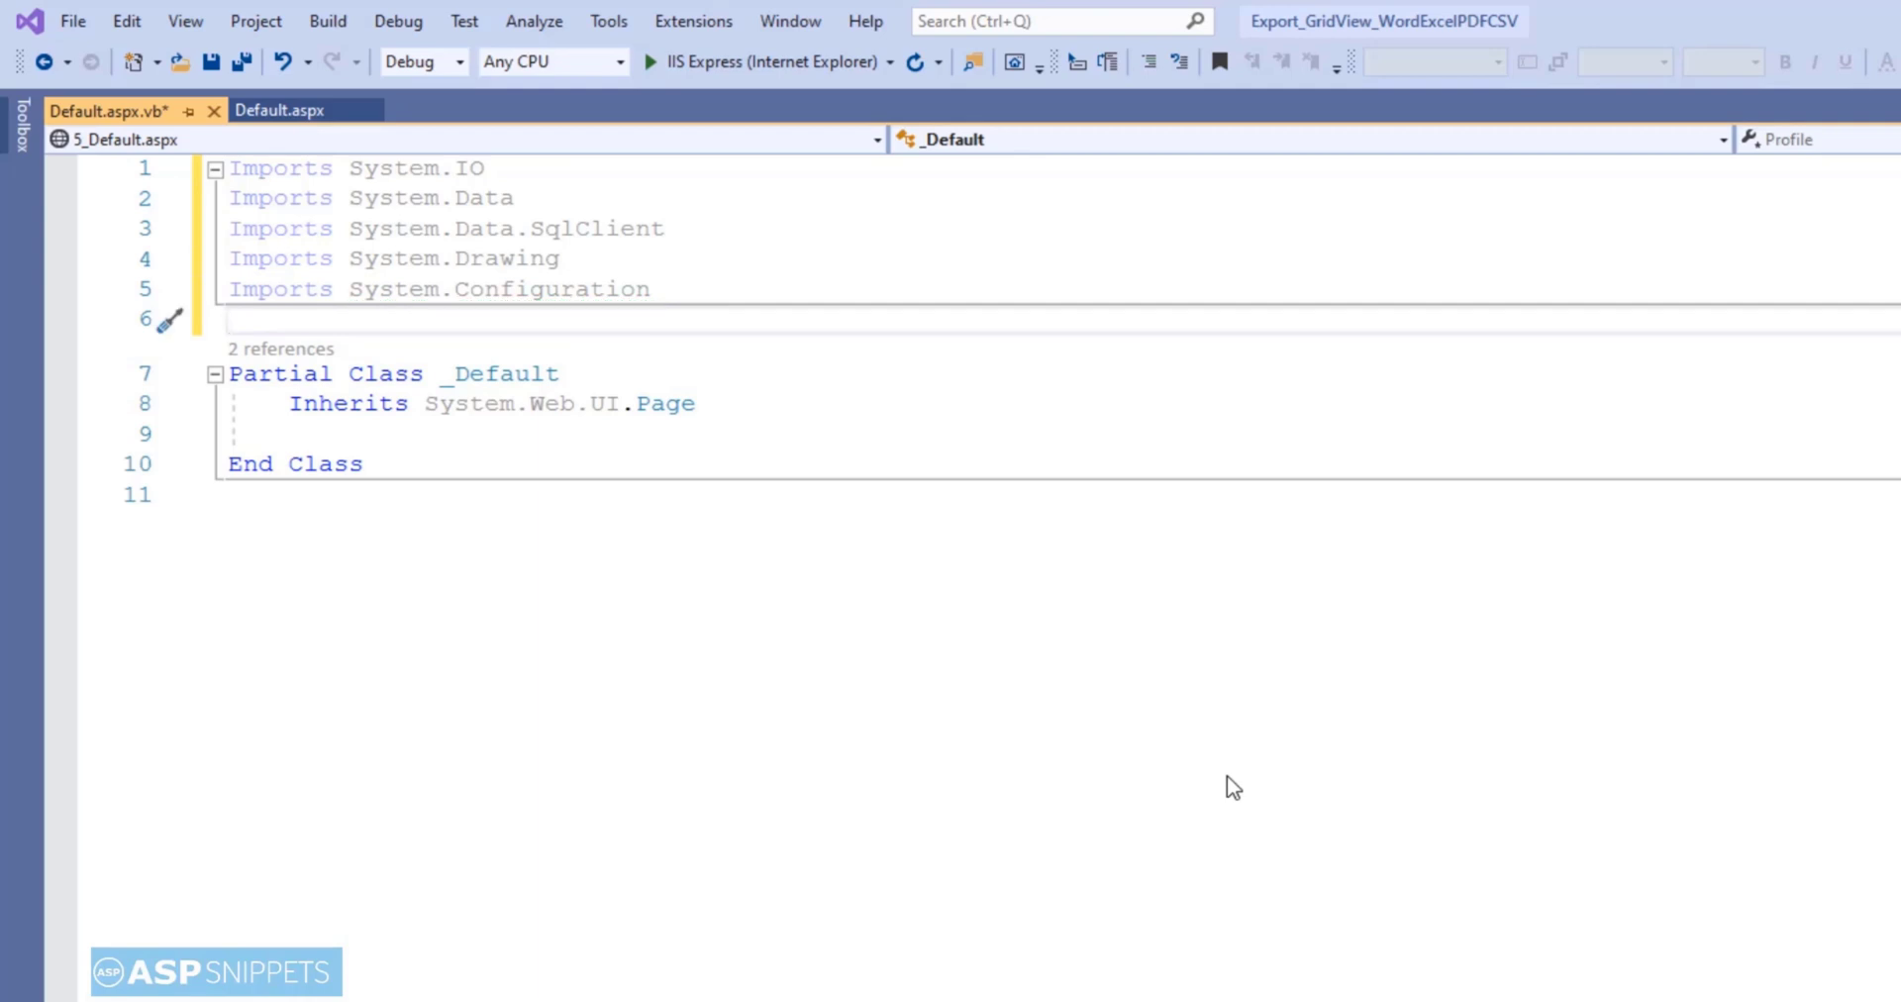
click(697, 404)
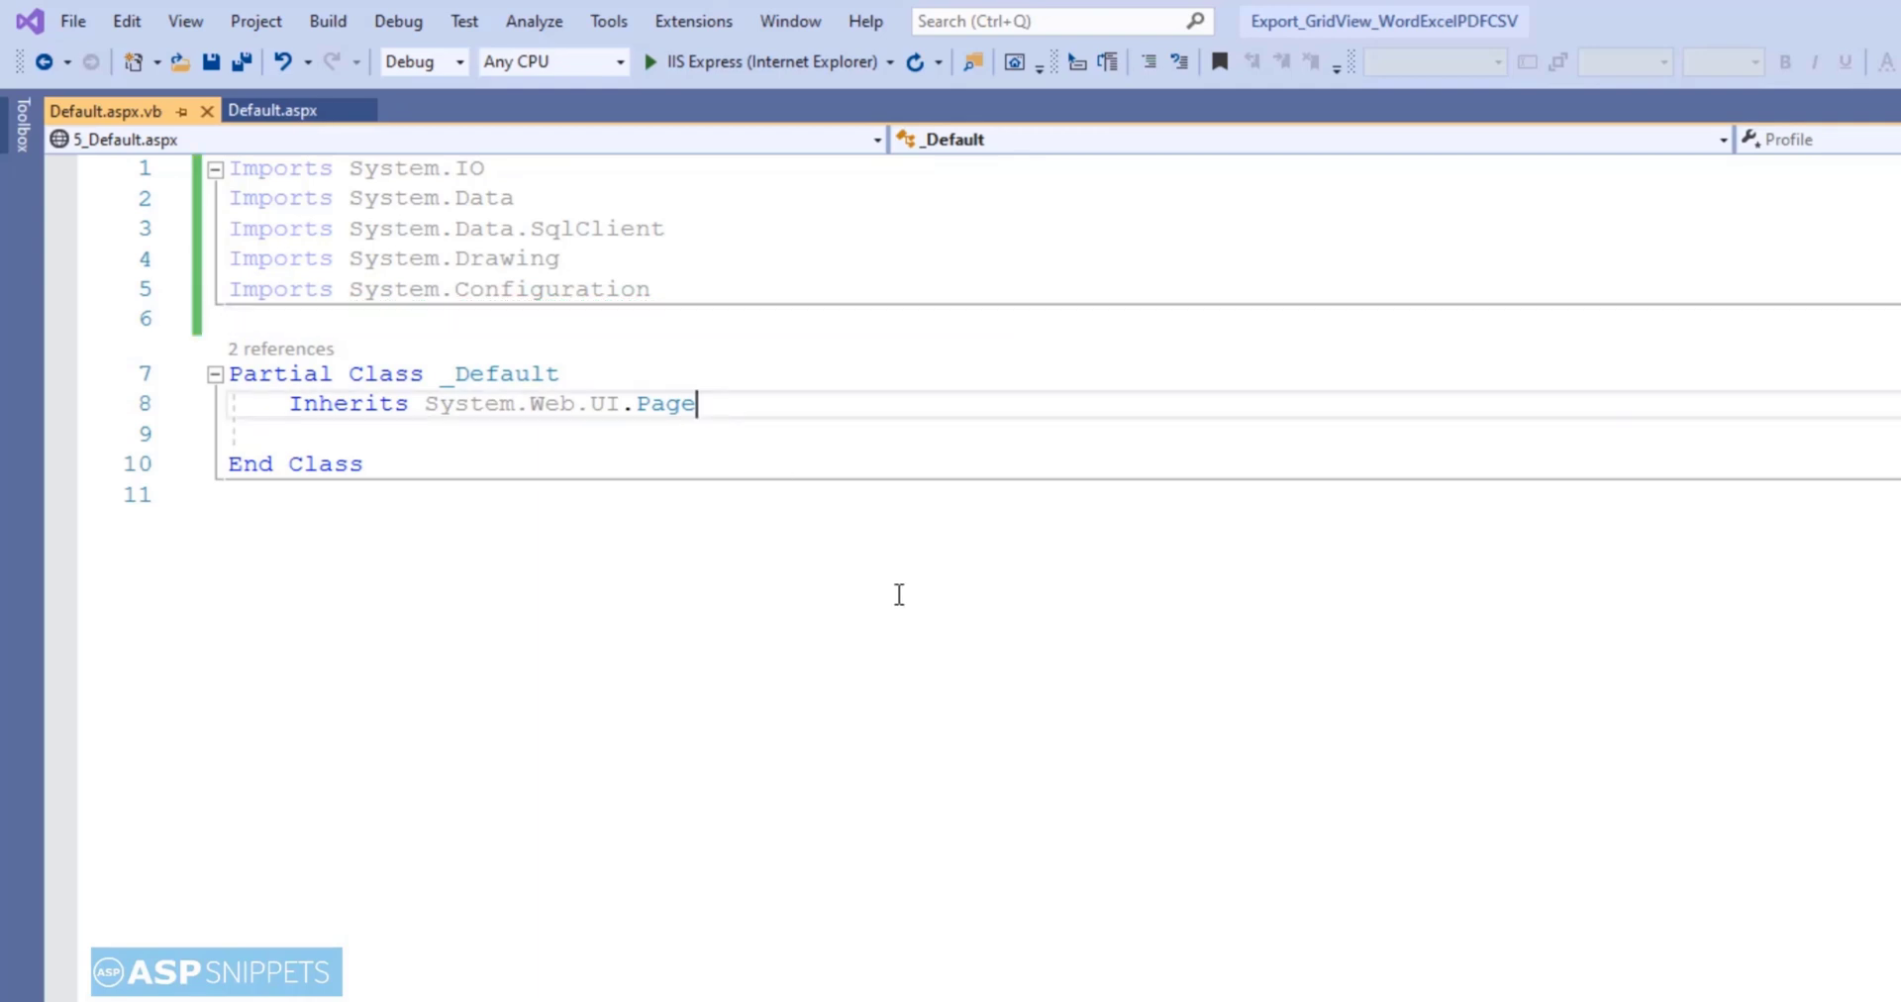
- Declare Protected Sub Page_Load(sender As Object, e As System.EventArgs) and begin its If block
text(Protected Sub)
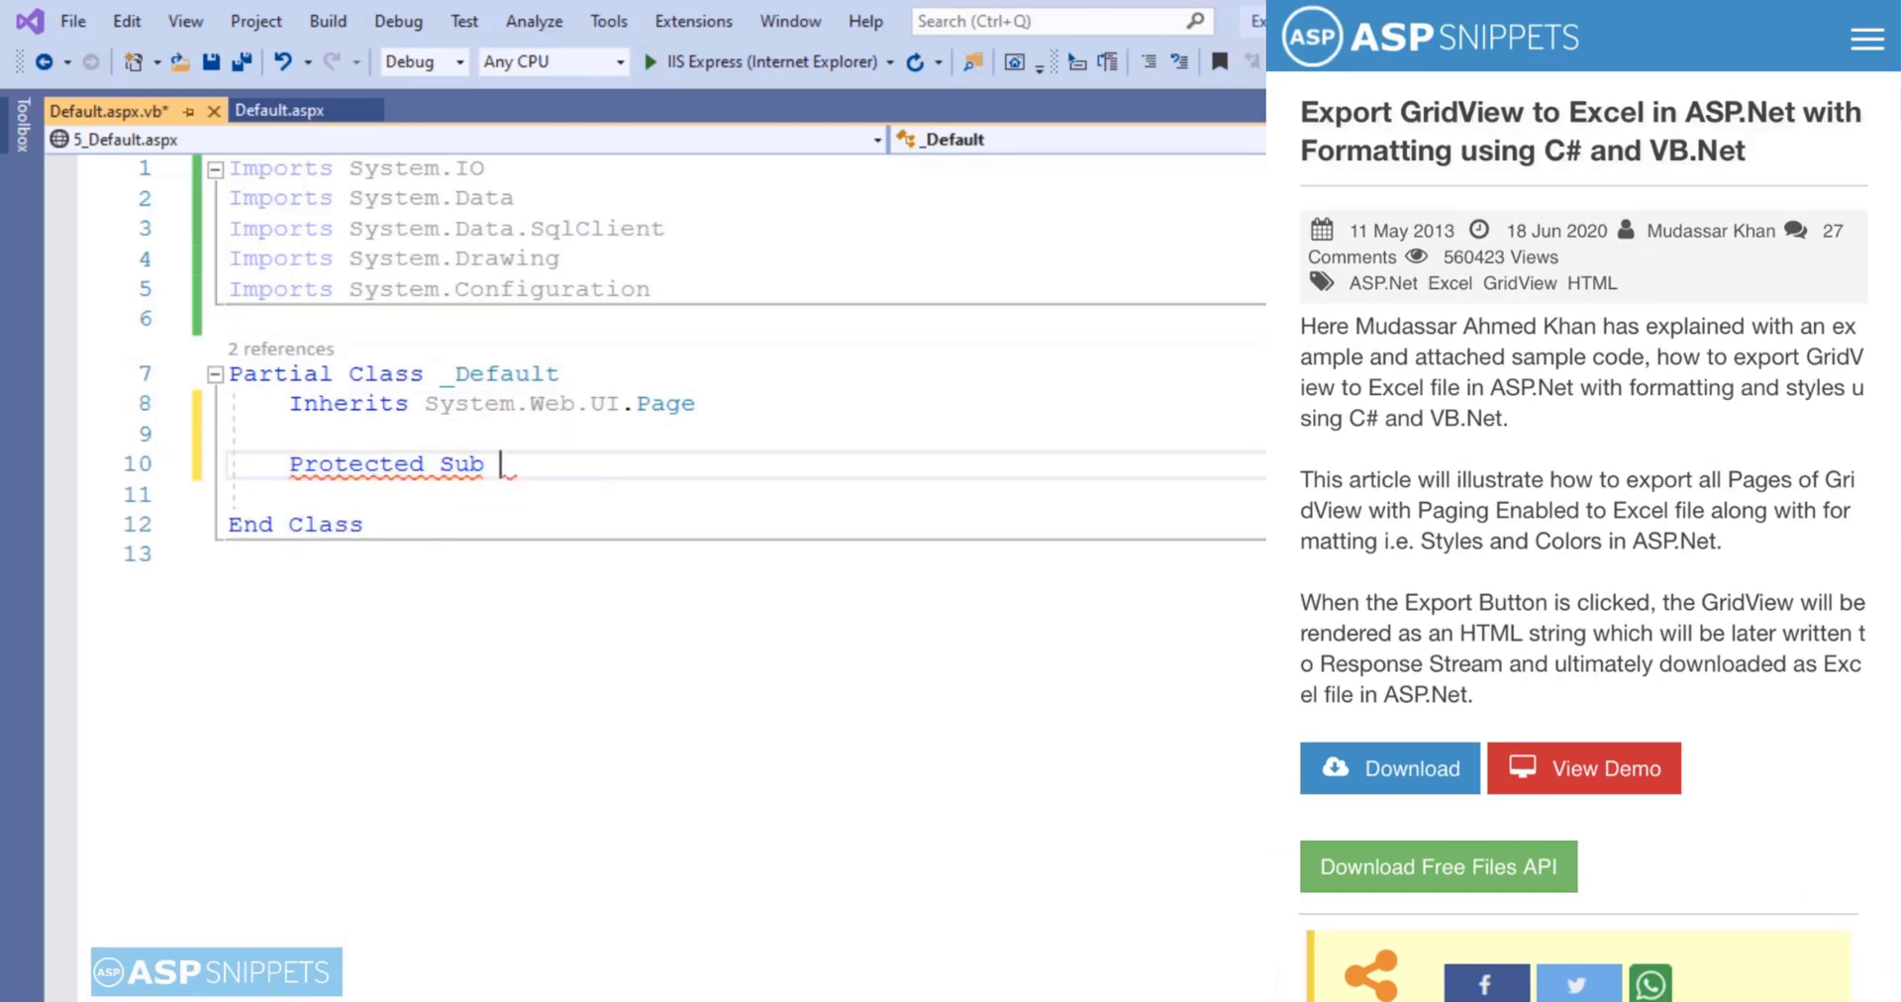
text(Page_Load())
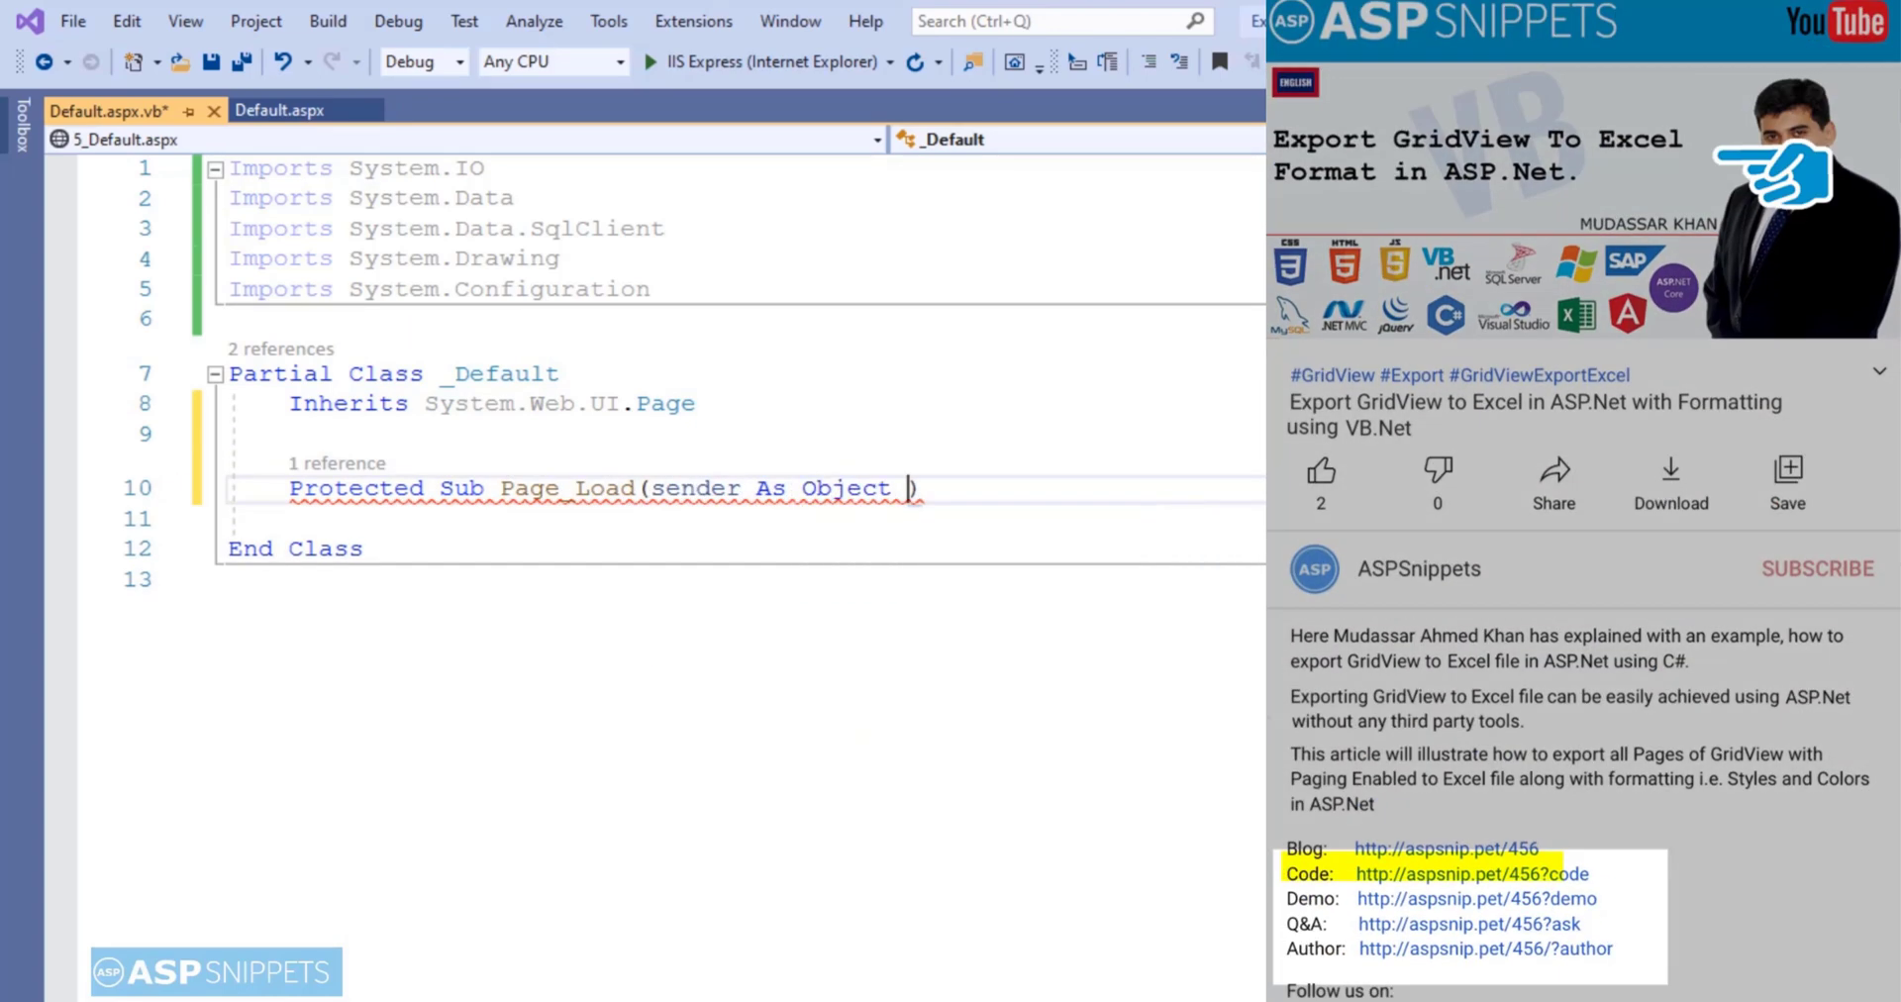
text(, e As System.EventArgs)
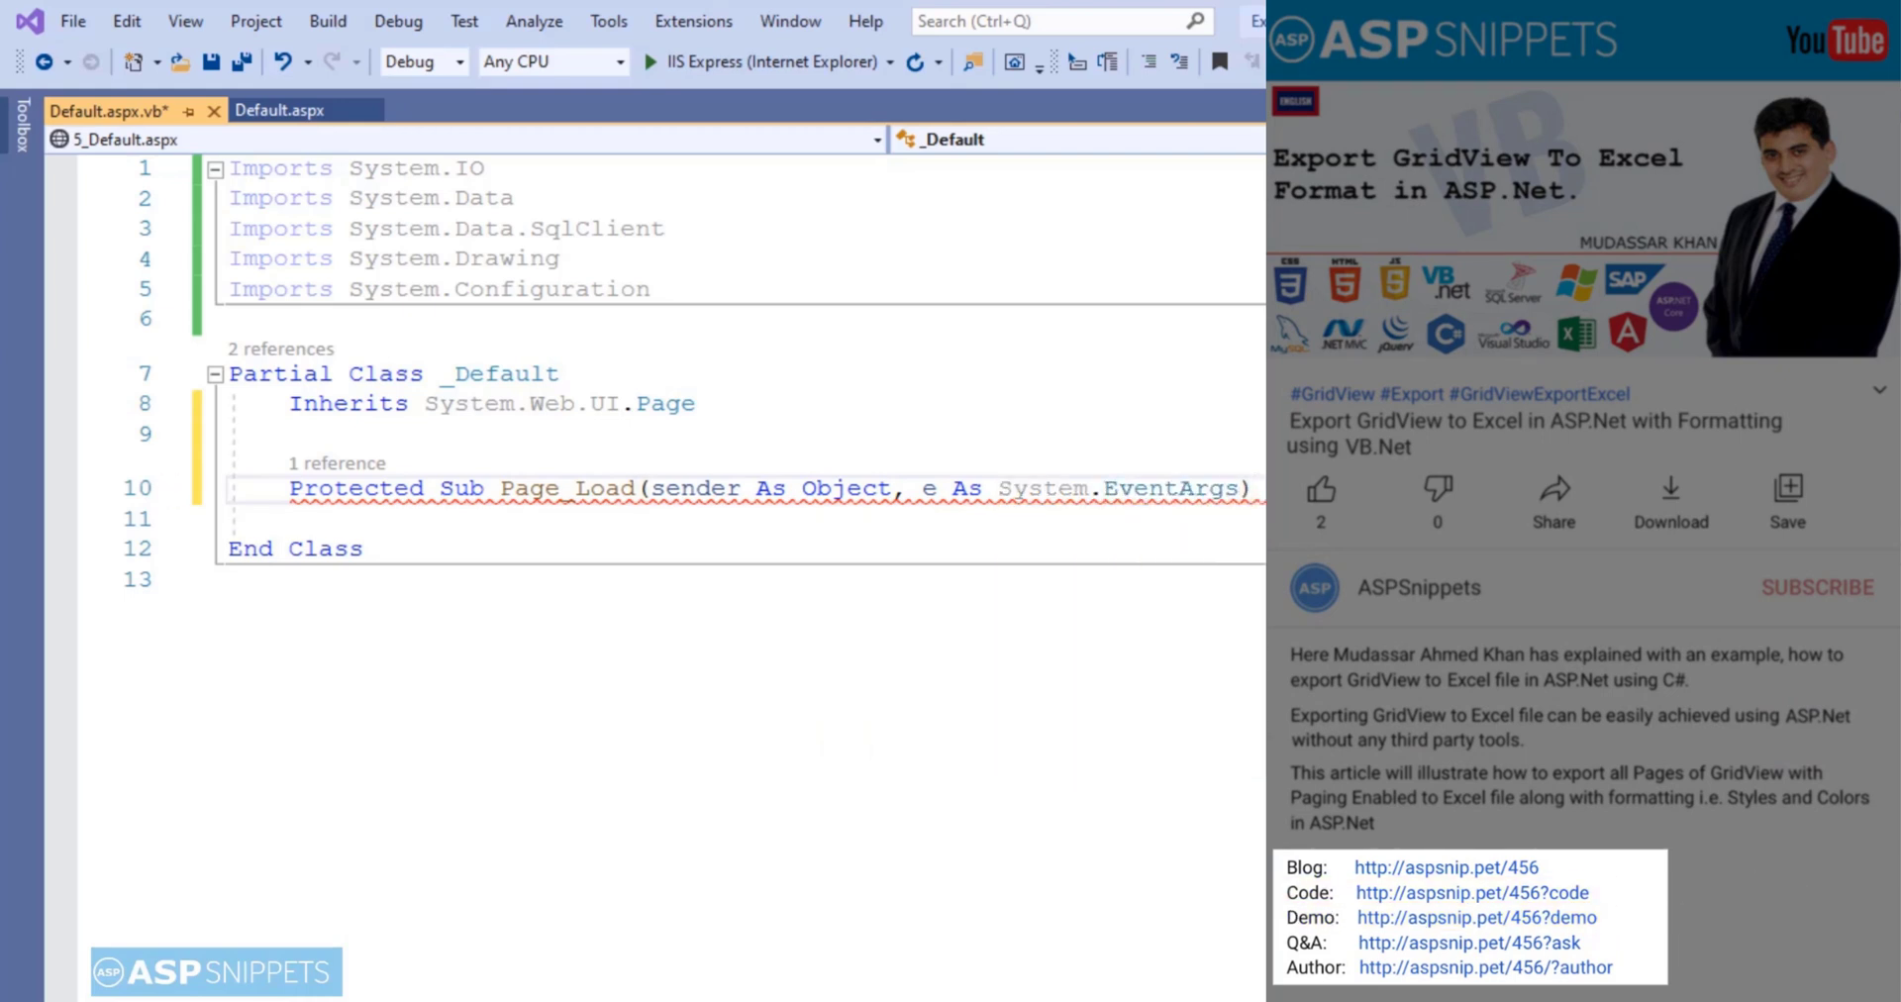
text(if)
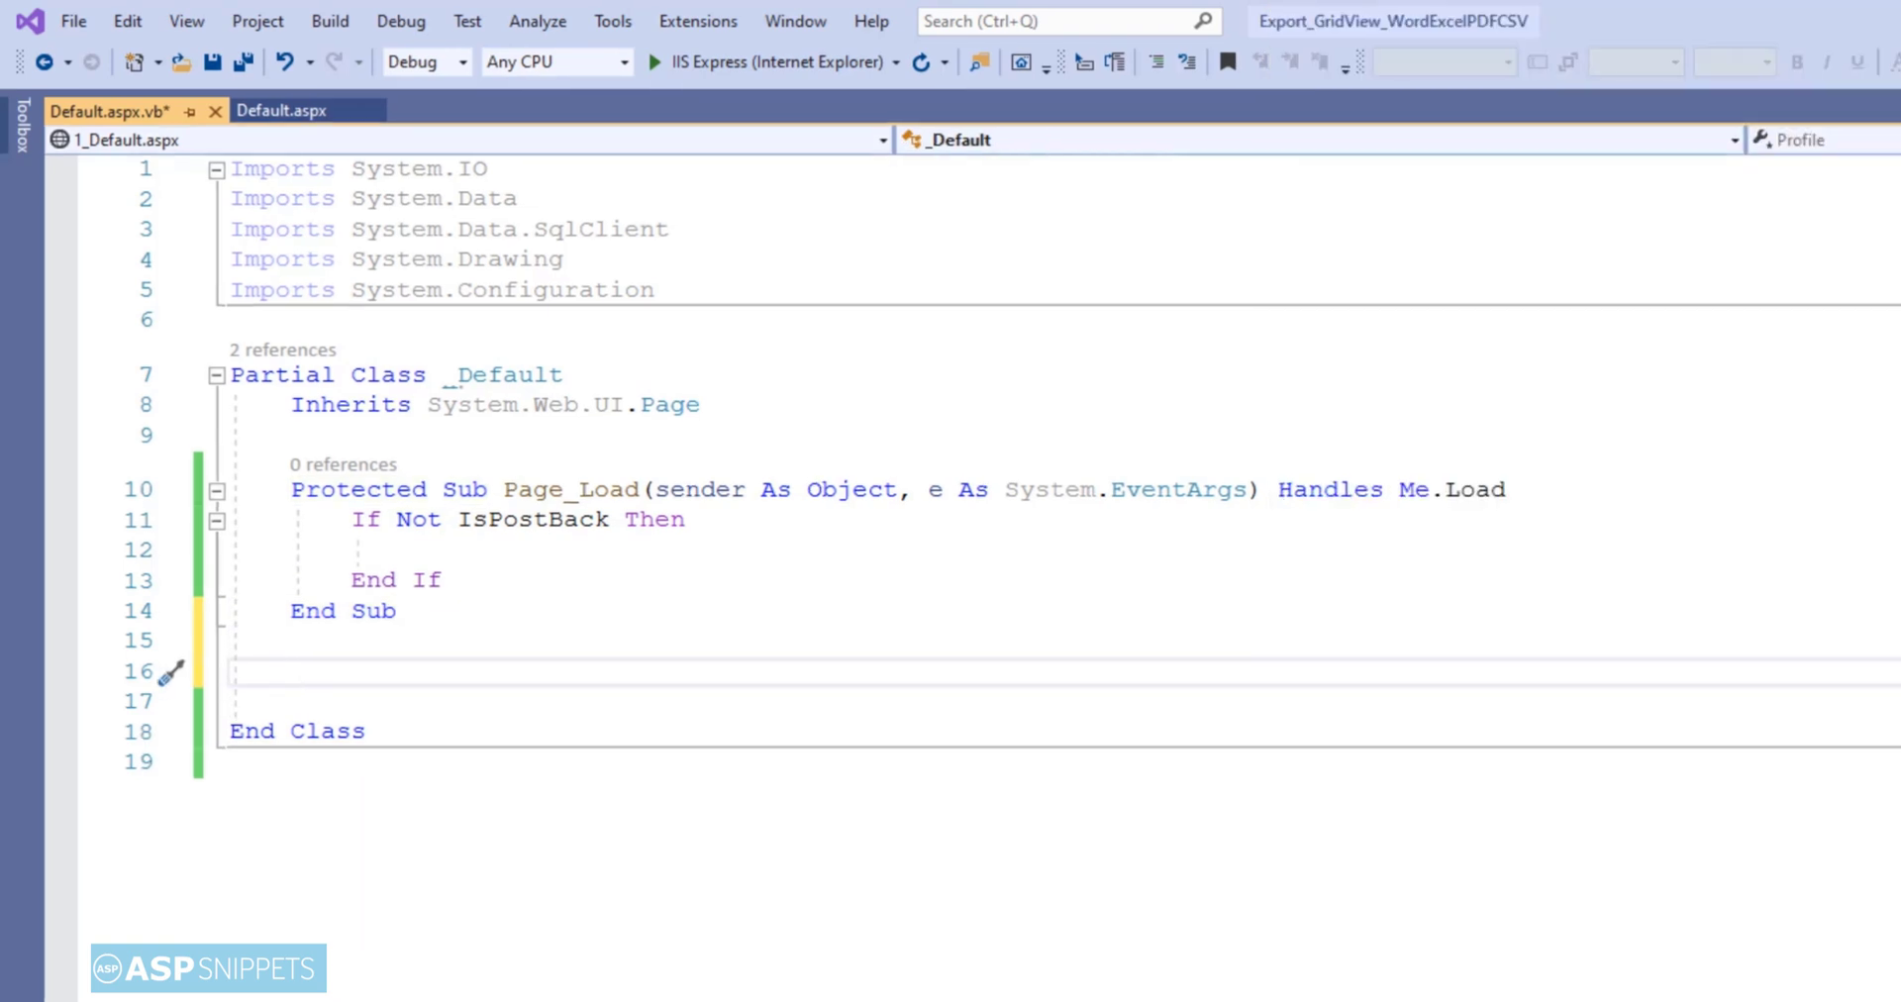
- Add Private Sub BindGrid() below Page_Load and start its Dim constr As declaration
text(pr)
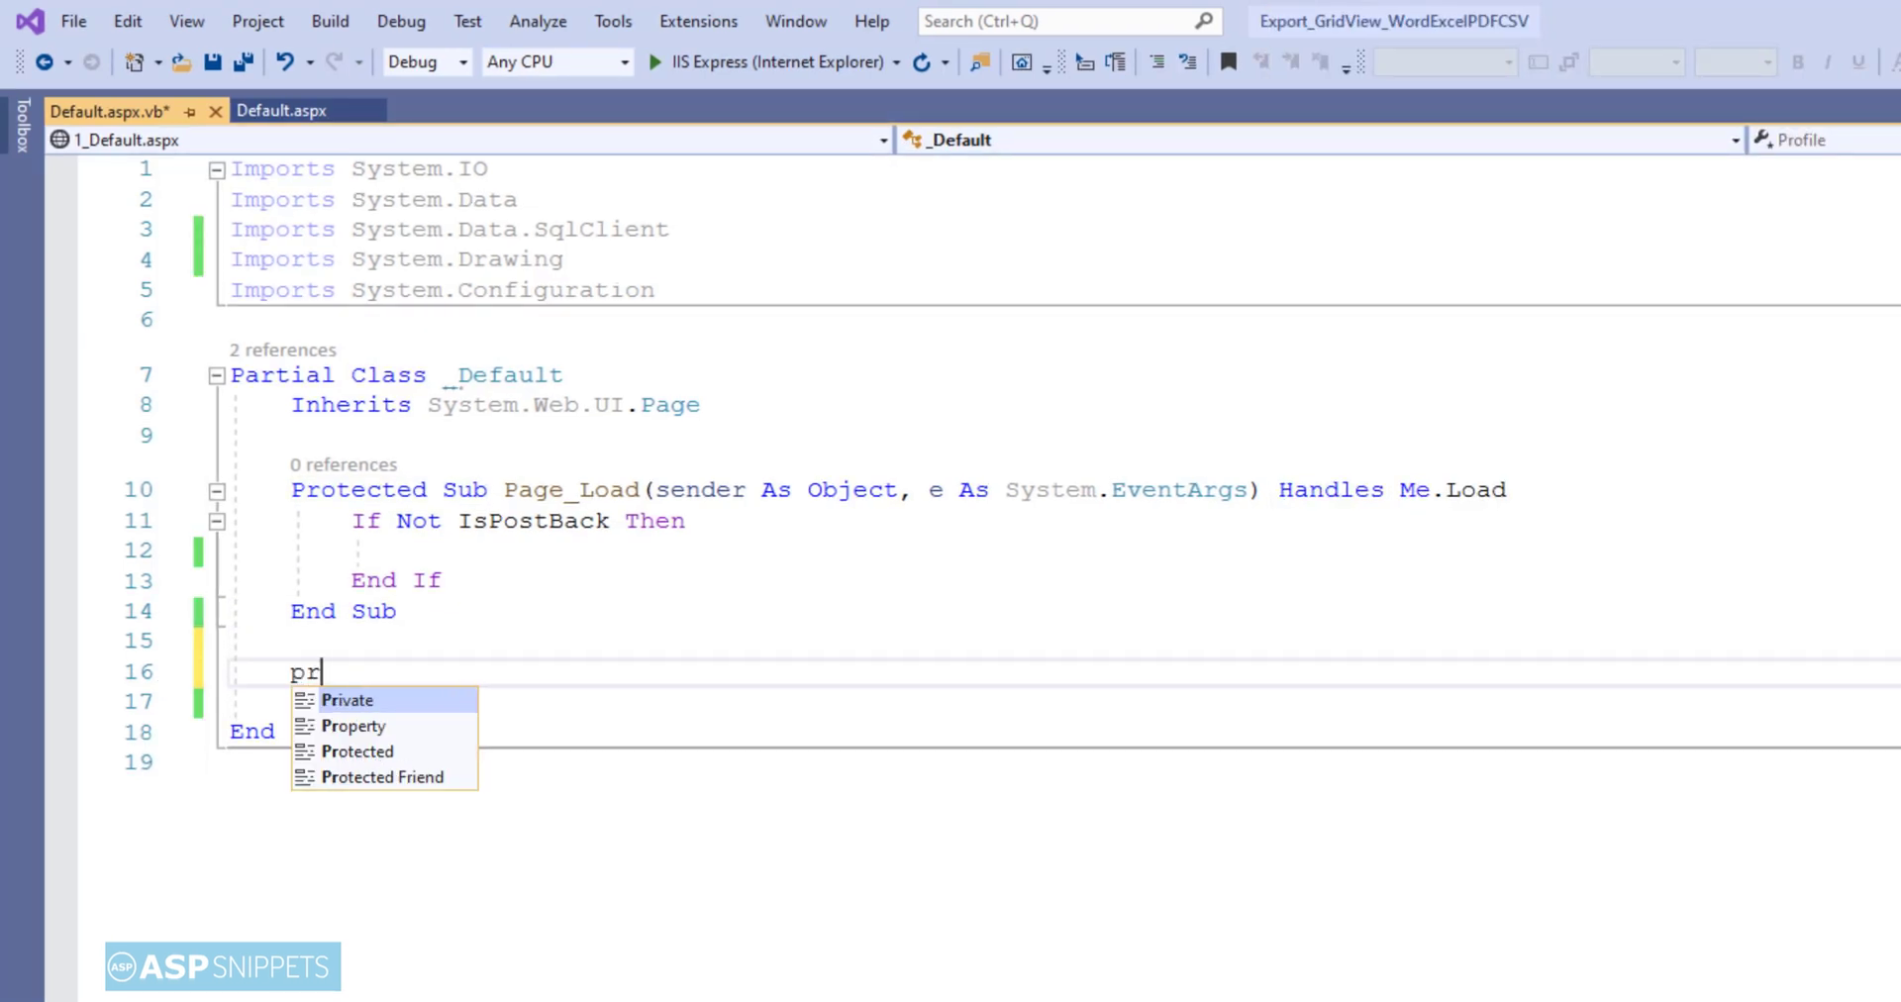
text(ivate Sub Bind)
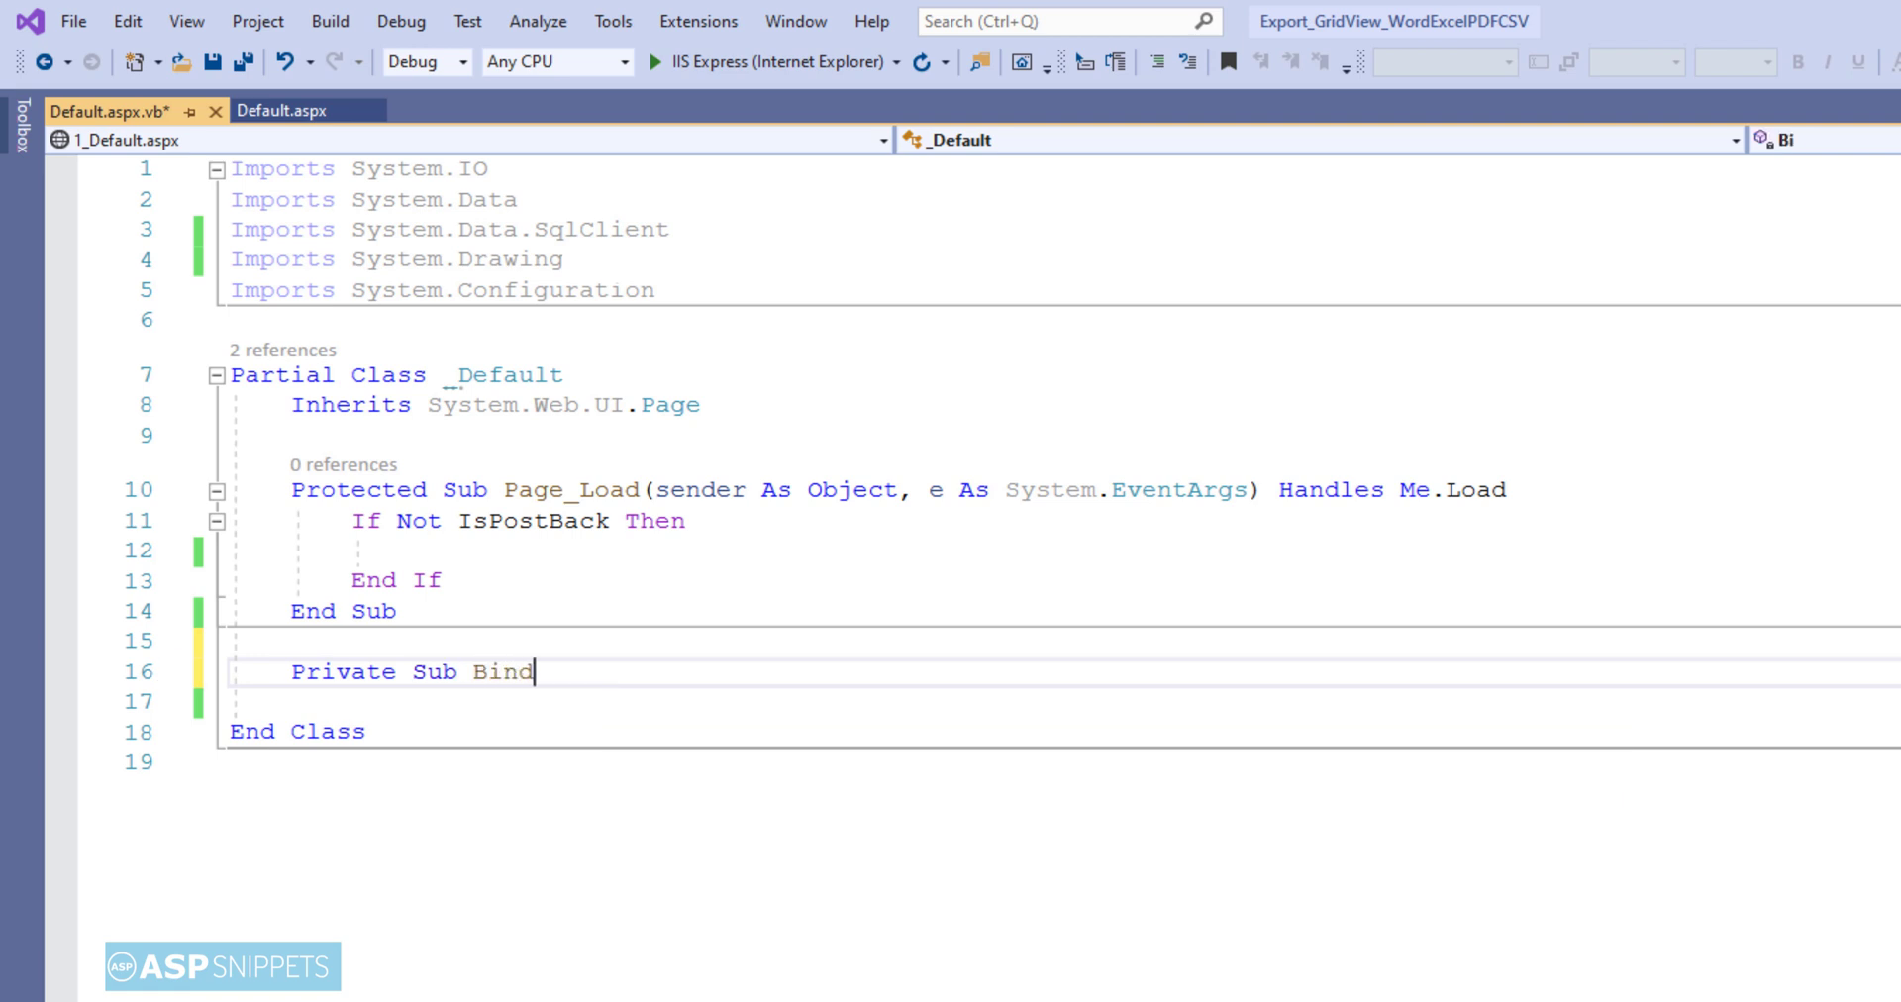
text(Grid)
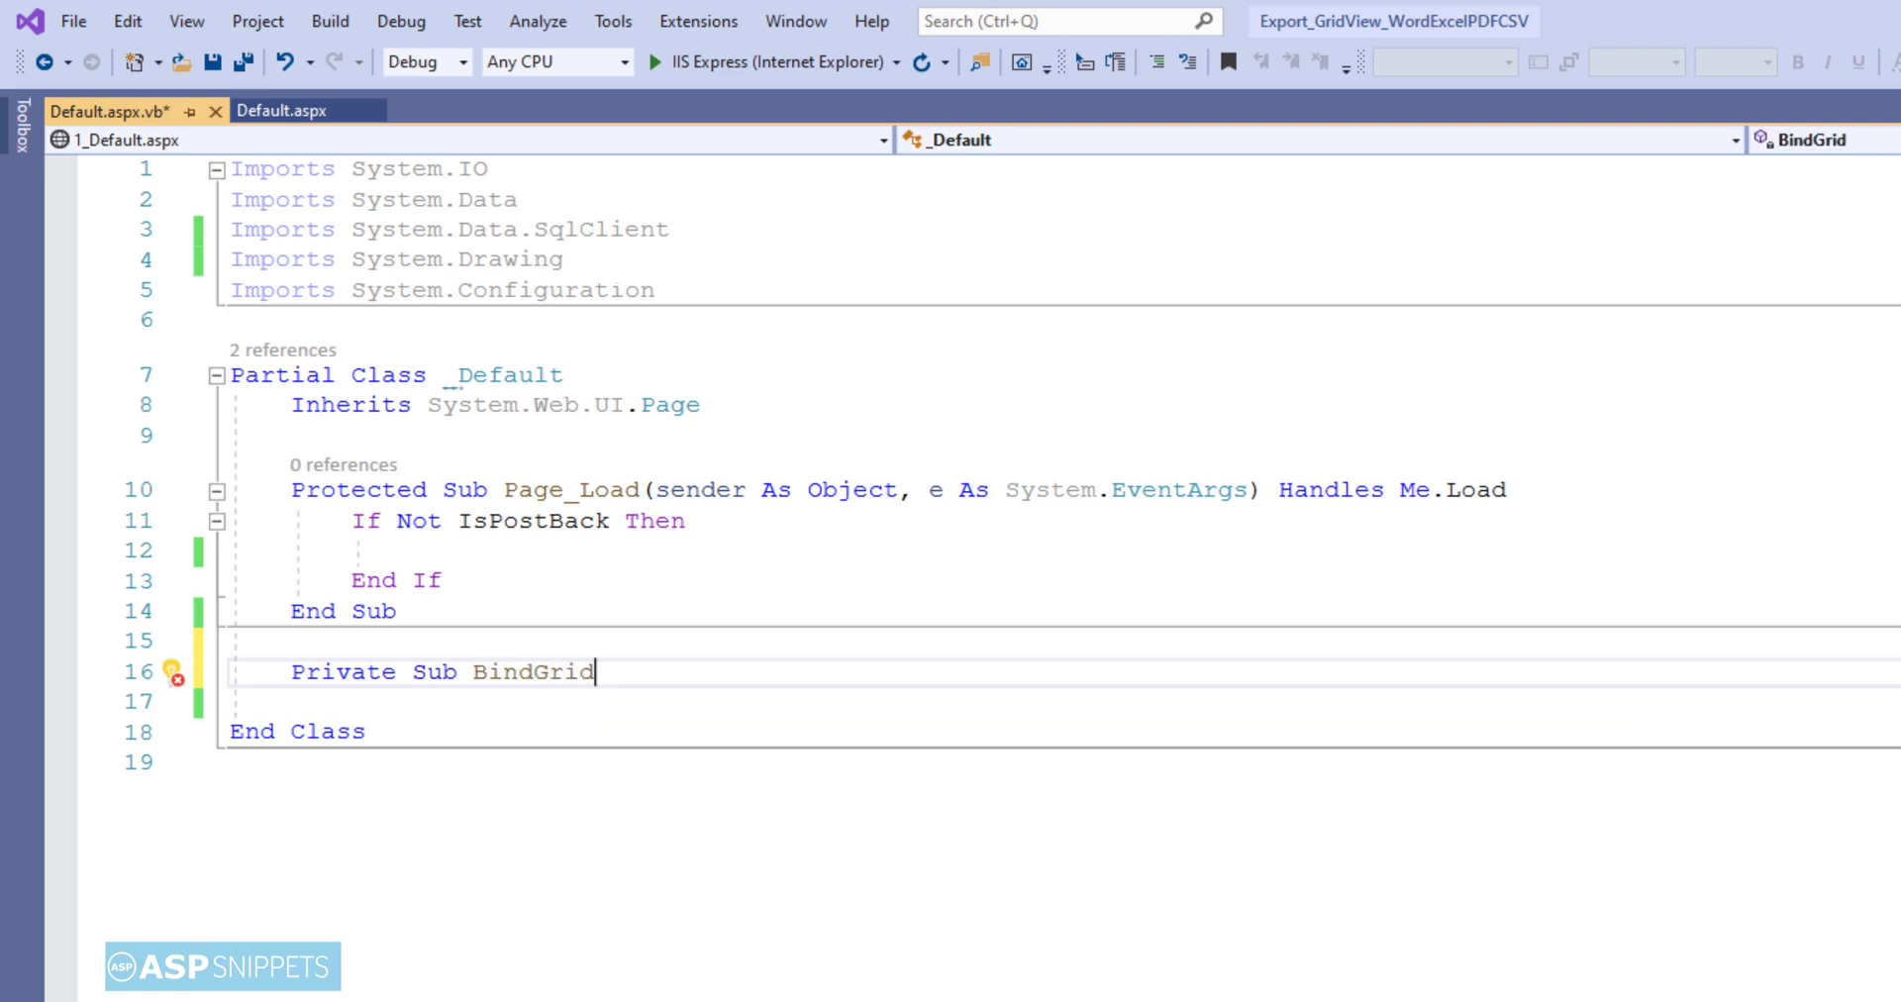
text(()
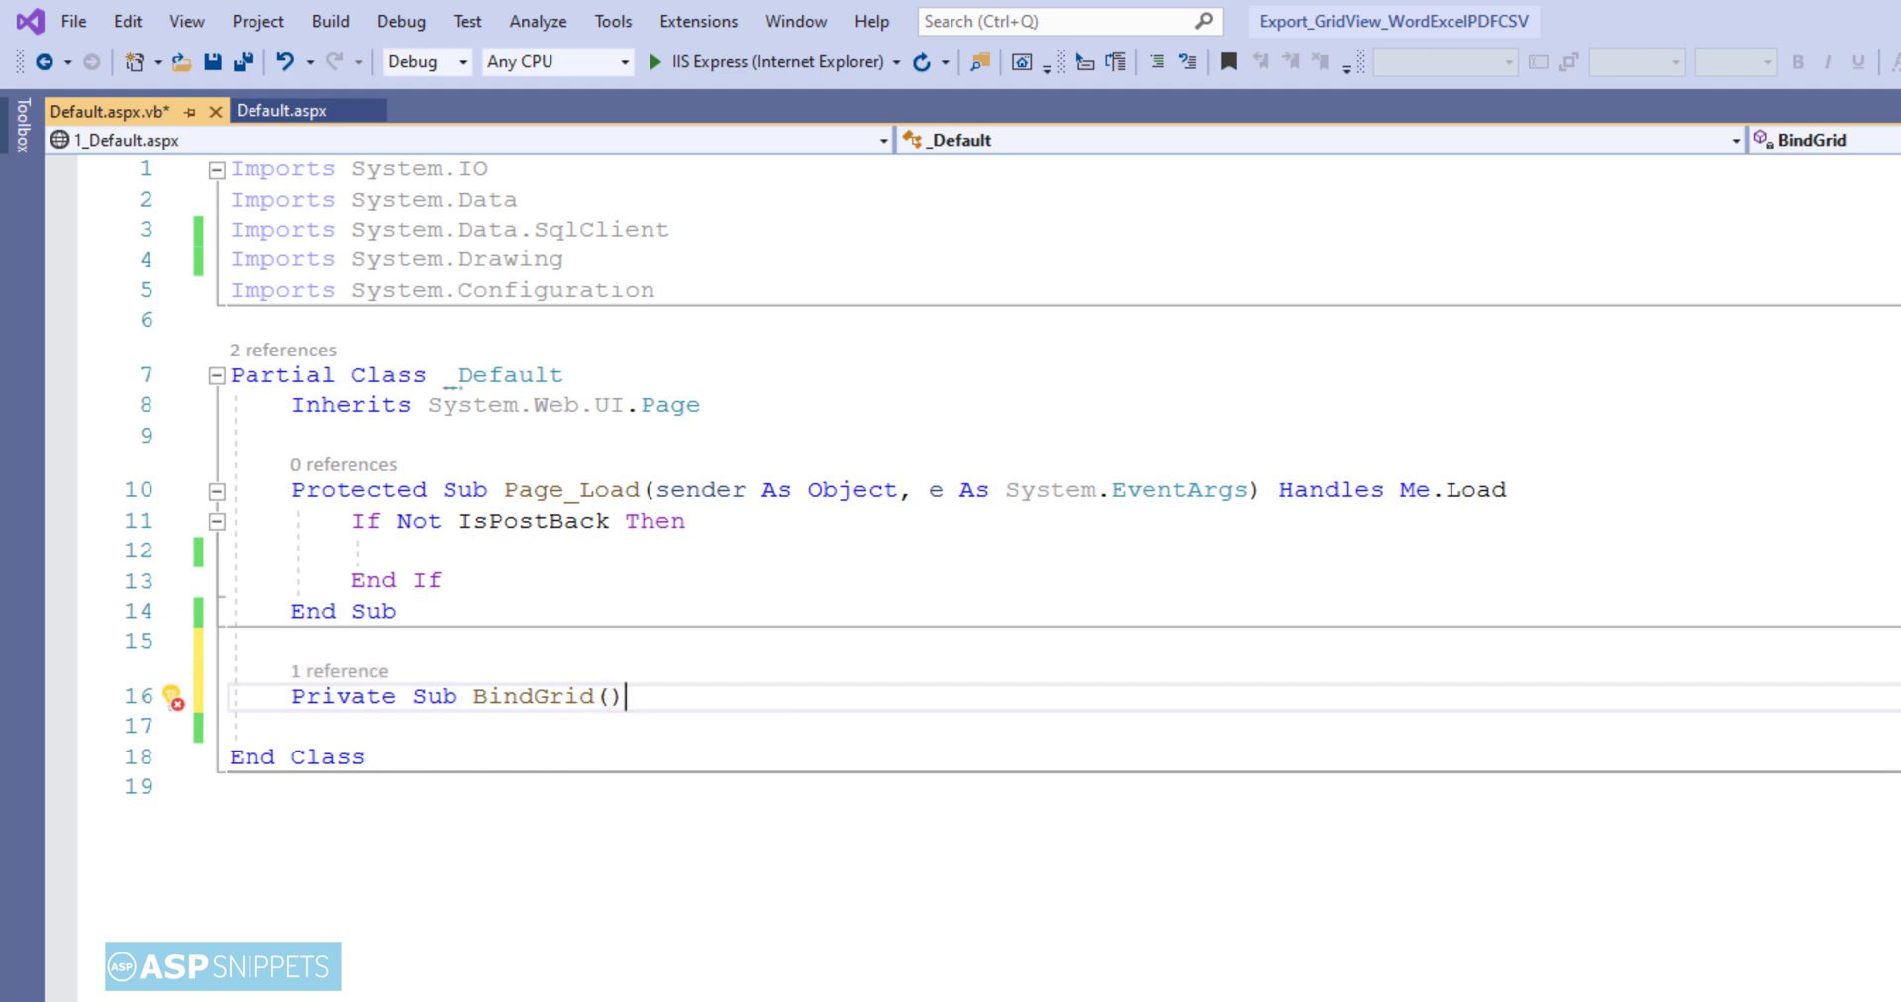
text(Dim)
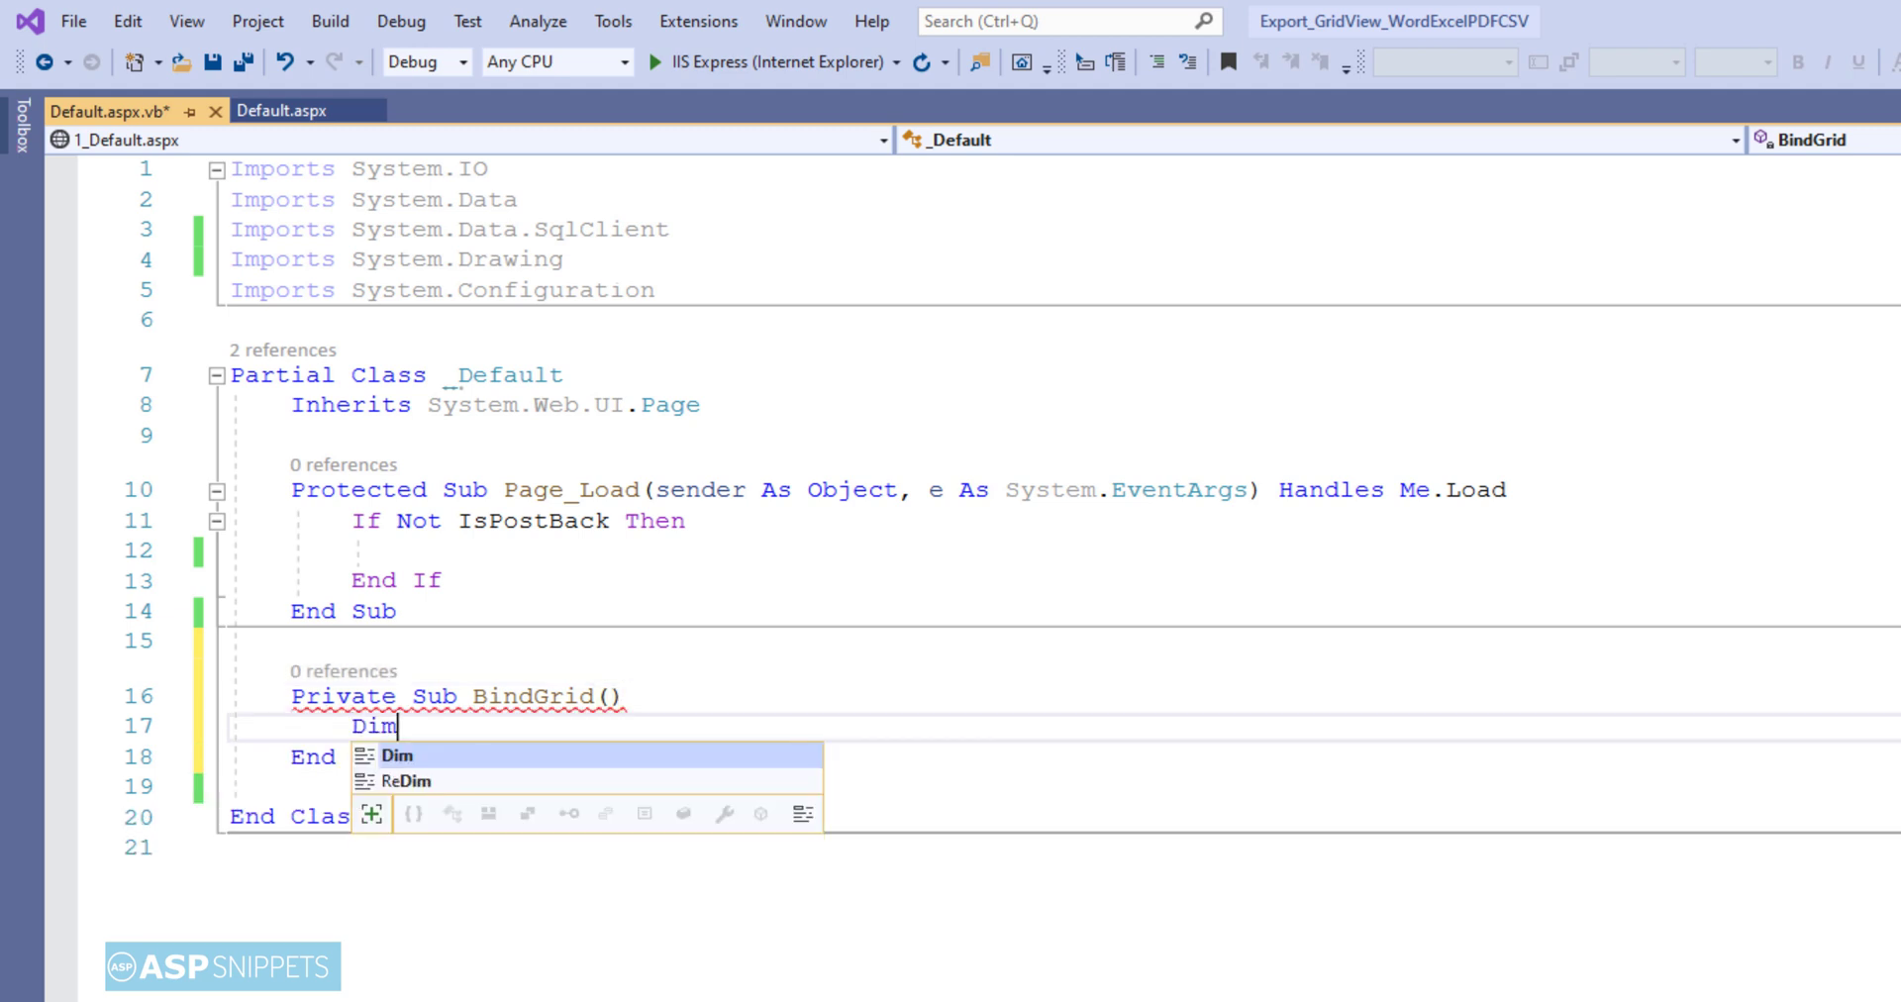
text(constr as)
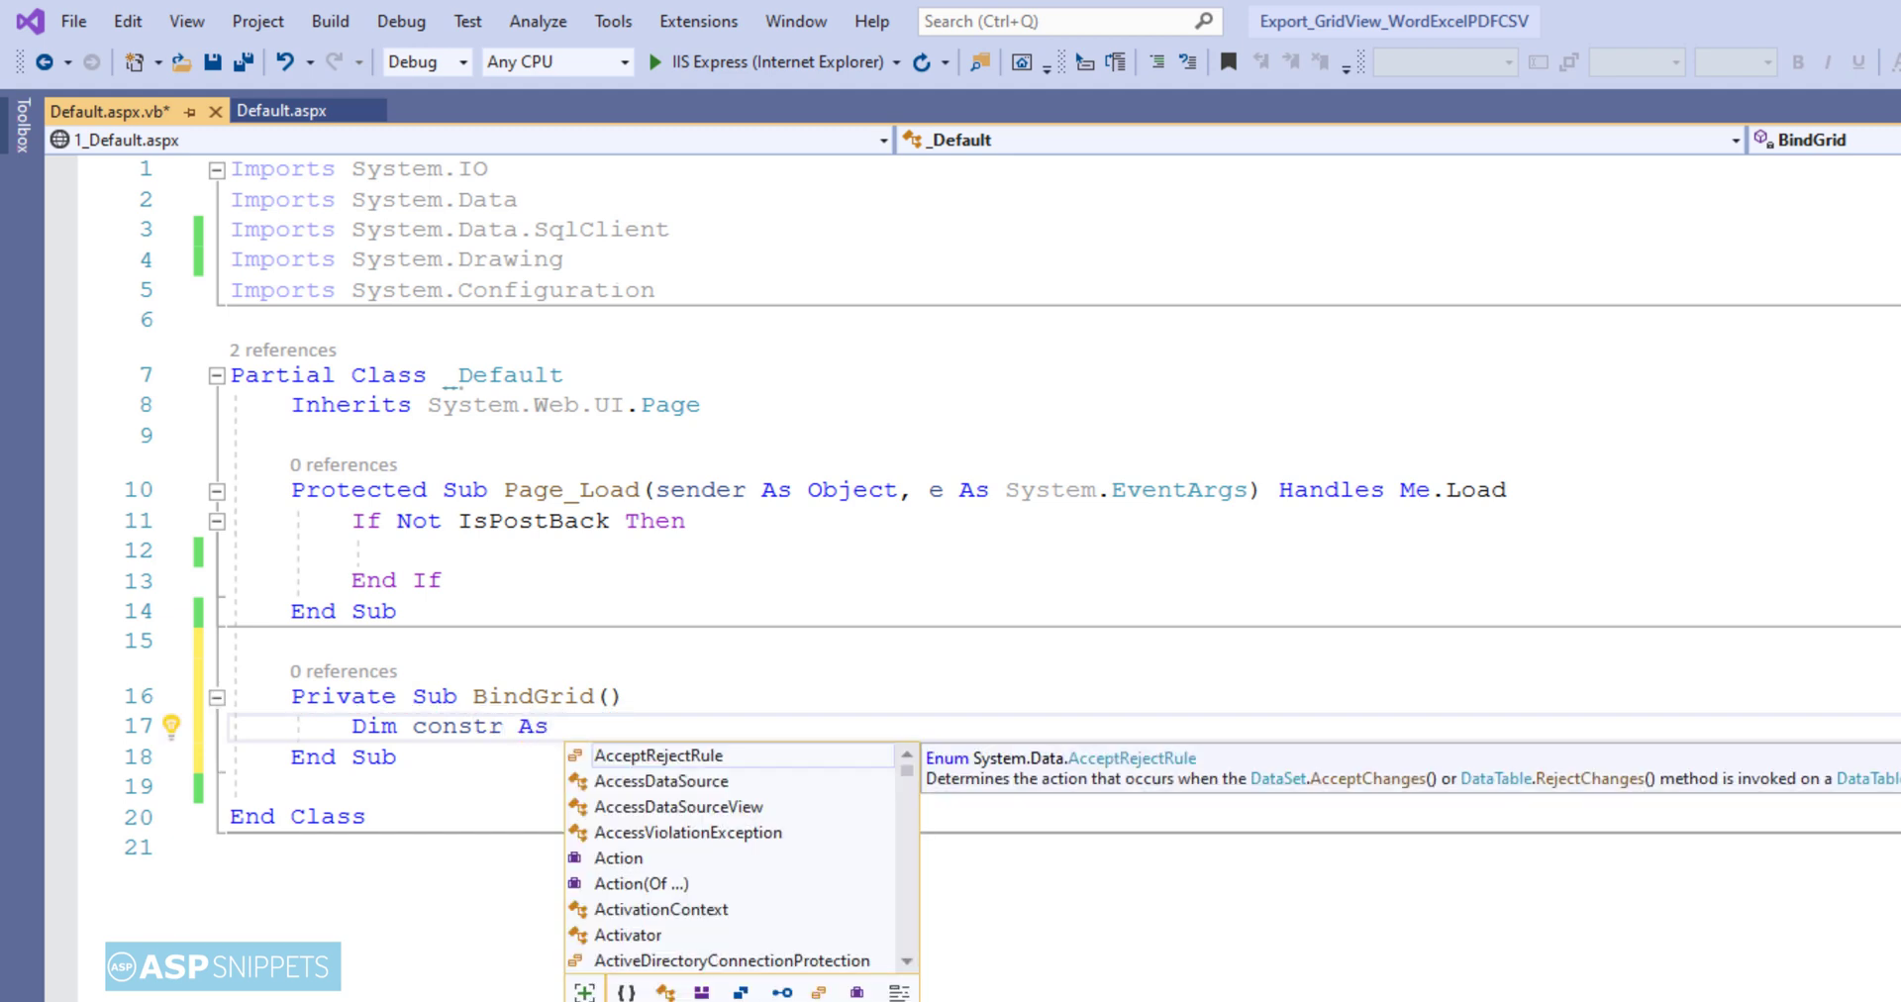
- Set constr As String to ConfigurationManager.ConnectionStrings("constr").ConnectionString
text(stri)
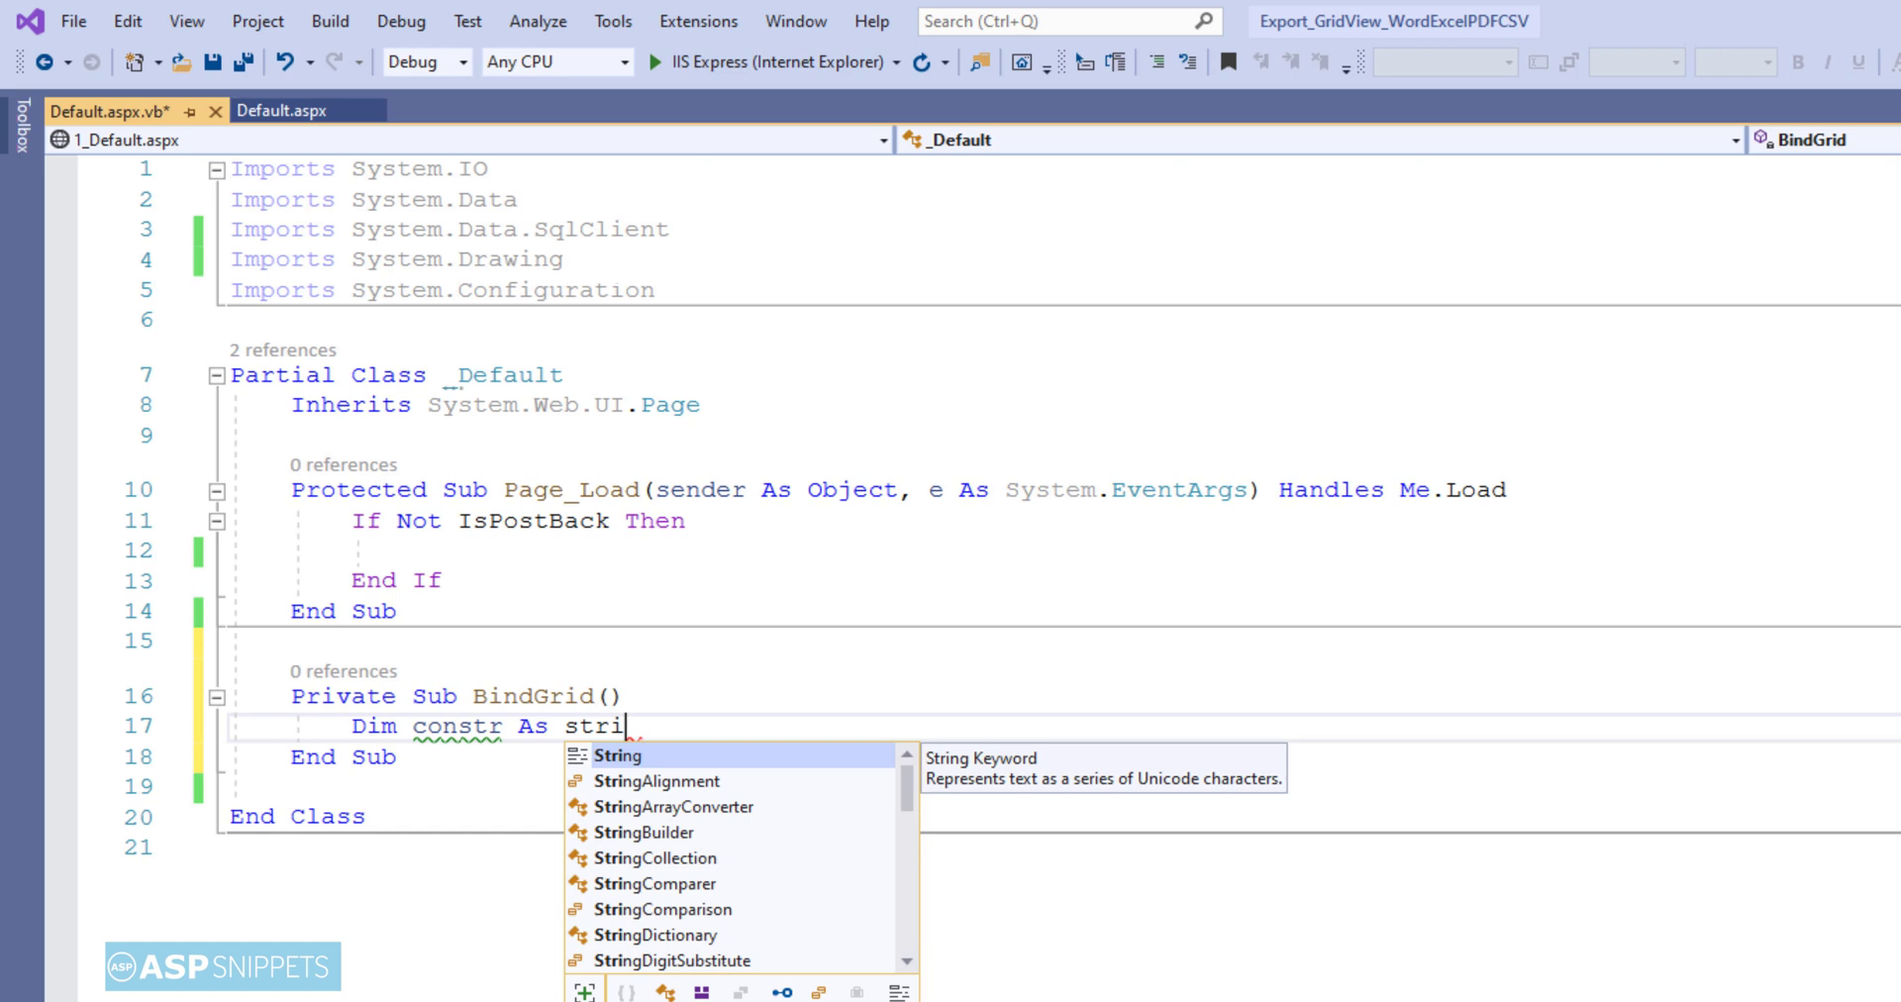
text(ng = Confi)
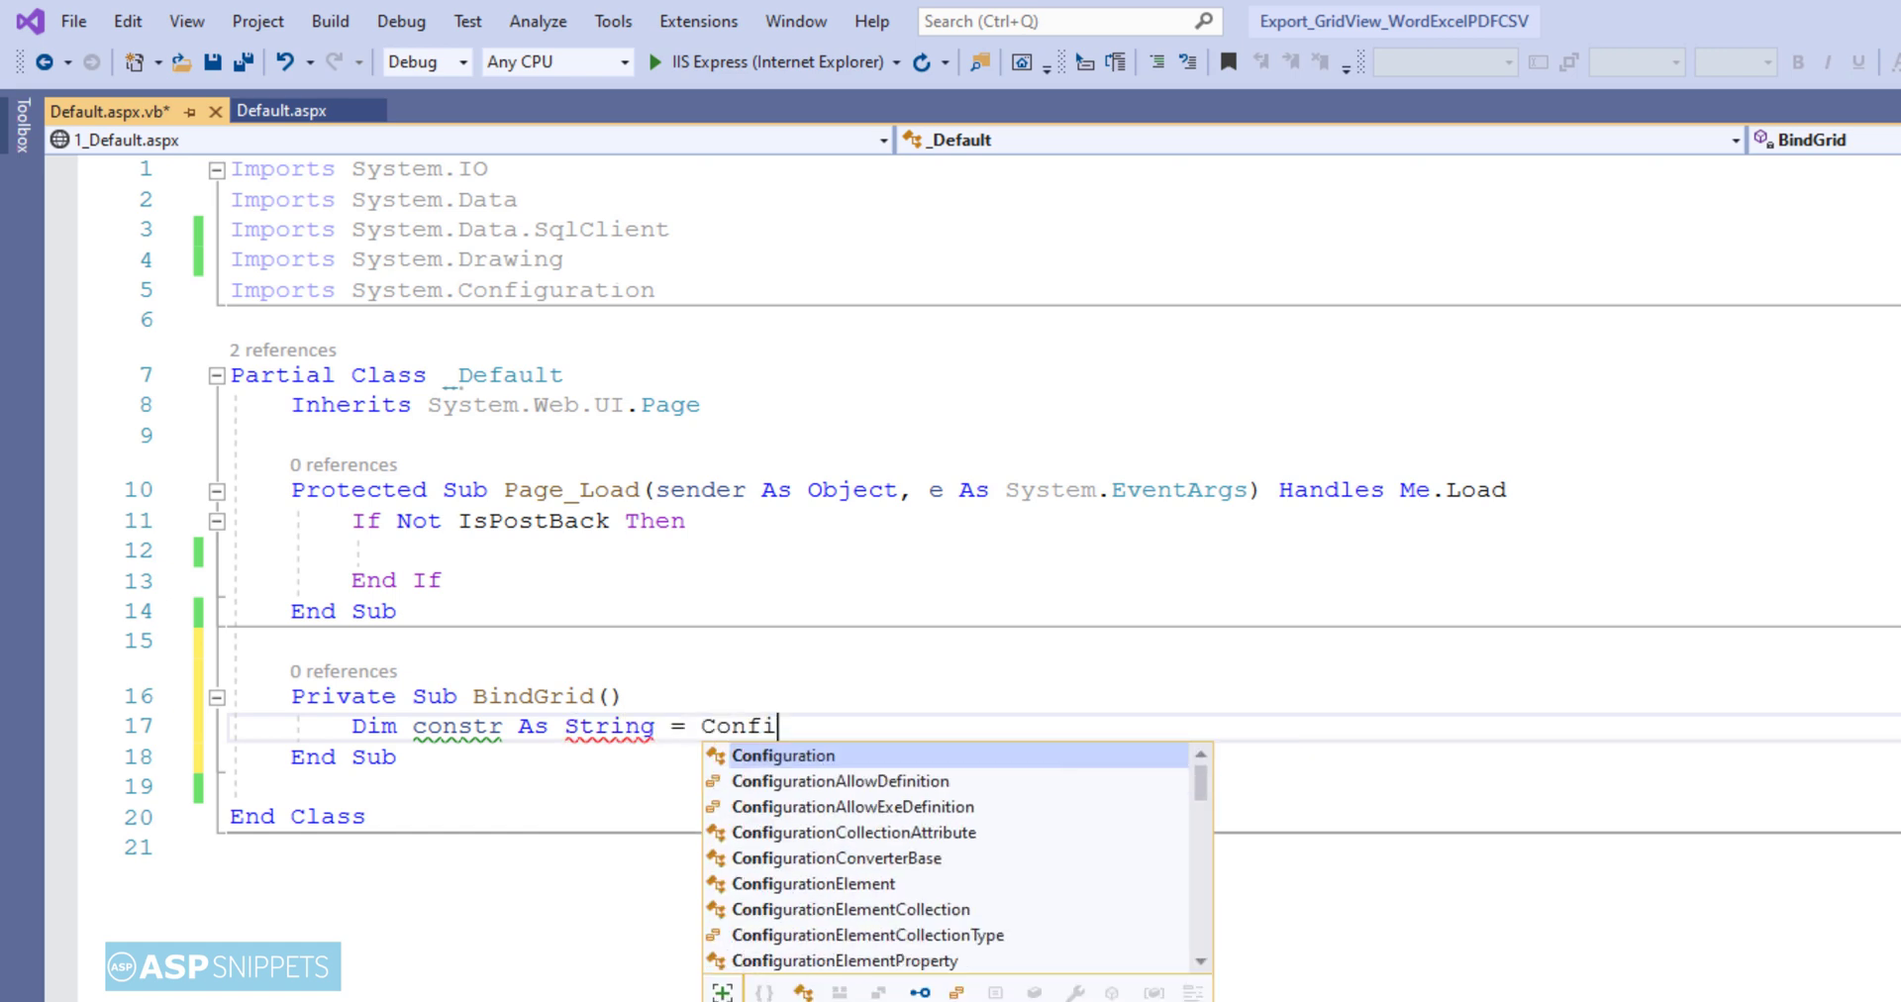
text(rat)
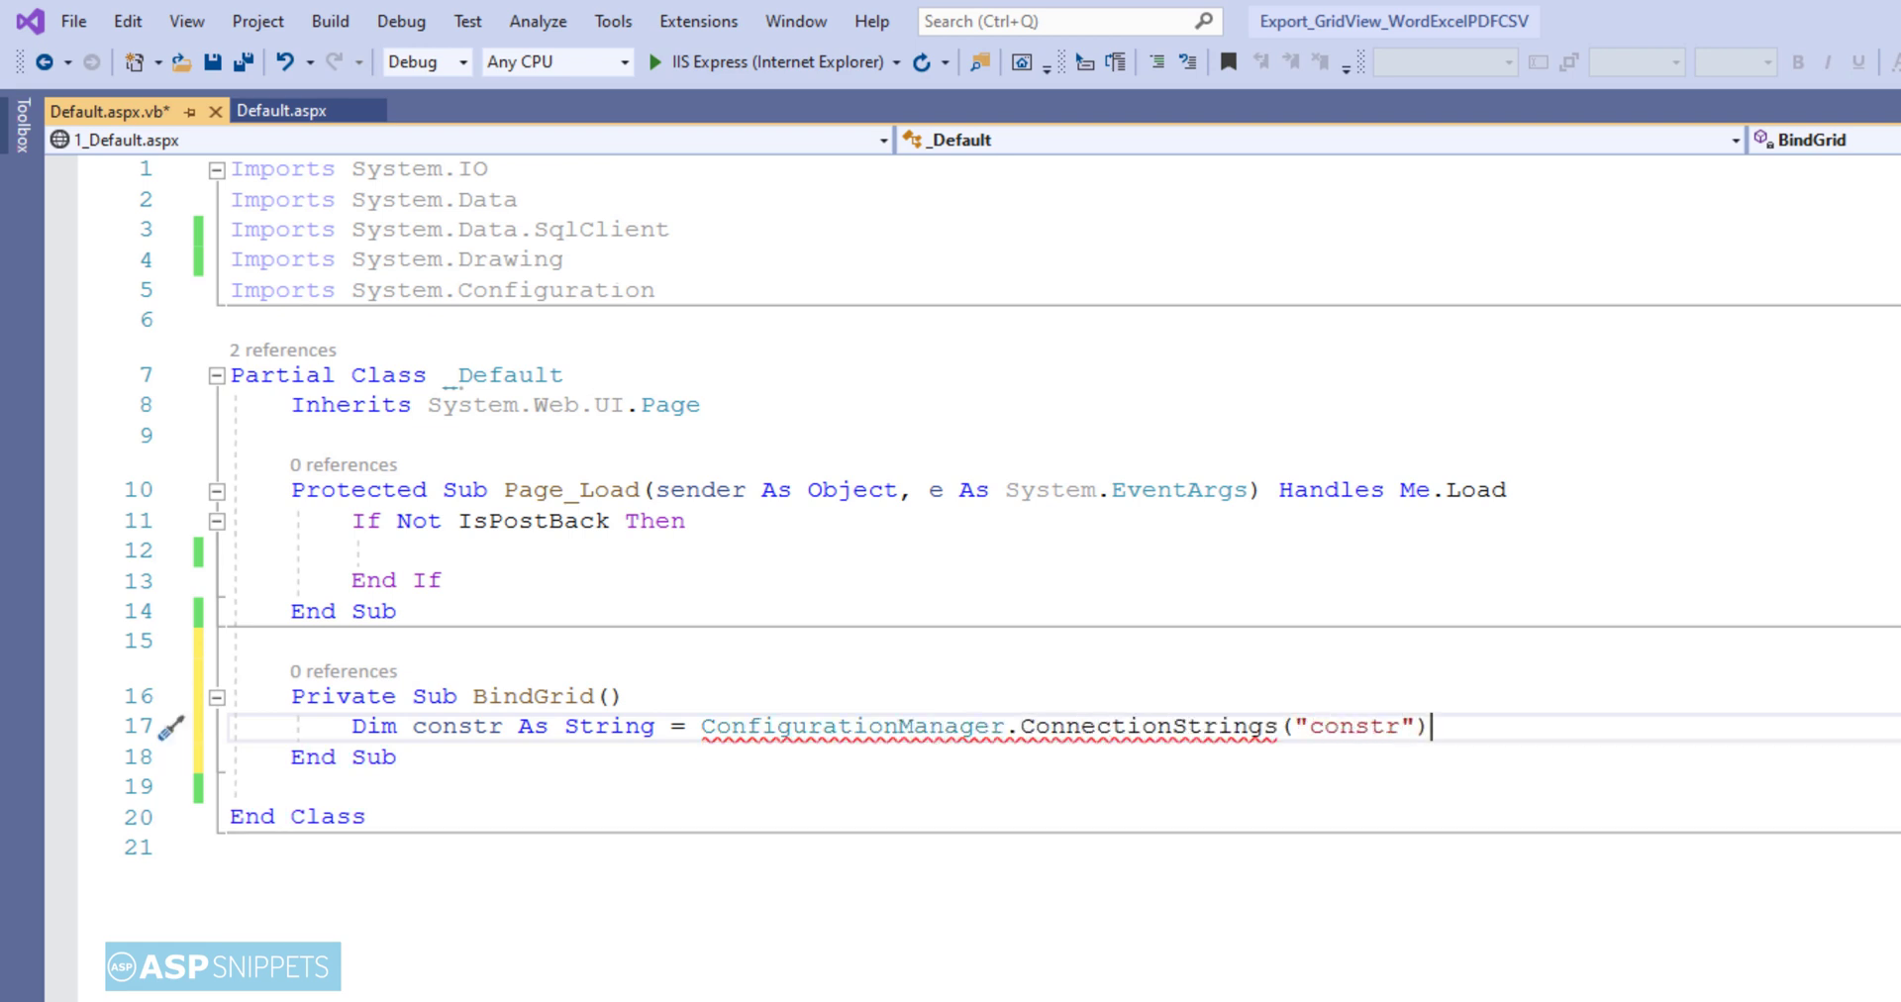
text(.connectionString)
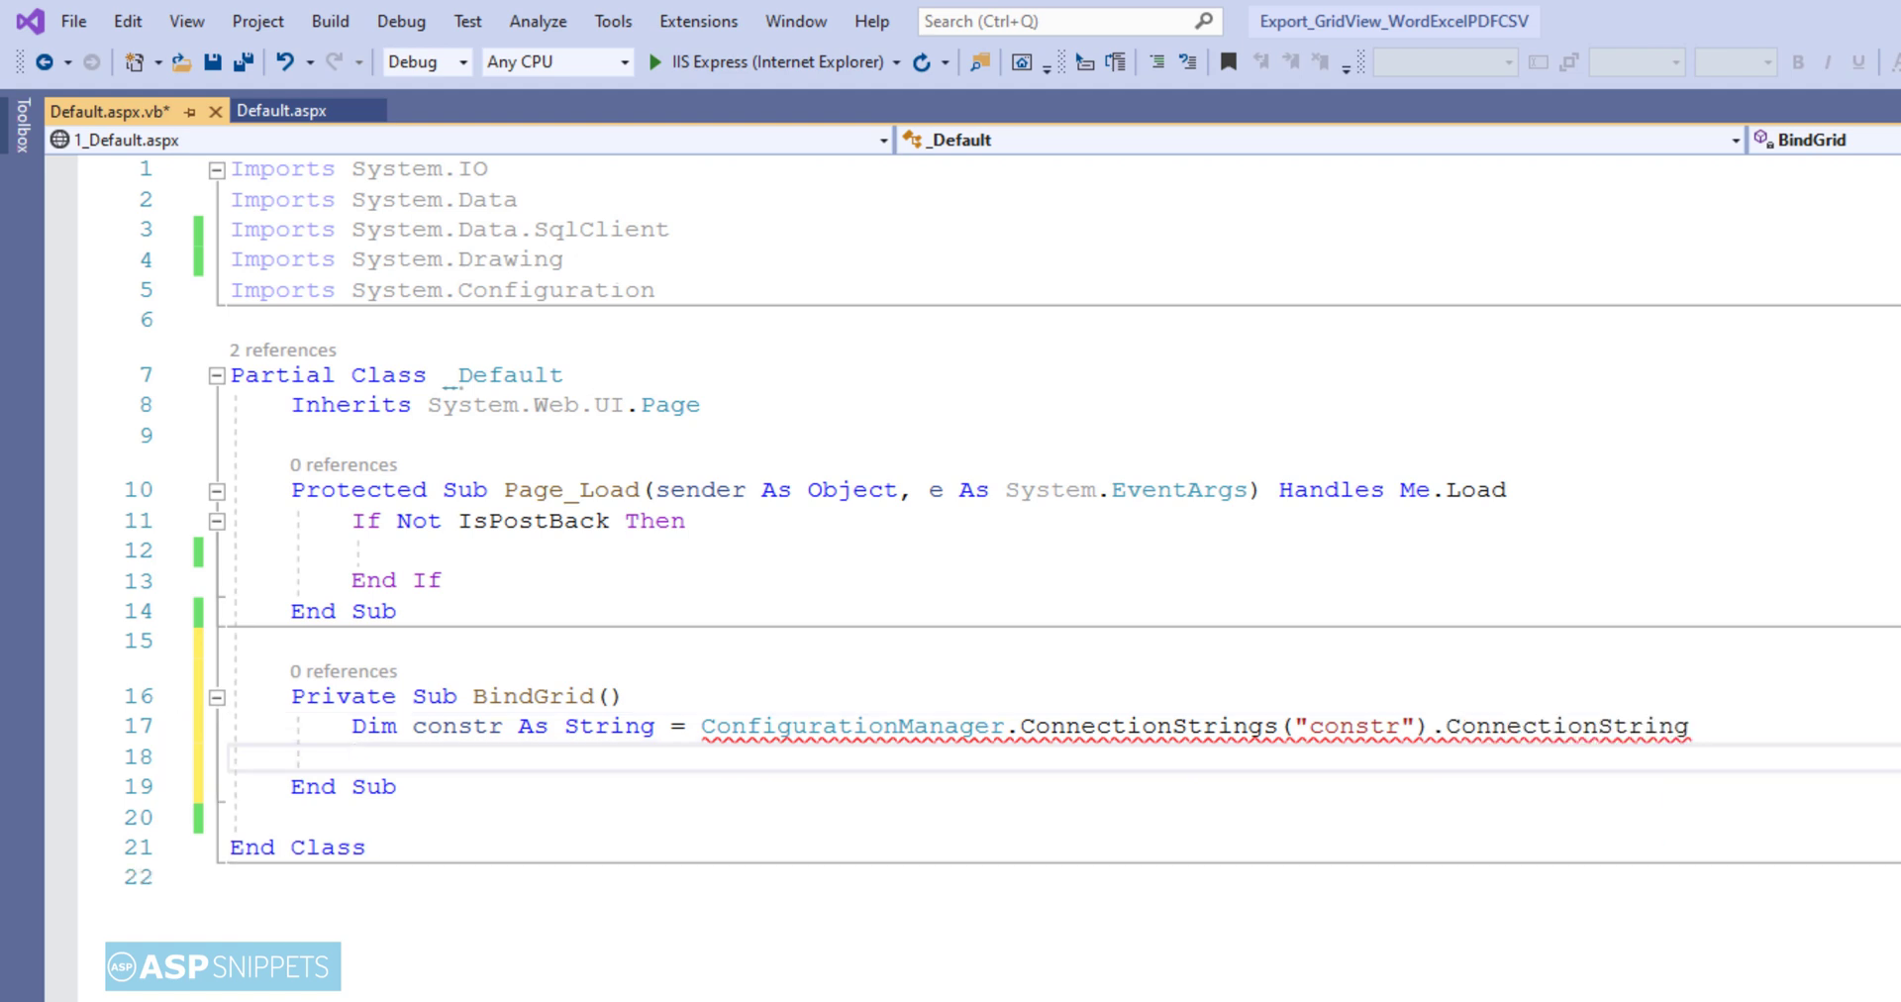
- Open a Using block for con As New SqlConnection(constr)
text(Using)
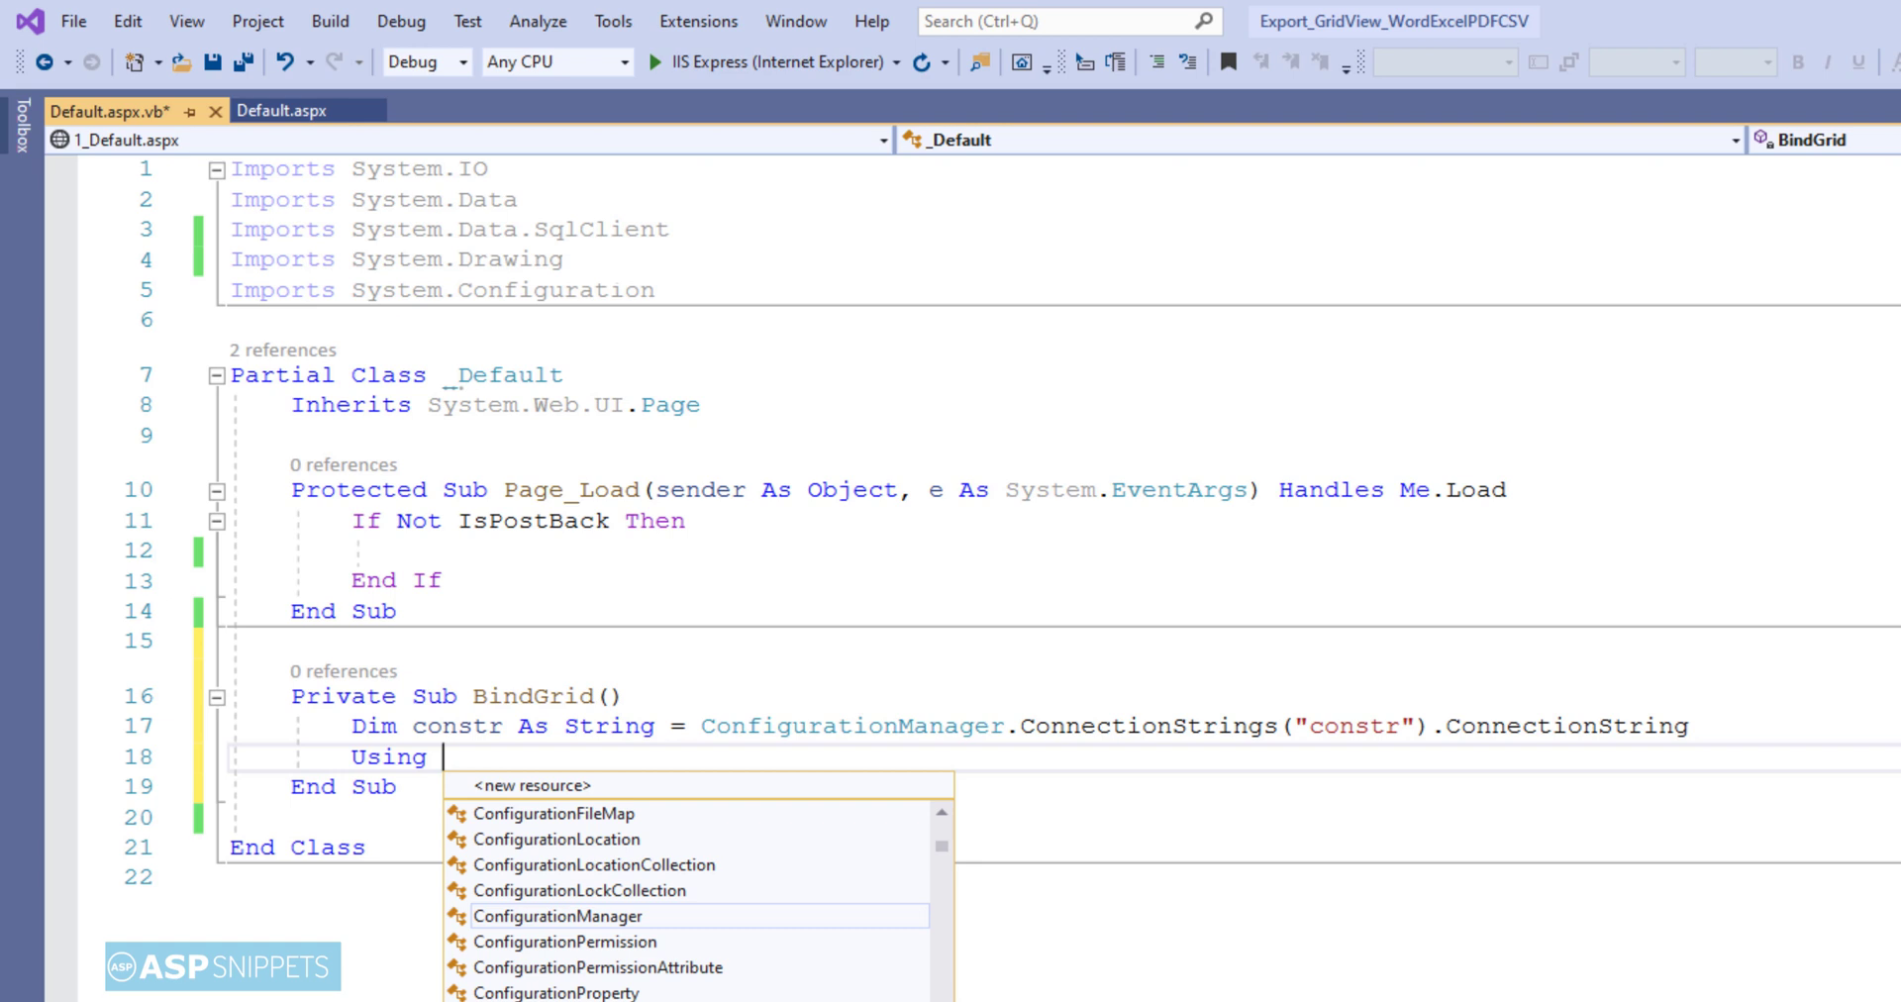
text(con As)
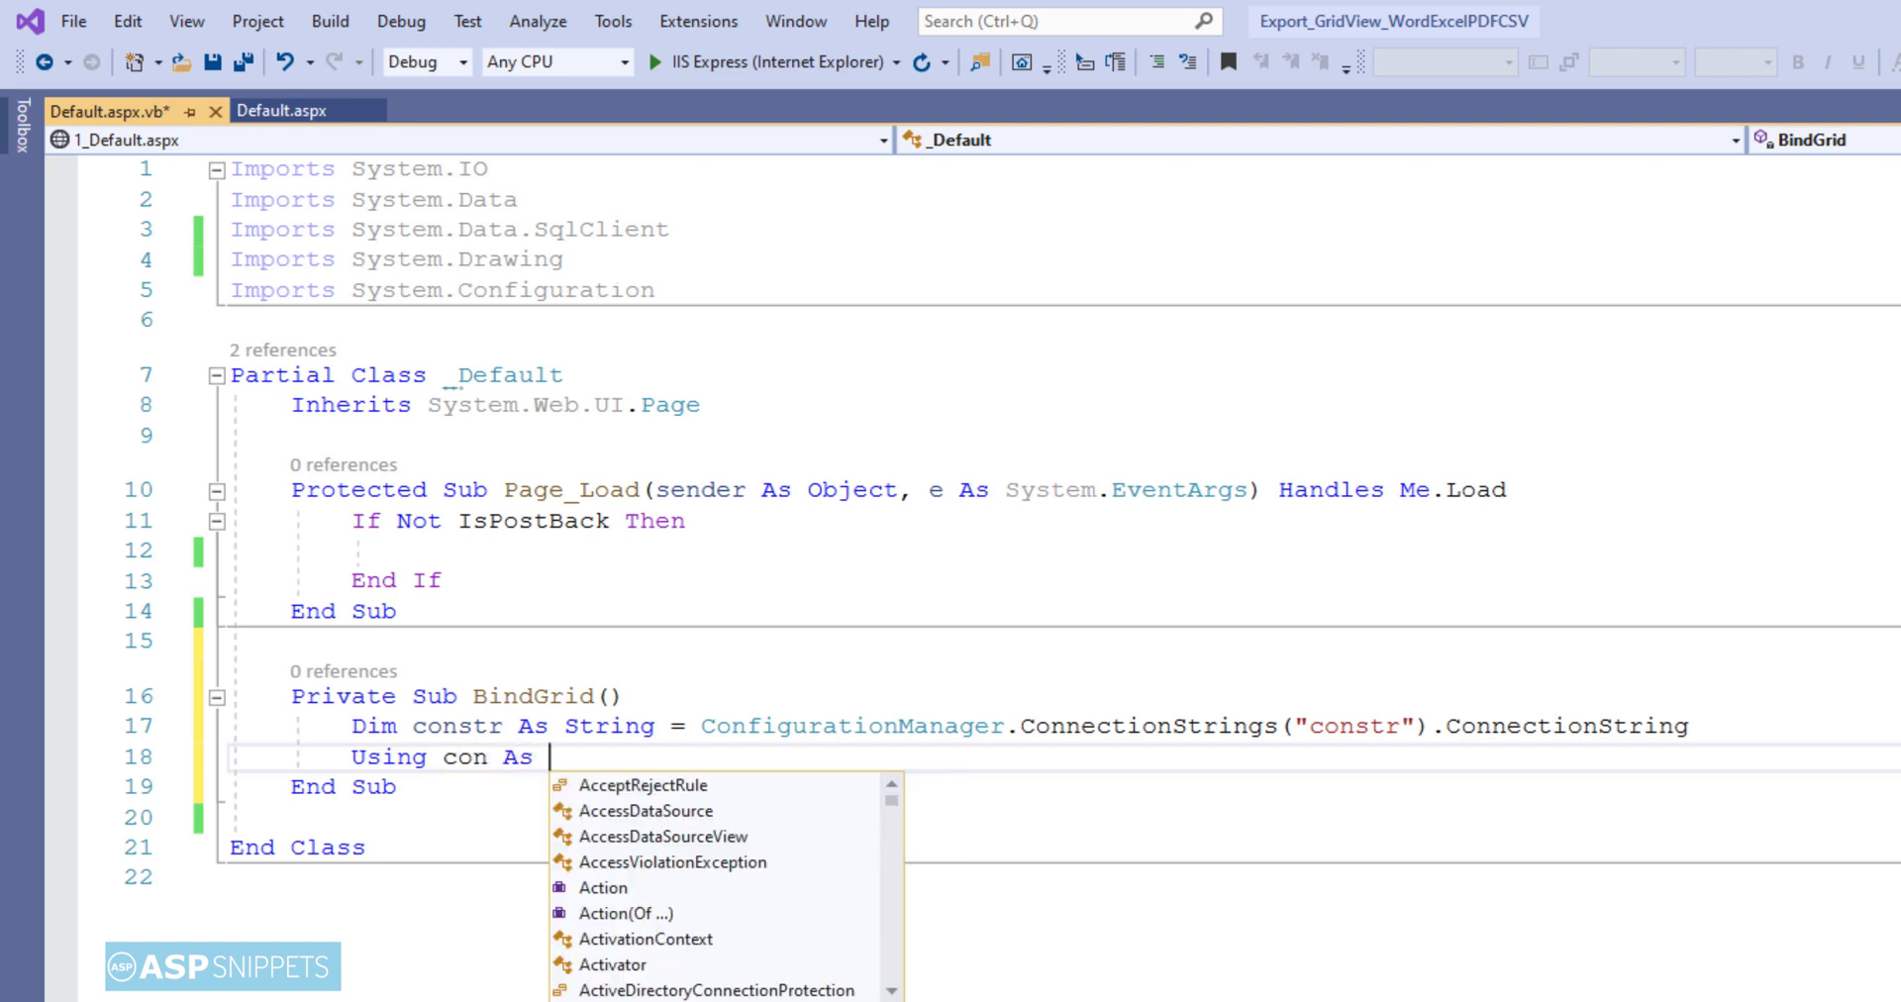
text(New sq)
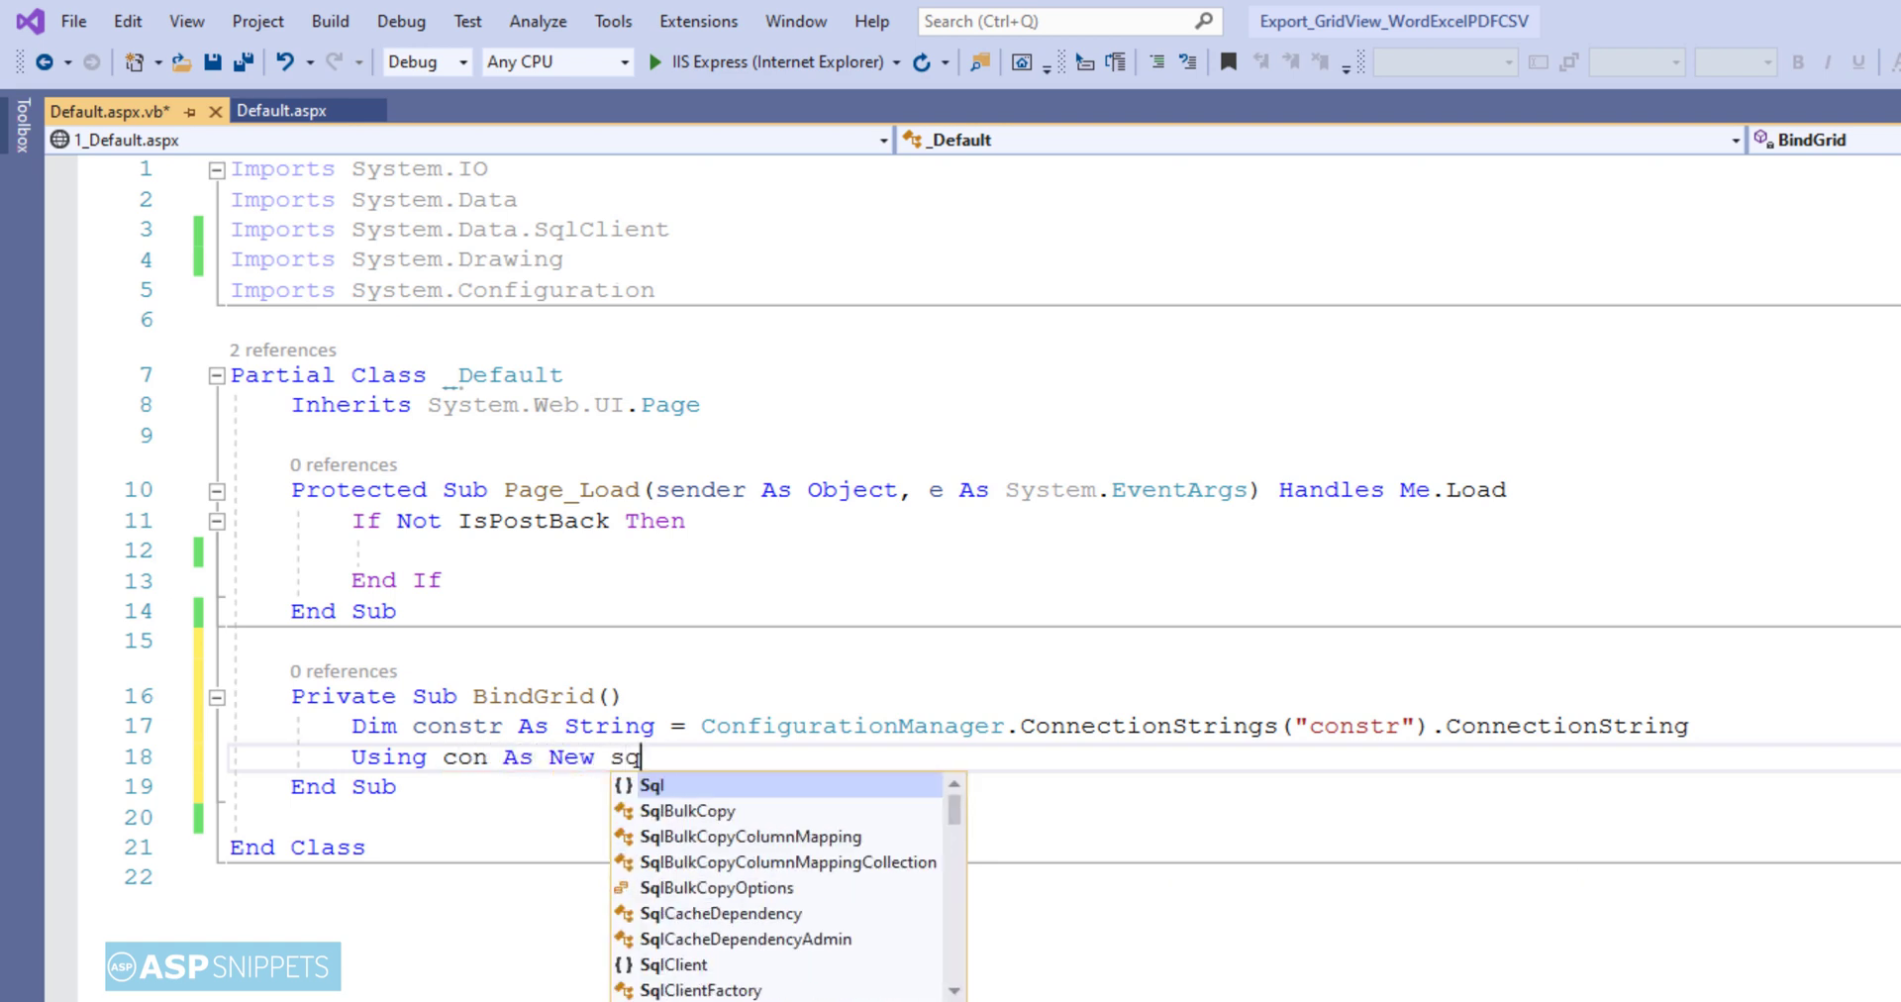
text(conn)
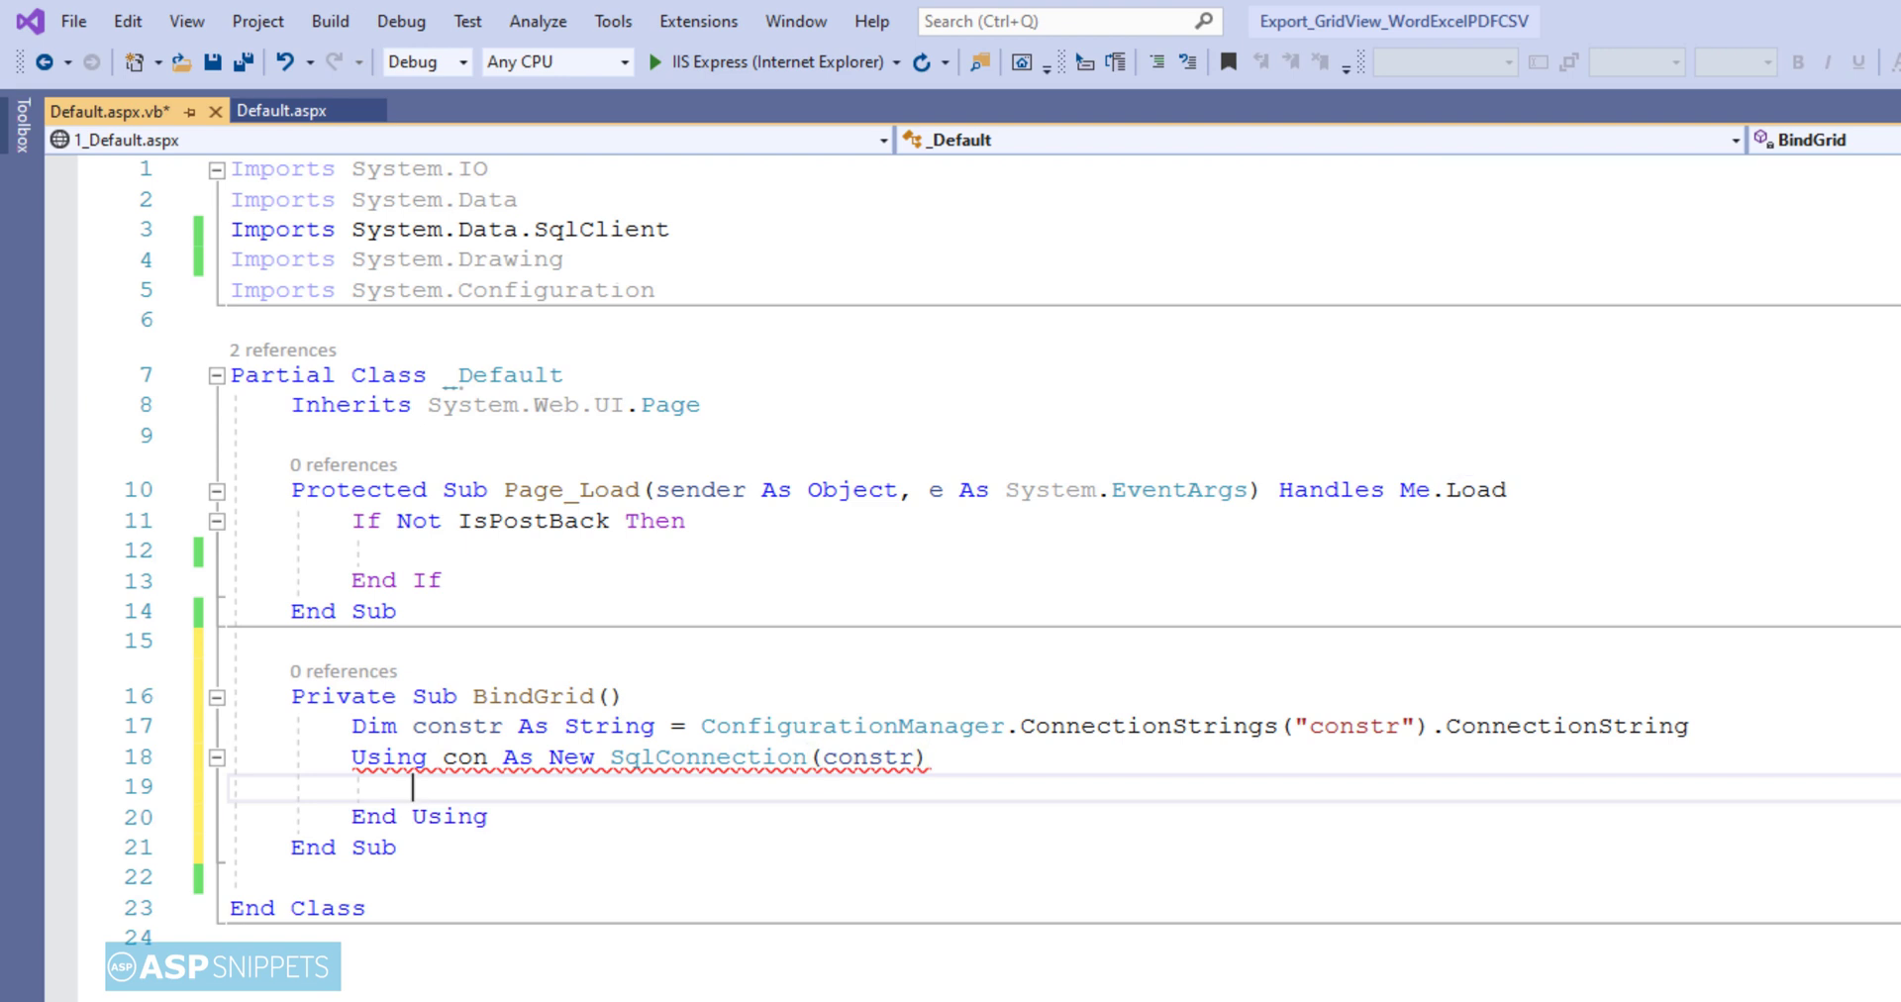
- Nest a Using cmd block with the query "SELECT * FROM Customers"
text(Using cmd as)
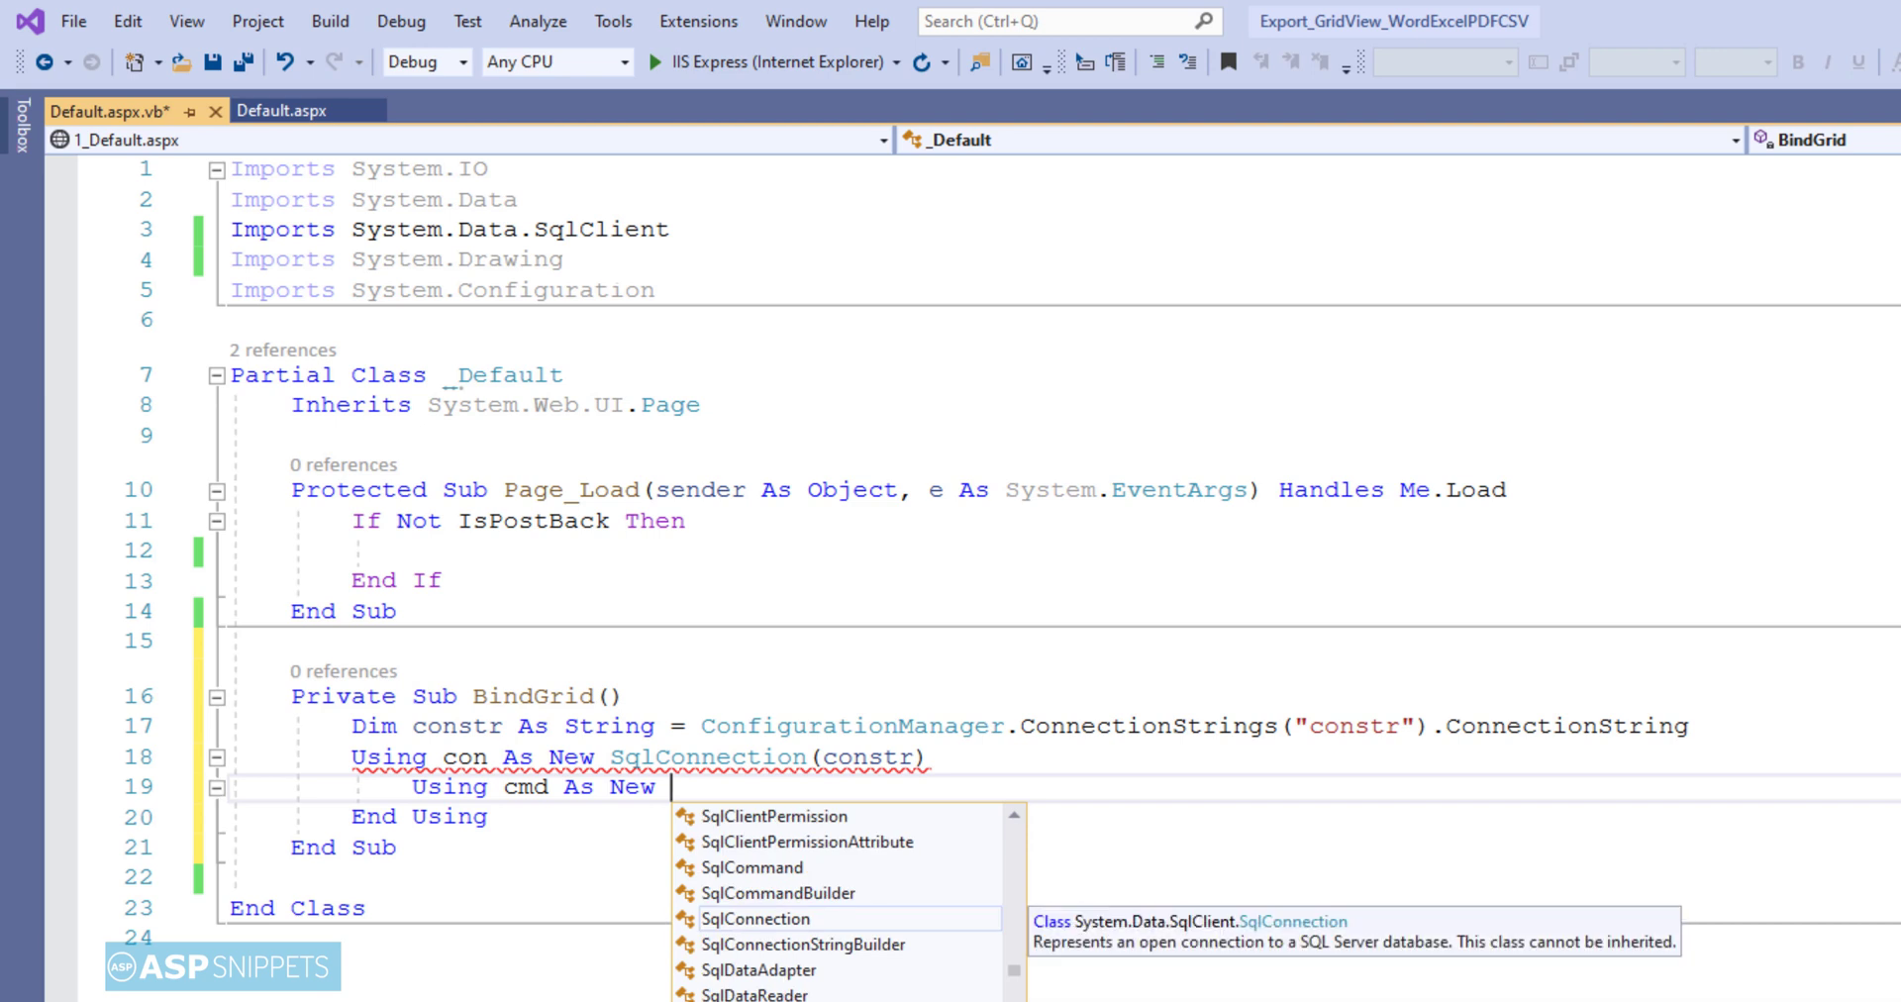
text(sqlc)
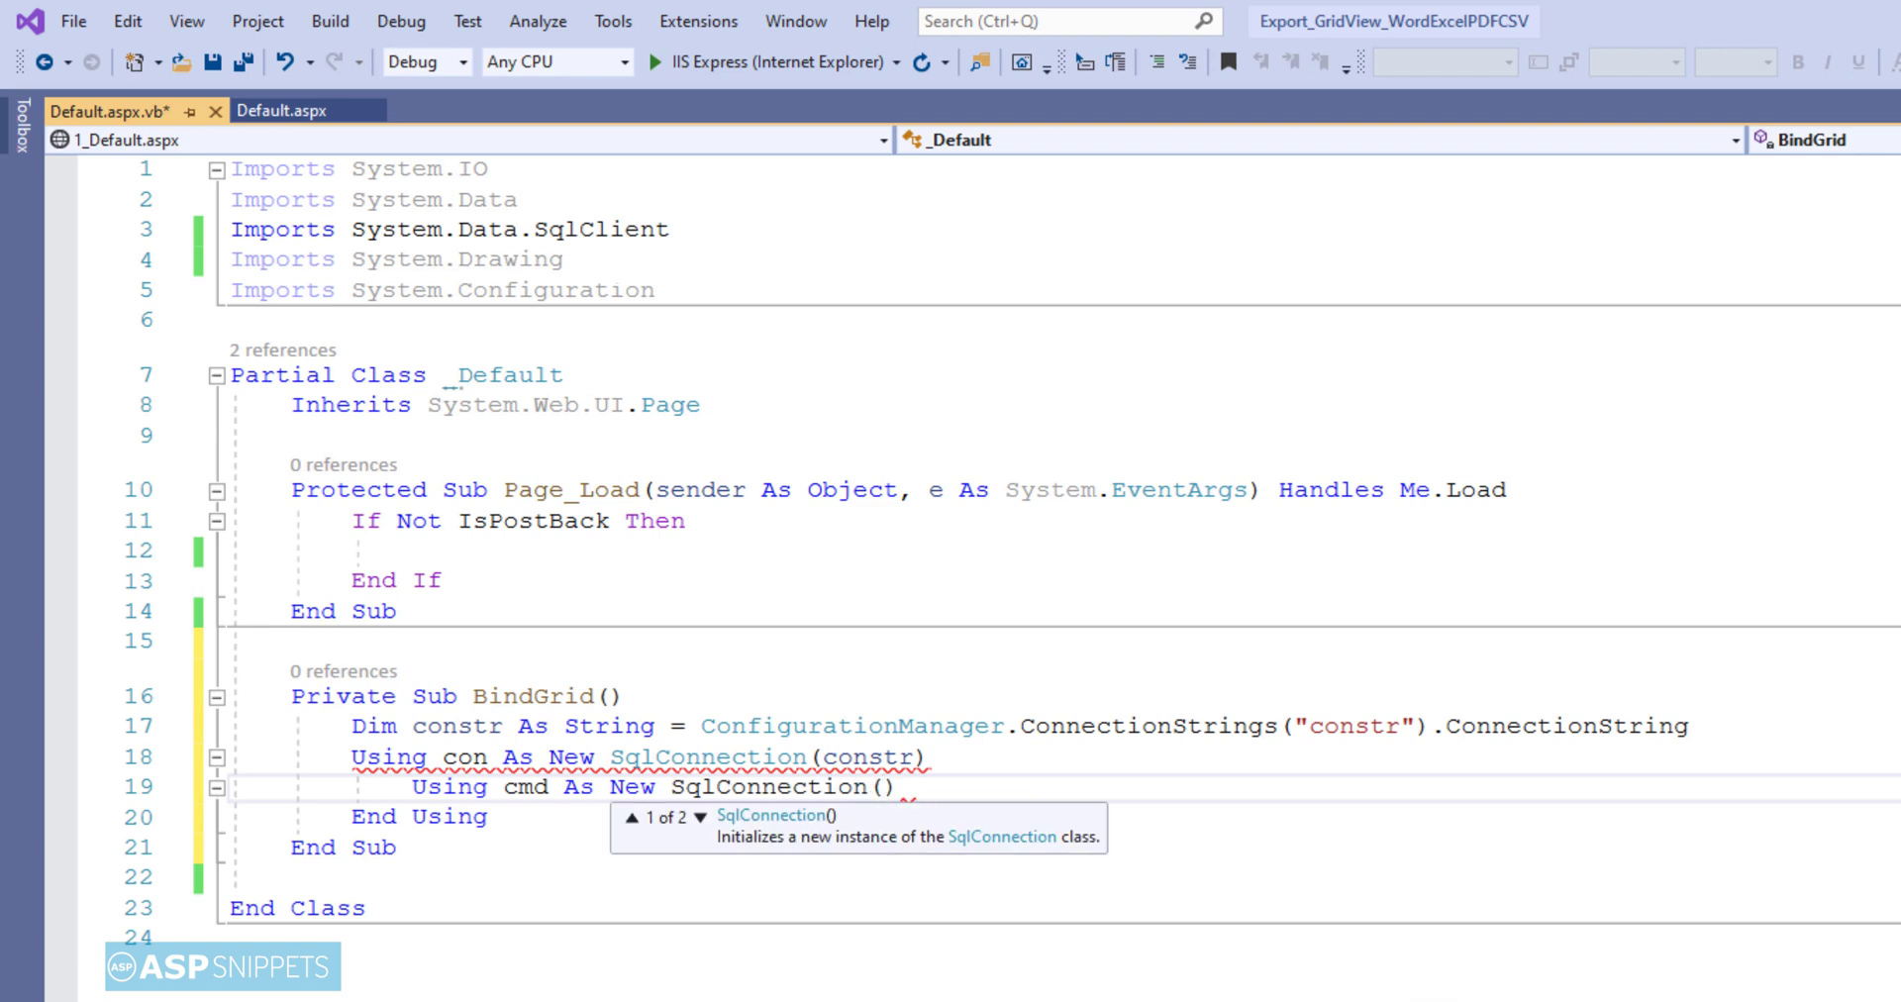
text("SELECT *)
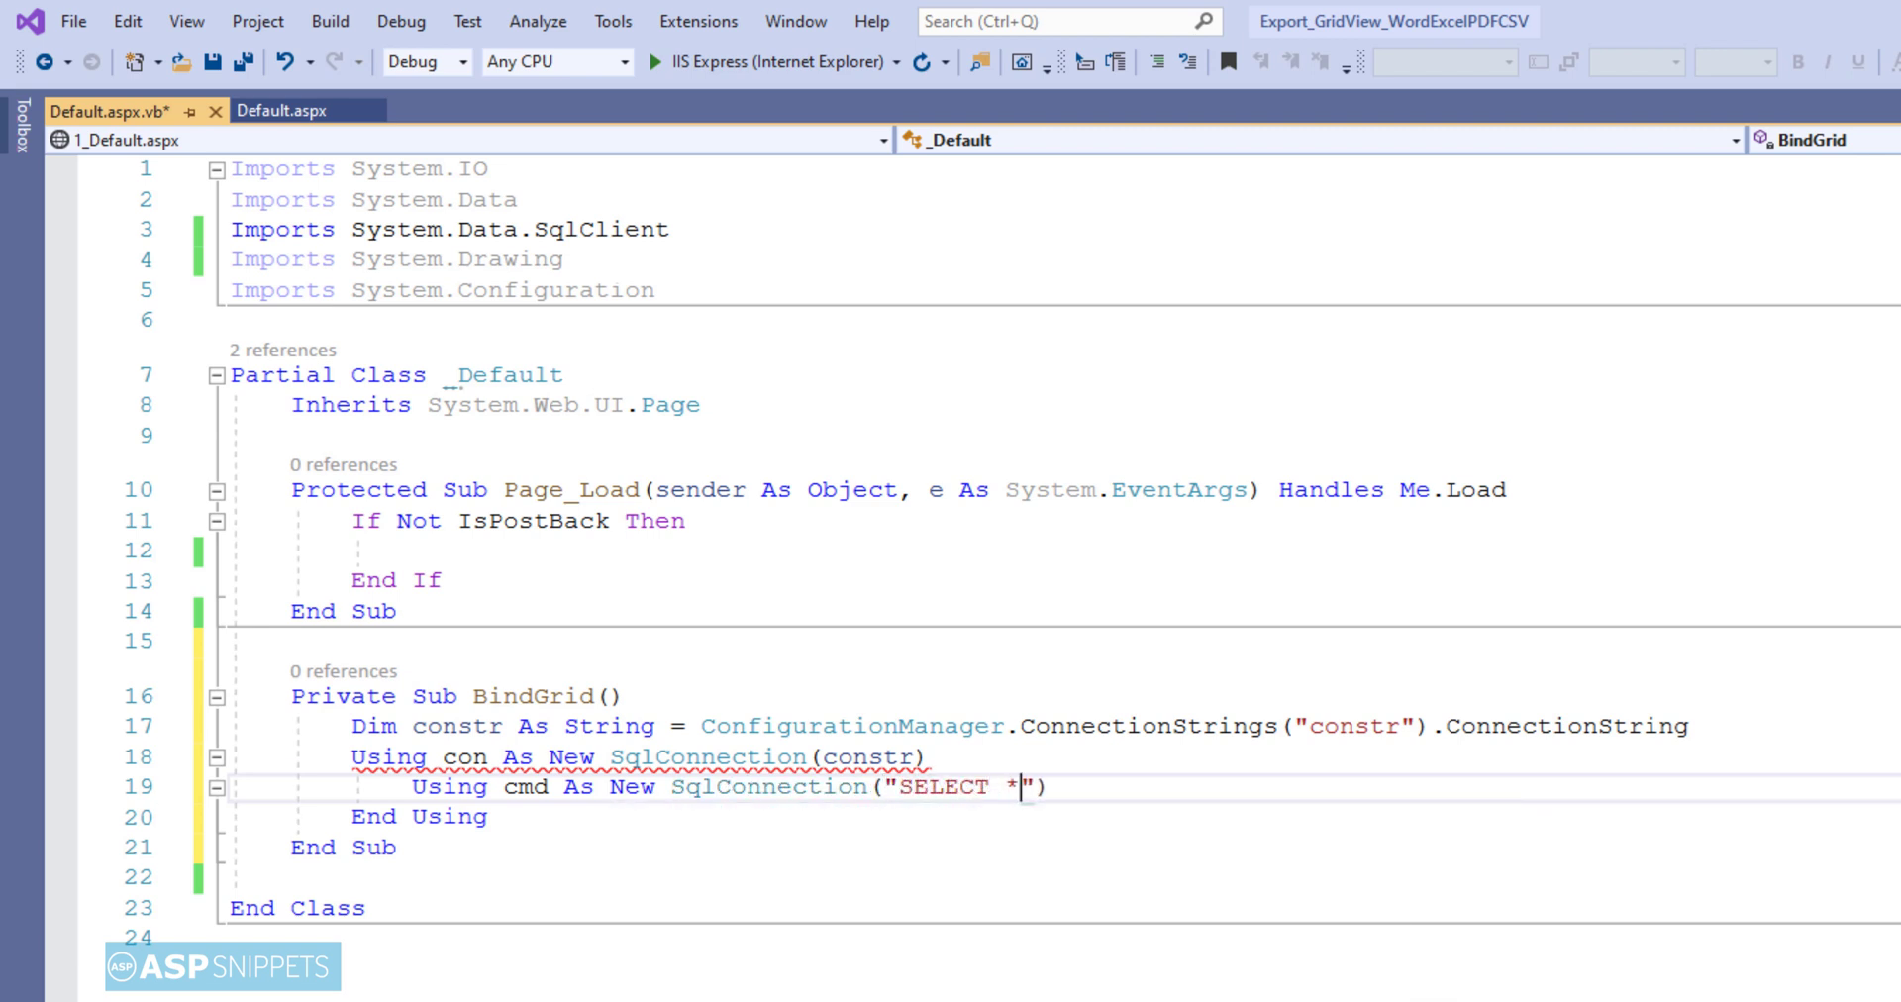
text(FROM Cu)
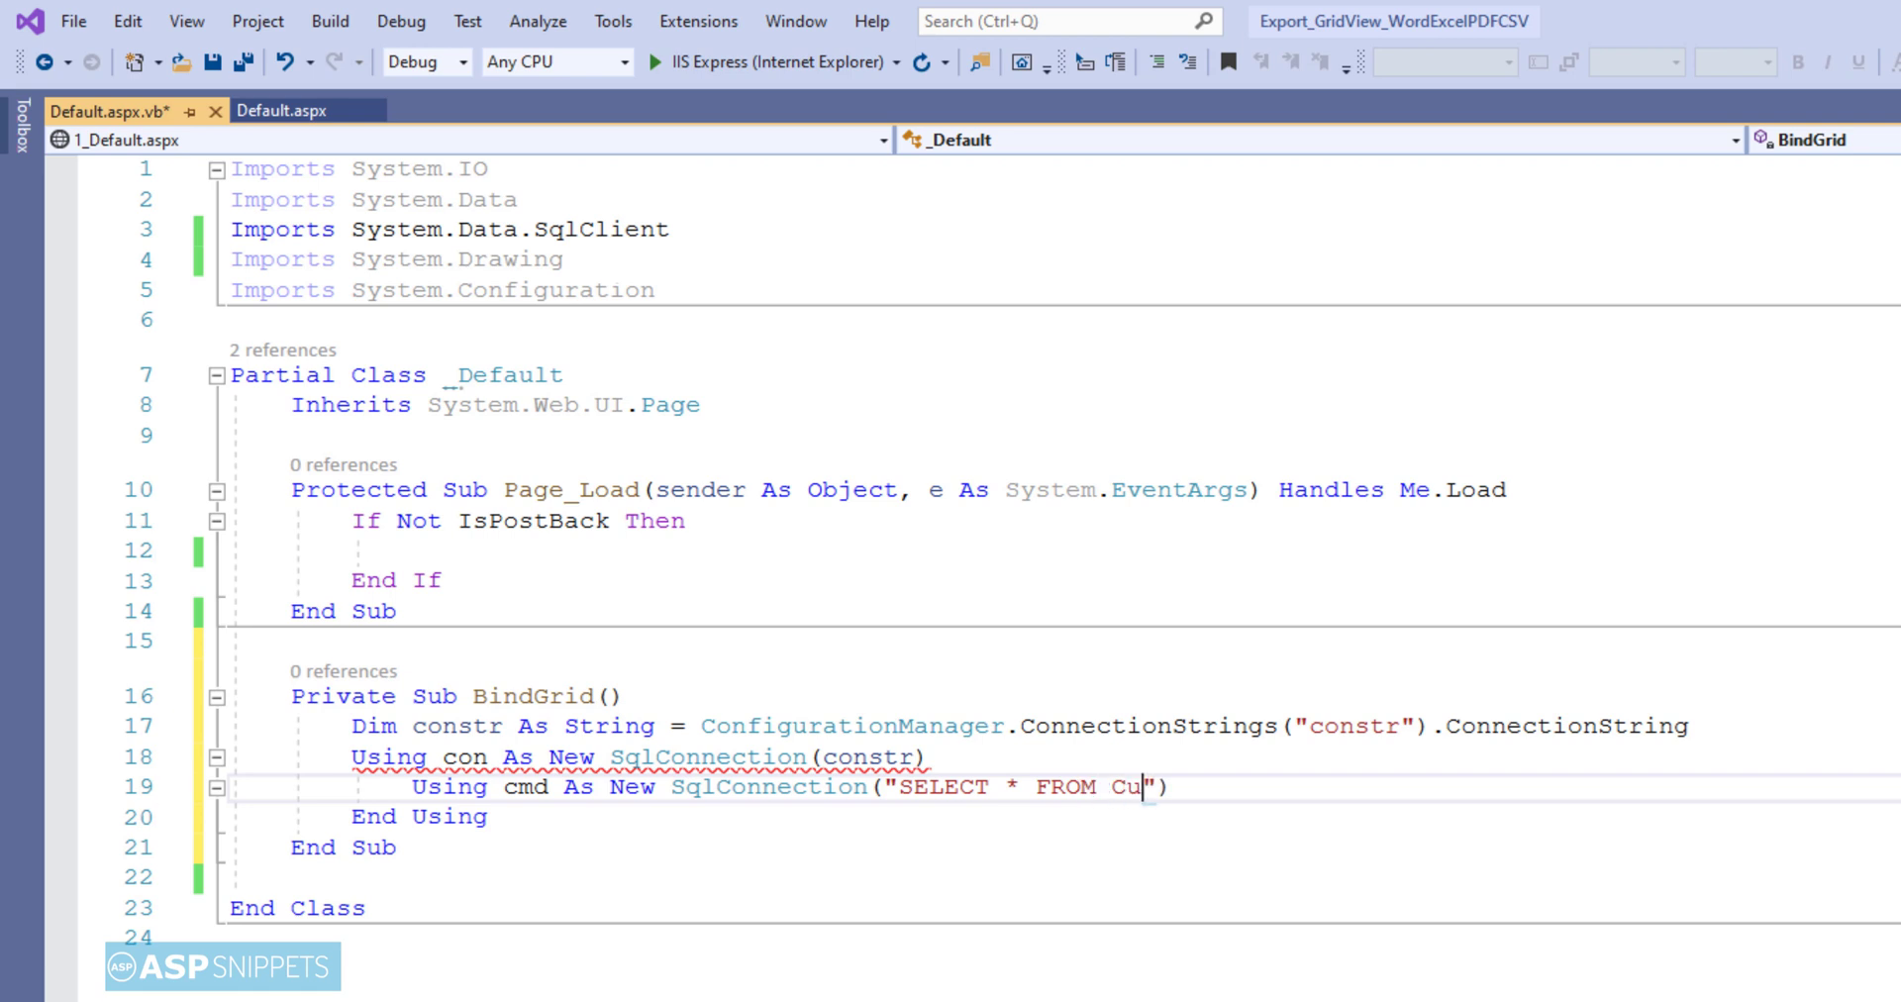
text(stomers)
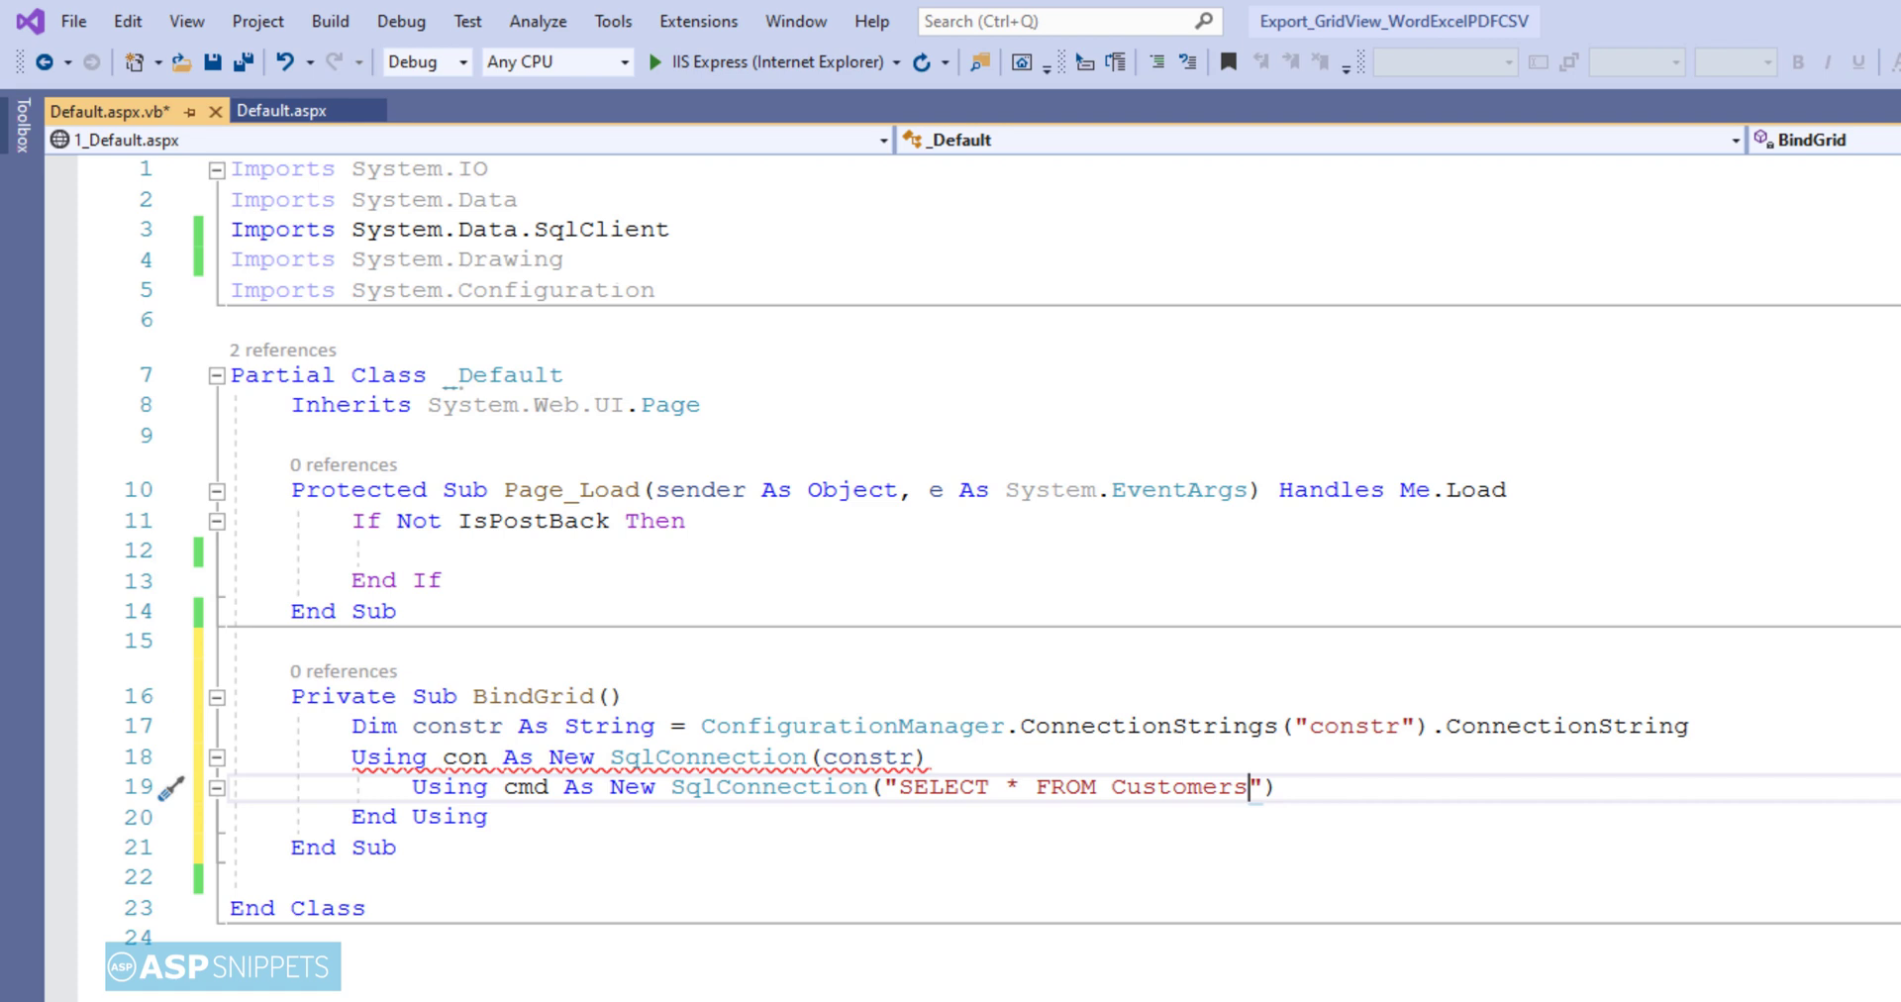
key(Enter)
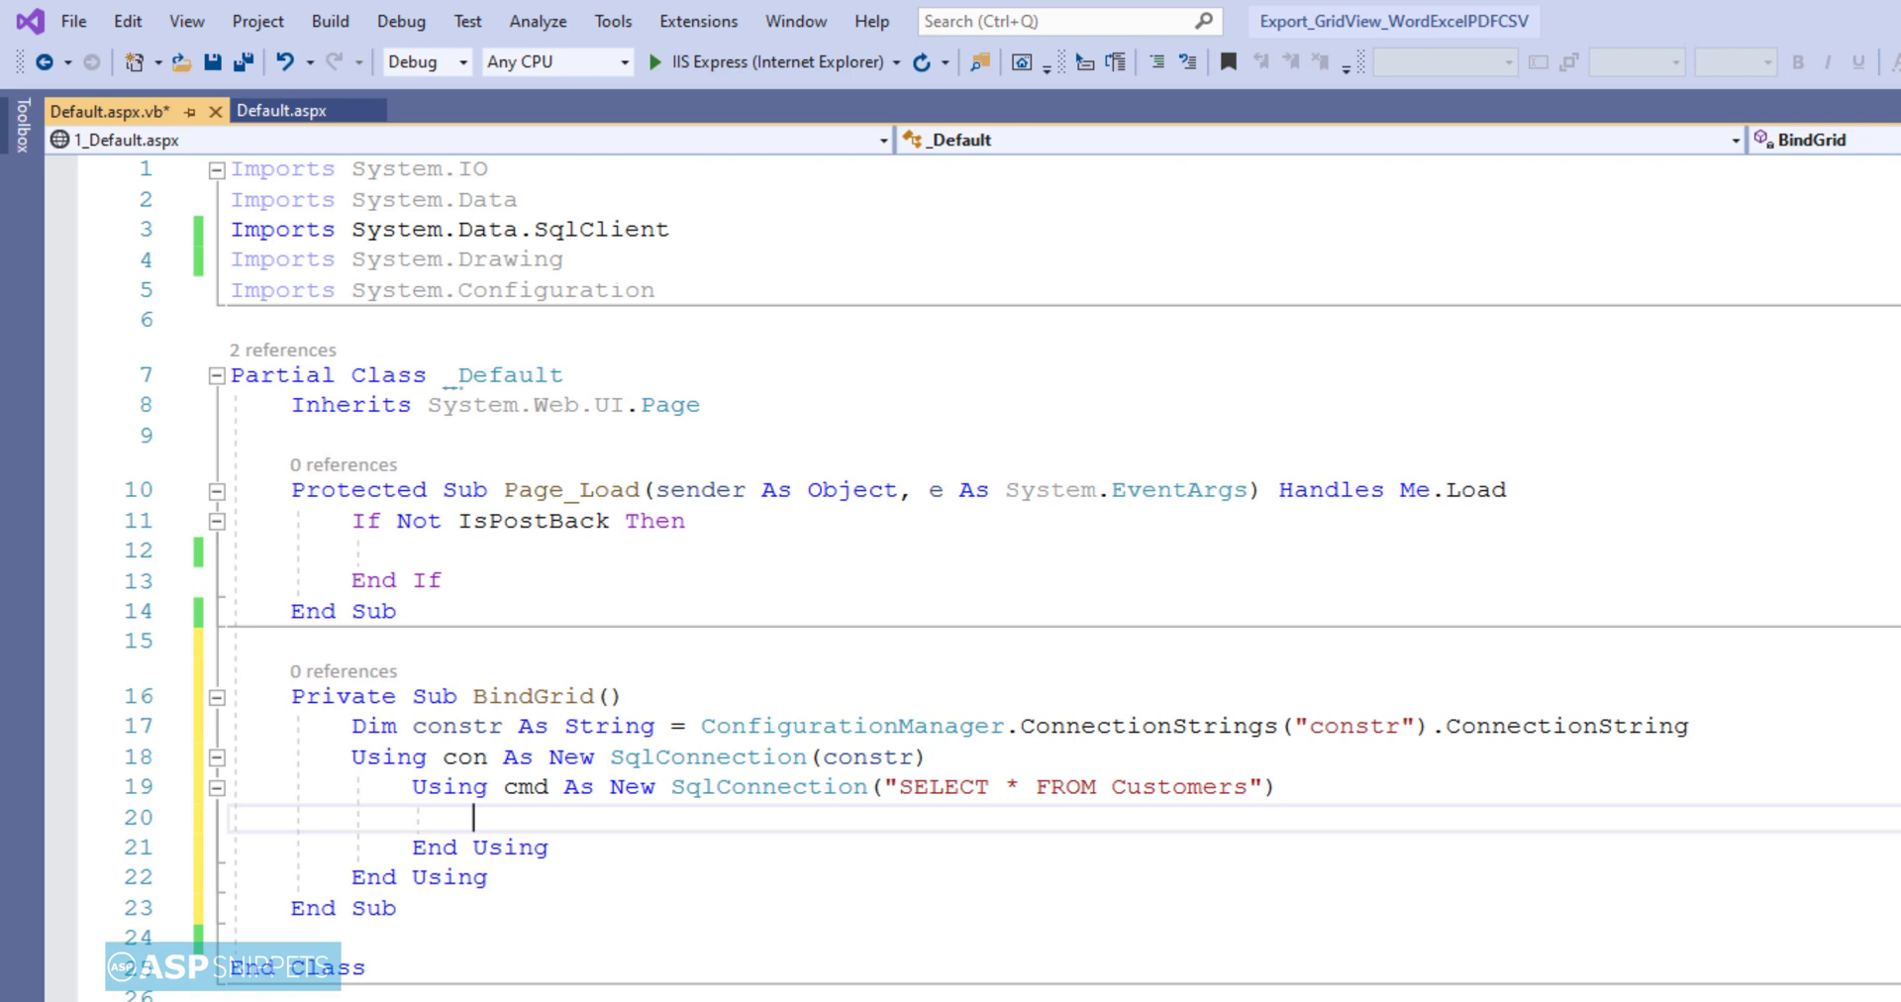
- Add a Using sda As New SqlDataAdapter() block inside the command block
scroll(down, 3)
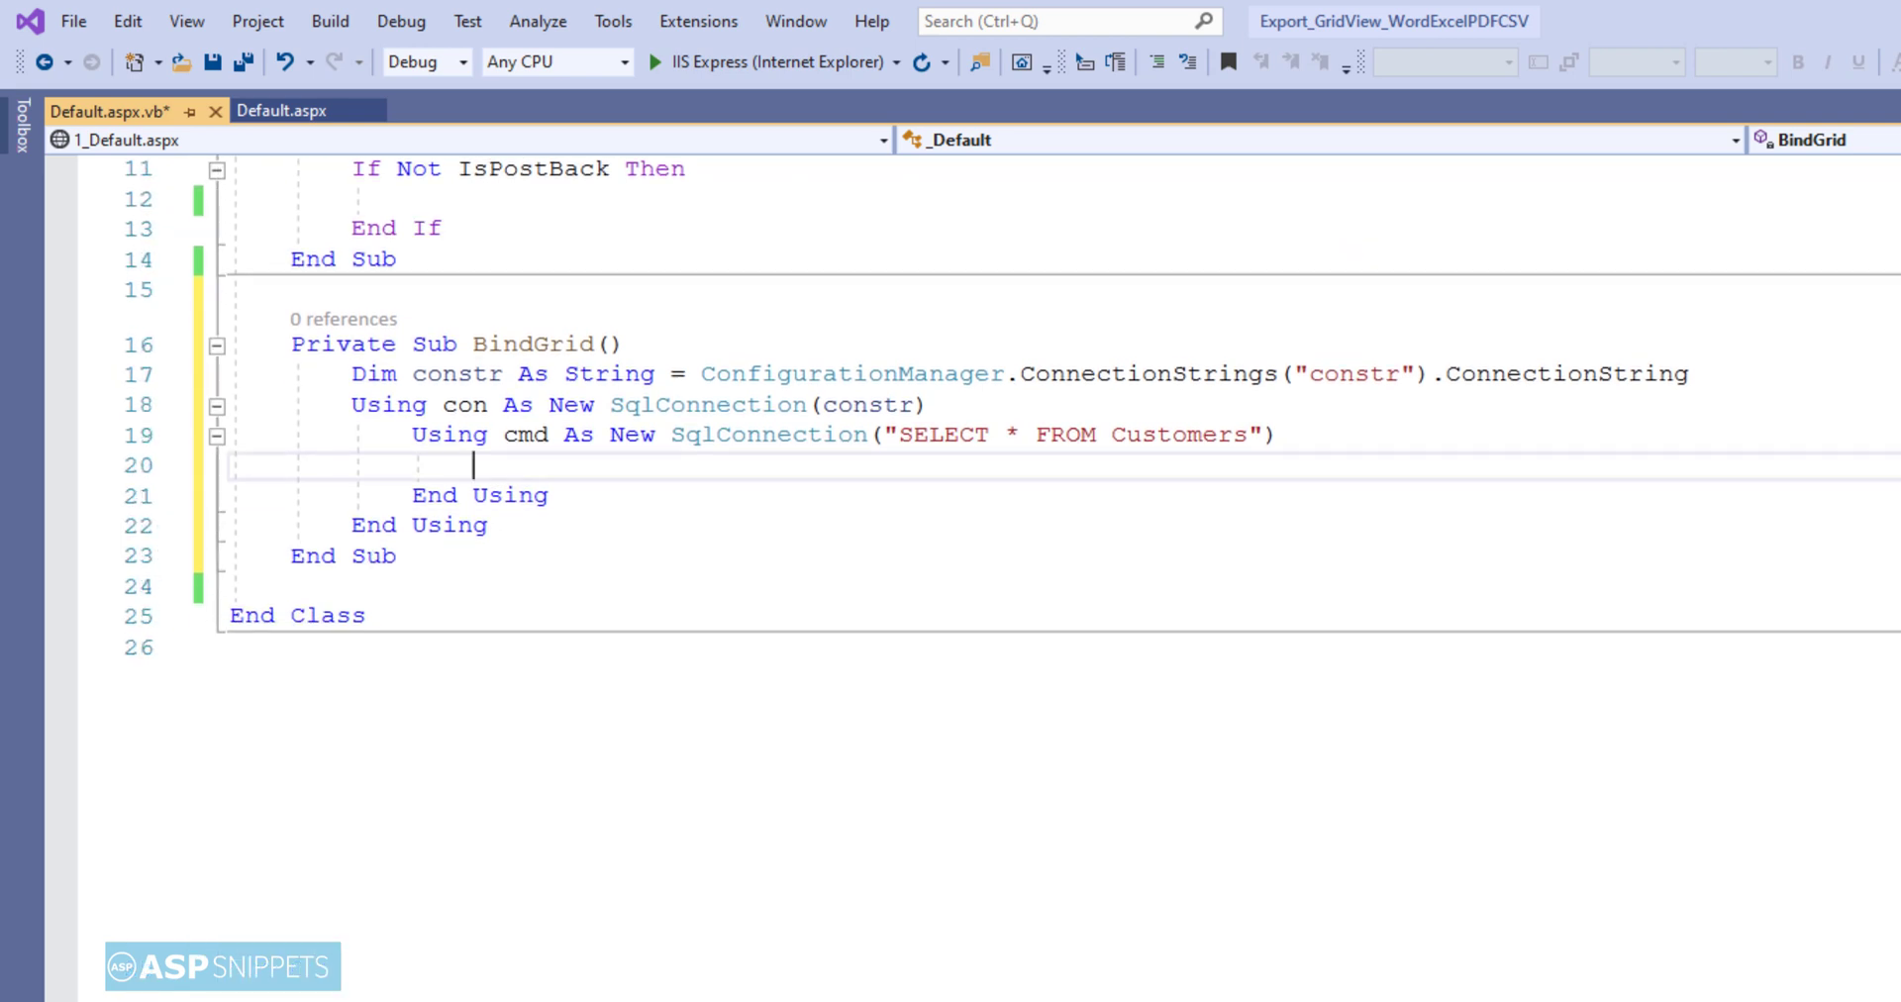
scroll(up, 3)
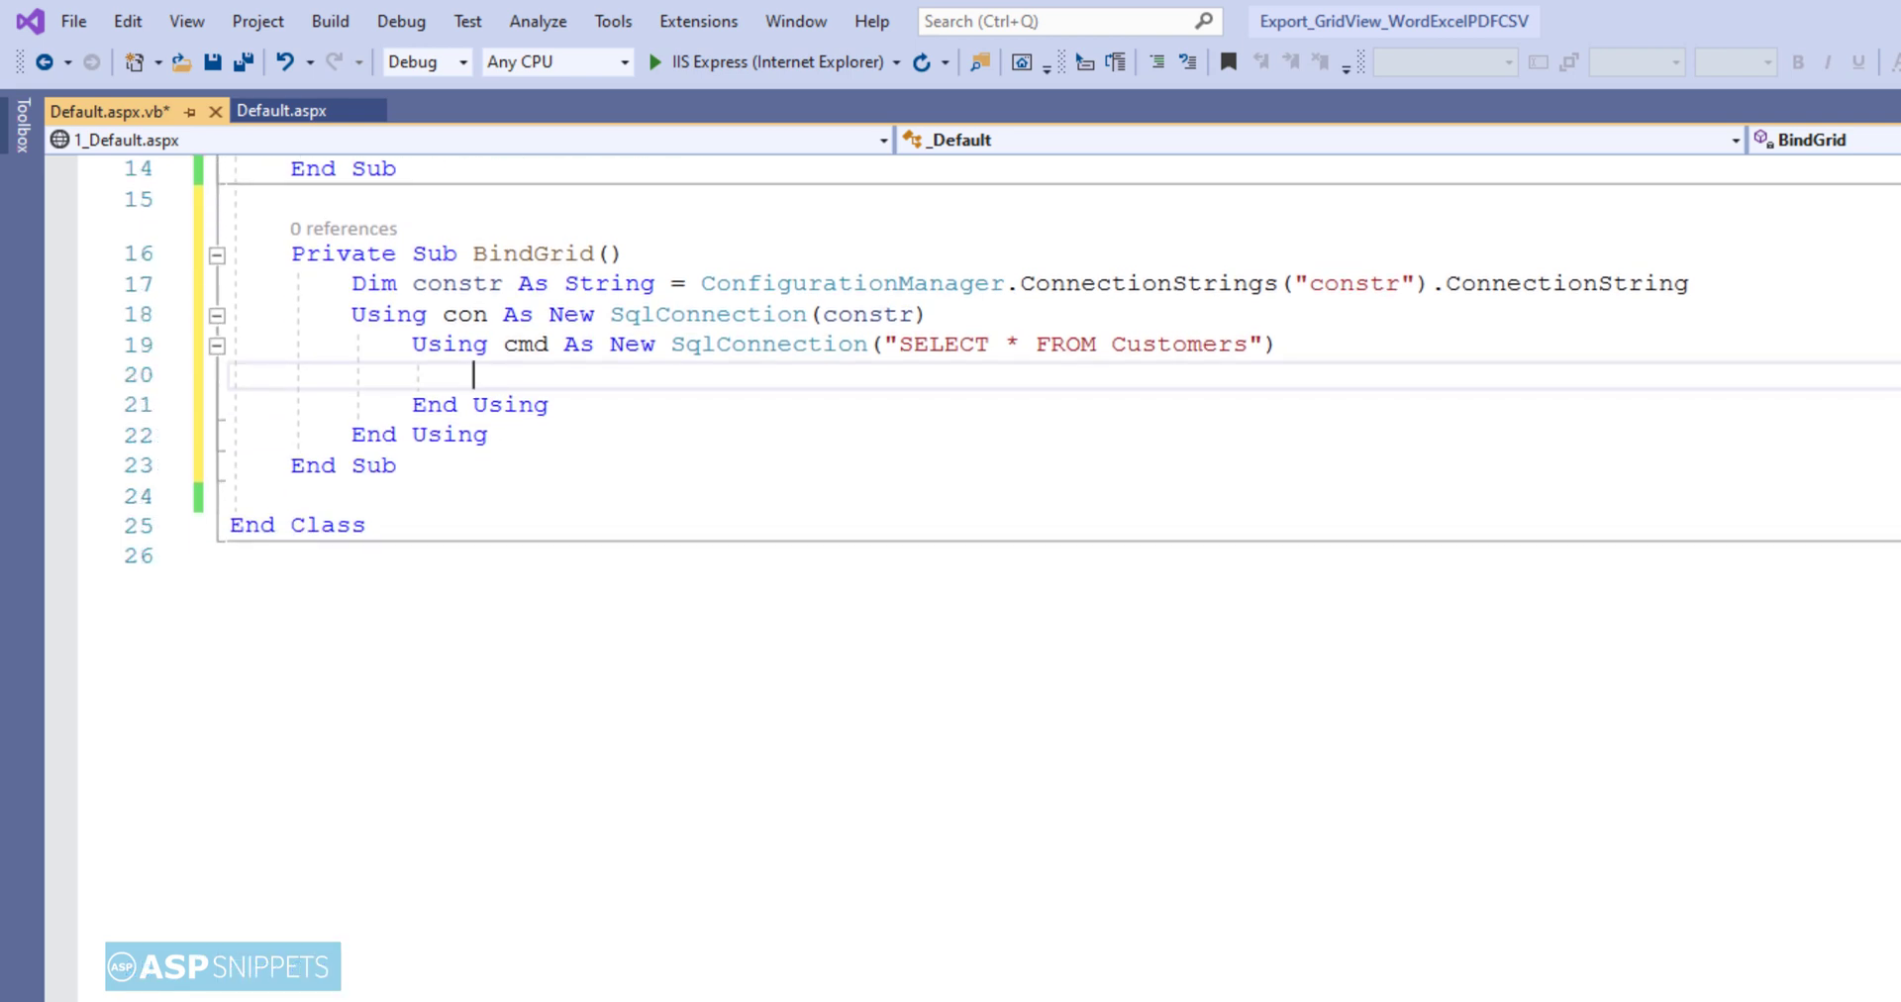
text(using)
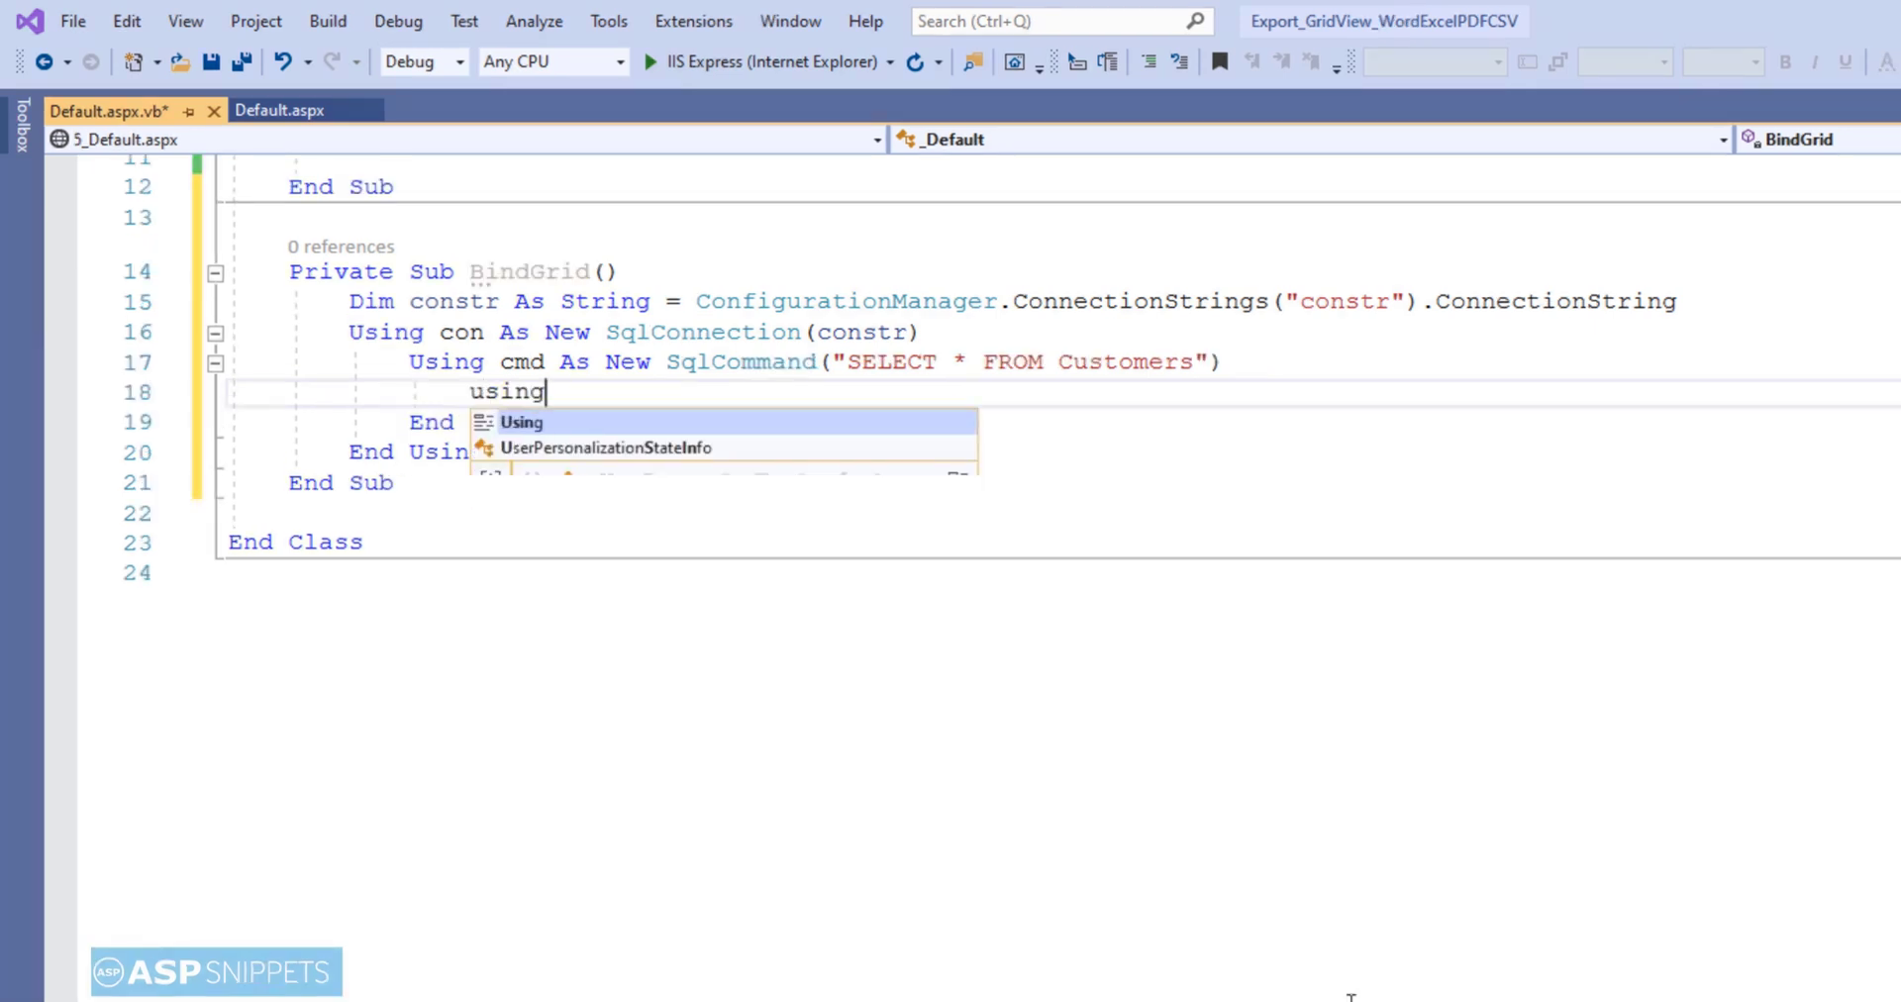
text(sda As)
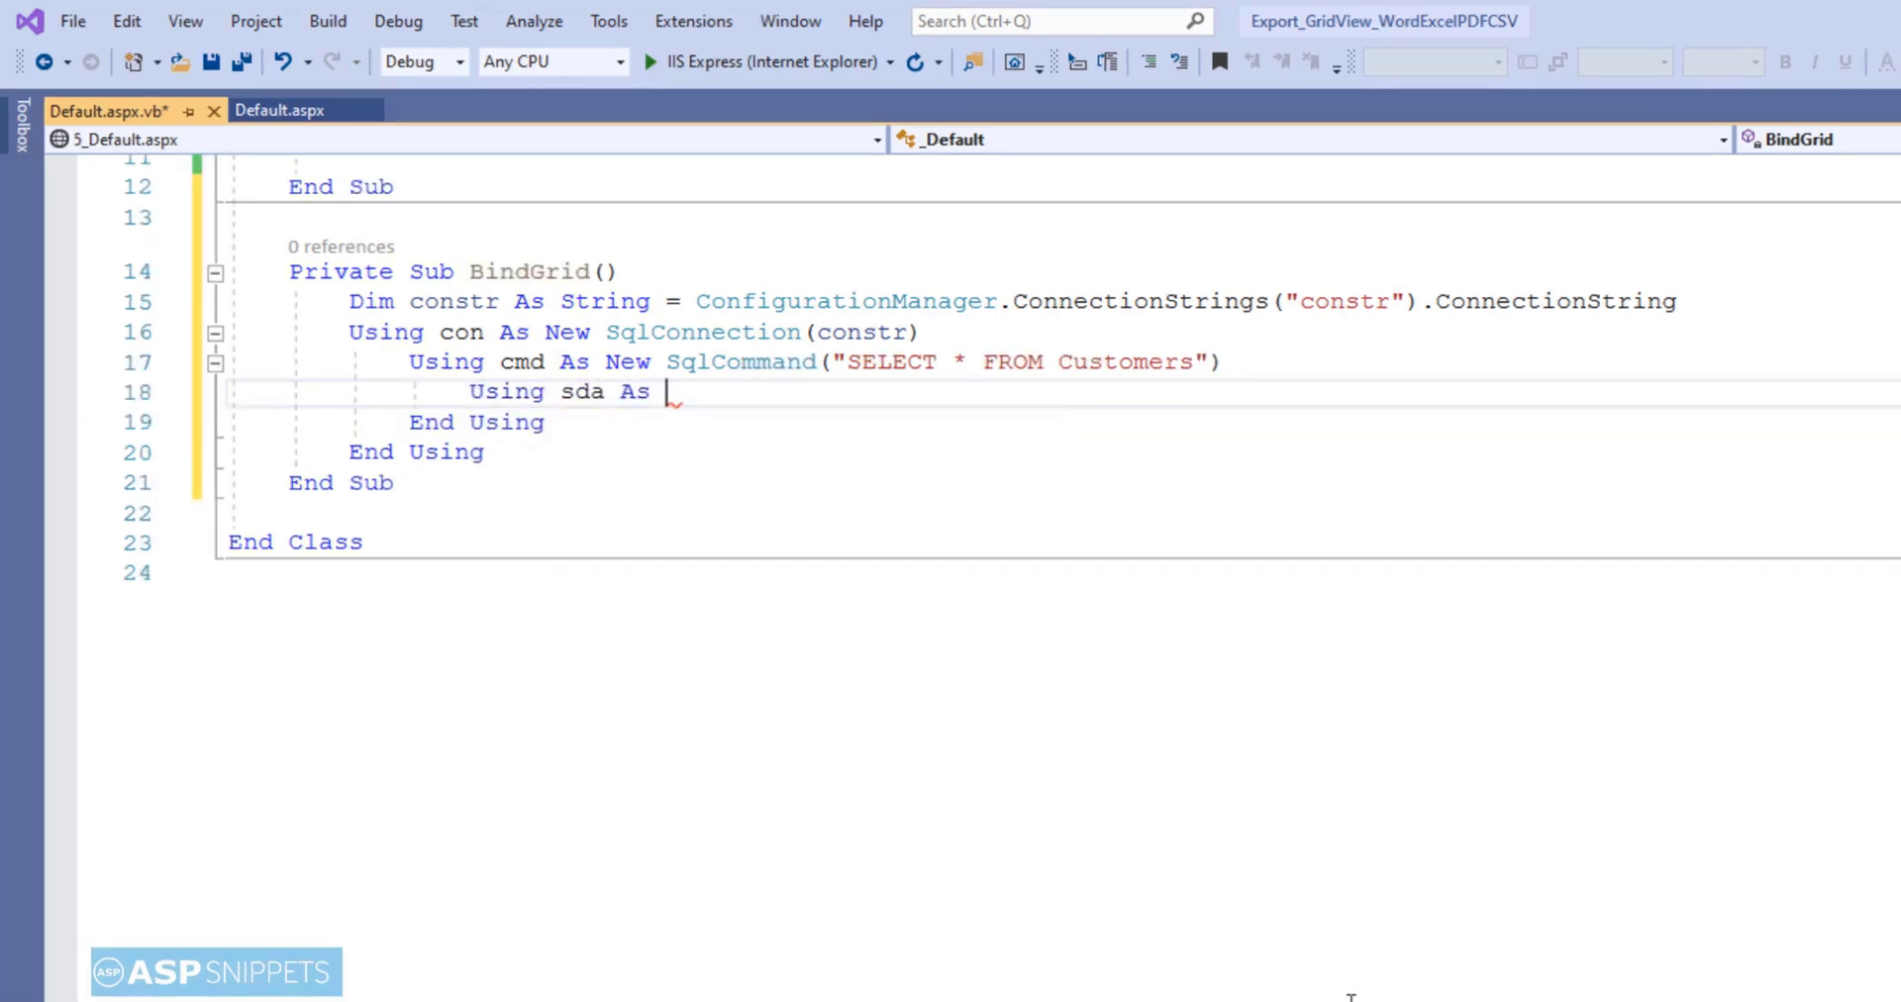
text(New sq)
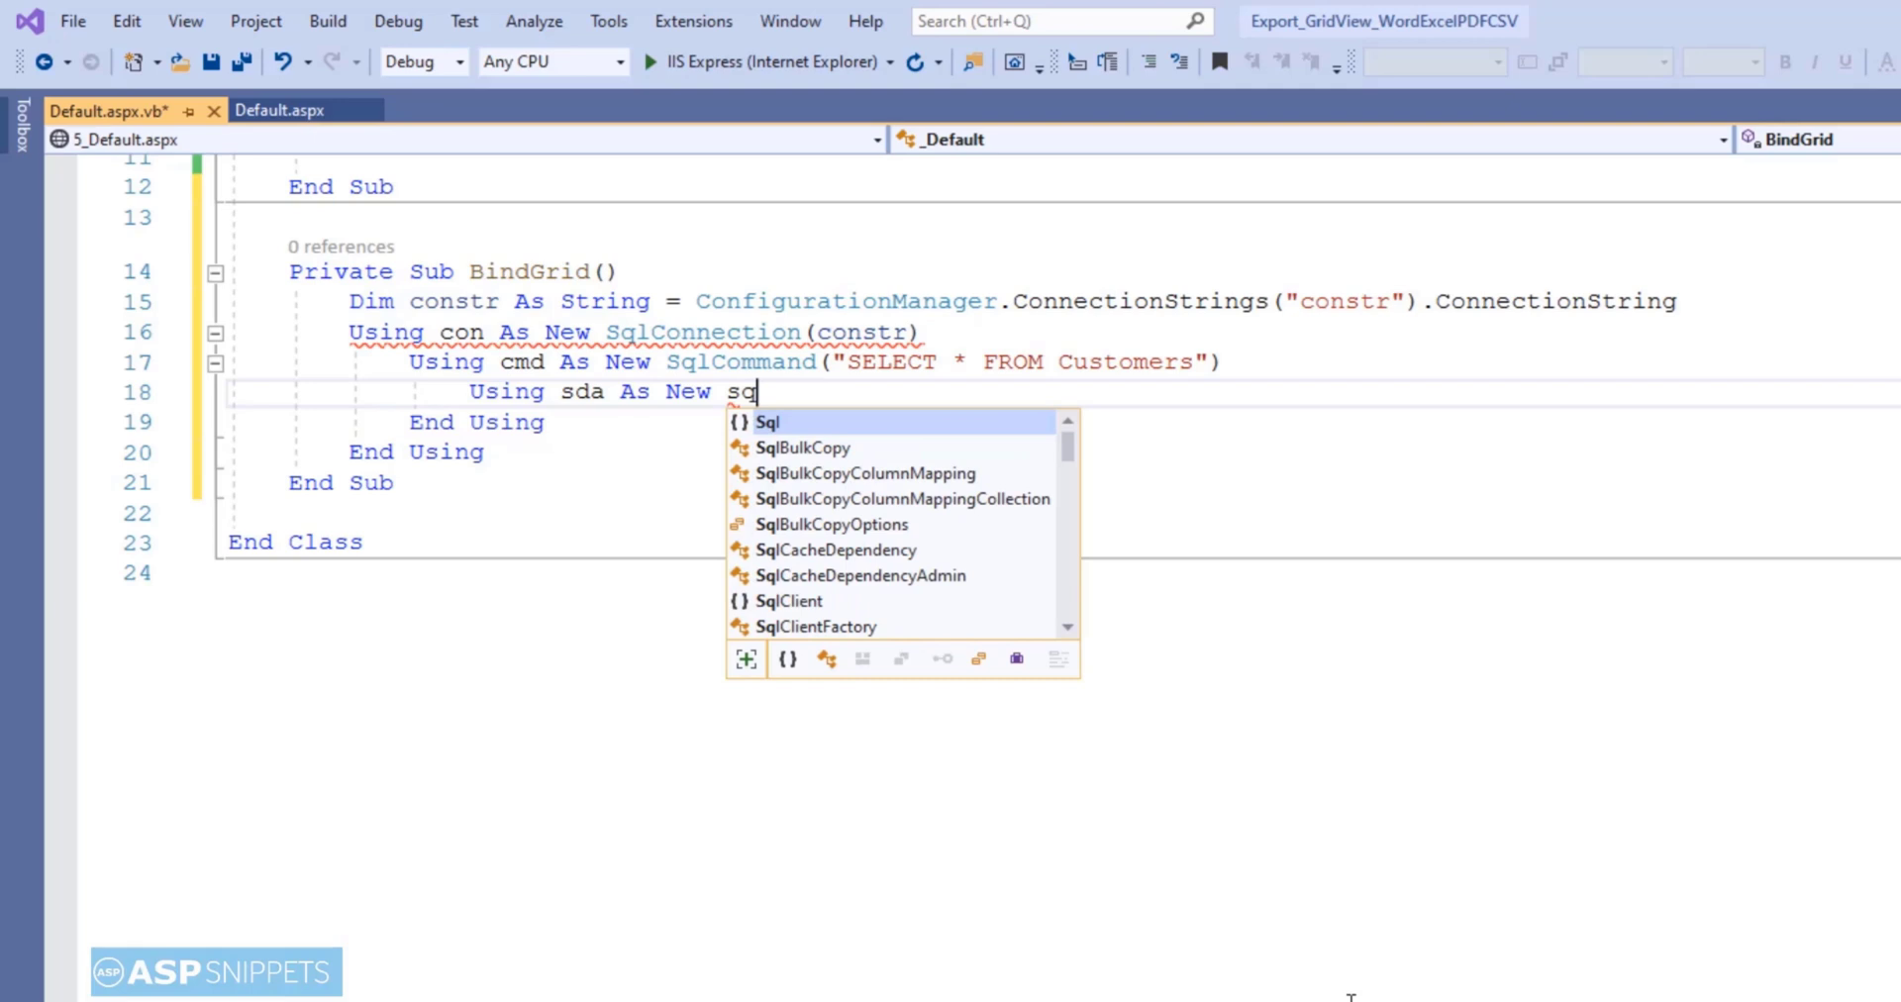
text(lda)
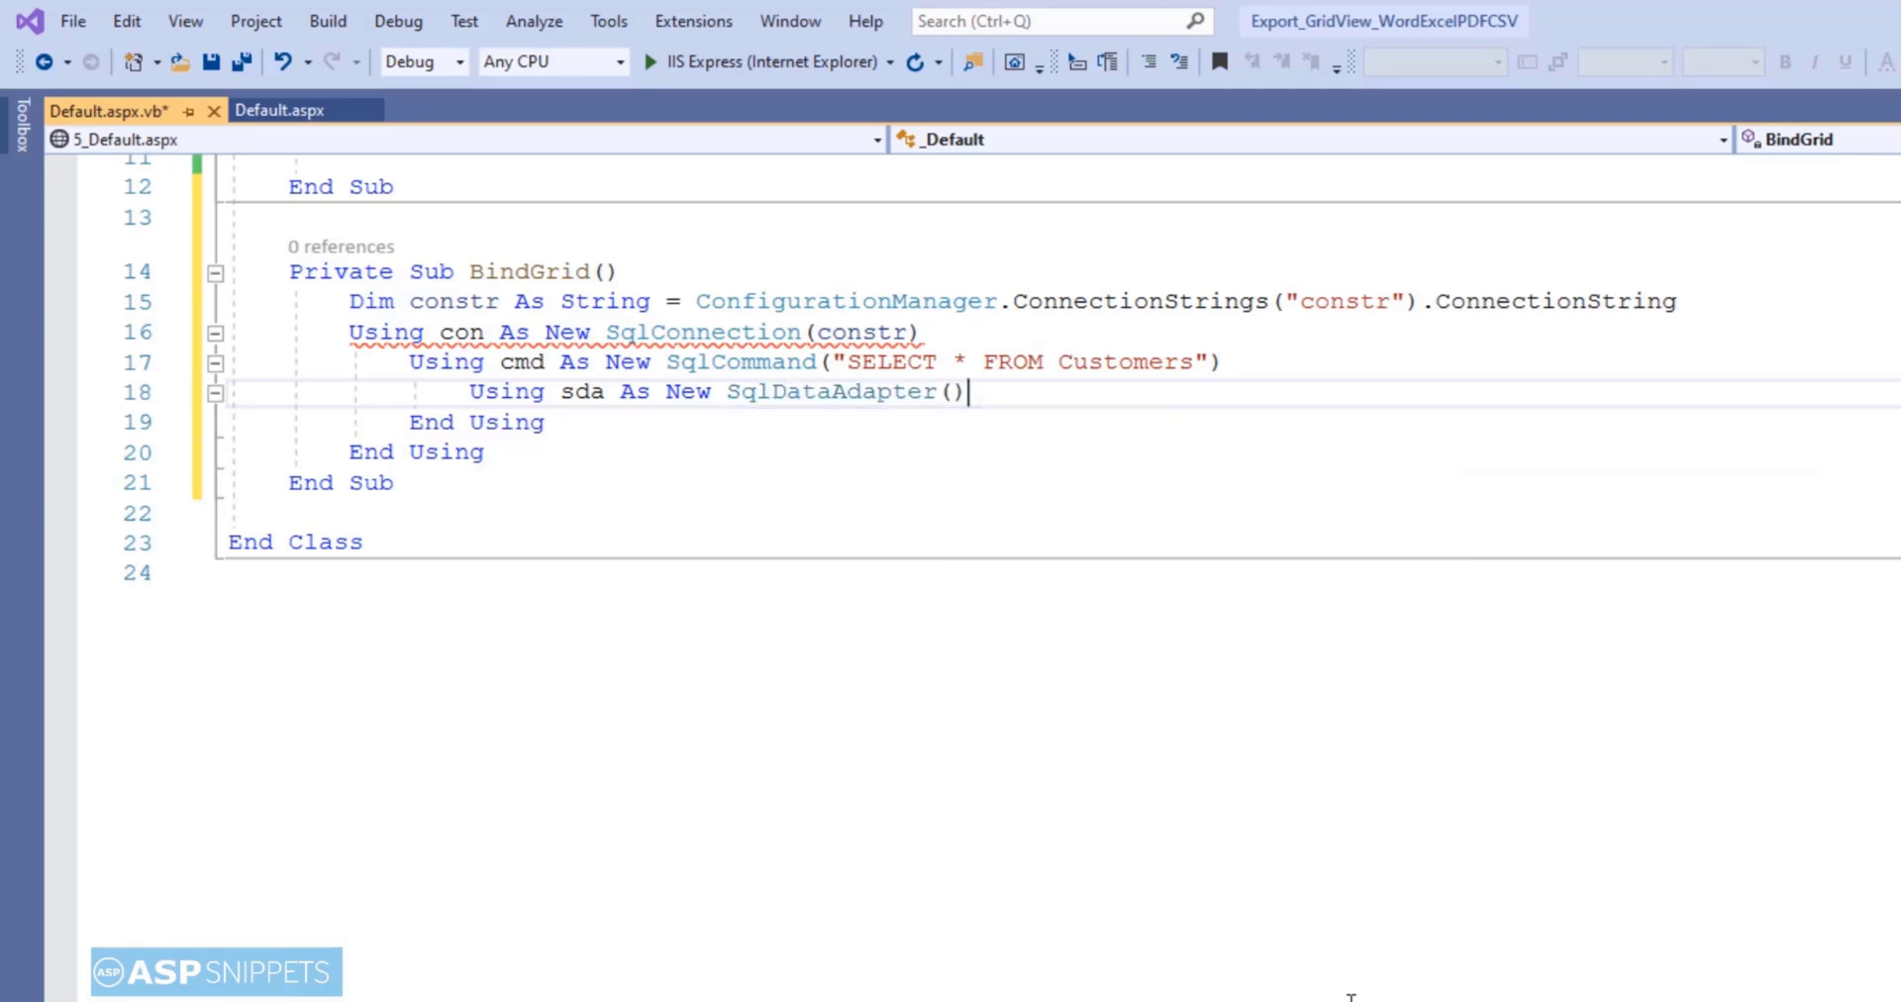
key(enter)
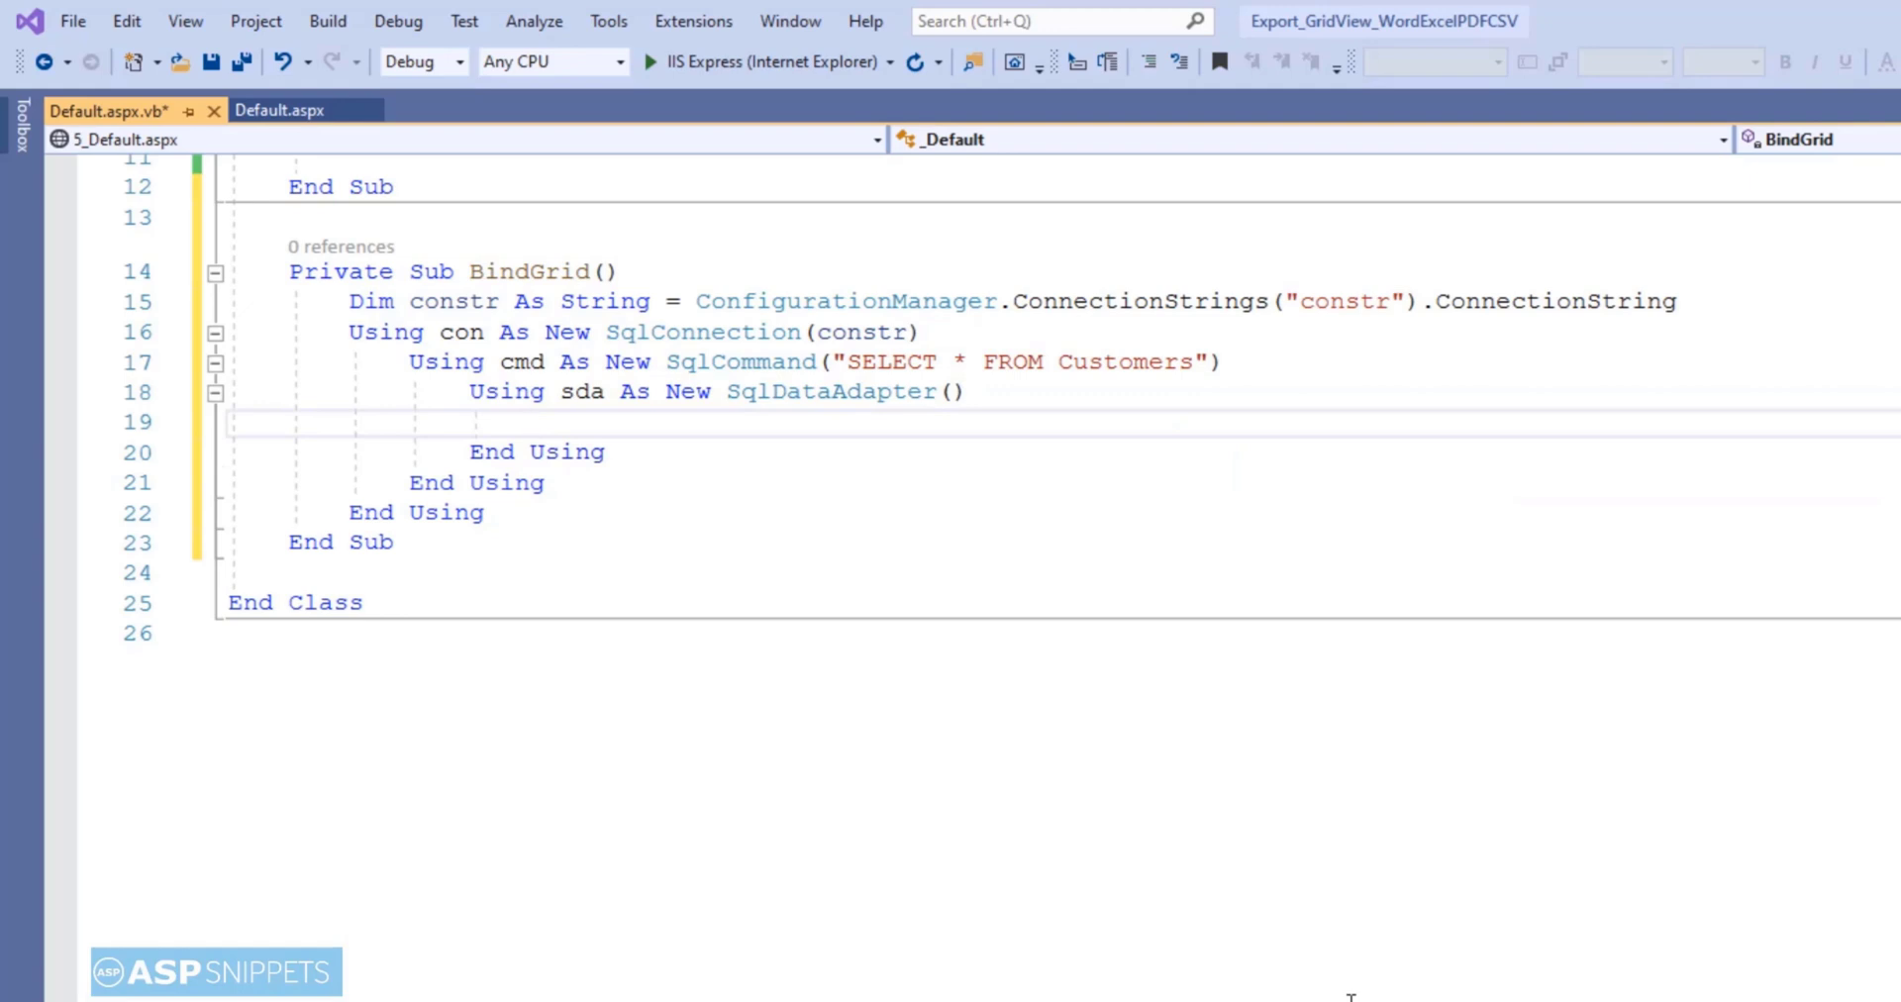
- Set cmd.Connection = con and sda.SelectCommand = cmd, then begin the next Using line
text(cmd)
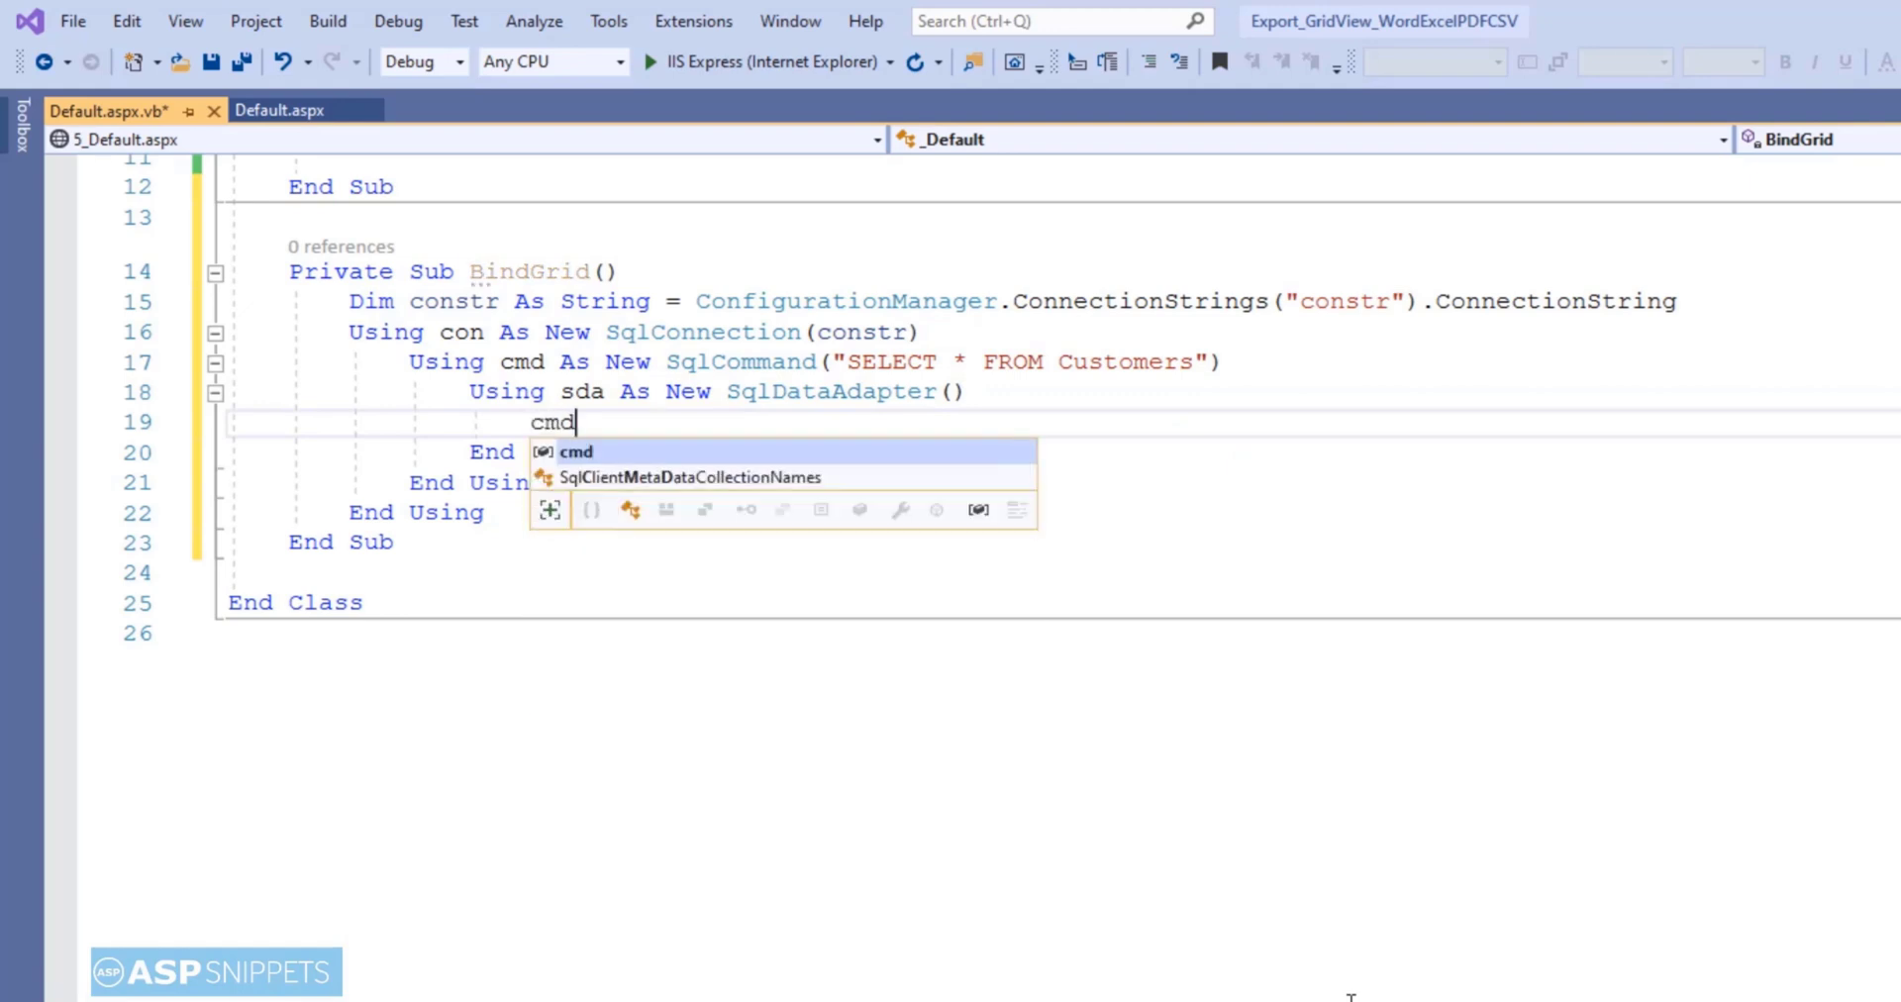
text(.connection = con)
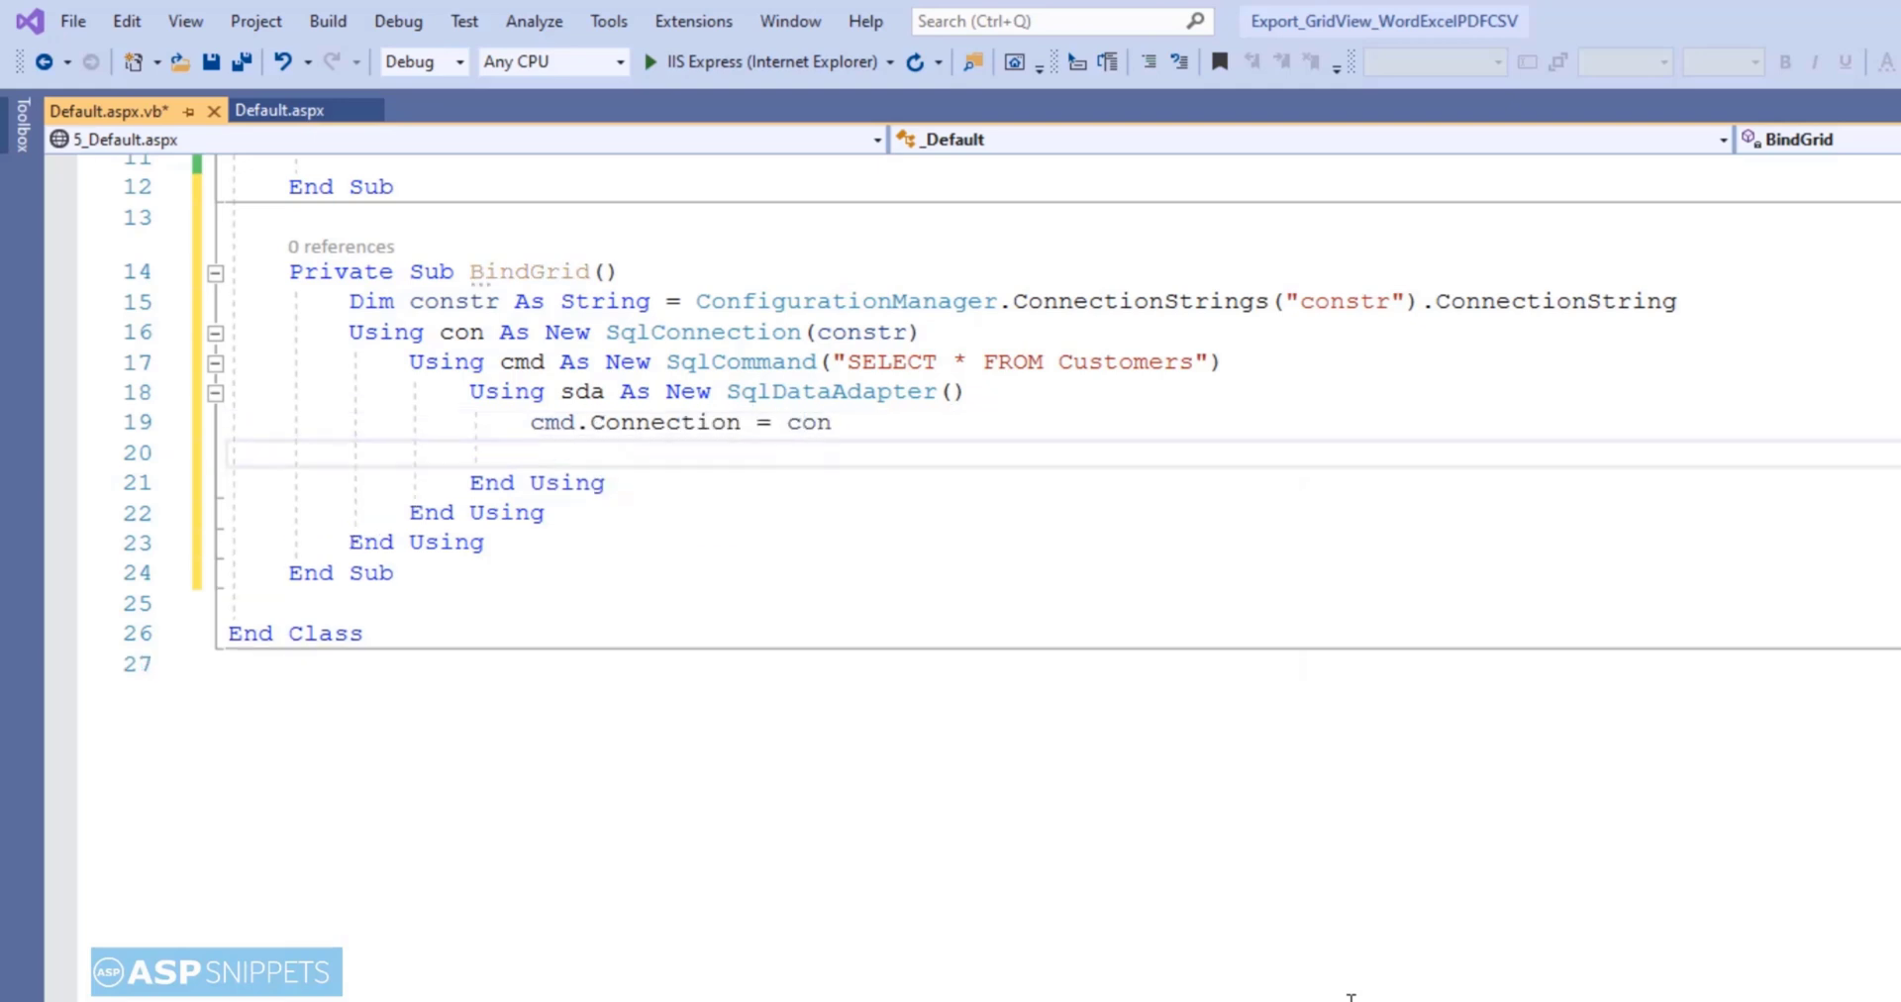
text(sda)
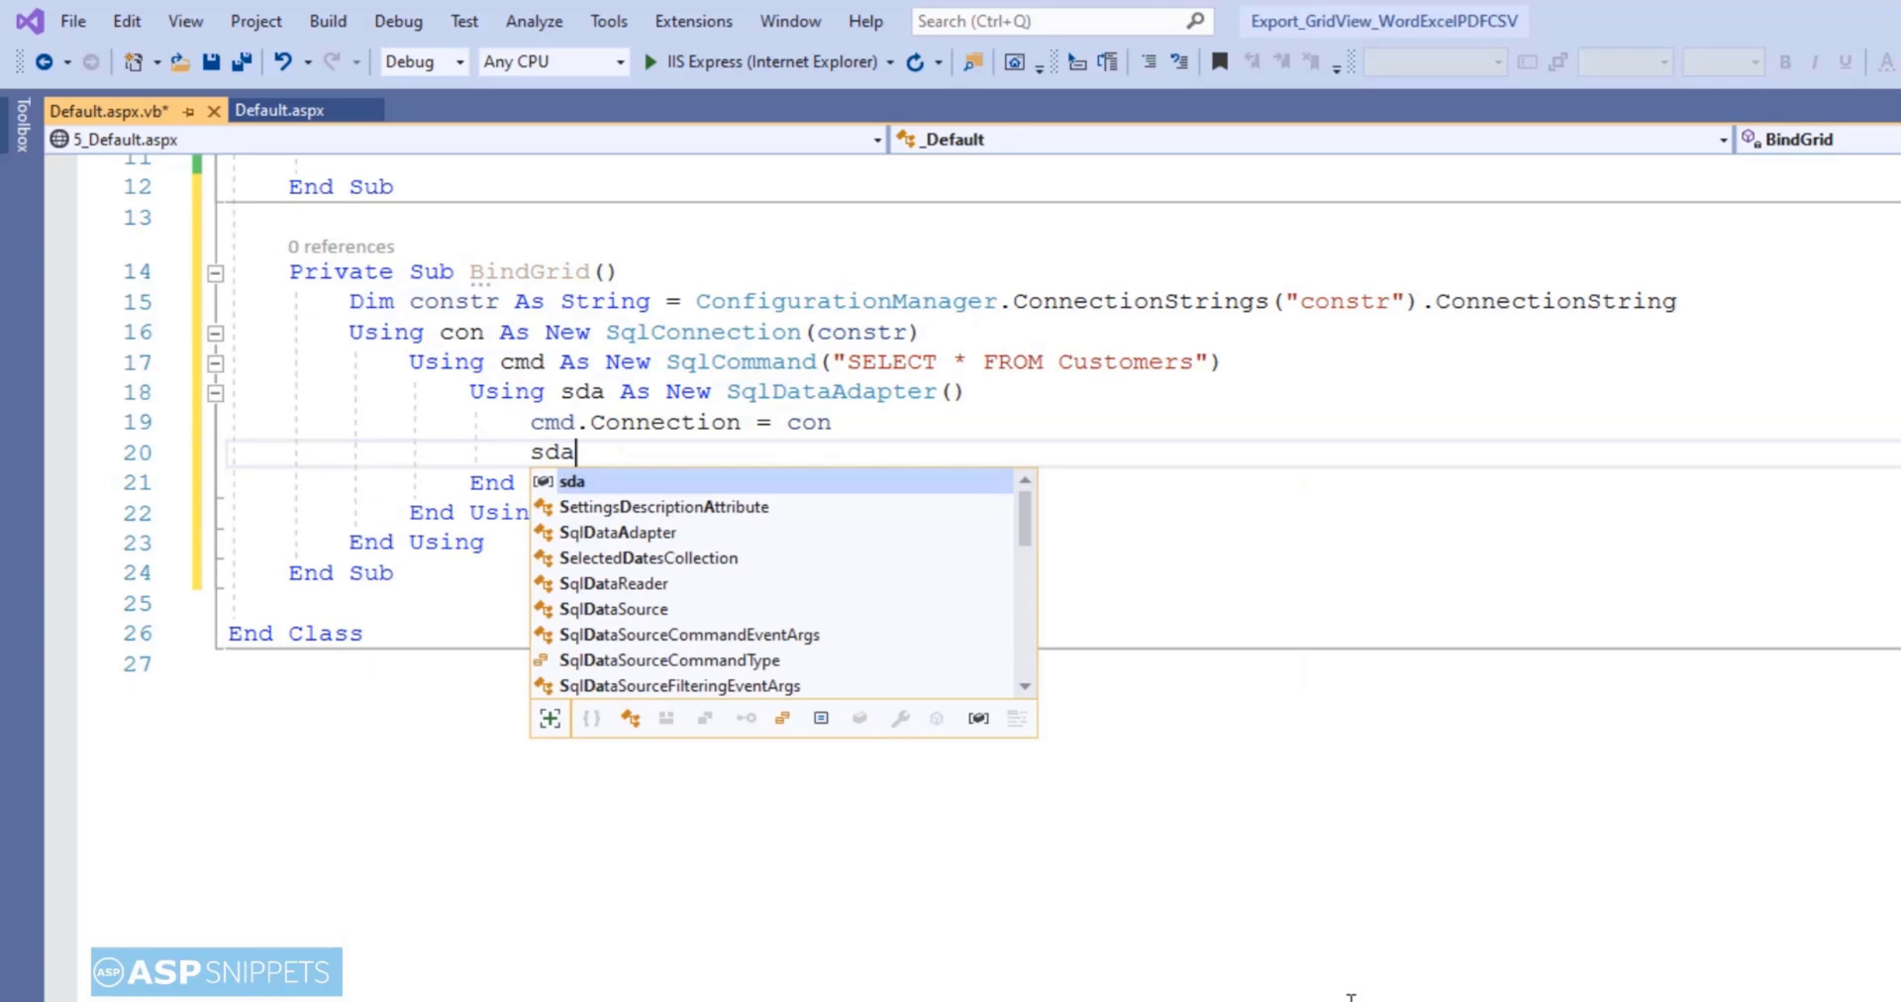
text(.selectCommand =)
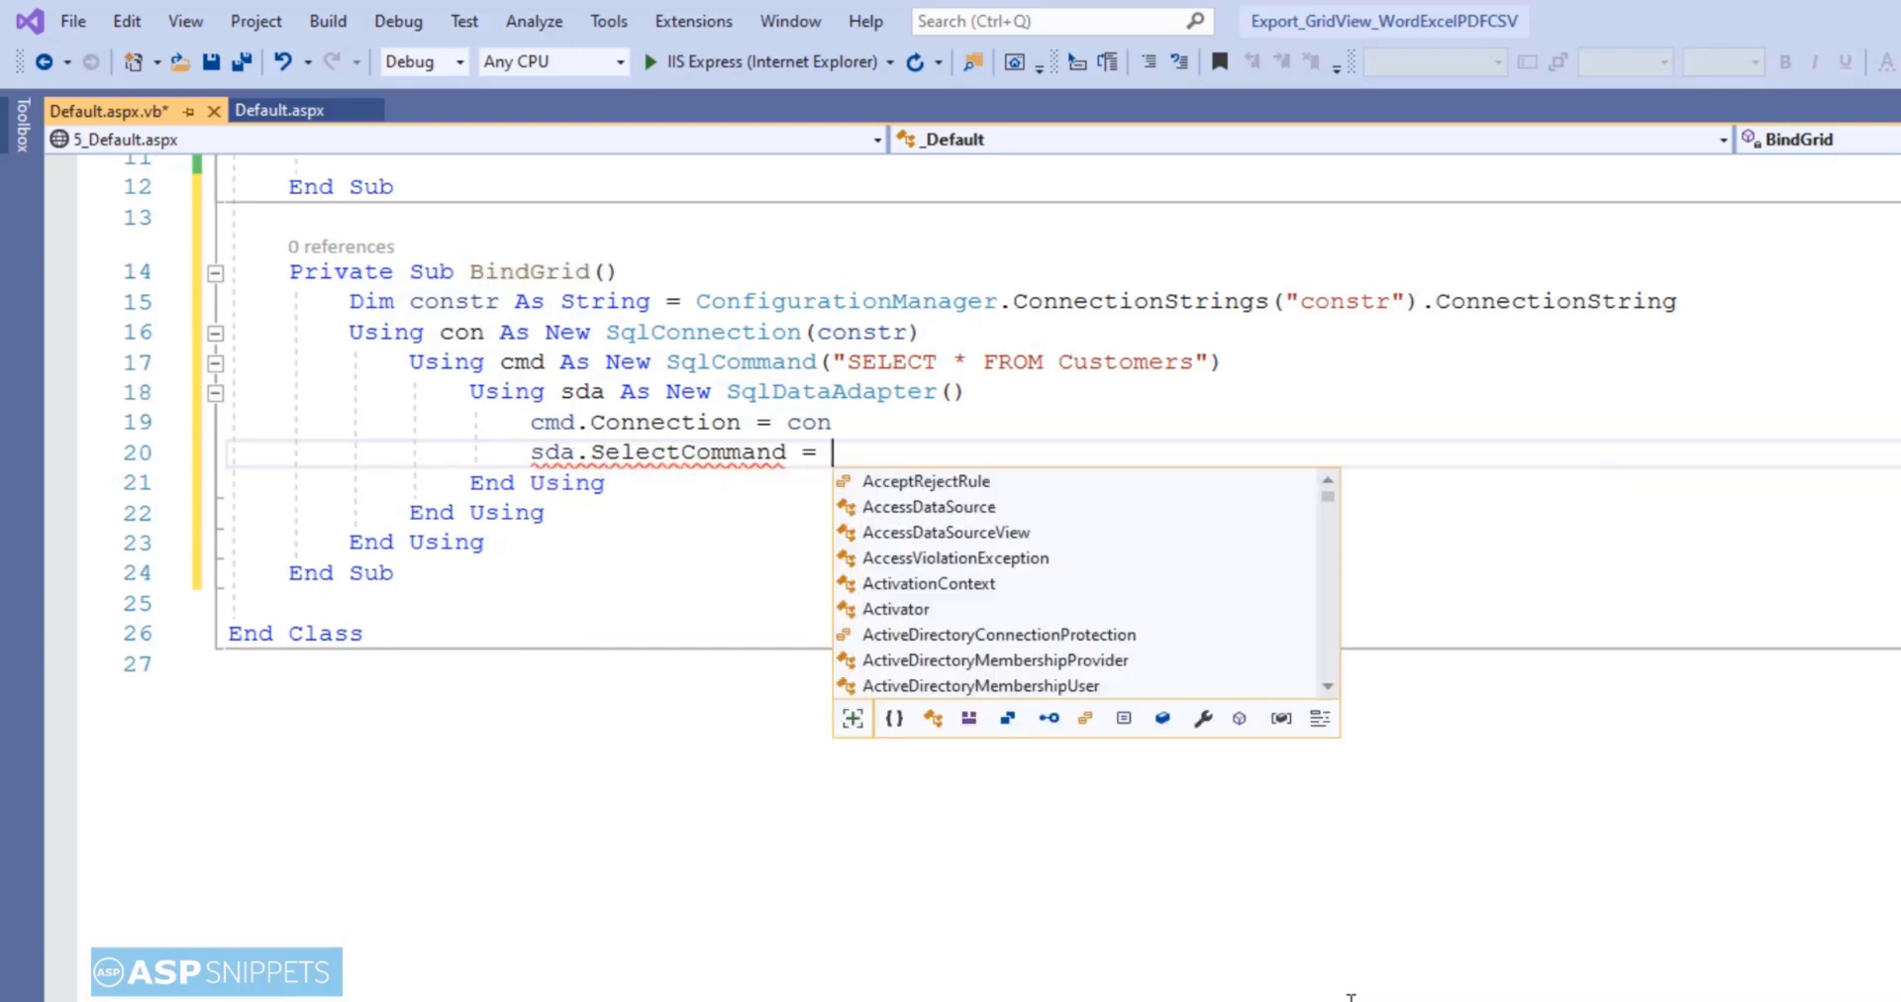
text(cmd)
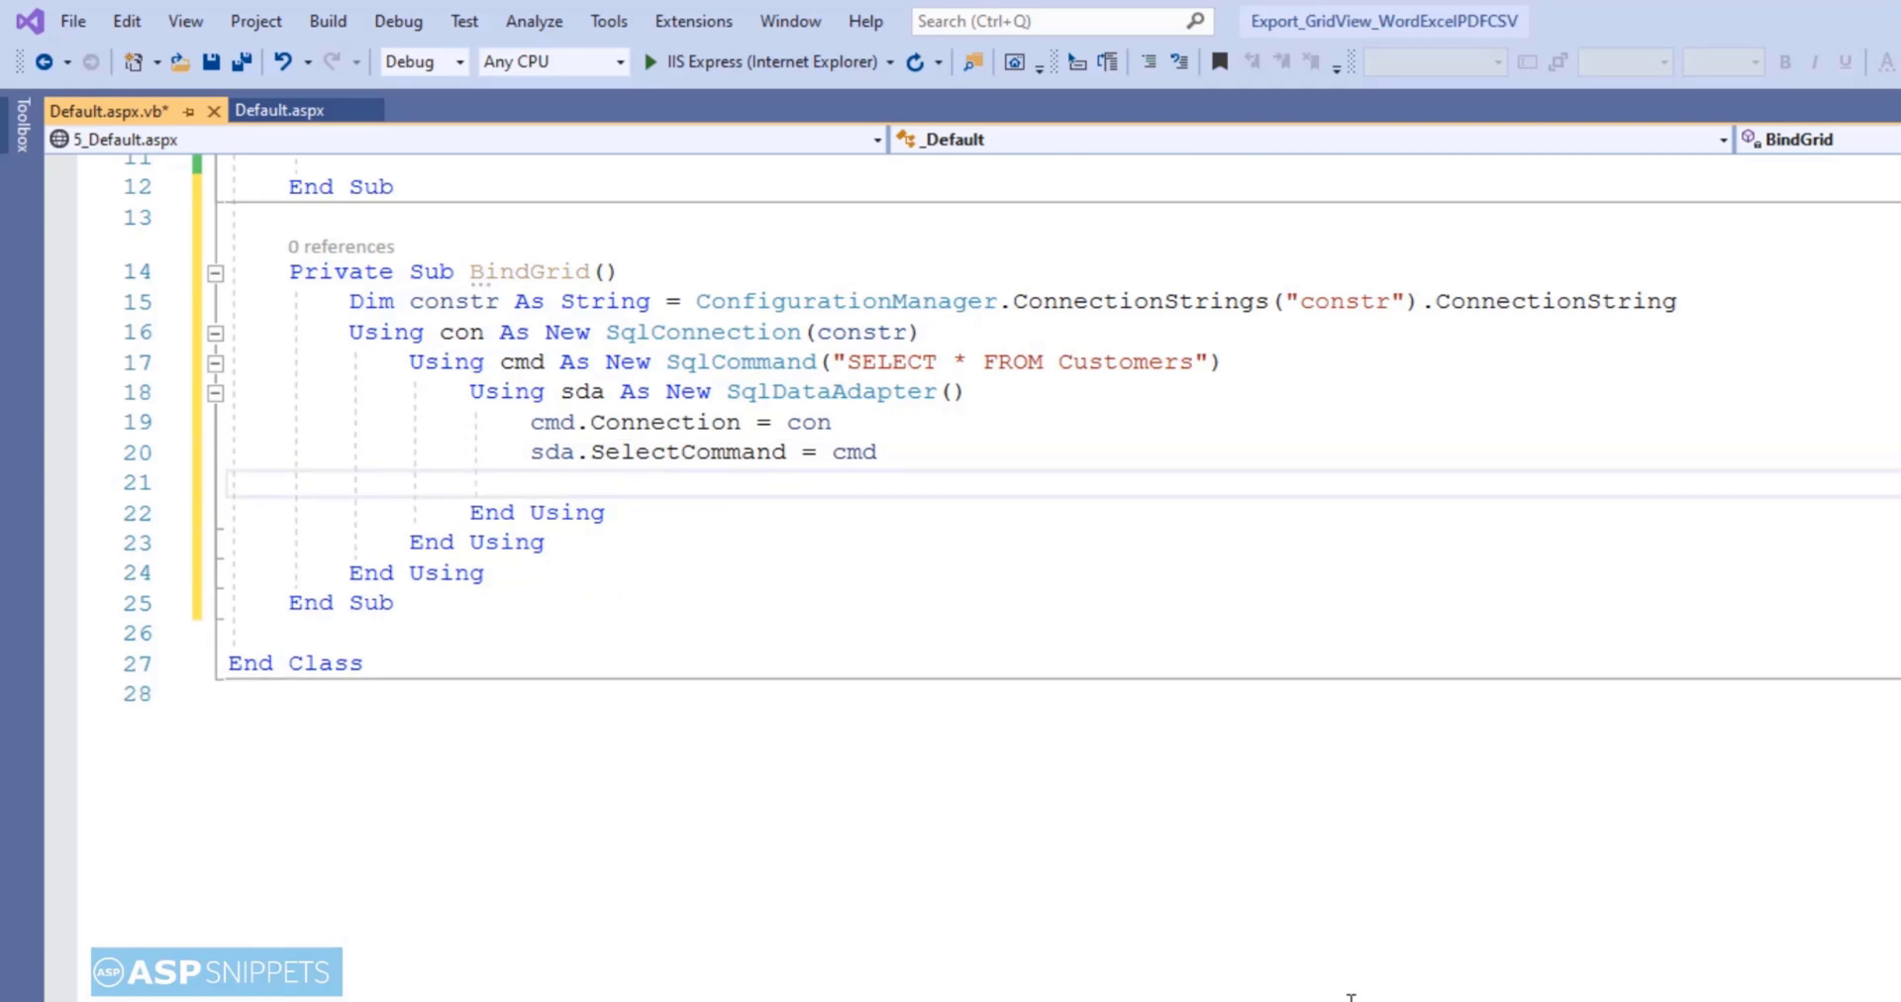
text(Using d)
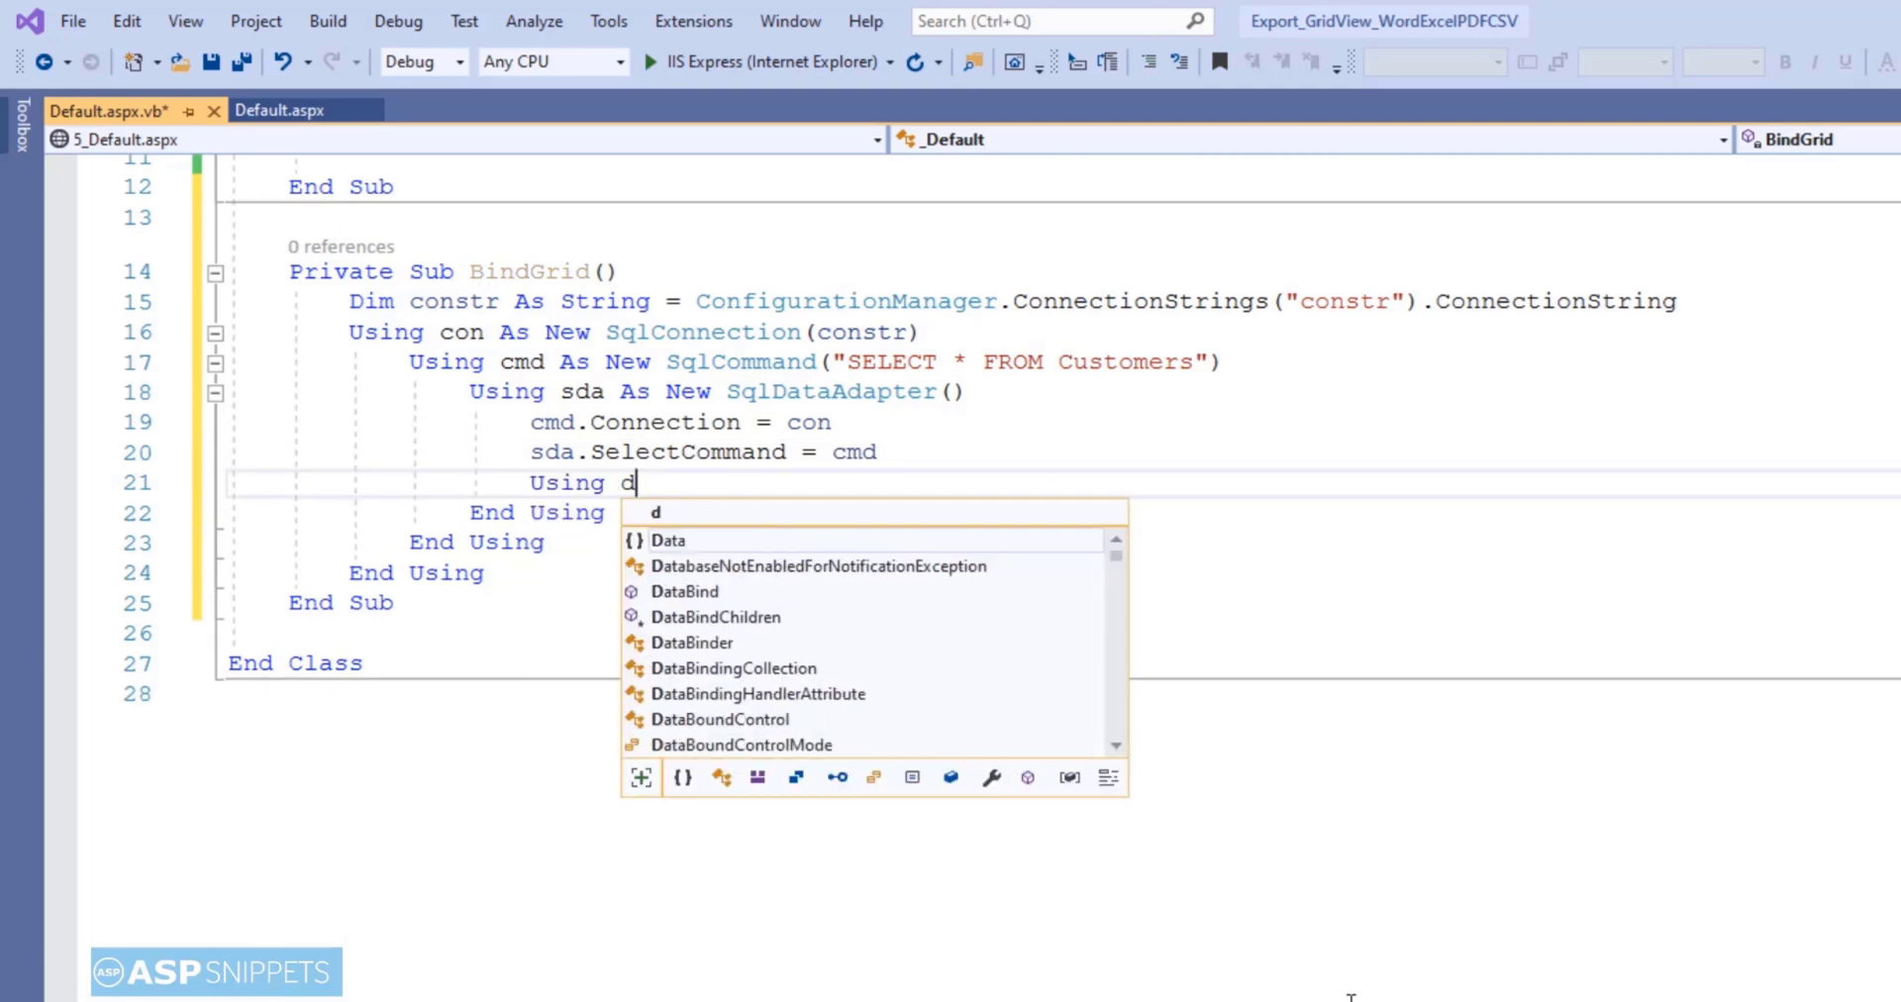
- Declare dt As New DataTable, call sda.Fill(dt) and assign dt as GridView1's DataSource
text(t As New DataTable()
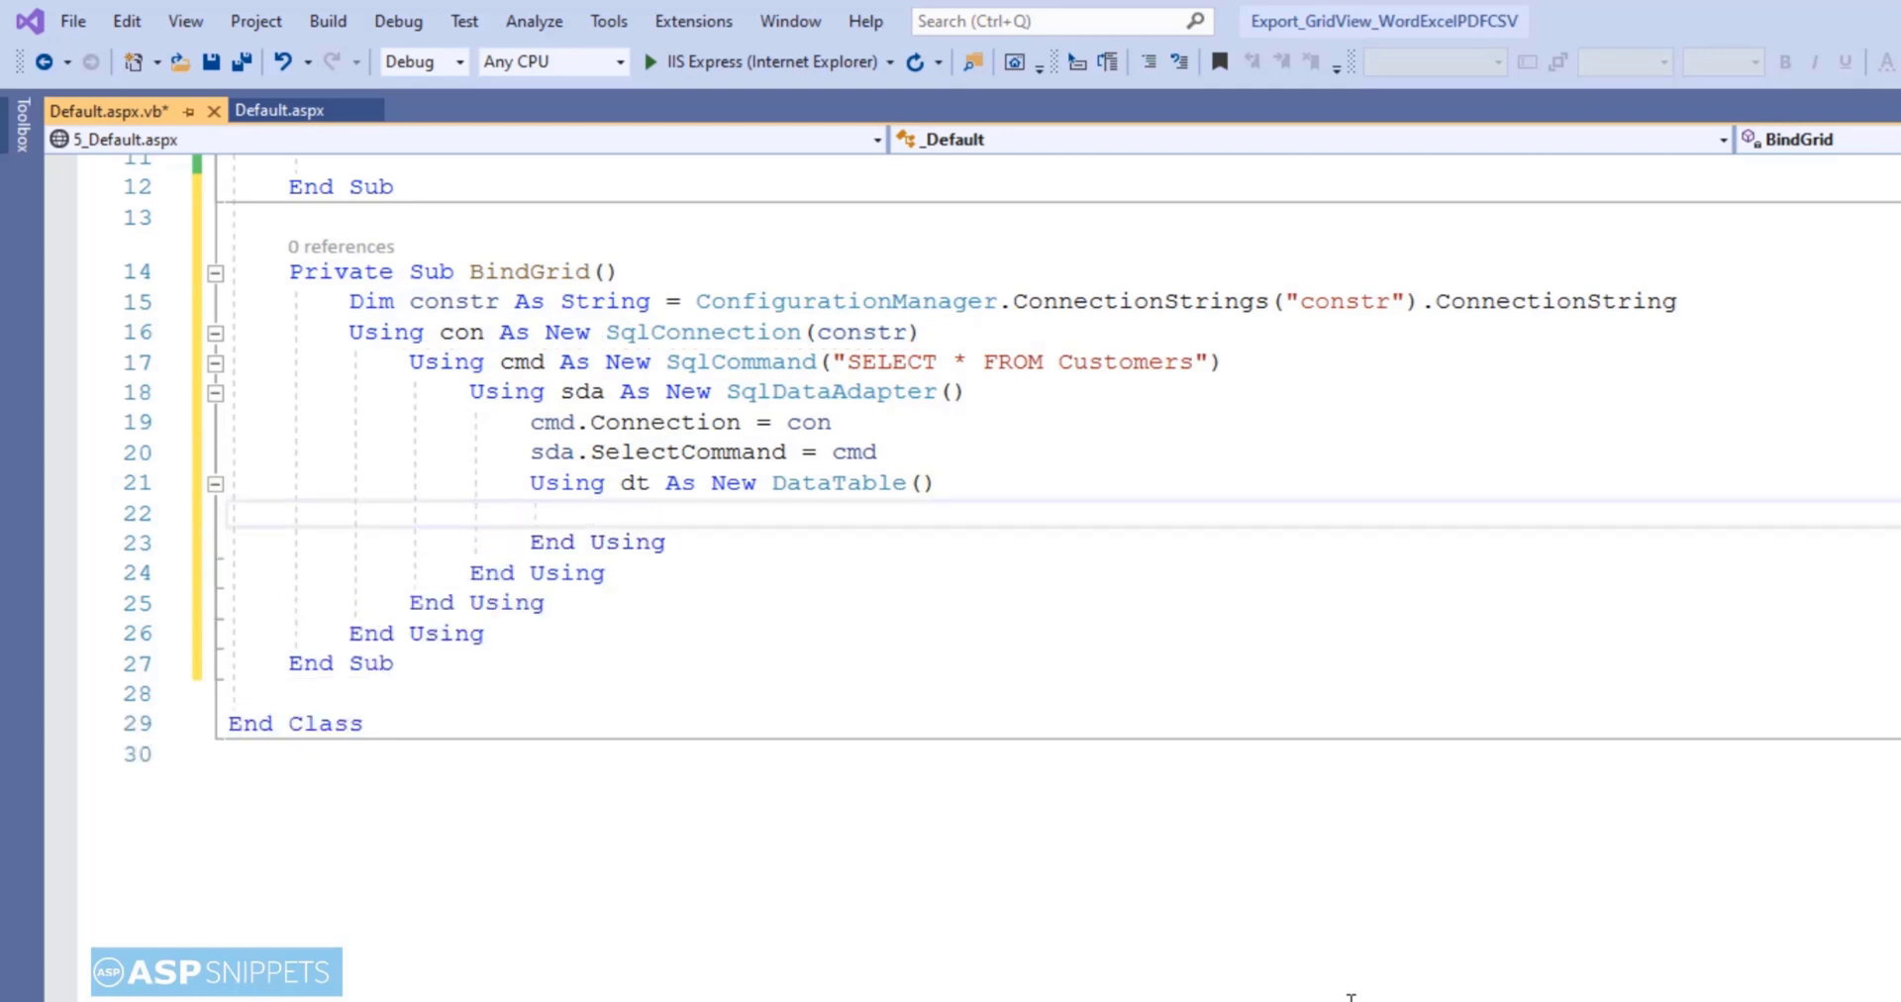
text(sda.)
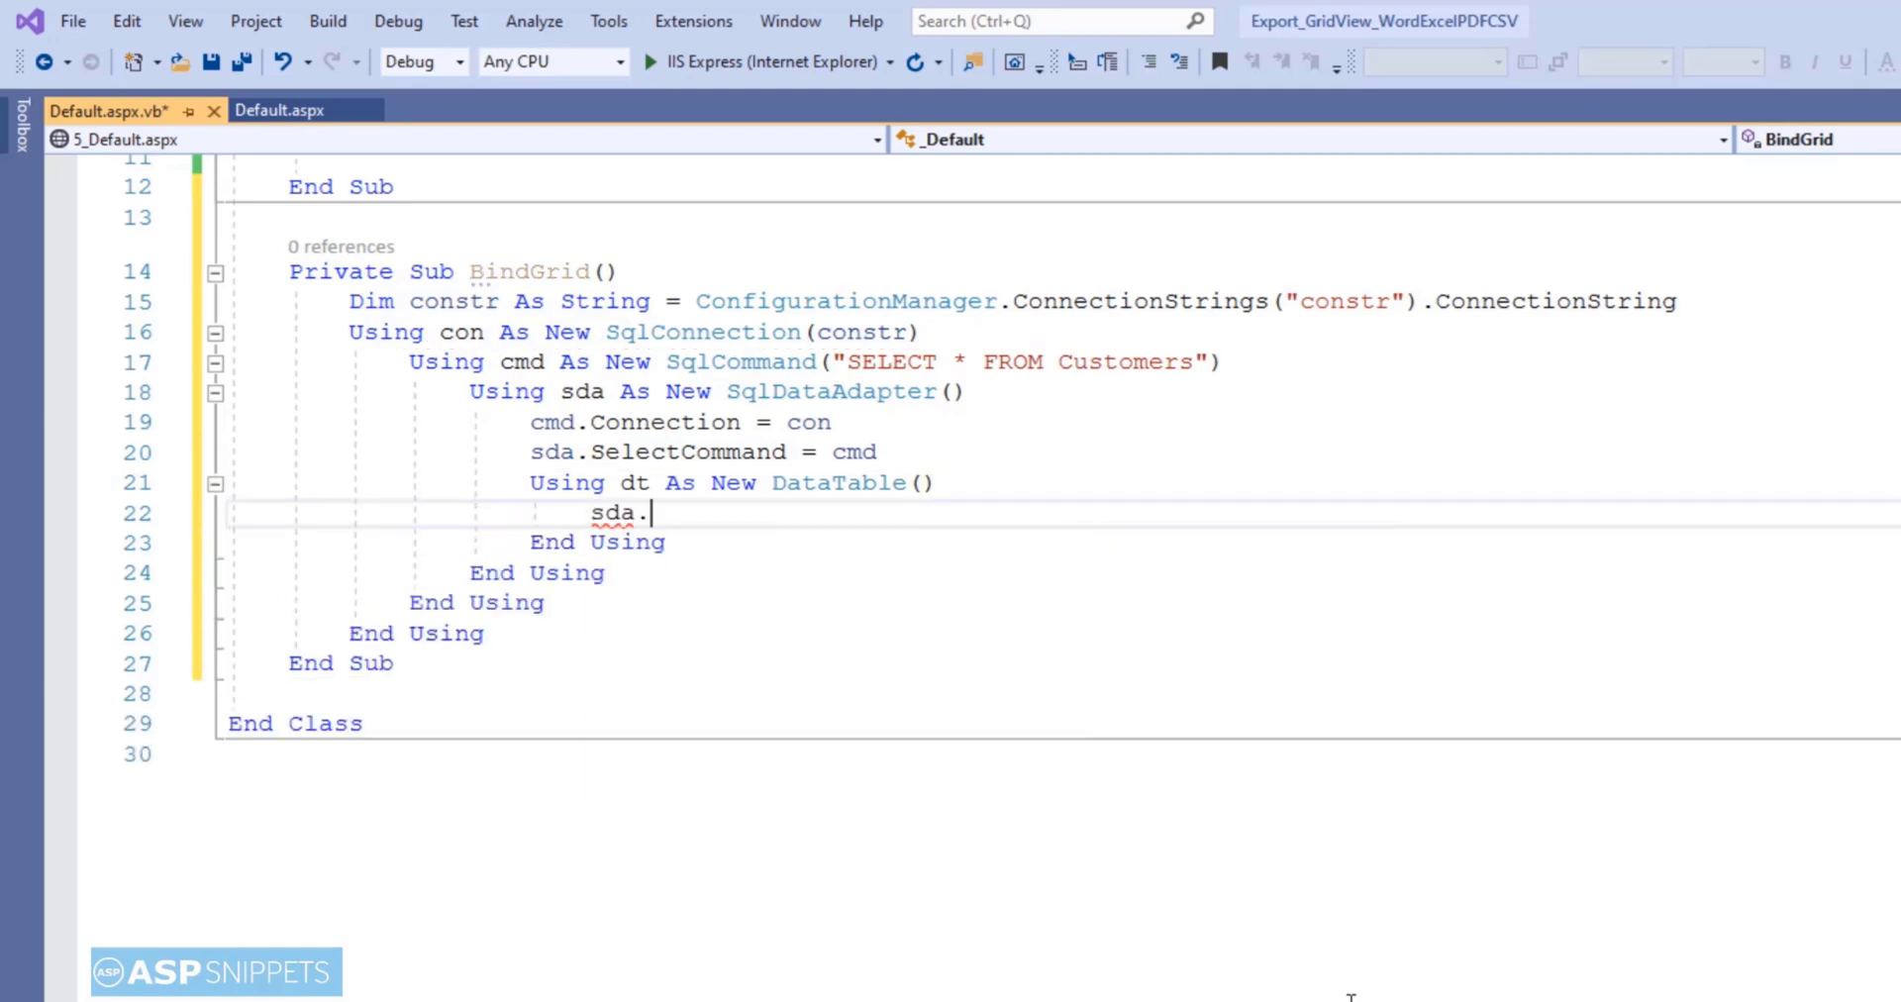
text(fill)
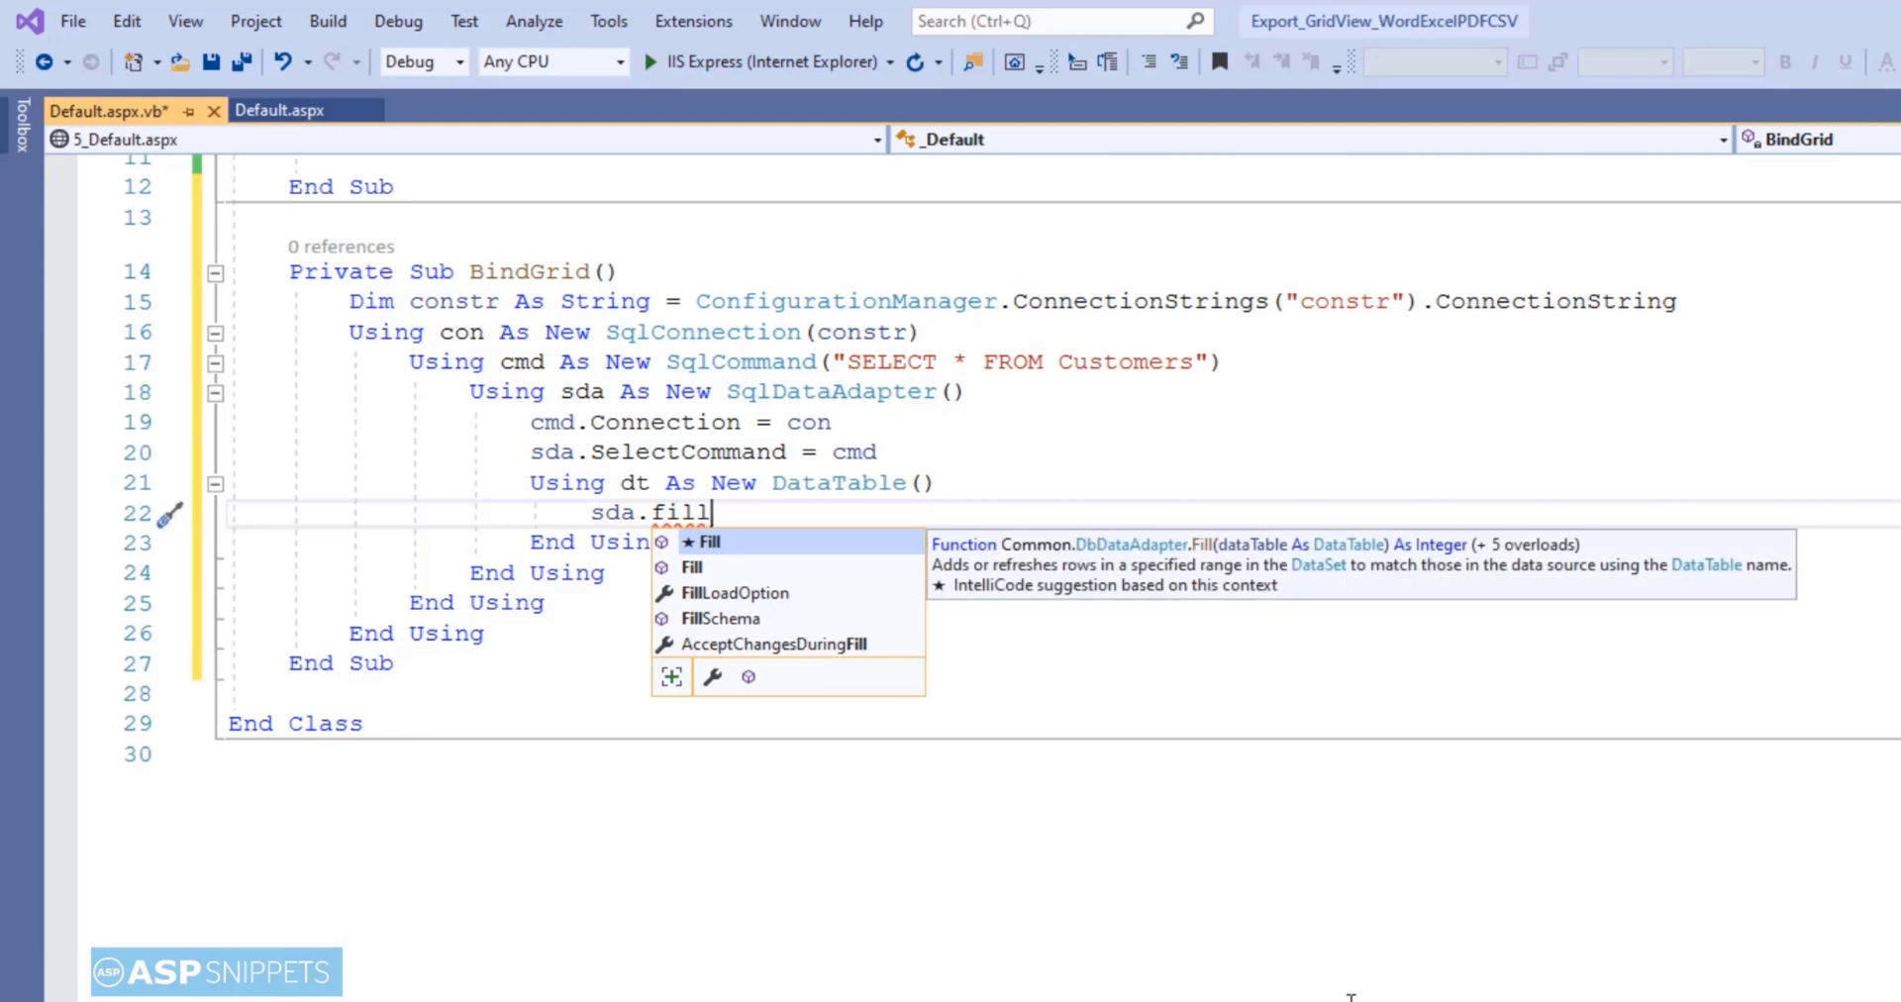
text((dt)
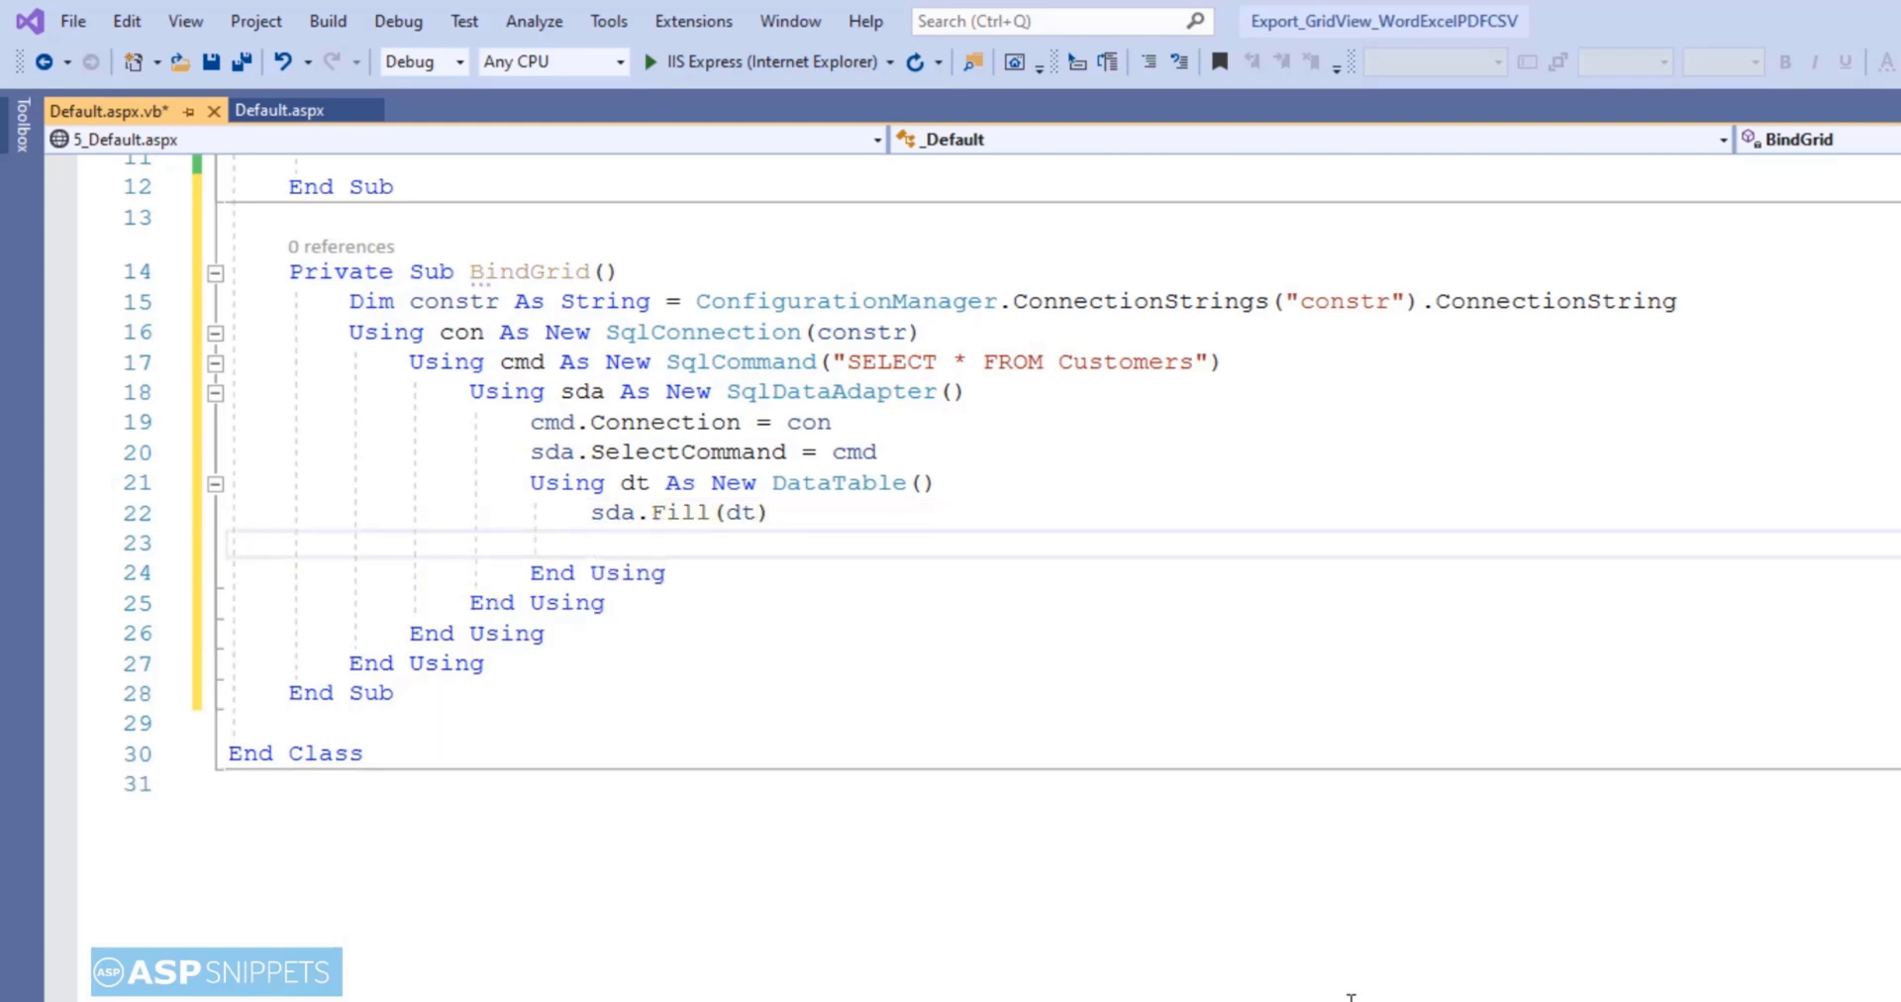
text(GridView1)
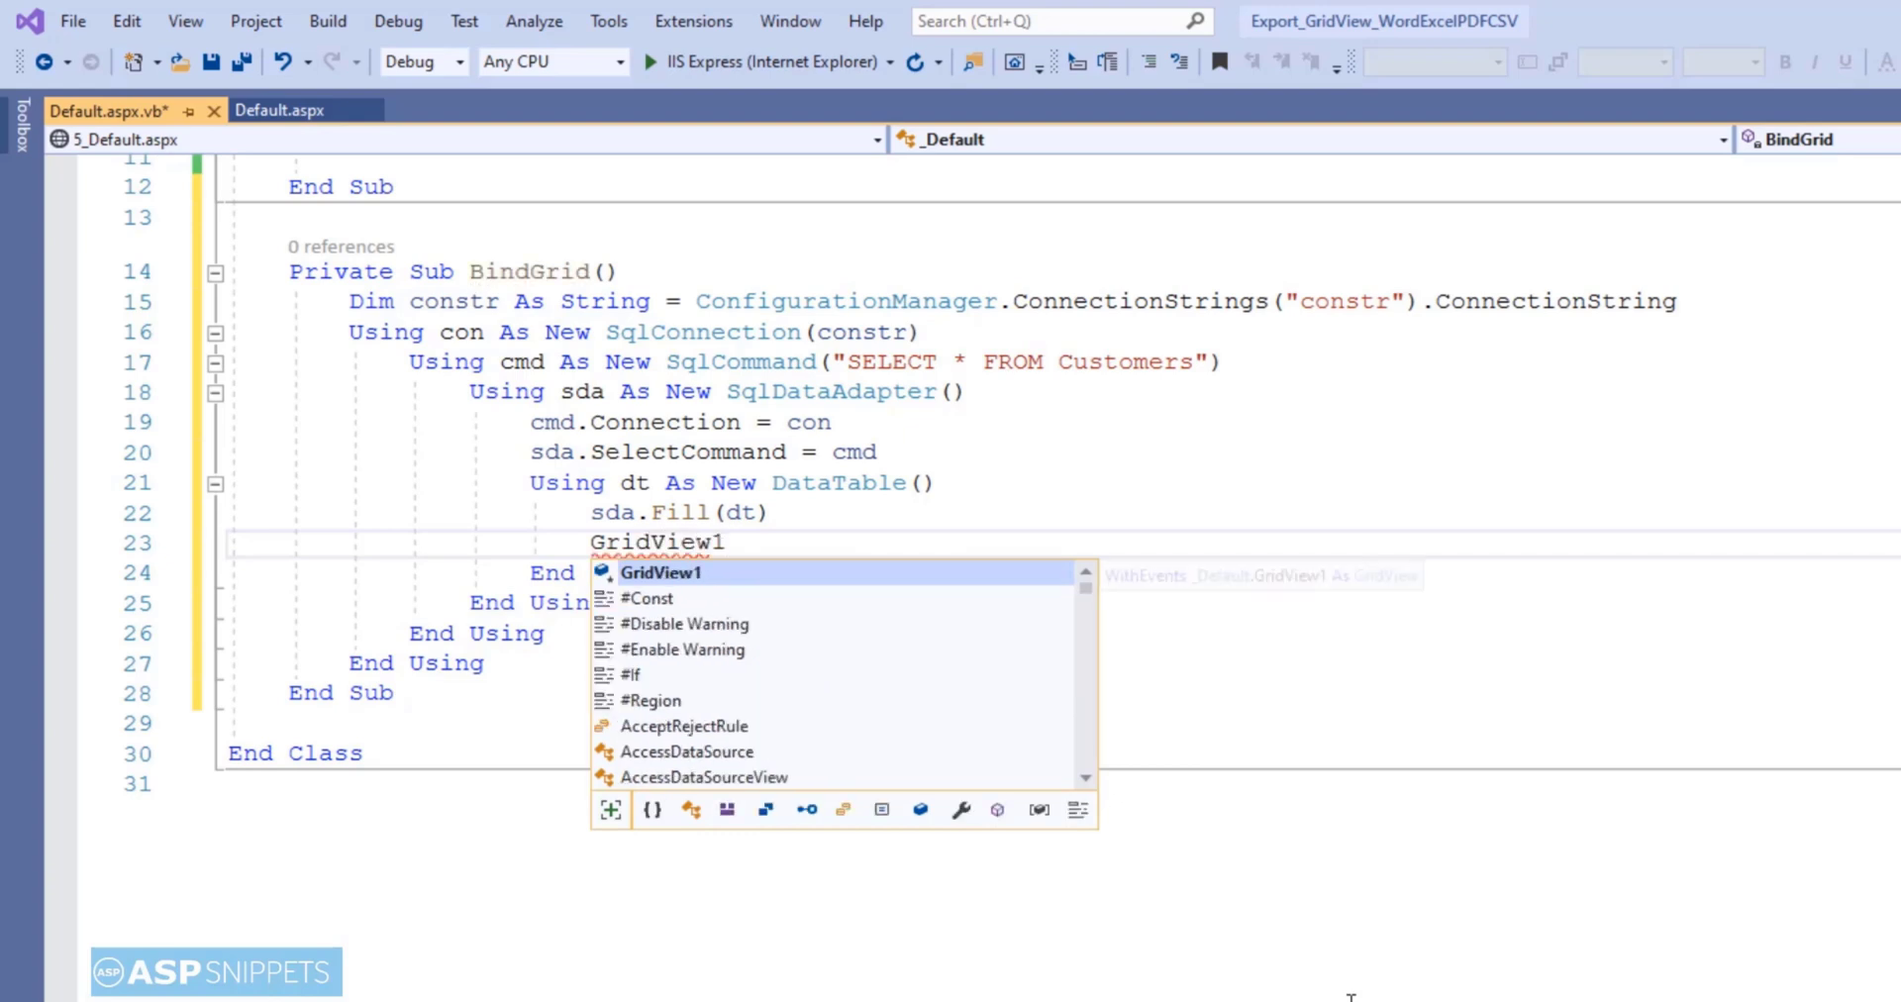
text(.dataSource = dt)
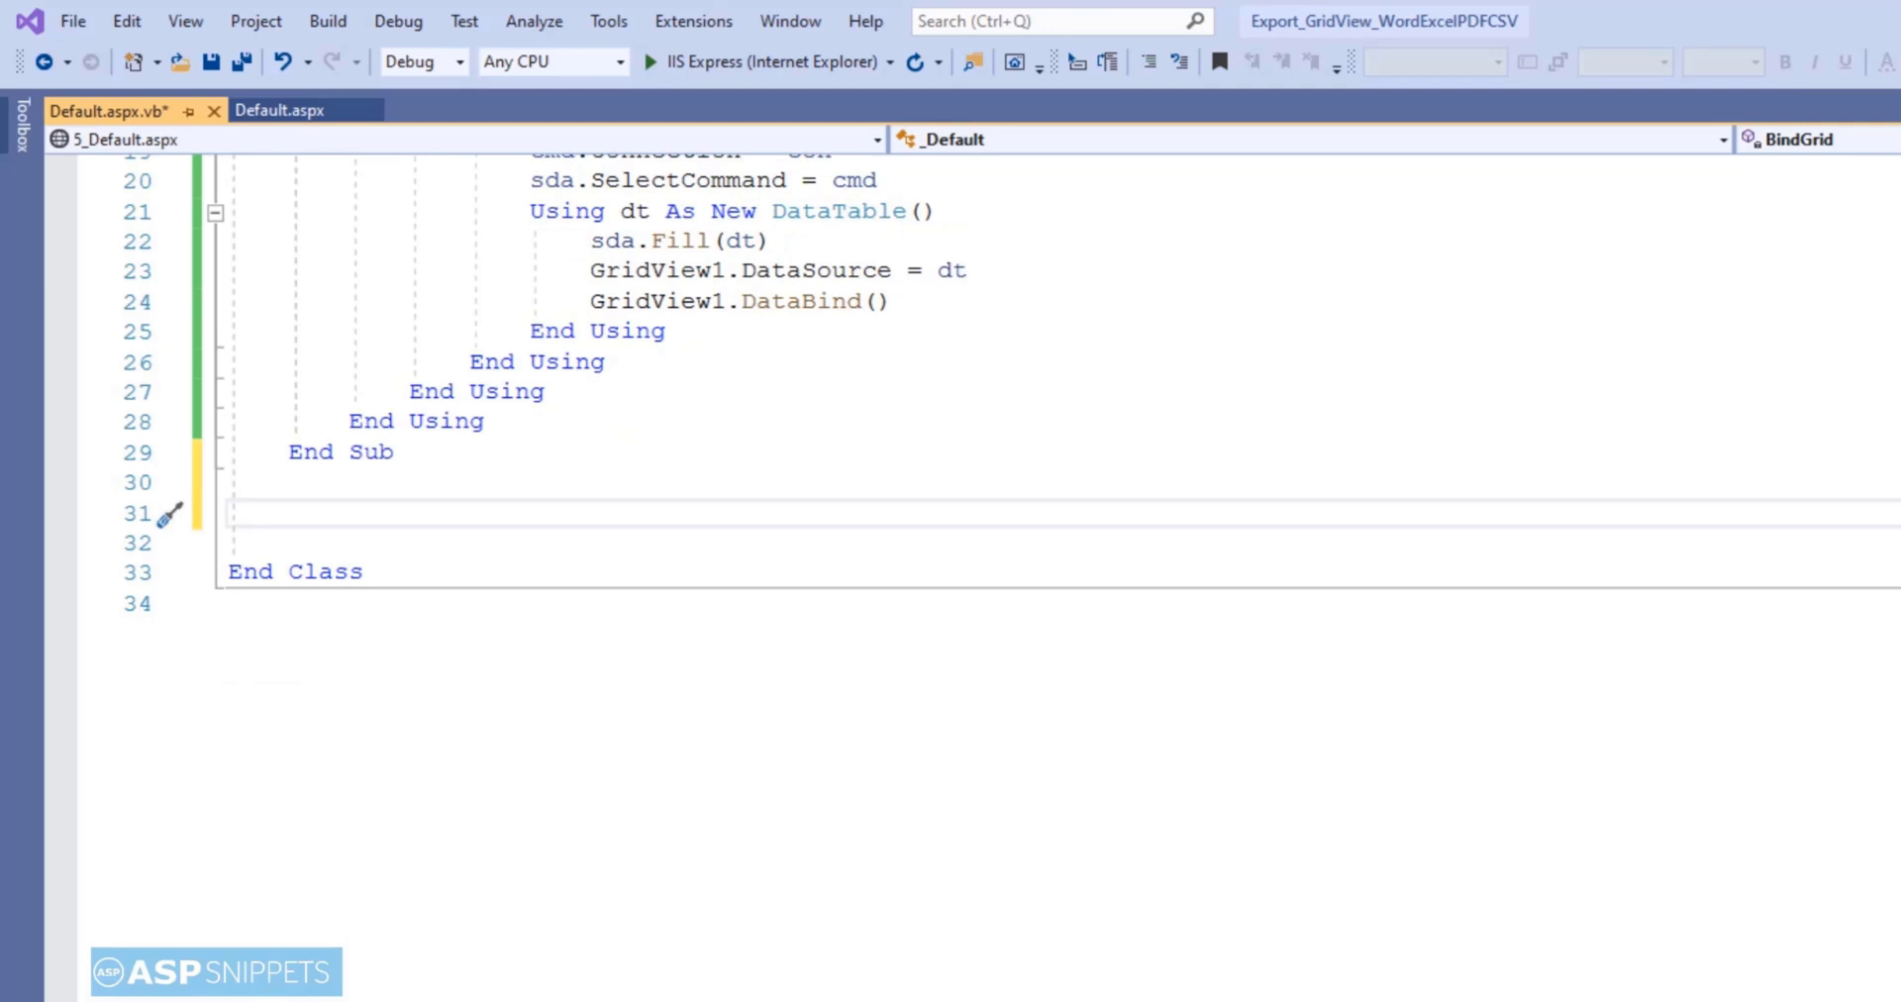
- Add Protected Sub OnPageIndexChanging(sender As Object, e As GridViewPageEventArgs) setting GridView1.PageIndex = e.NewPageIndex
text(Protected Sub)
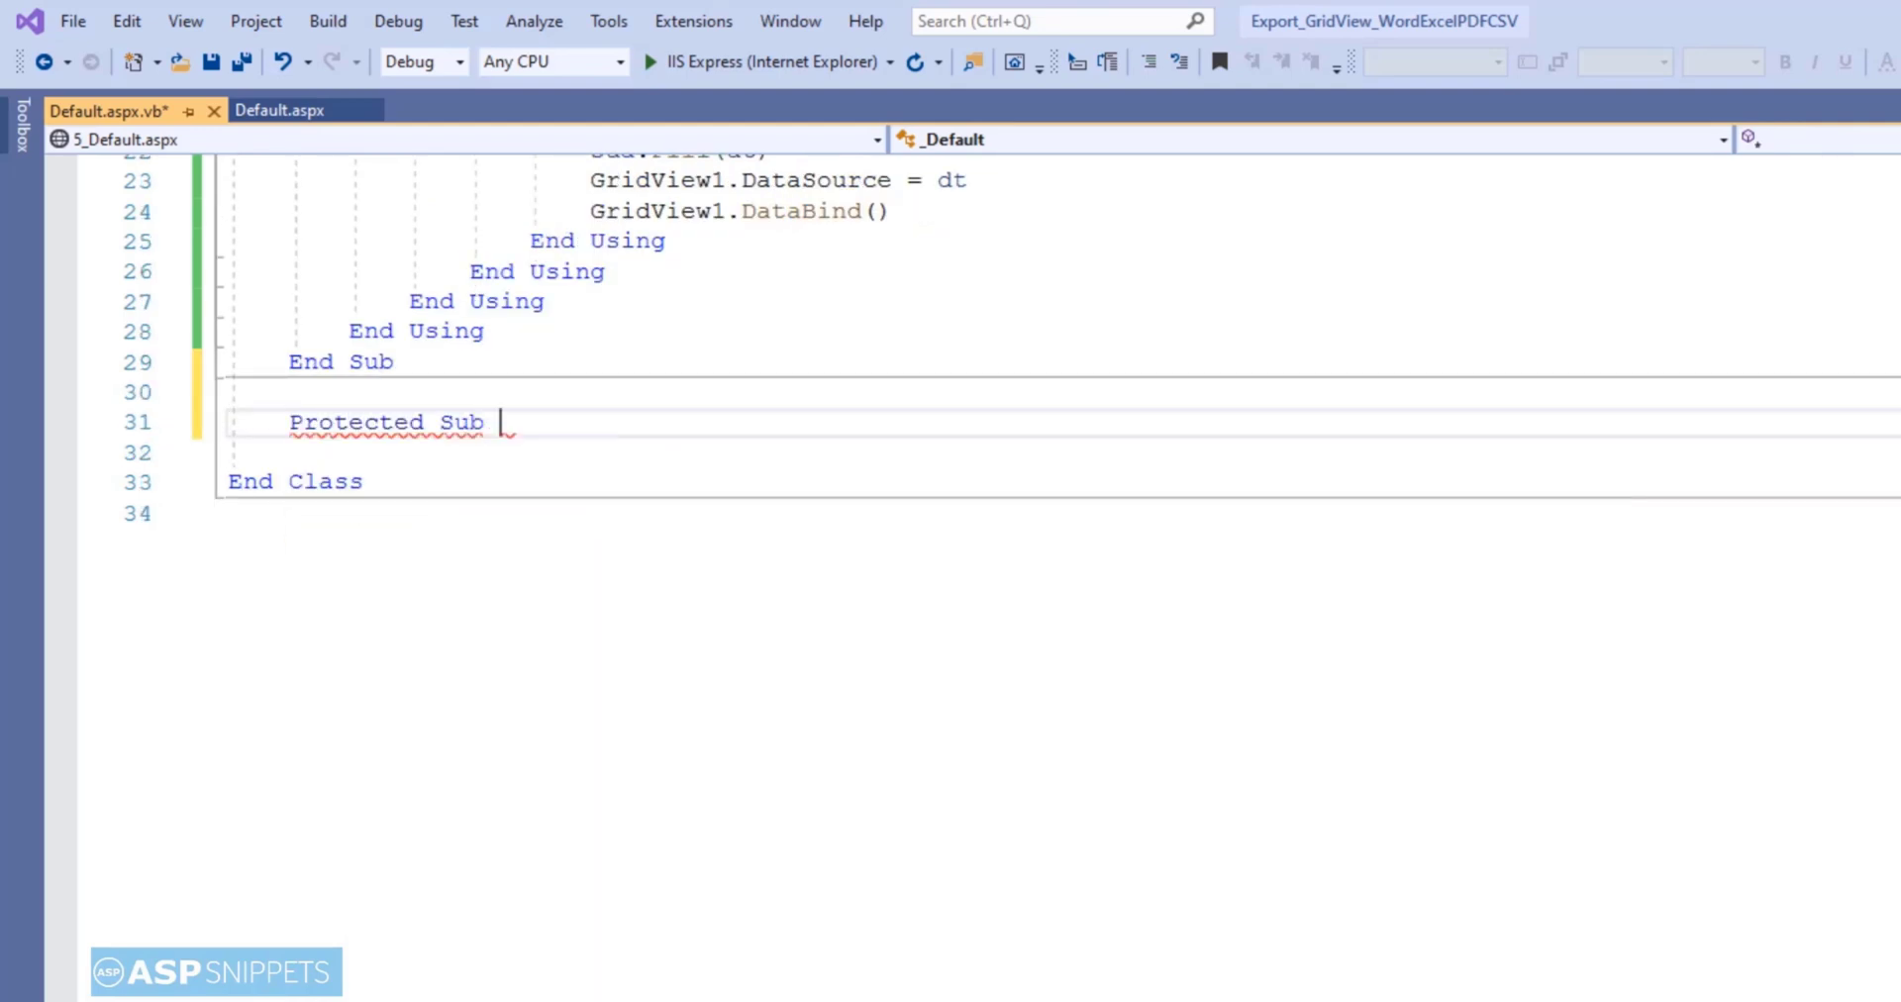
text(OnPageIndexChanging)
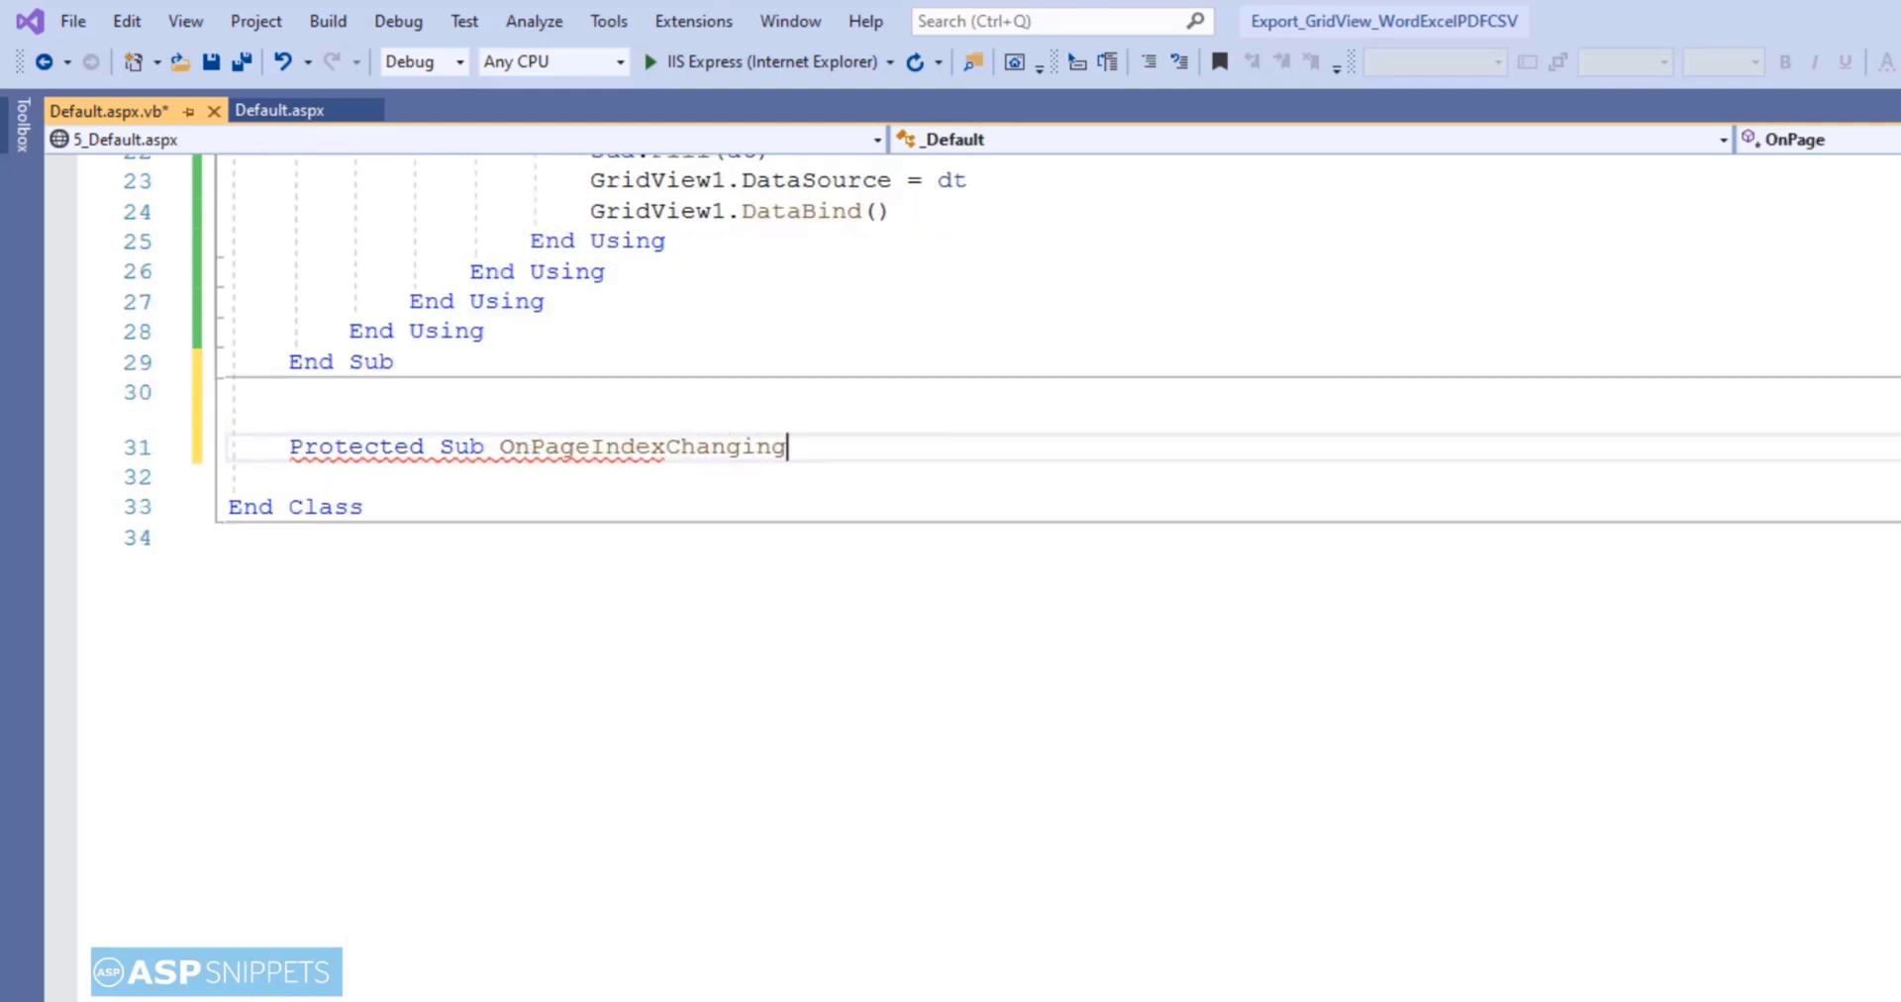
text((sender As Object, e As GridViewPageEventArgs)
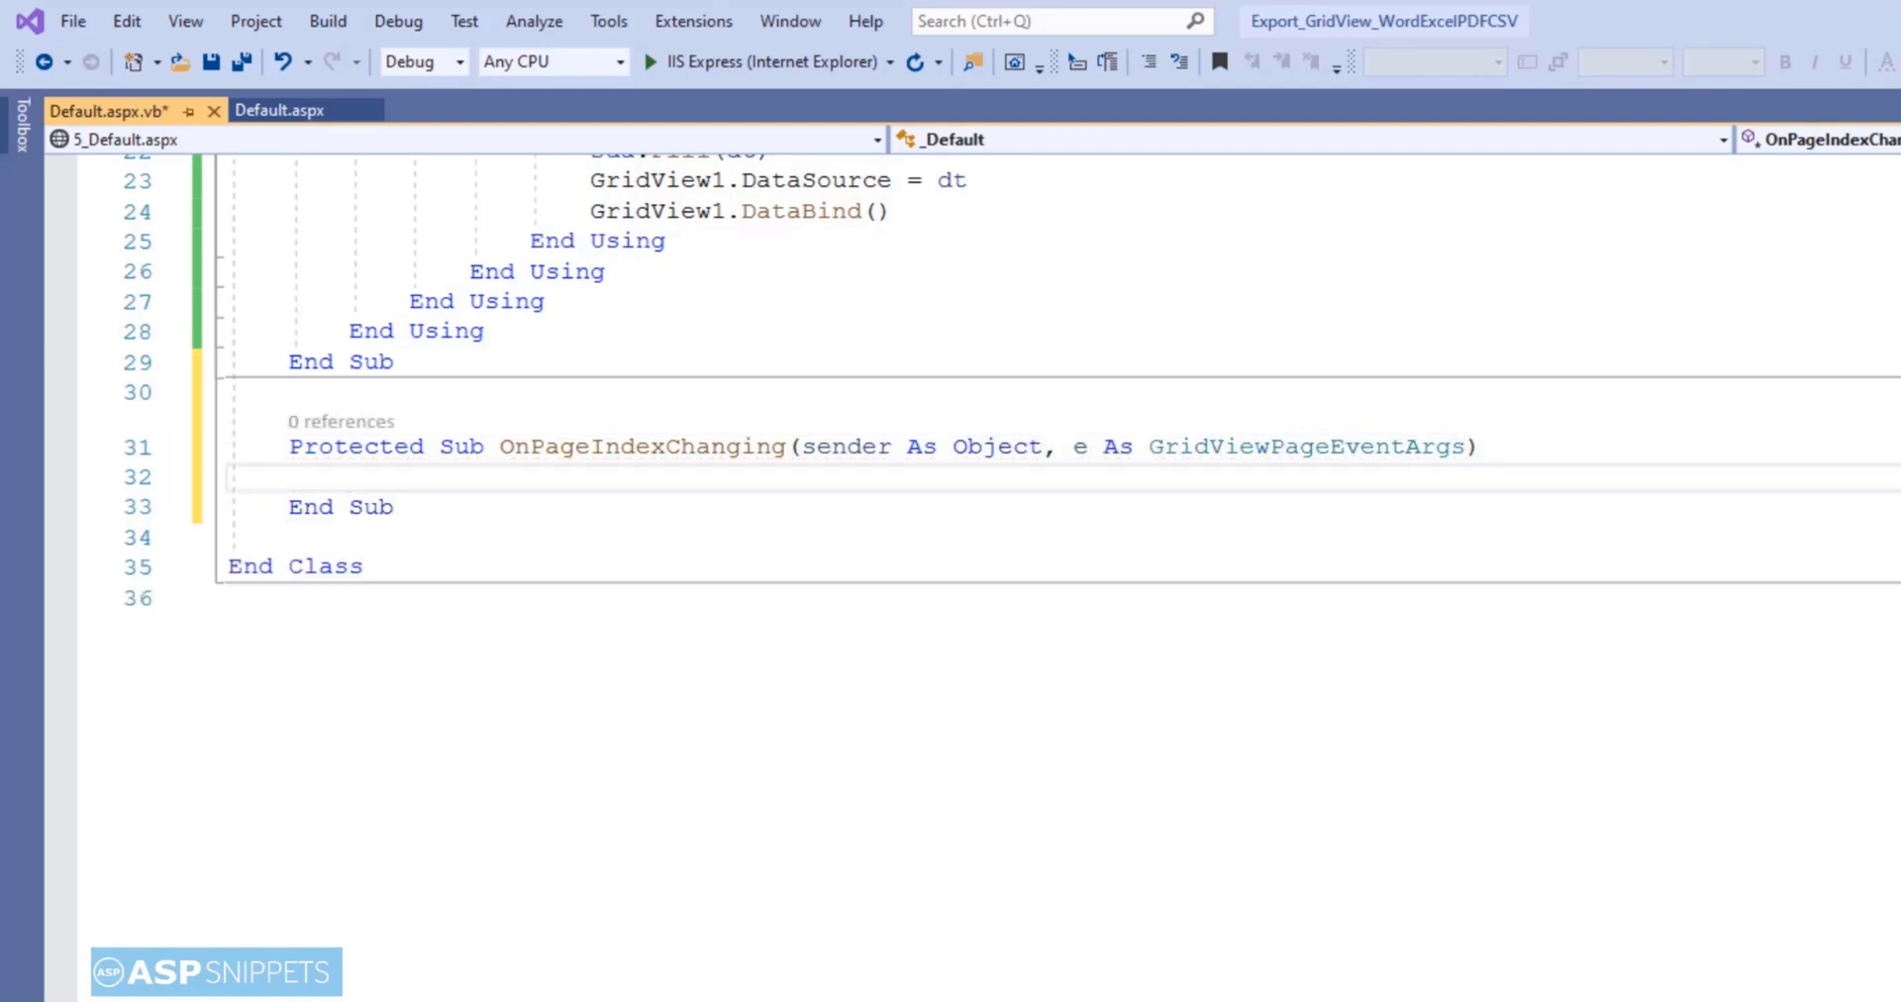
text(GridView1.)
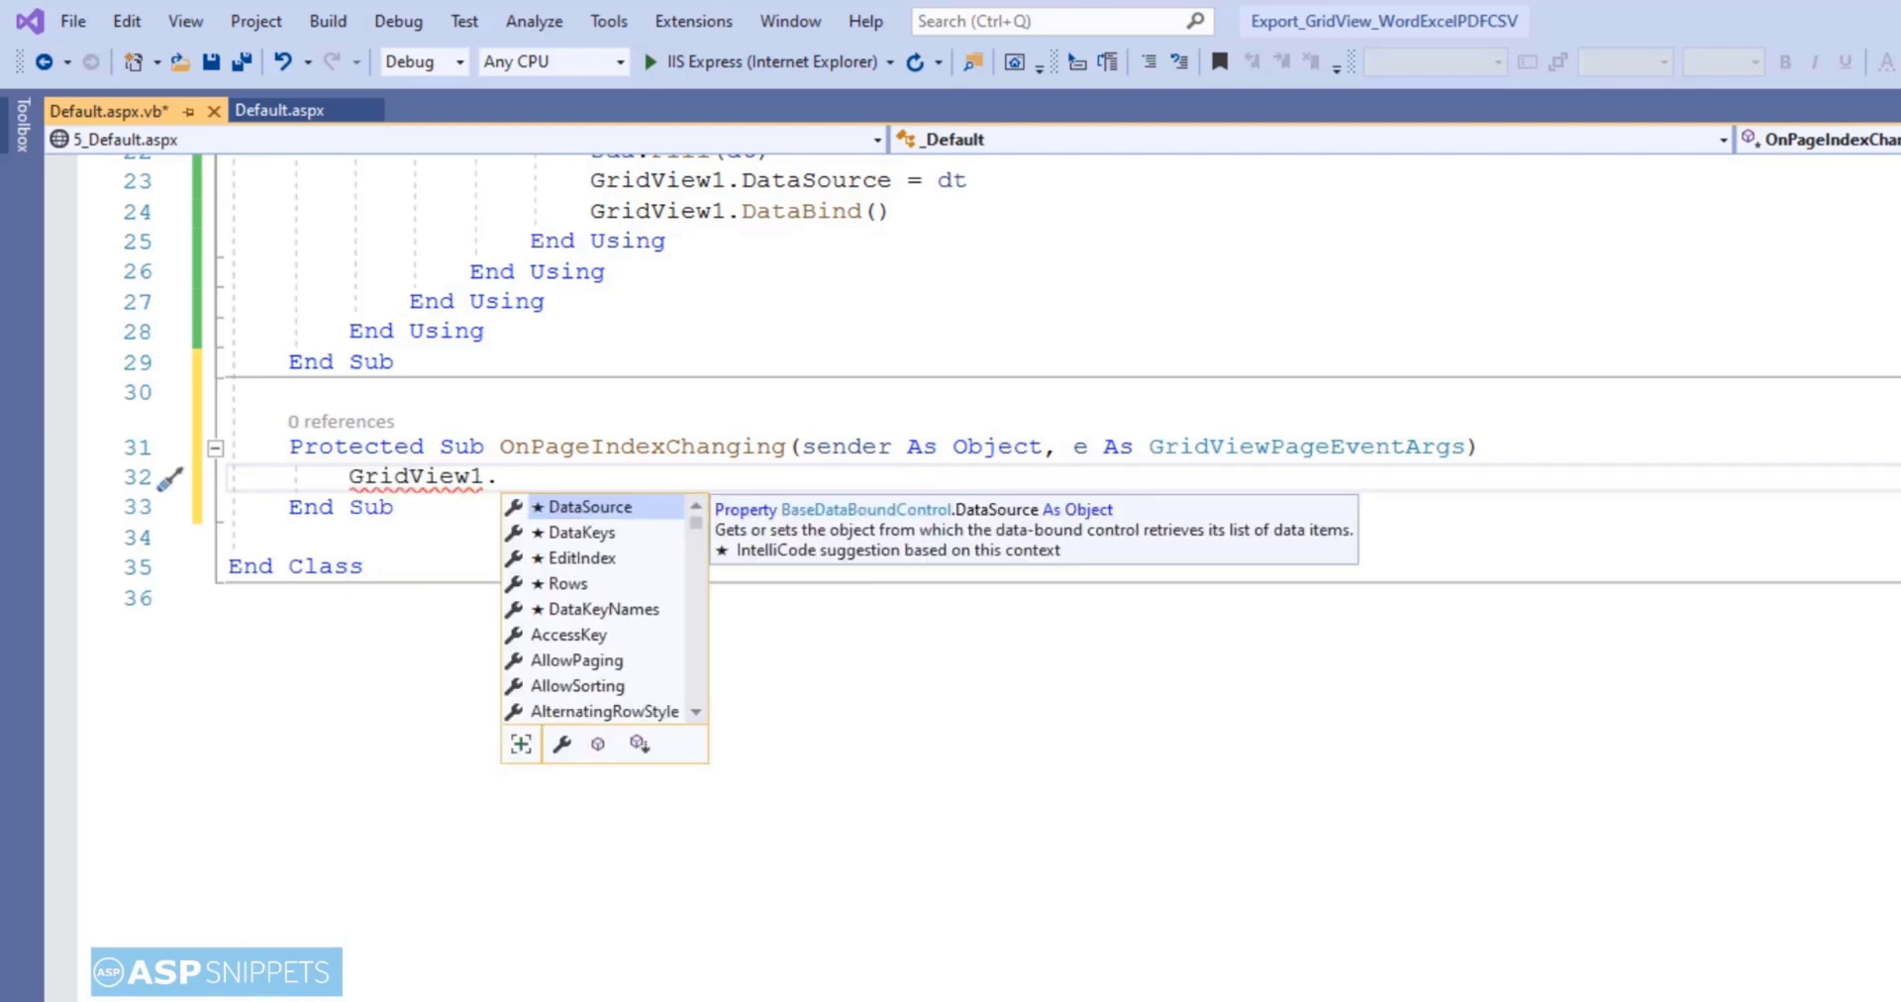
text(PageIndex = e.)
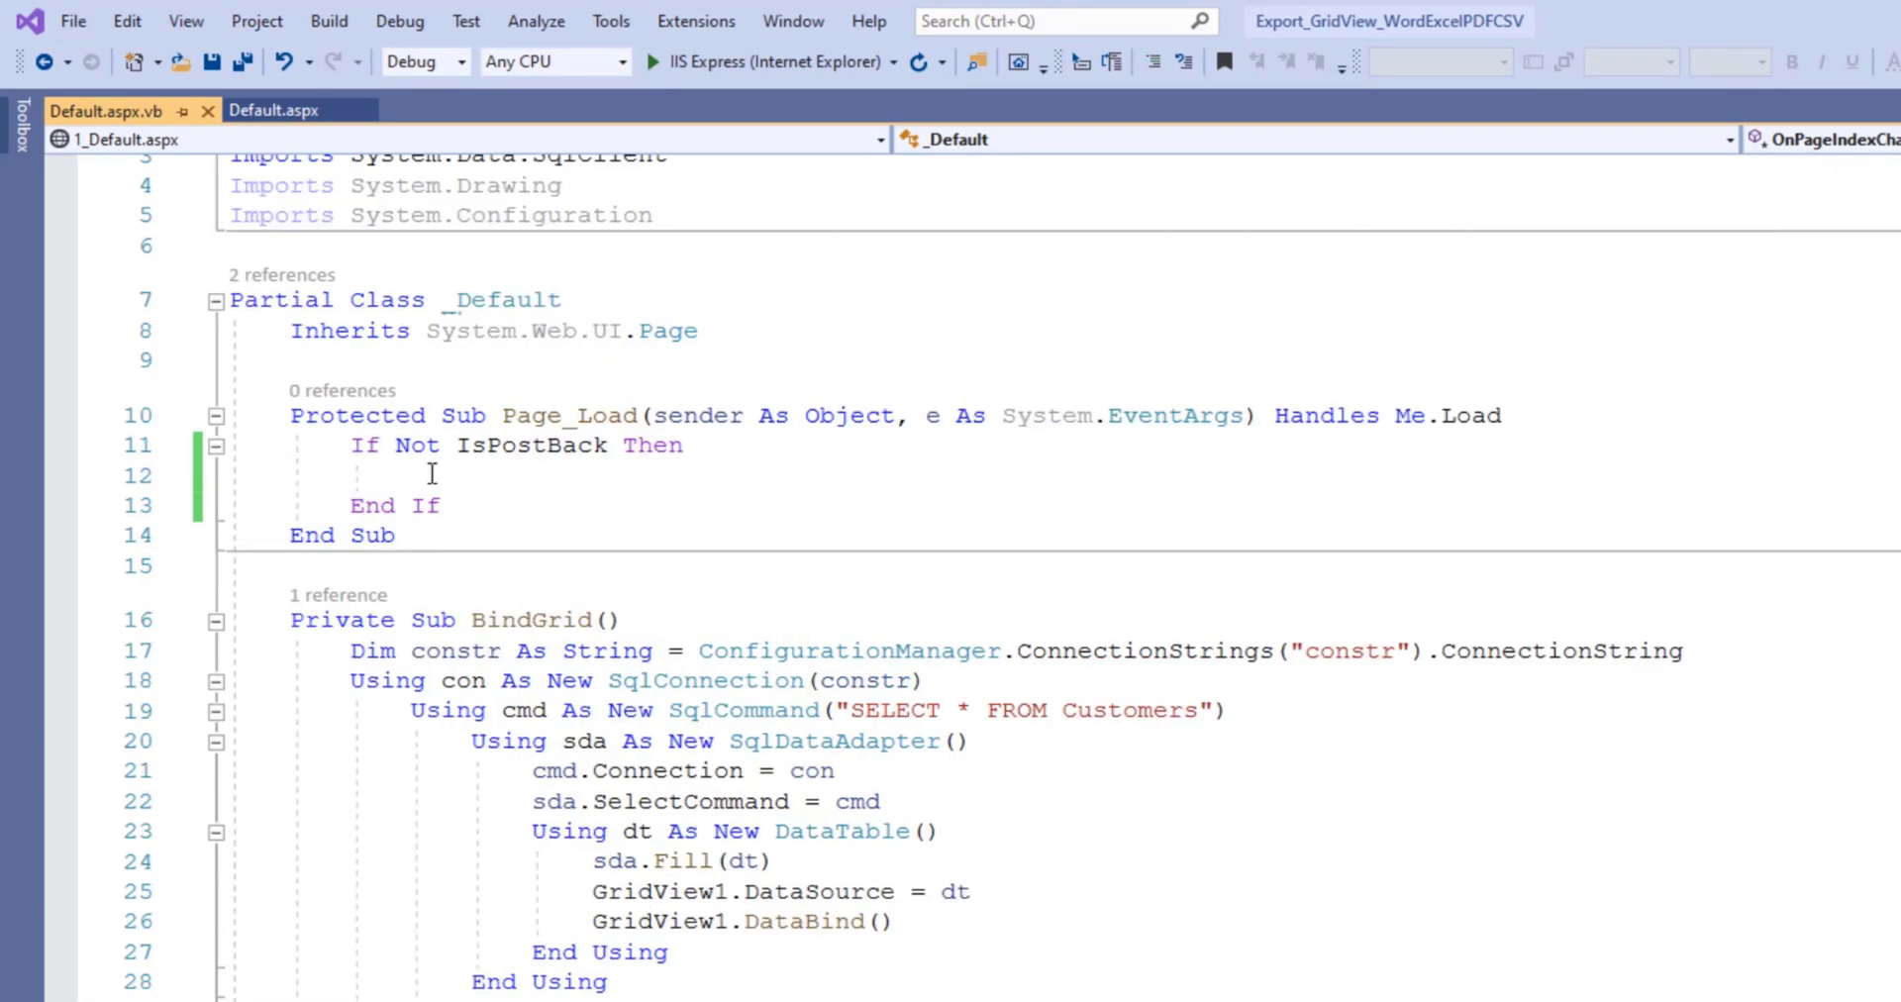
- Call Me.BindGrid() inside the If Not IsPostBack block of Page_Load
text(Me.BindGrid()
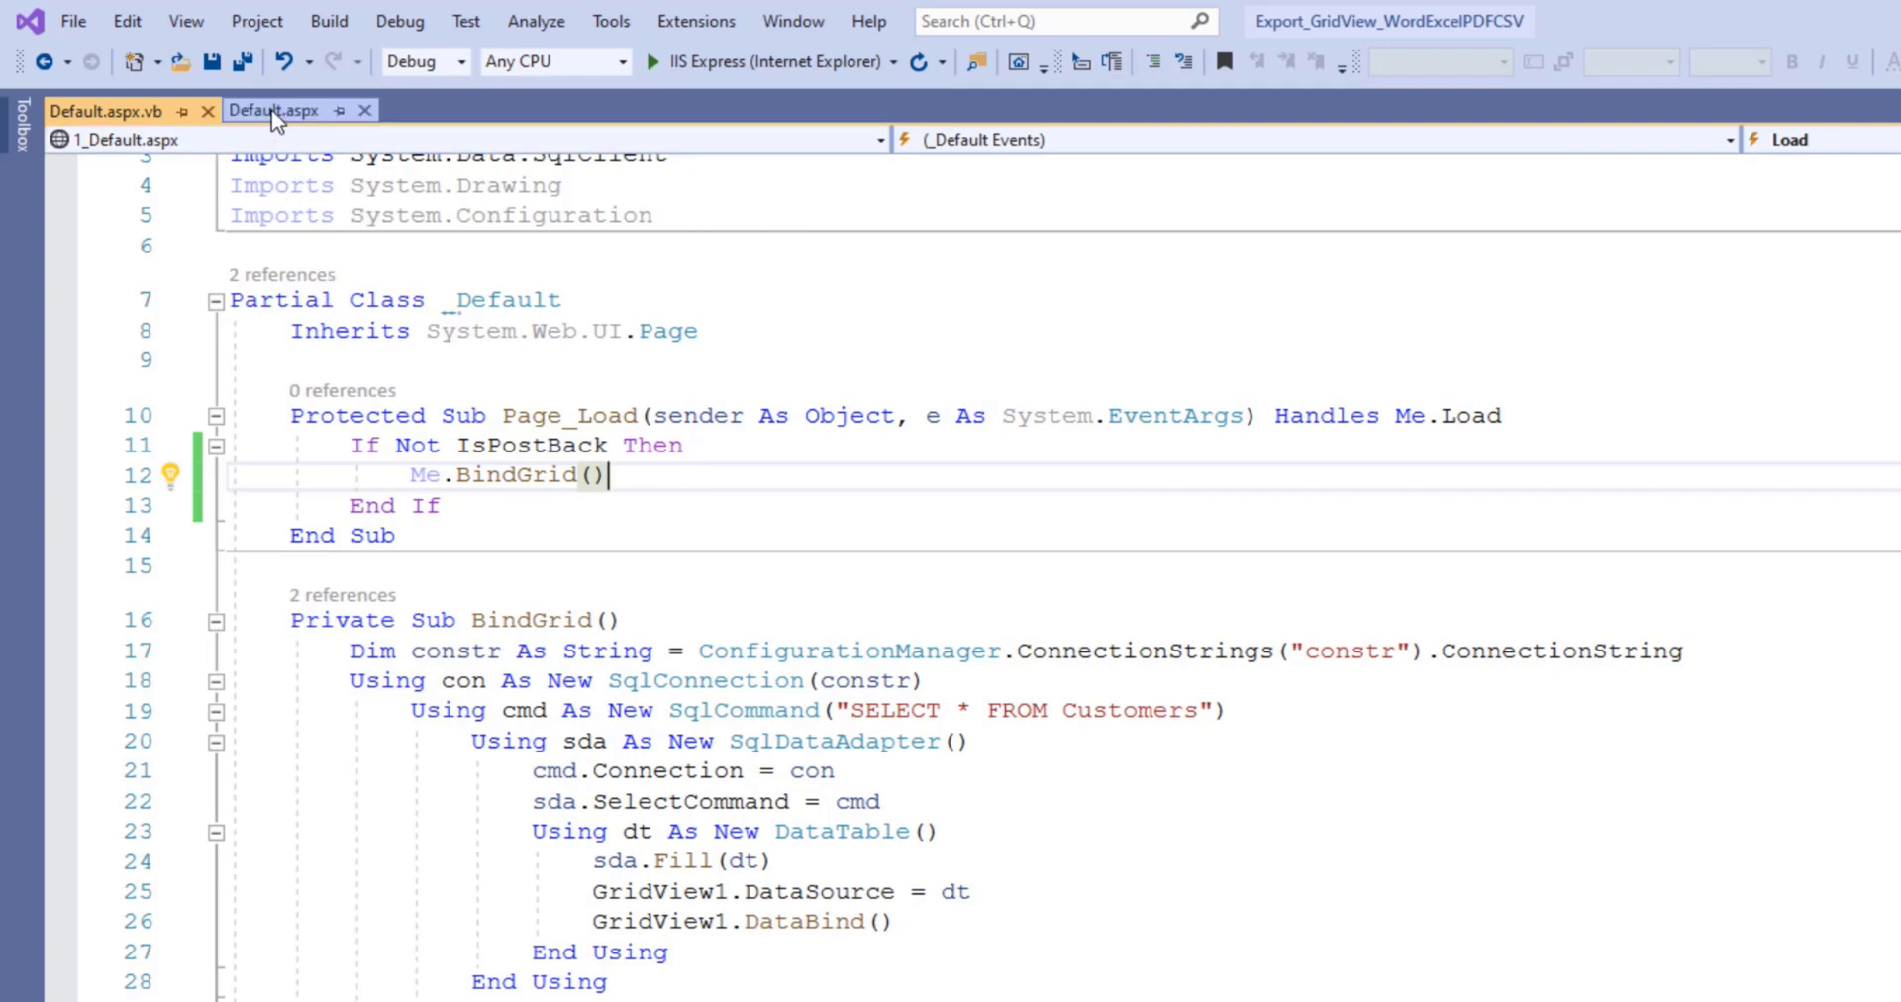
- Add AllowPaging="true" and OnPageIndexChanging="OnPageIndexChanging" to the GridView markup in Default.aspx
click(273, 111)
text(all)
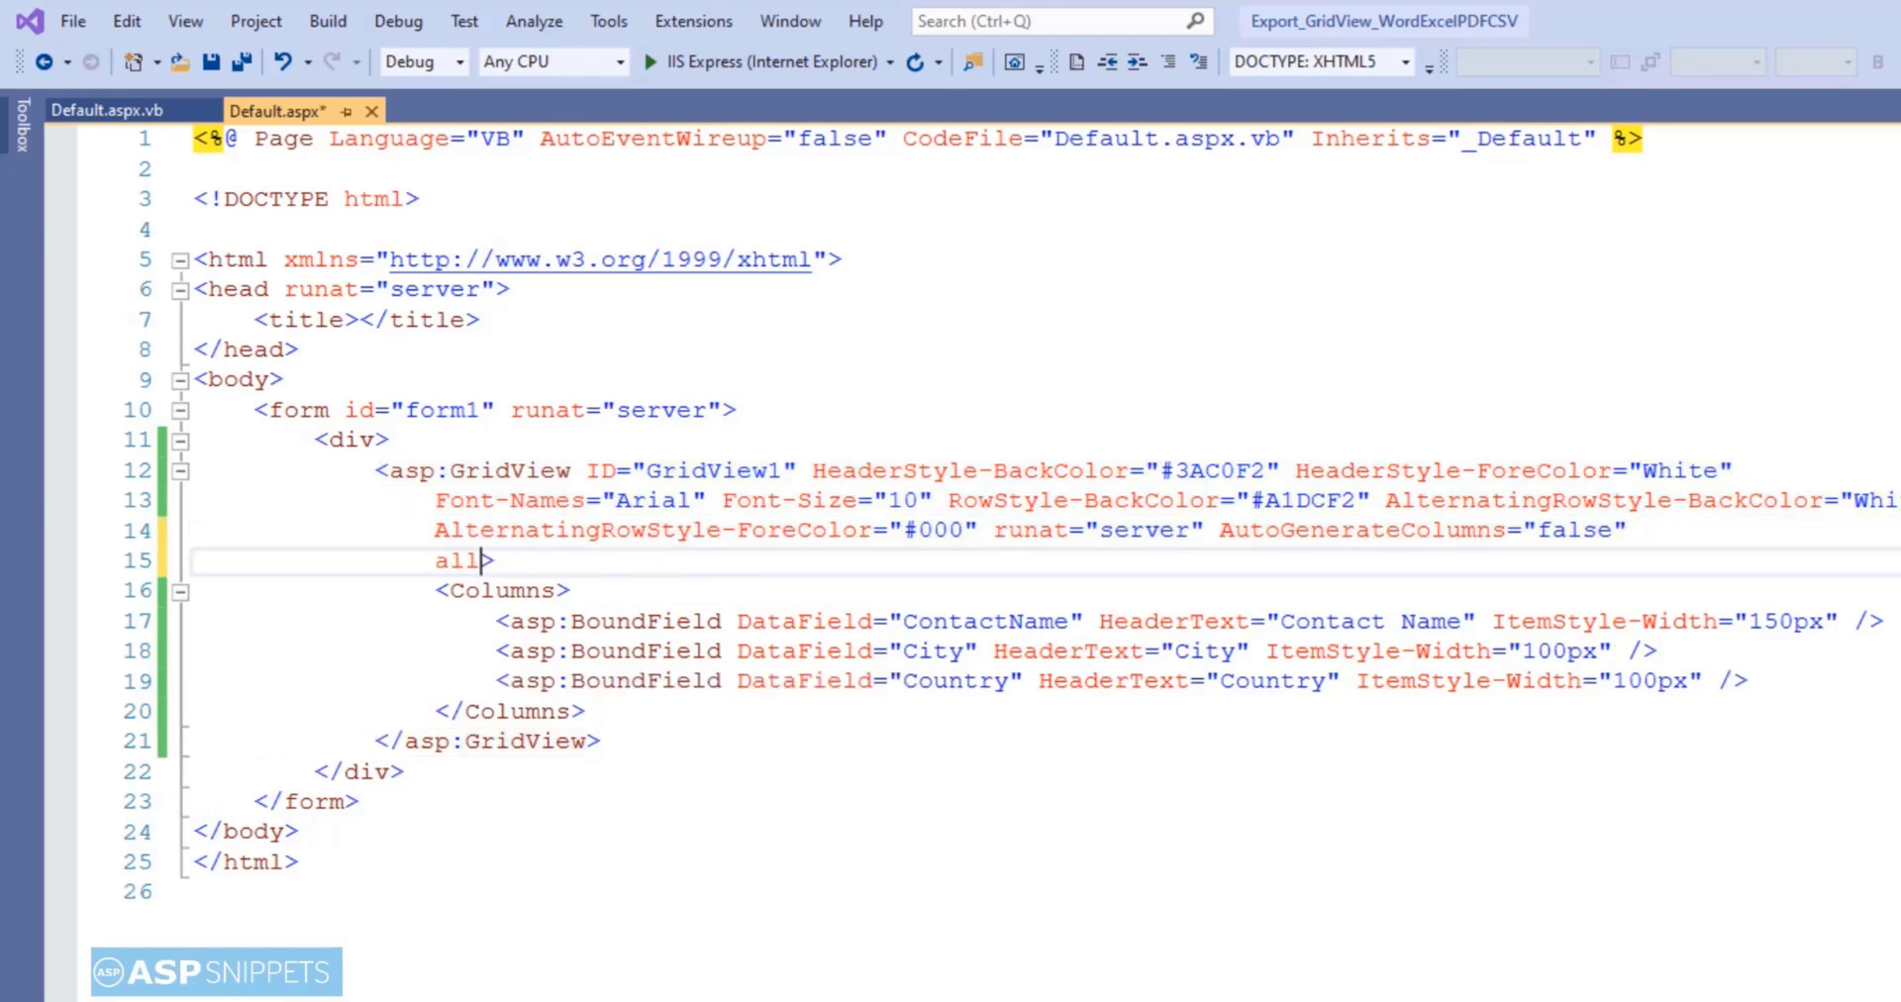
text(o>)
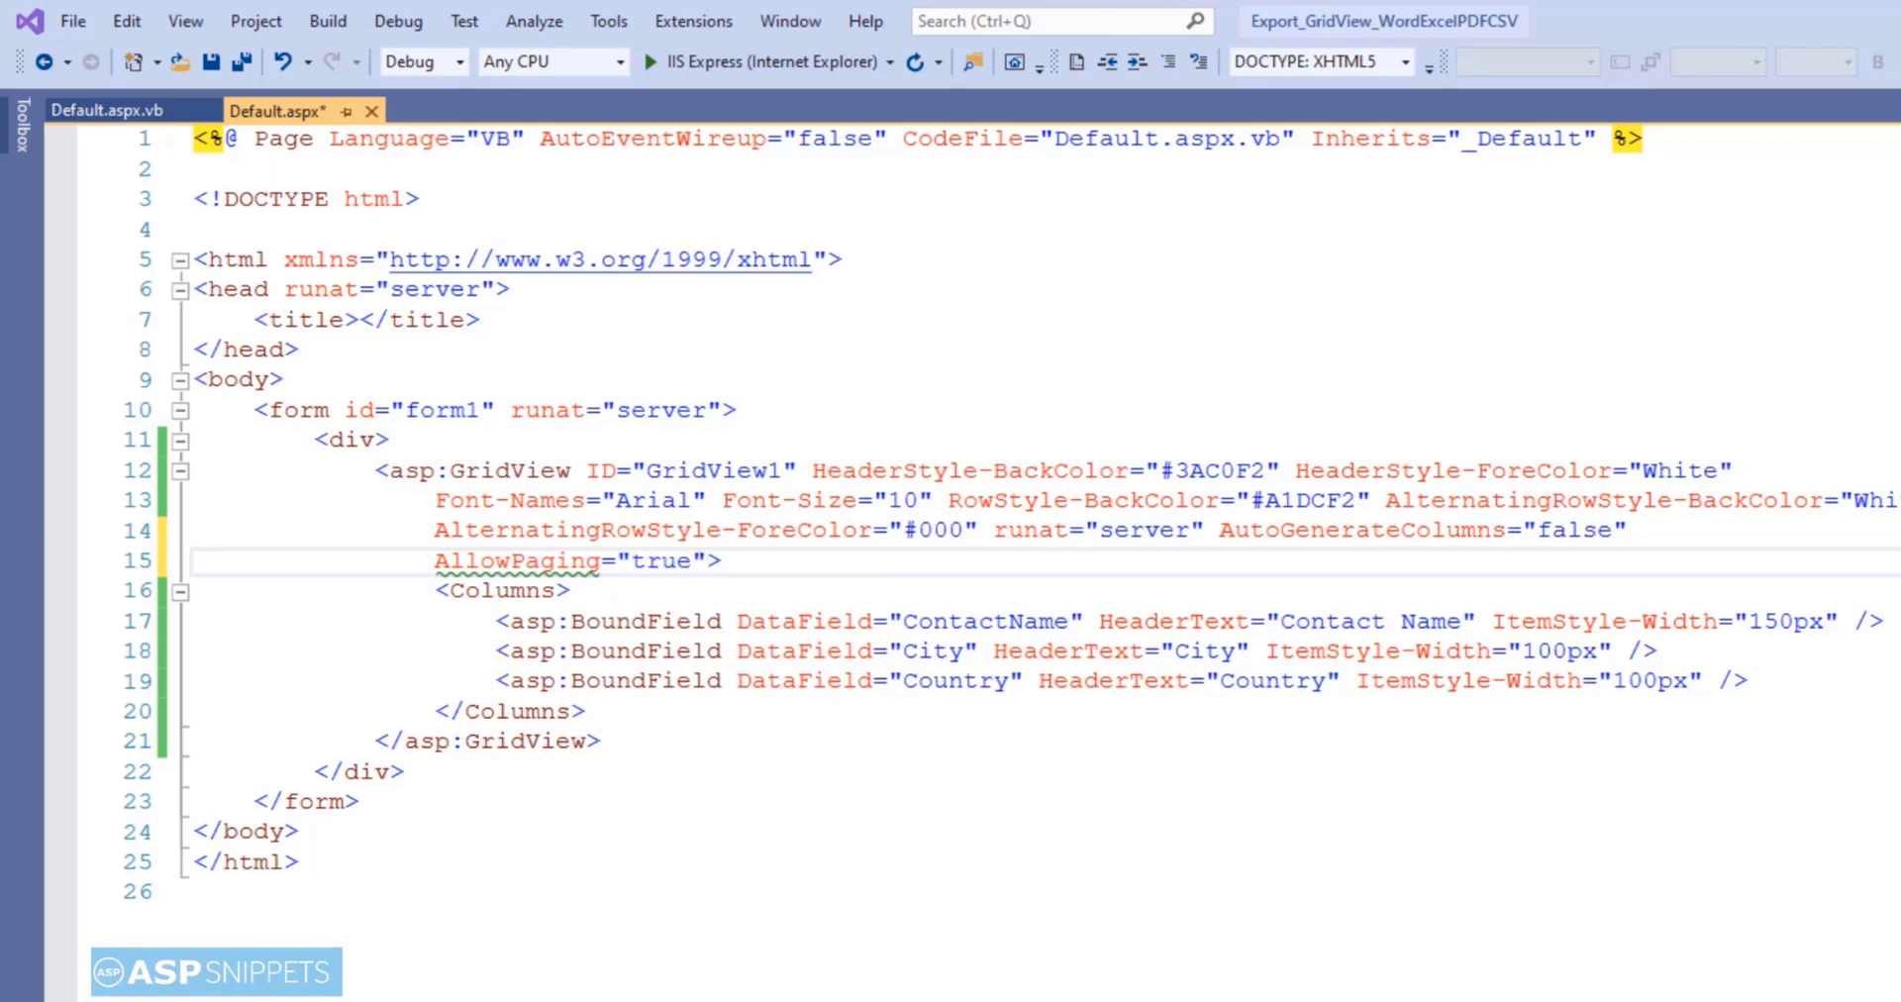
text(onpag)
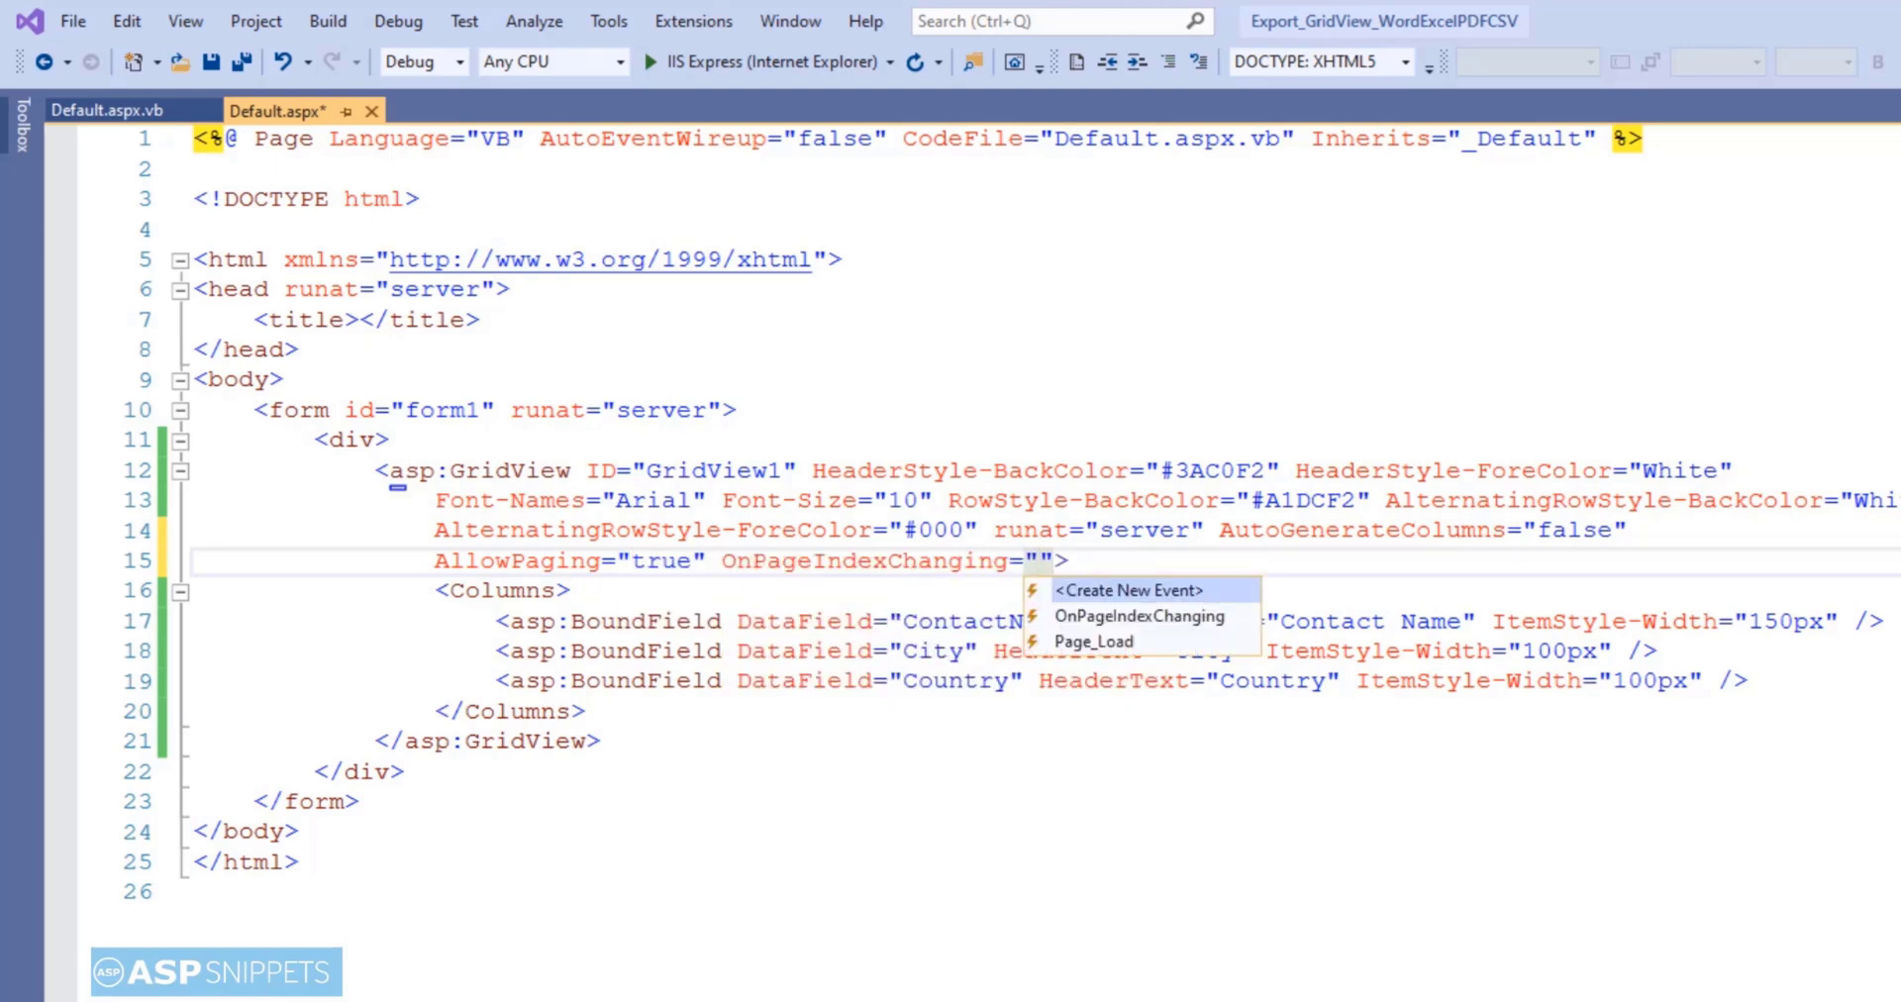
click(1140, 616)
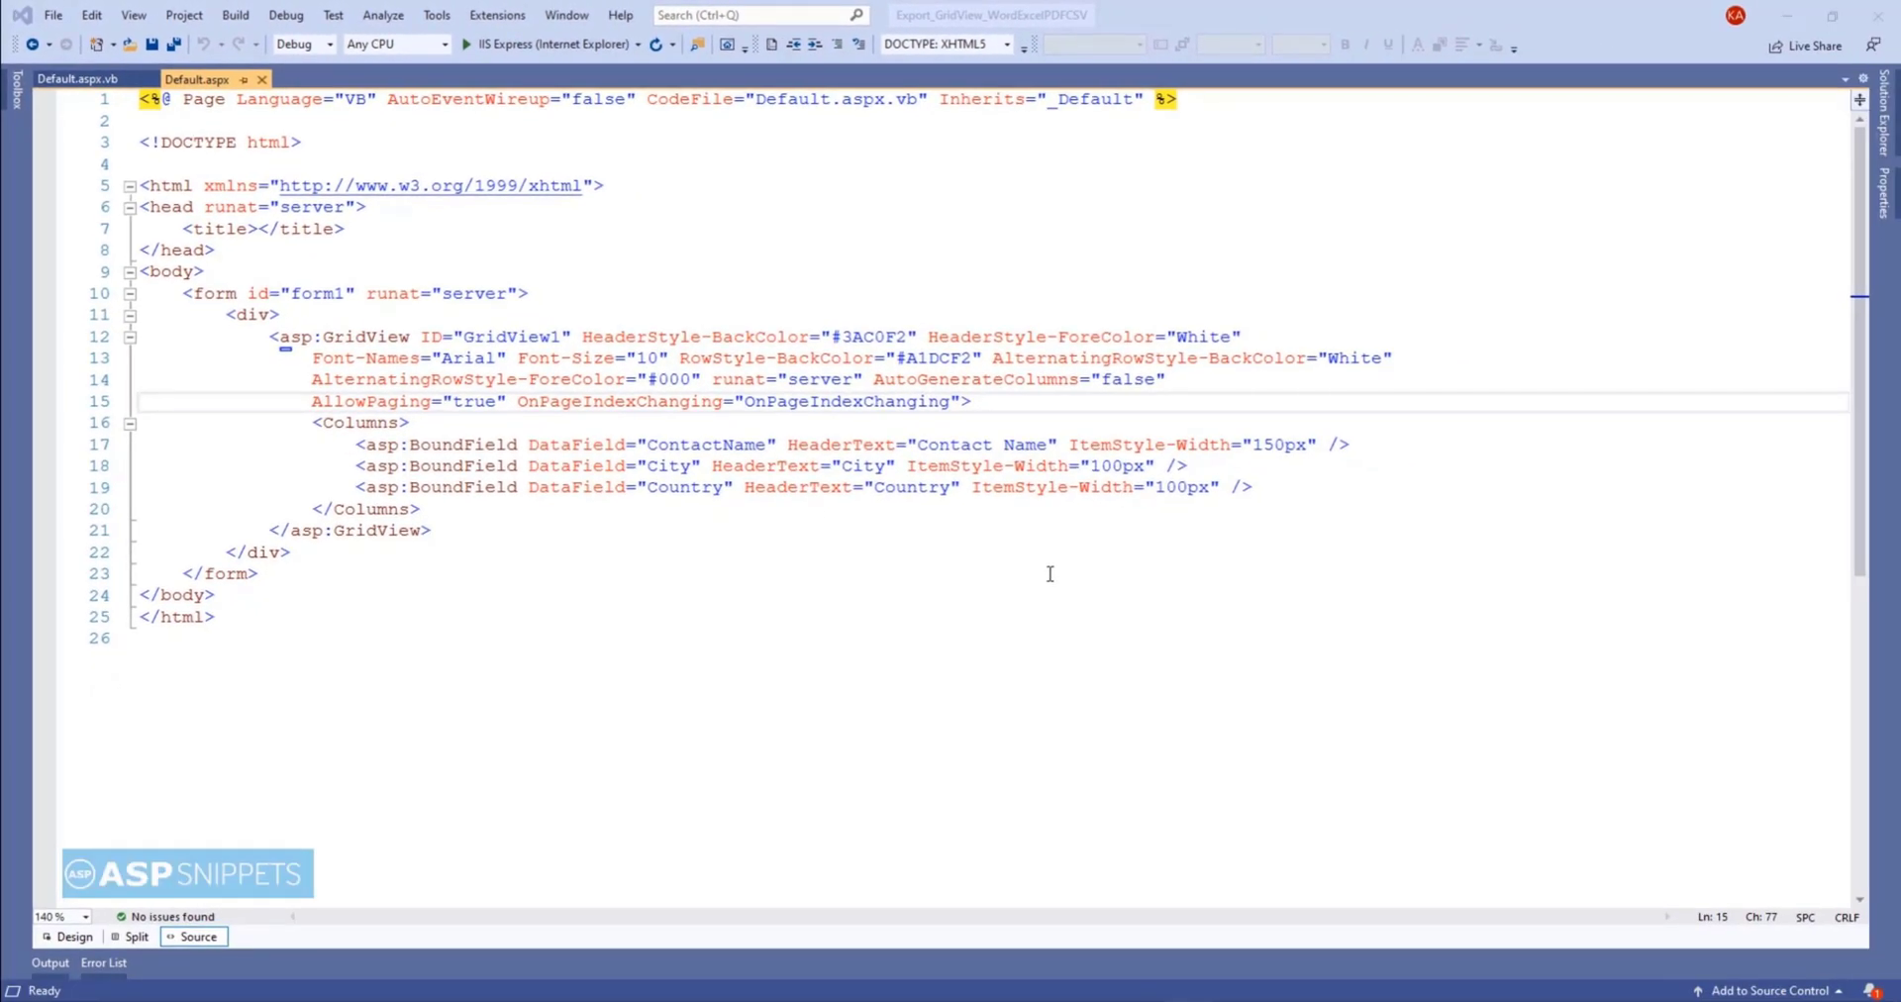
mouse_move(863, 420)
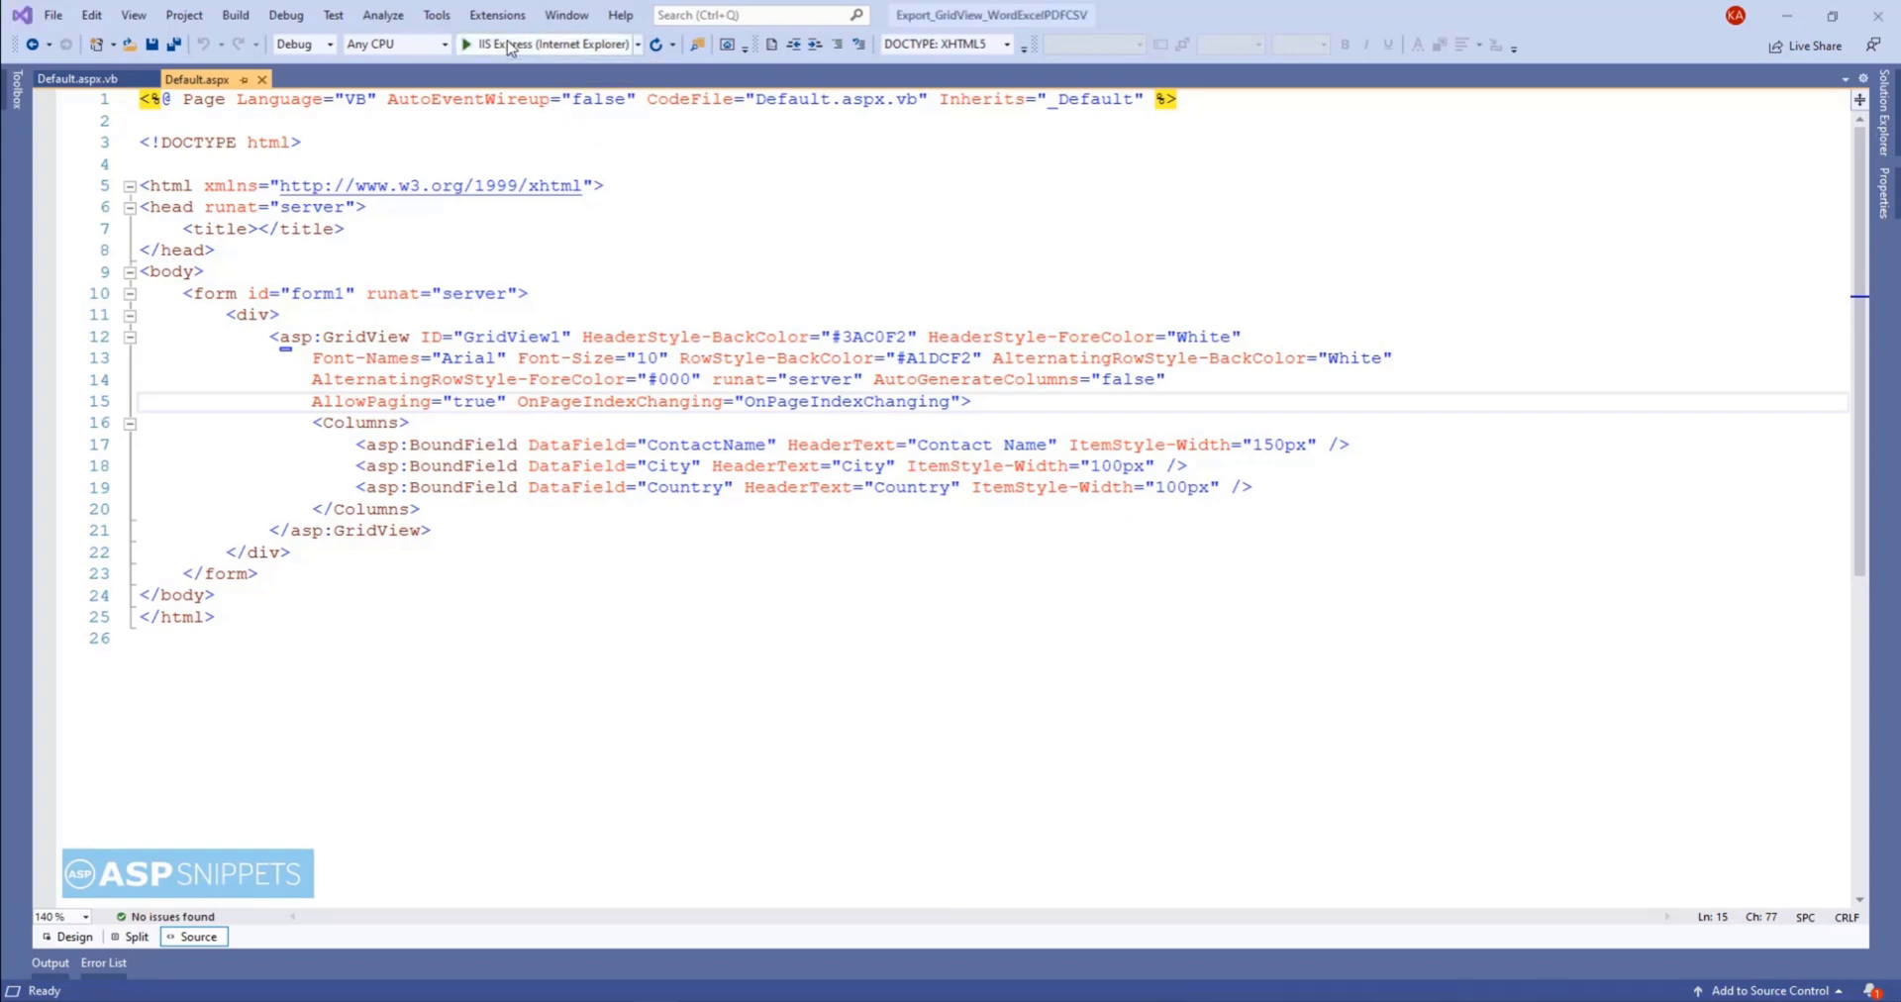
- Run the site with IIS Express and browse to pages 2, 3 and back in the customer grid pager
click(467, 44)
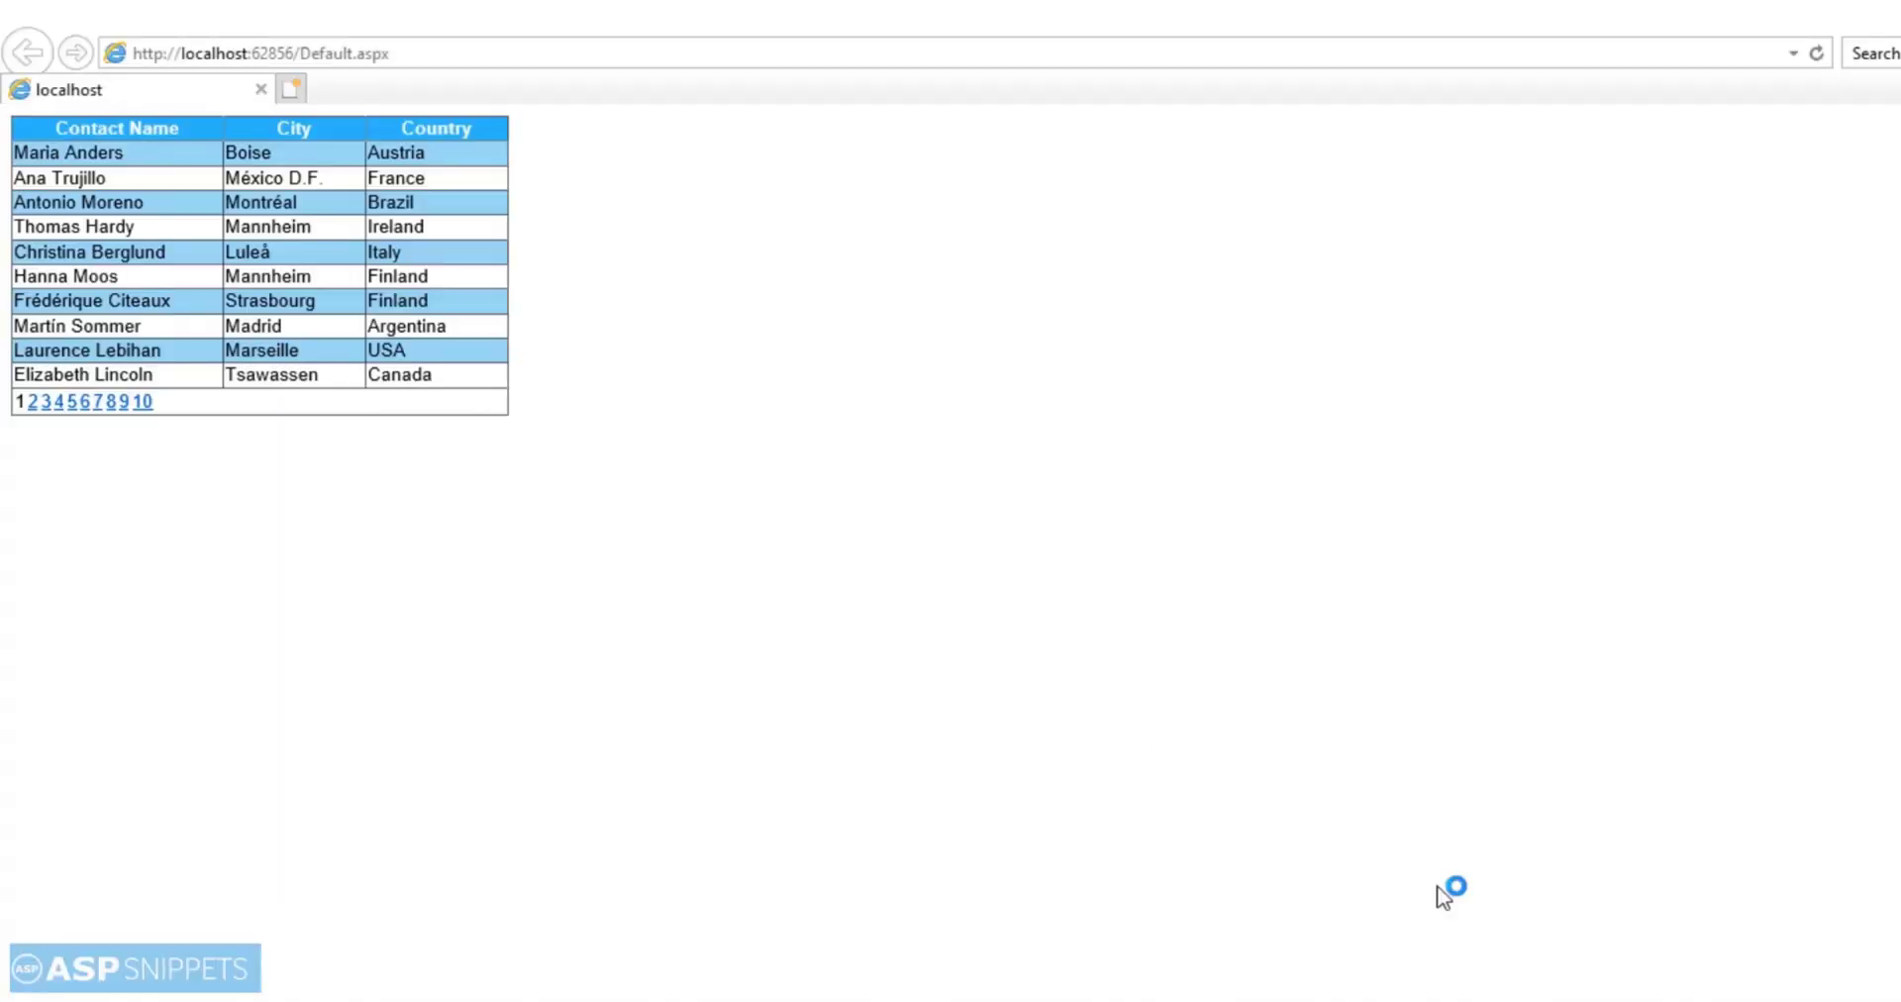
mouse_move(101, 509)
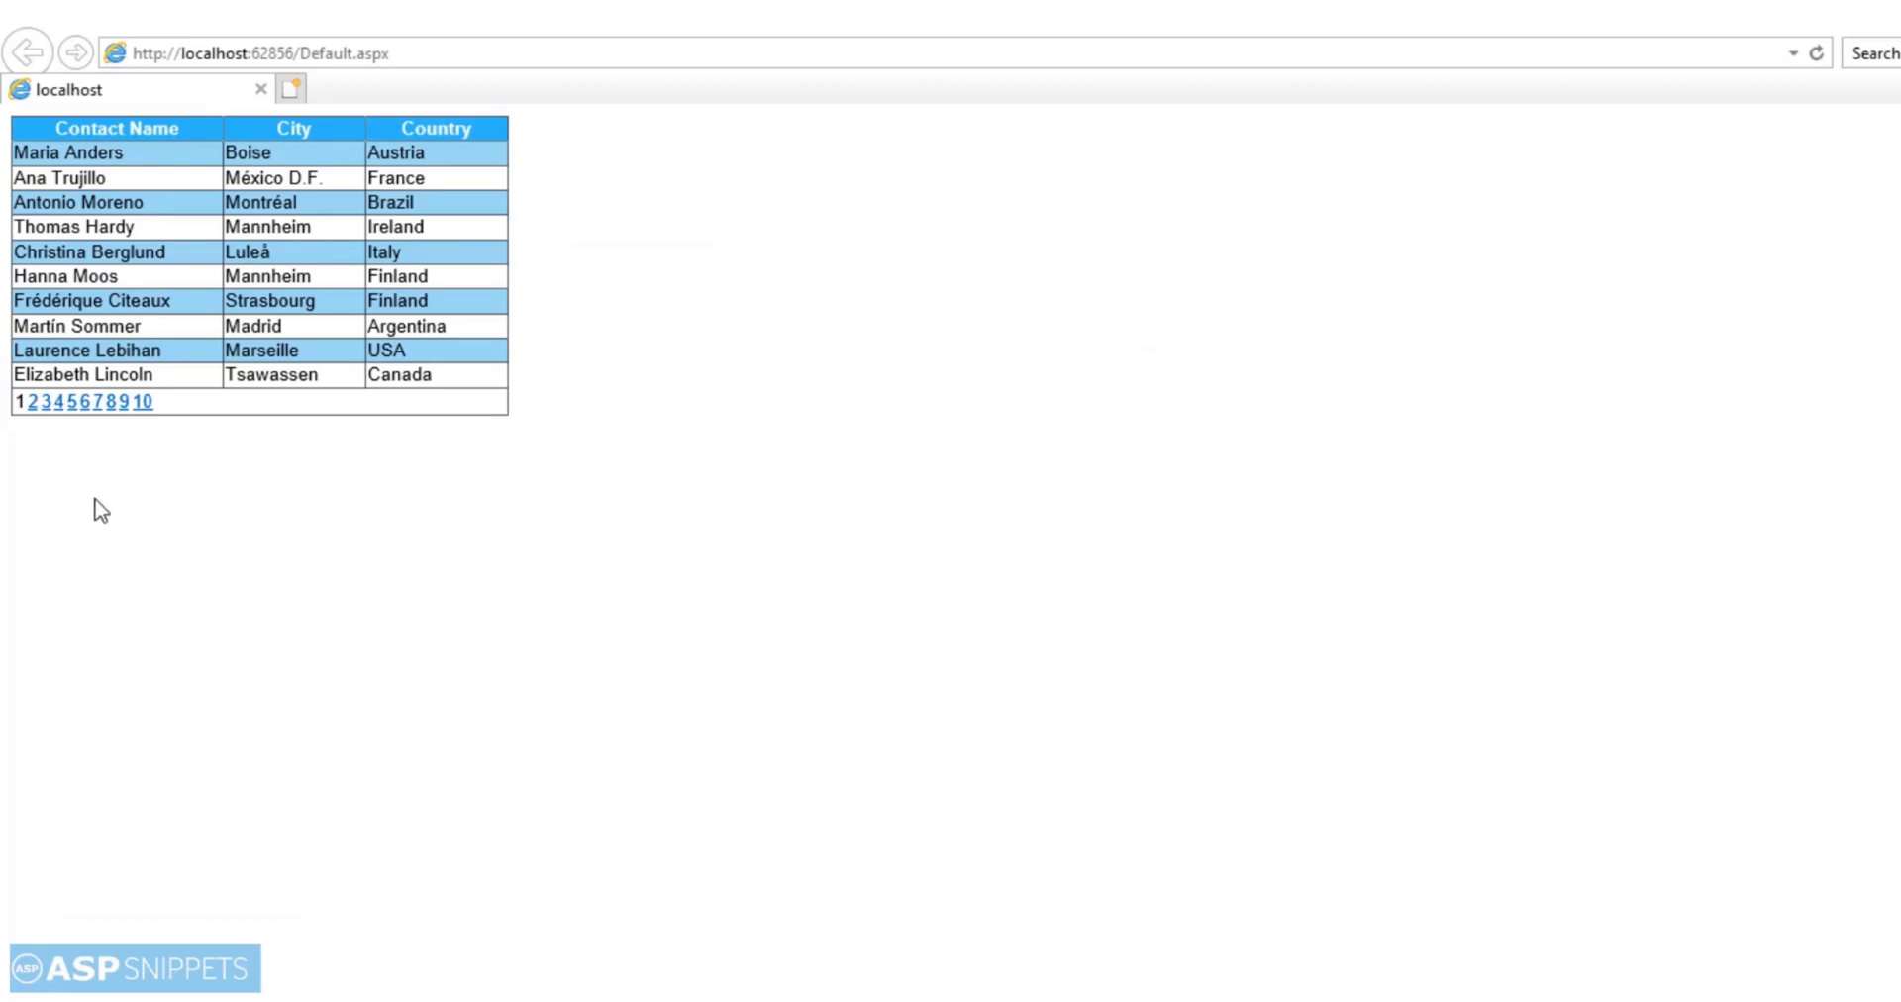
click(30, 402)
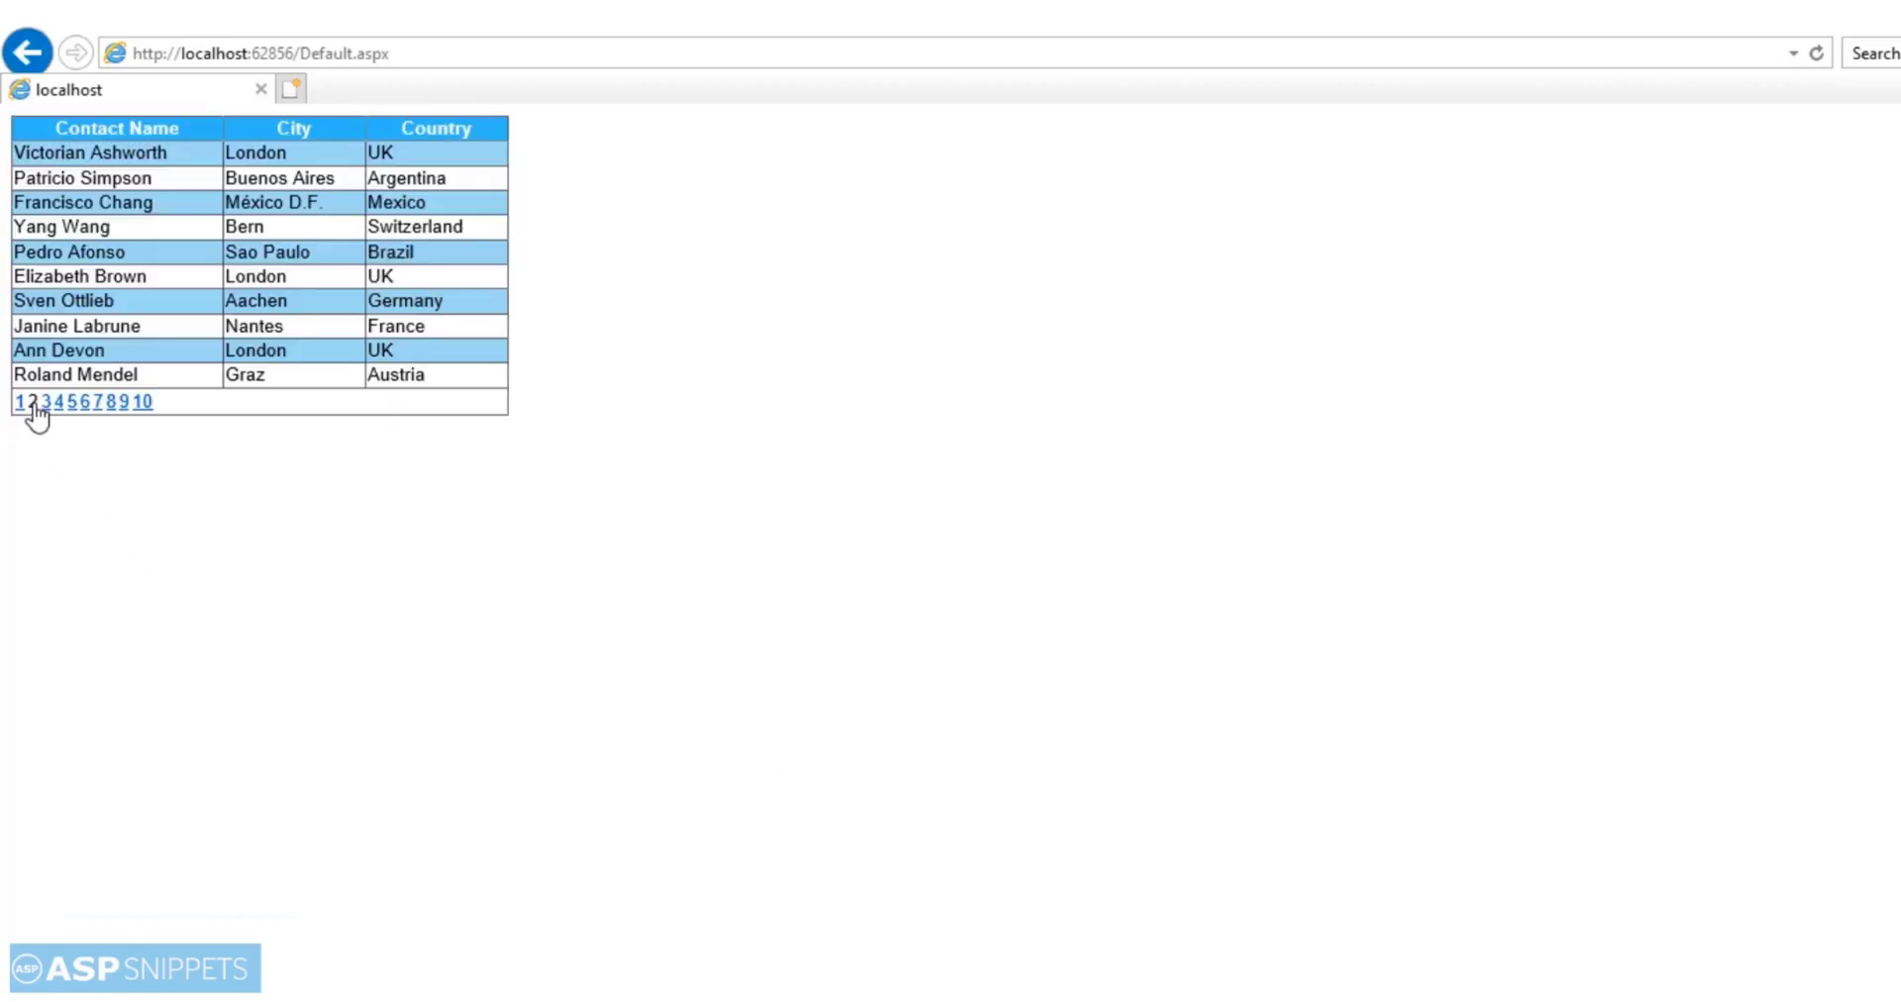
click(46, 402)
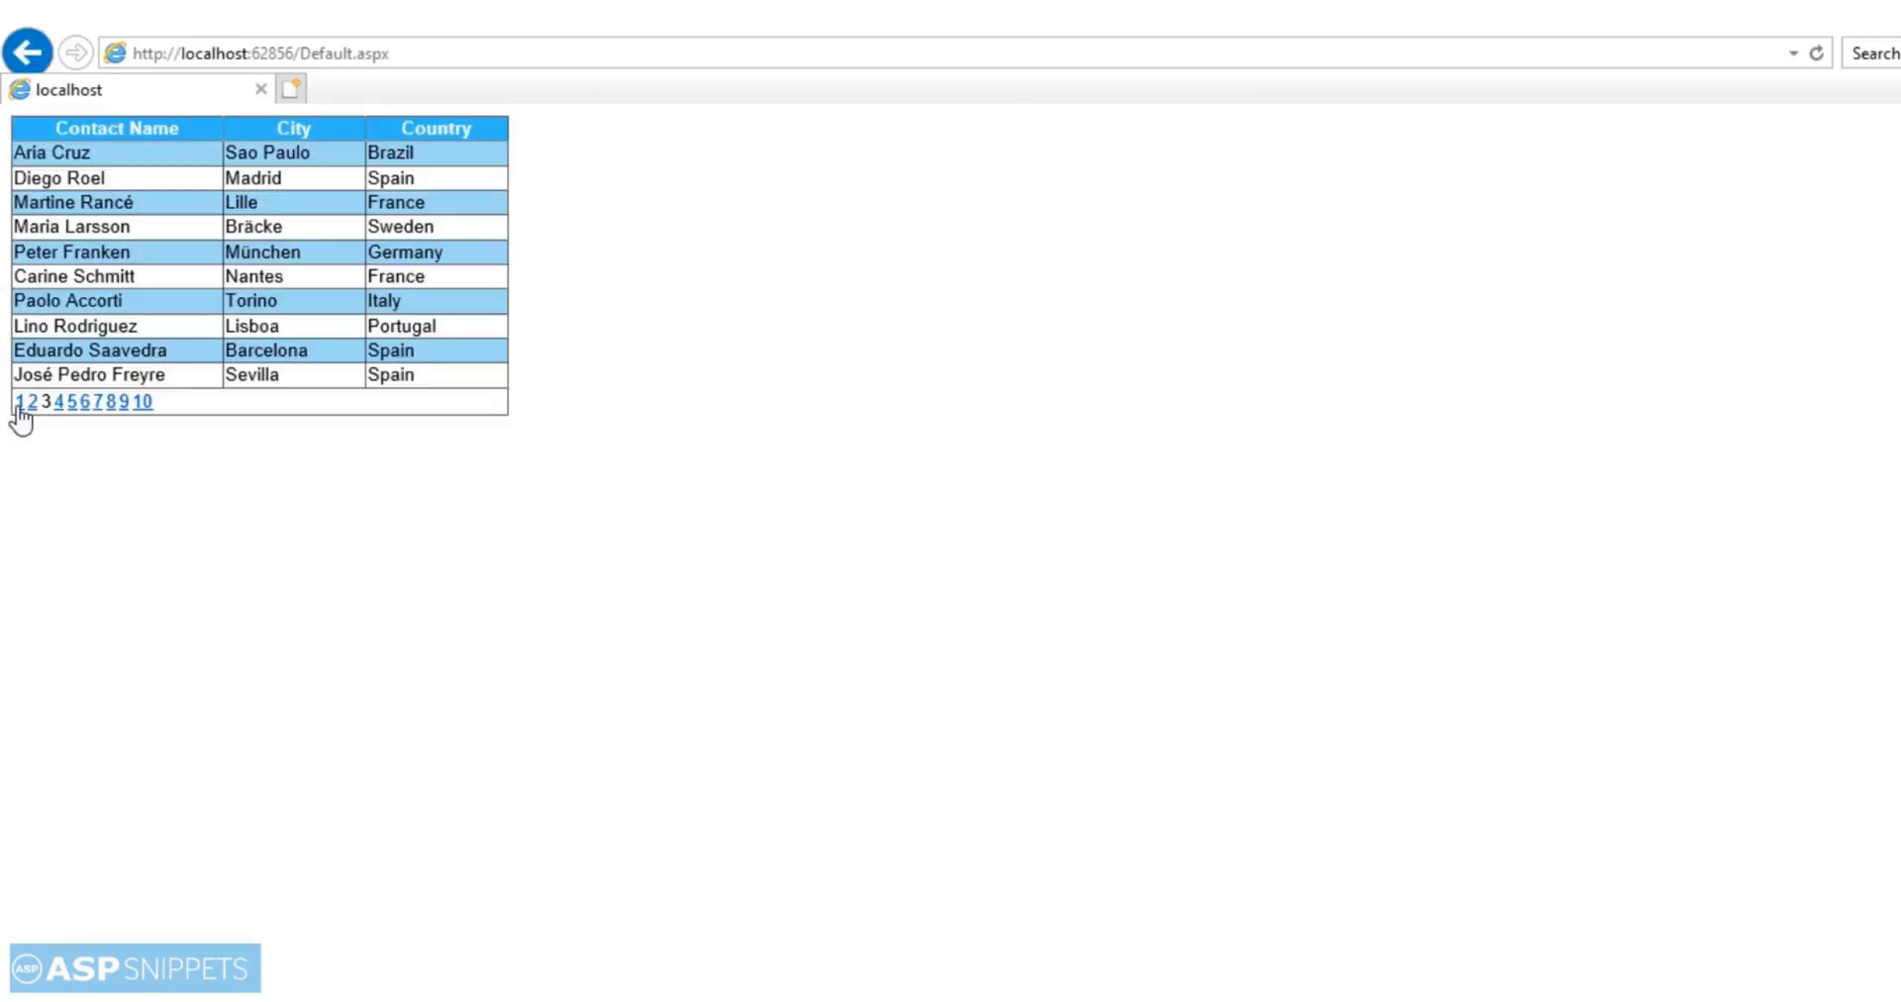
click(15, 402)
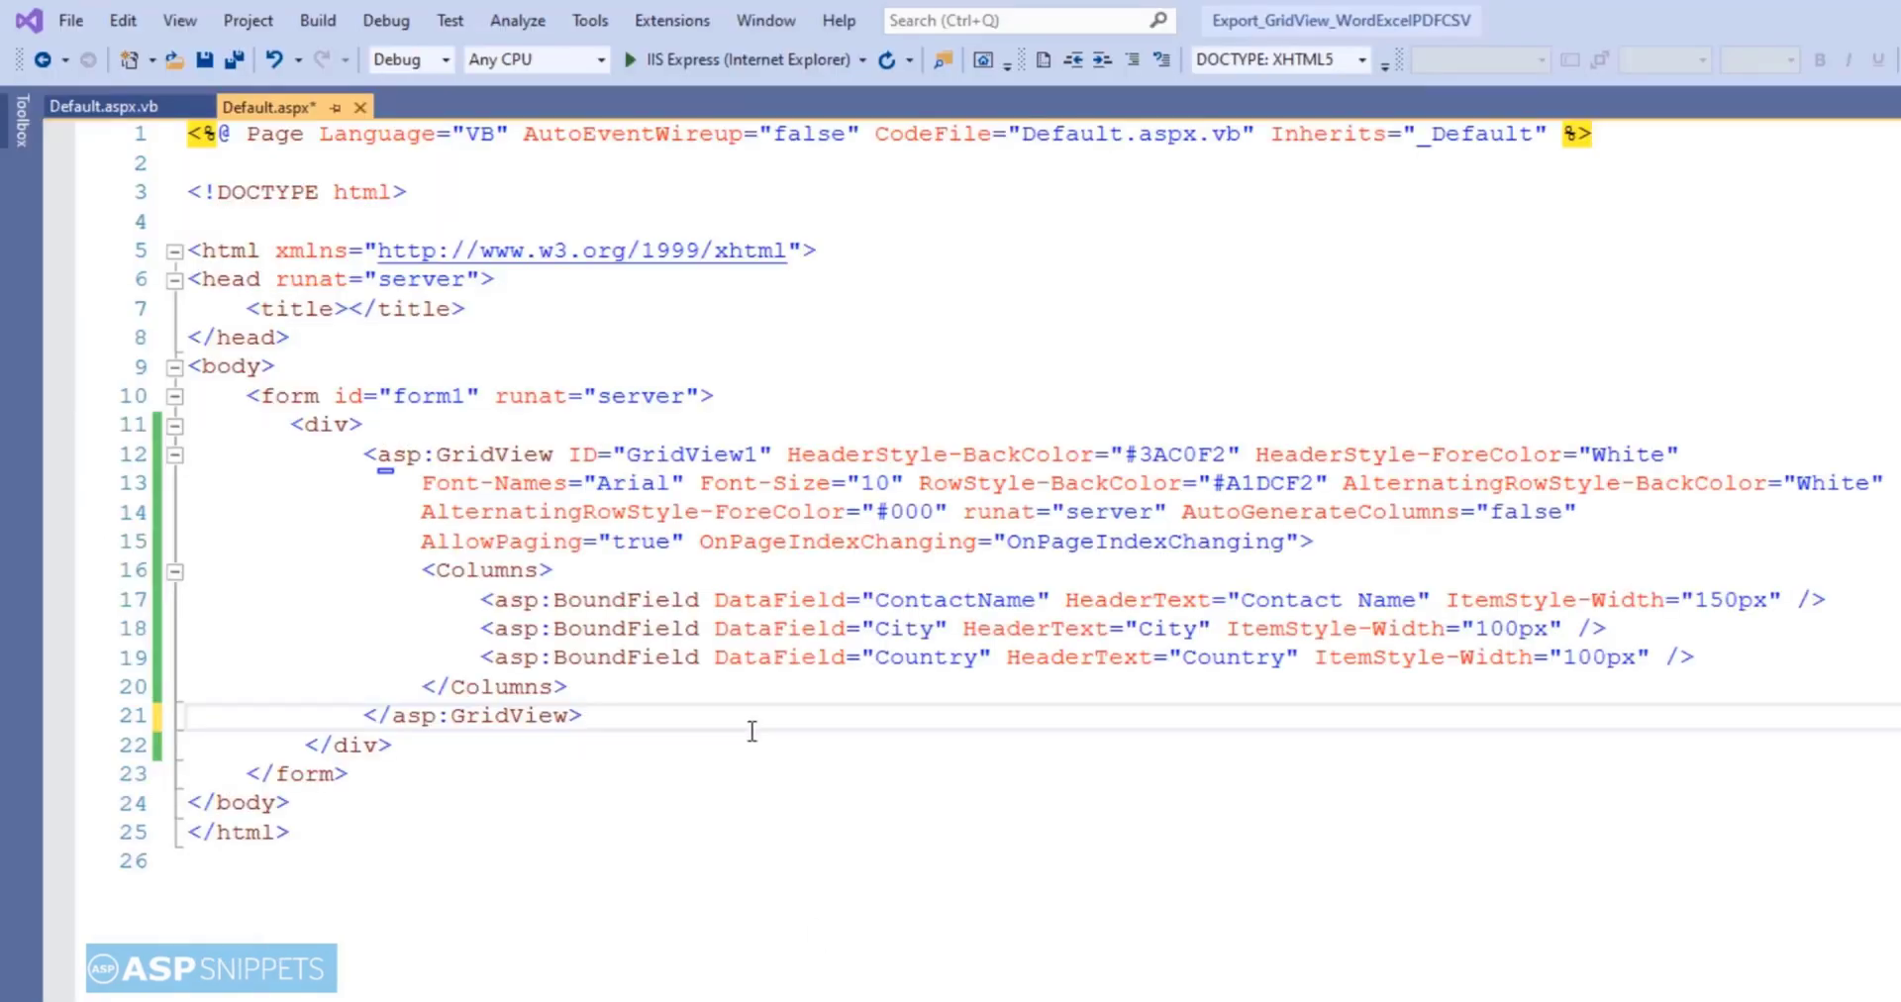
- Add <br /> and an asp:Button btnExcel, runat server, Text "Export To Excel", Width 120 below the GridView
text(<br />)
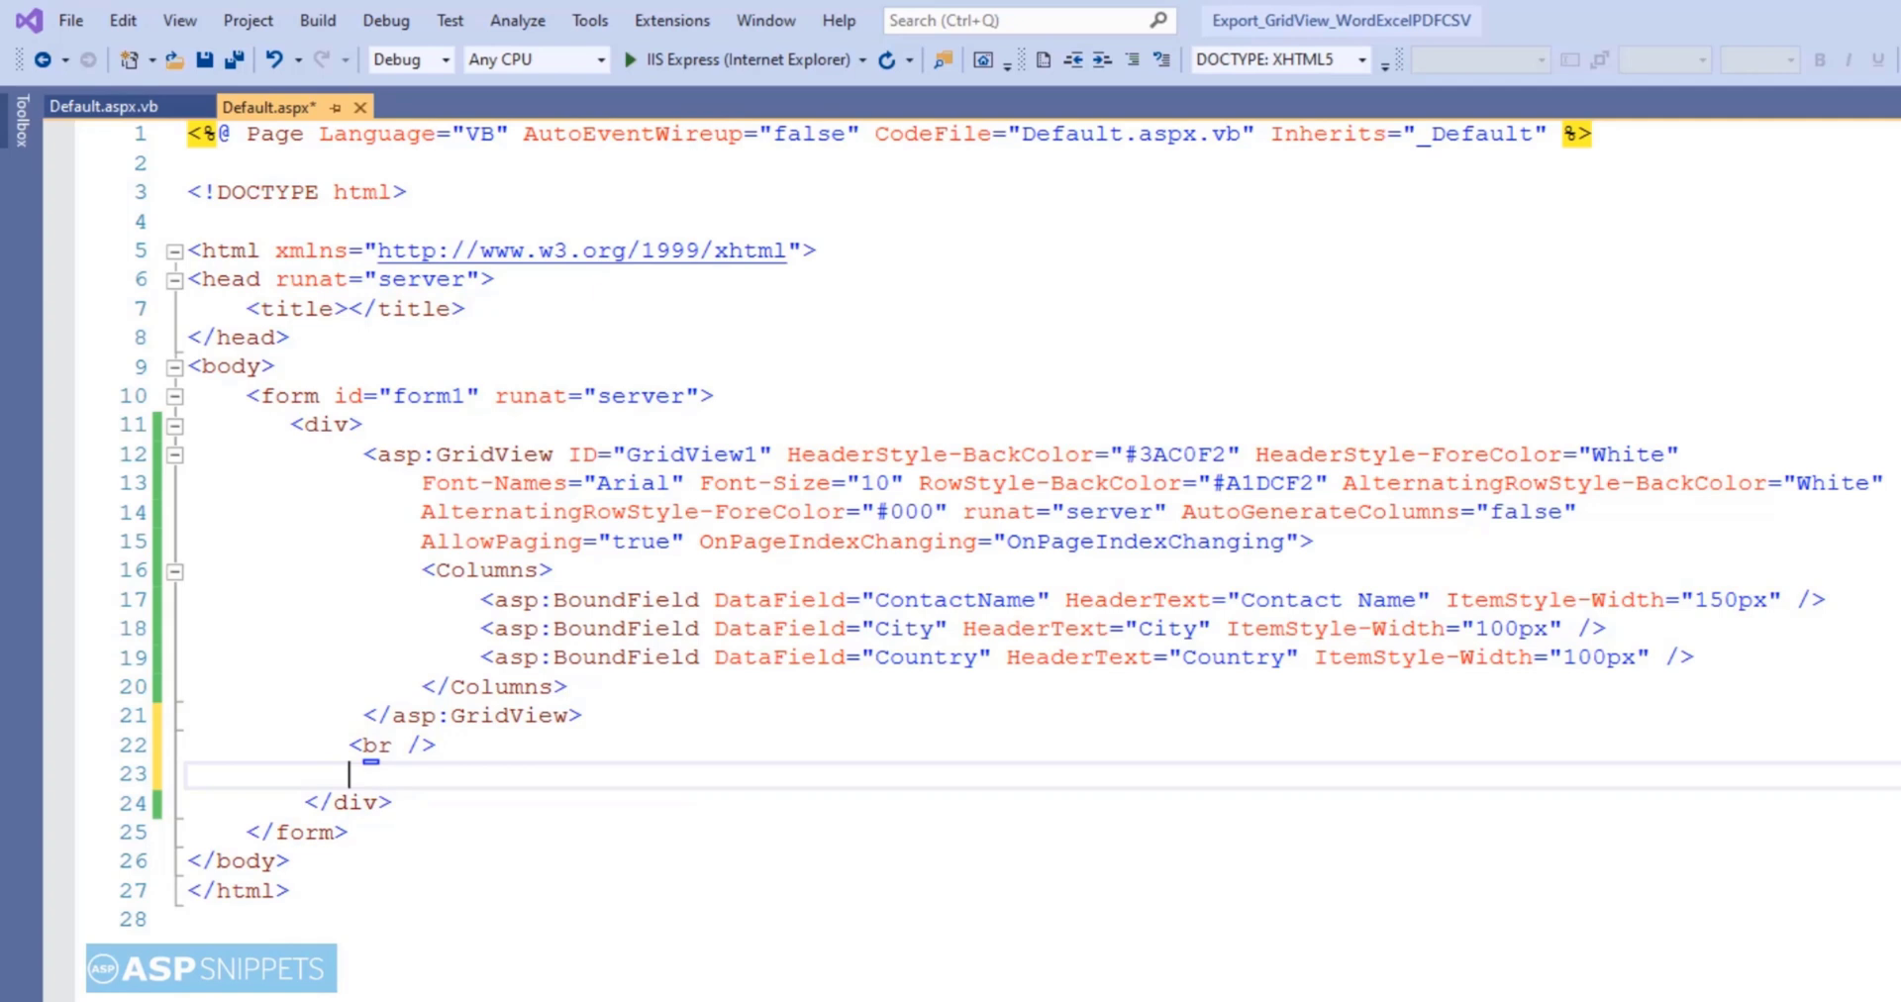
text(<asp:Button id)
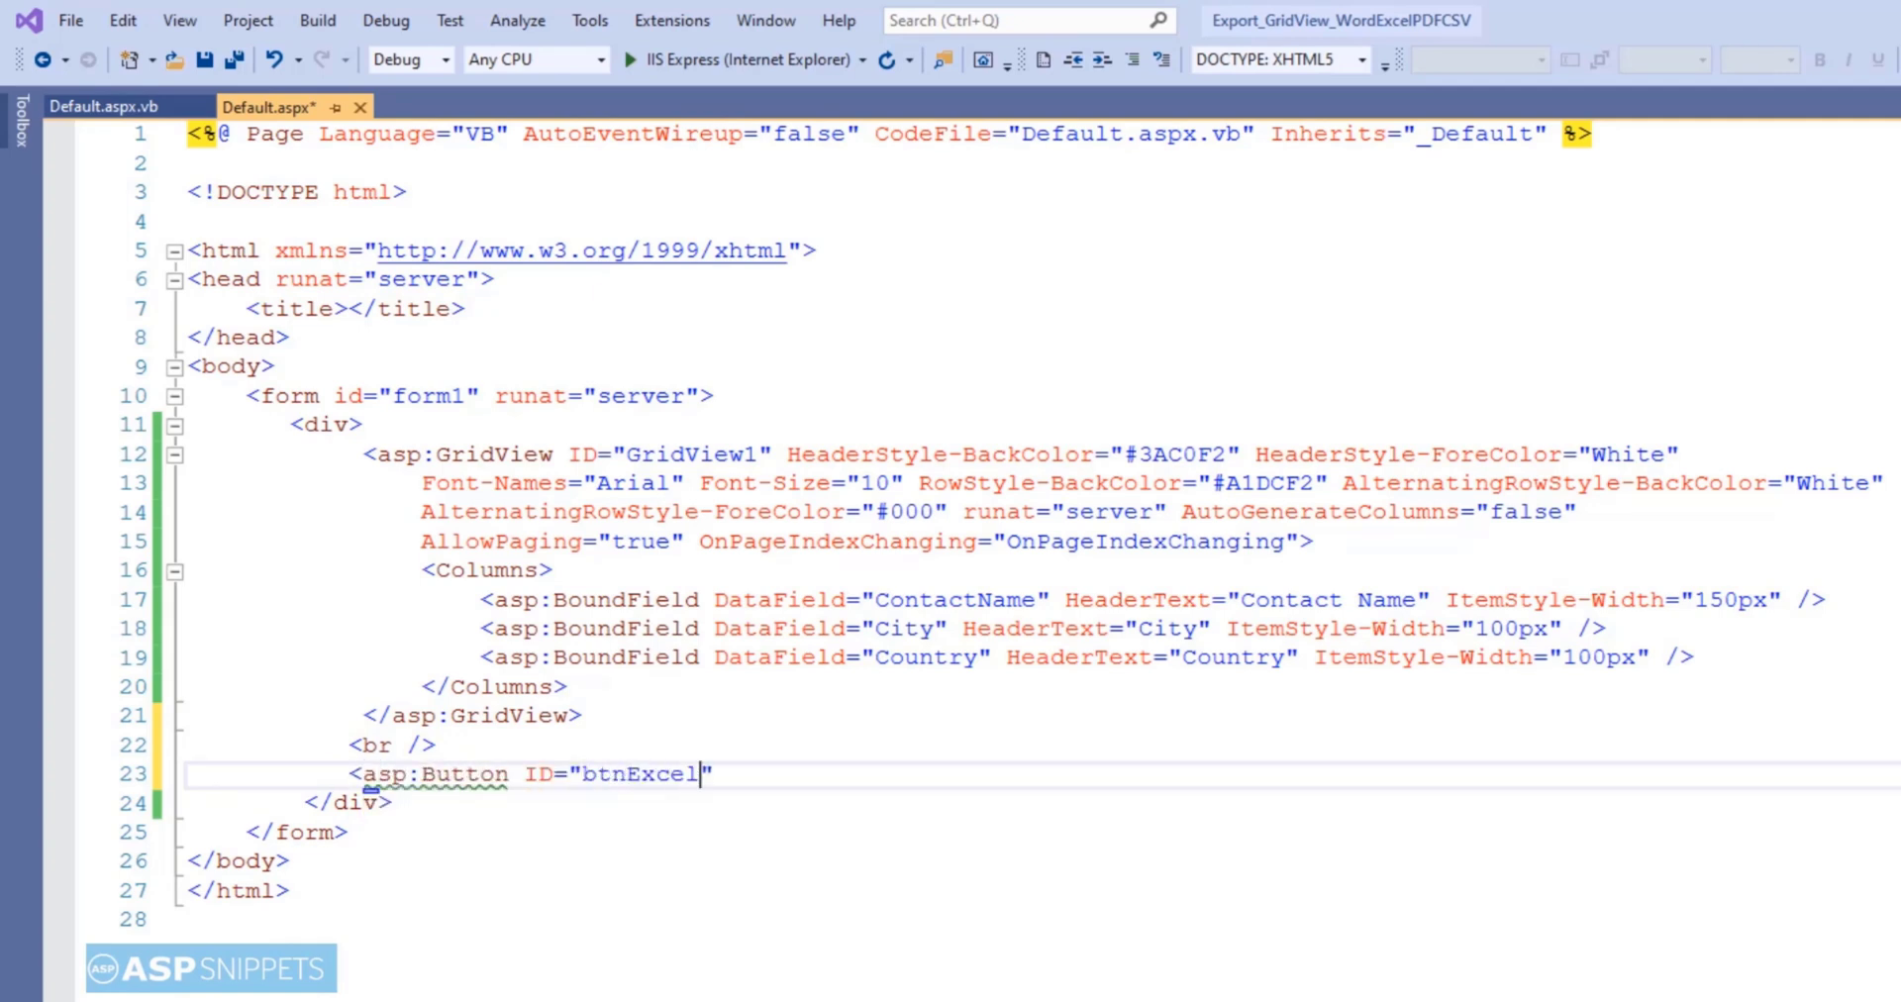
text(runat="server" te)
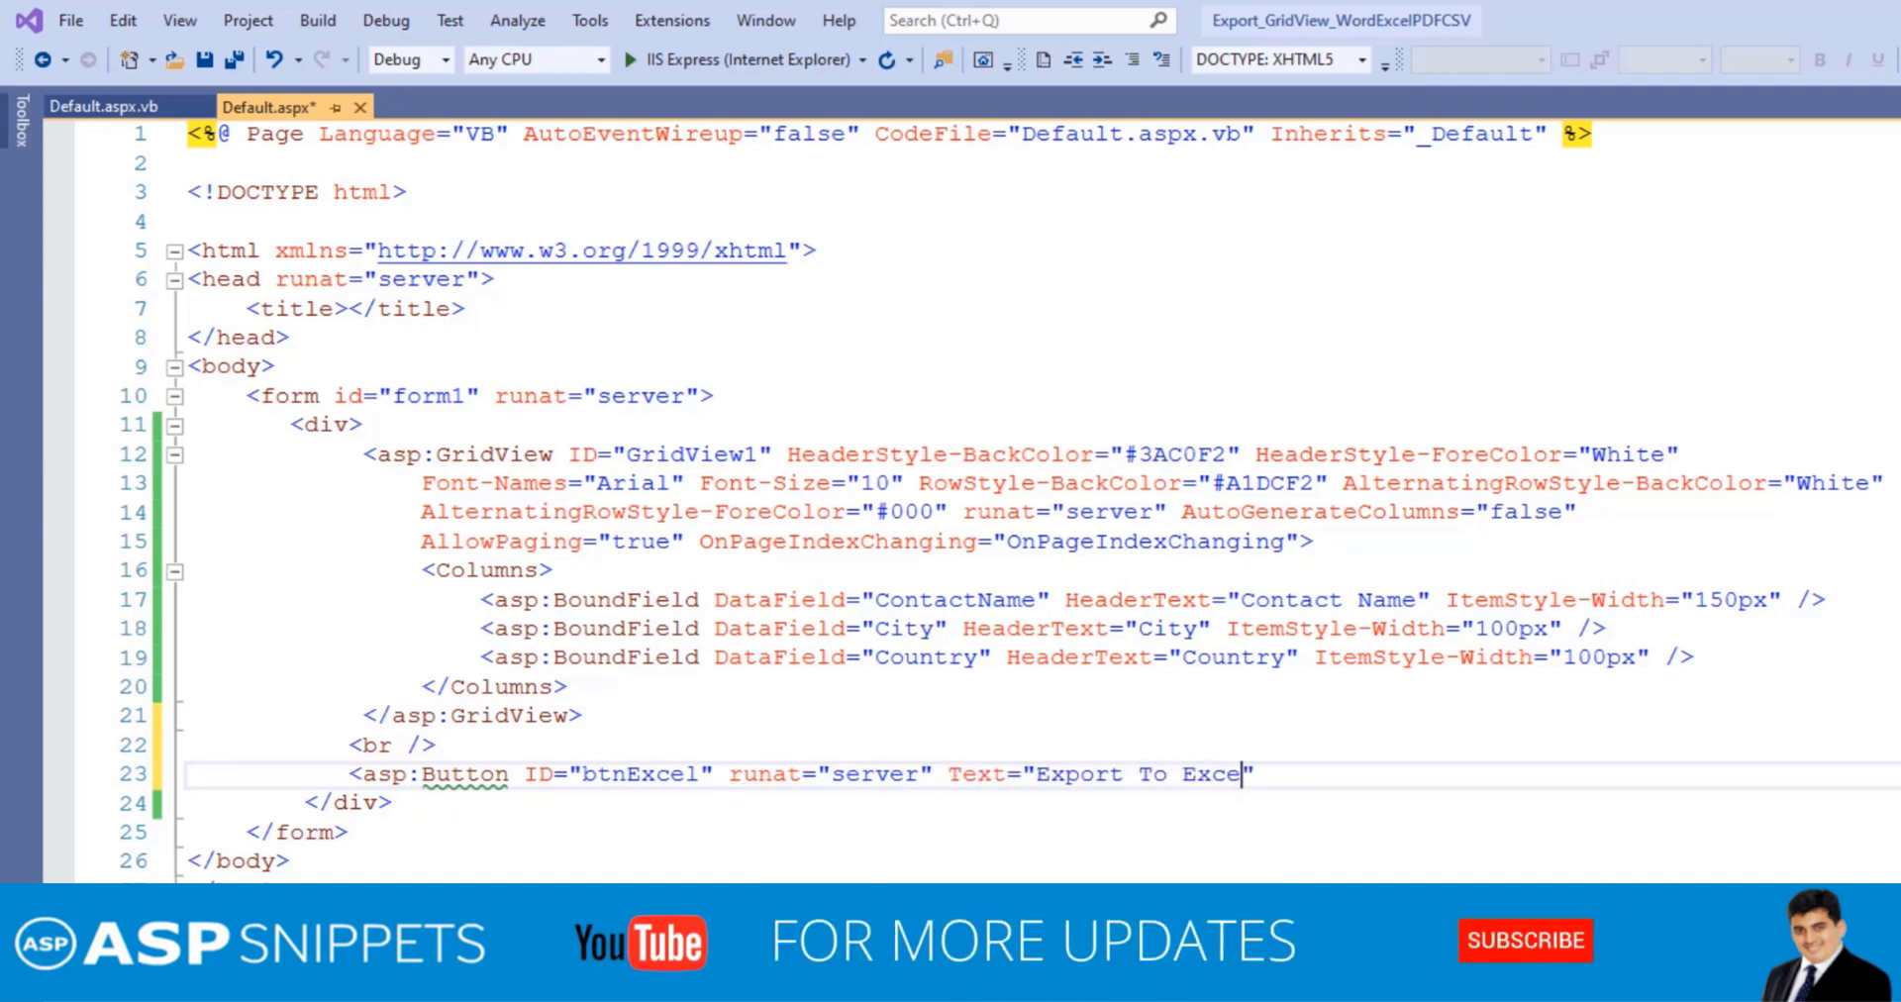
text(l" Width="120)
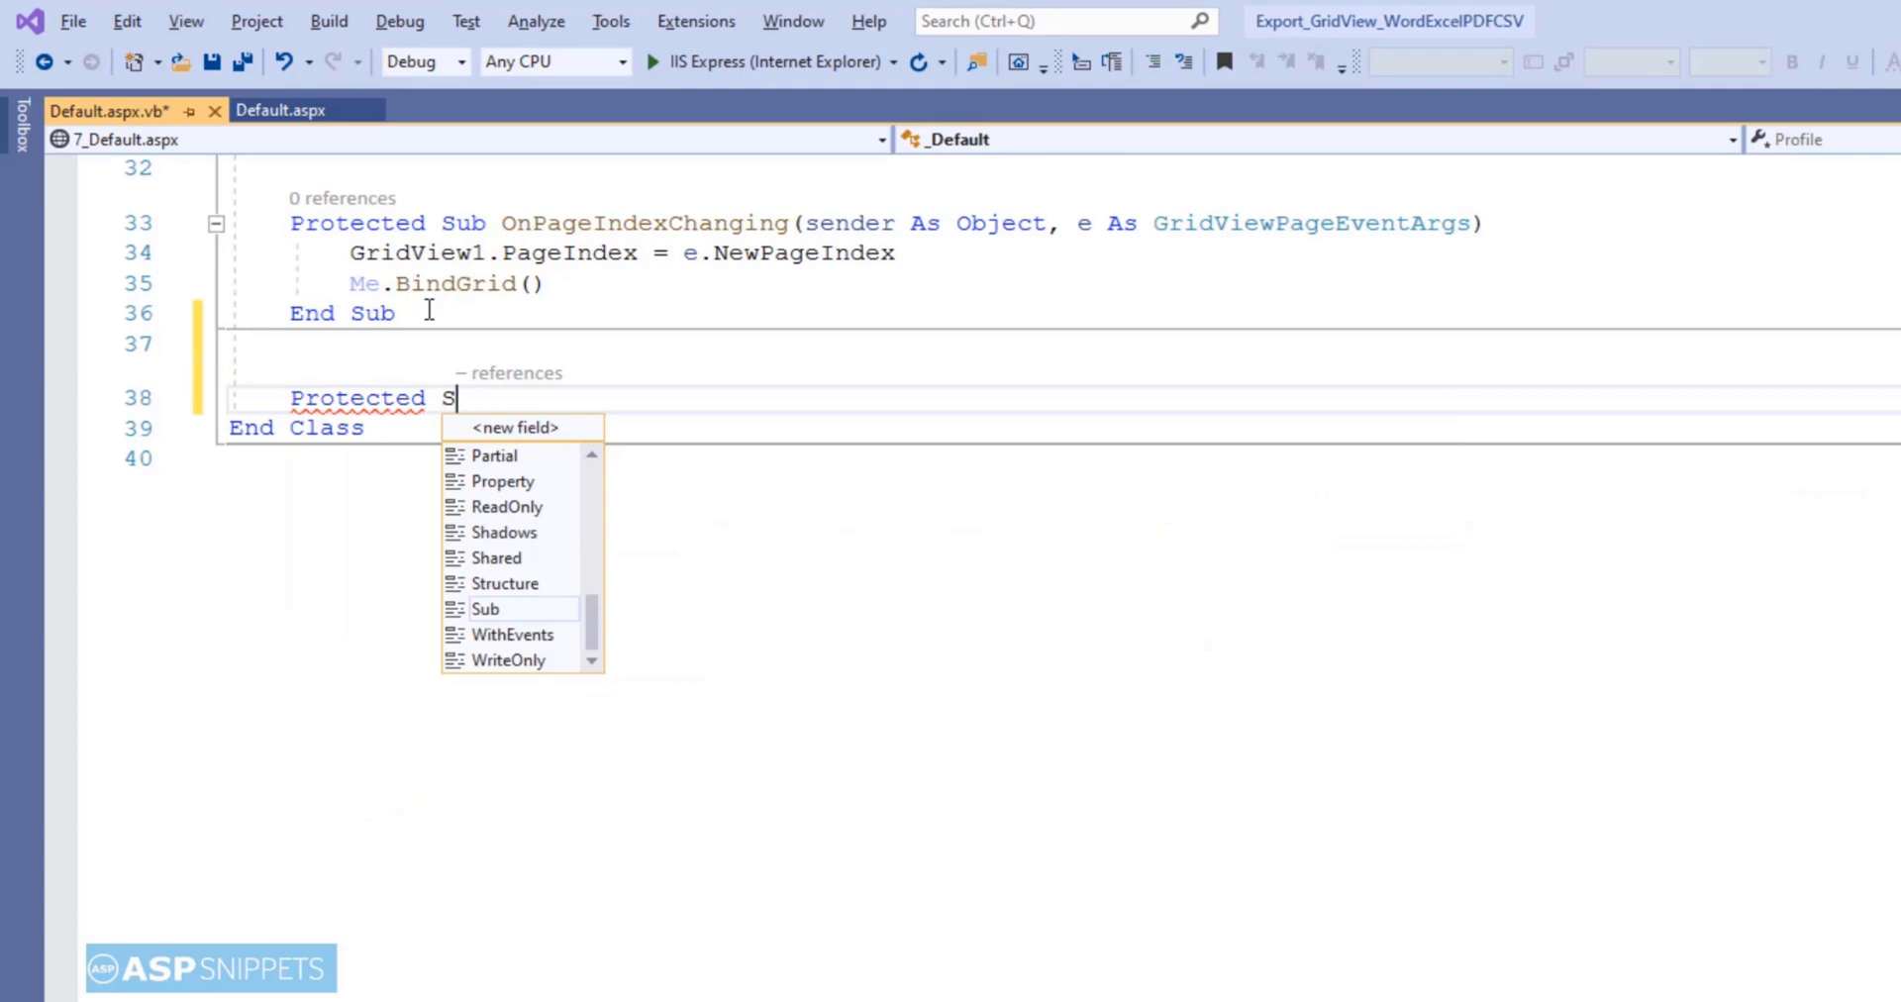
- Declare Protected Sub ExportToExcel(sender As Object, e As EventArgs) starting with Response.Clear()
text(ub ExportT)
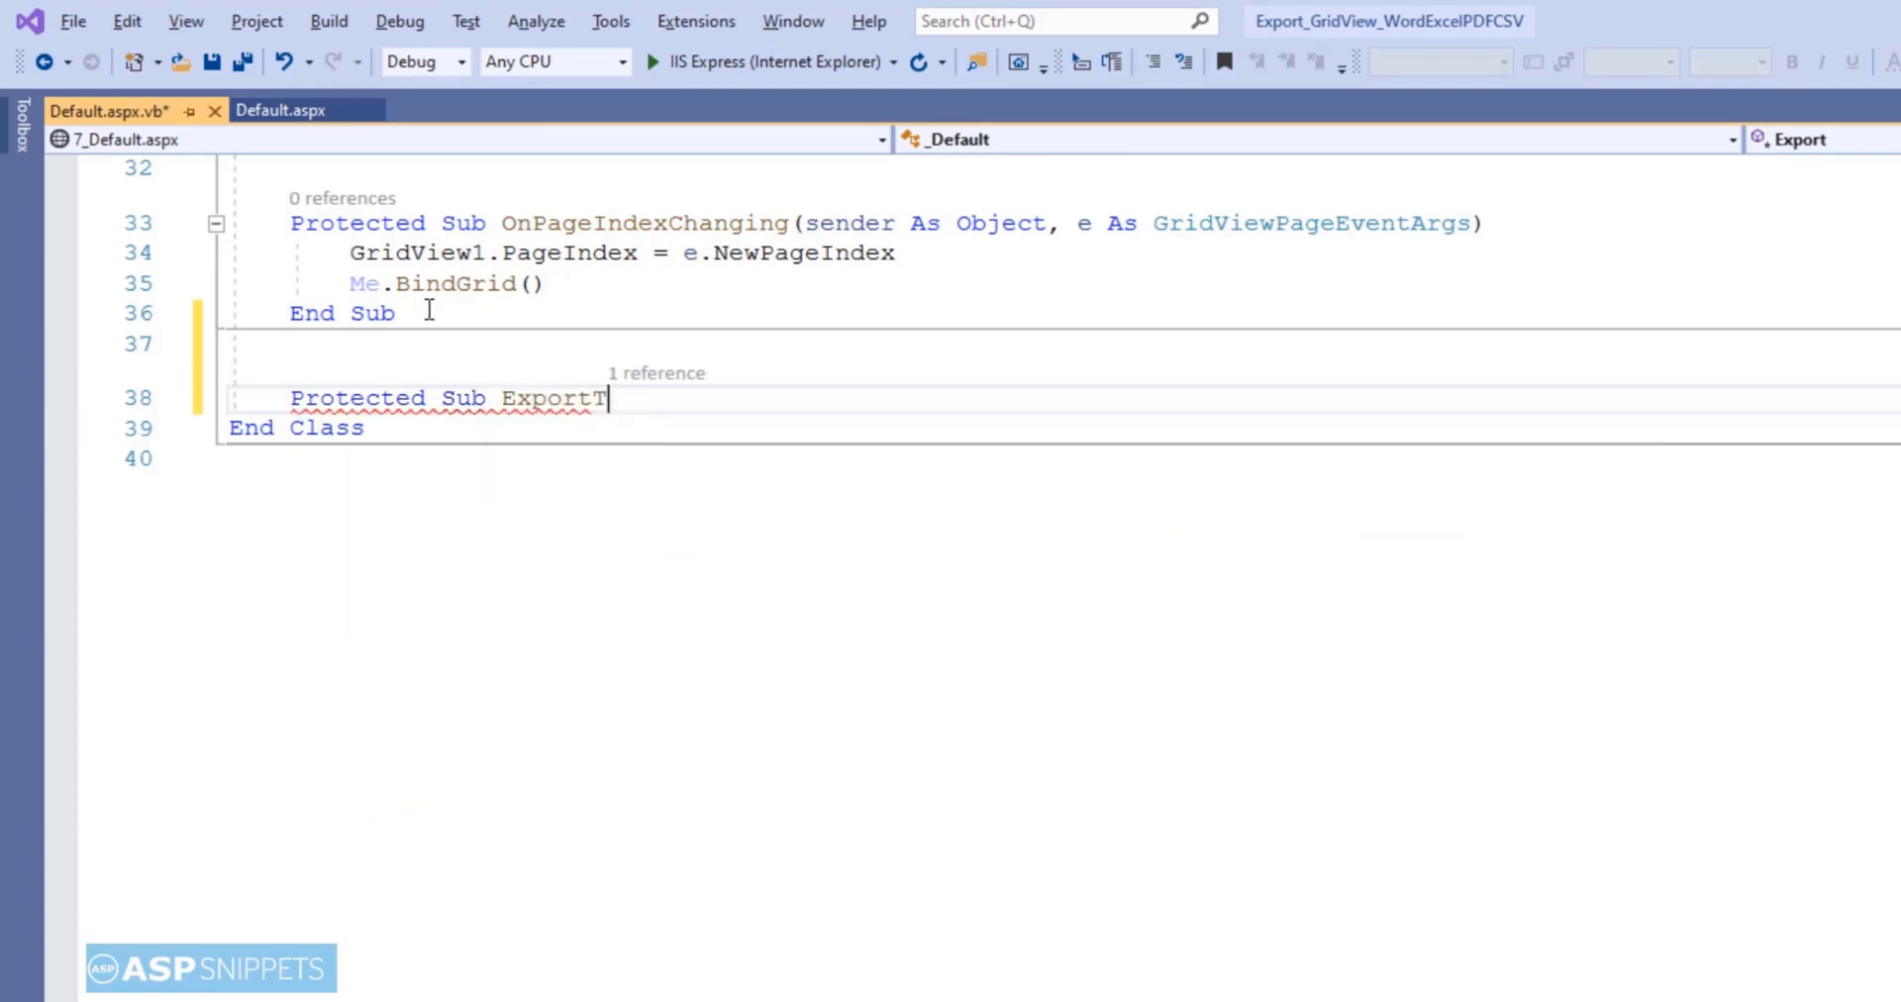
text(oExcel(sende)
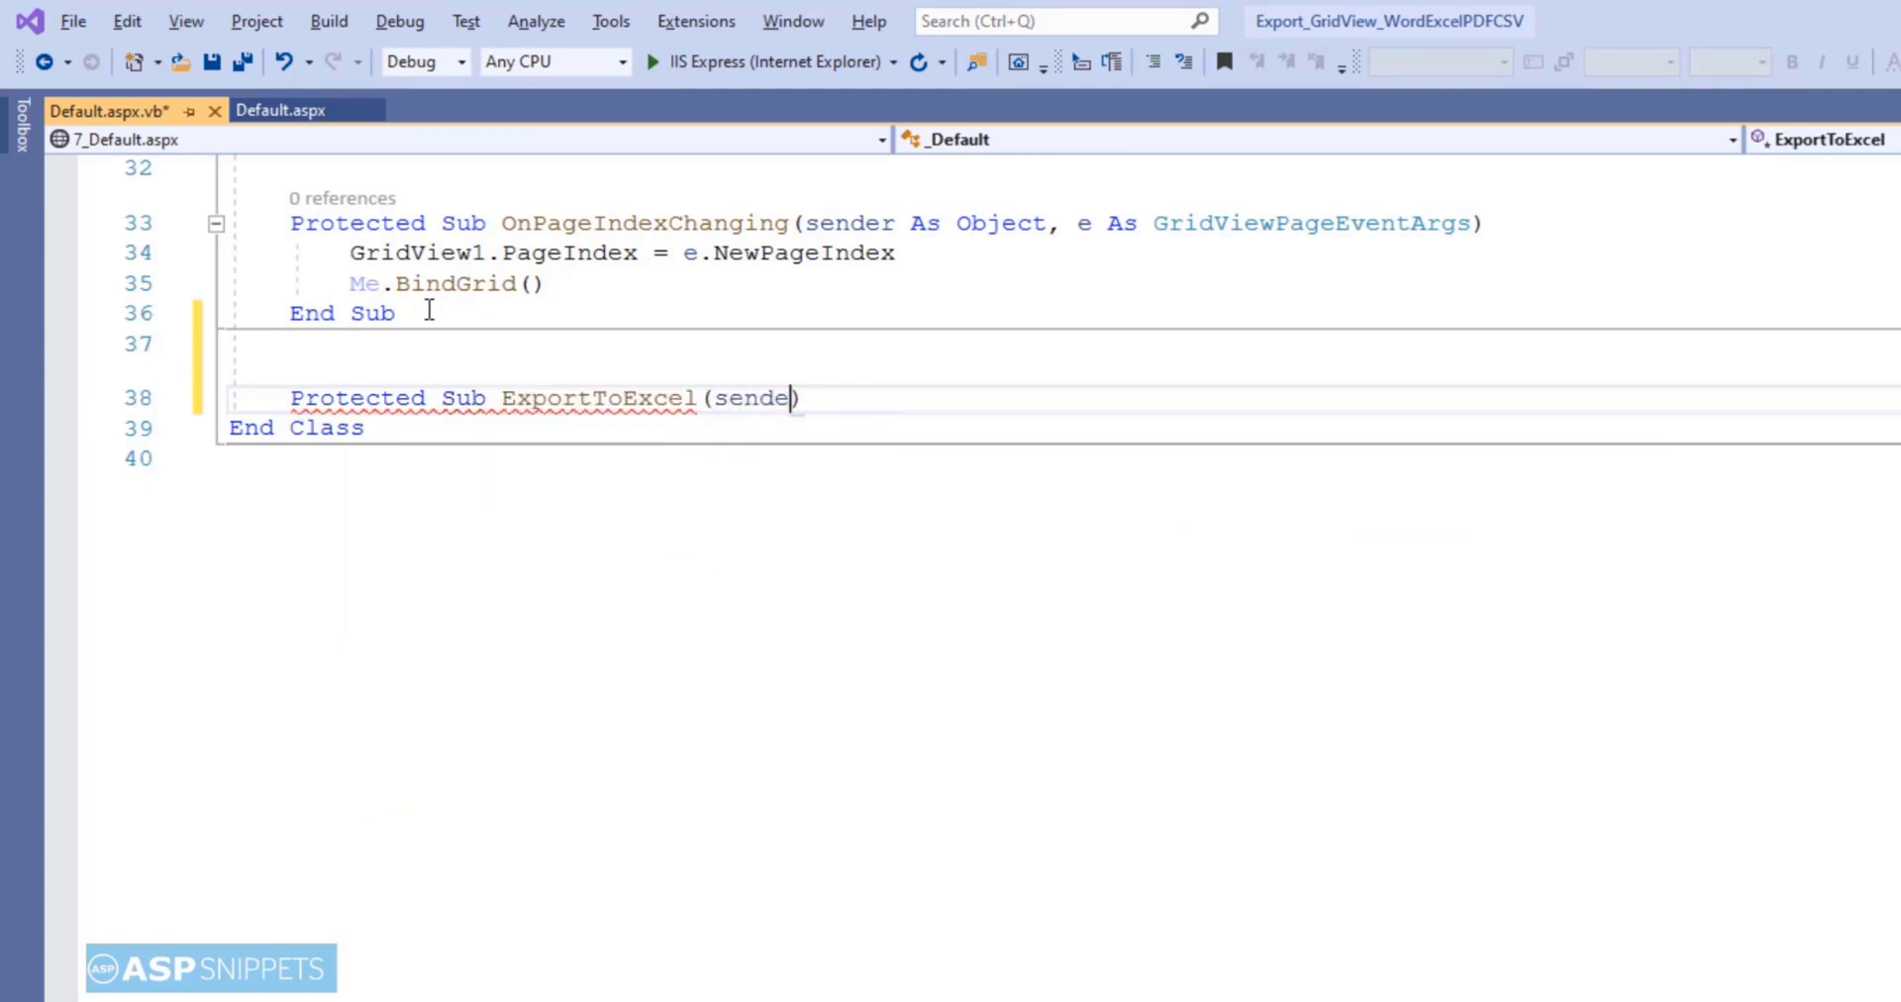
text(As ob)
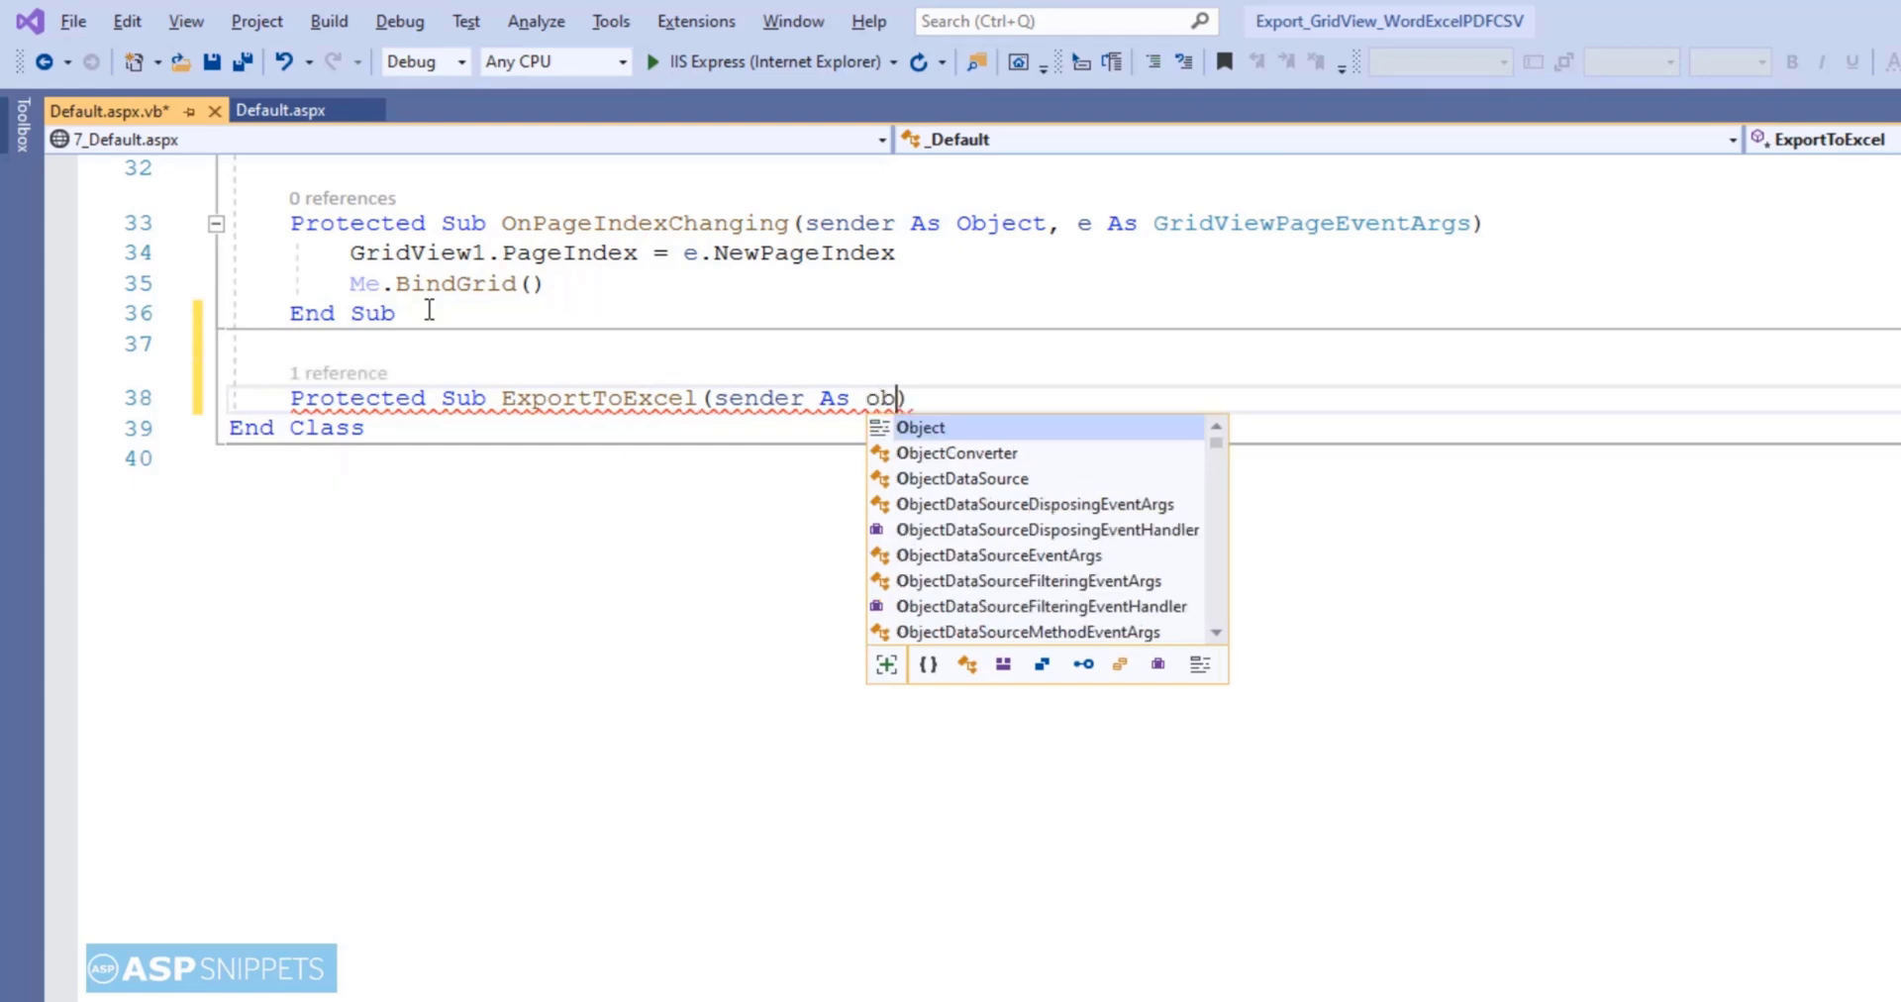
text(ject, e as)
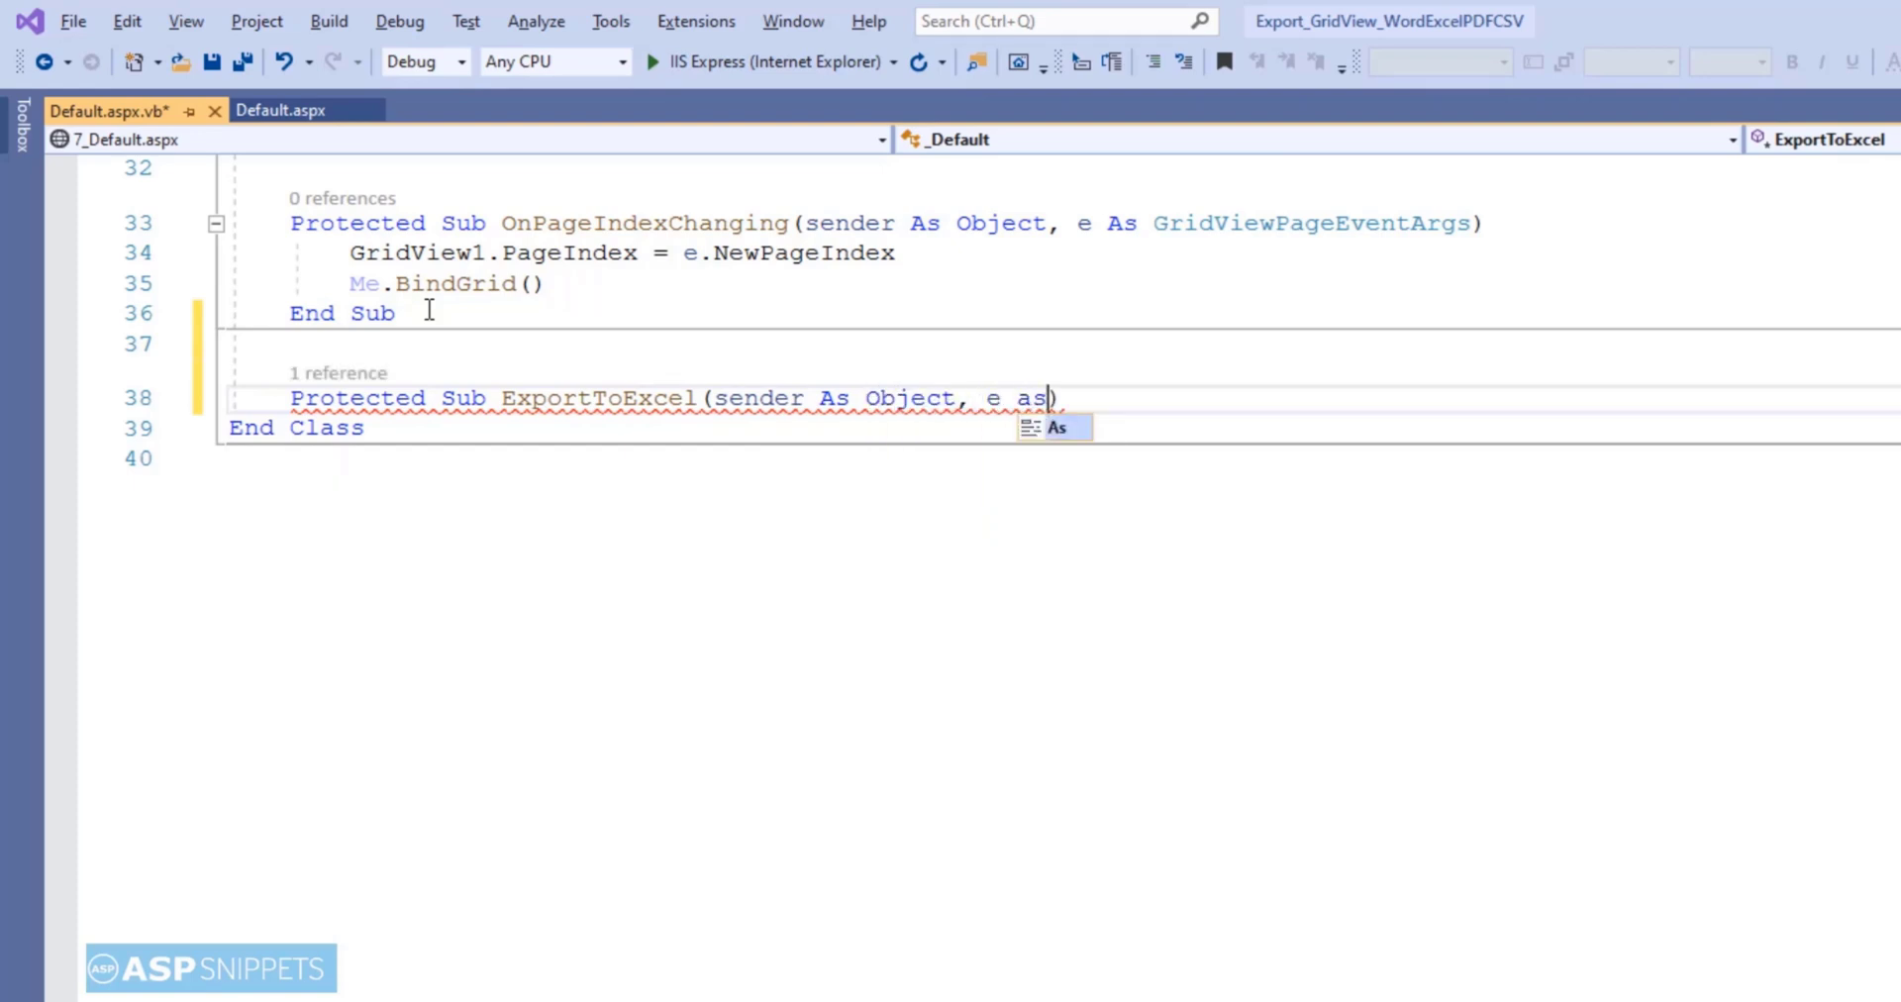
text(EventArg)
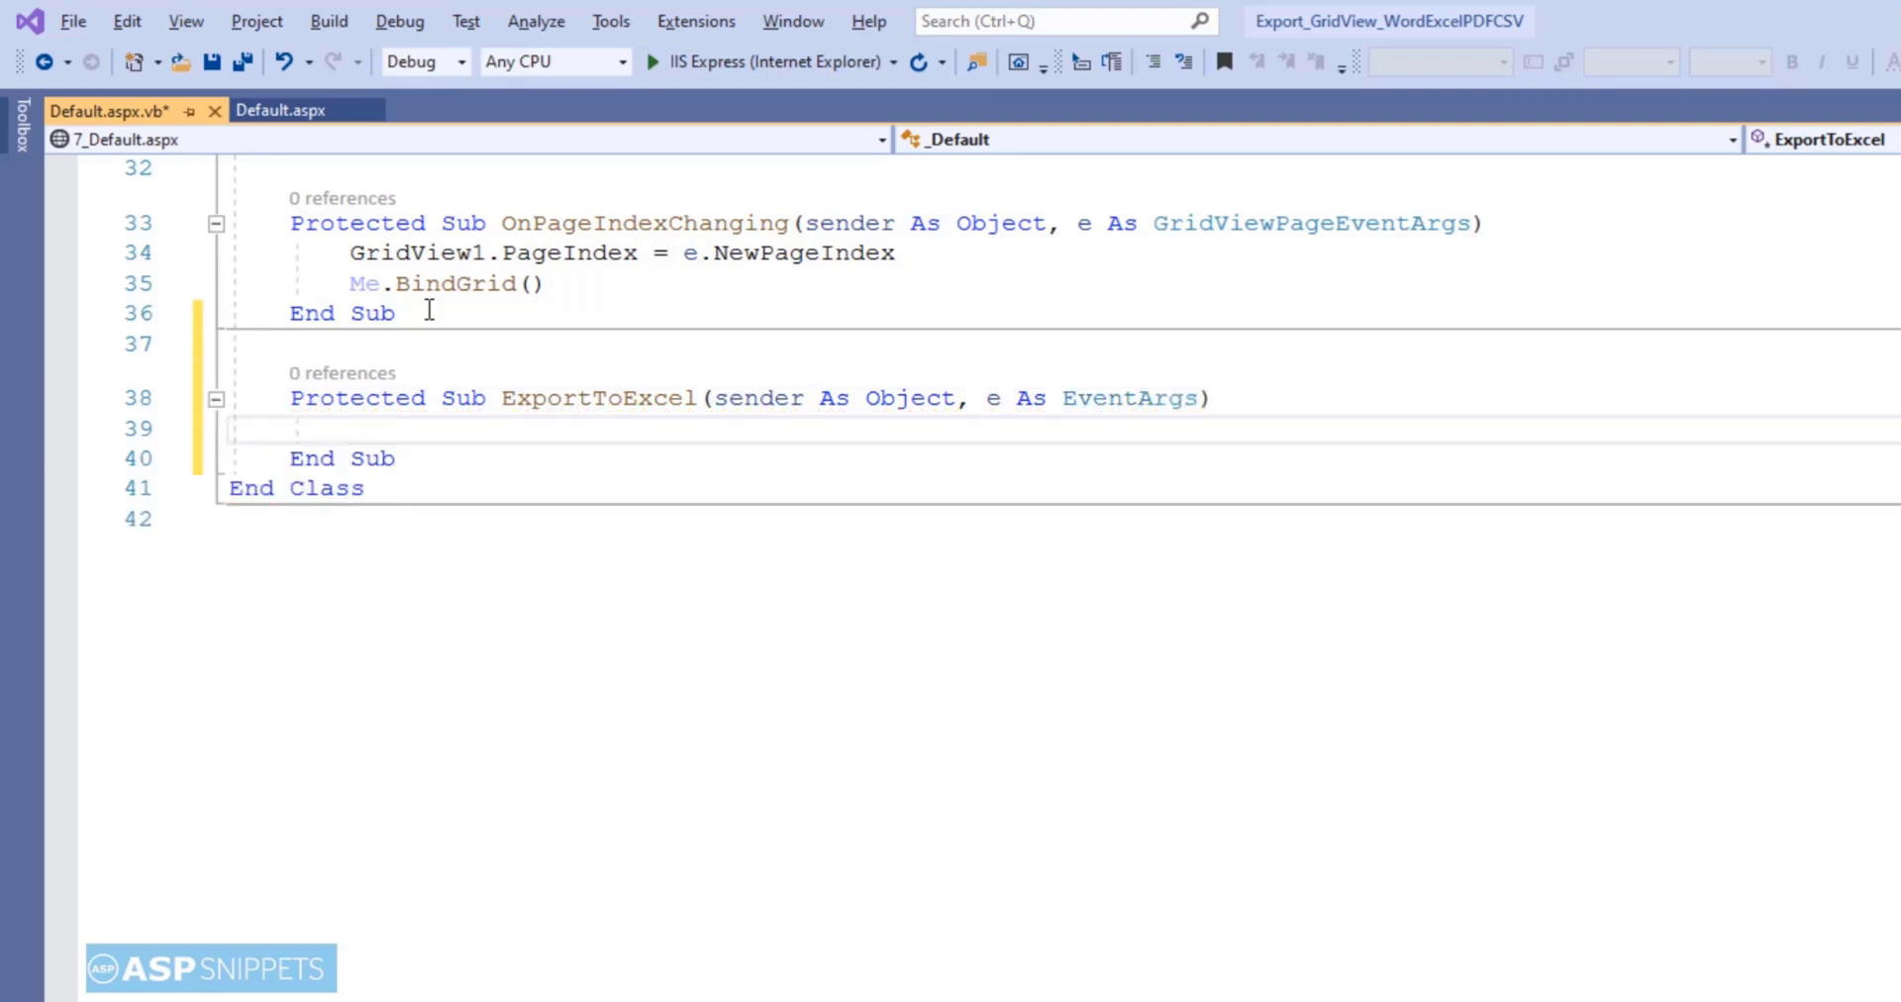
text(Respon)
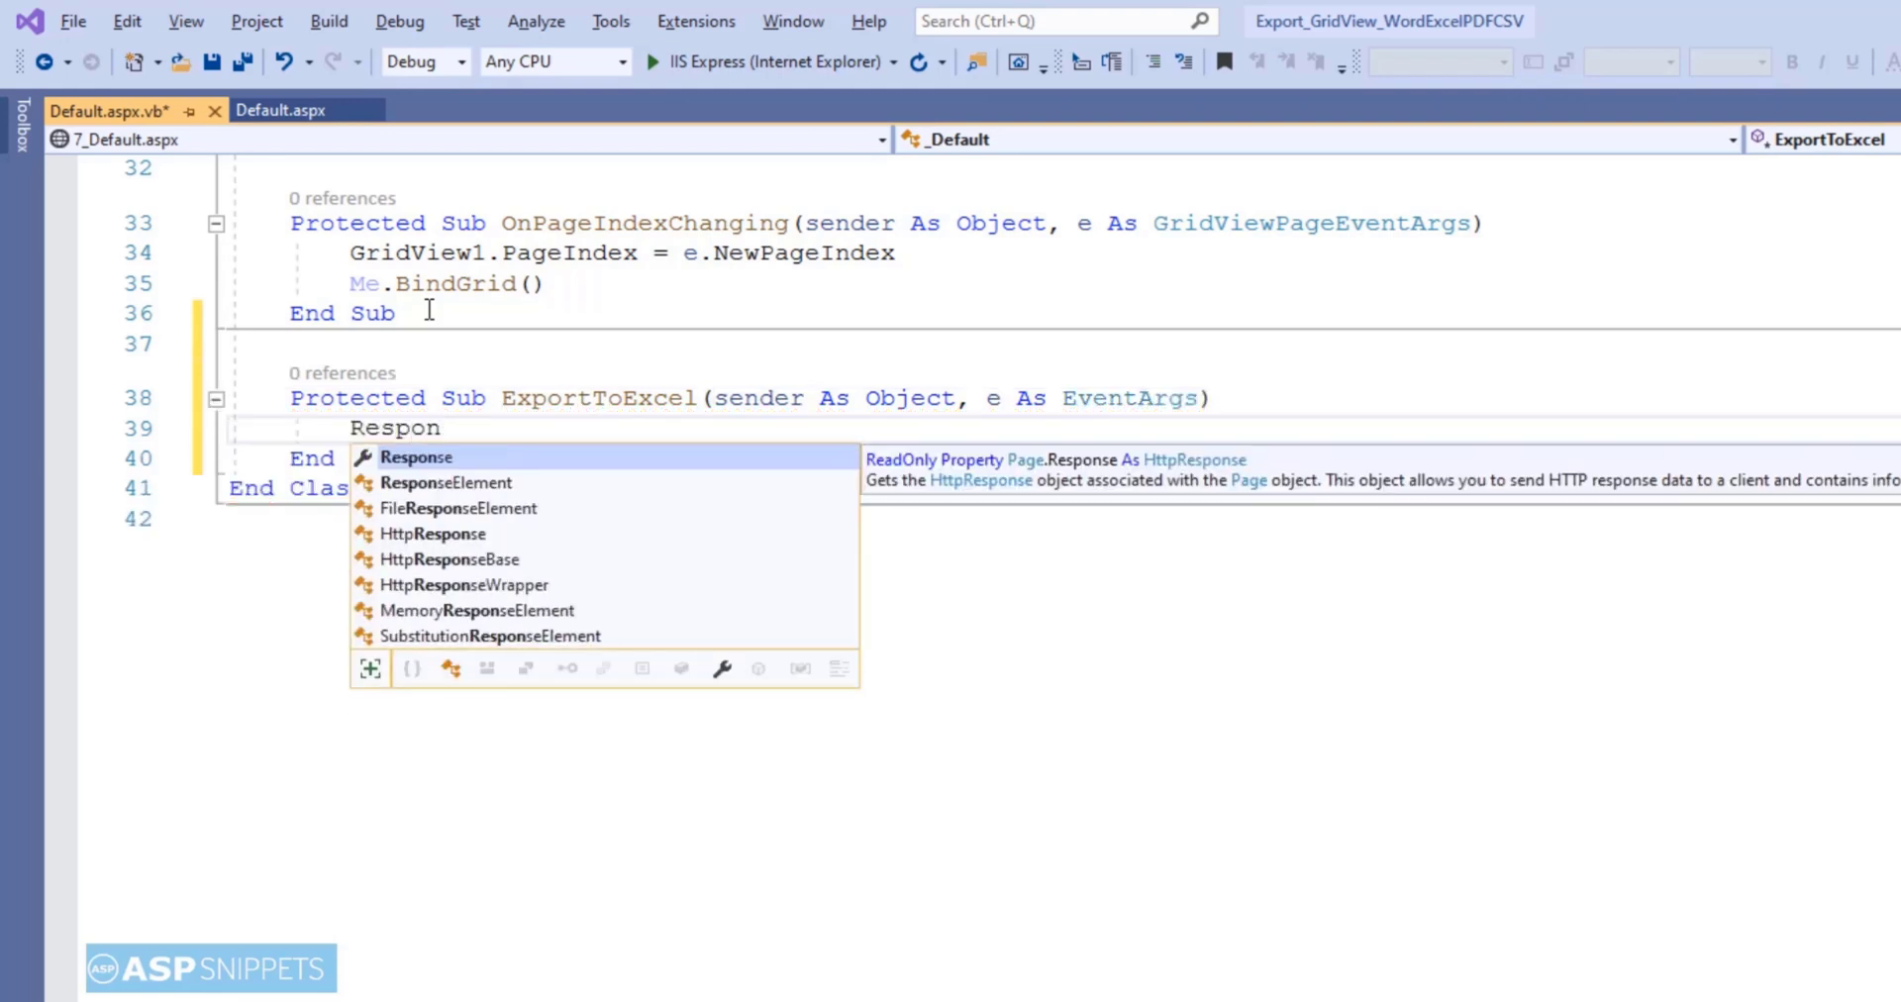
text(.Clear()
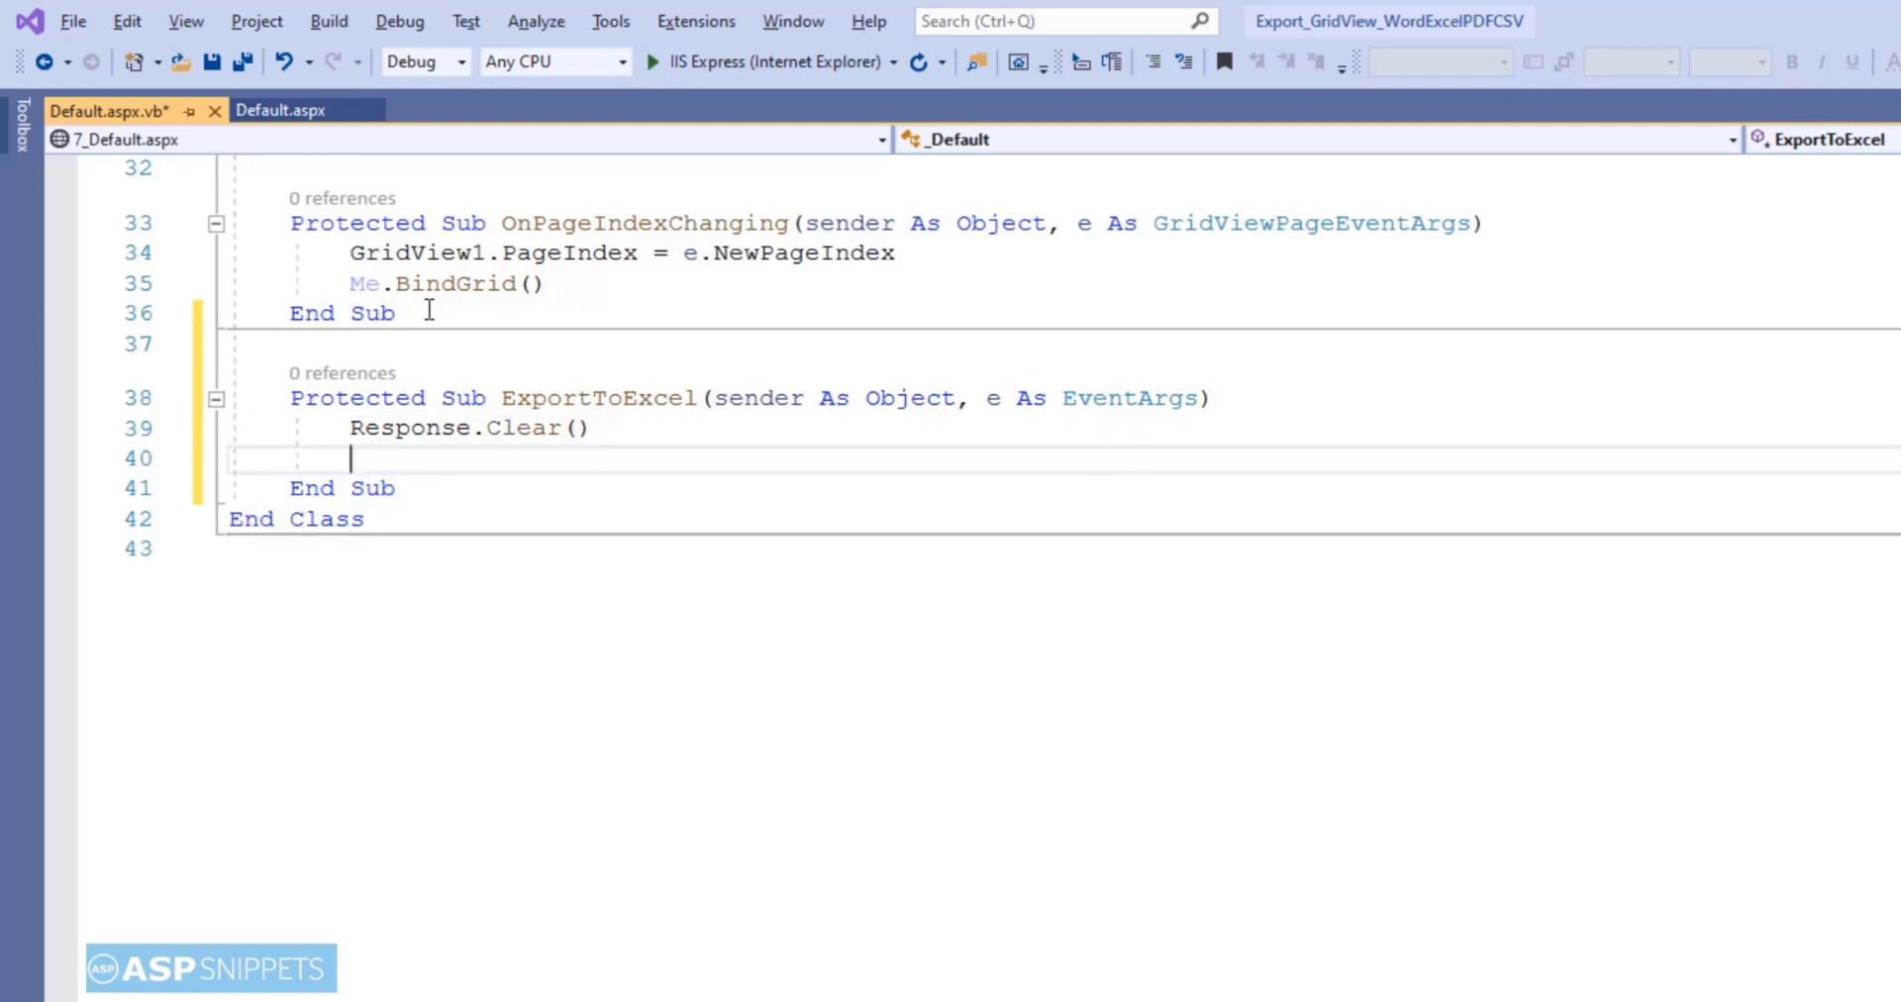
- Set Response.Buffer = True in ExportToExcel
text(Response.B)
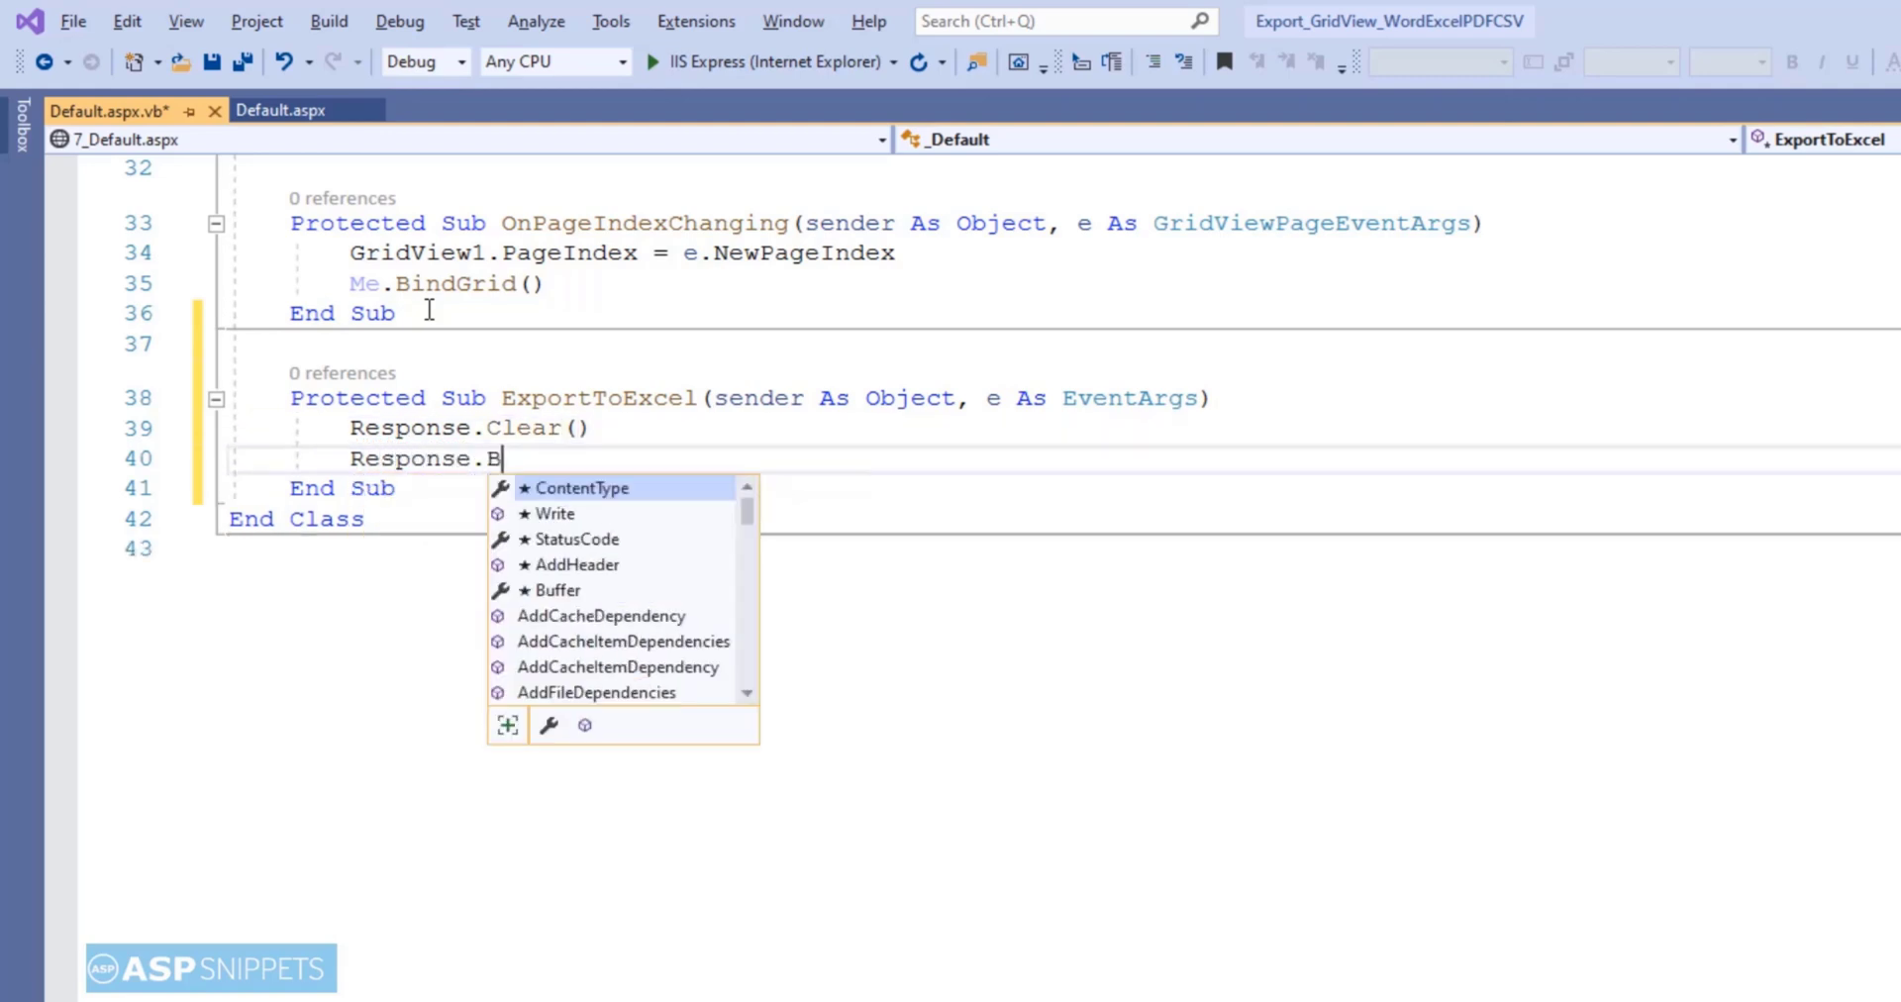
text(uffer = T)
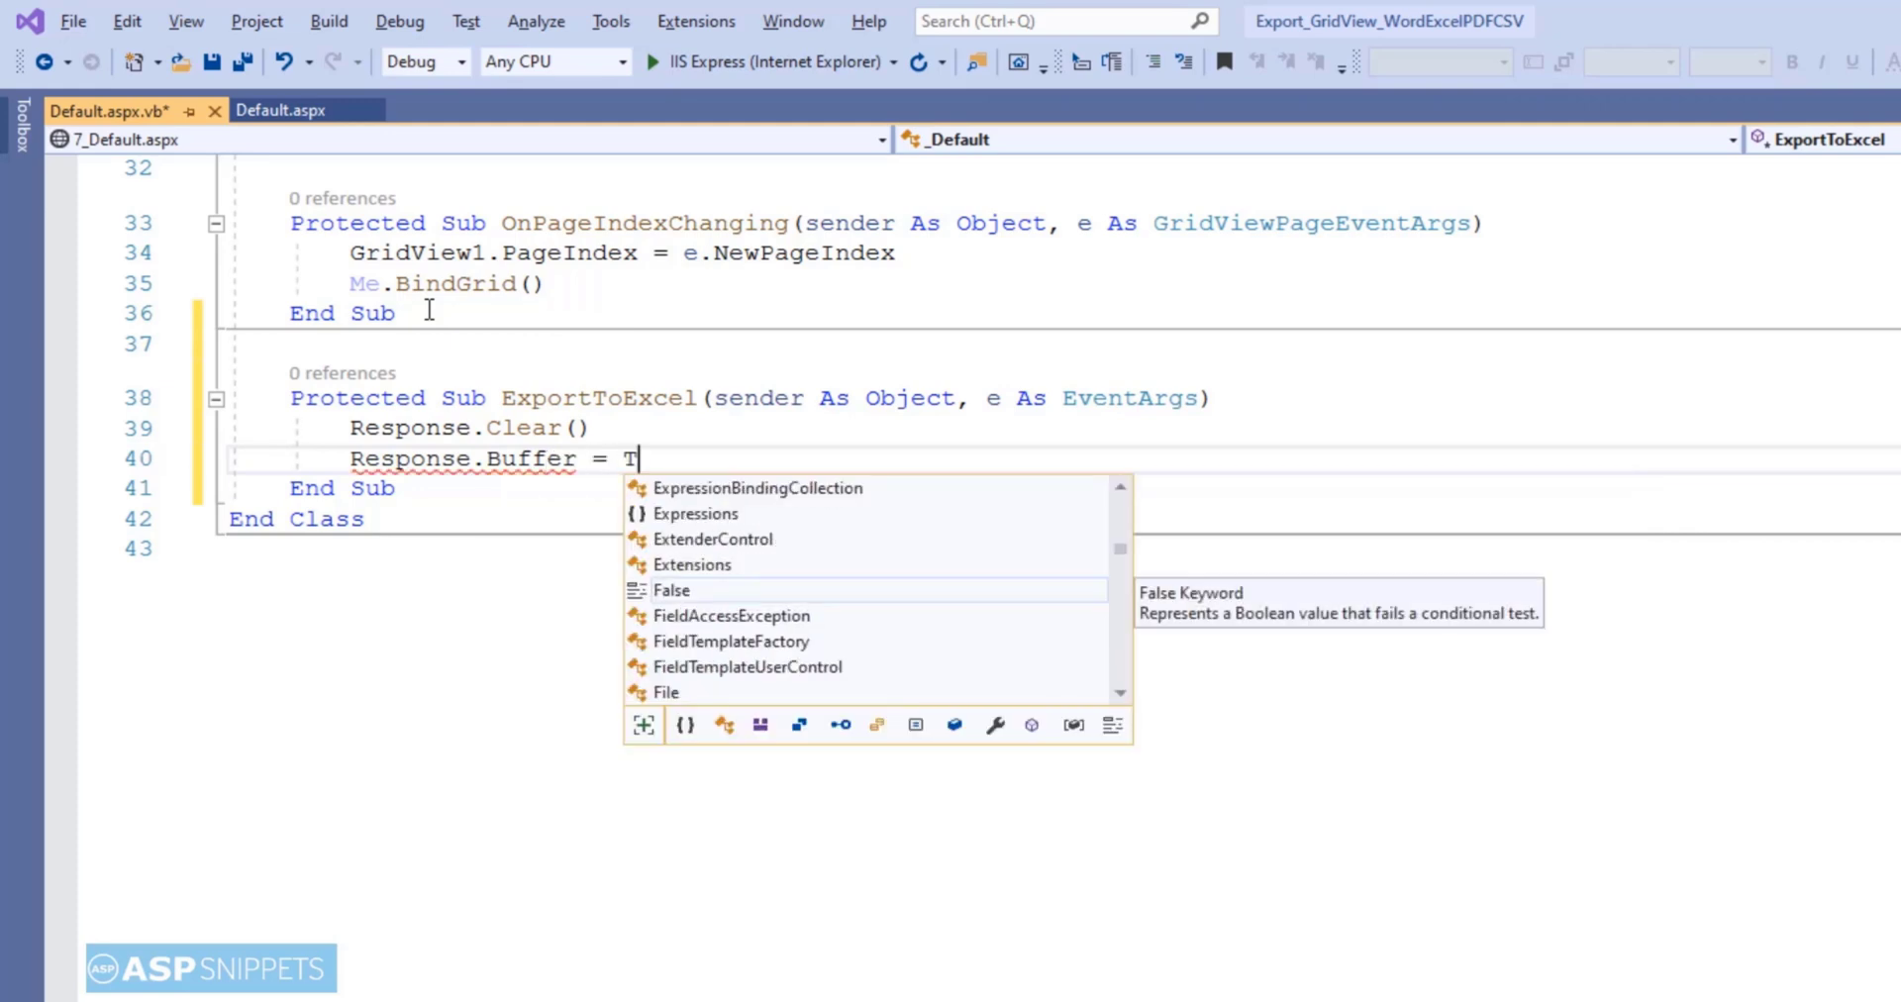
text(rue)
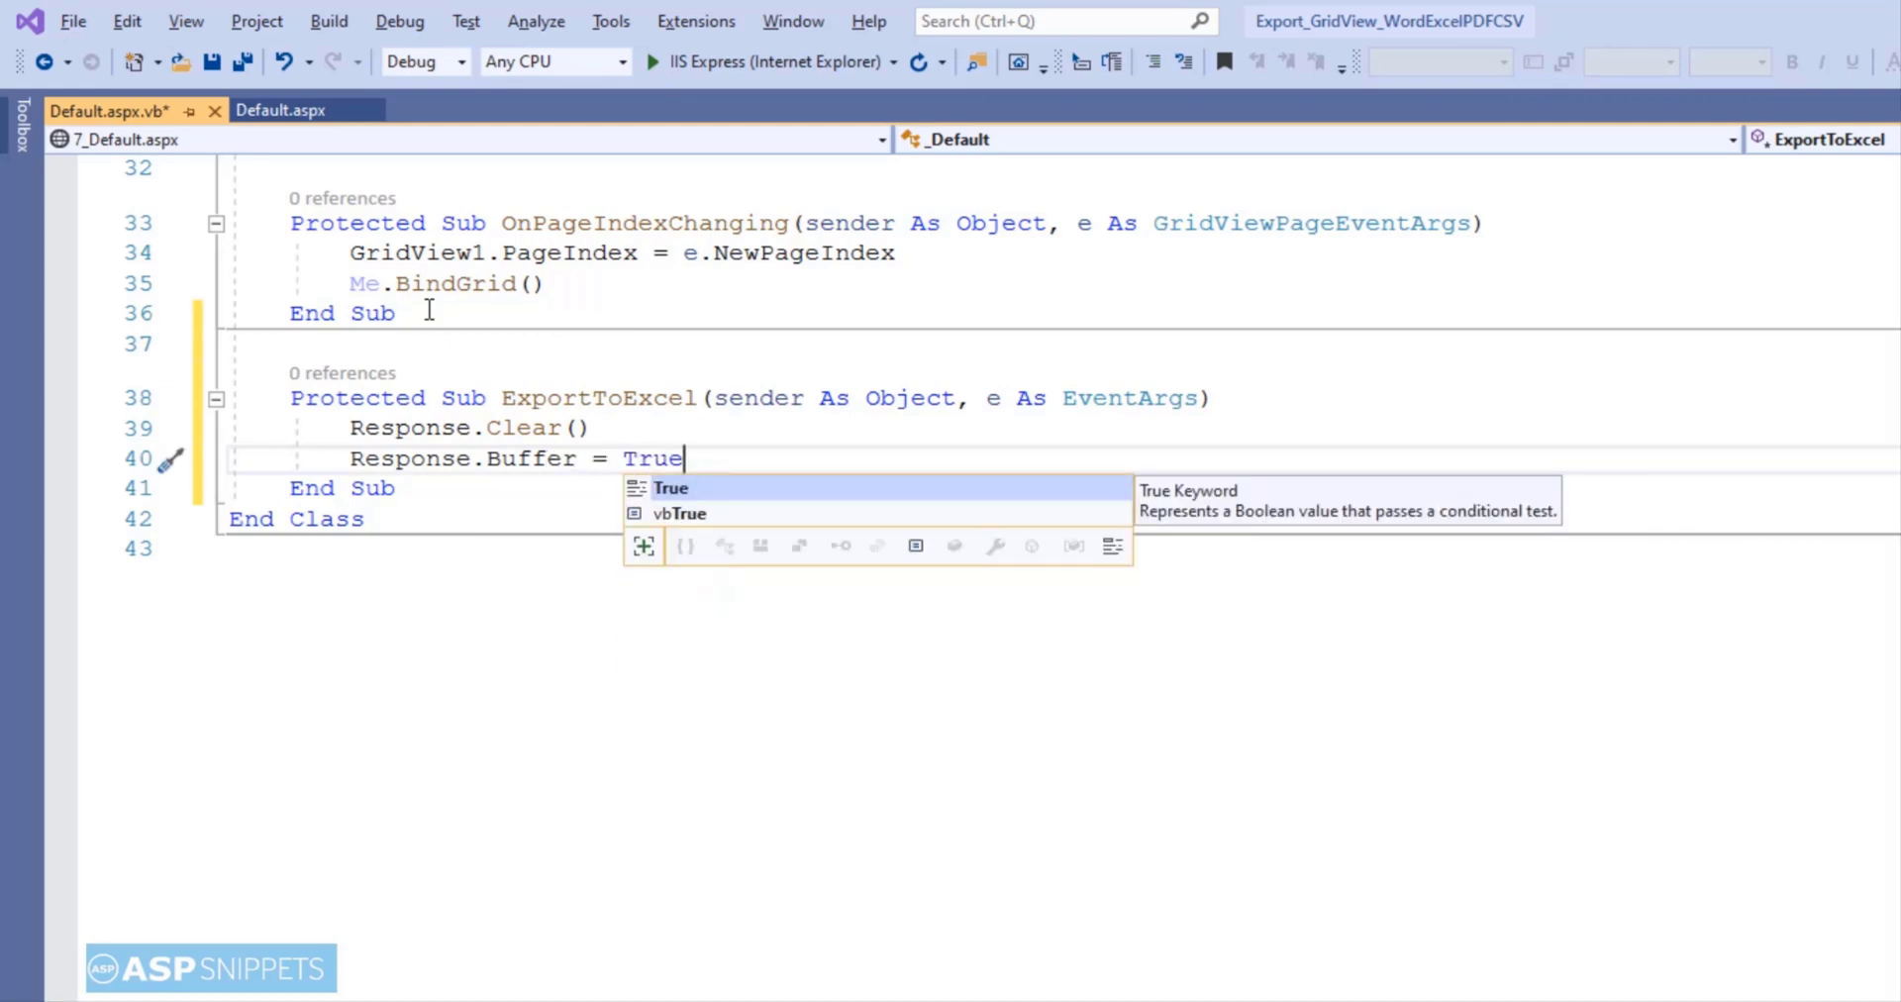
key(Return)
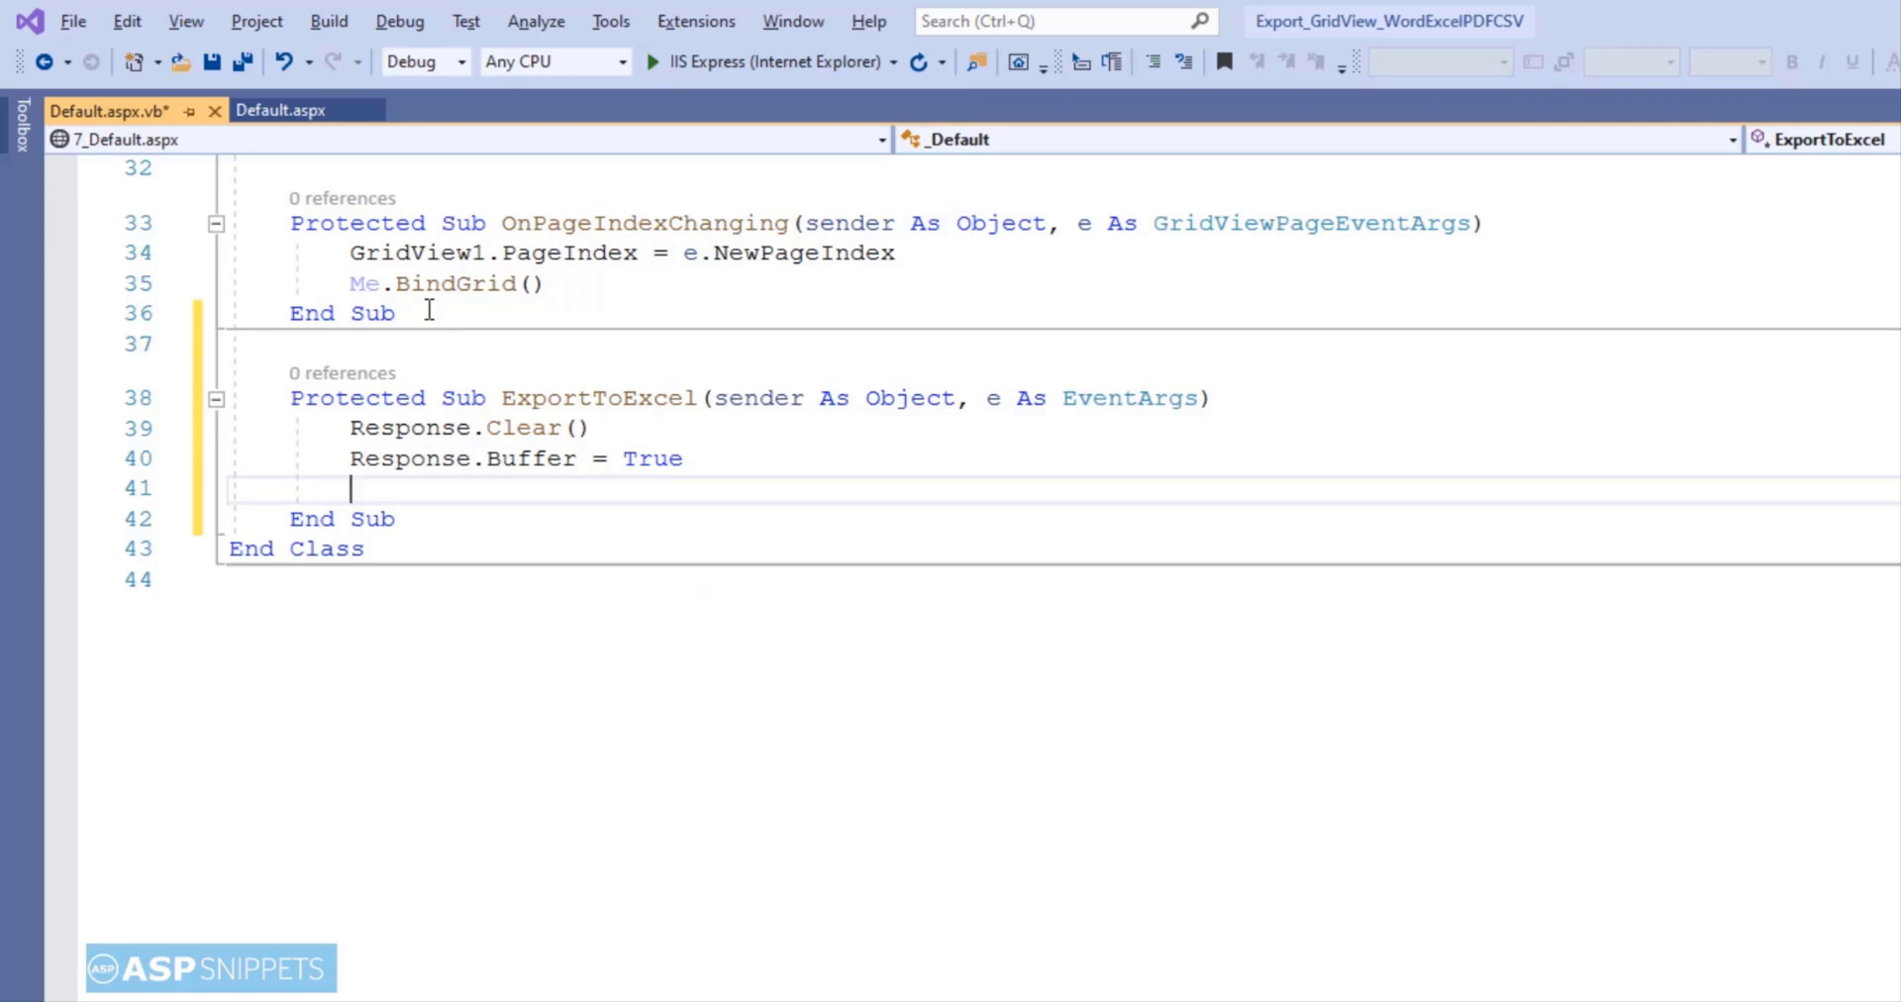
- Add a content-disposition header for attachment;filename=GridViewExport.xls
text(Response)
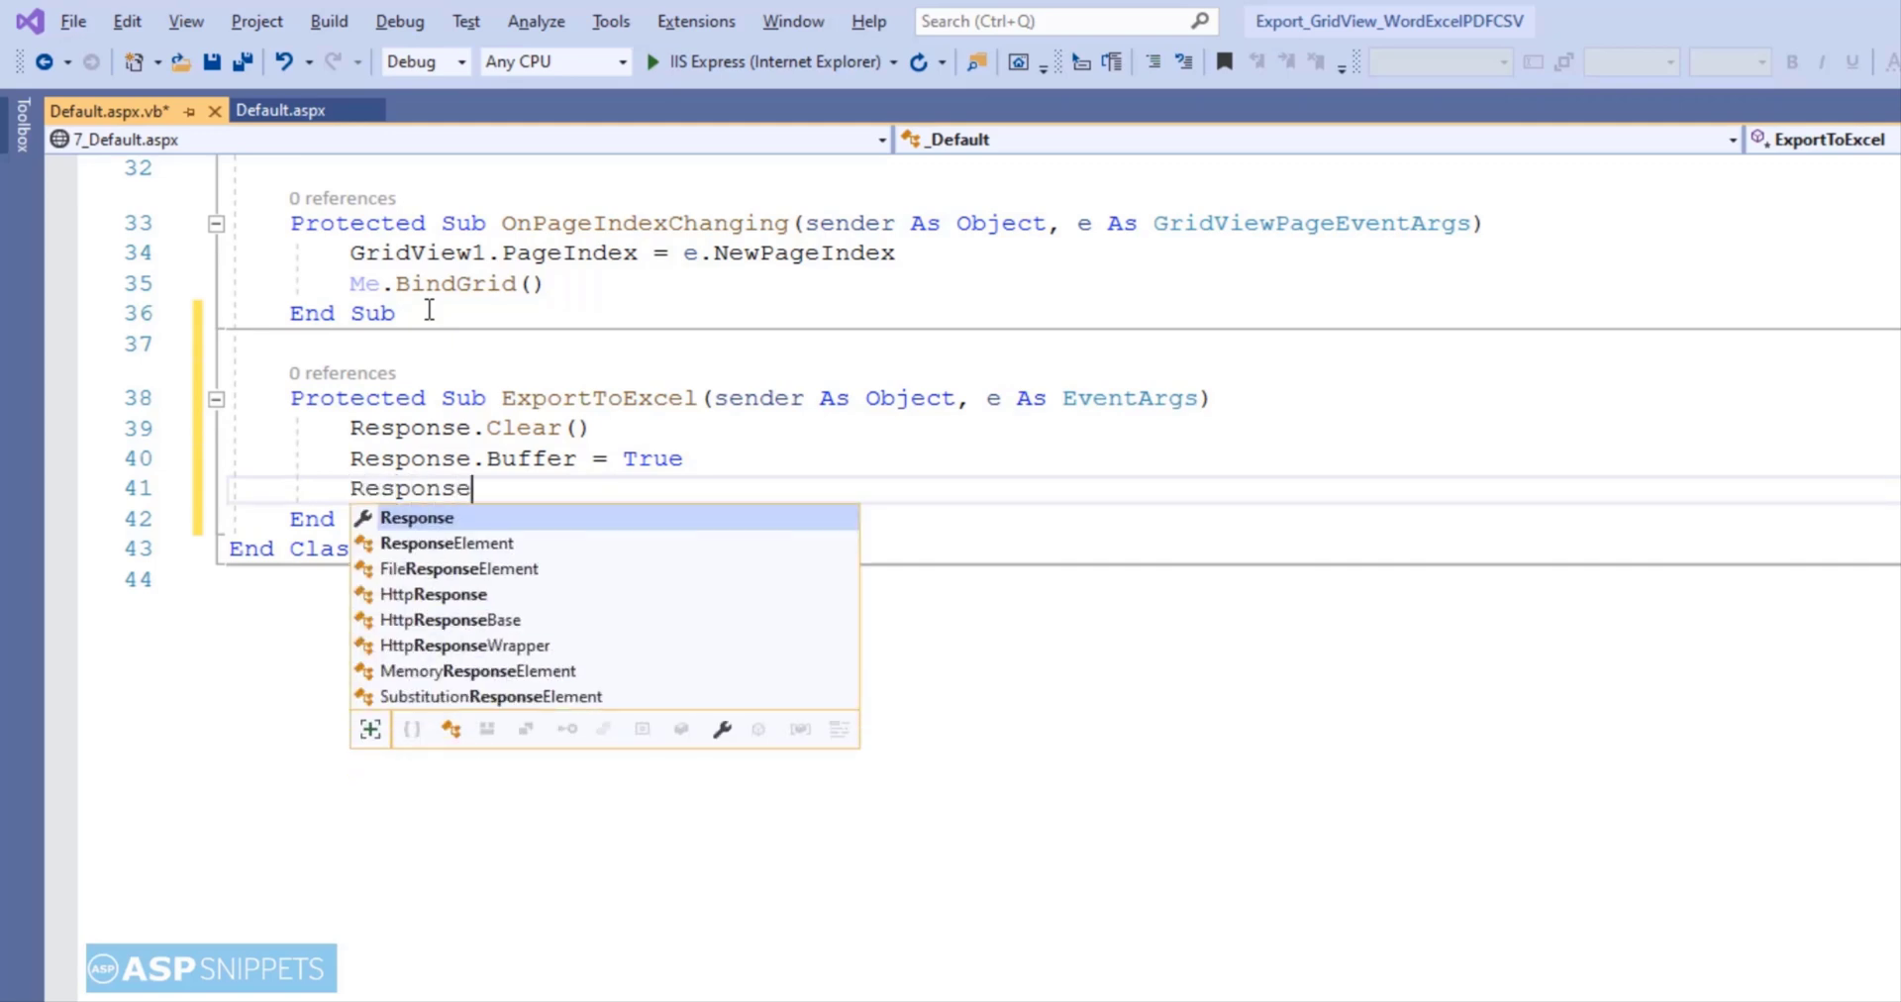
text(.AddHeader ()
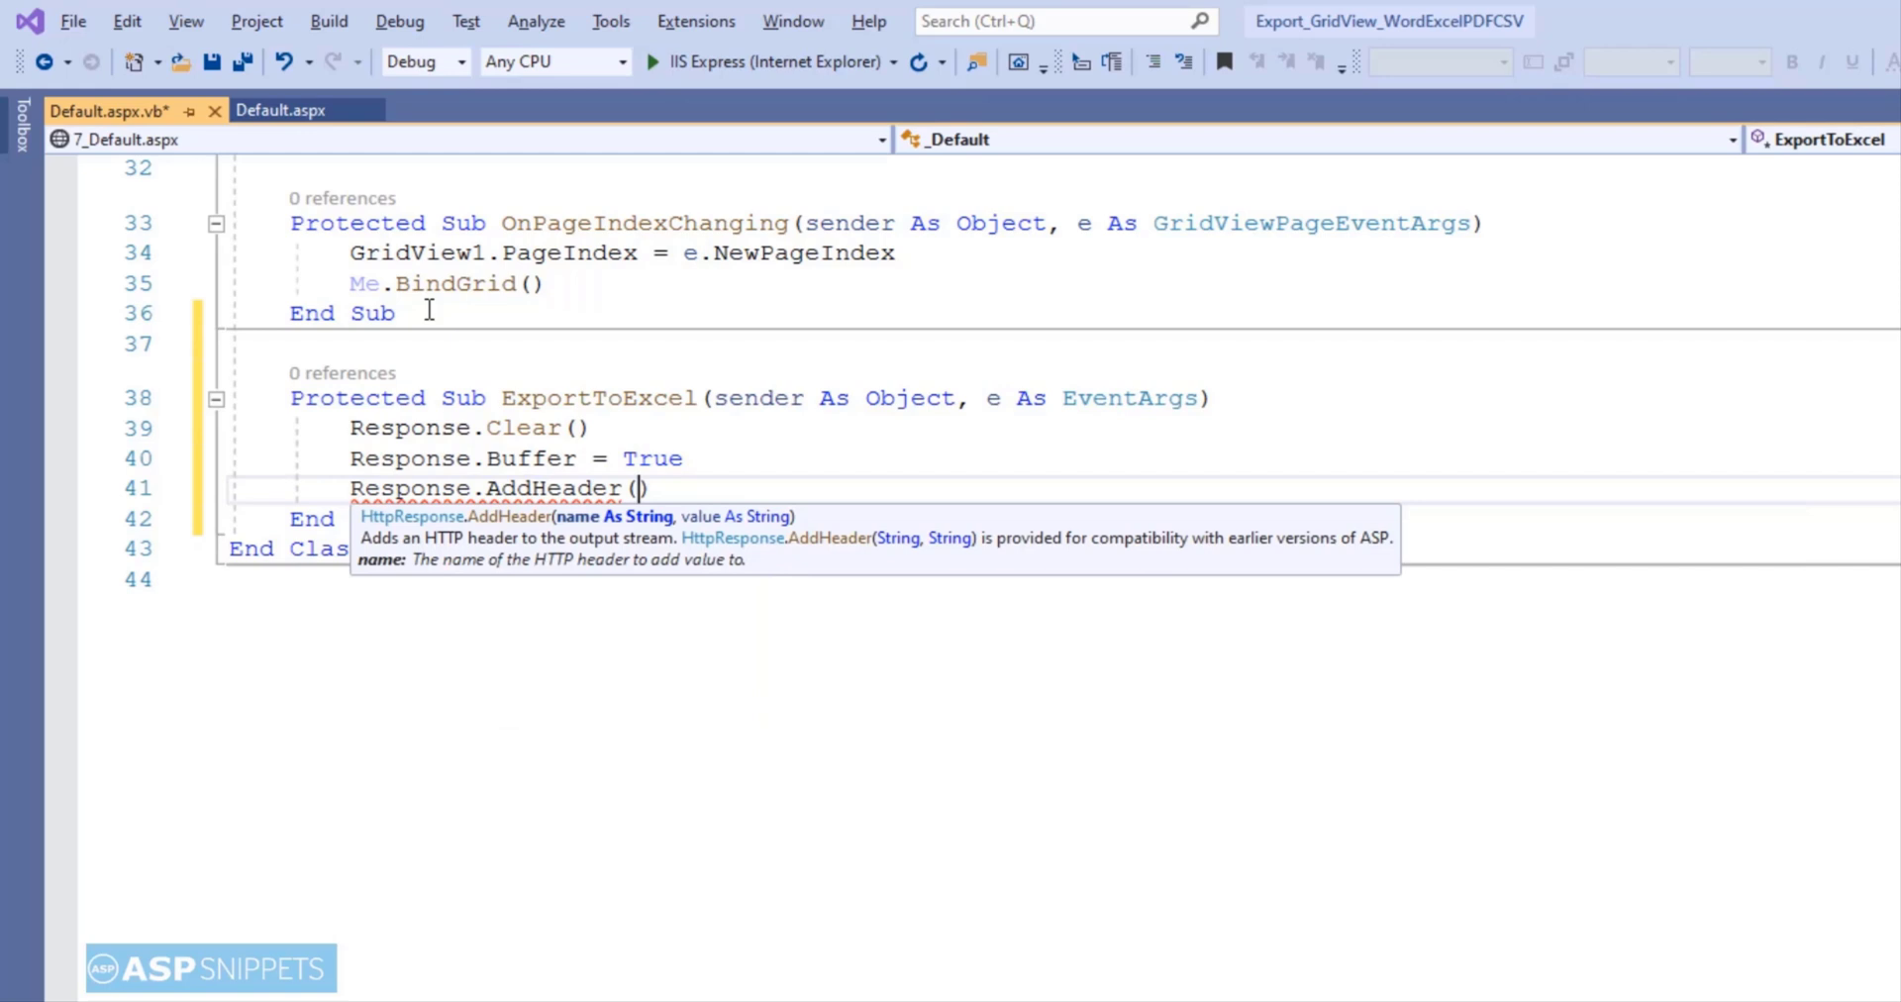
text("content")
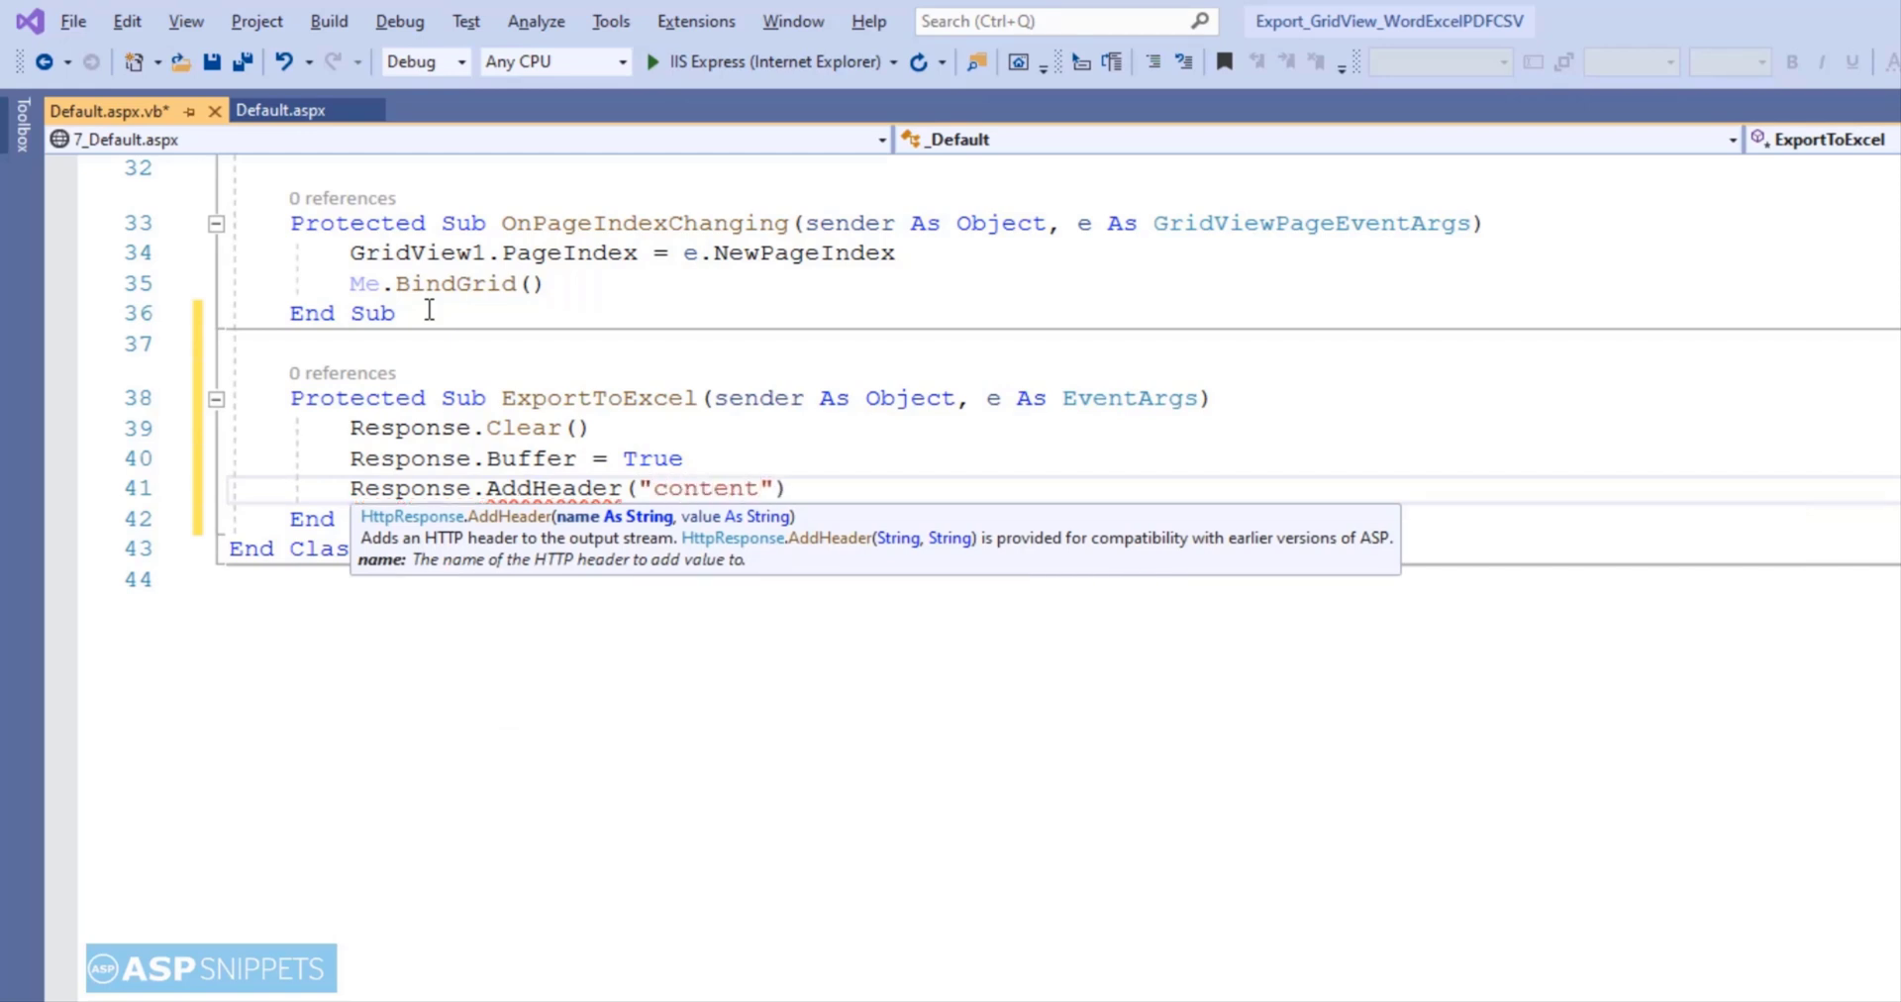
text(-disposition)
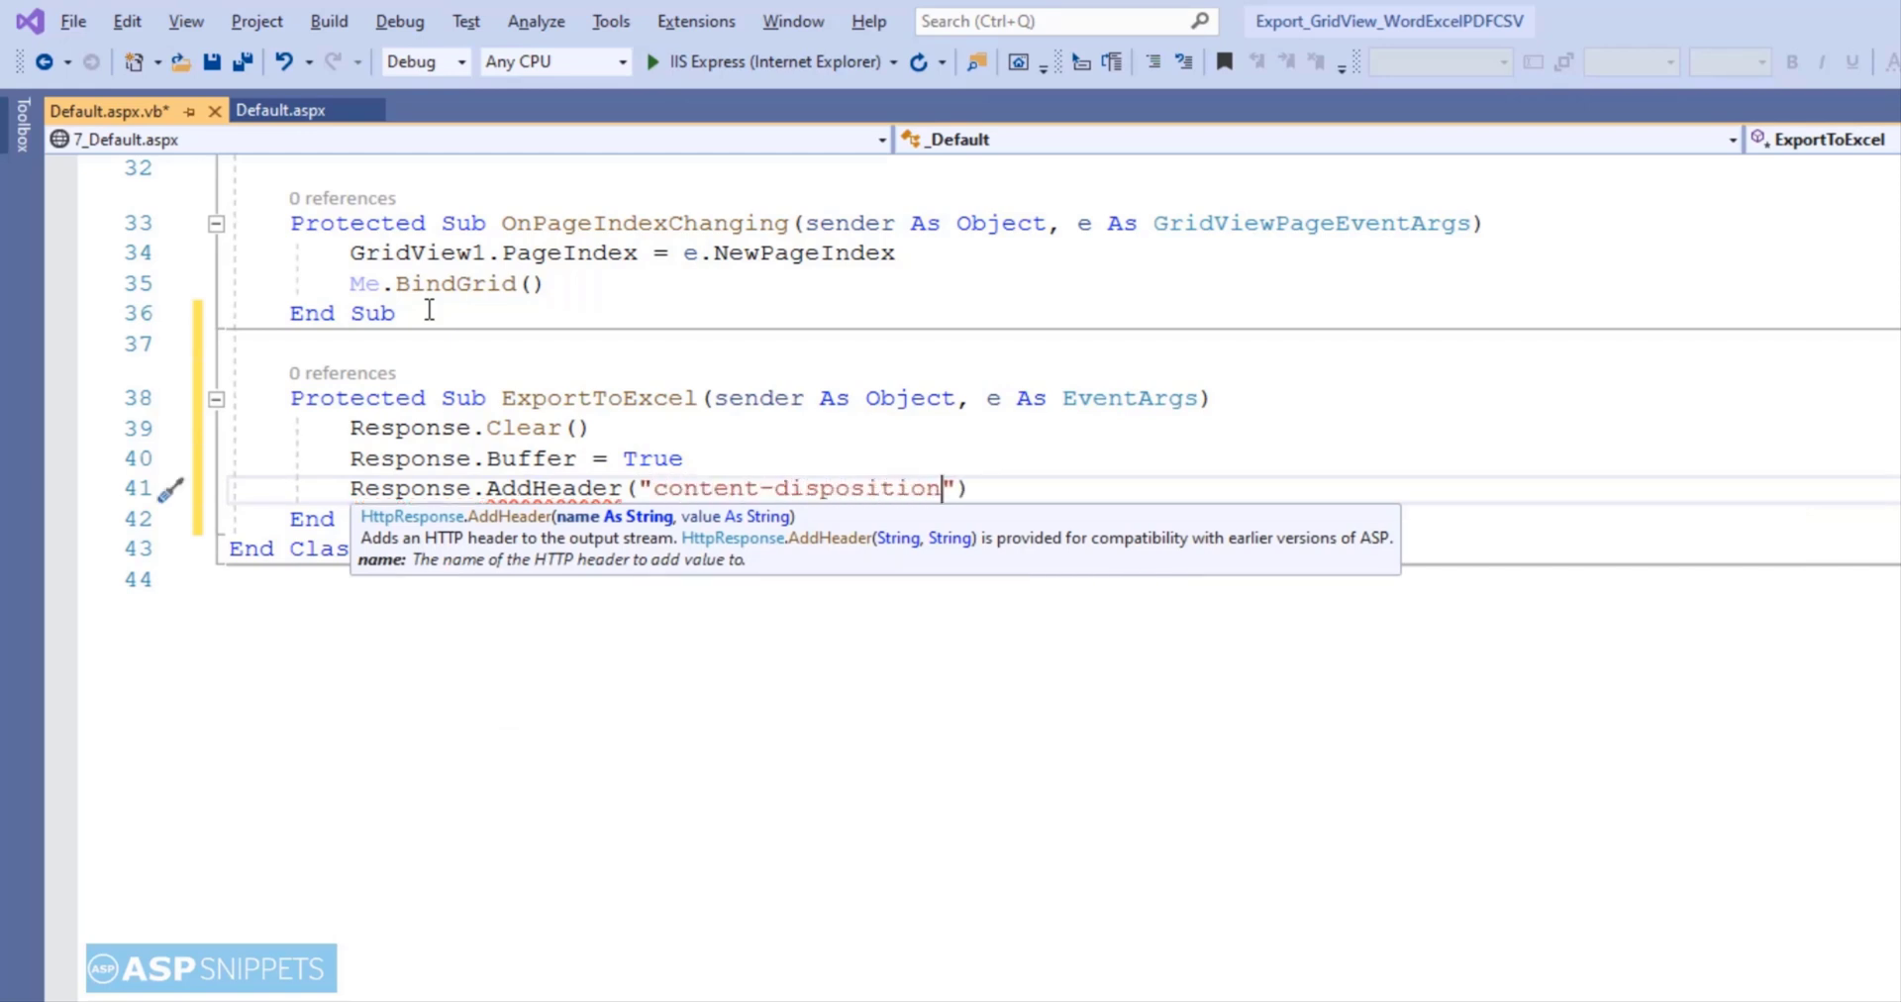
text(, "a)
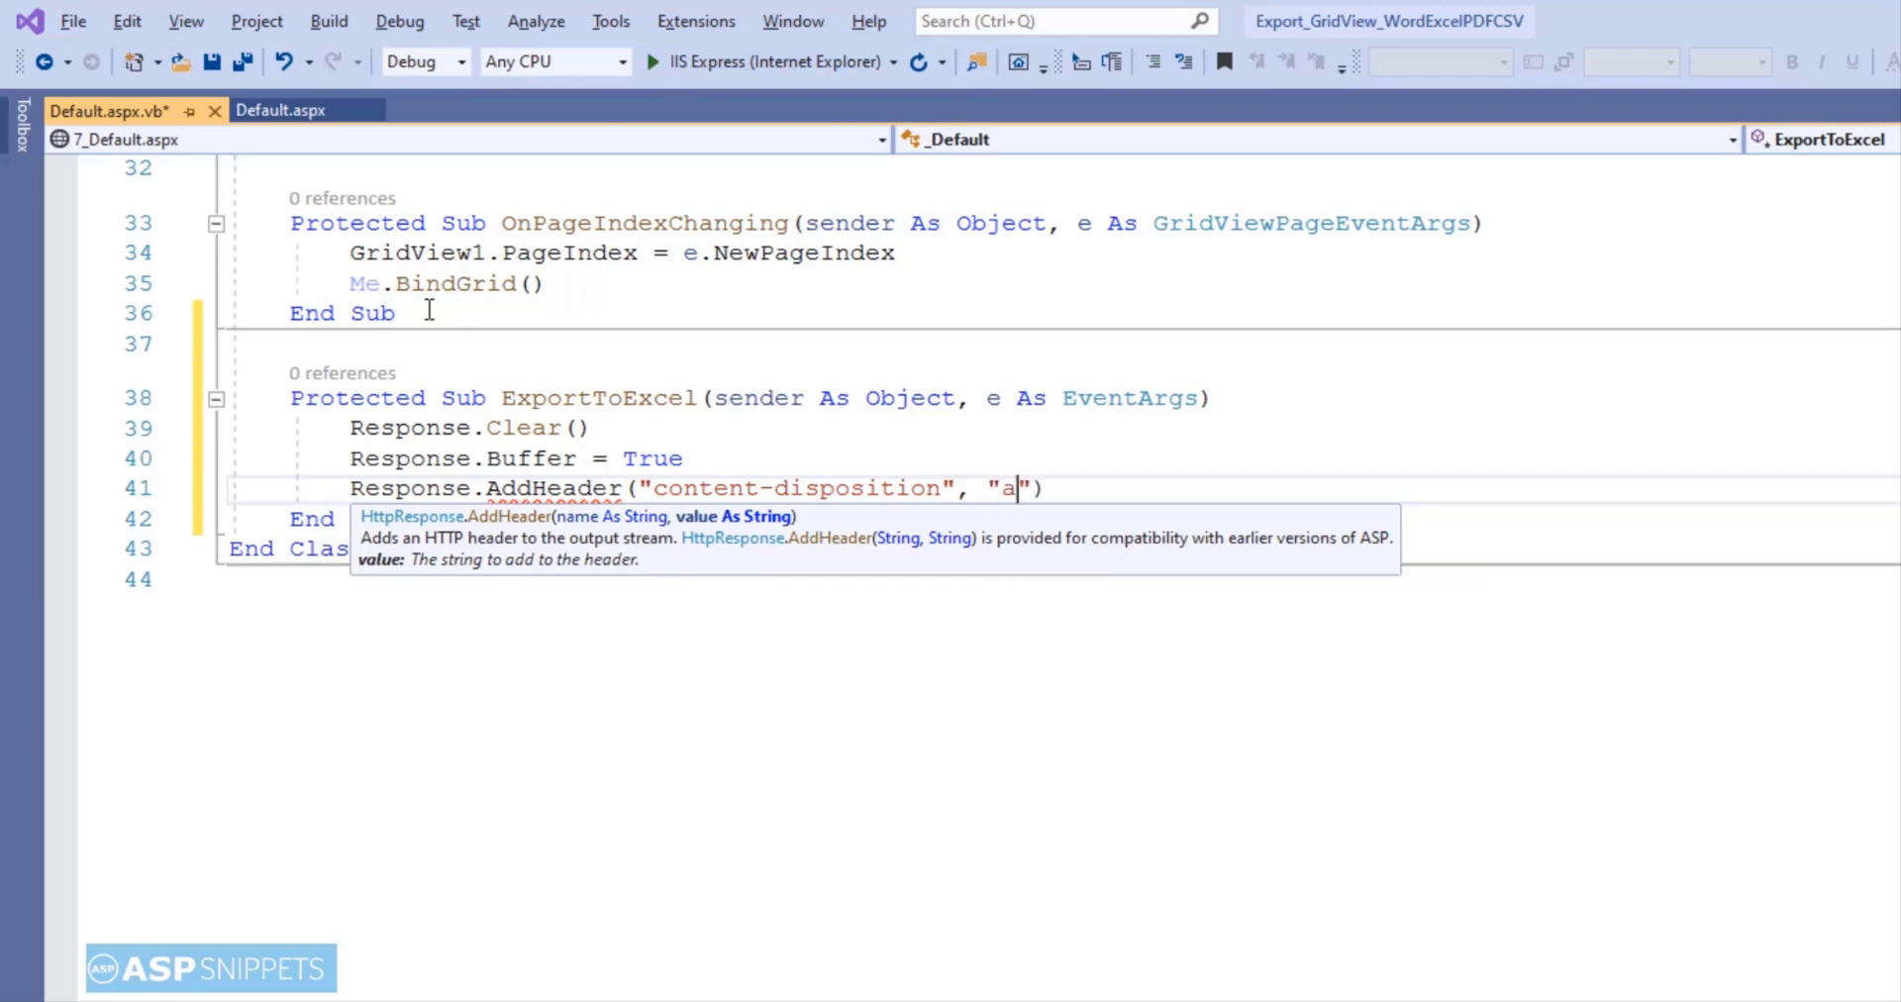
text(ttachment;f)
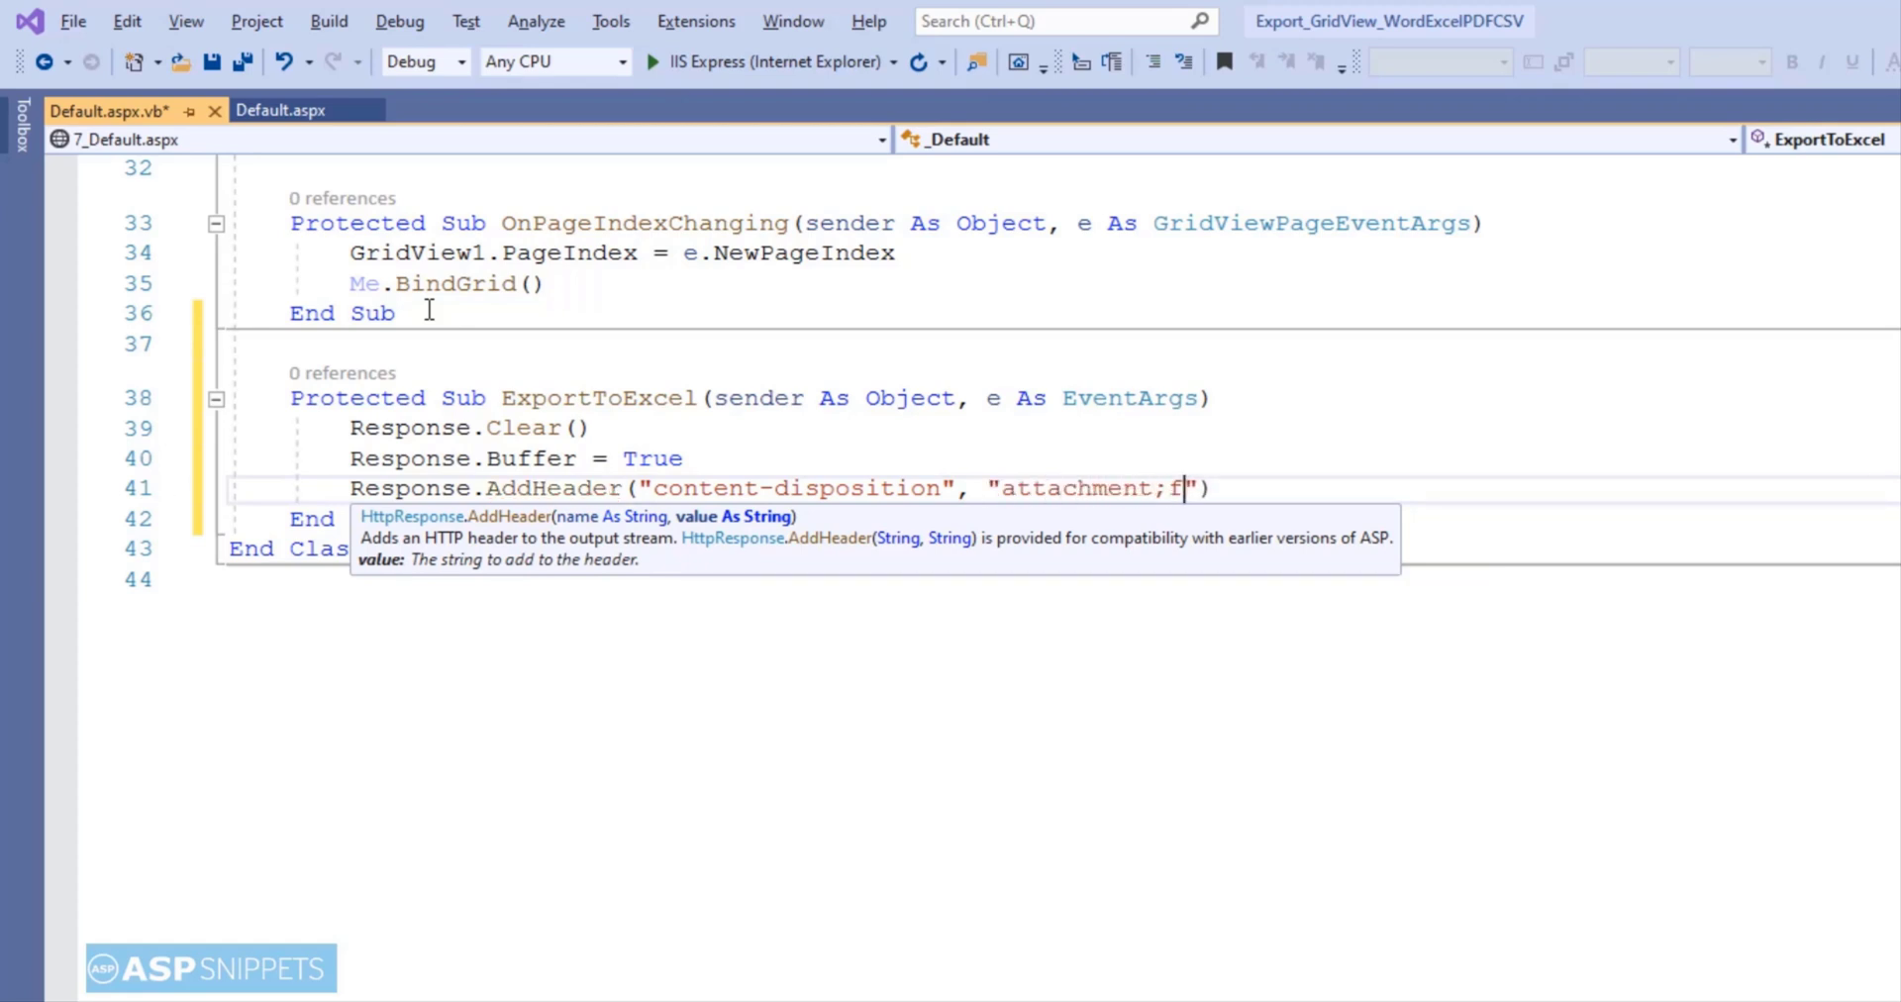
text(ilename=Grid)
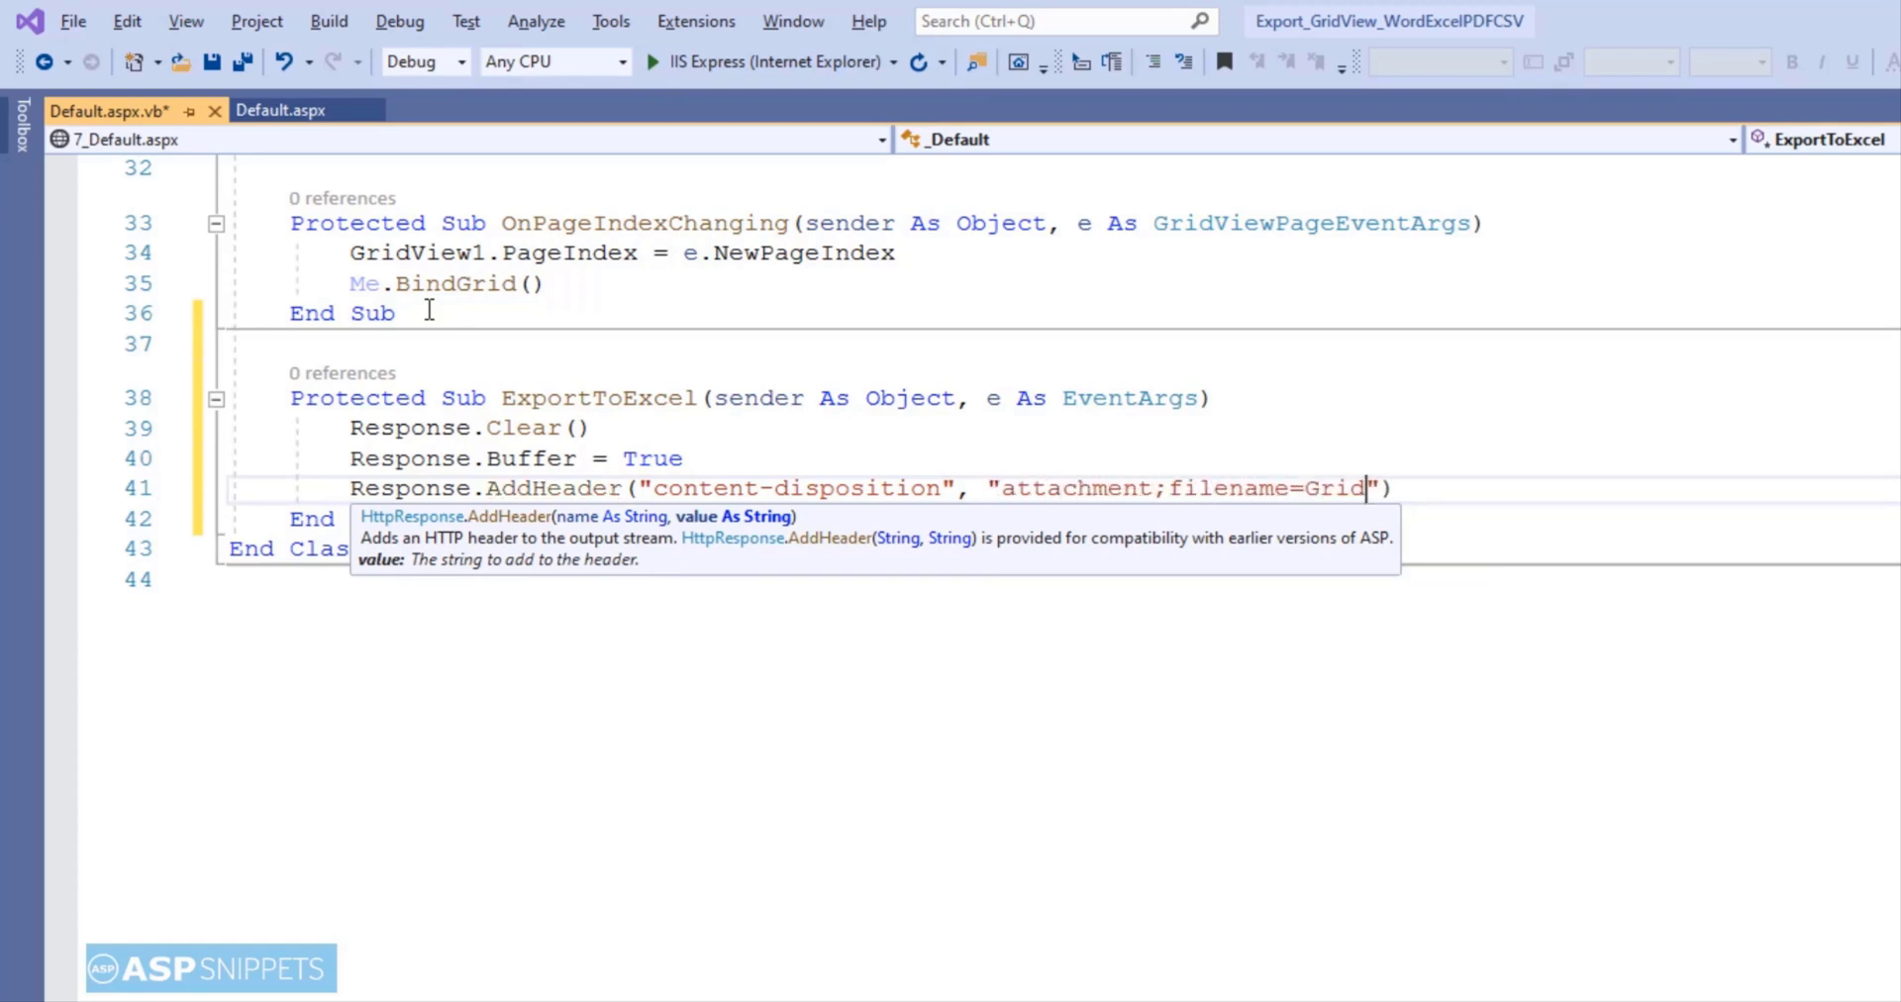
text(ViewExport.xls)
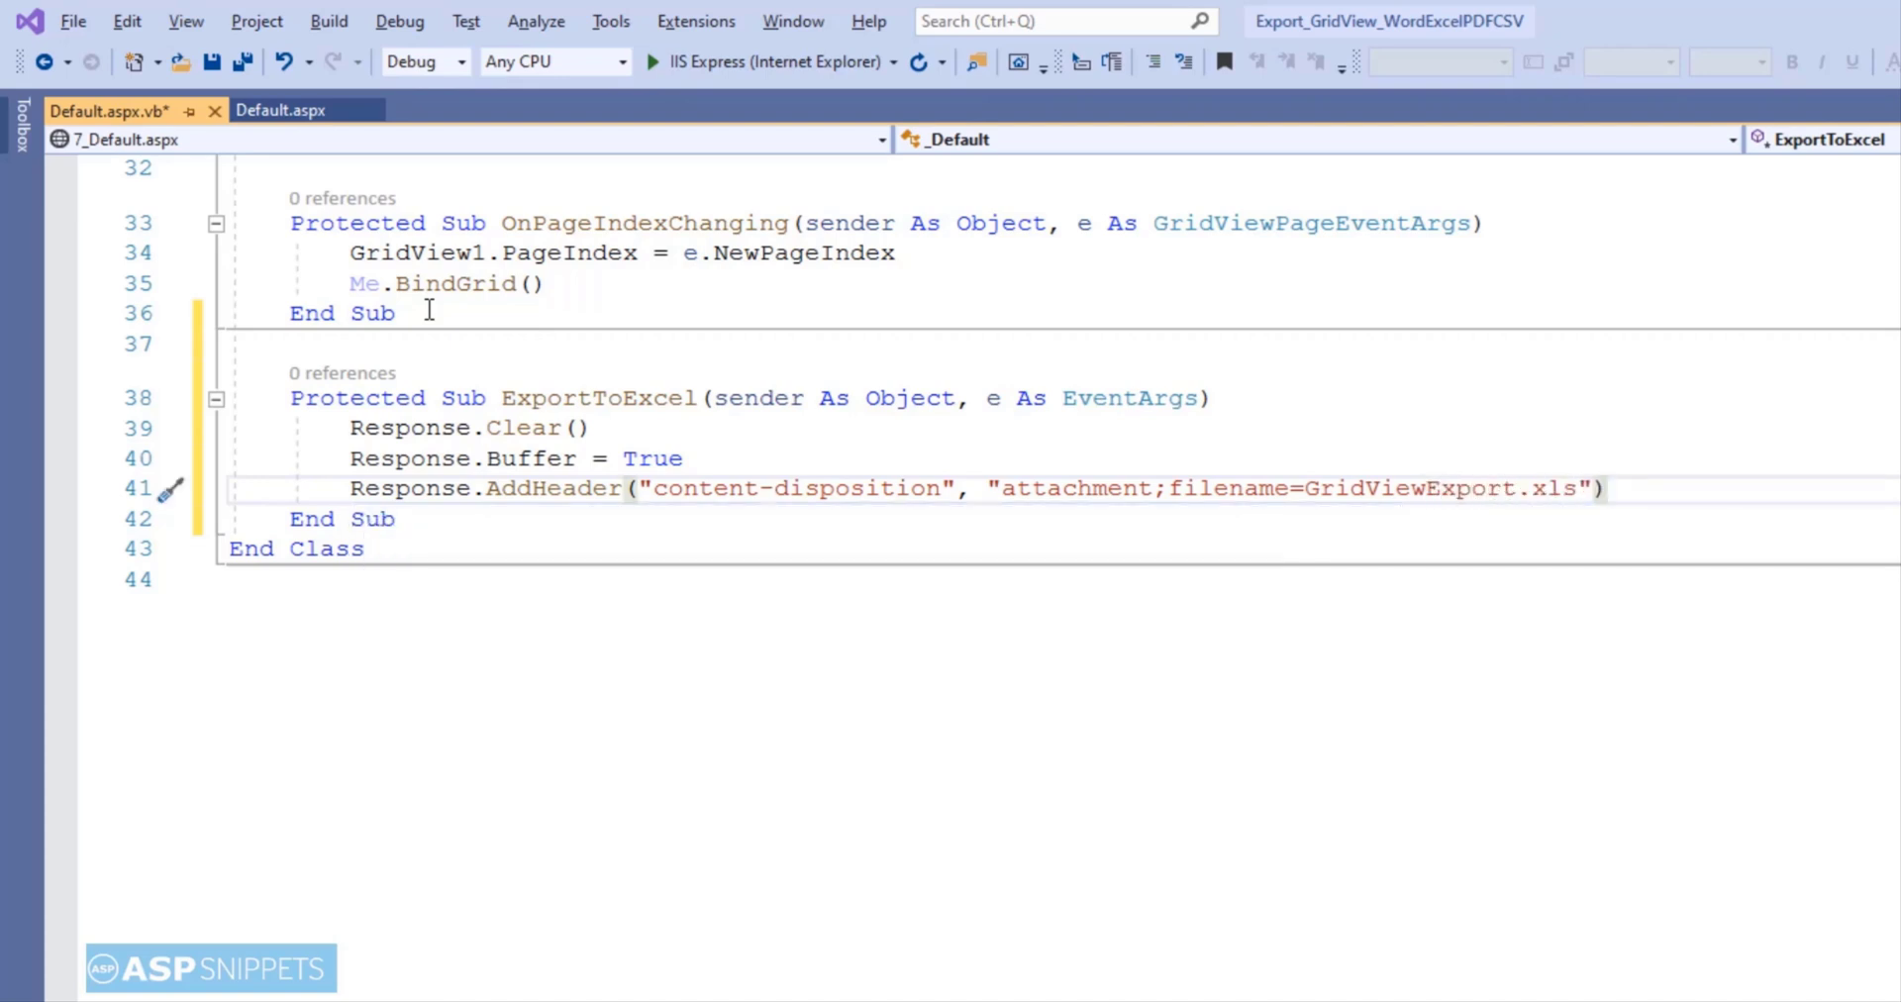
- Set Response.Charset to "" and ContentType to application/vnd.ms-excel, then start a Using sw line
text(Response.Charse)
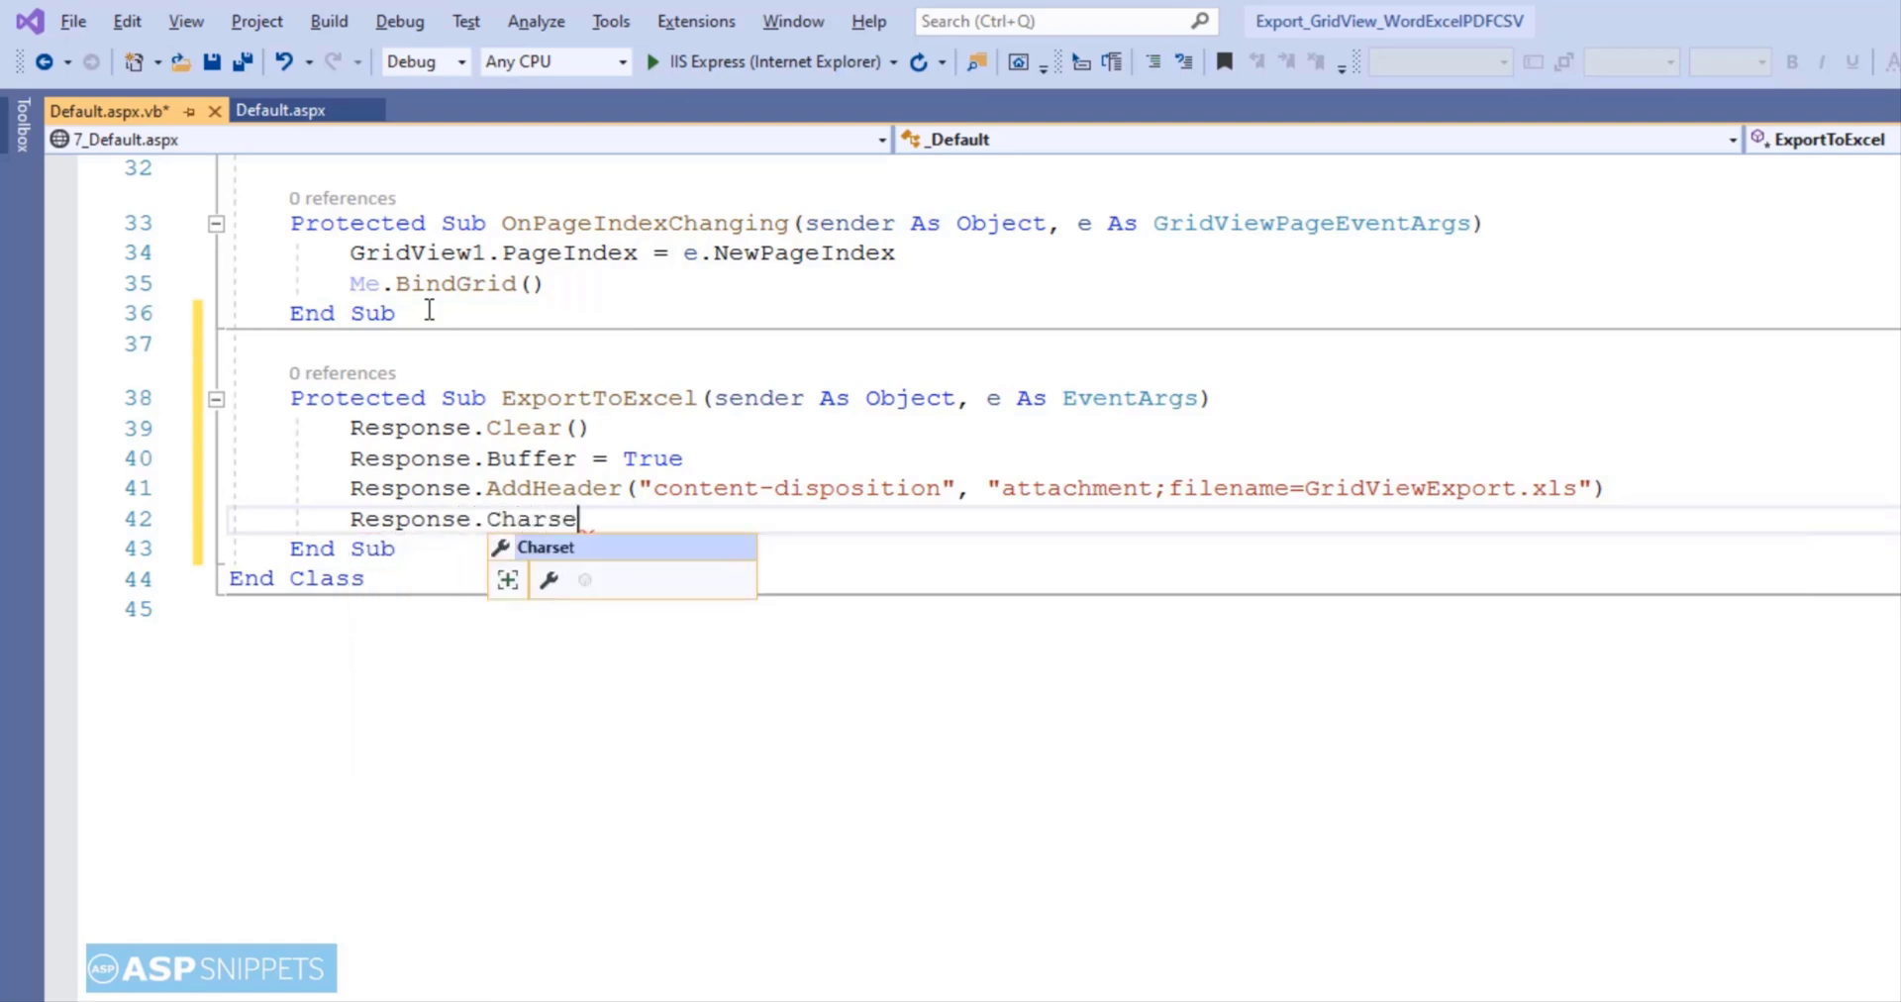
text(t="")
text(R)
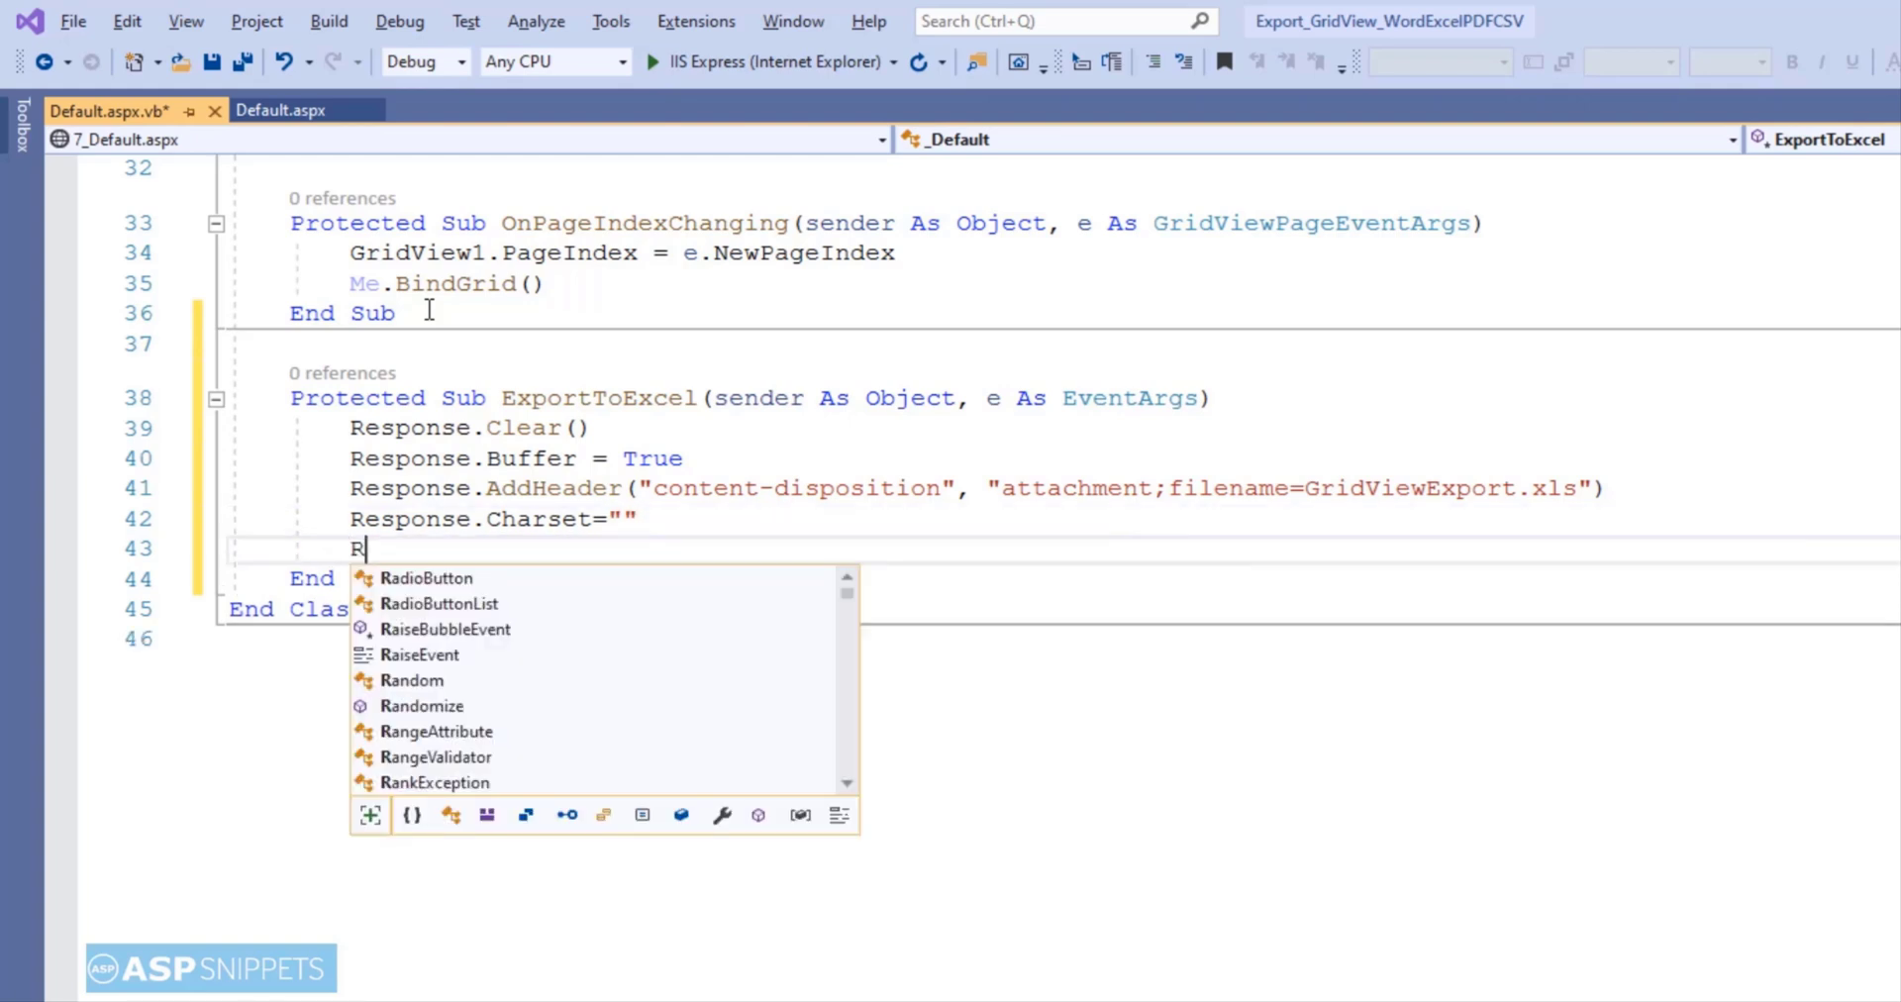
text(esponse.c)
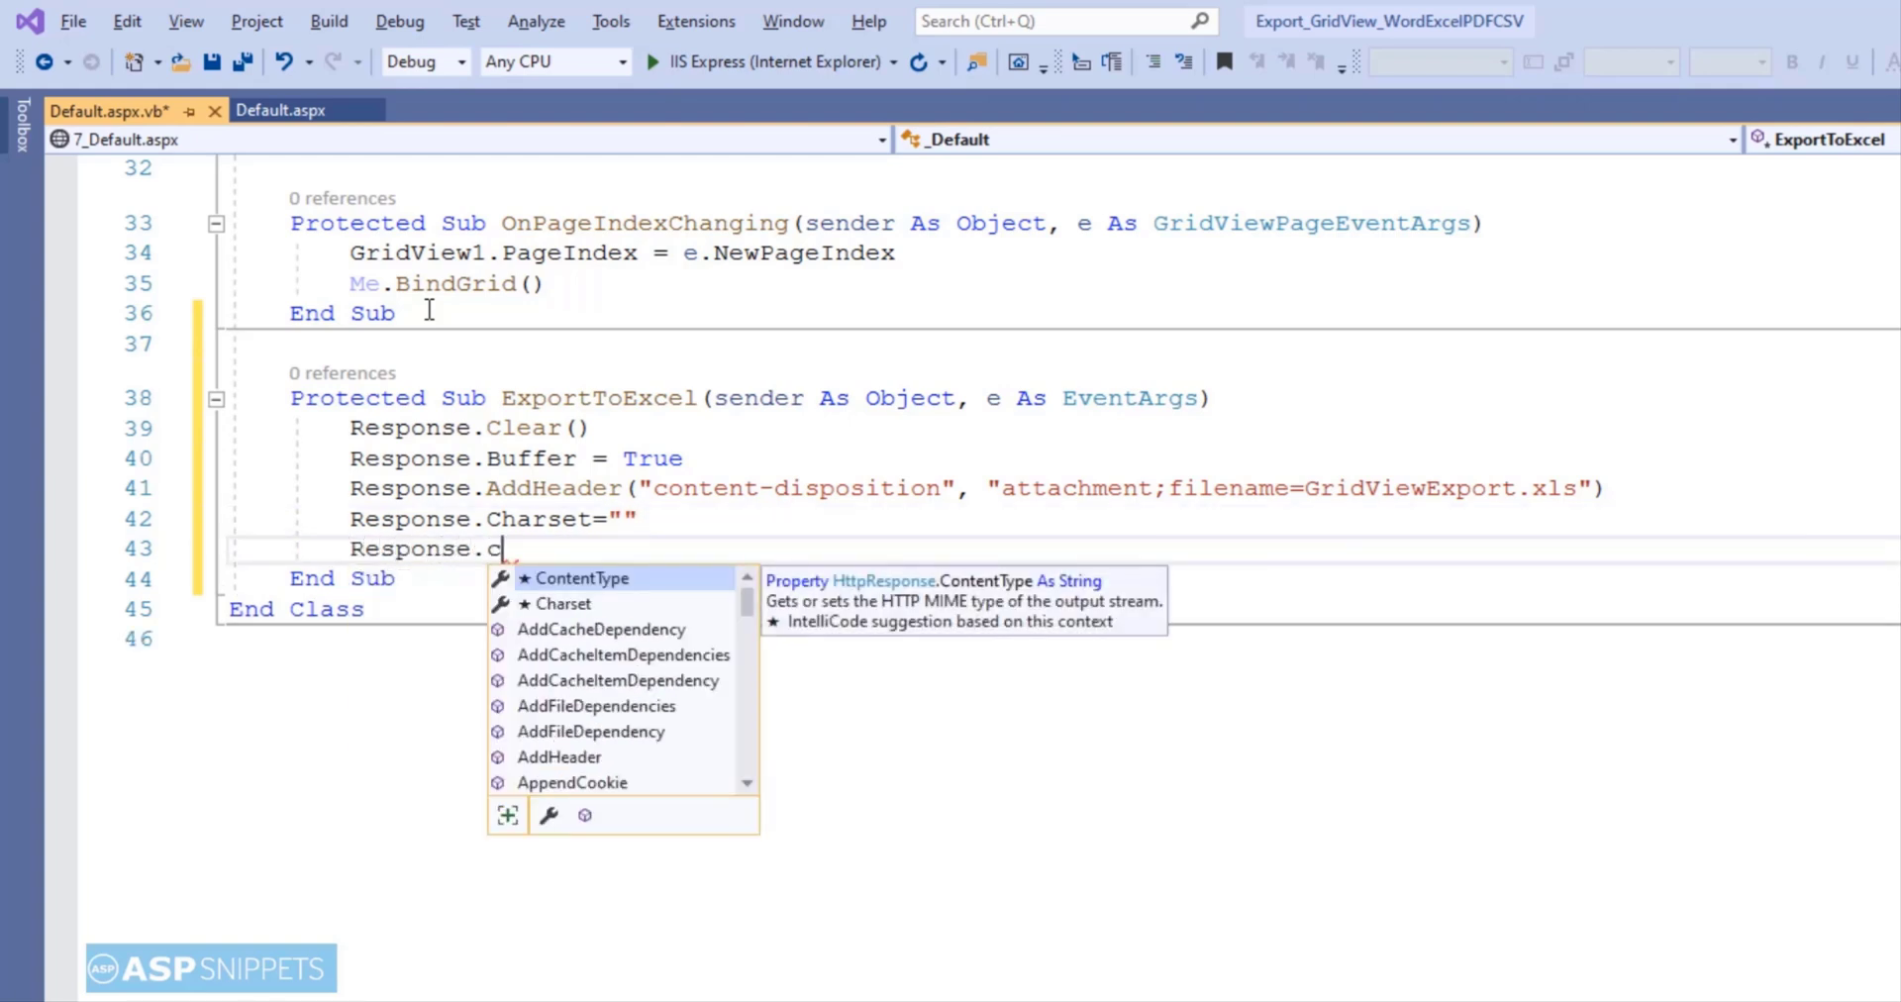
text(ontentType=)
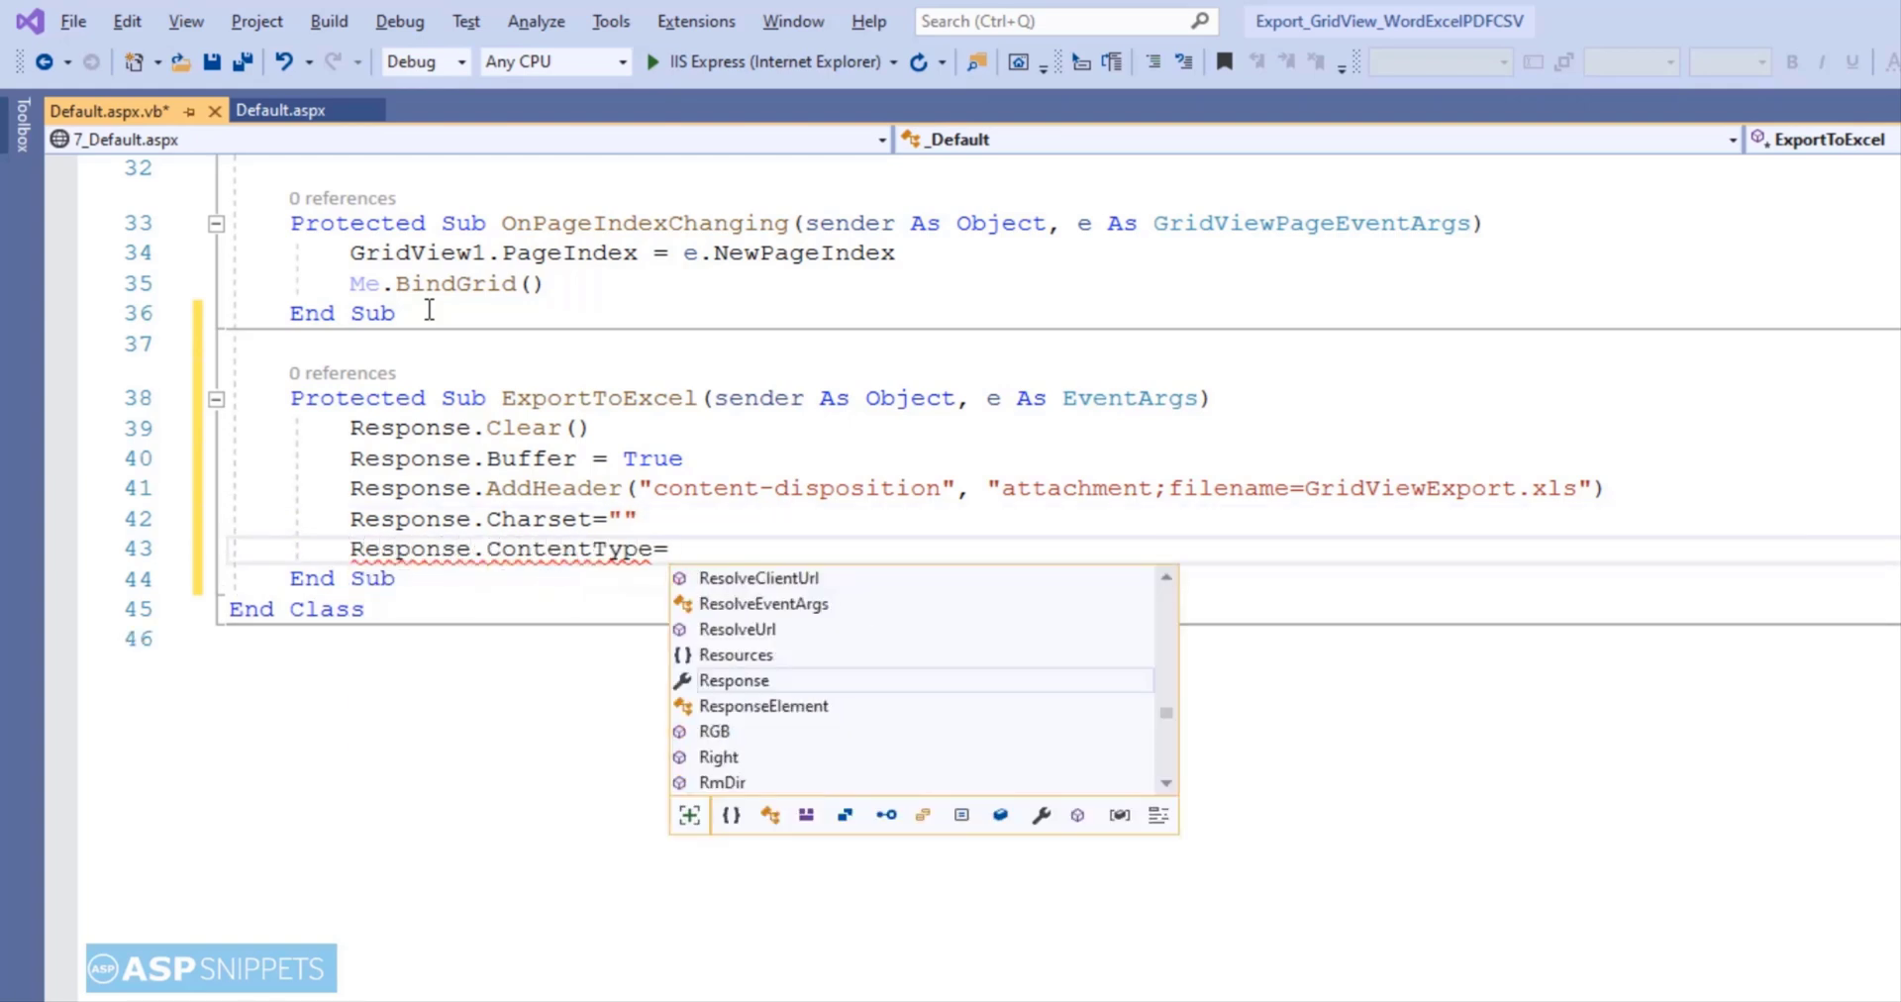
text("application")
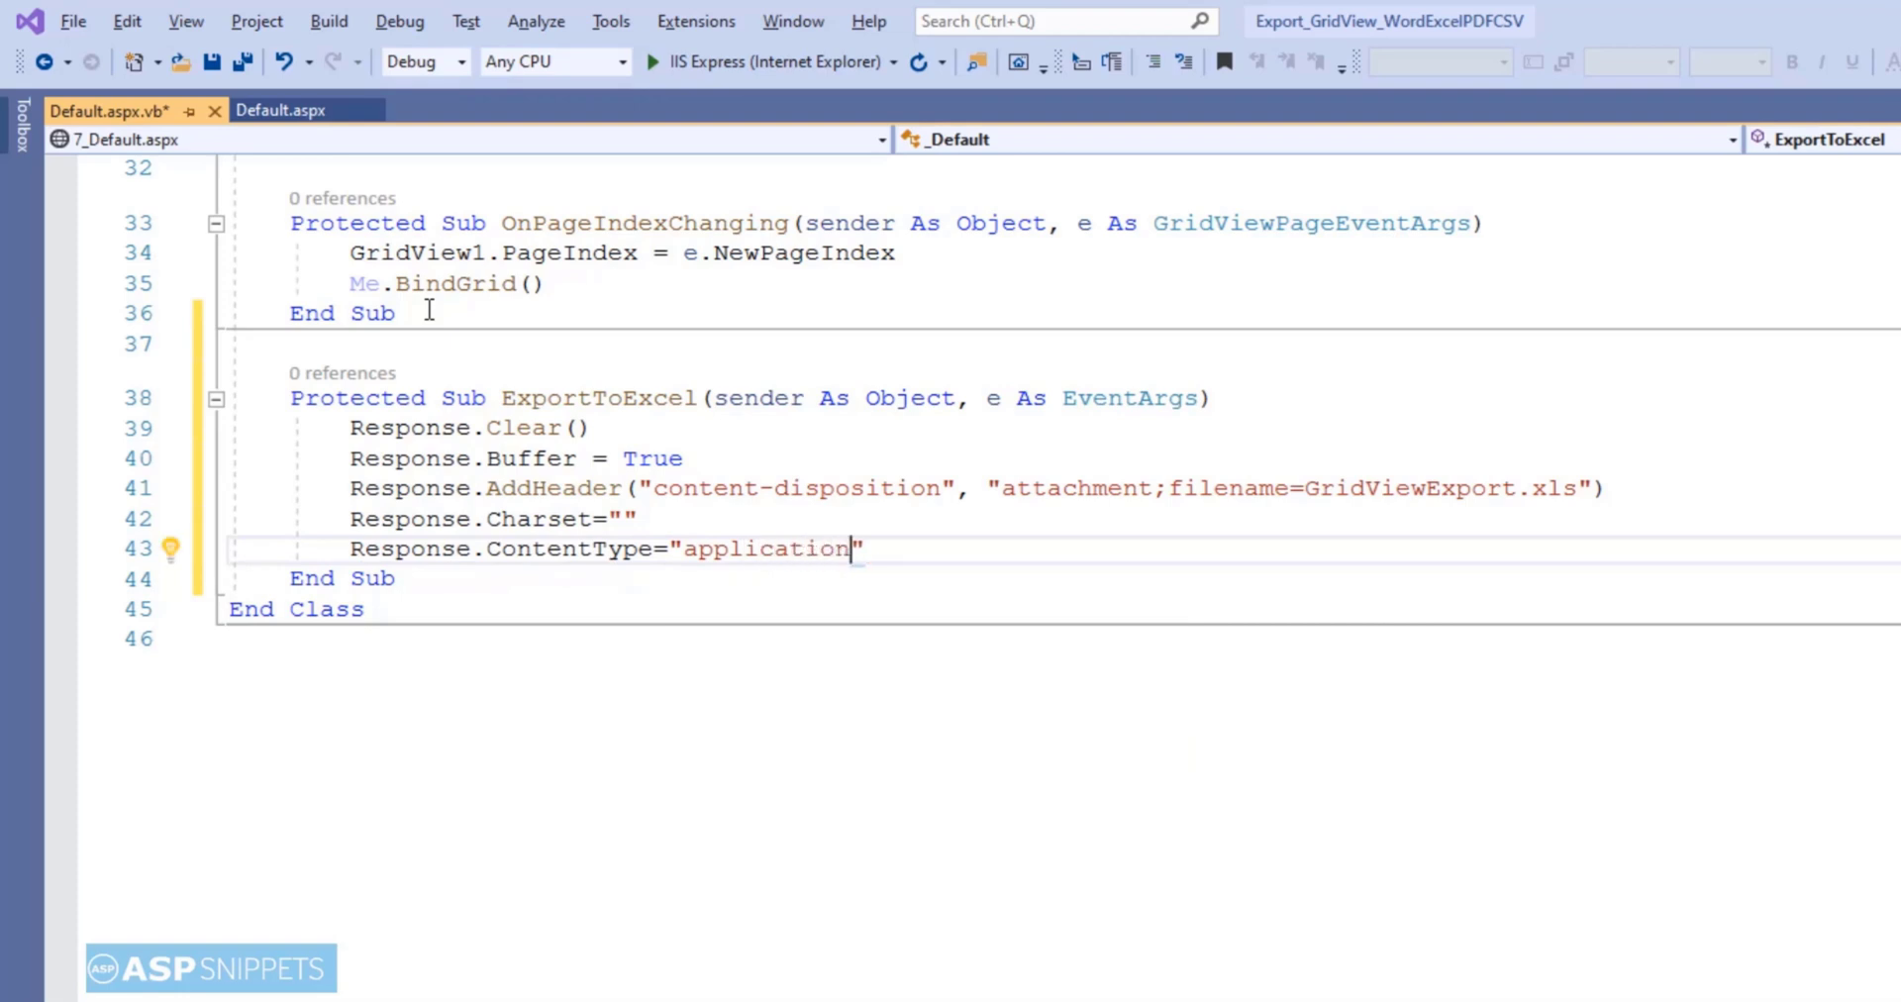
text(/vnd.)
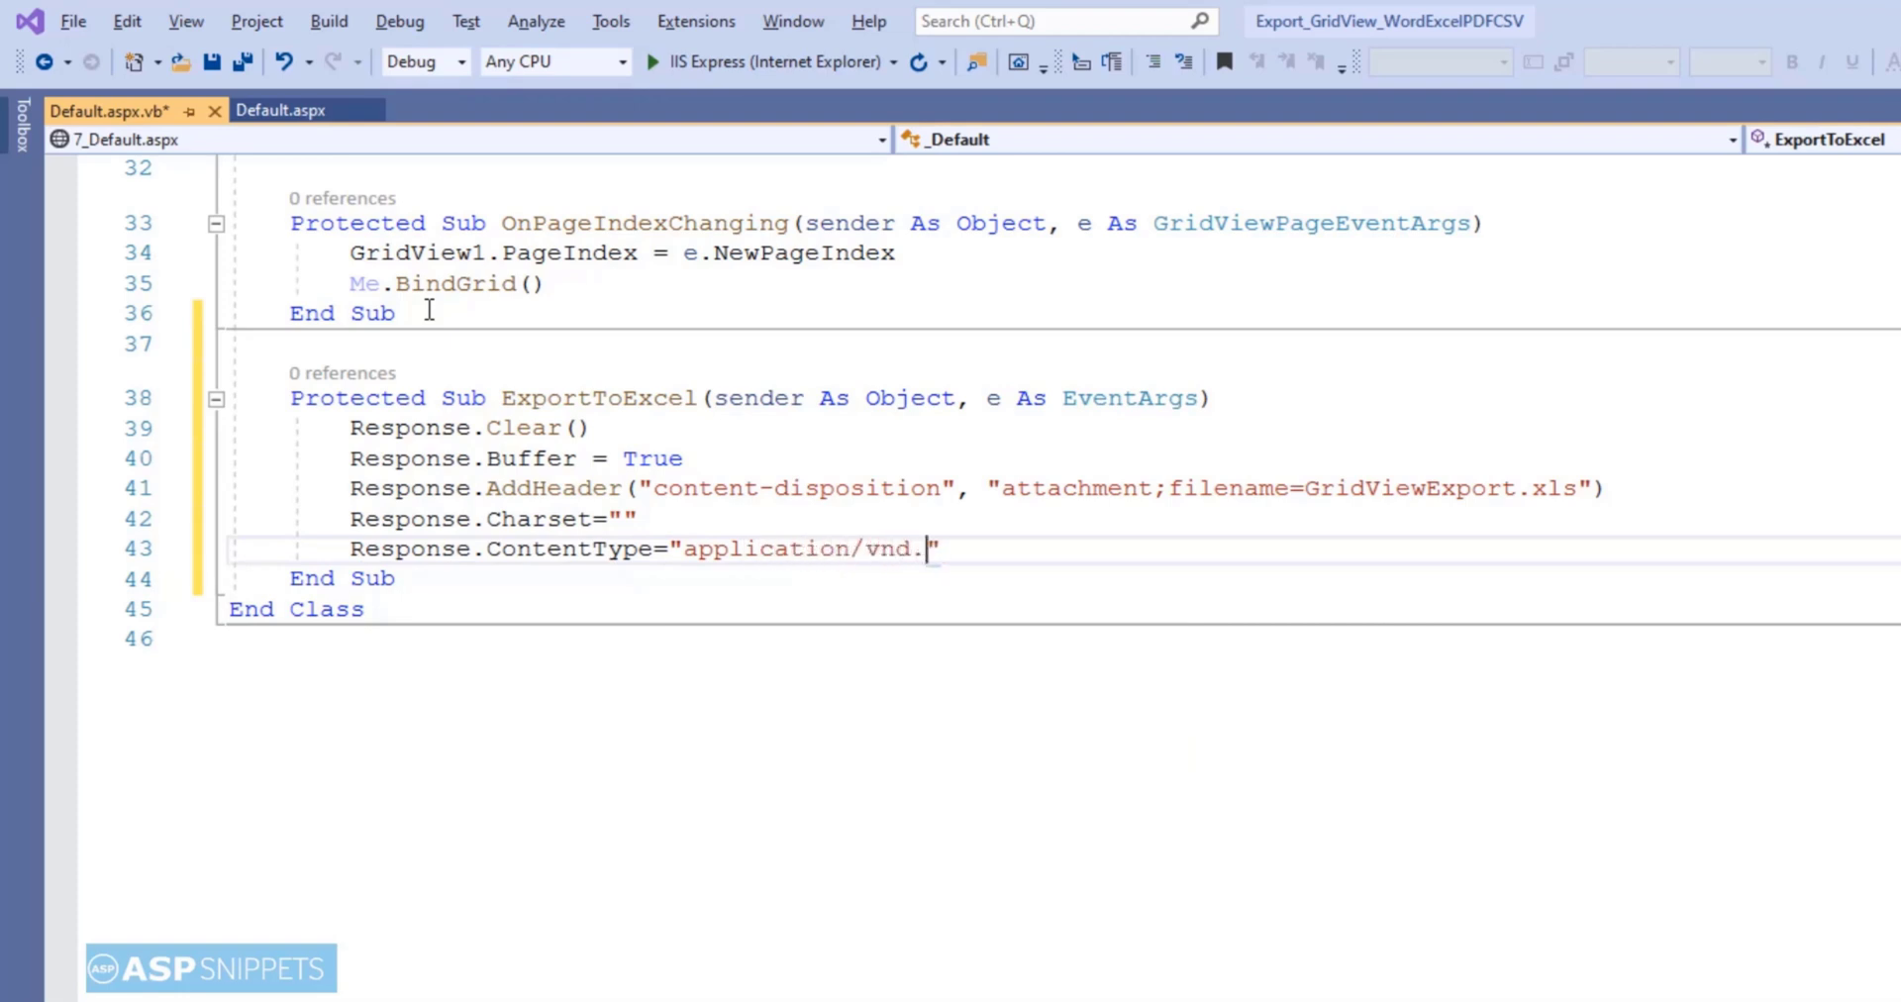
text(ms-excel)
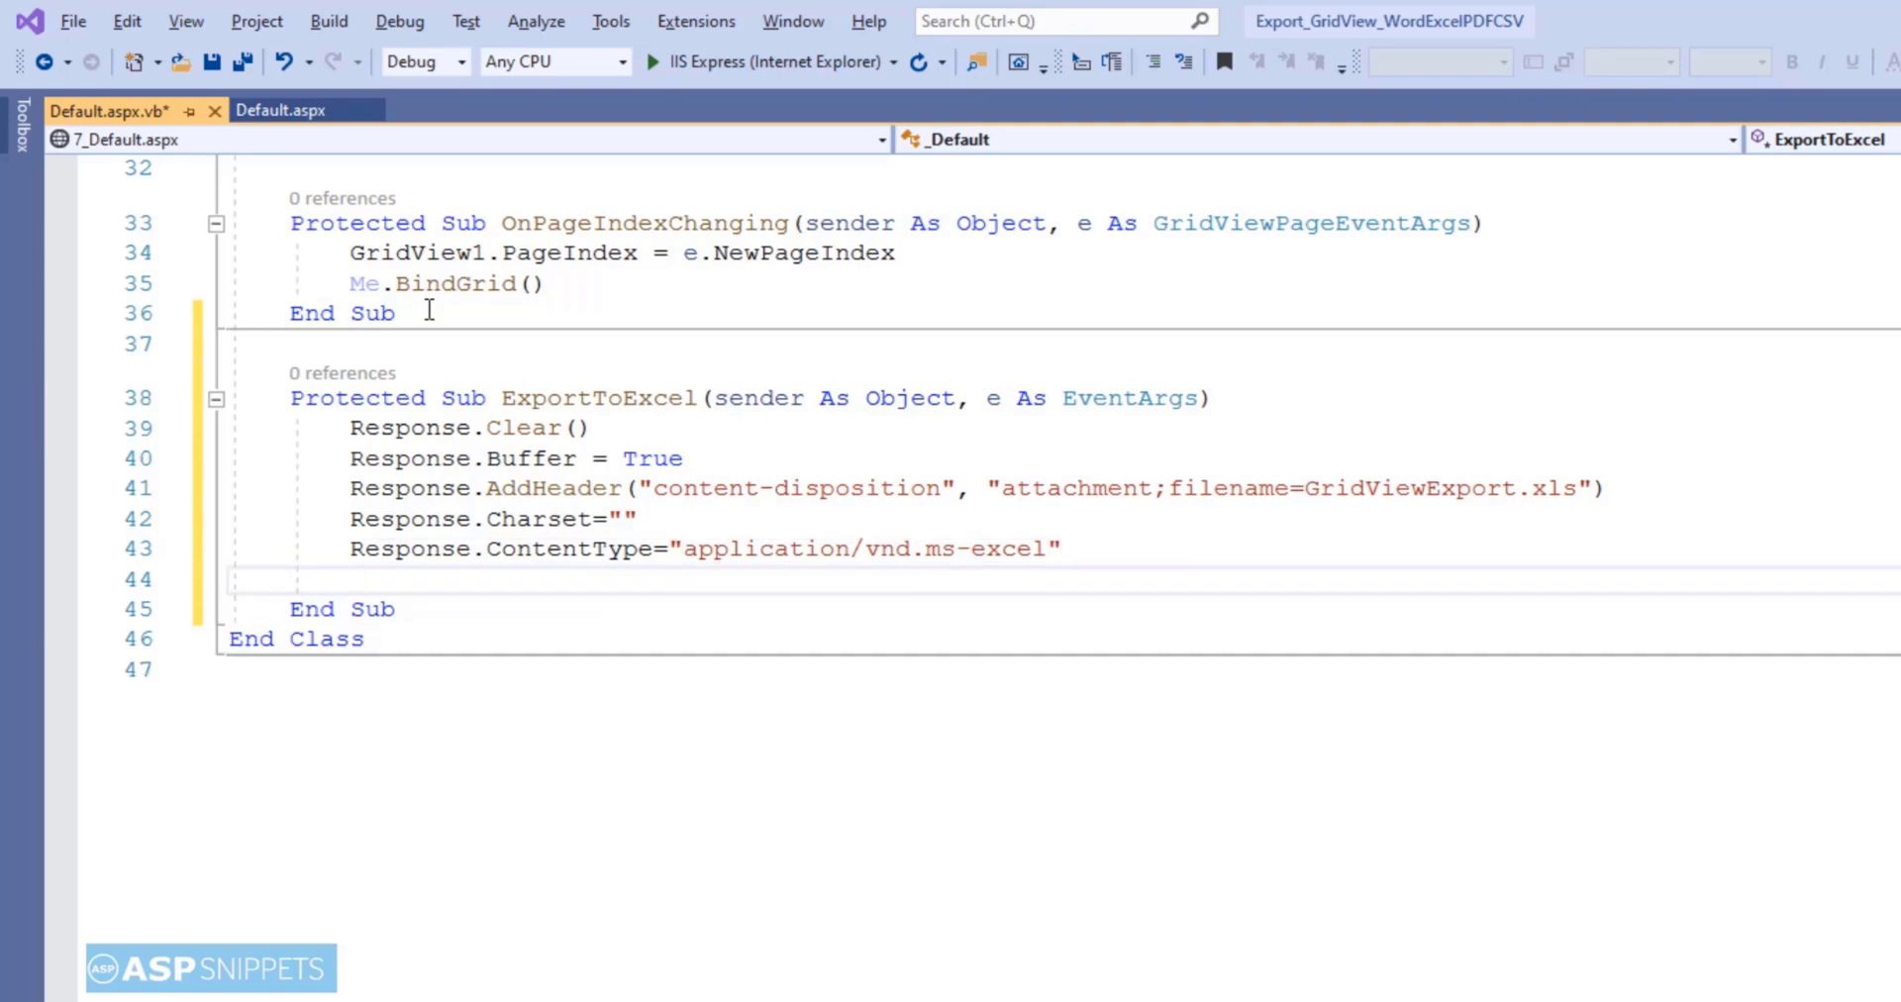
text(Using sw As New)
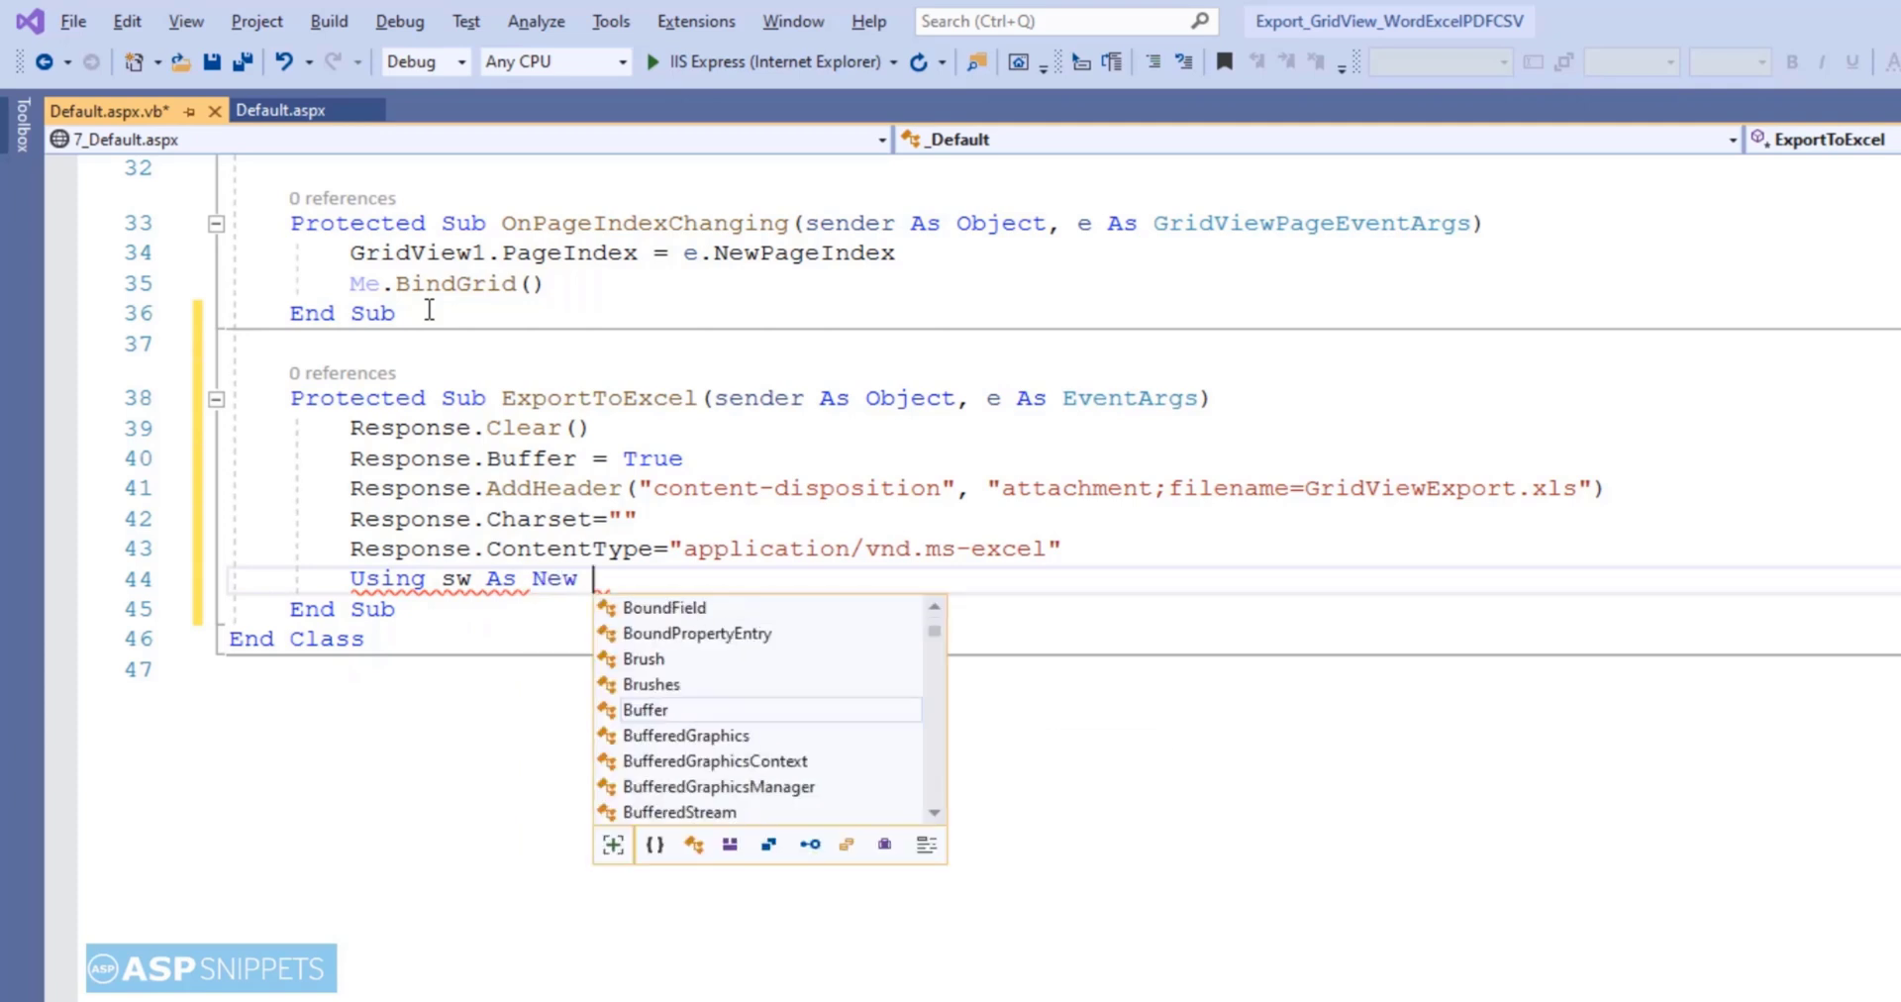
- Complete Using sw As New StringWriter and declare Dim hw As New Html32TextWriter(sw)
text(stringw)
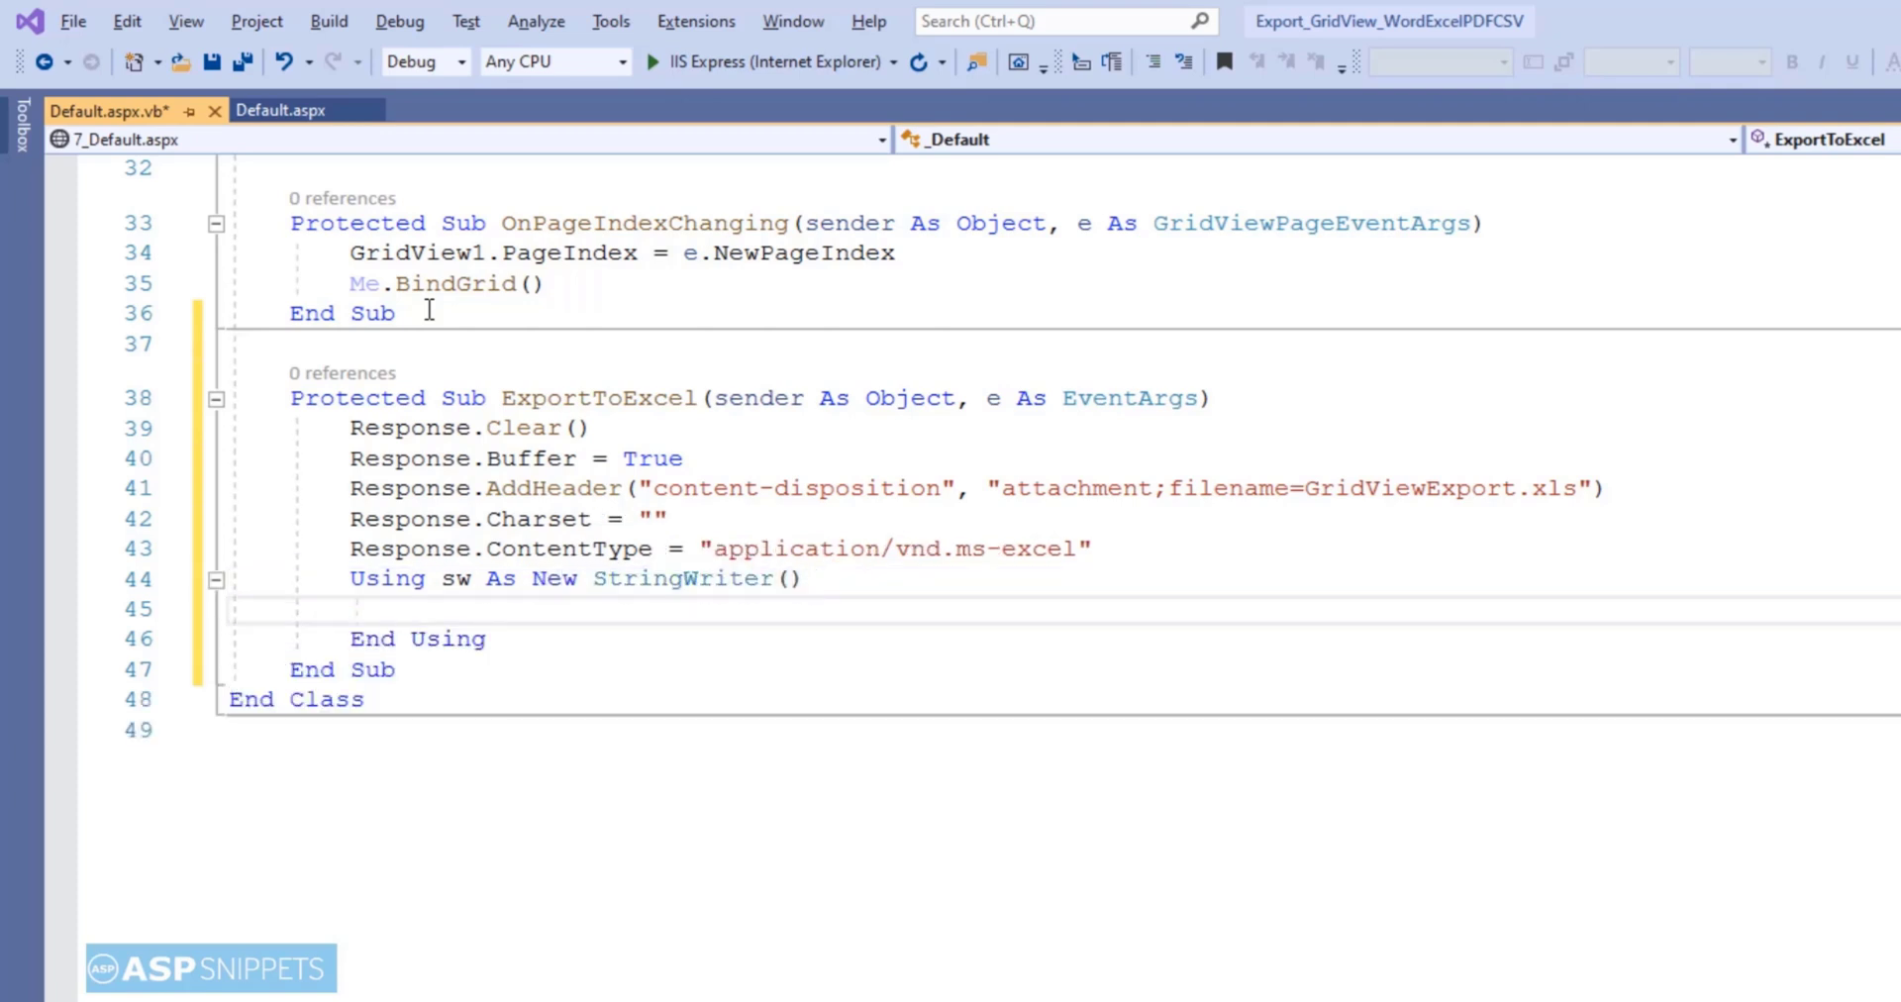
text(Dim)
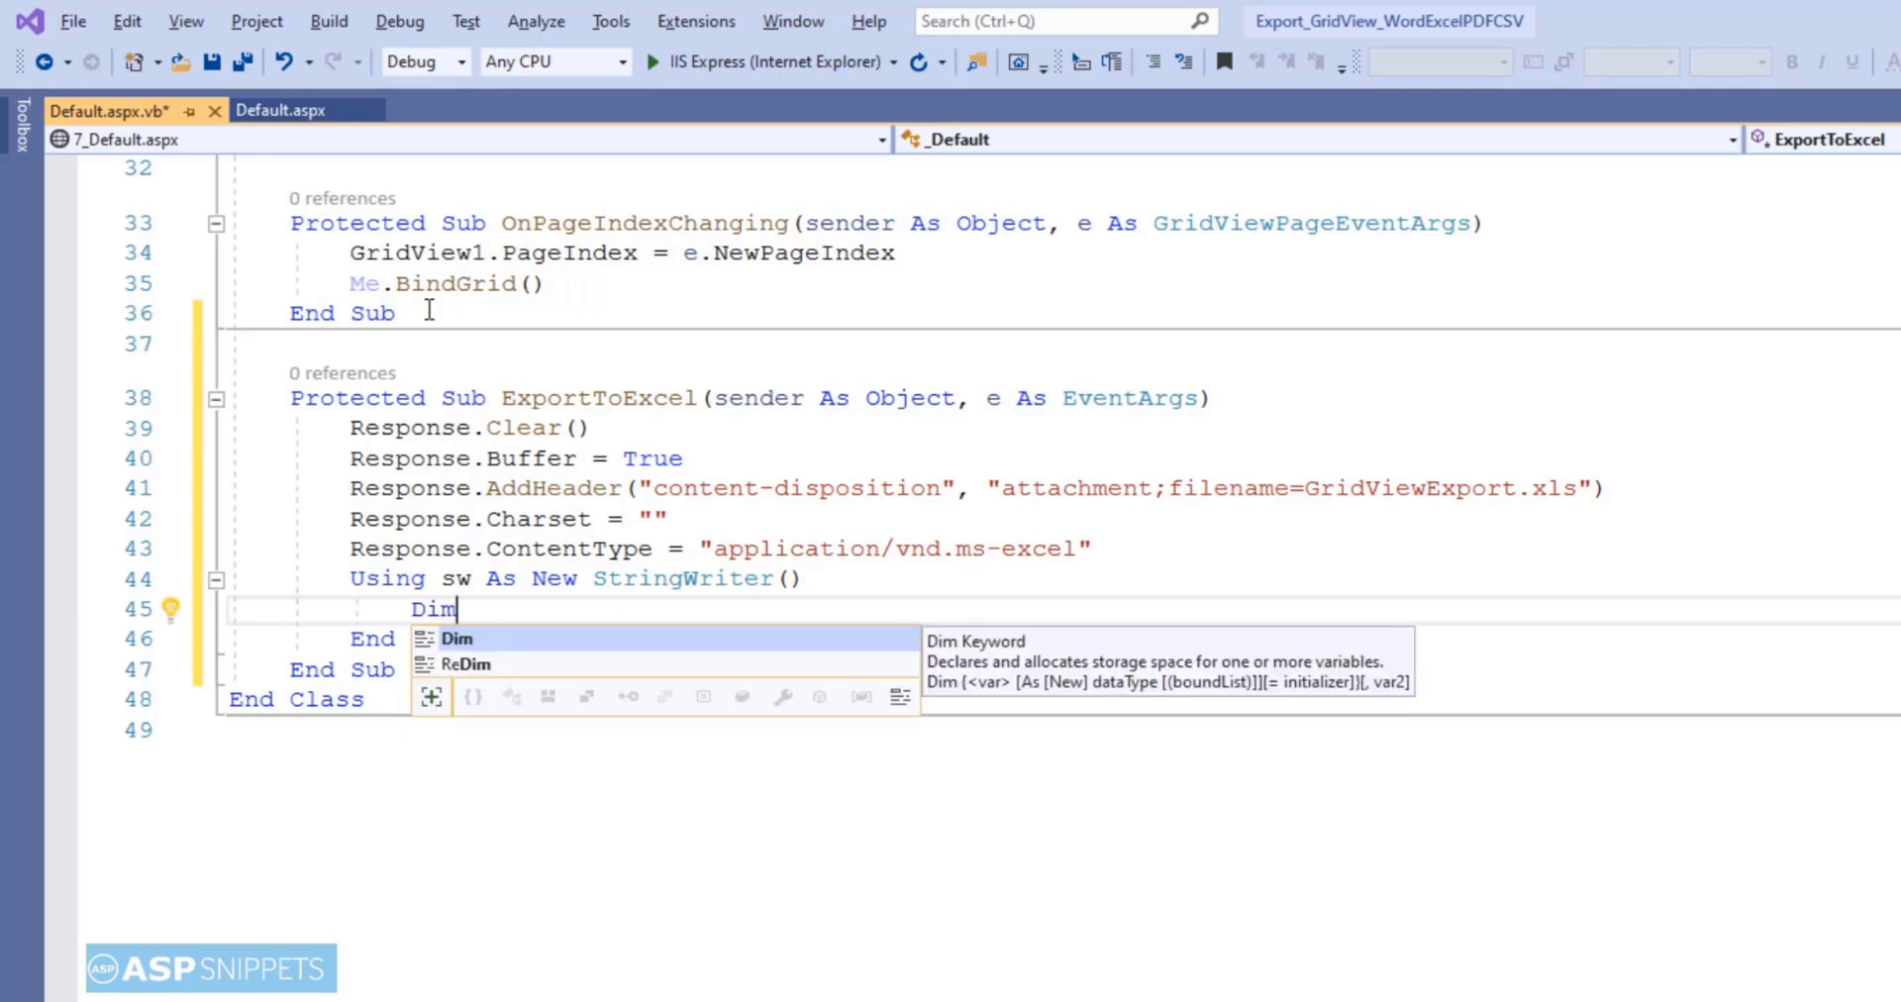
text(hw As)
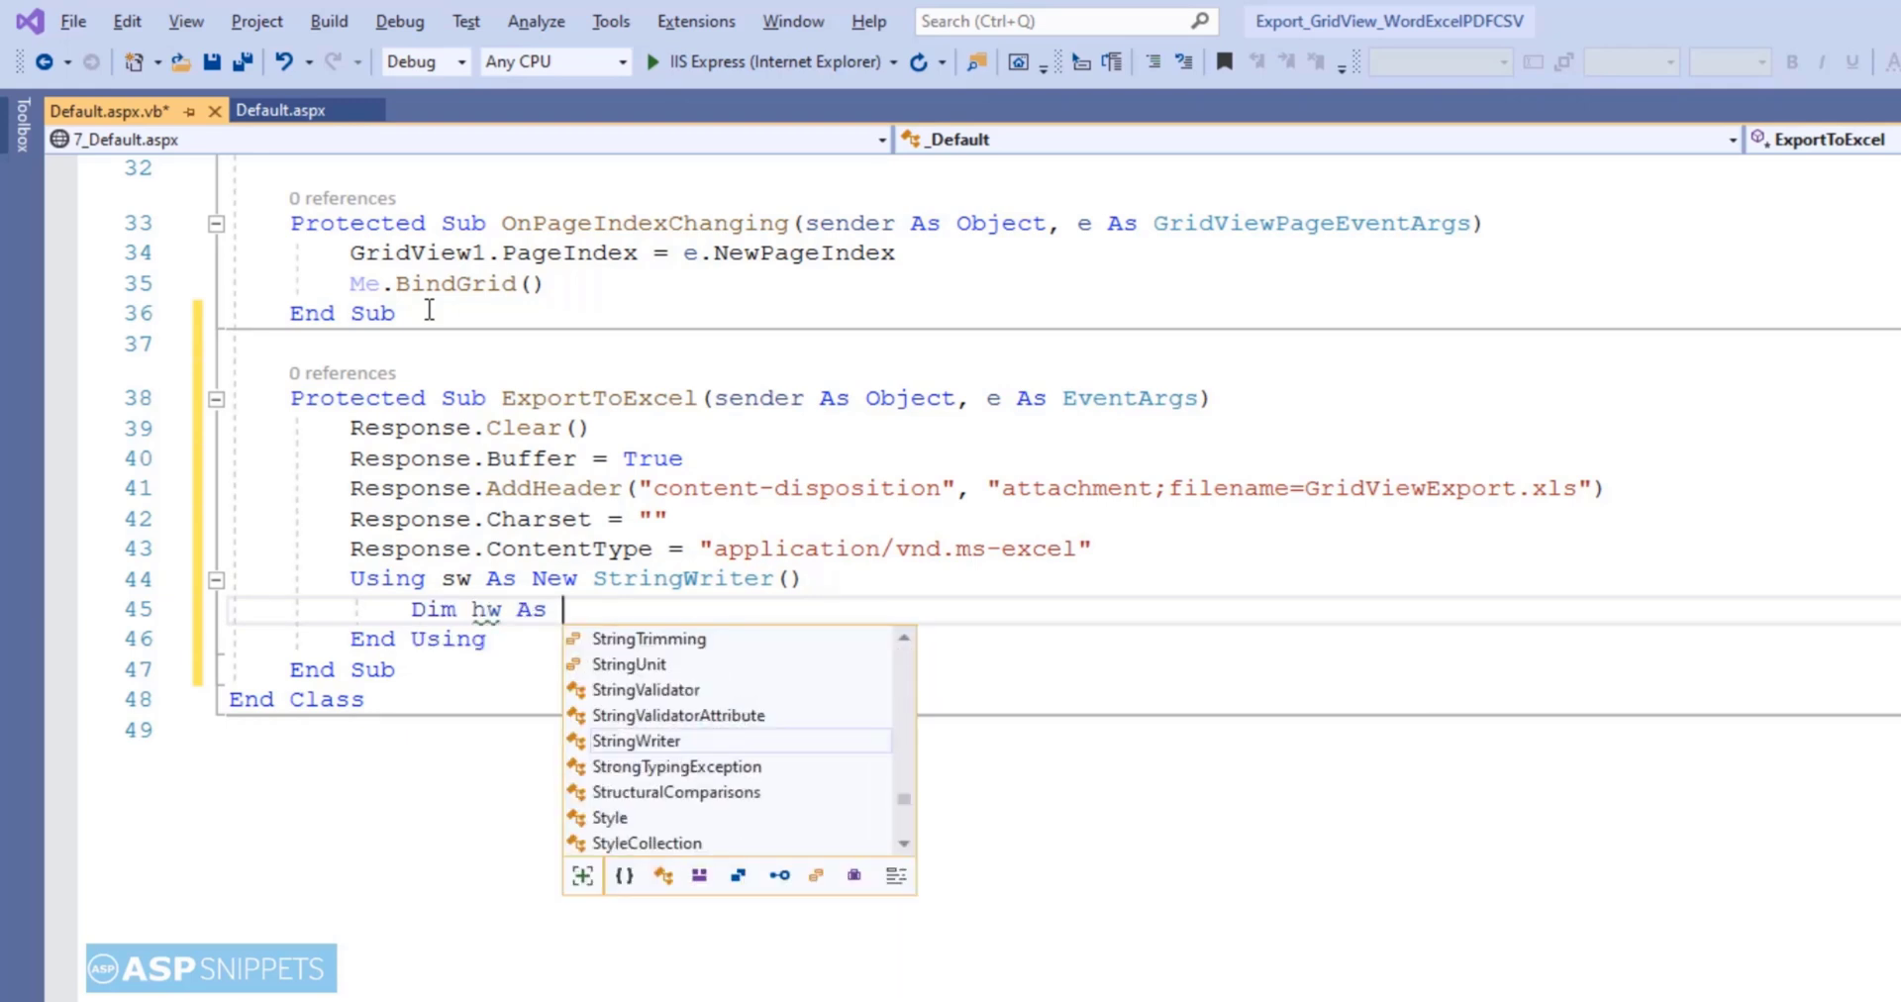
text(New)
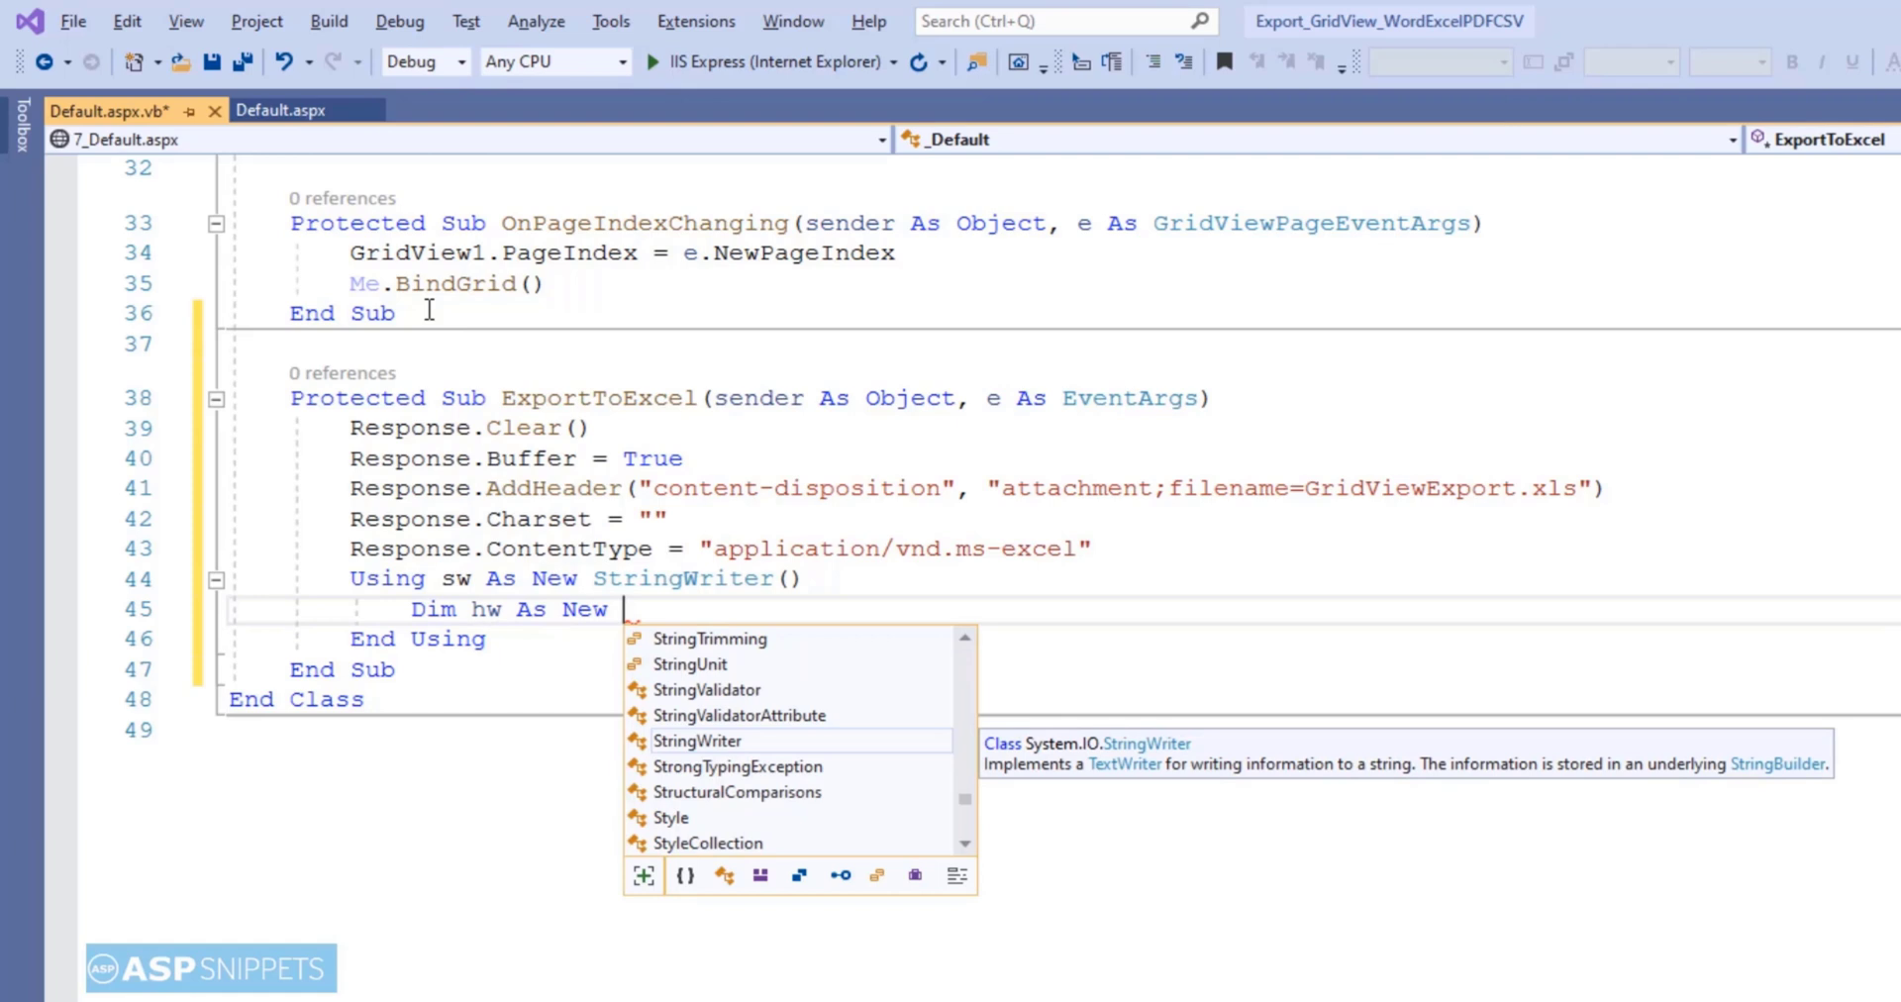
text(html)
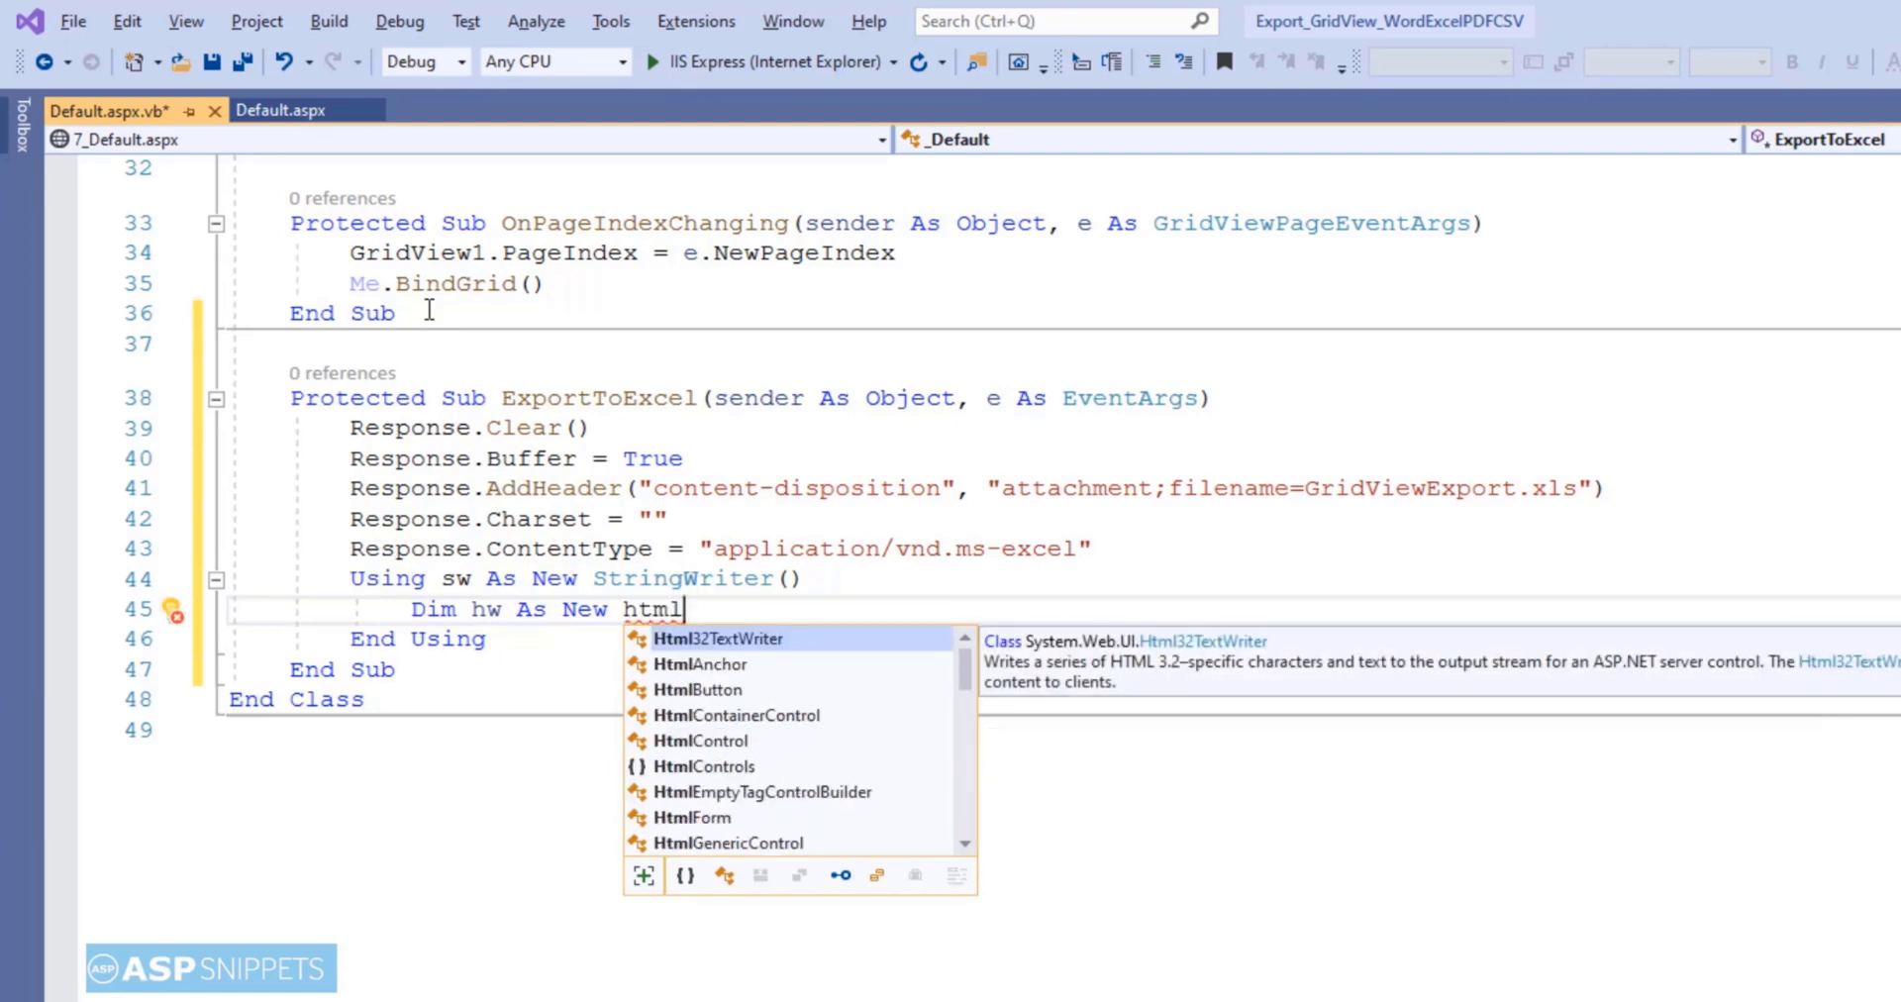
text(Html32TextWriter(sw)
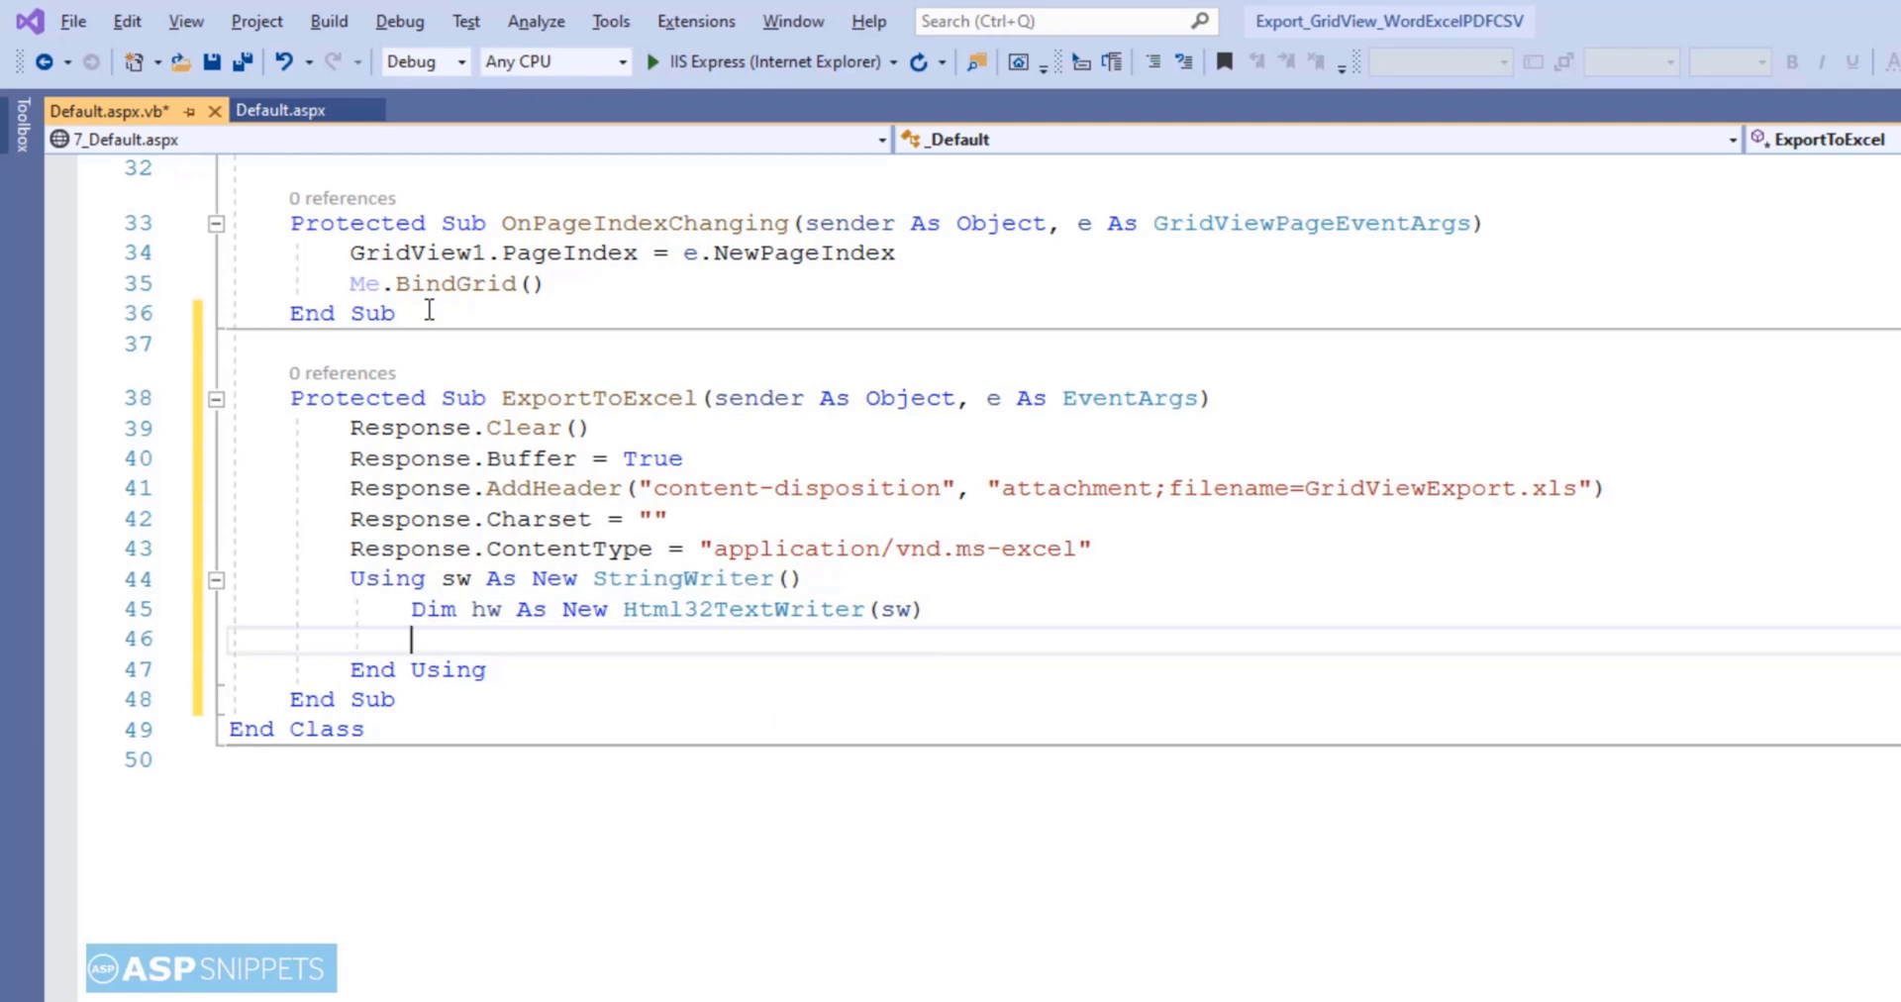
- Set GridView1.AllowPaging = False and rebind the grid with Me.BindGrid()
text(GridView)
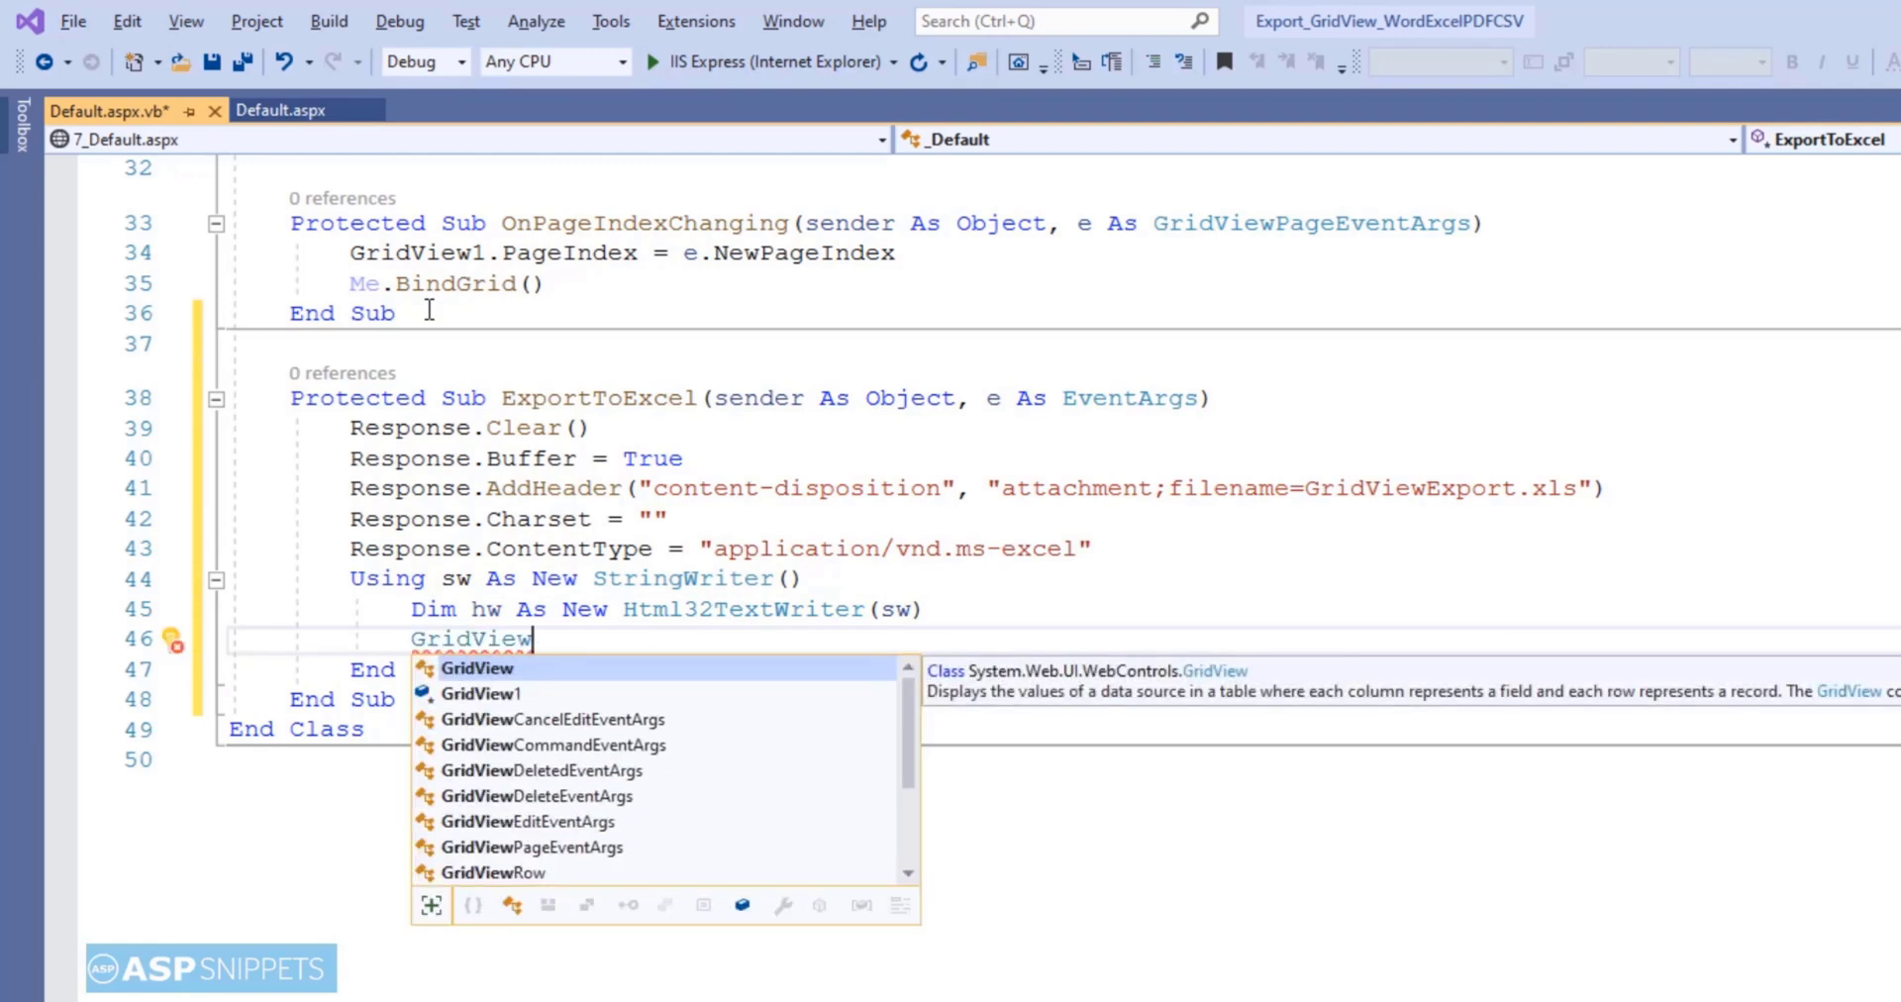
text(1.allowPaging = False)
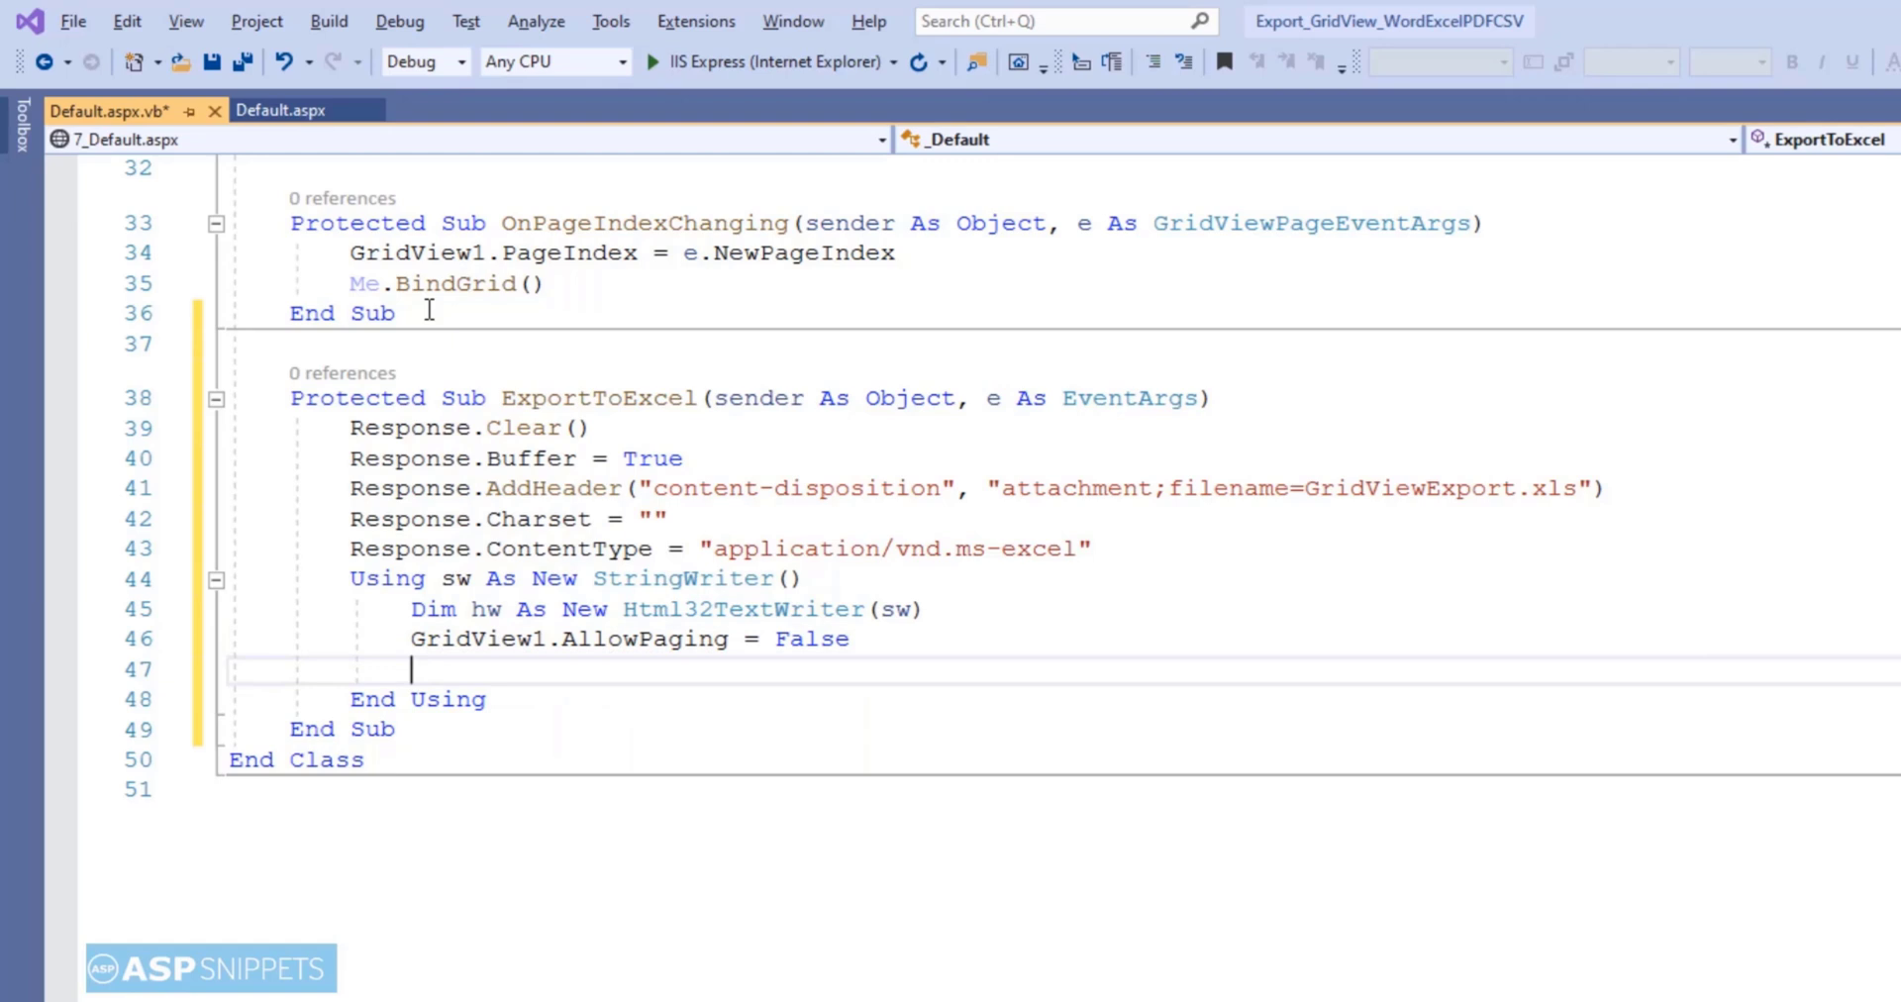
text(Me.bindGrid()
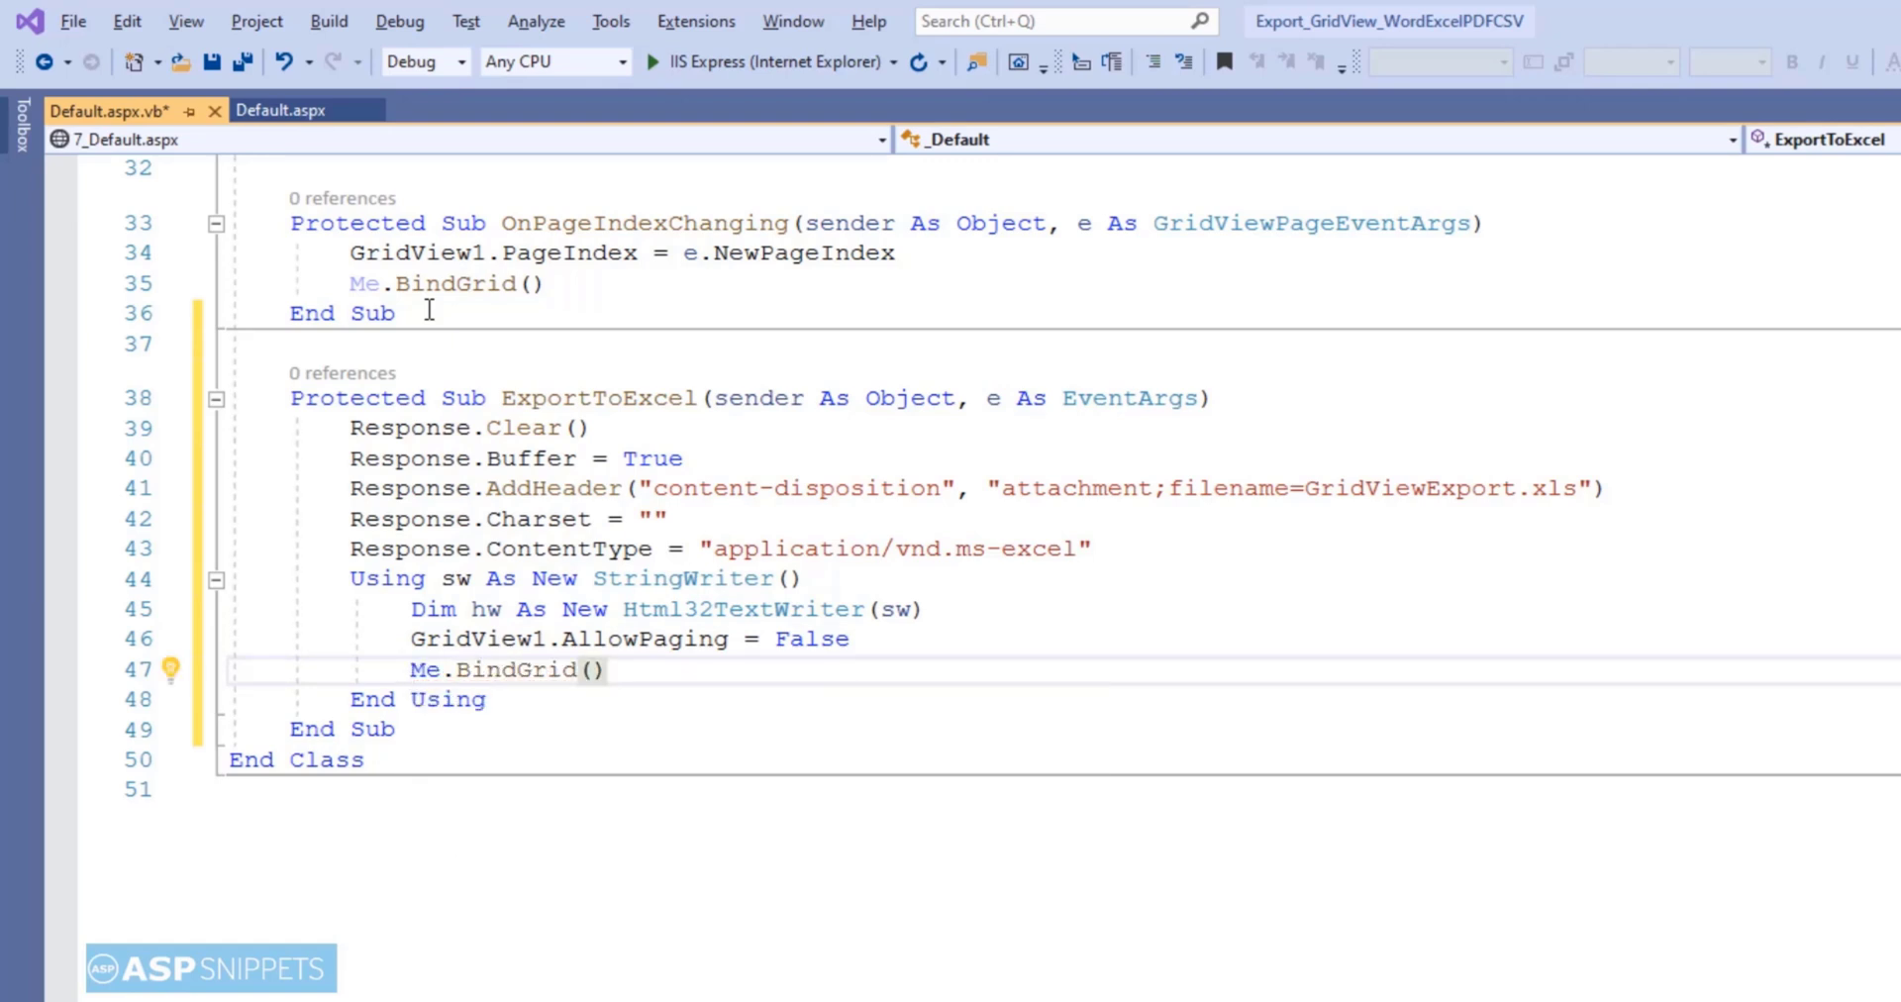
- Set GridView1.HeaderRow.BackColor to Color.White
text(GridView1.)
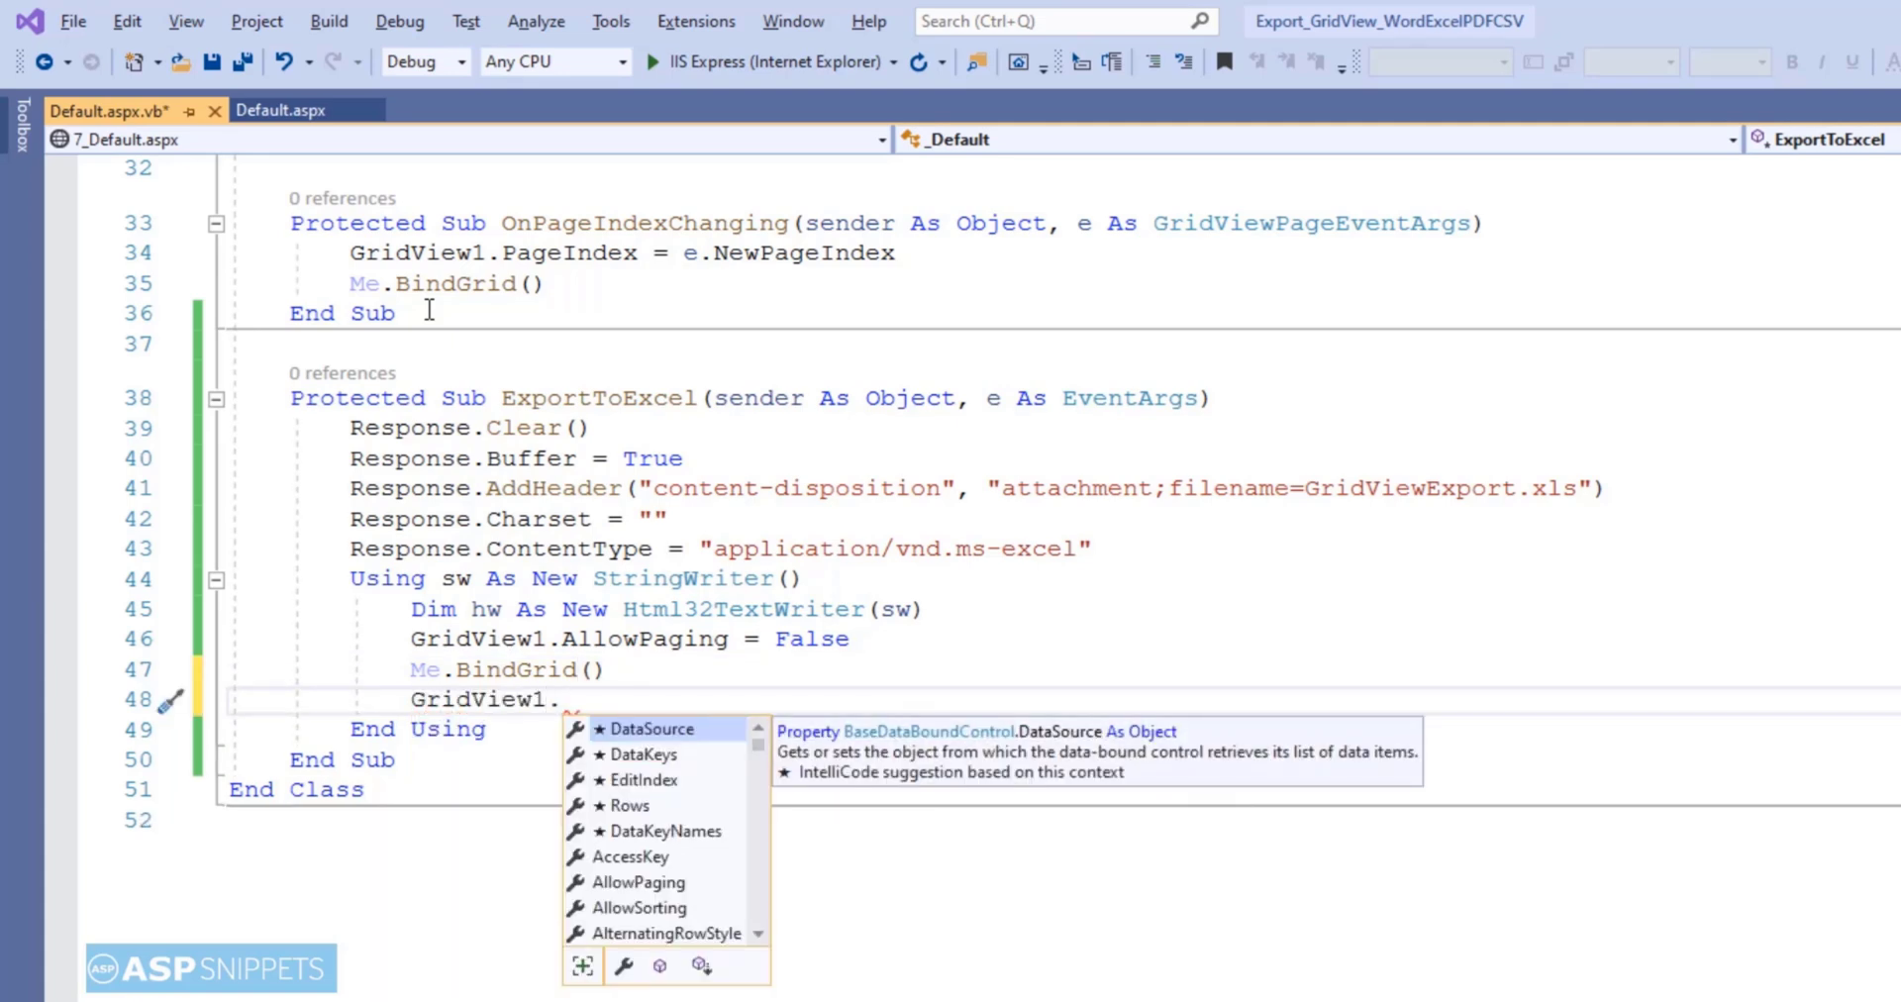
text(HeaderRow.)
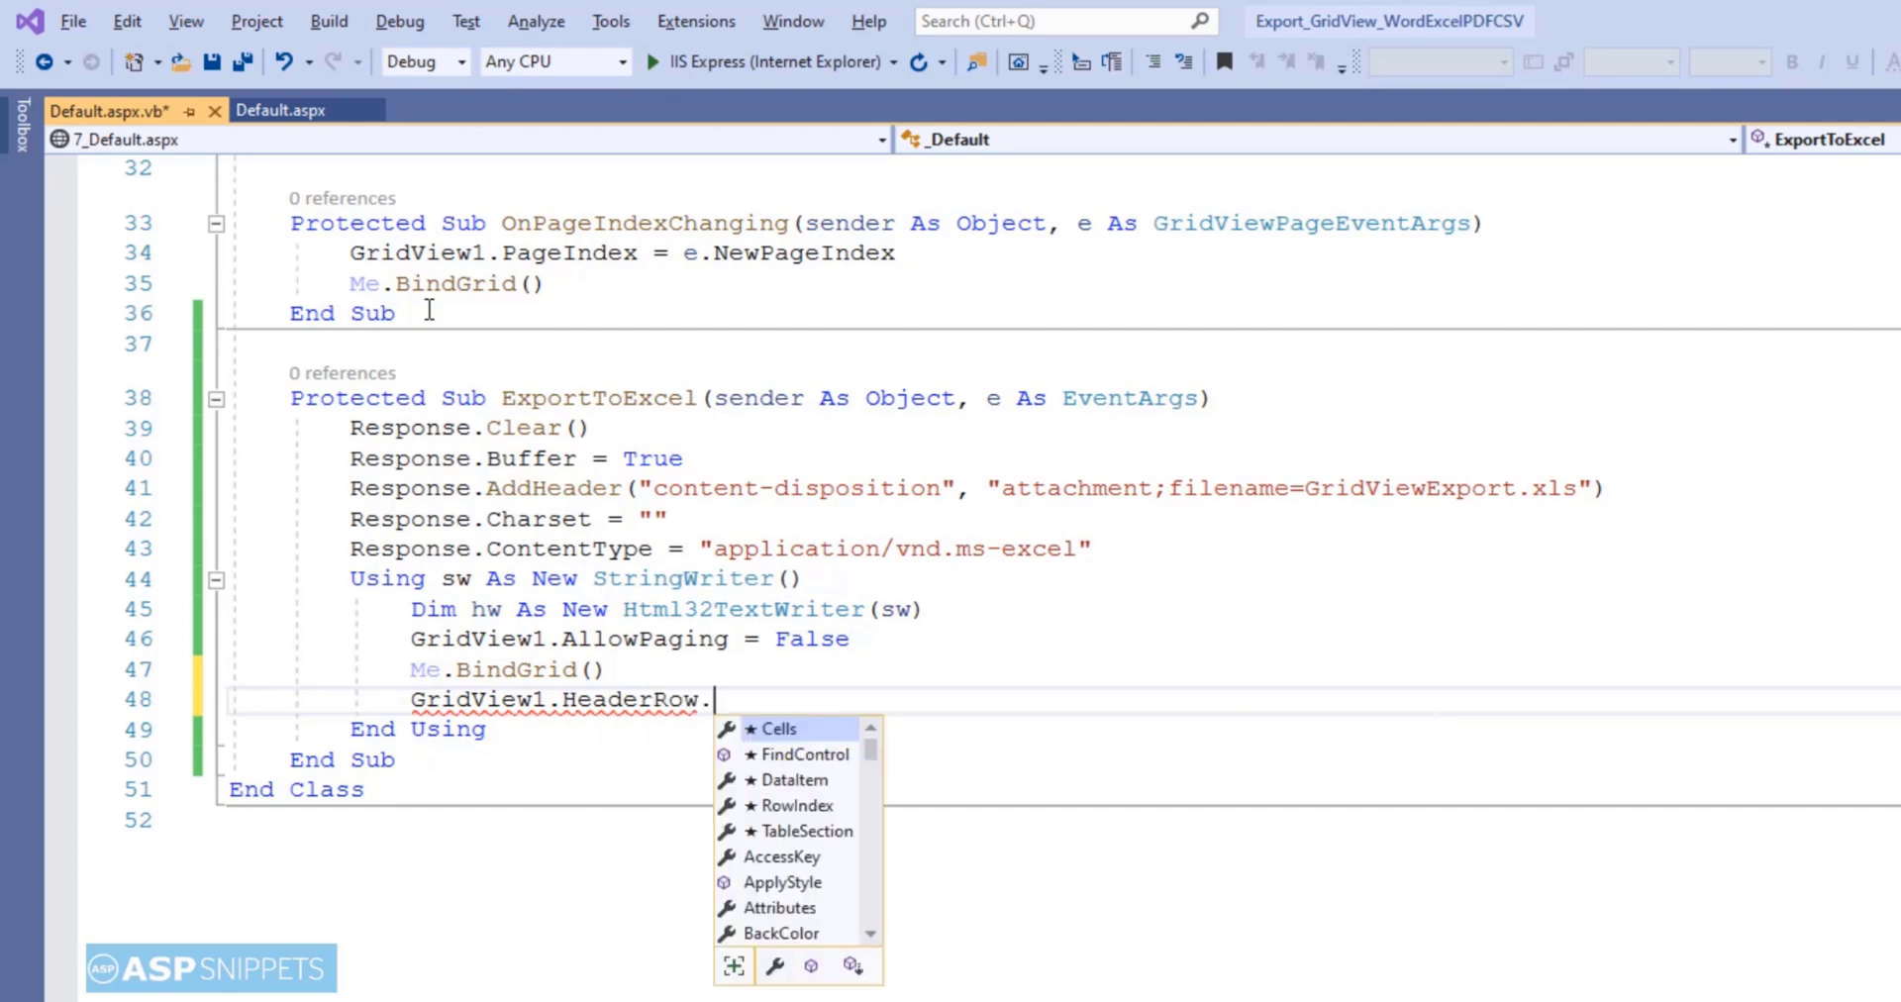
text(BackColor = Color.White)
text(For Each cell As)
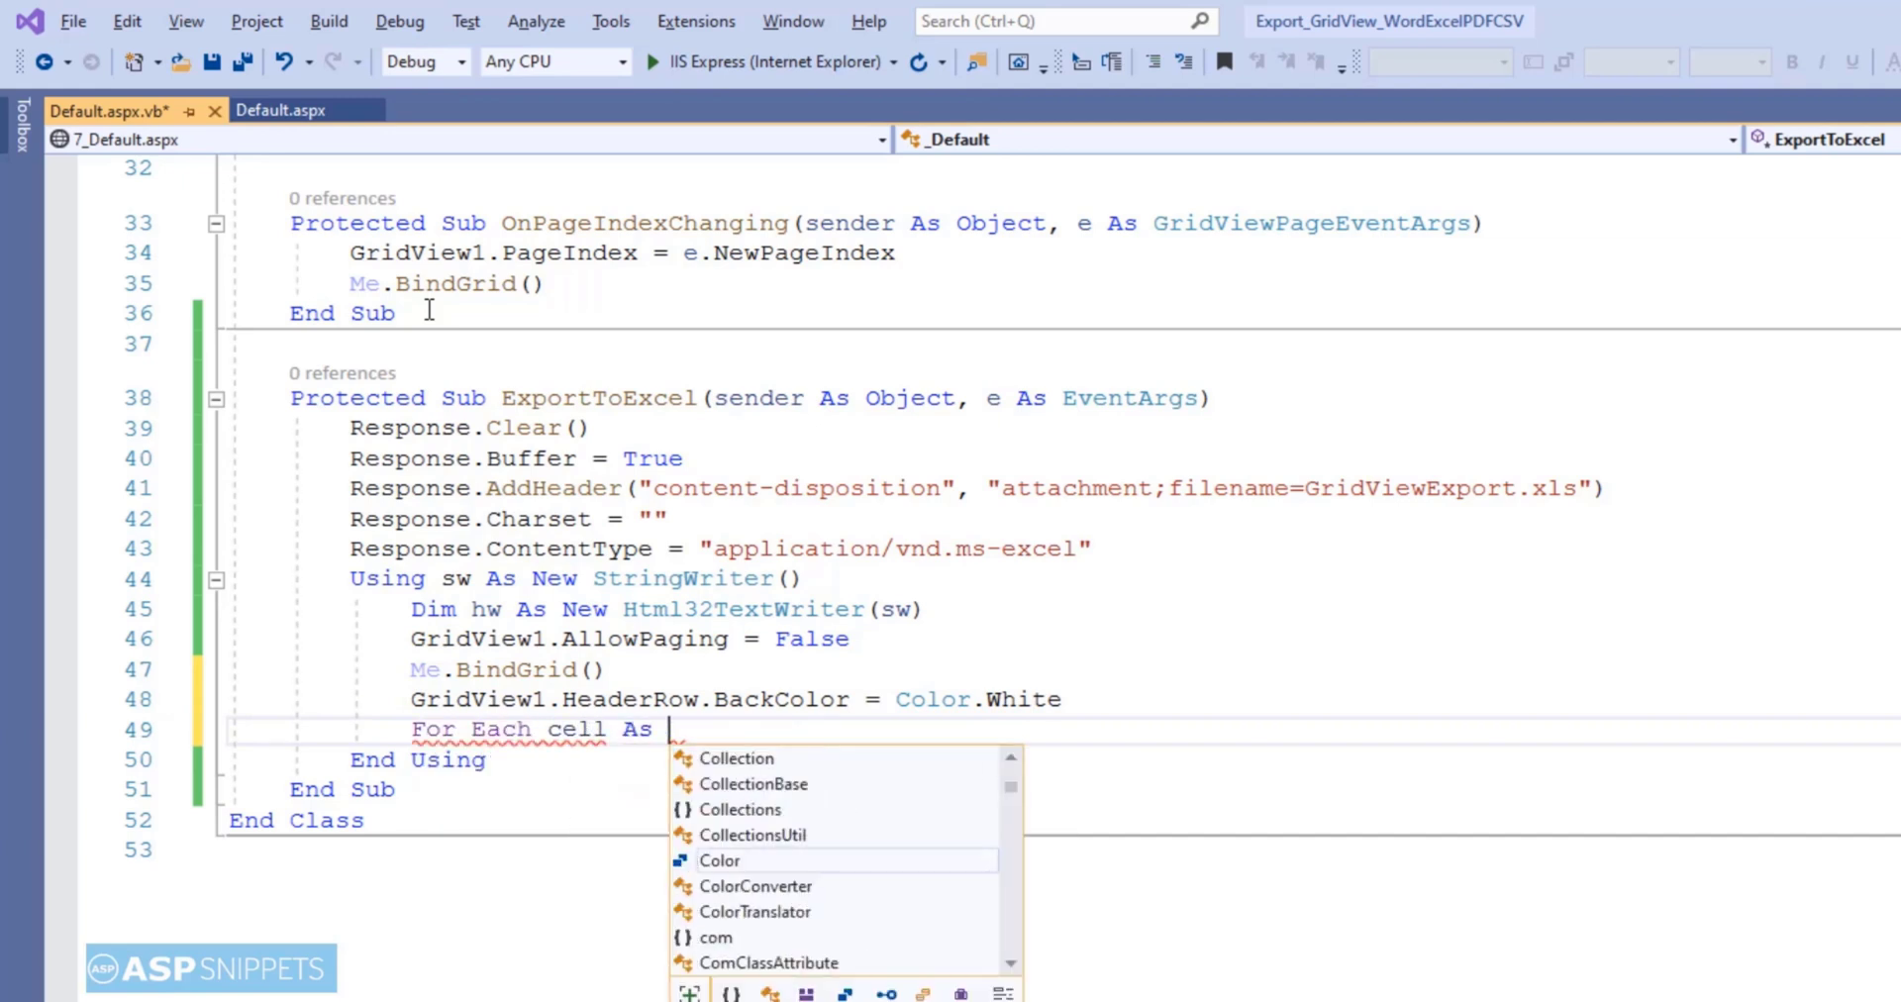
- Loop over GridView1.HeaderRow.Cells setting each cell.BackColor to GridView1.HeaderStyle.BackColor
text(TableCell)
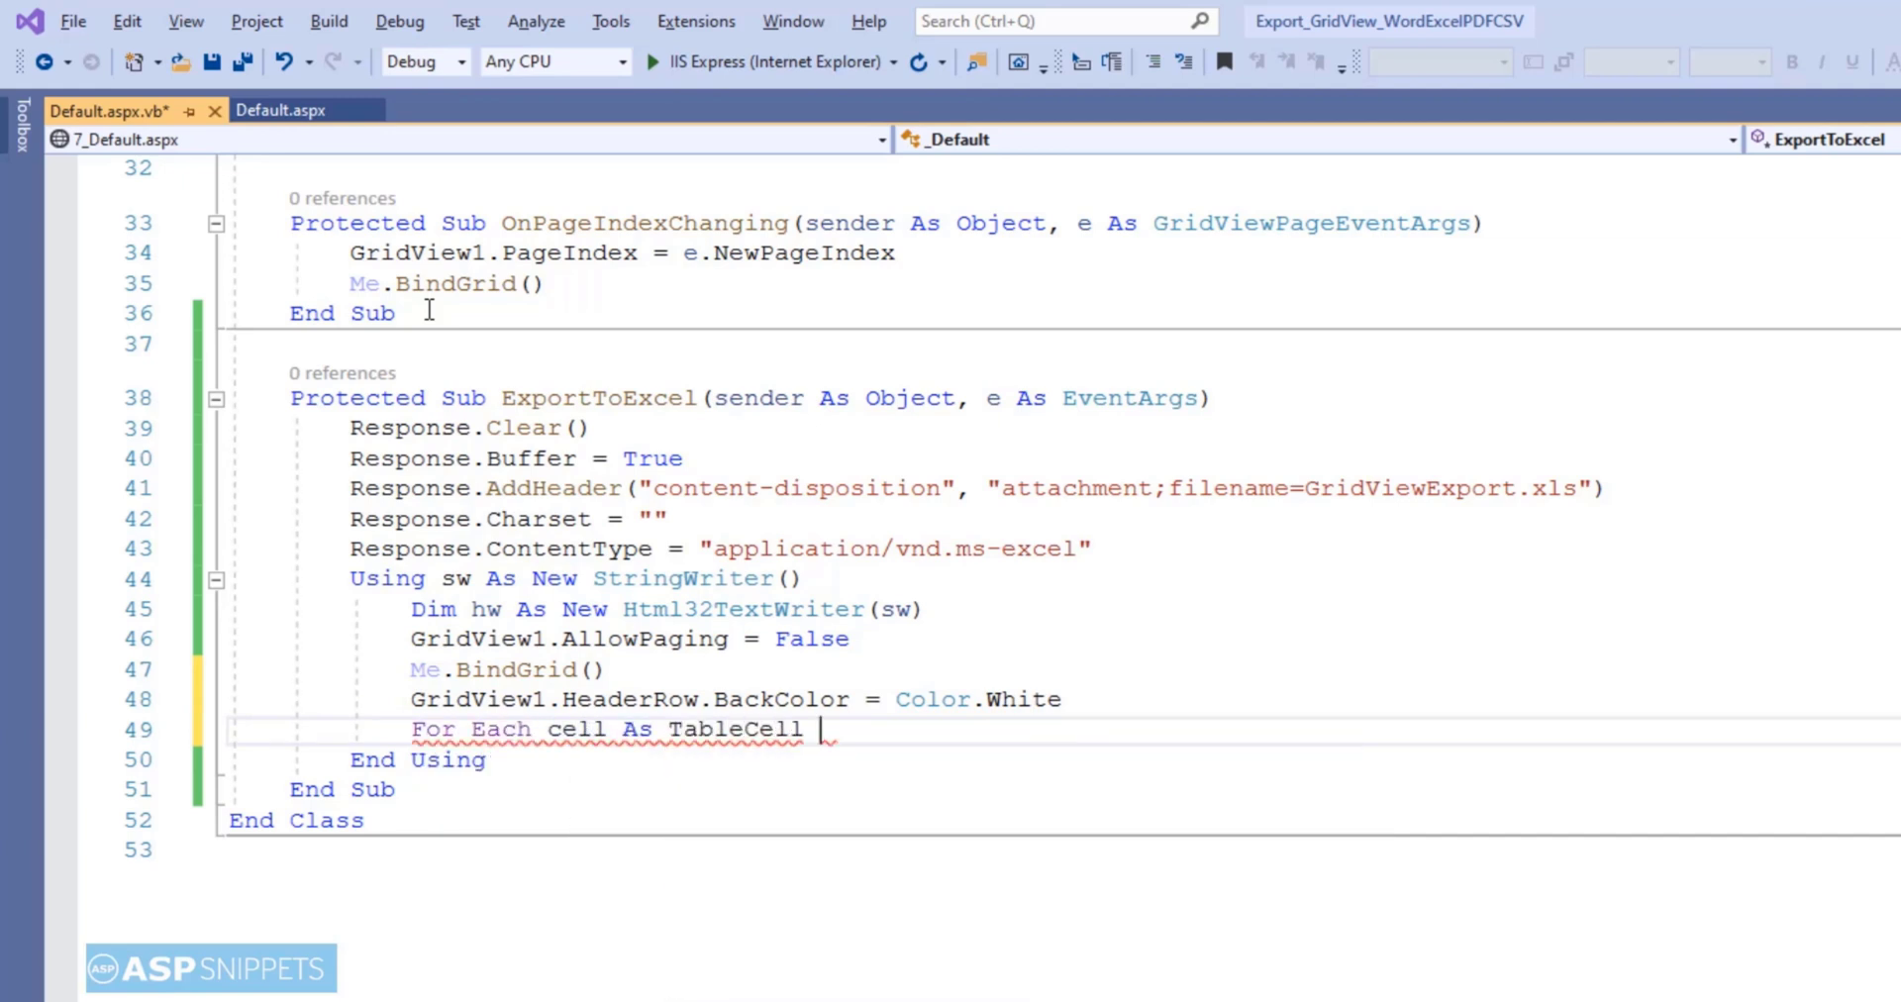
text(In GridView1.HeaderRow.Cells)
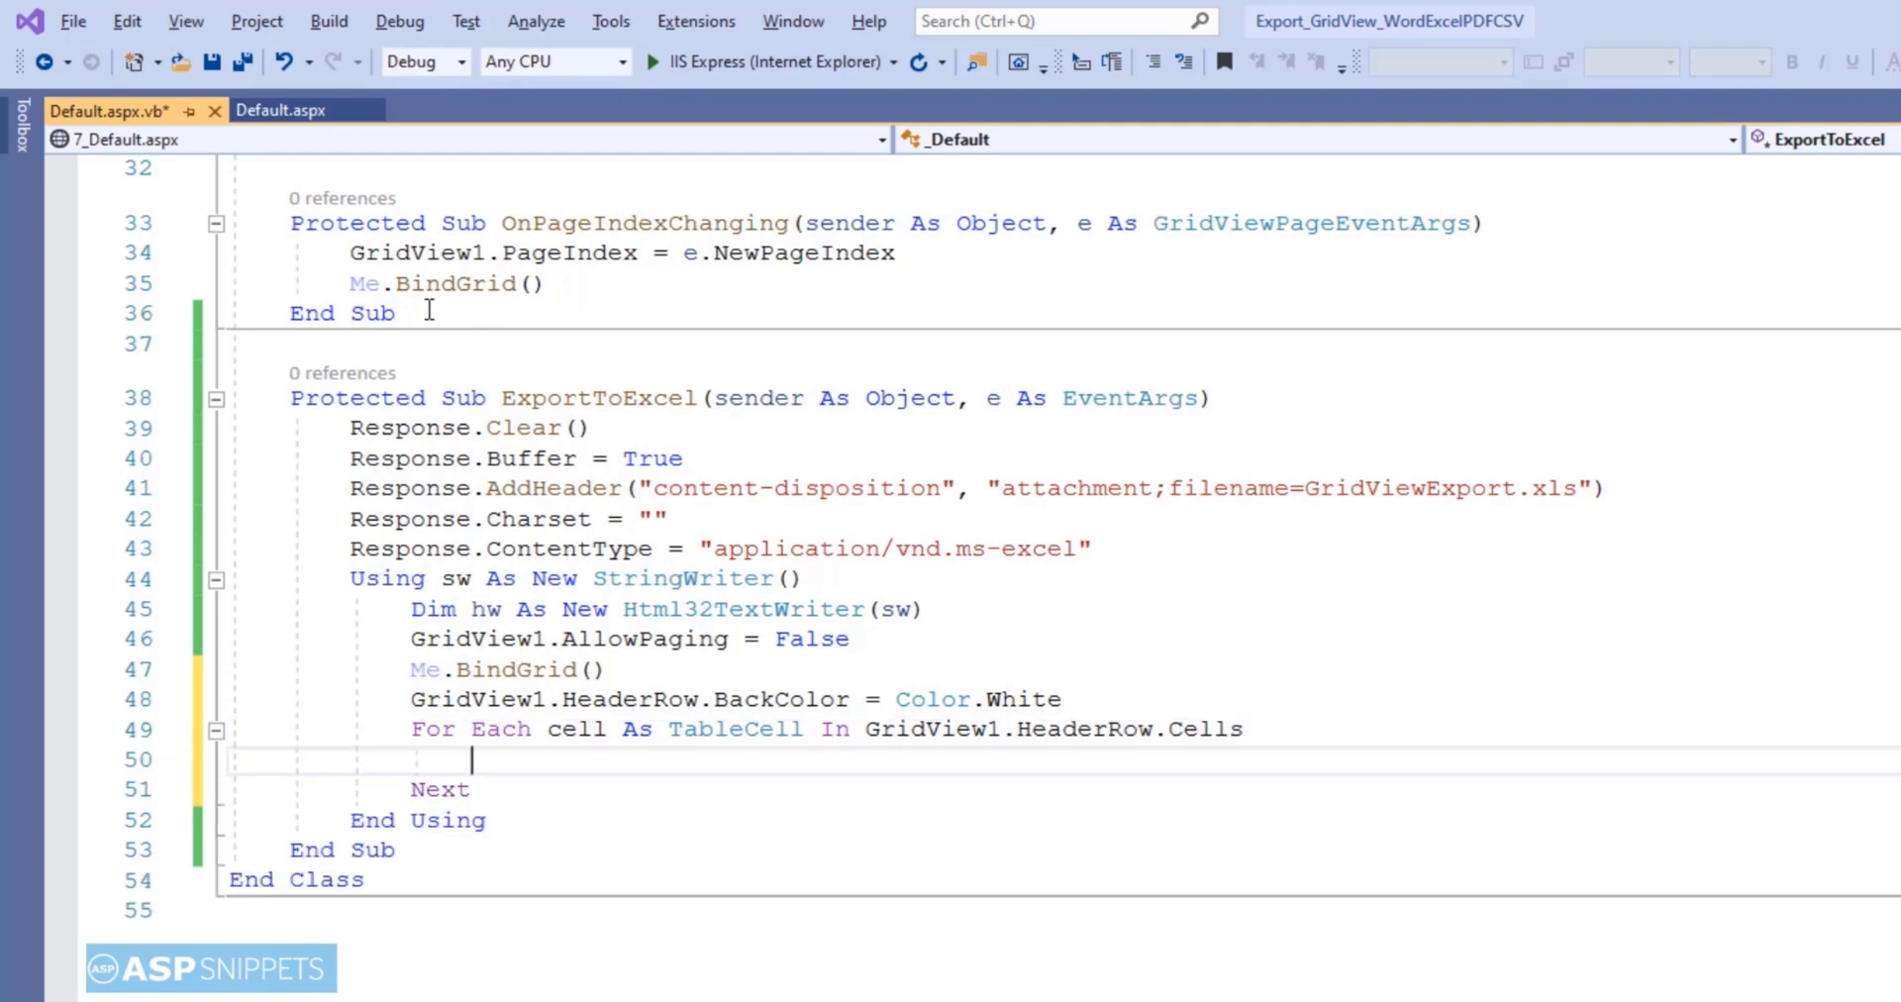
text(cell.)
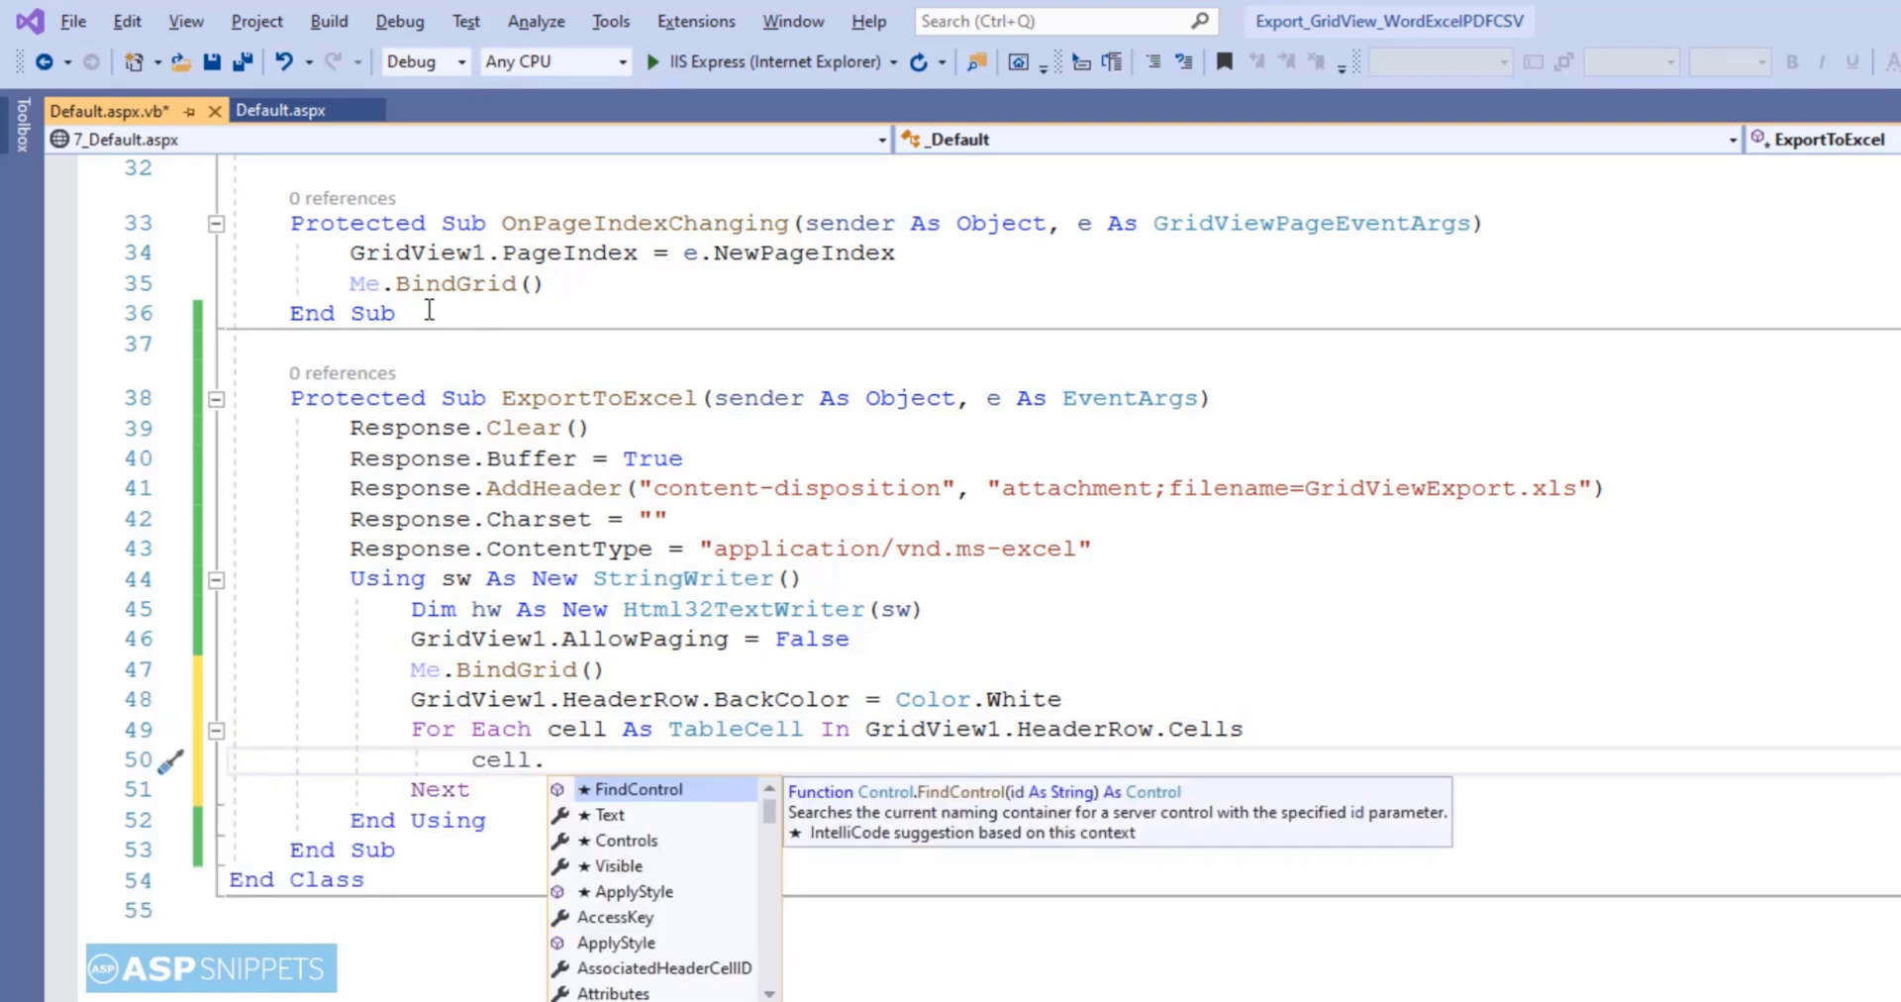
text(BackColor = GridView1.HeaderStyle.BackColor)
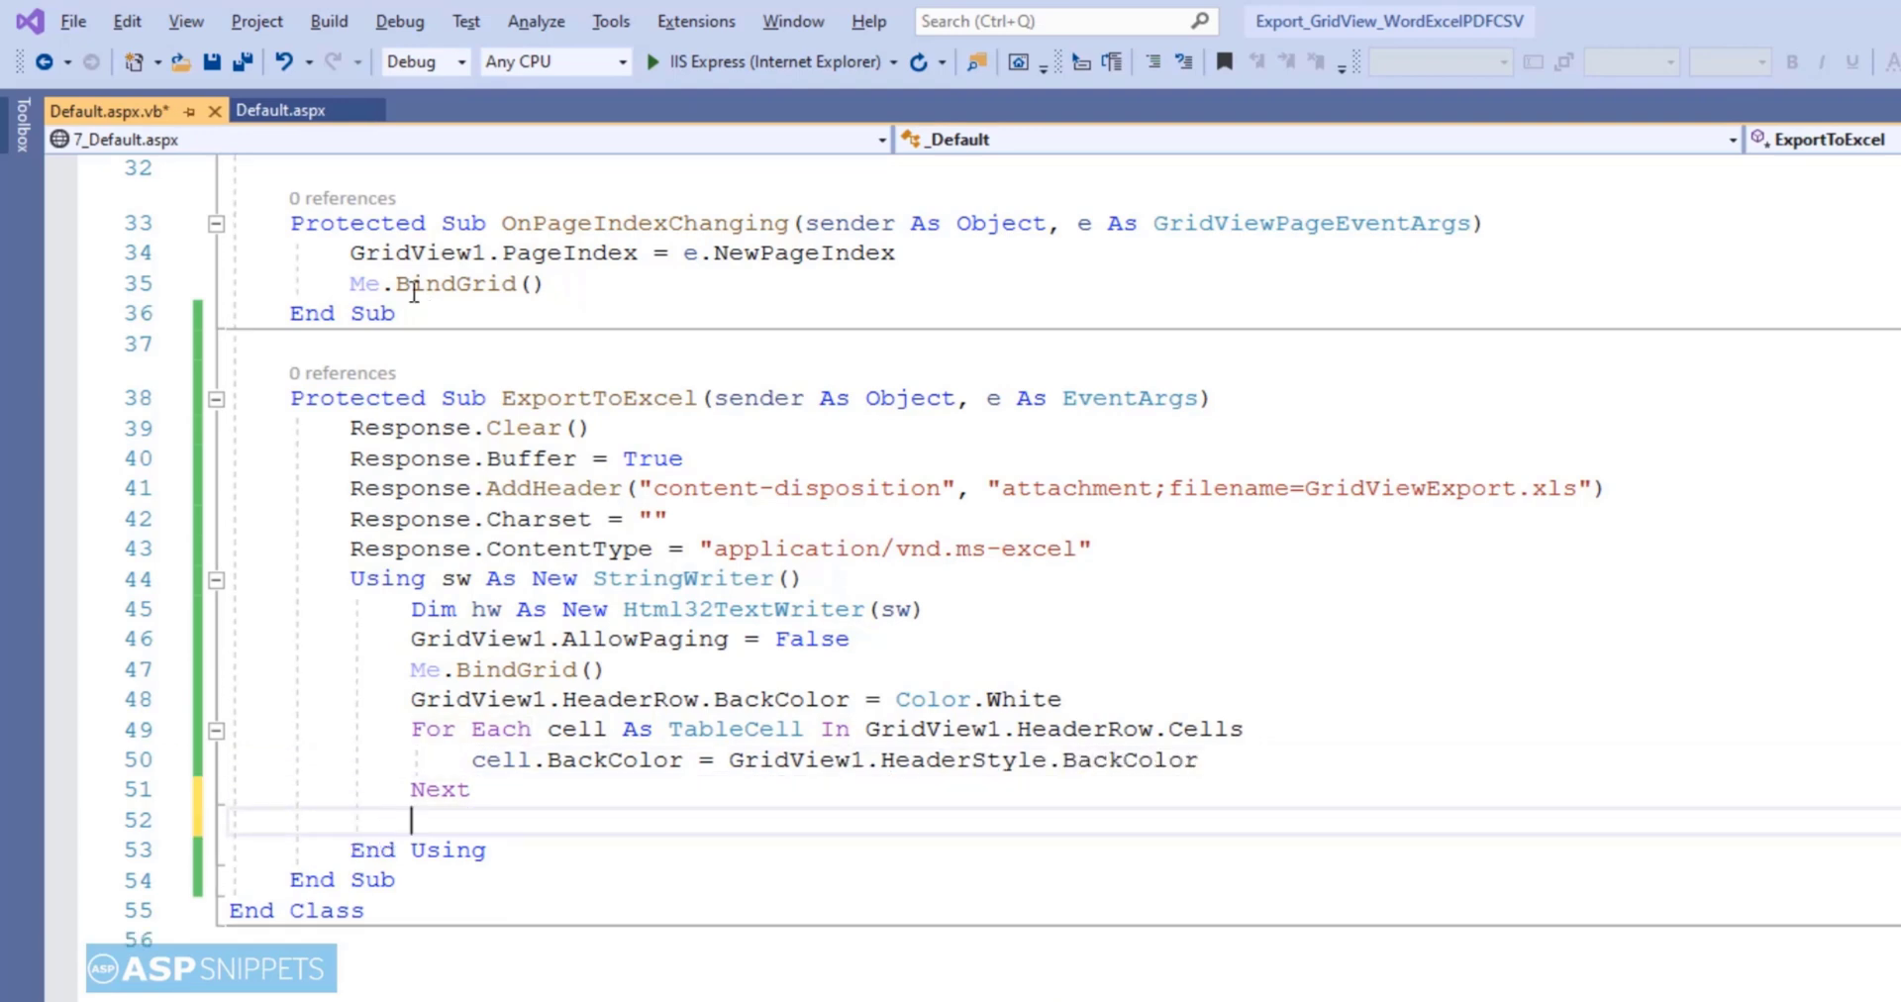
- Start a For Each row In GridView1.Rows loop setting row.BackColor white and an inner loop over row.Cells
scroll(down, 3)
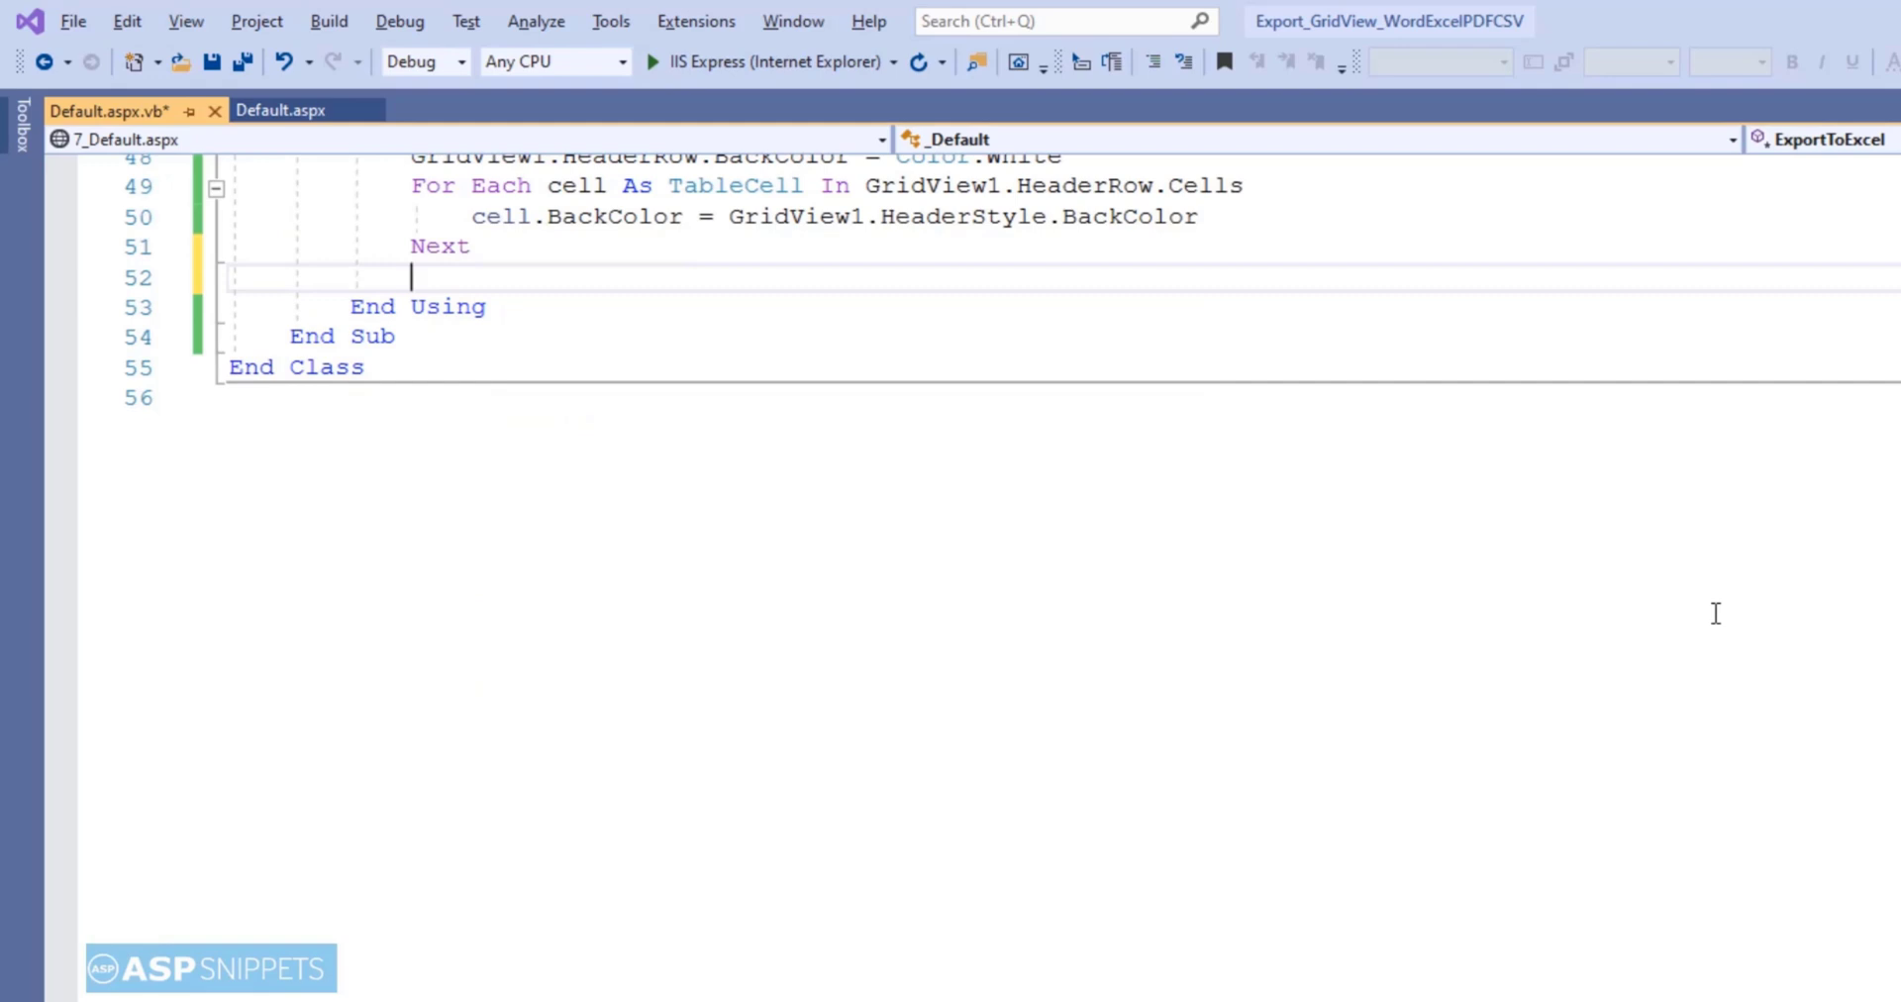
text(For Each row As)
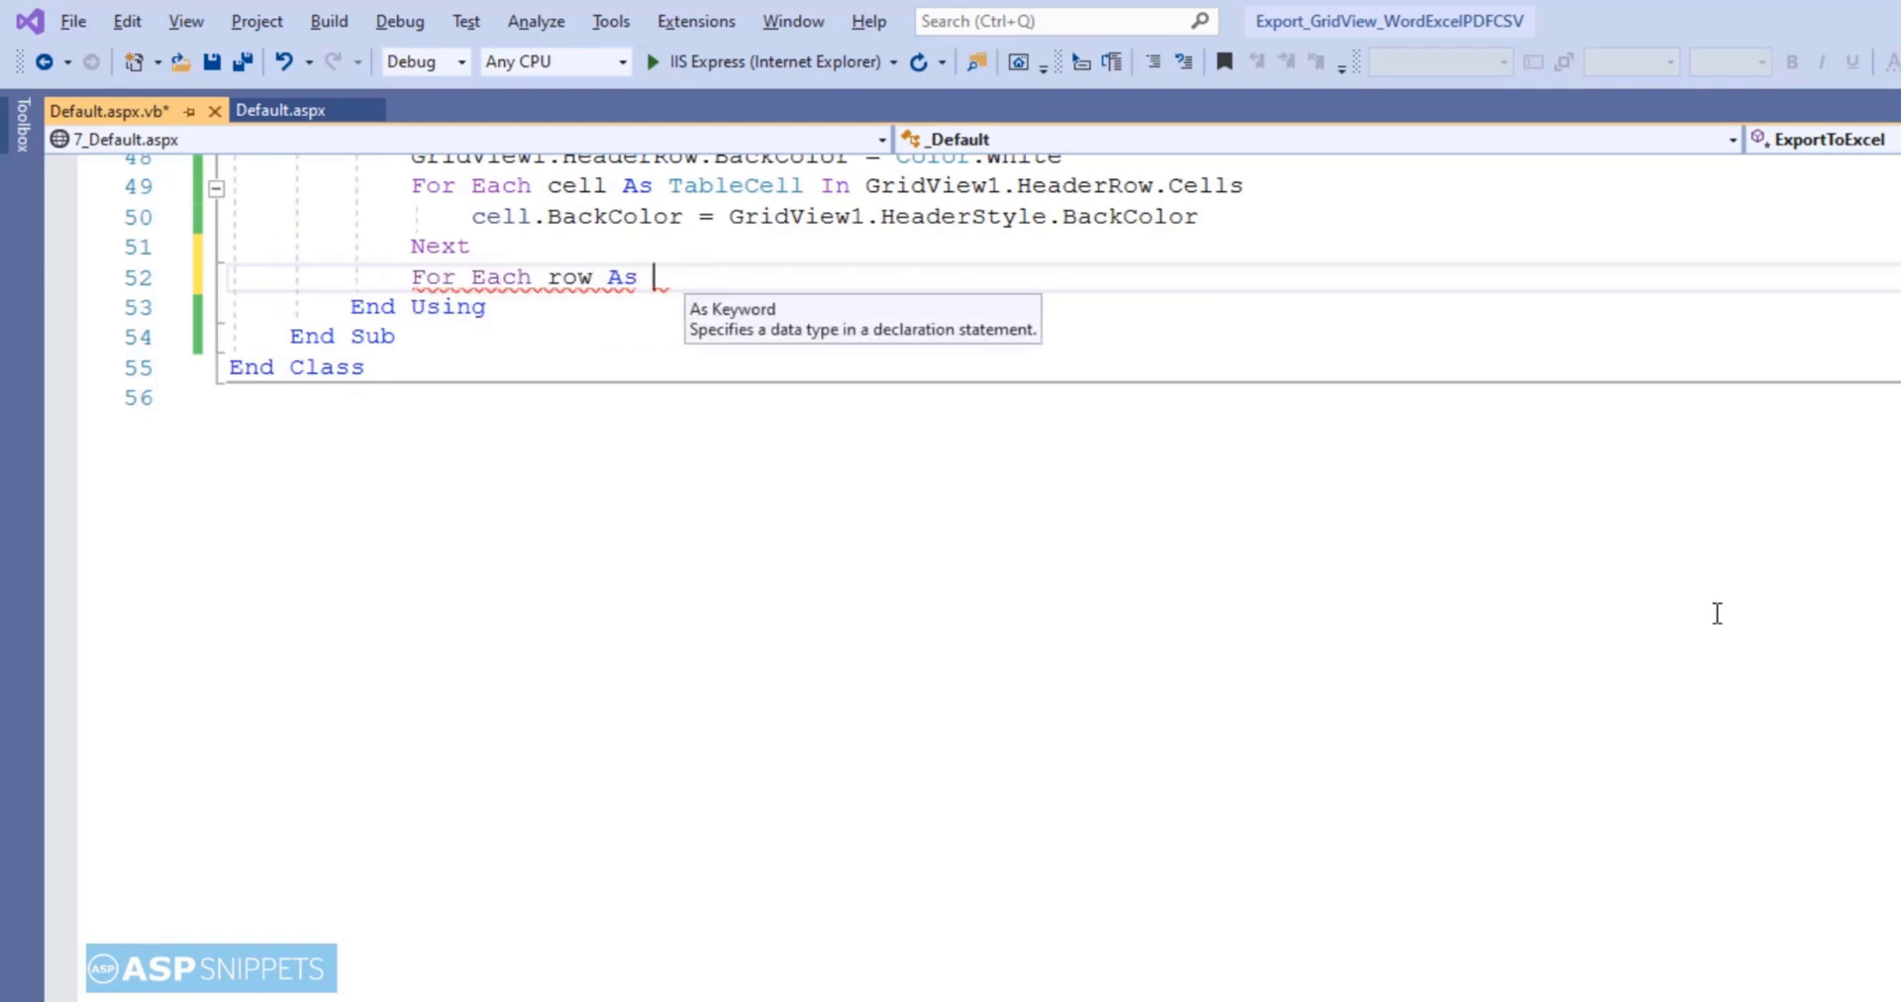
text(GridViewr)
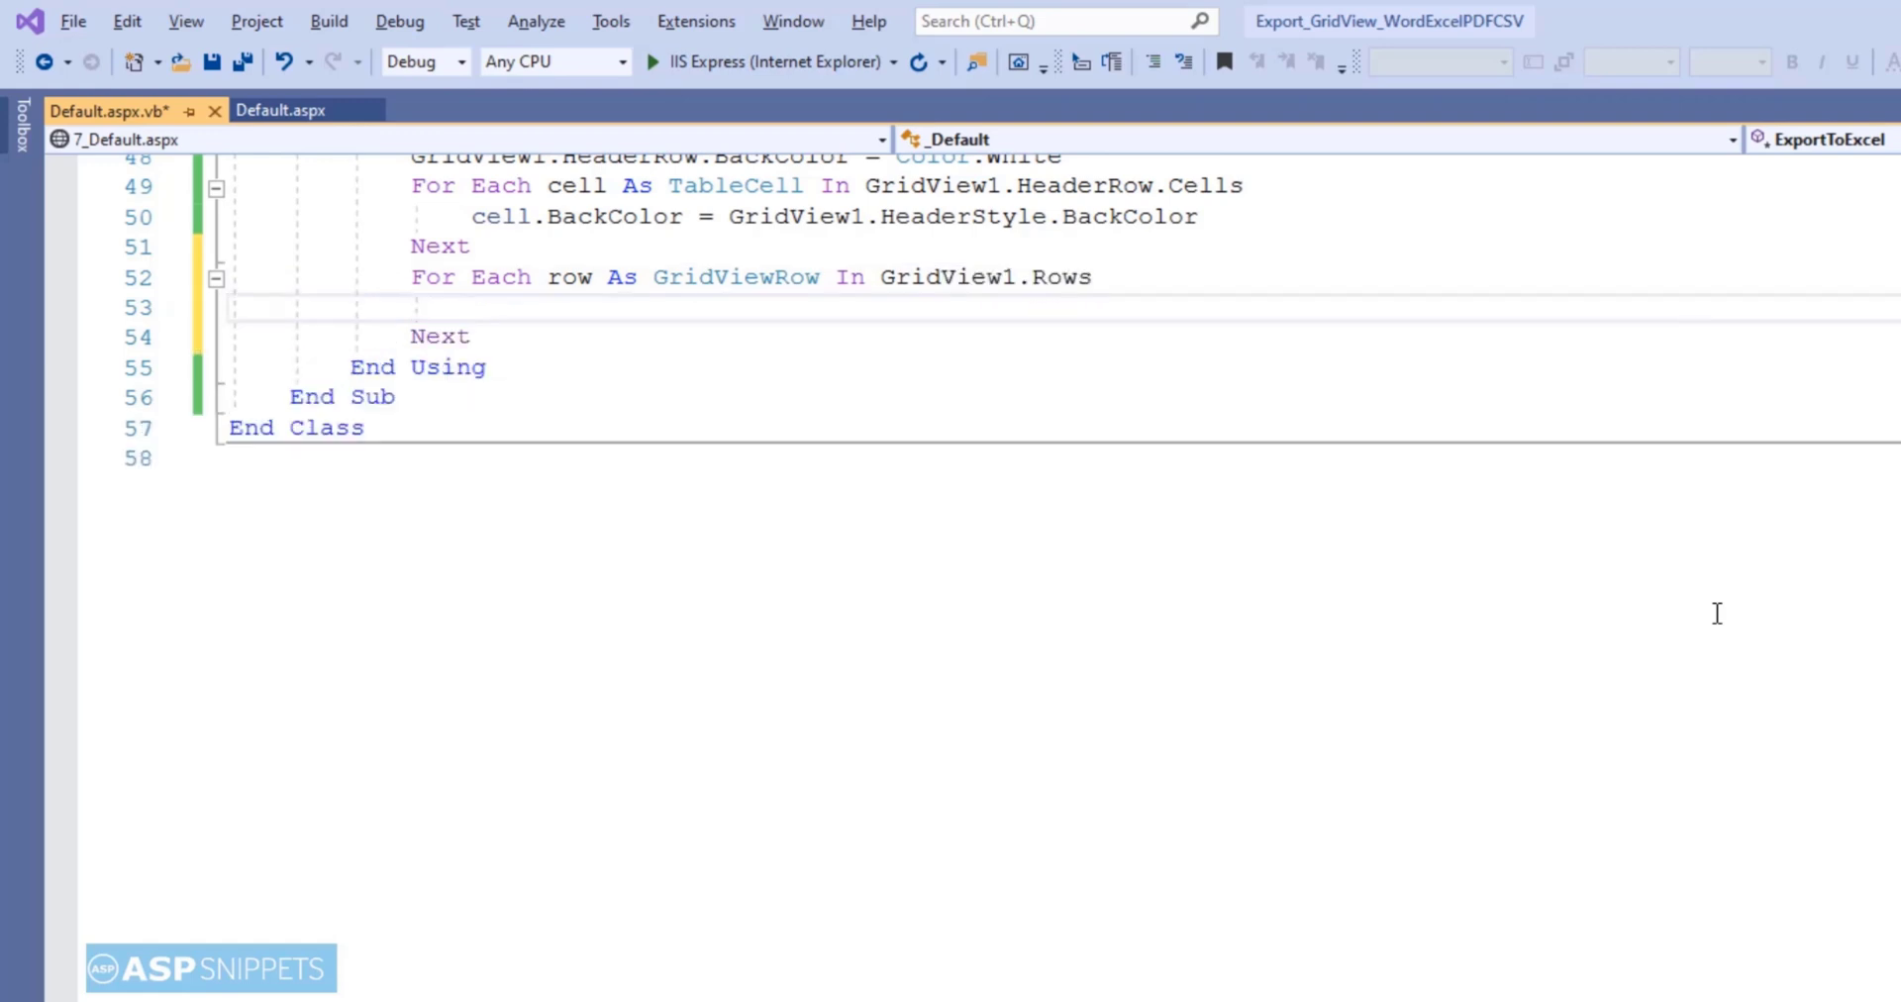
text(row.BackColor = Color.White)
text(For Each cell As)
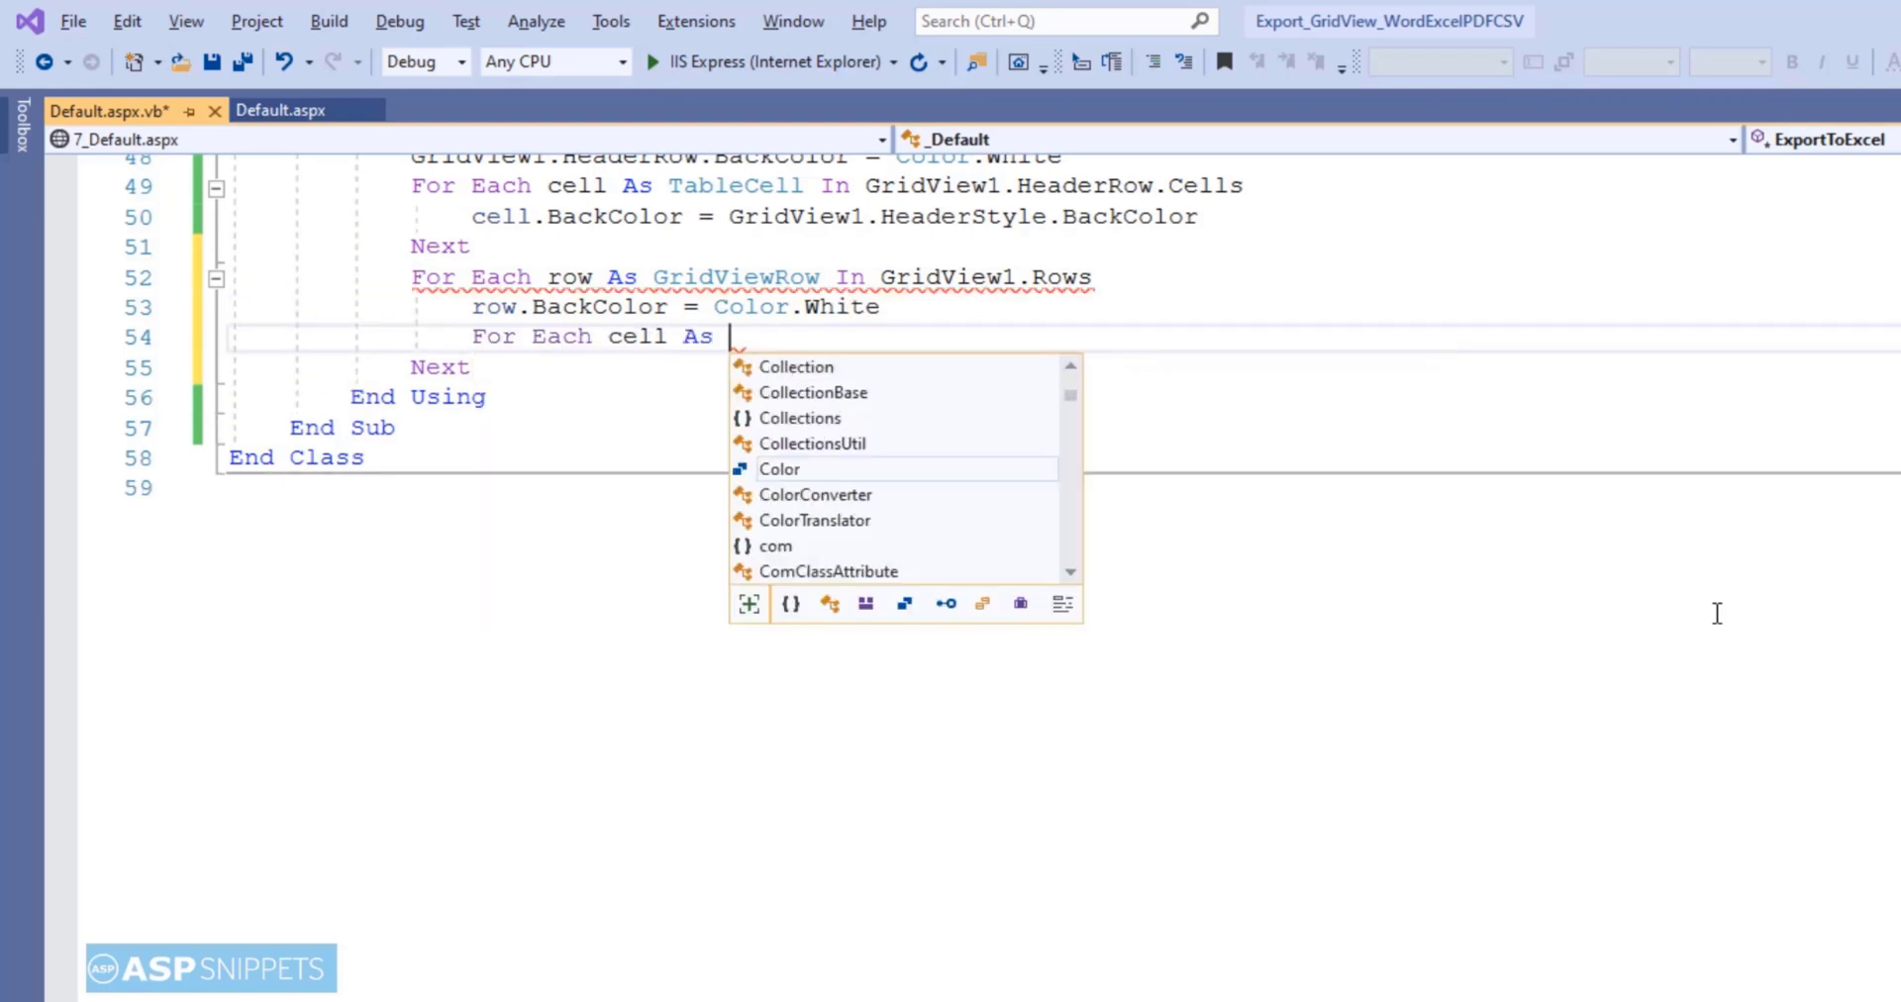
text(TableCell In row.Cells)
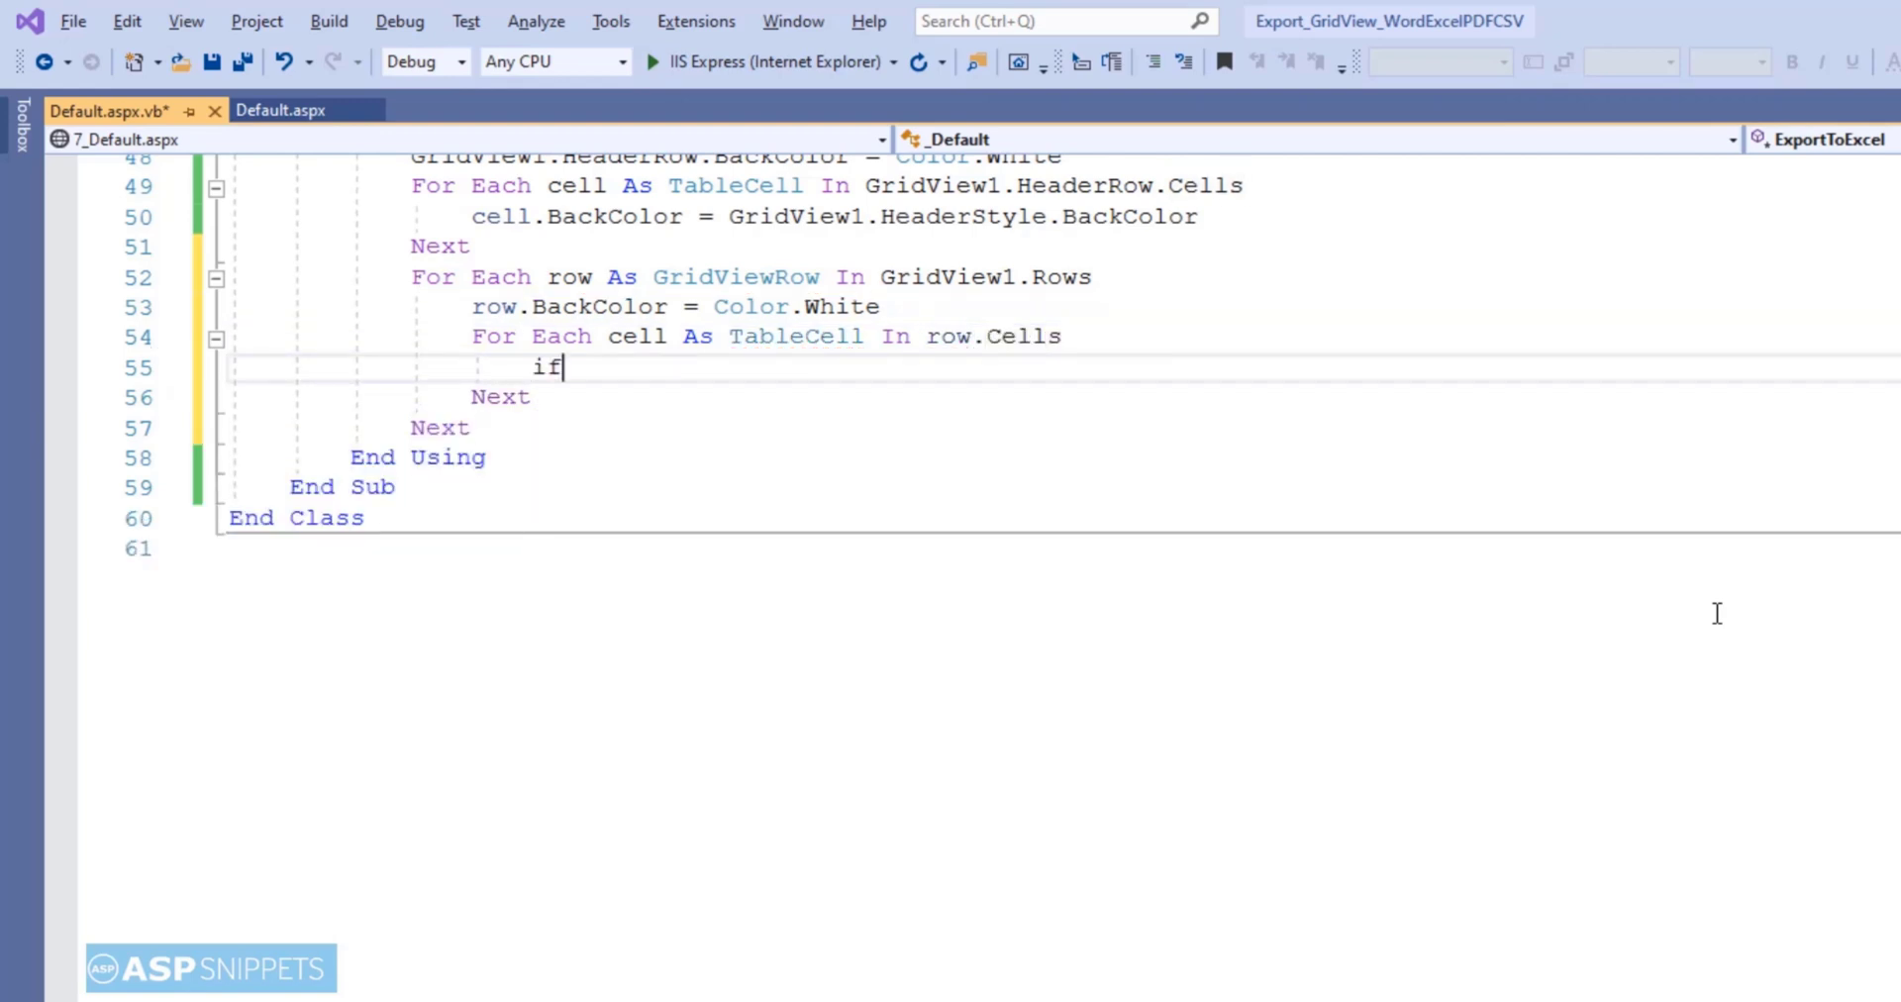
- Use AlternatingRowStyle.BackColor when row.RowIndex Mod 2 = 0, otherwise RowStyle.BackColor, for each cell
text(if)
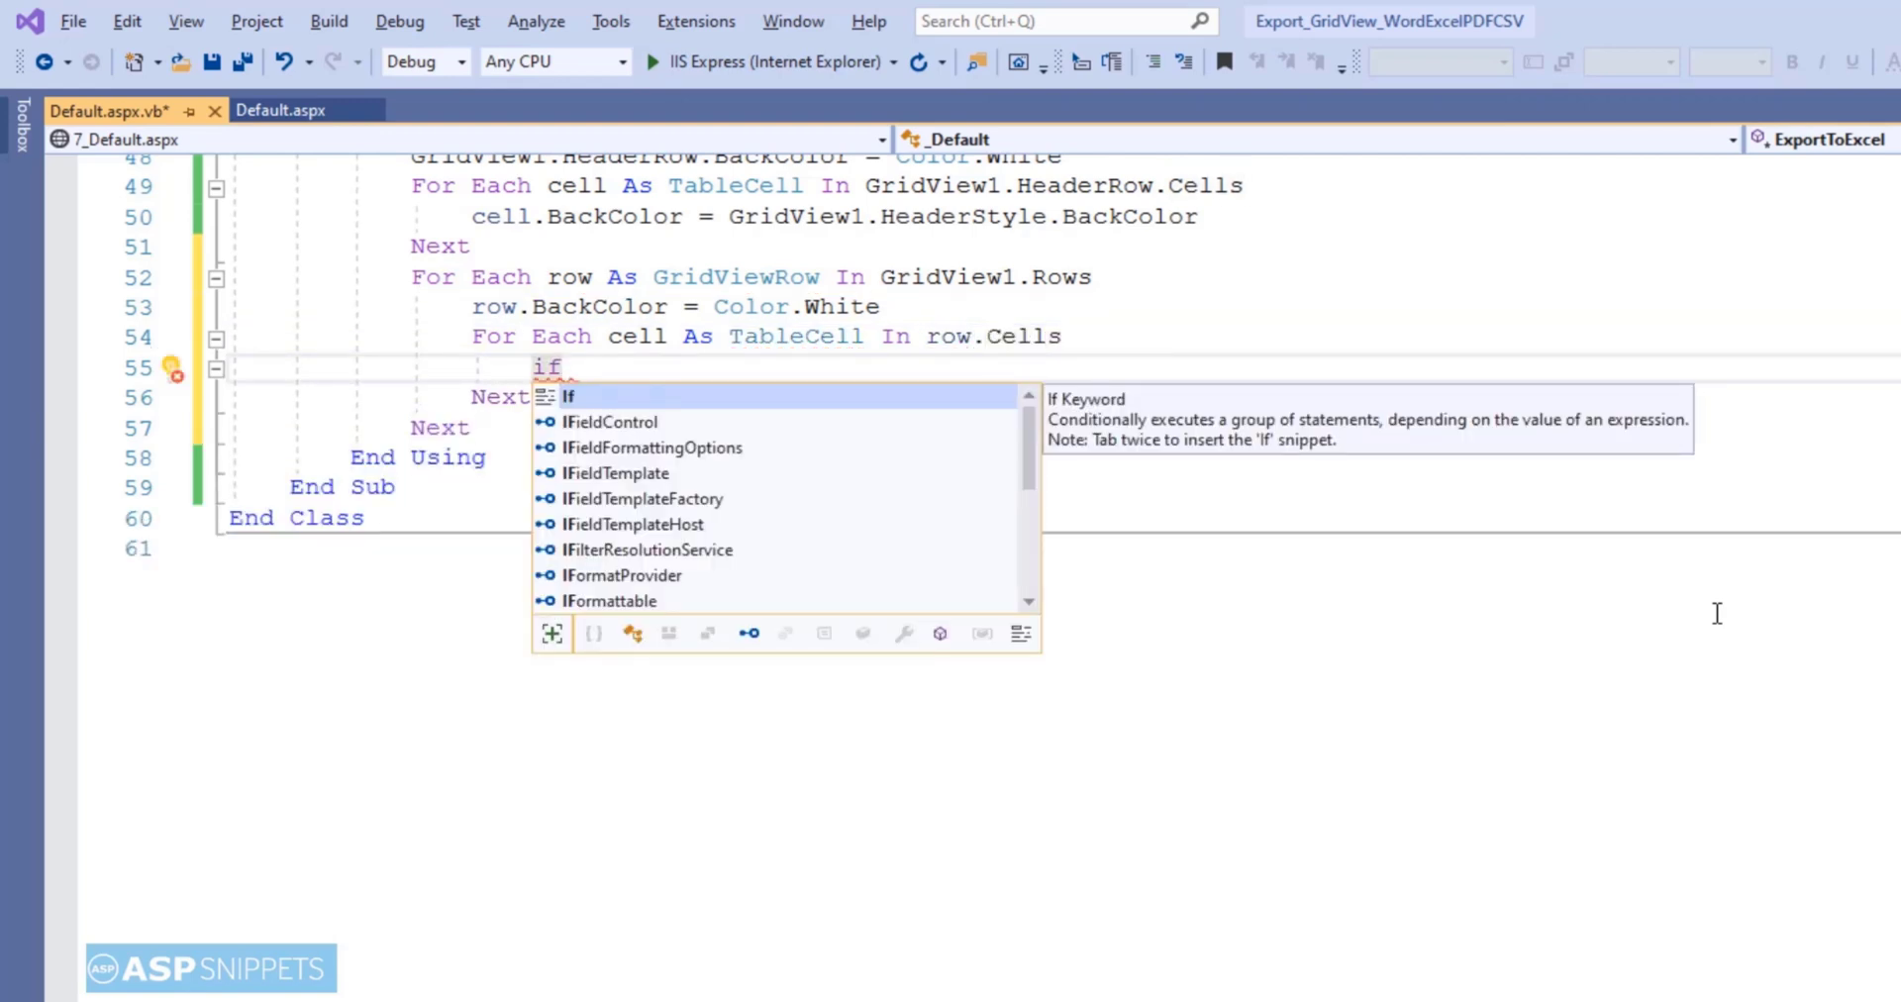
text(row.rowi)
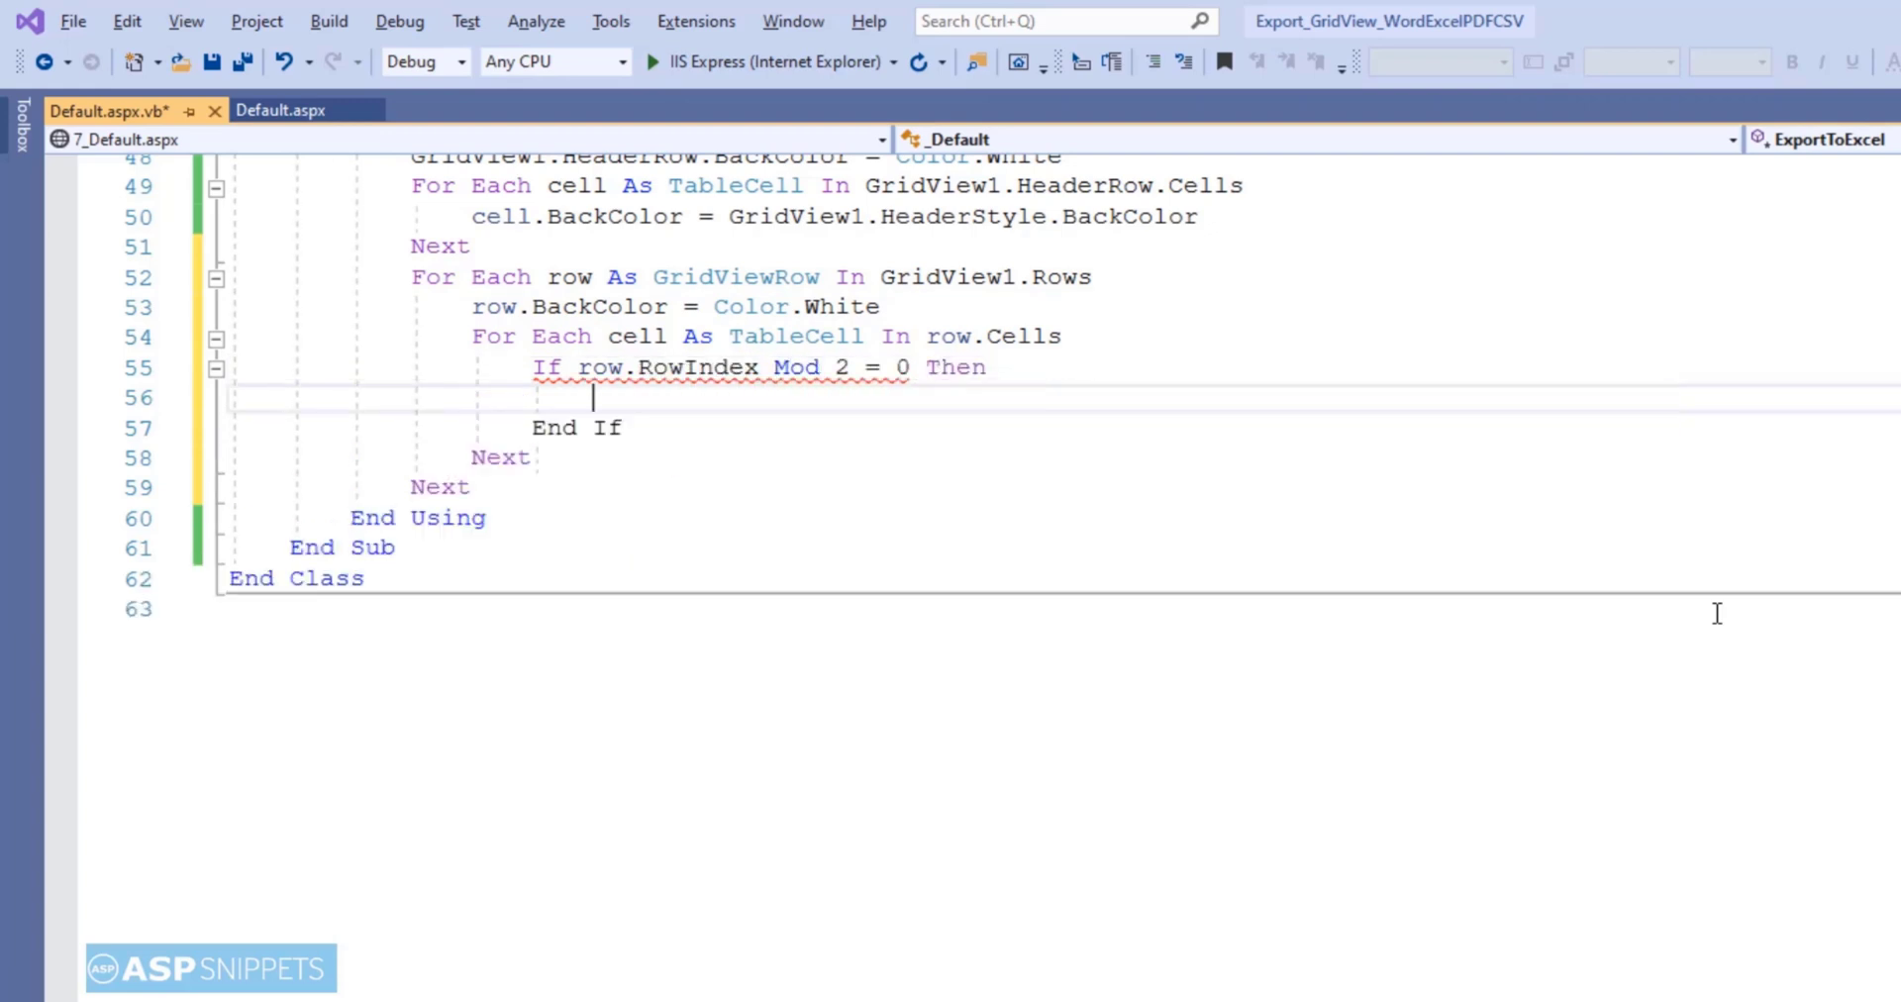
text(cell.BackColor = GridView1.AlternatingRowStyle.BackColor)
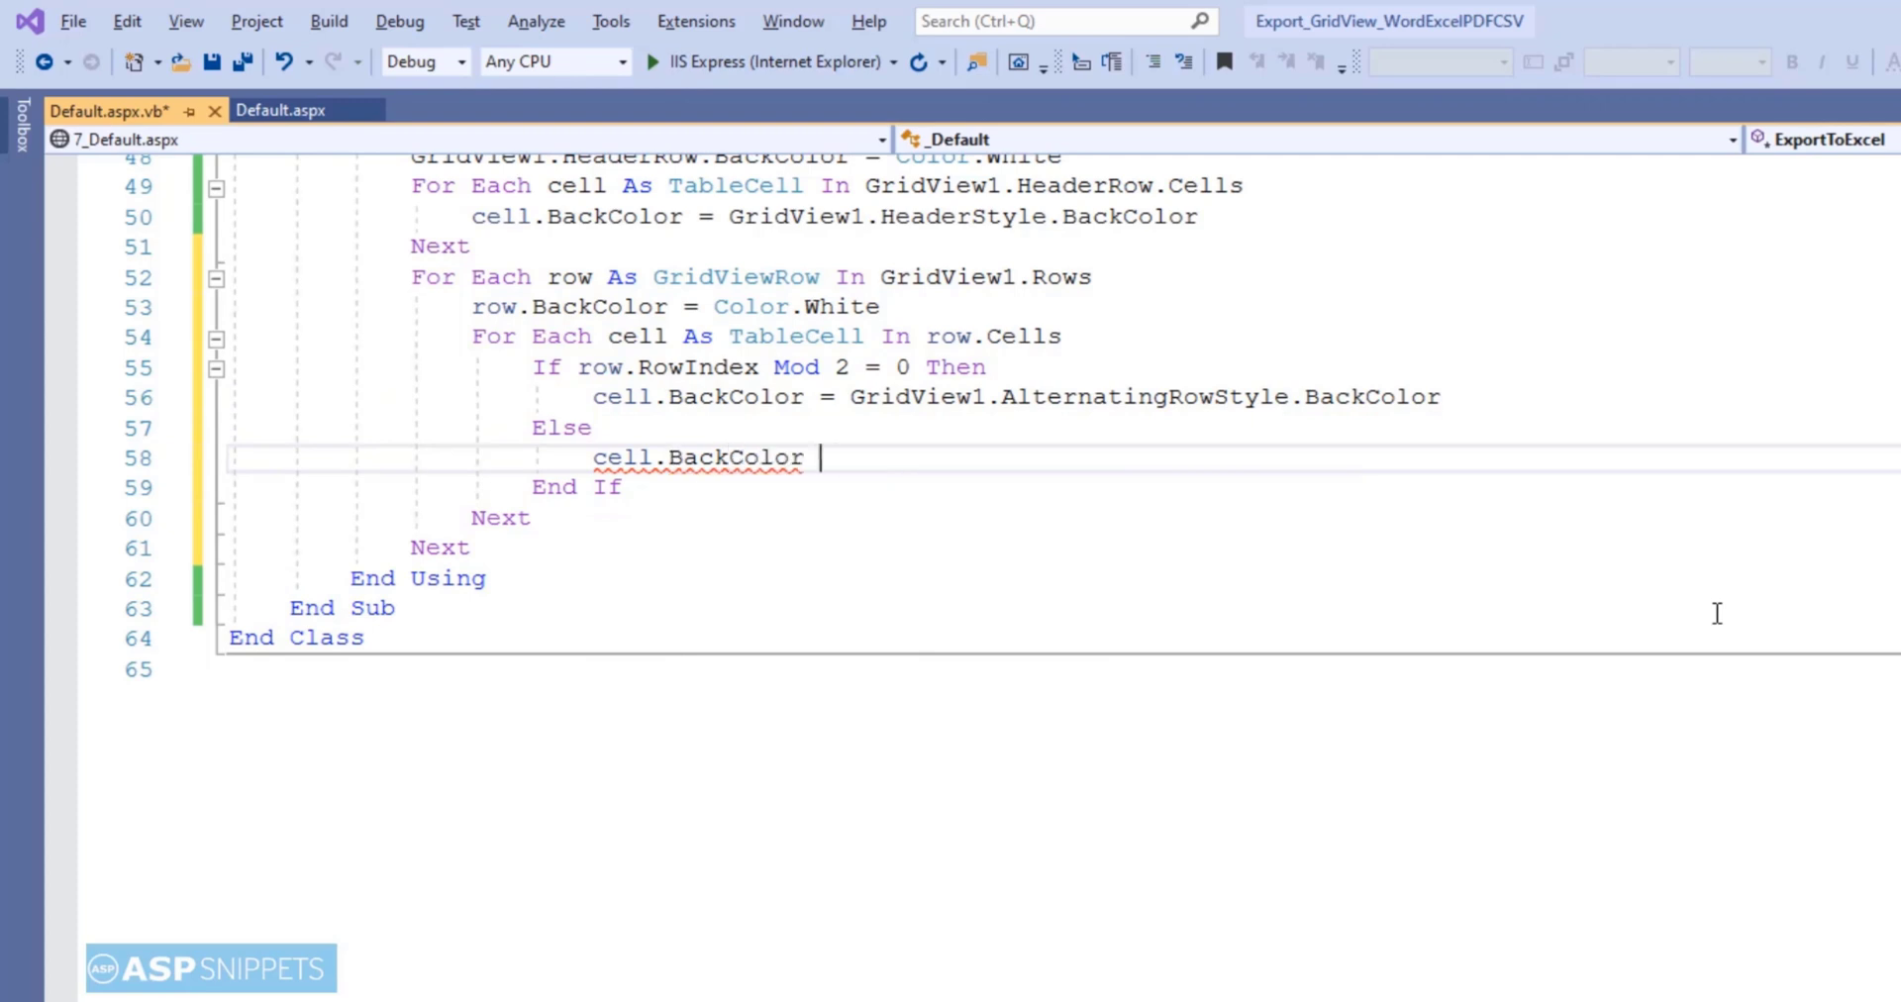
text(= GridView1.Rows)
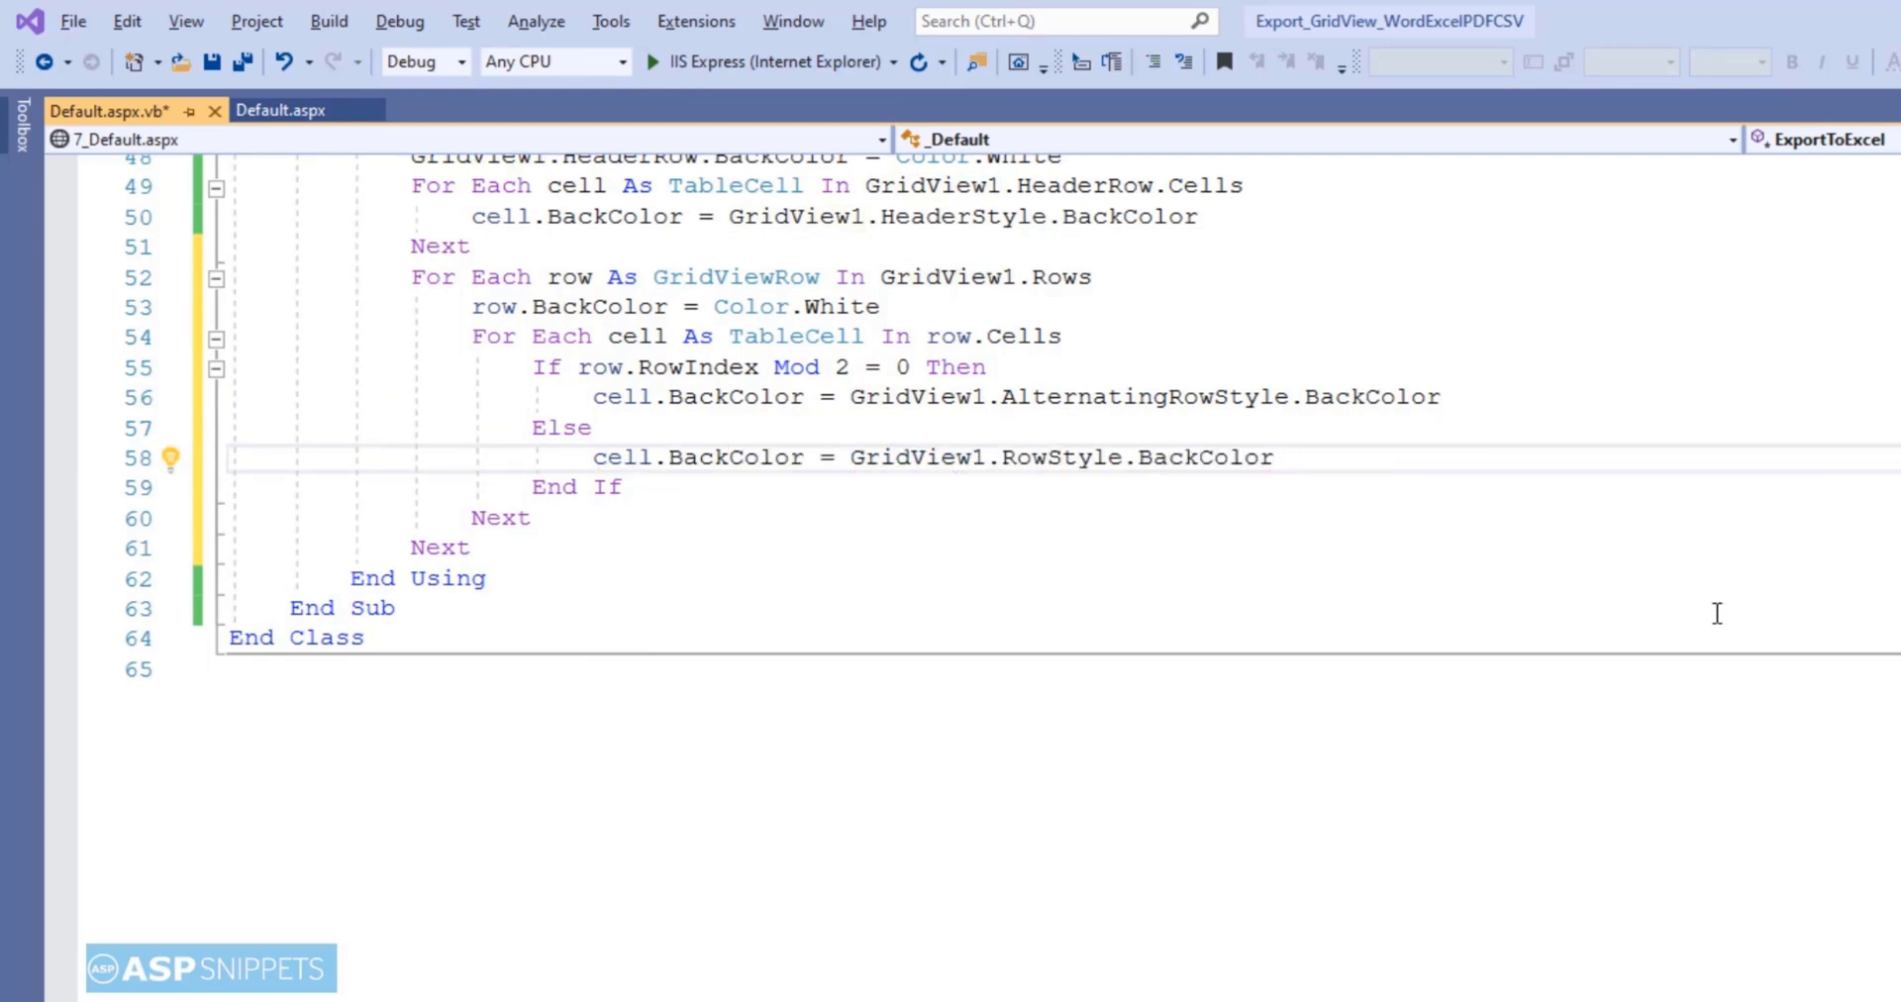
- Set cell.CssClass = "textmode" and begin GridView1.RenderControl(hw)
text(cel)
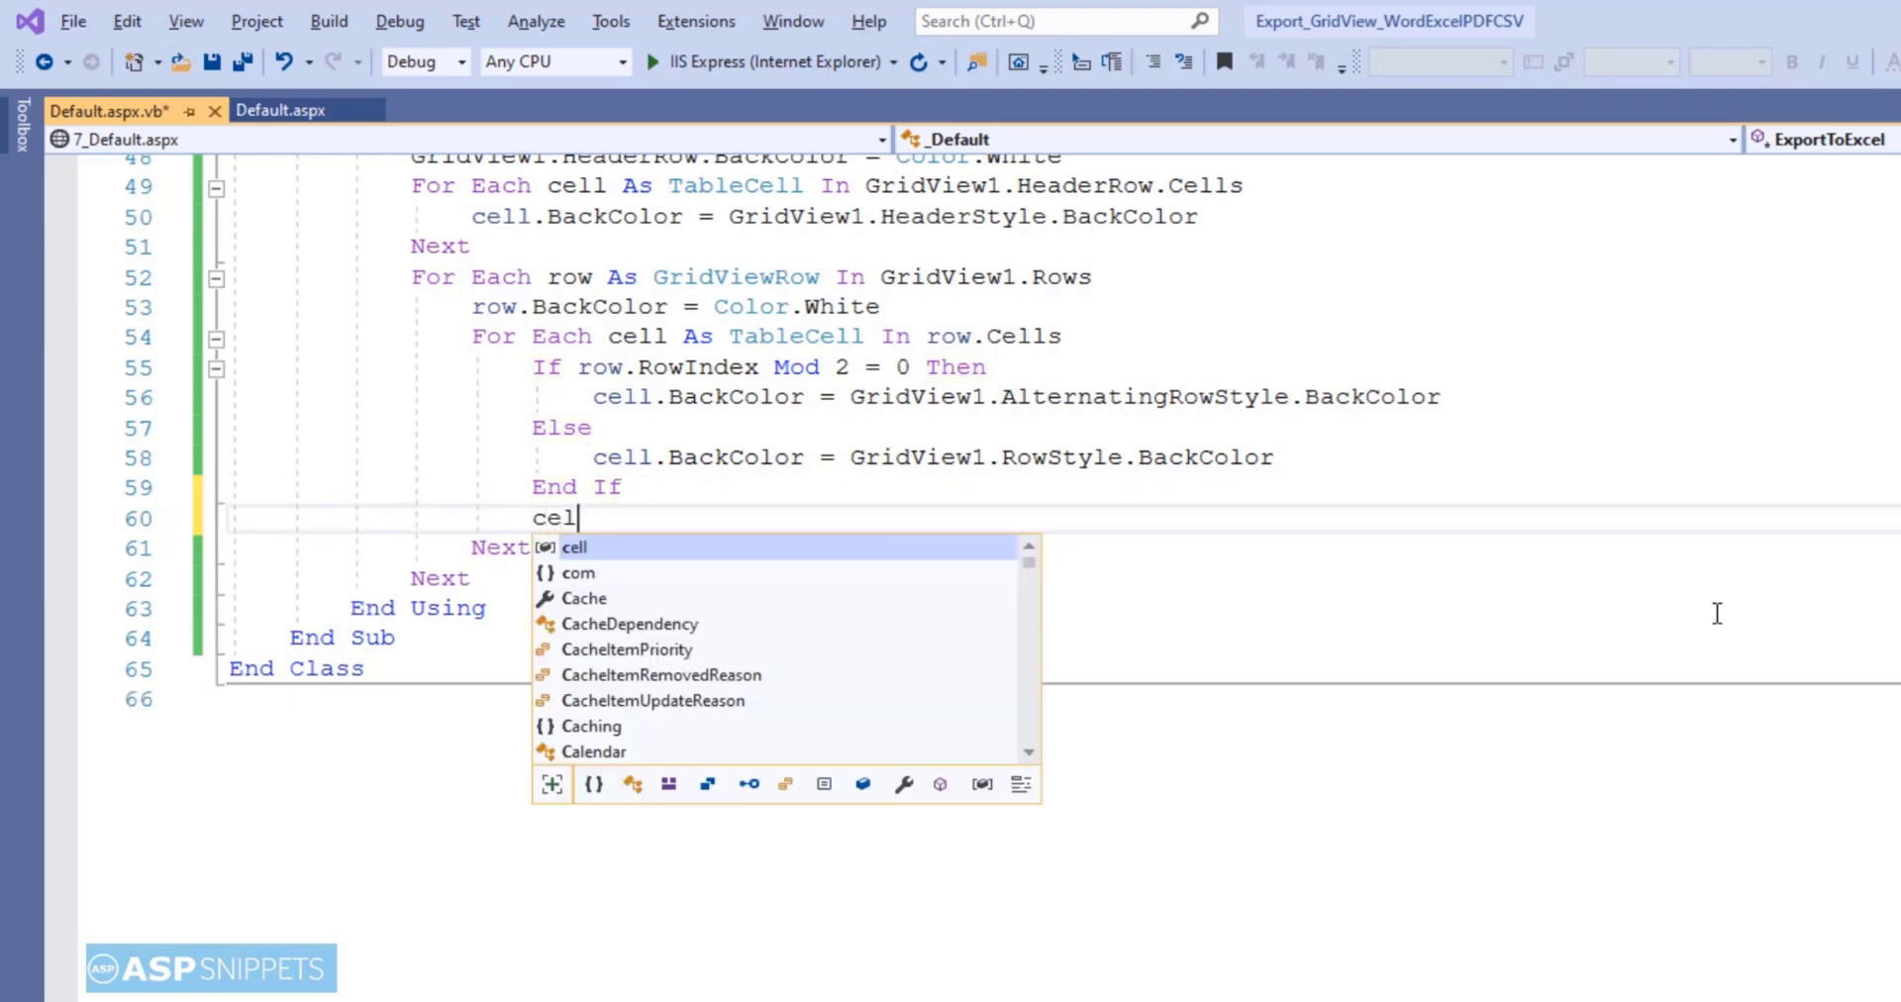
text(.cs)
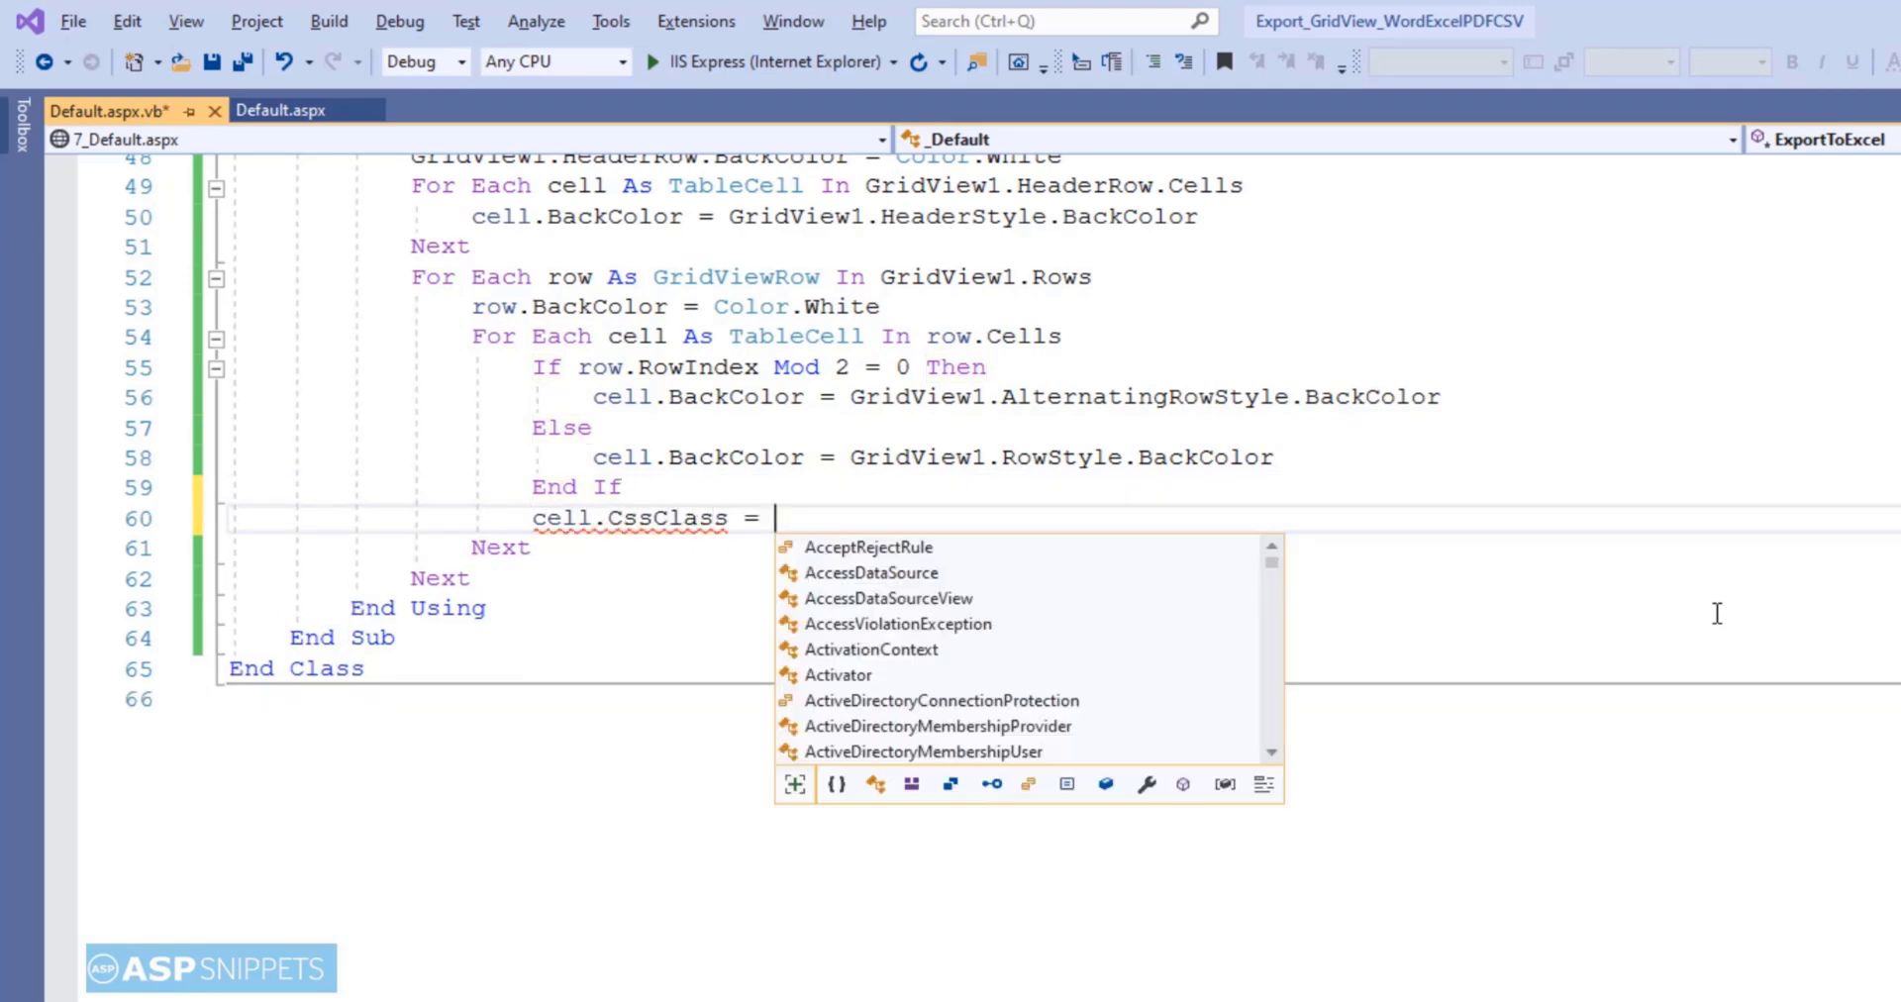
text("text")
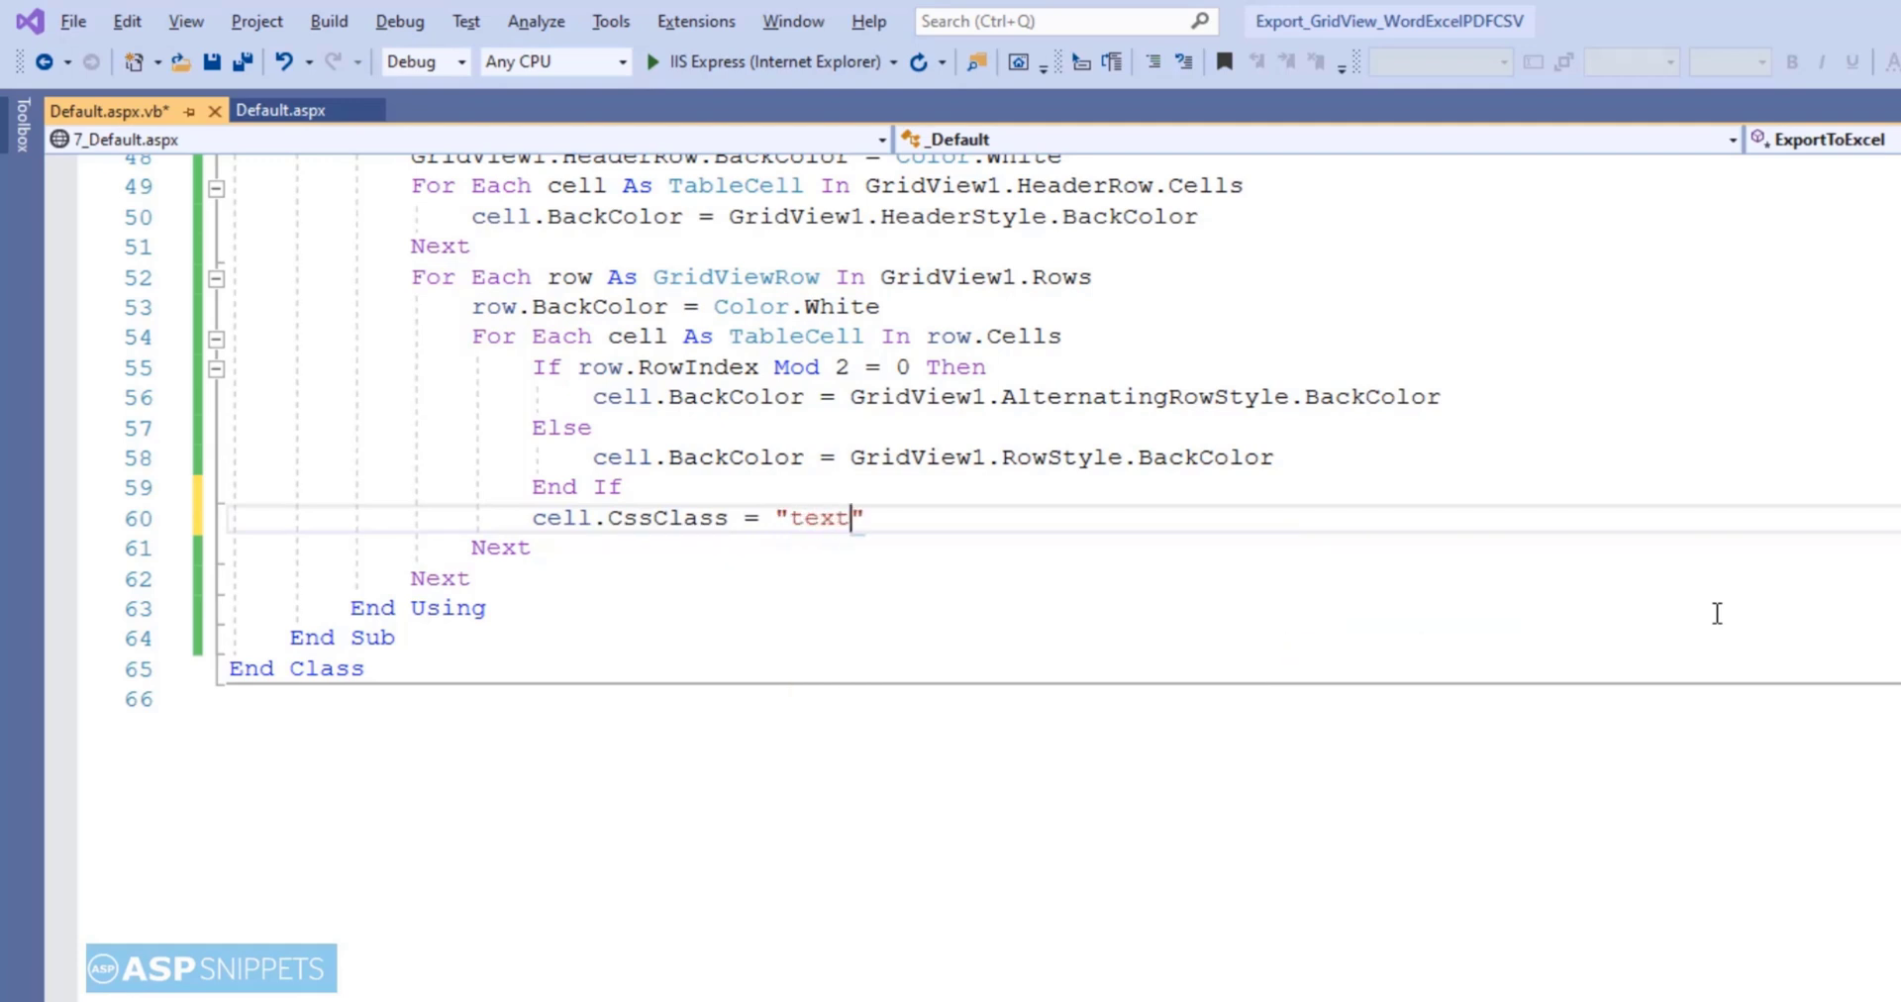
text(mode)
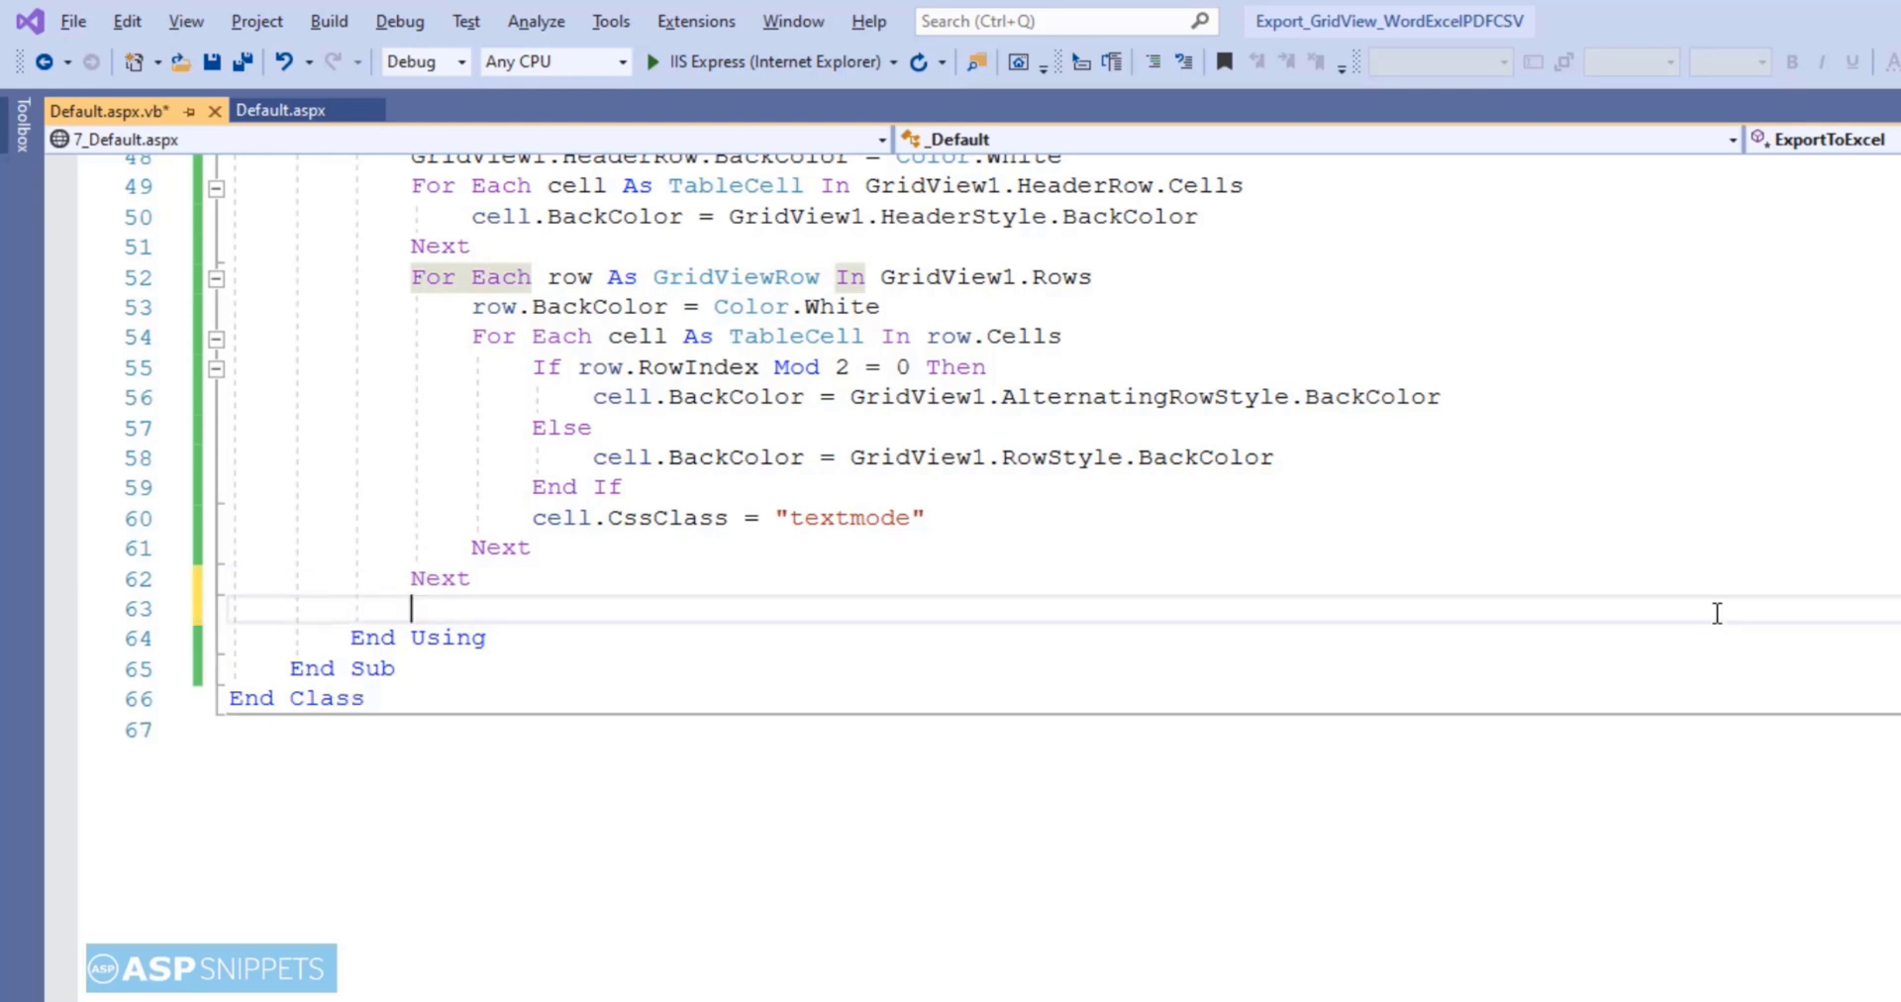
text(GridV)
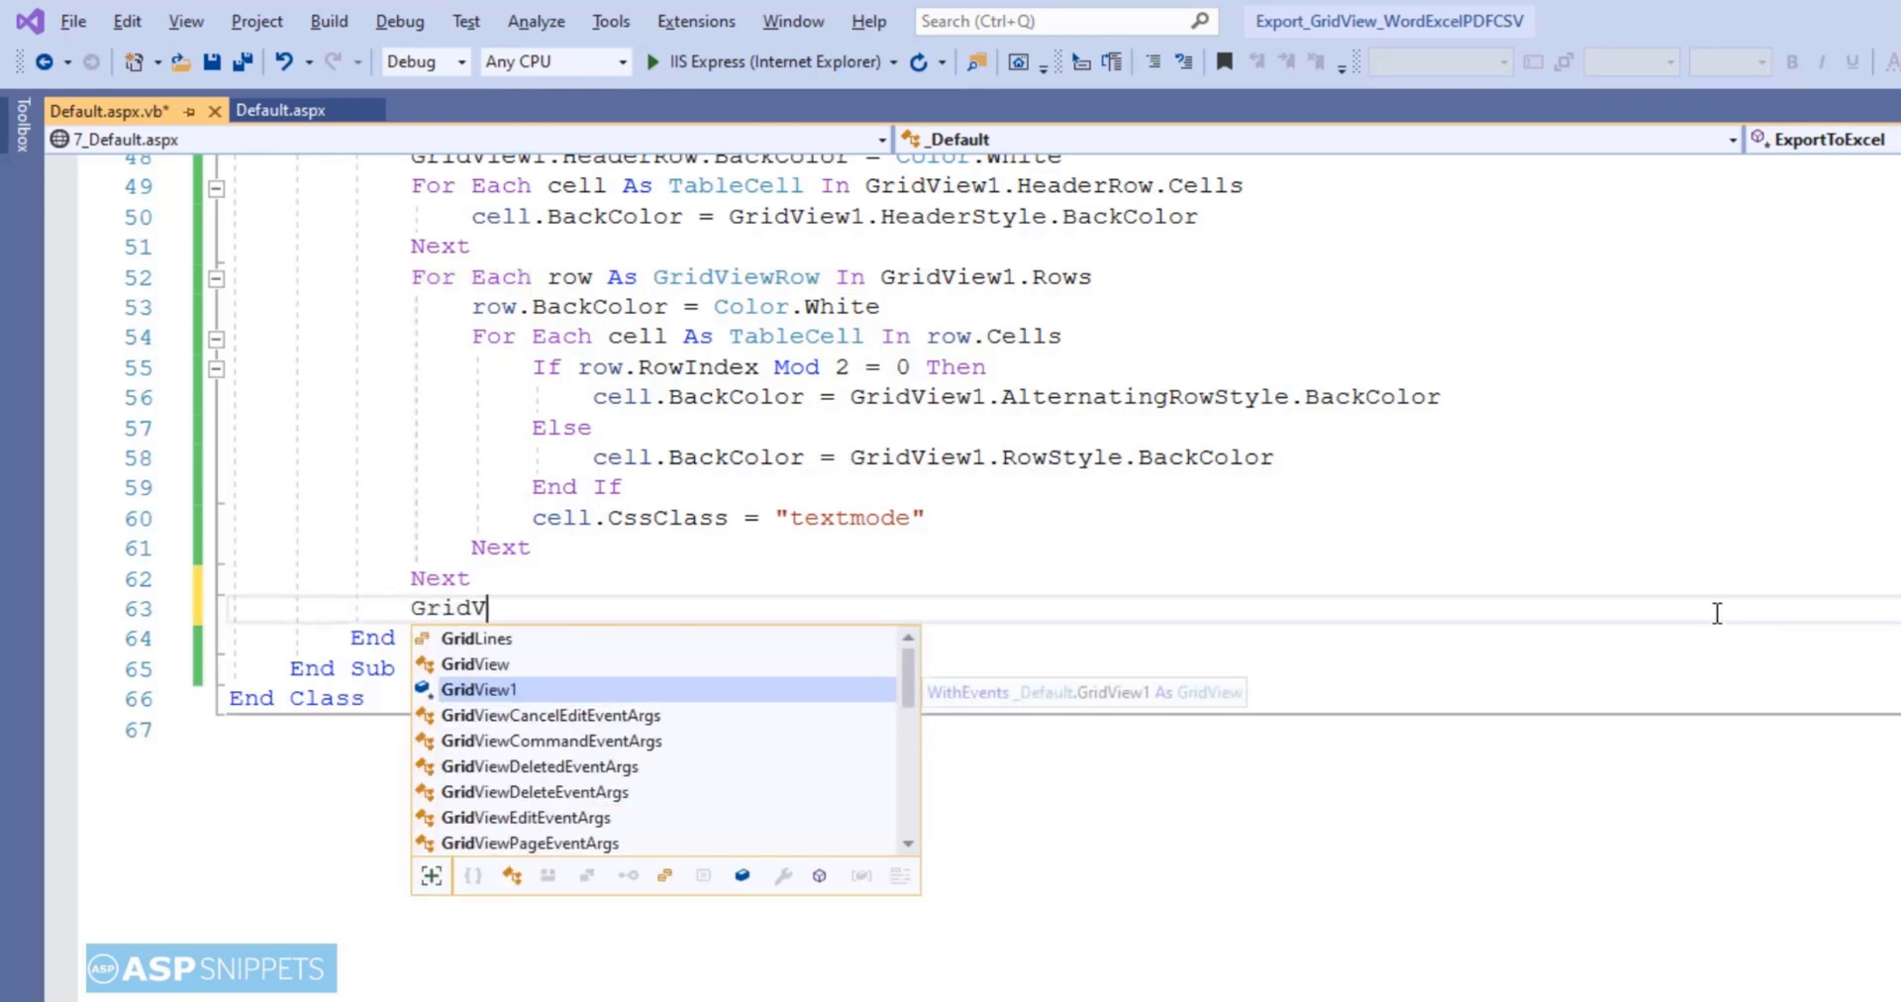
text(iew1.RenderControl(hw)
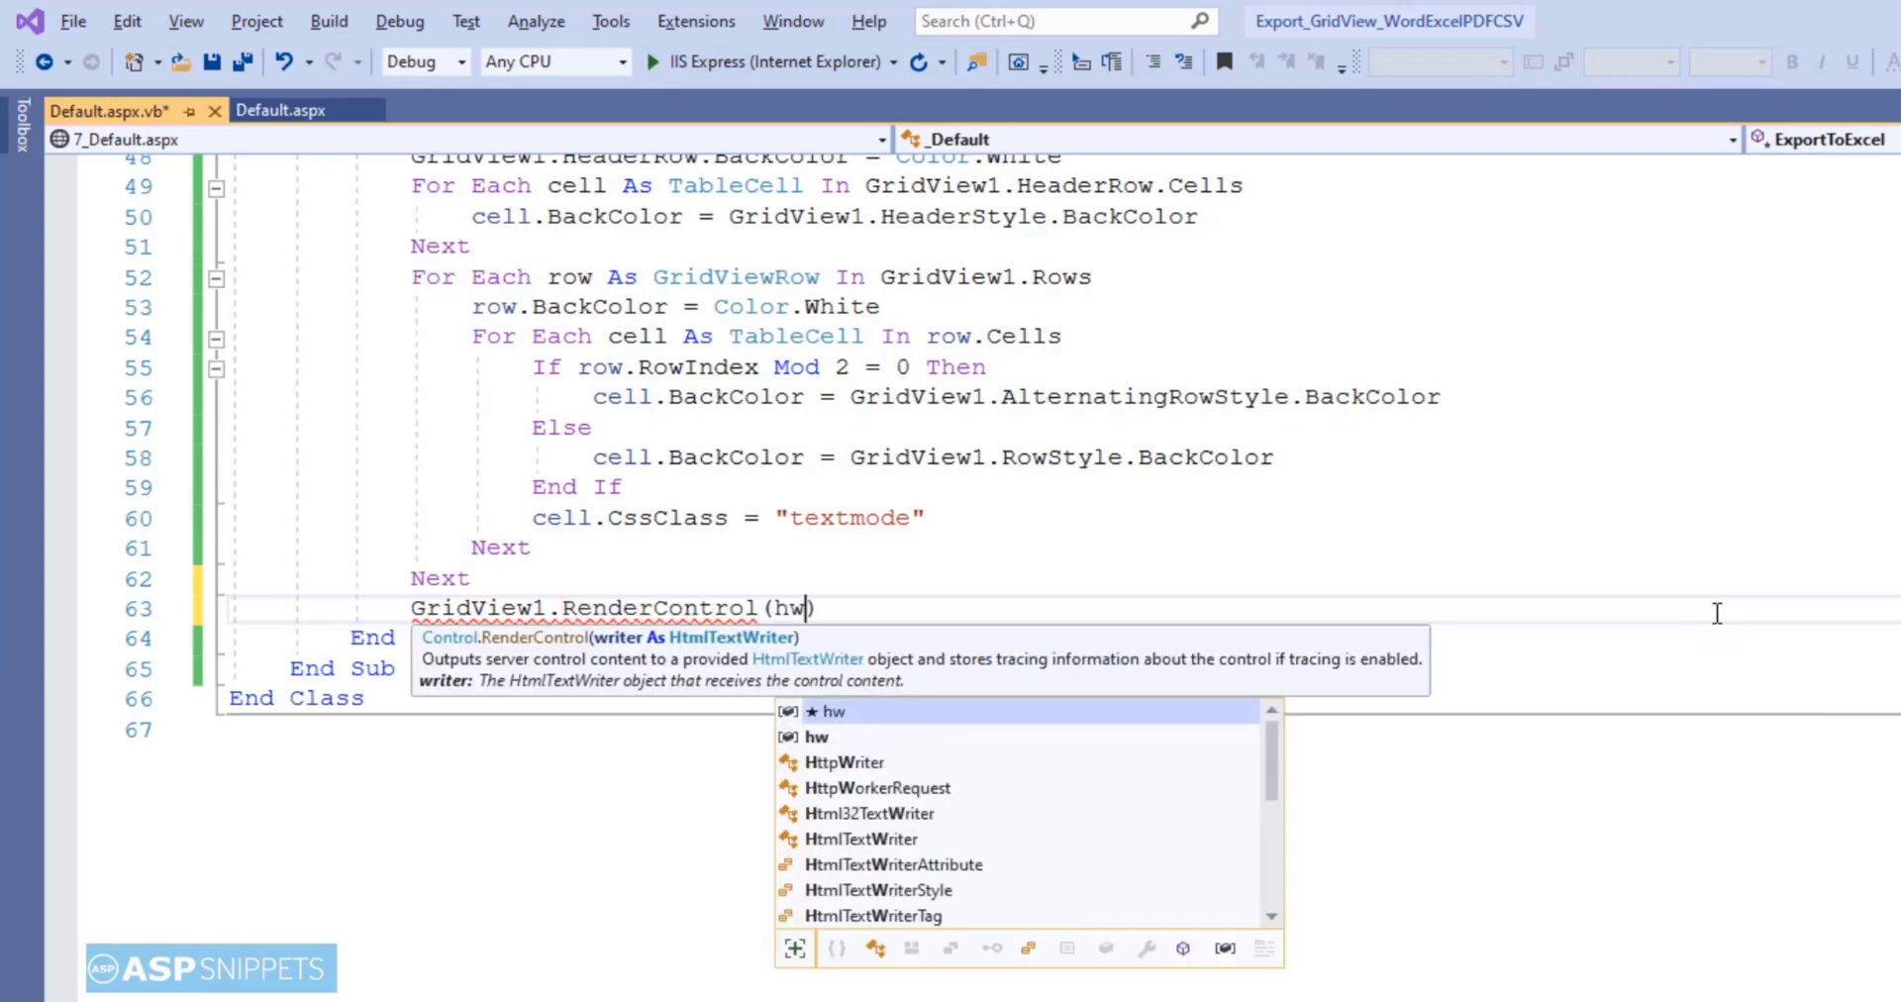
- Define Dim style As String = "<style> .textmode{ mso-number-format:\@;} </style>" and begin Response.Write
key(Return)
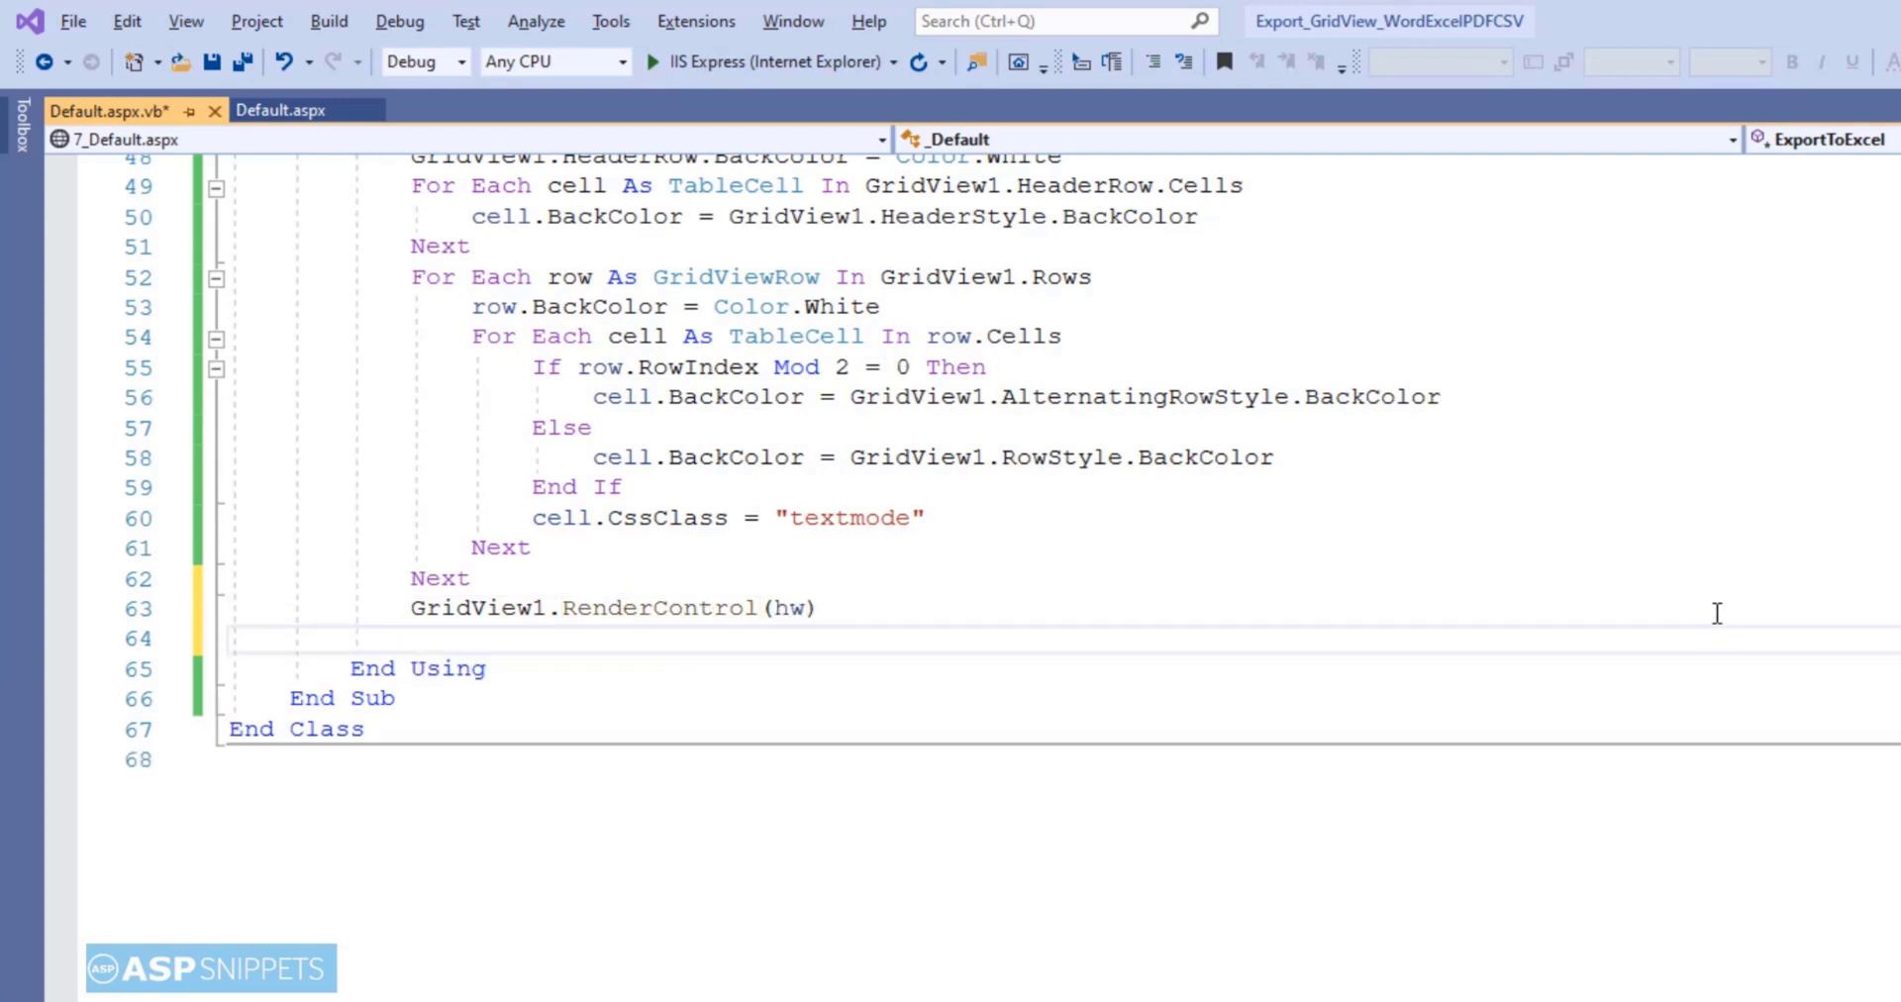
text(Dim style As)
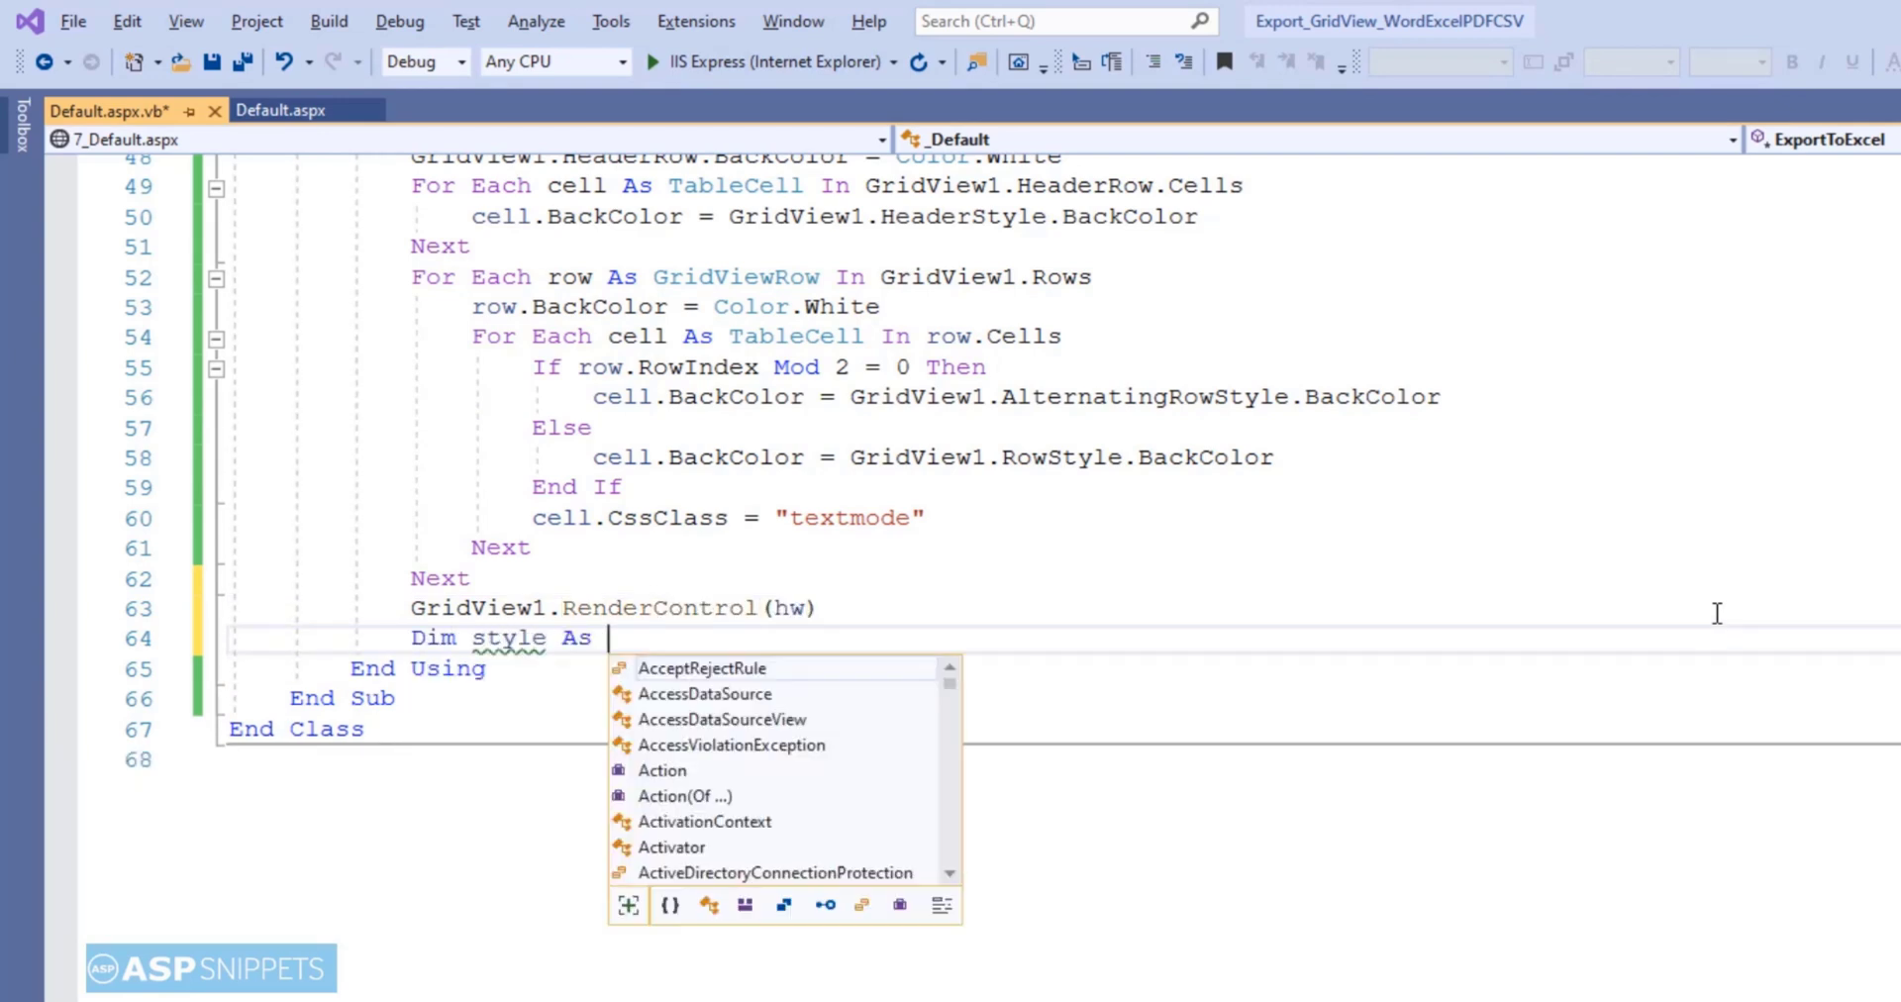
text(String =)
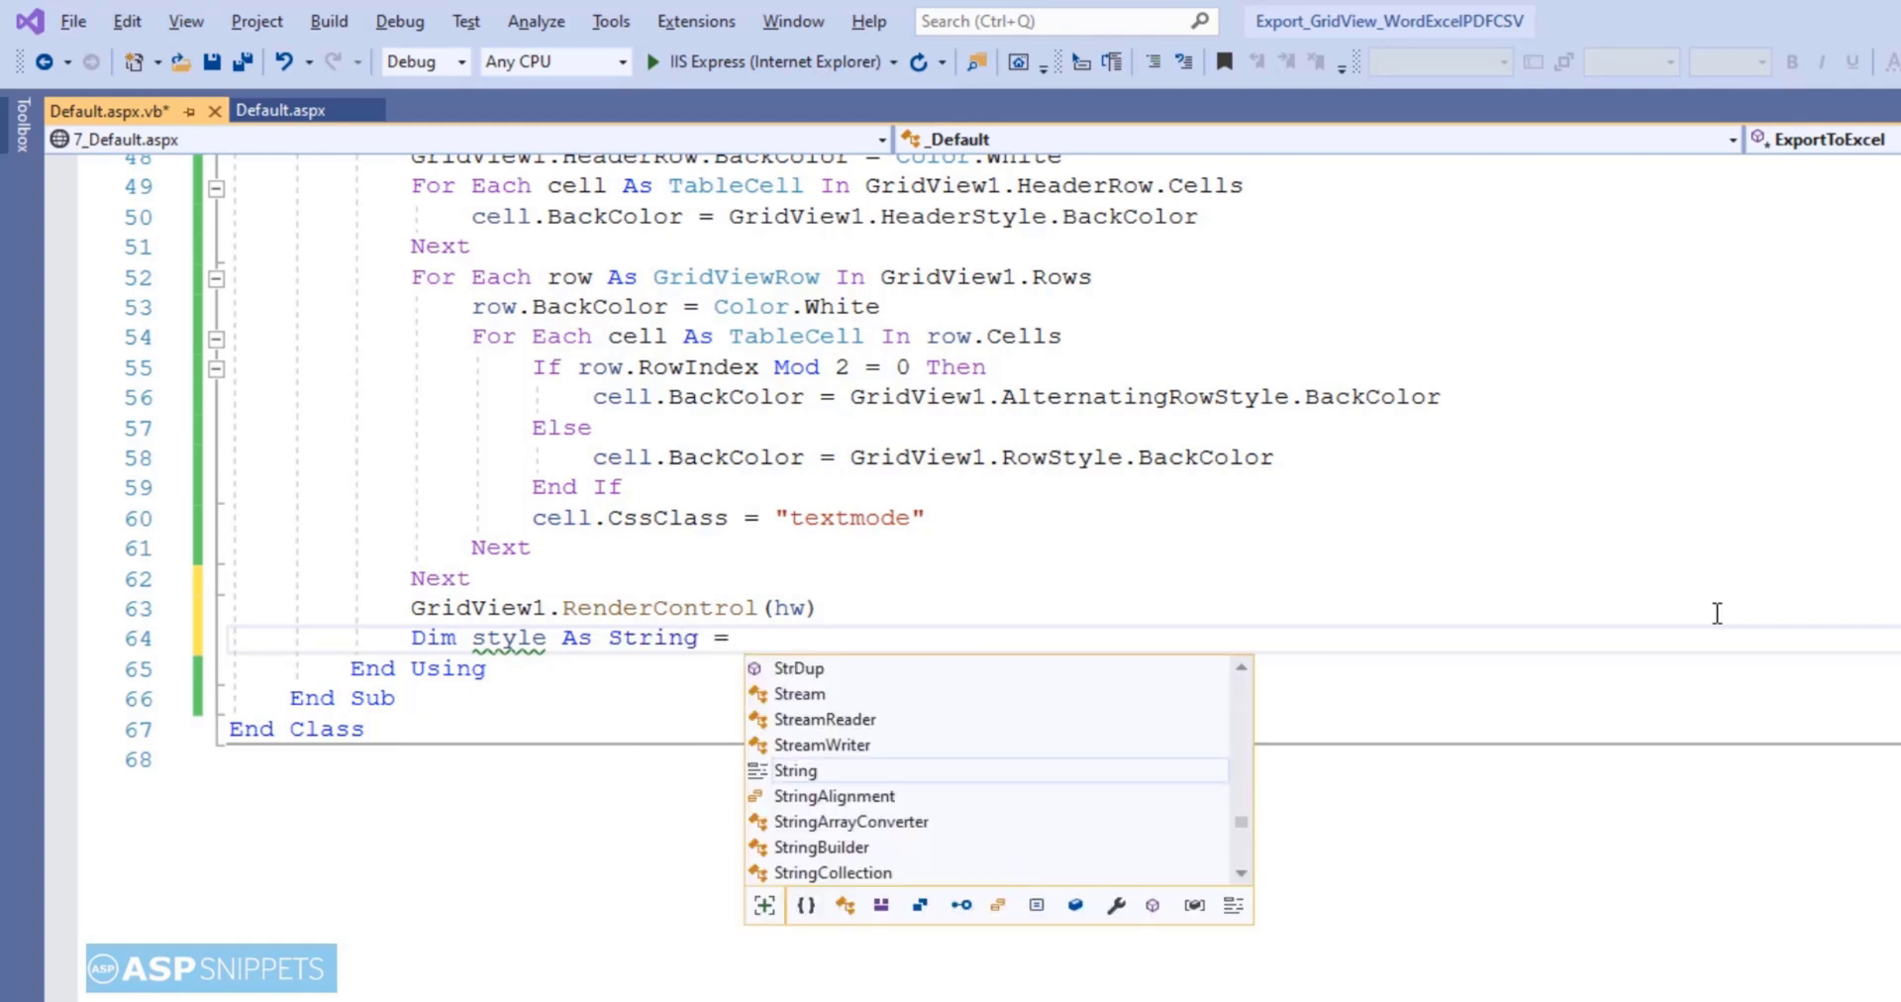
text("<style)
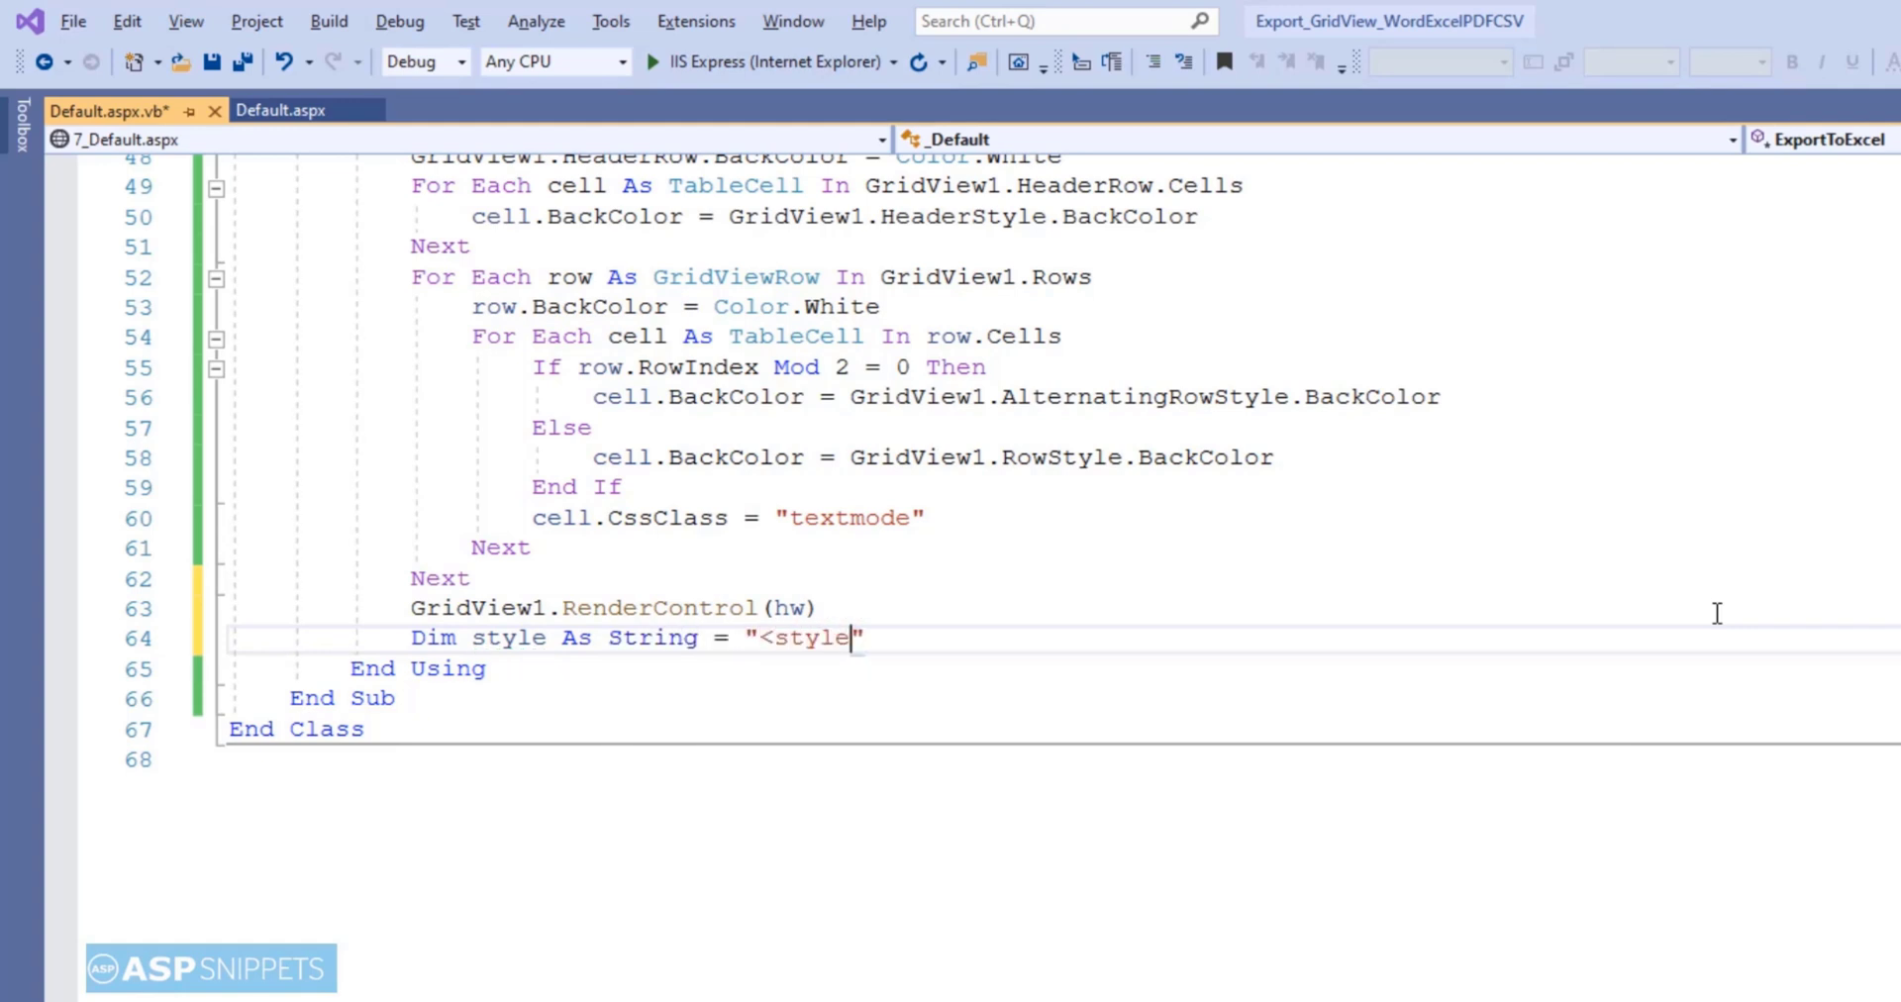
text(> .text)
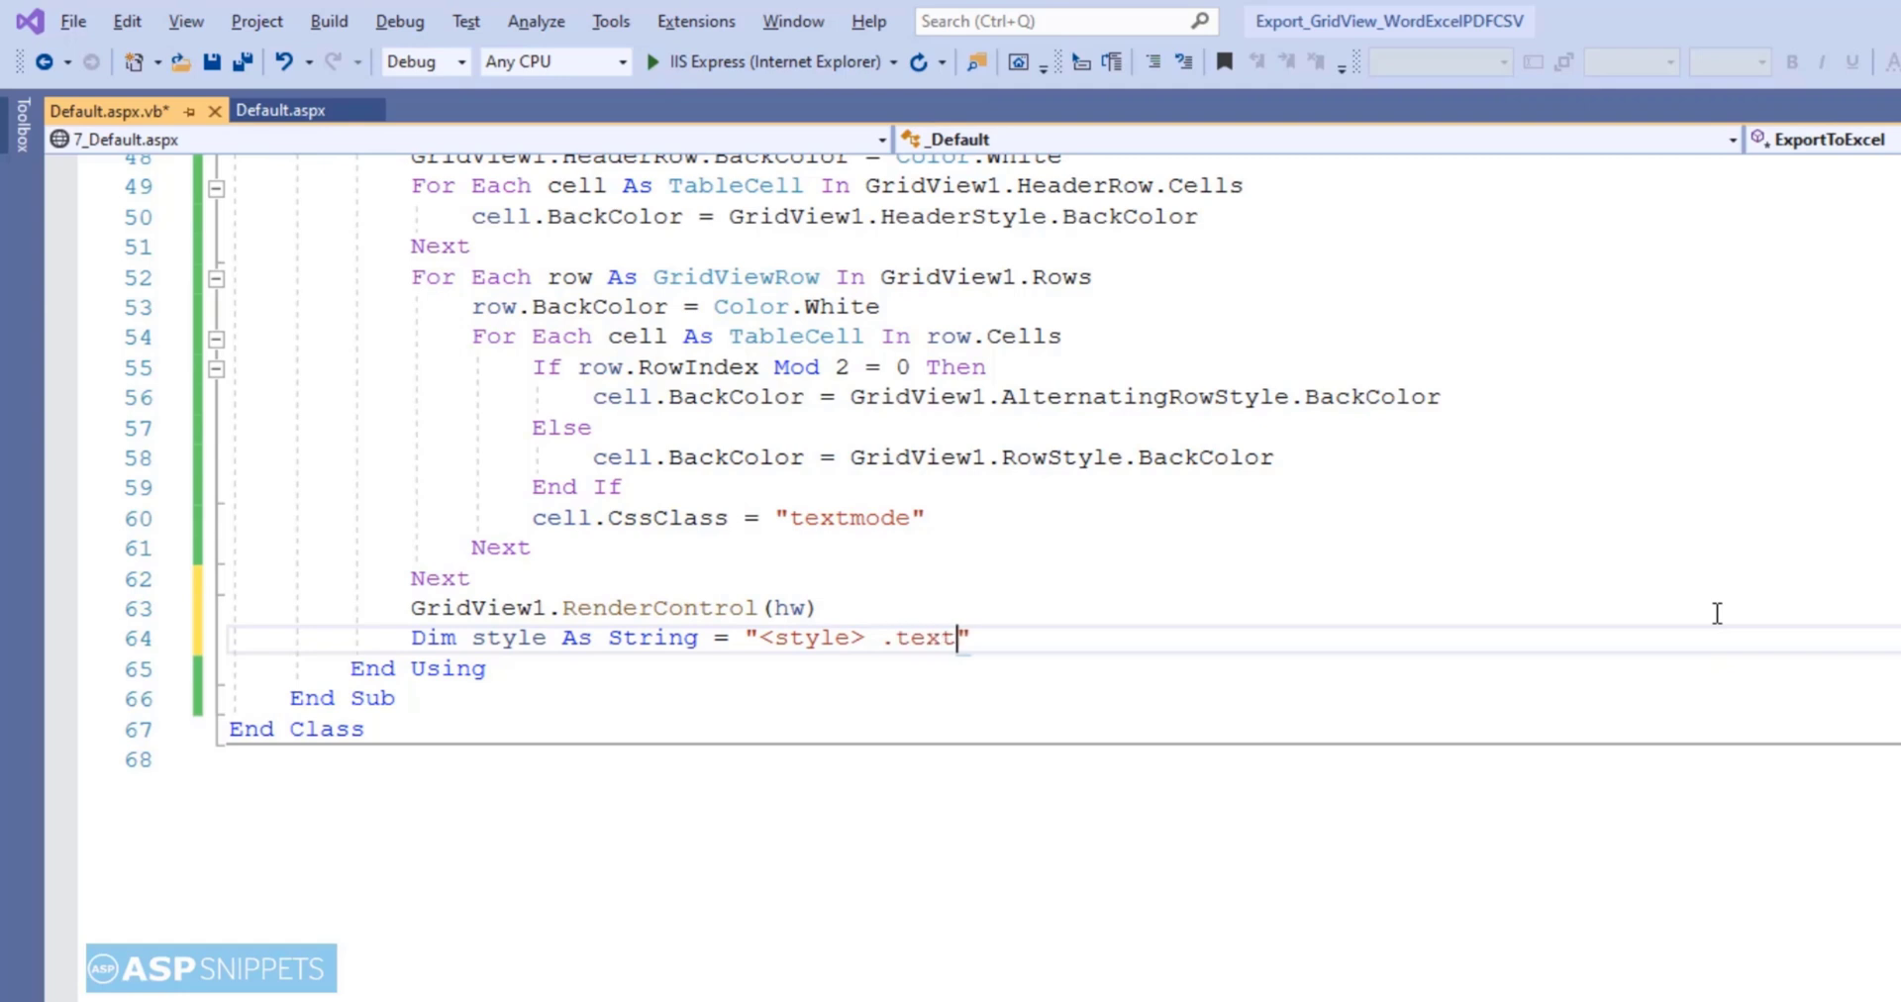
text(mode{})
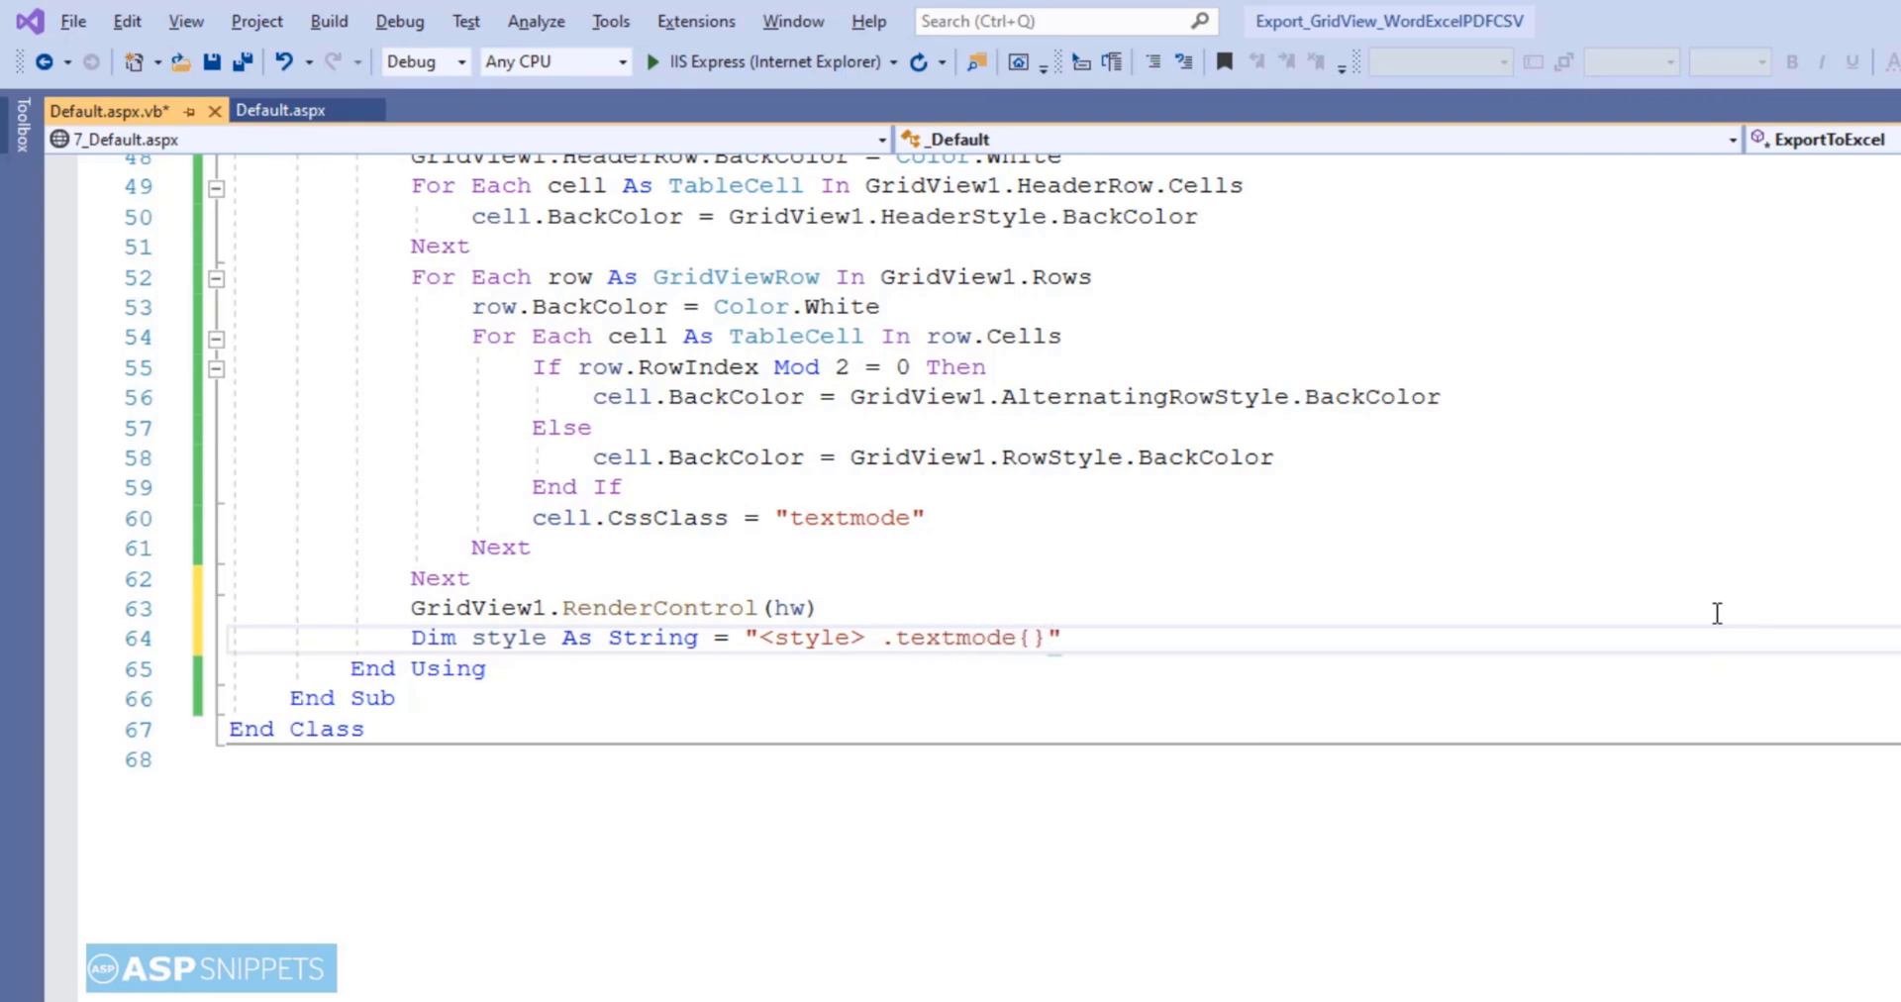
text(mso-)
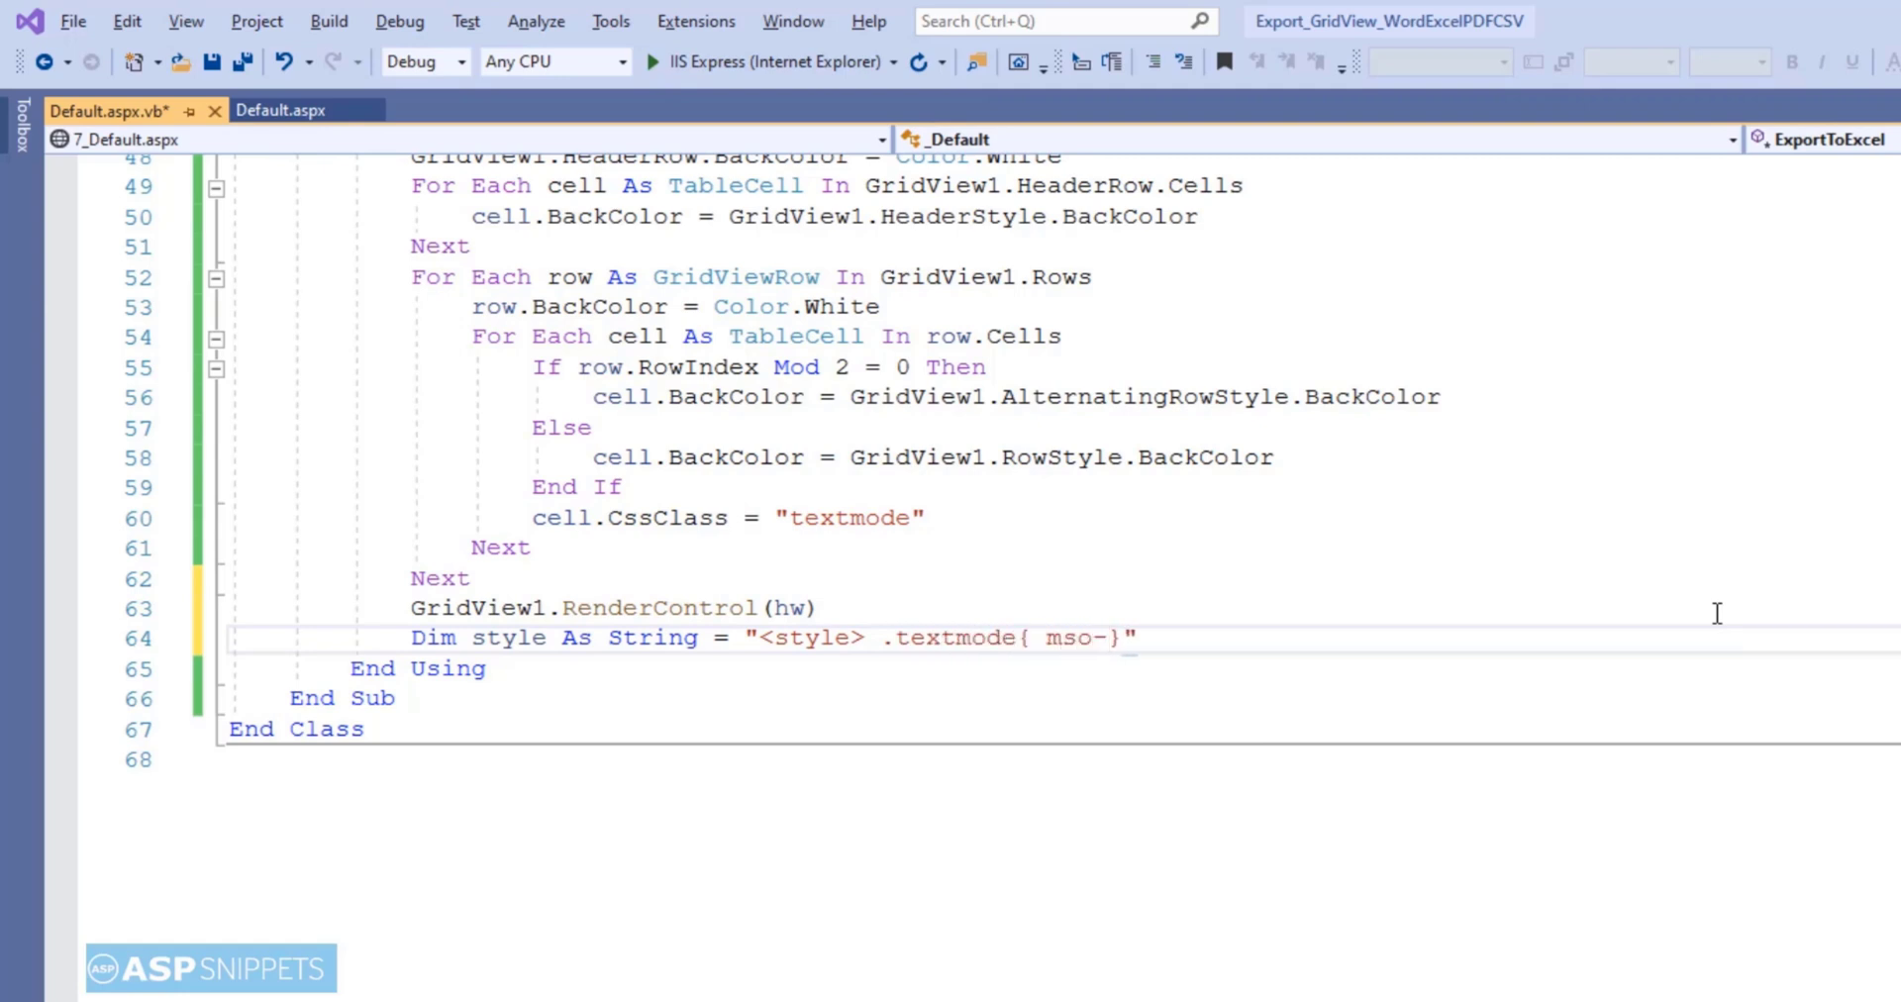
text(number-format:\@;)
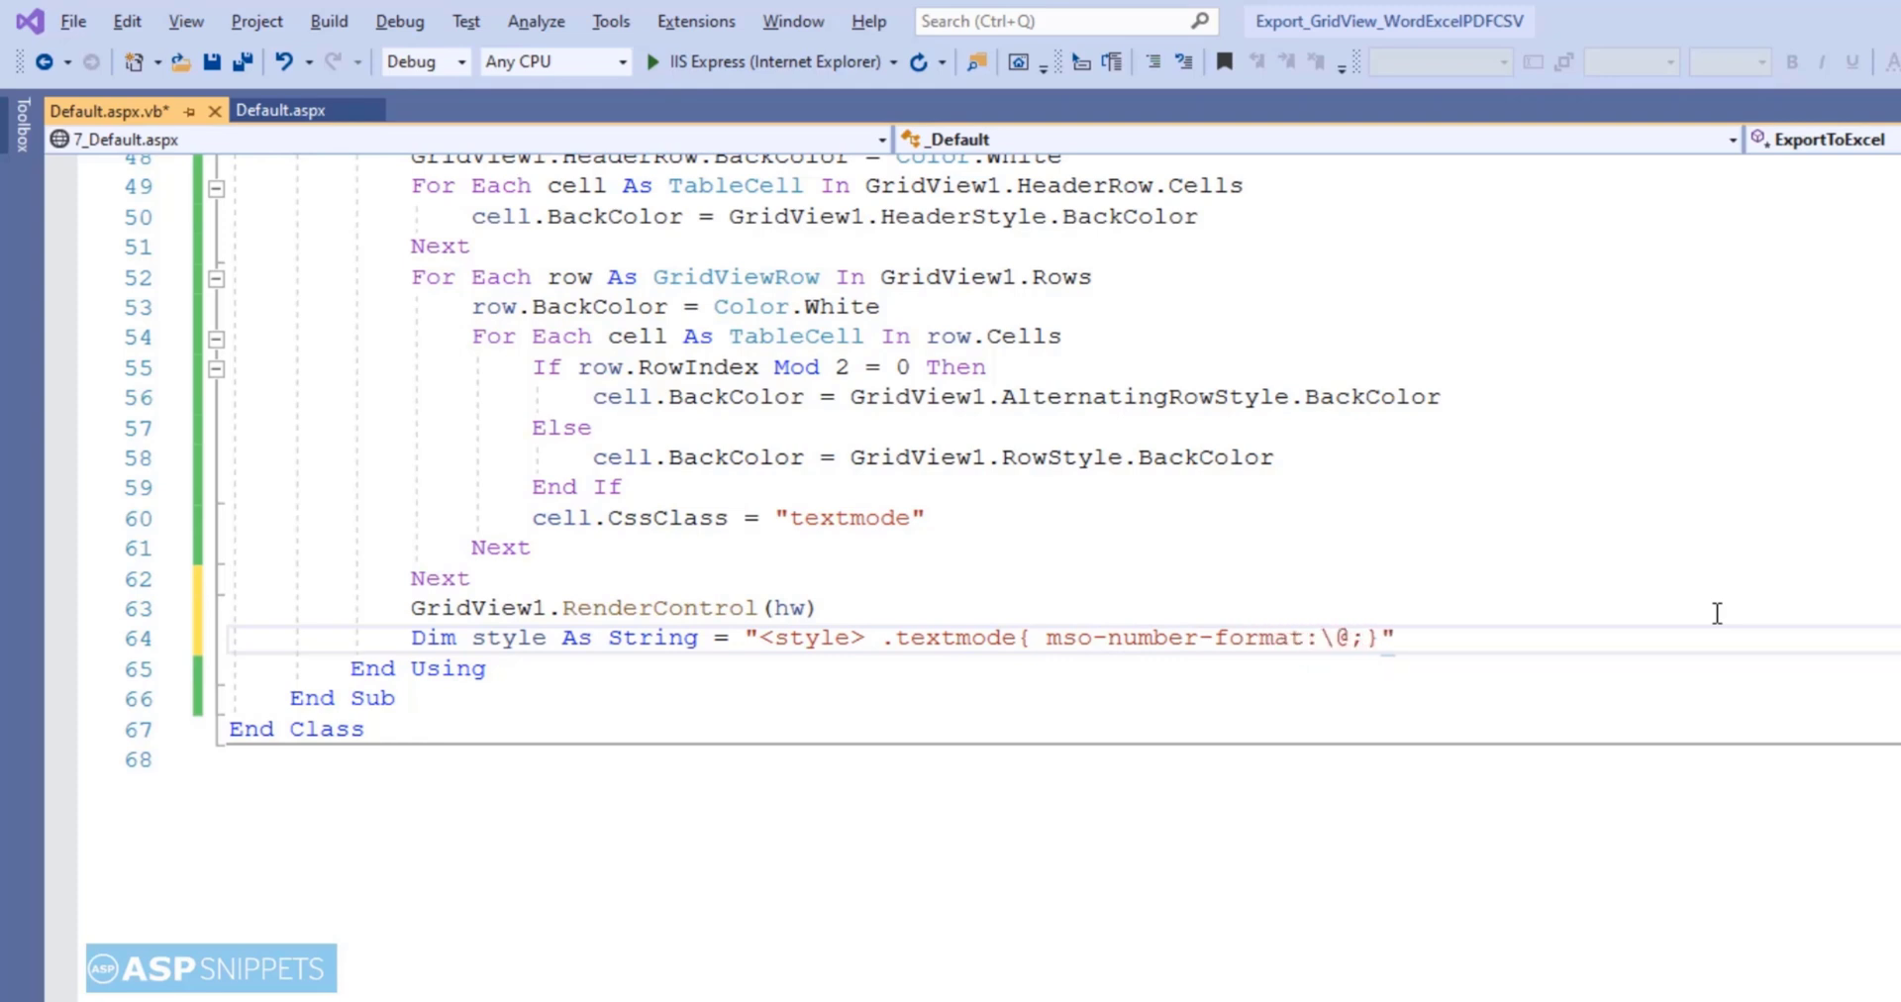
text(</s)
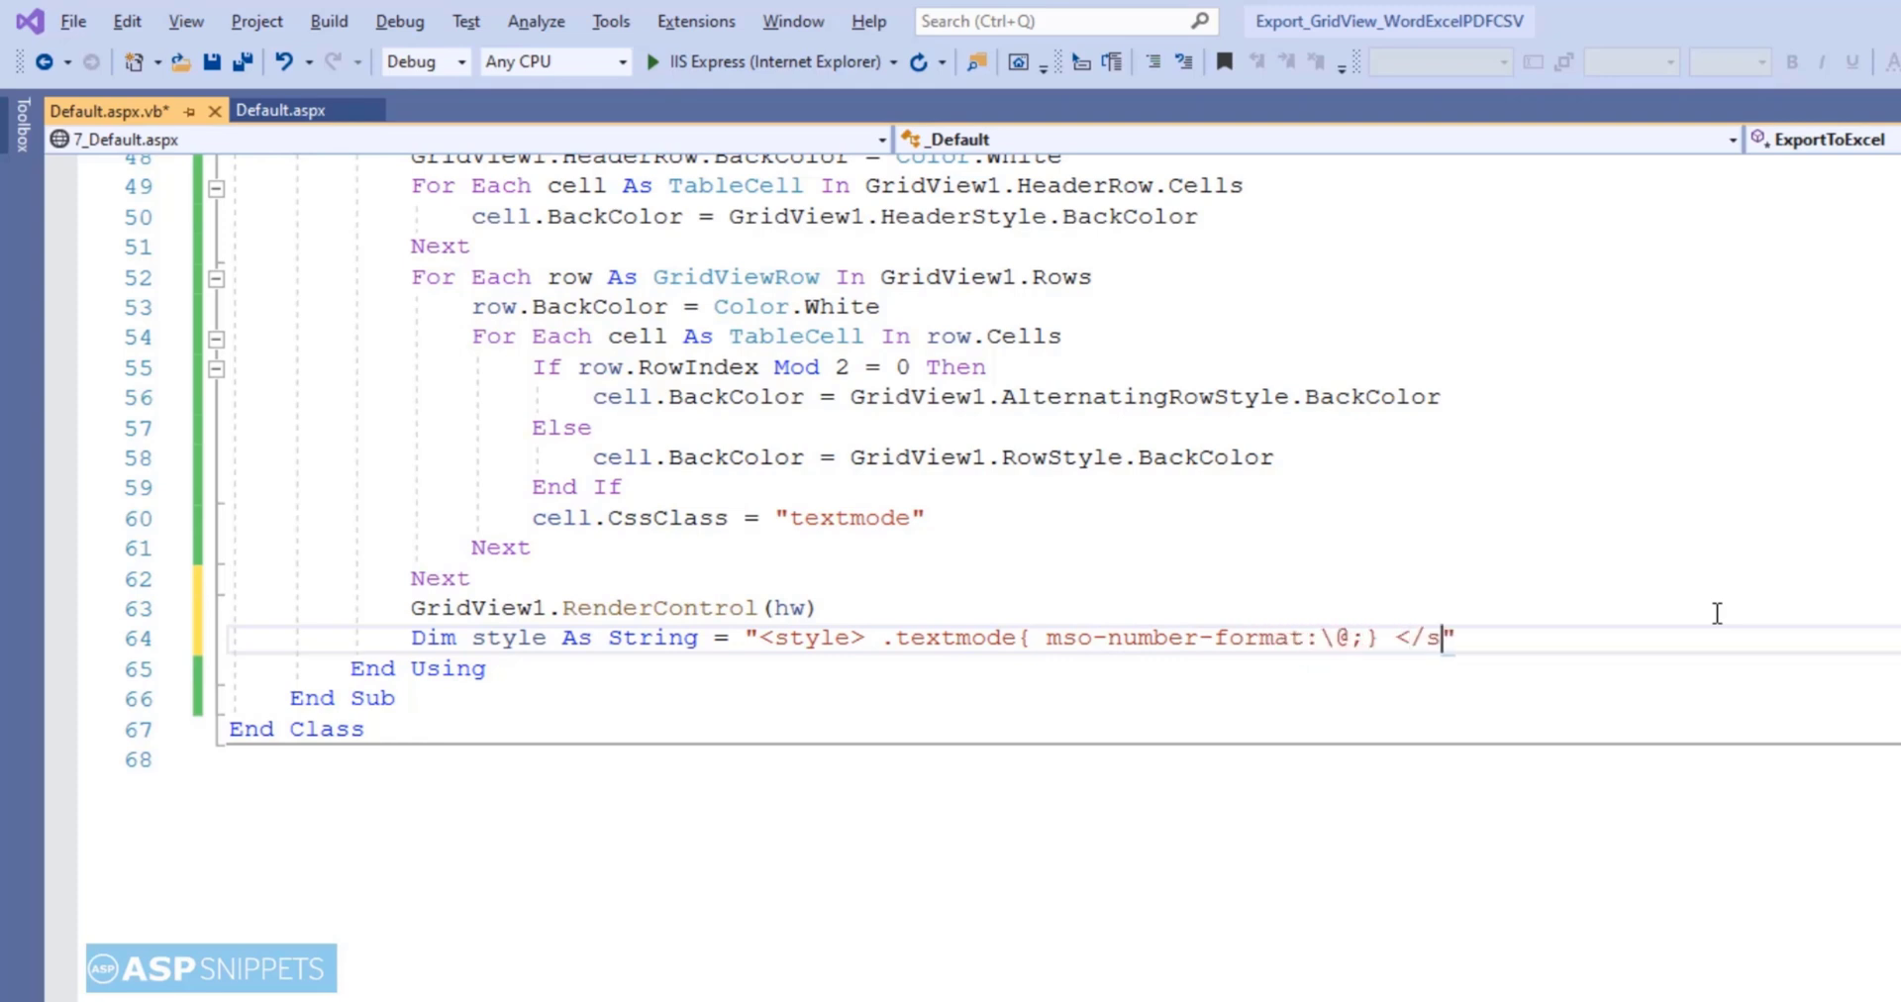
text(tyle>)
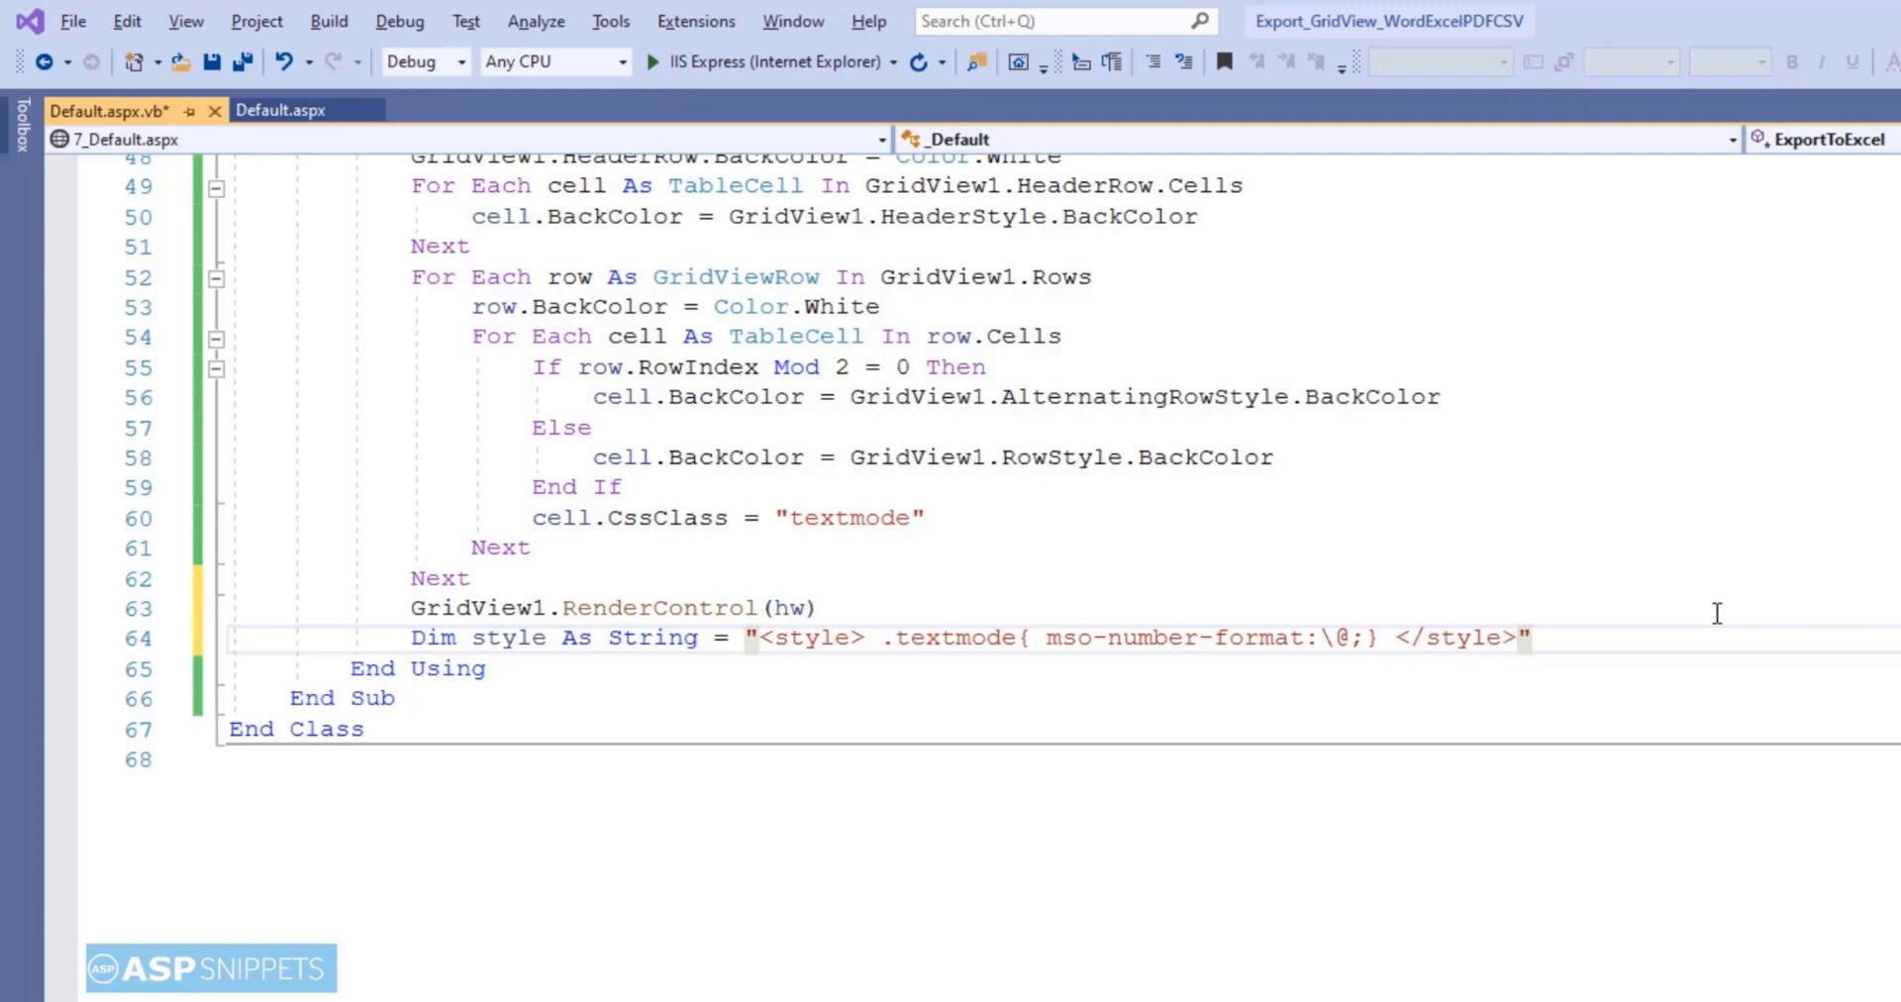
text(response.Write()
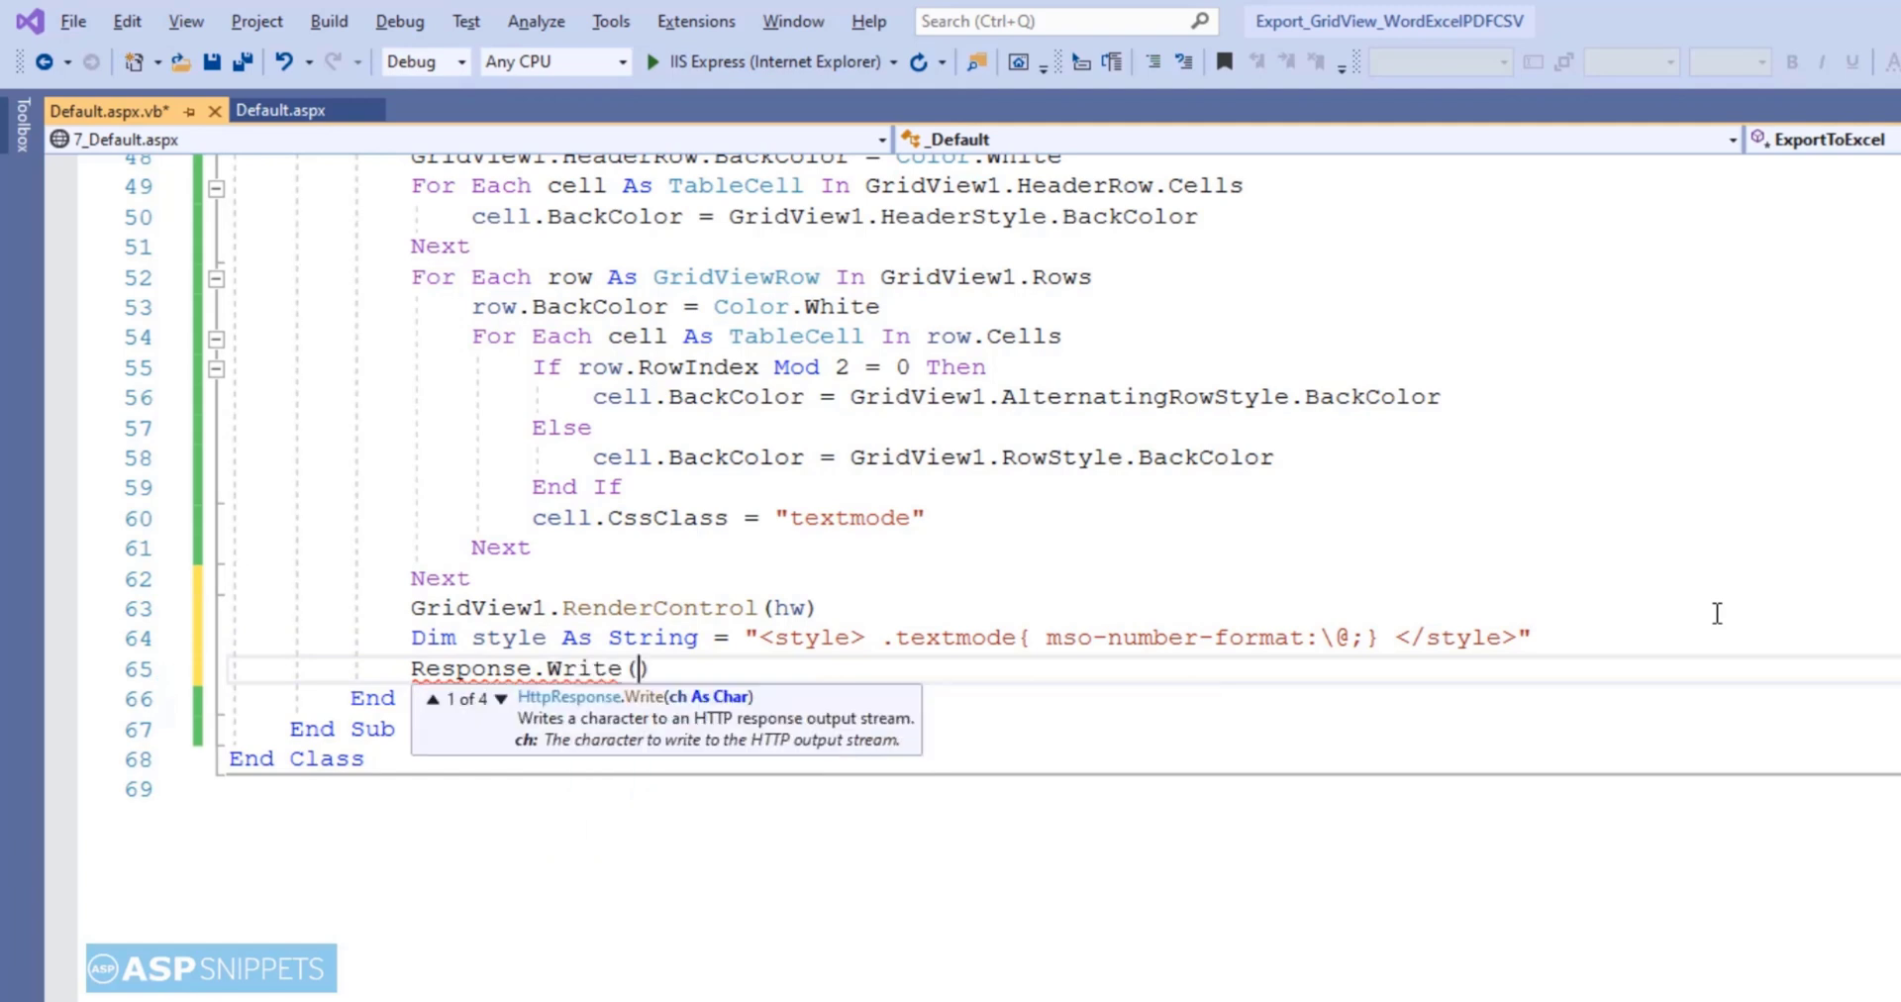
- Write the style string and the StringWriter's rendered grid (sw.ToString()) to the response
text(style)
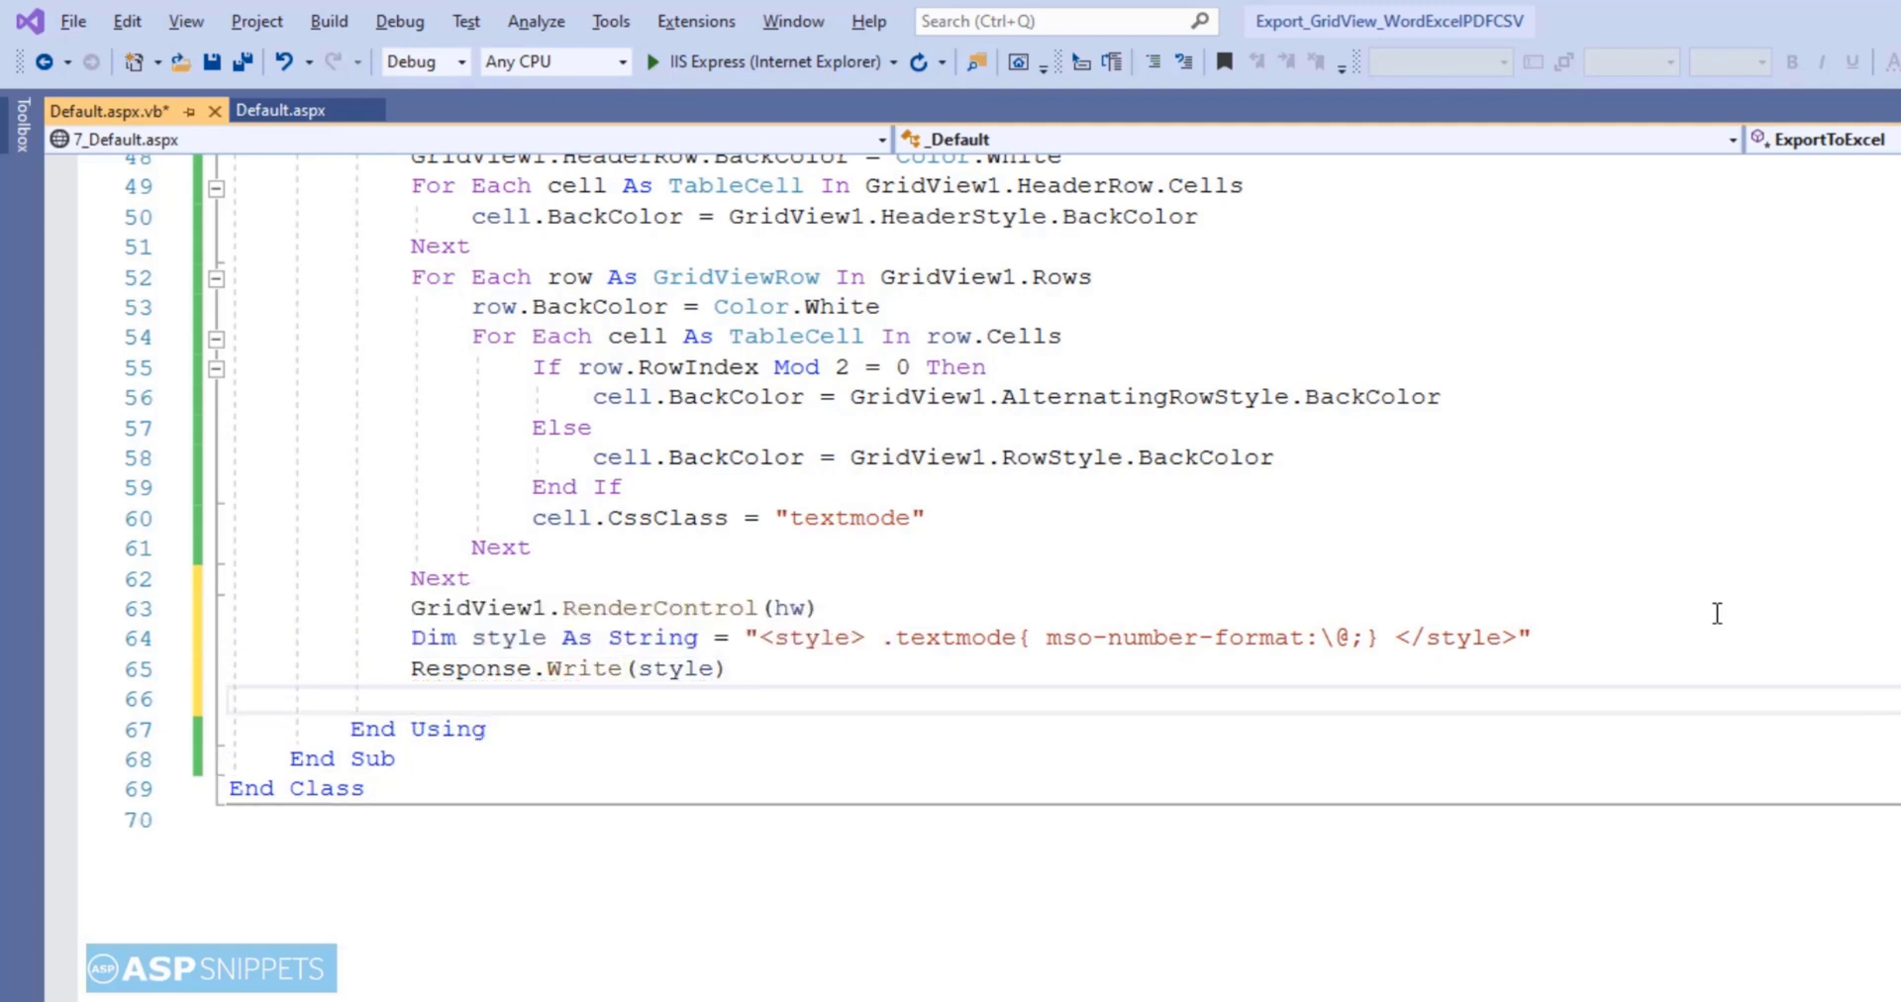
text(Response.Output.Write(sw)
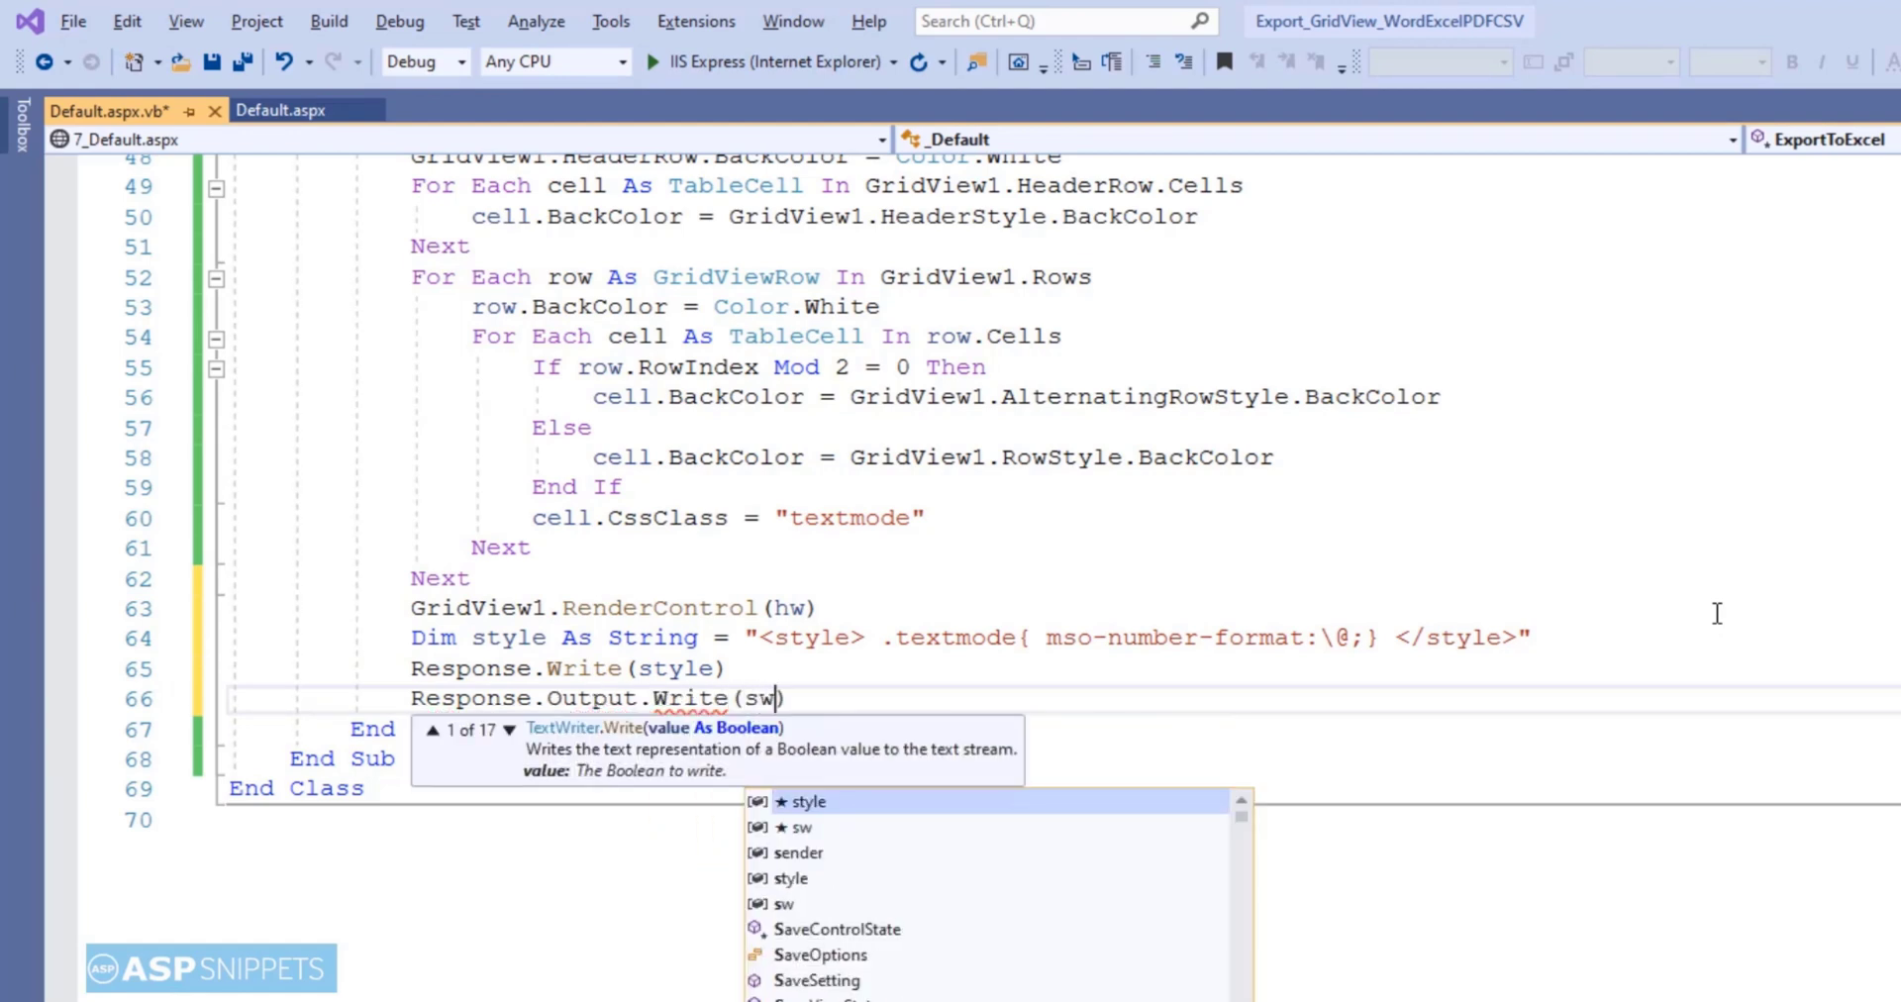
text(.ToString()
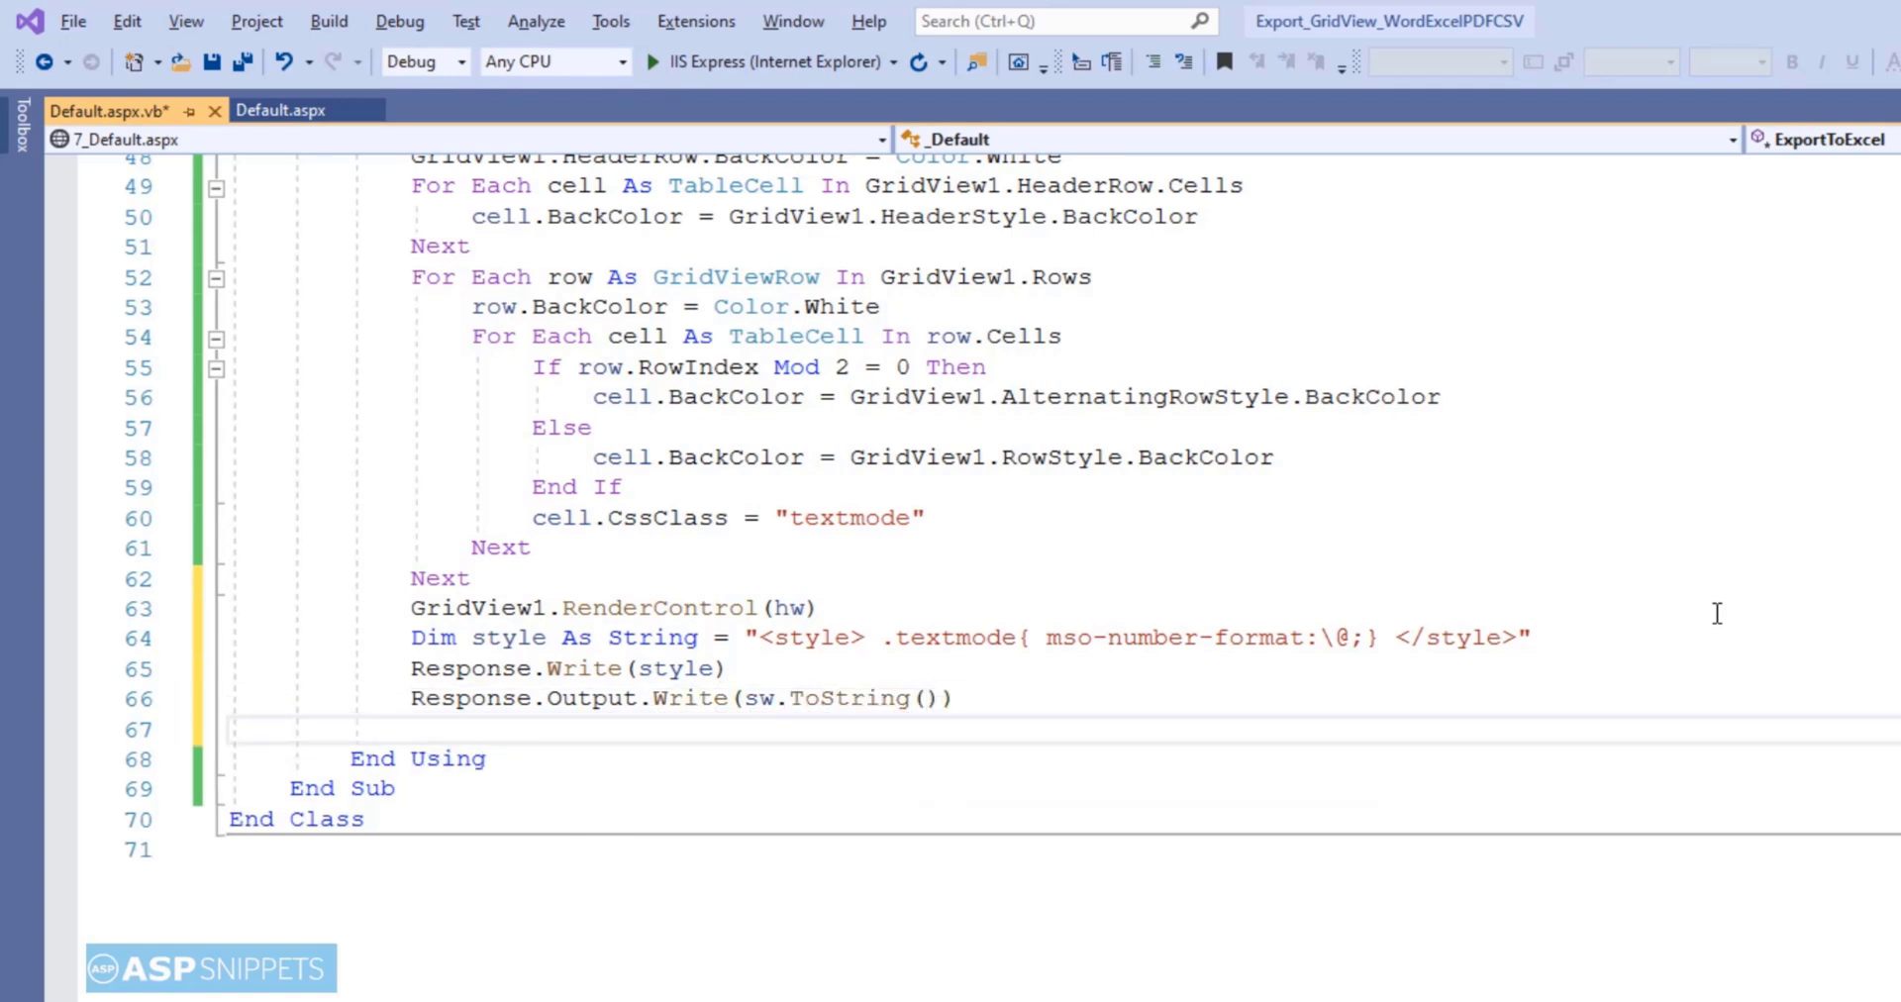
- Finish the handler with Response.Flush() and Response.End()
text(Response.Flush()
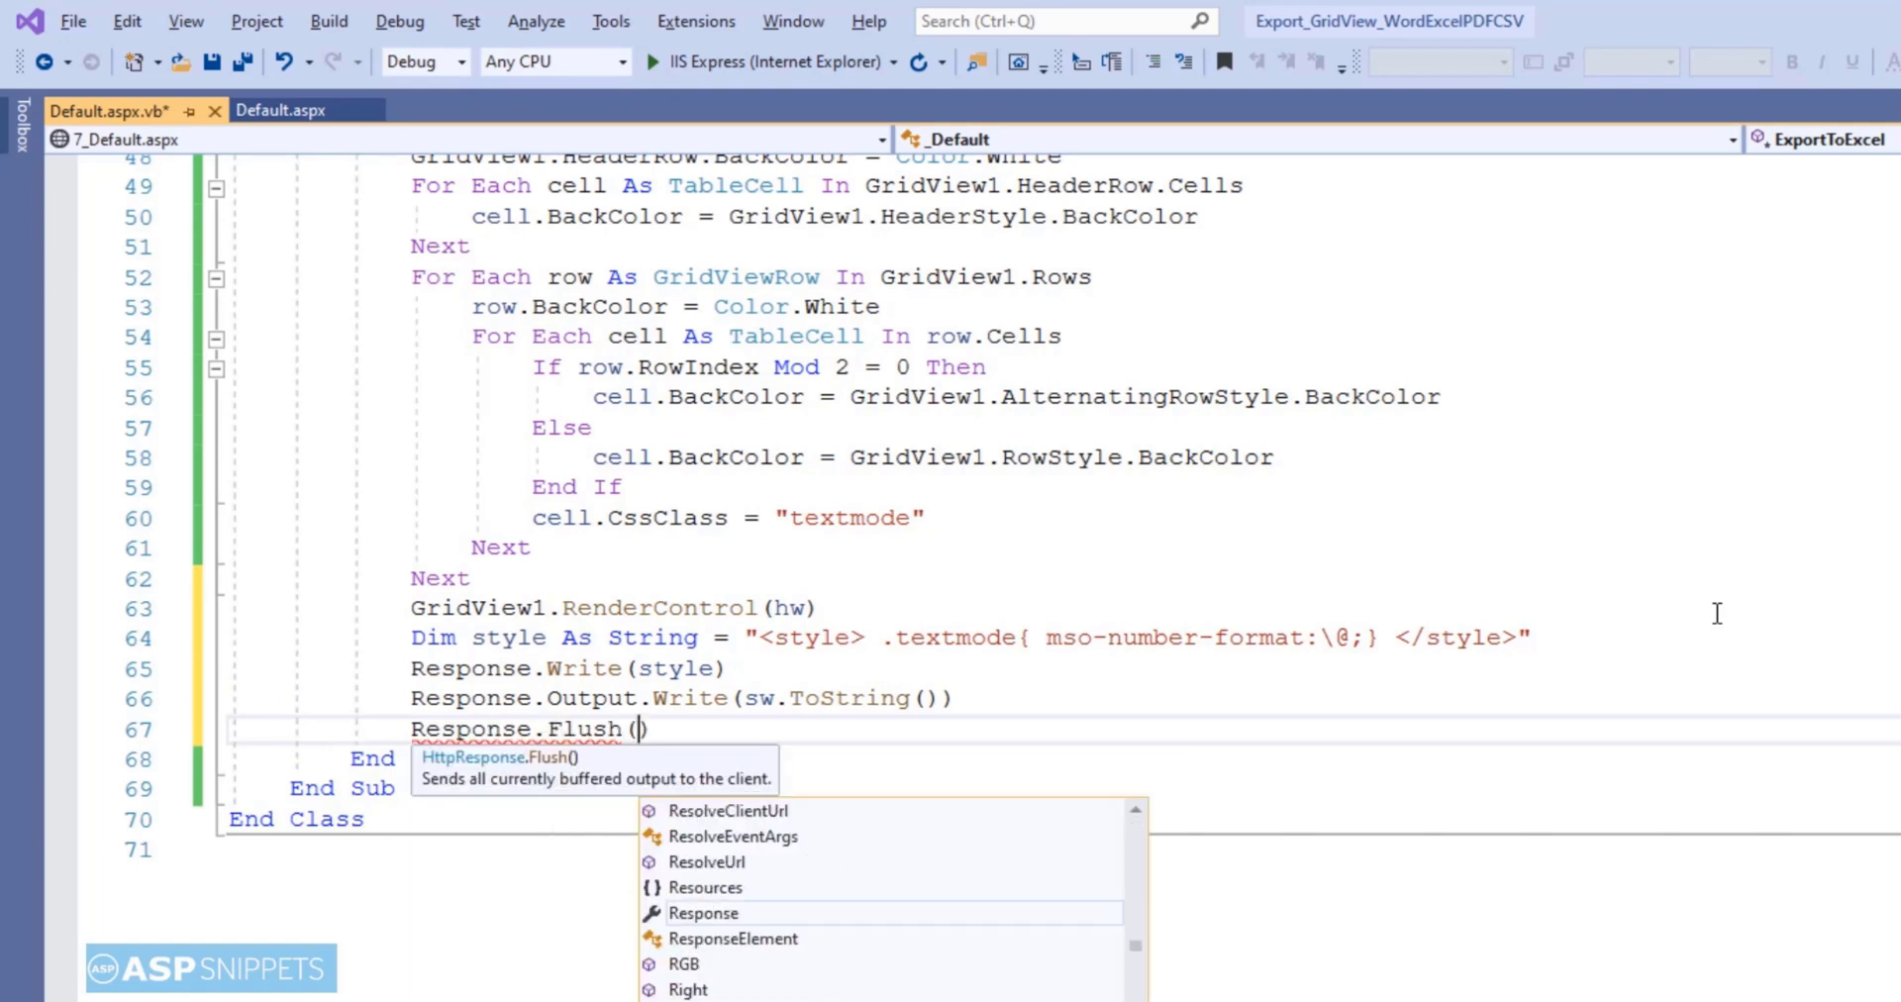
text(R)
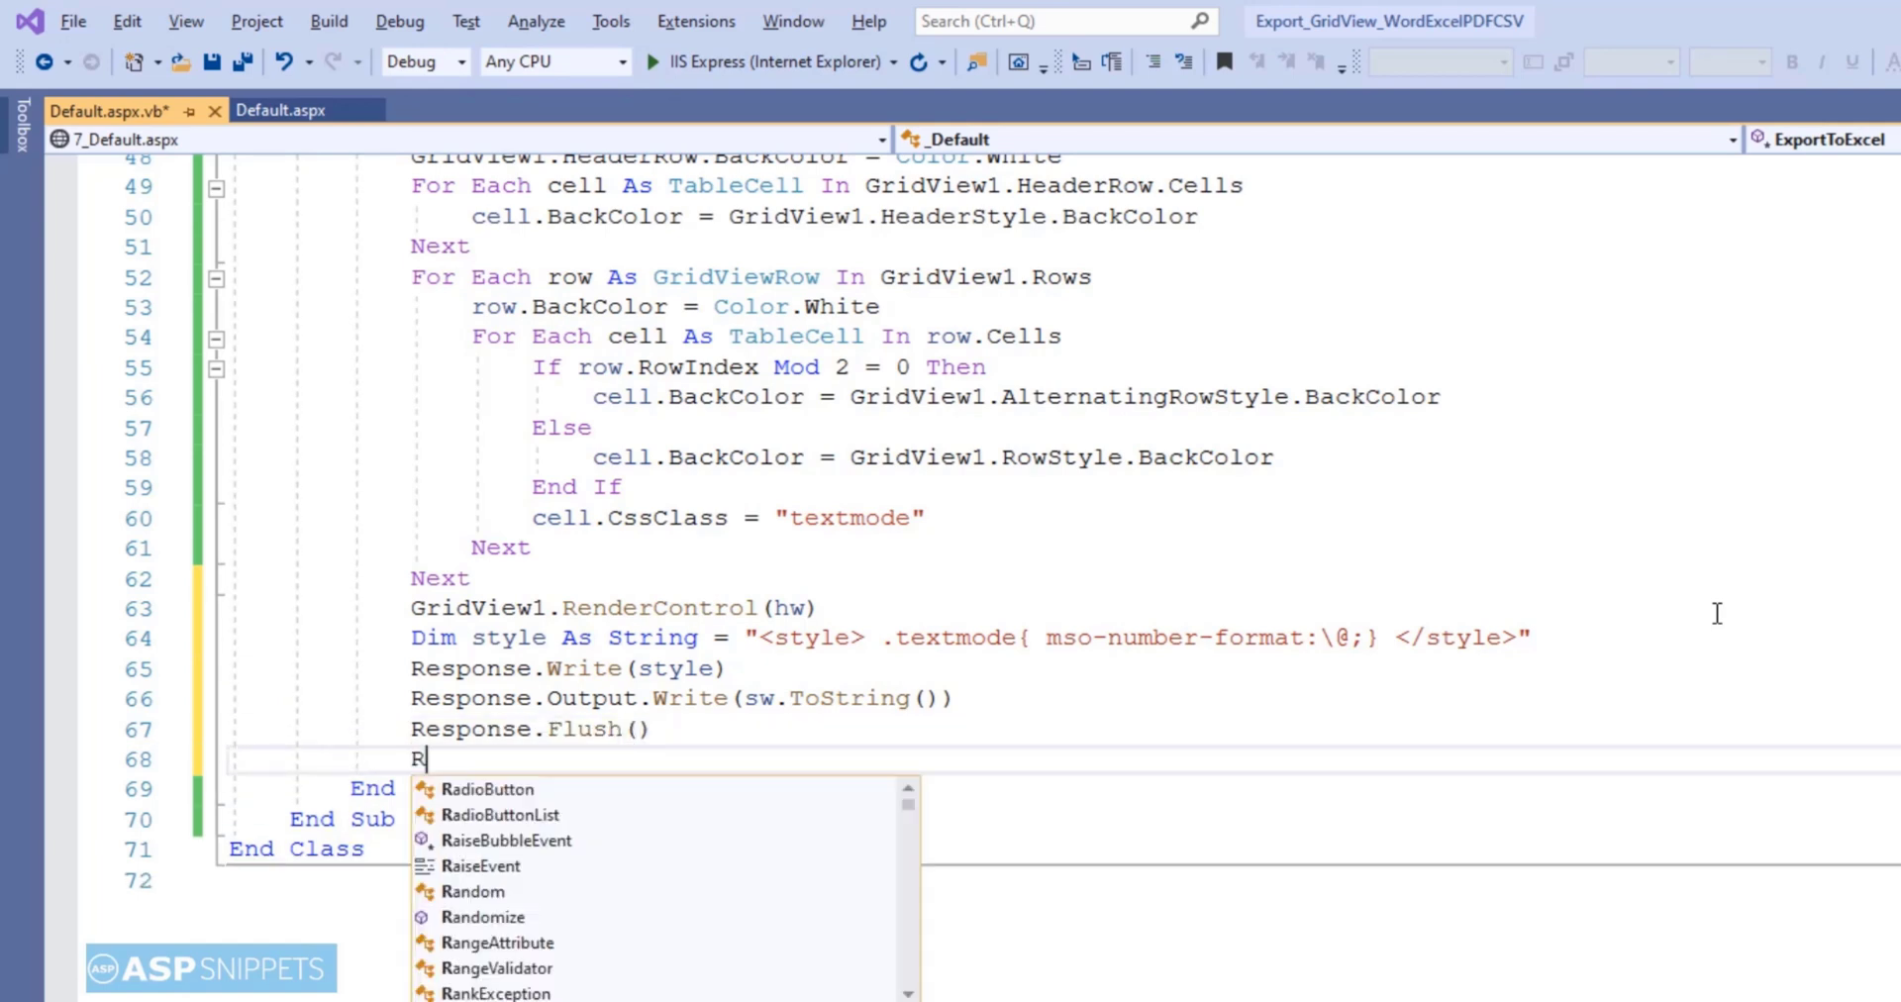
text(esponse.en)
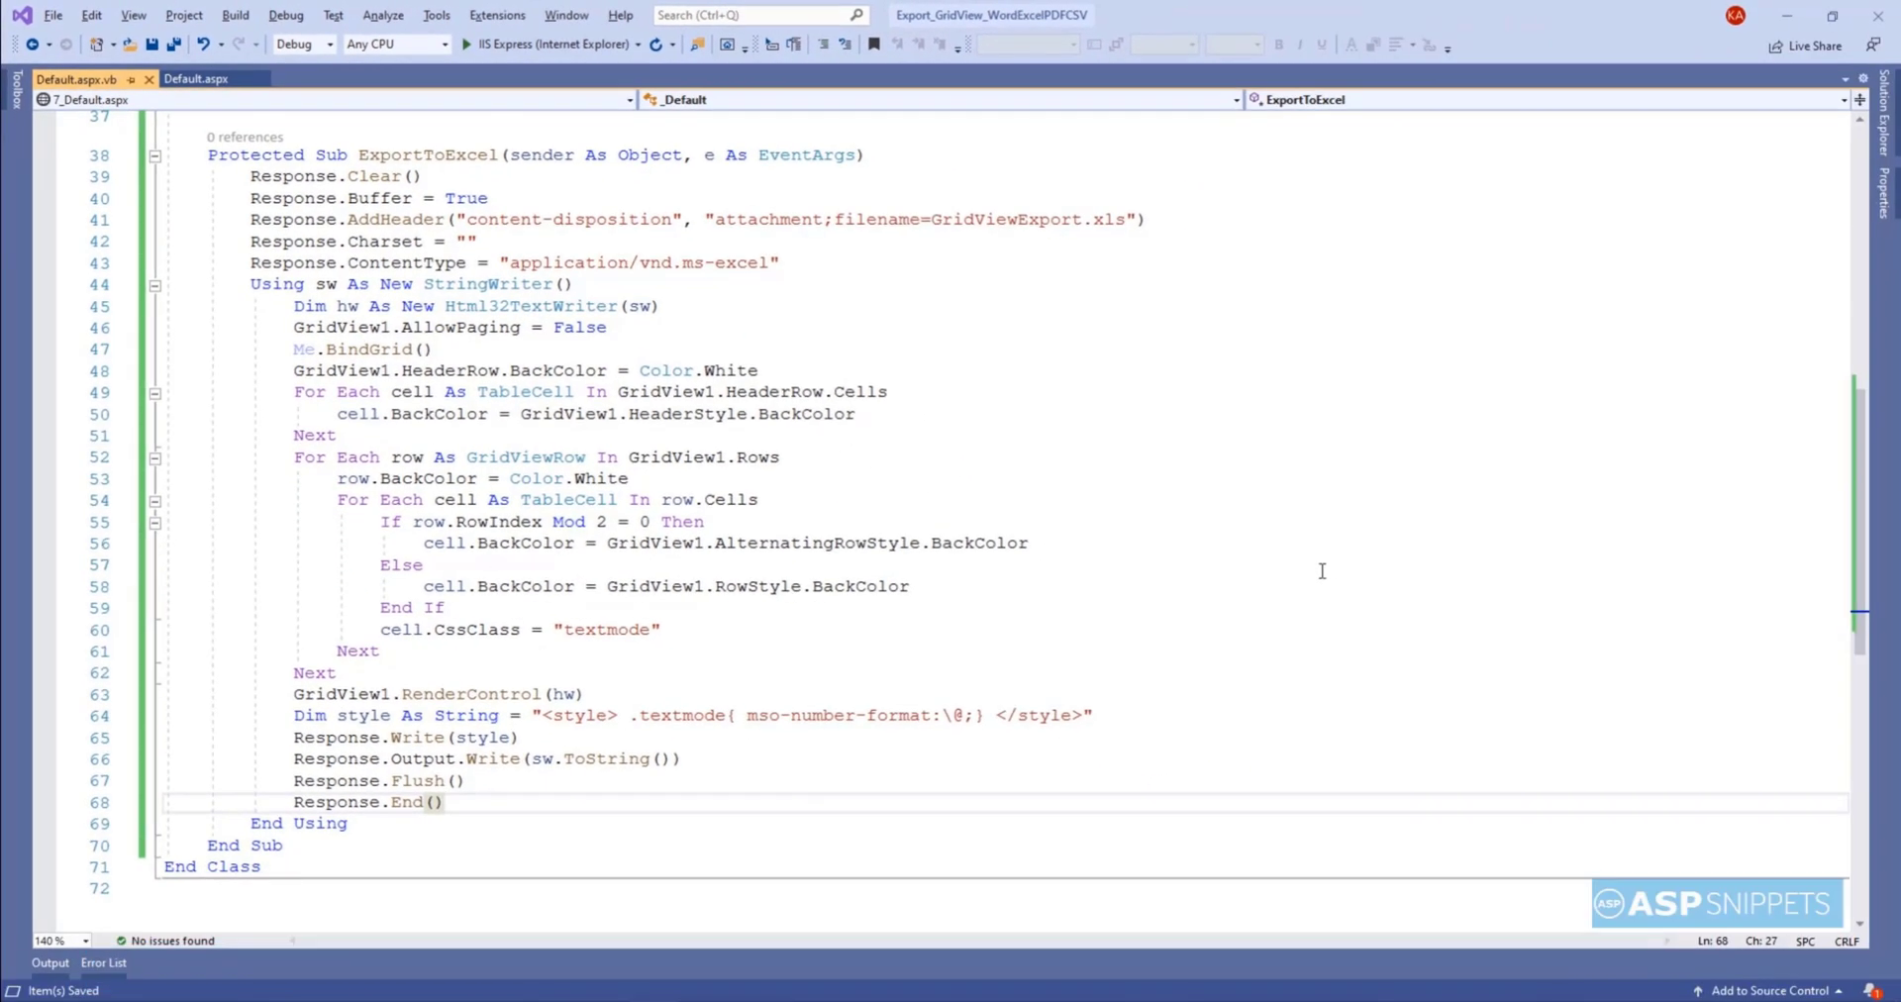
- Add an empty Public Overrides Sub VerifyRenderingInServerForm(control As Control) below ExportToExcel
scroll(down, 3)
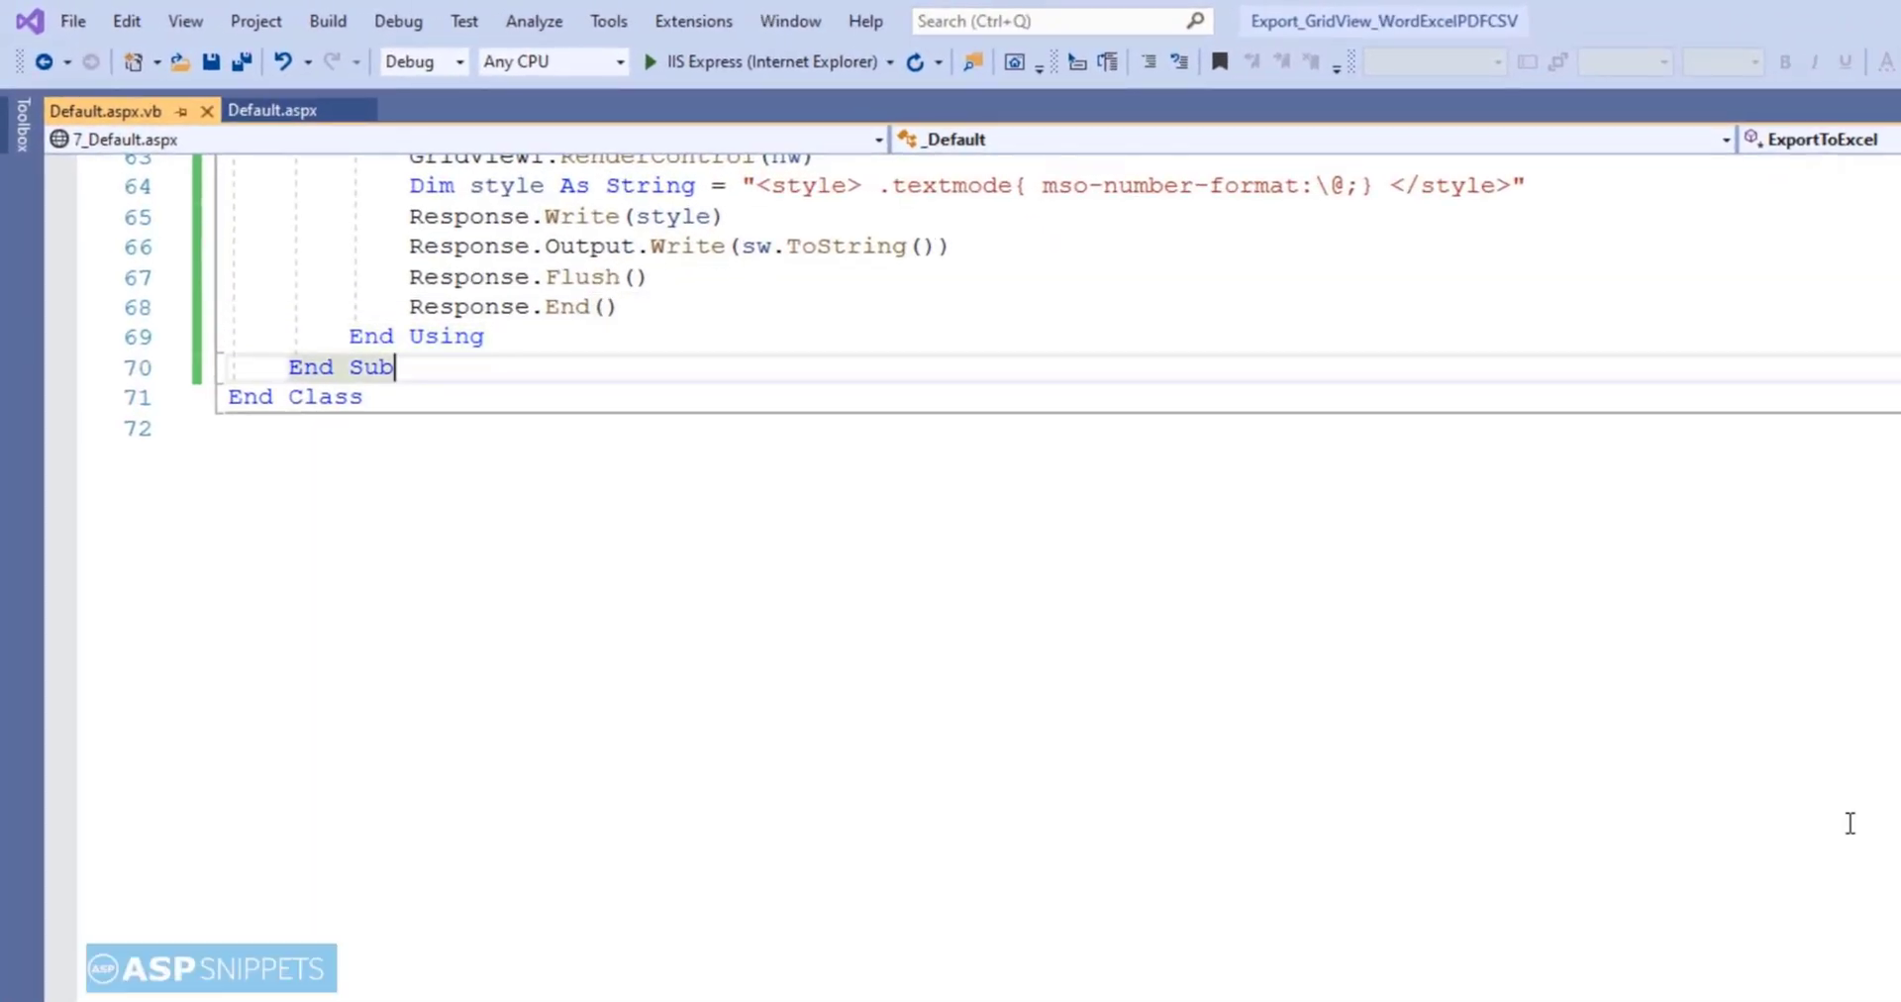
text(Public)
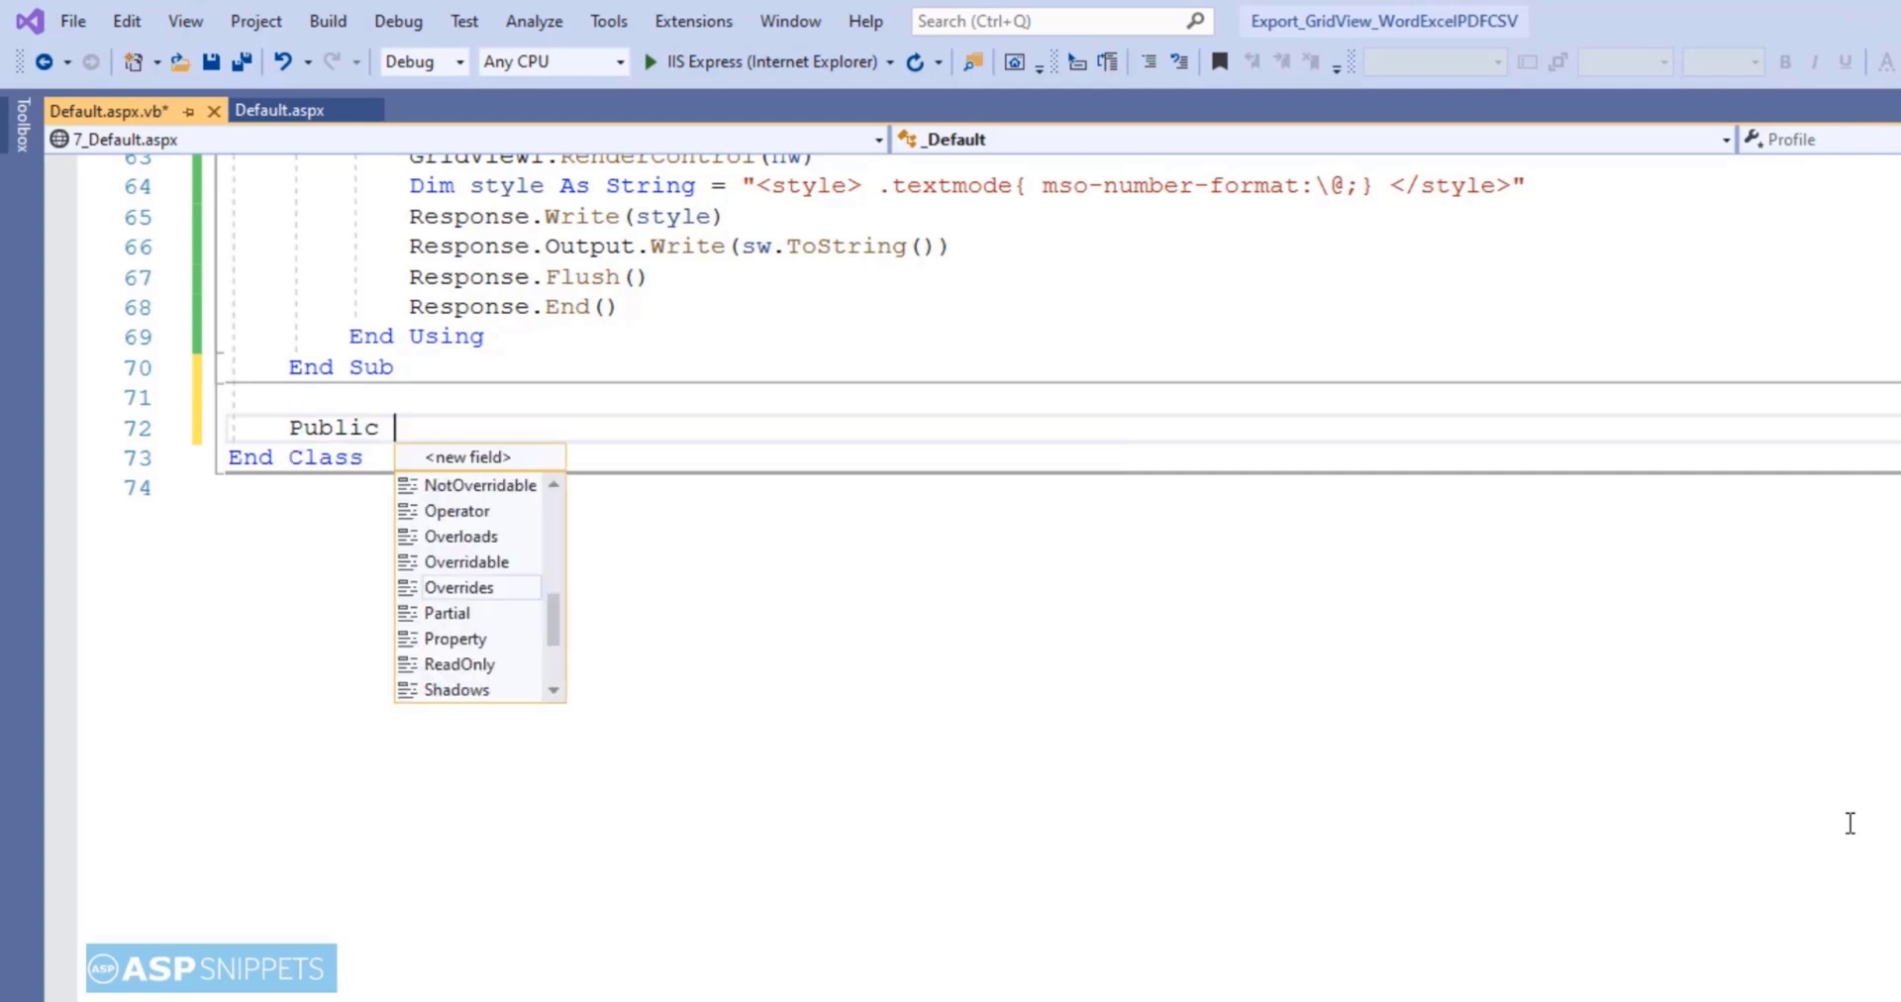
text(Overrides Su)
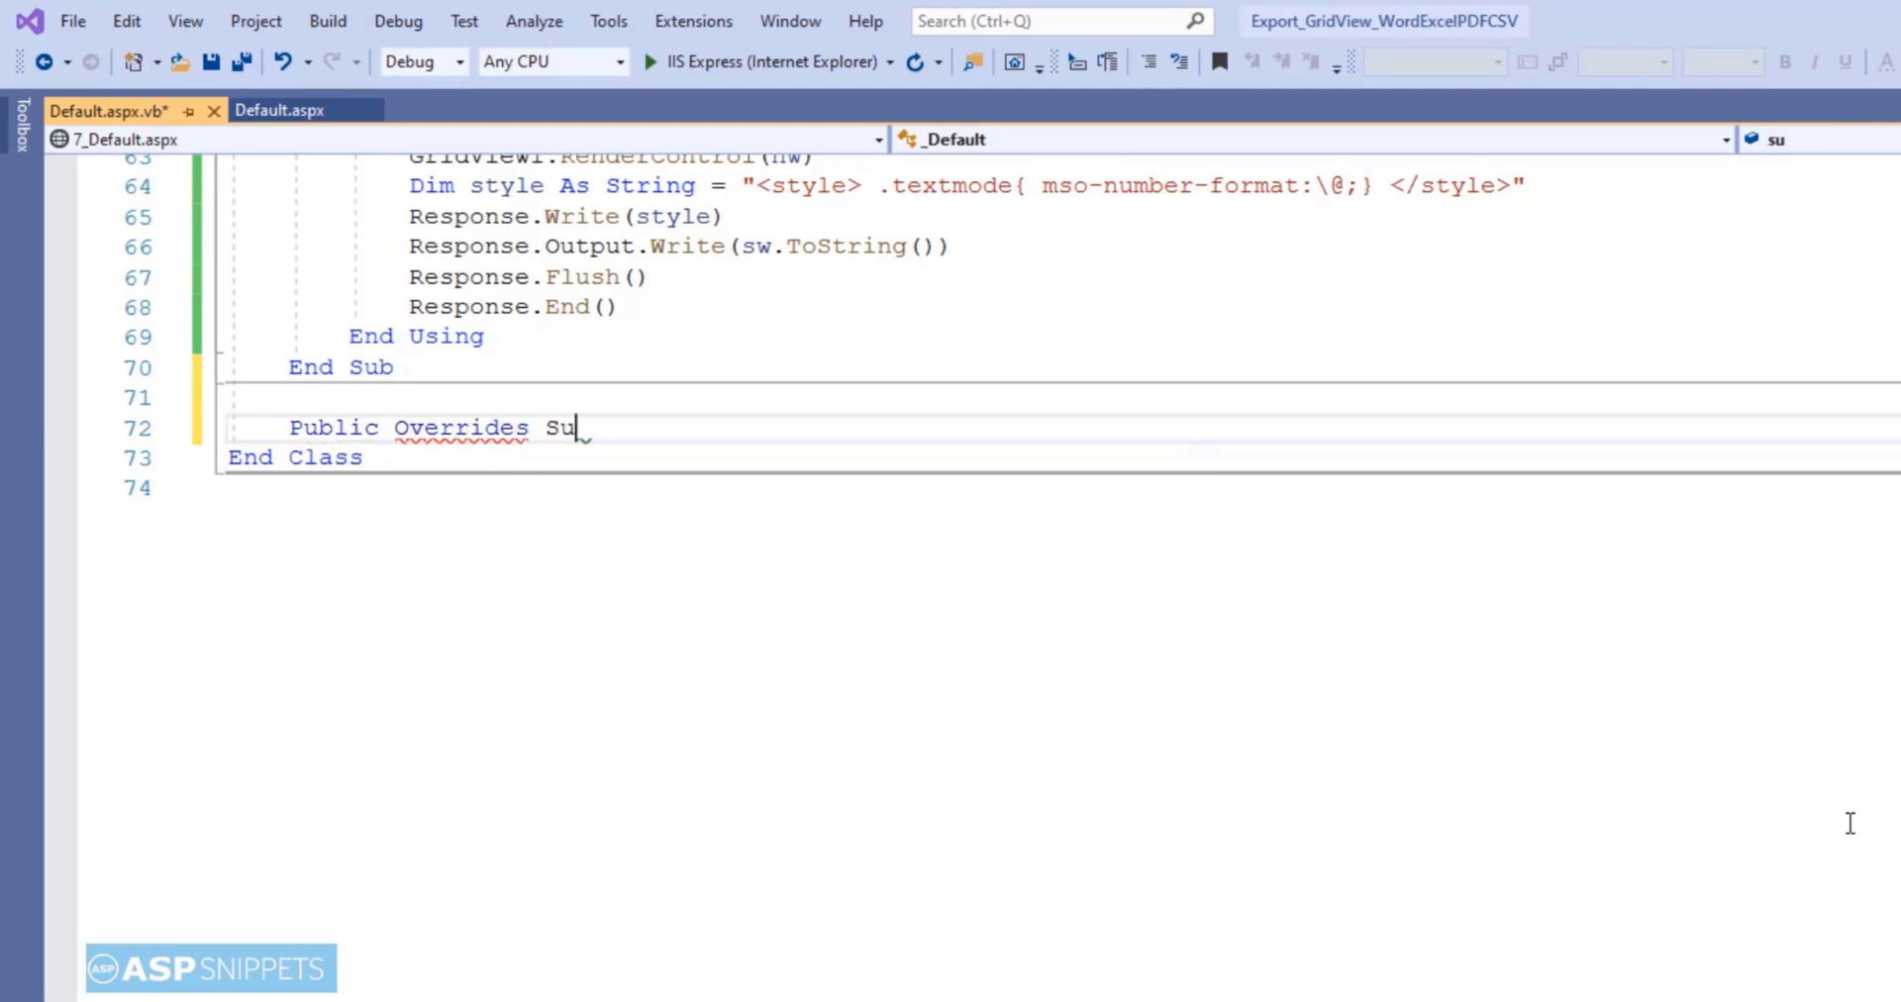
text(b)
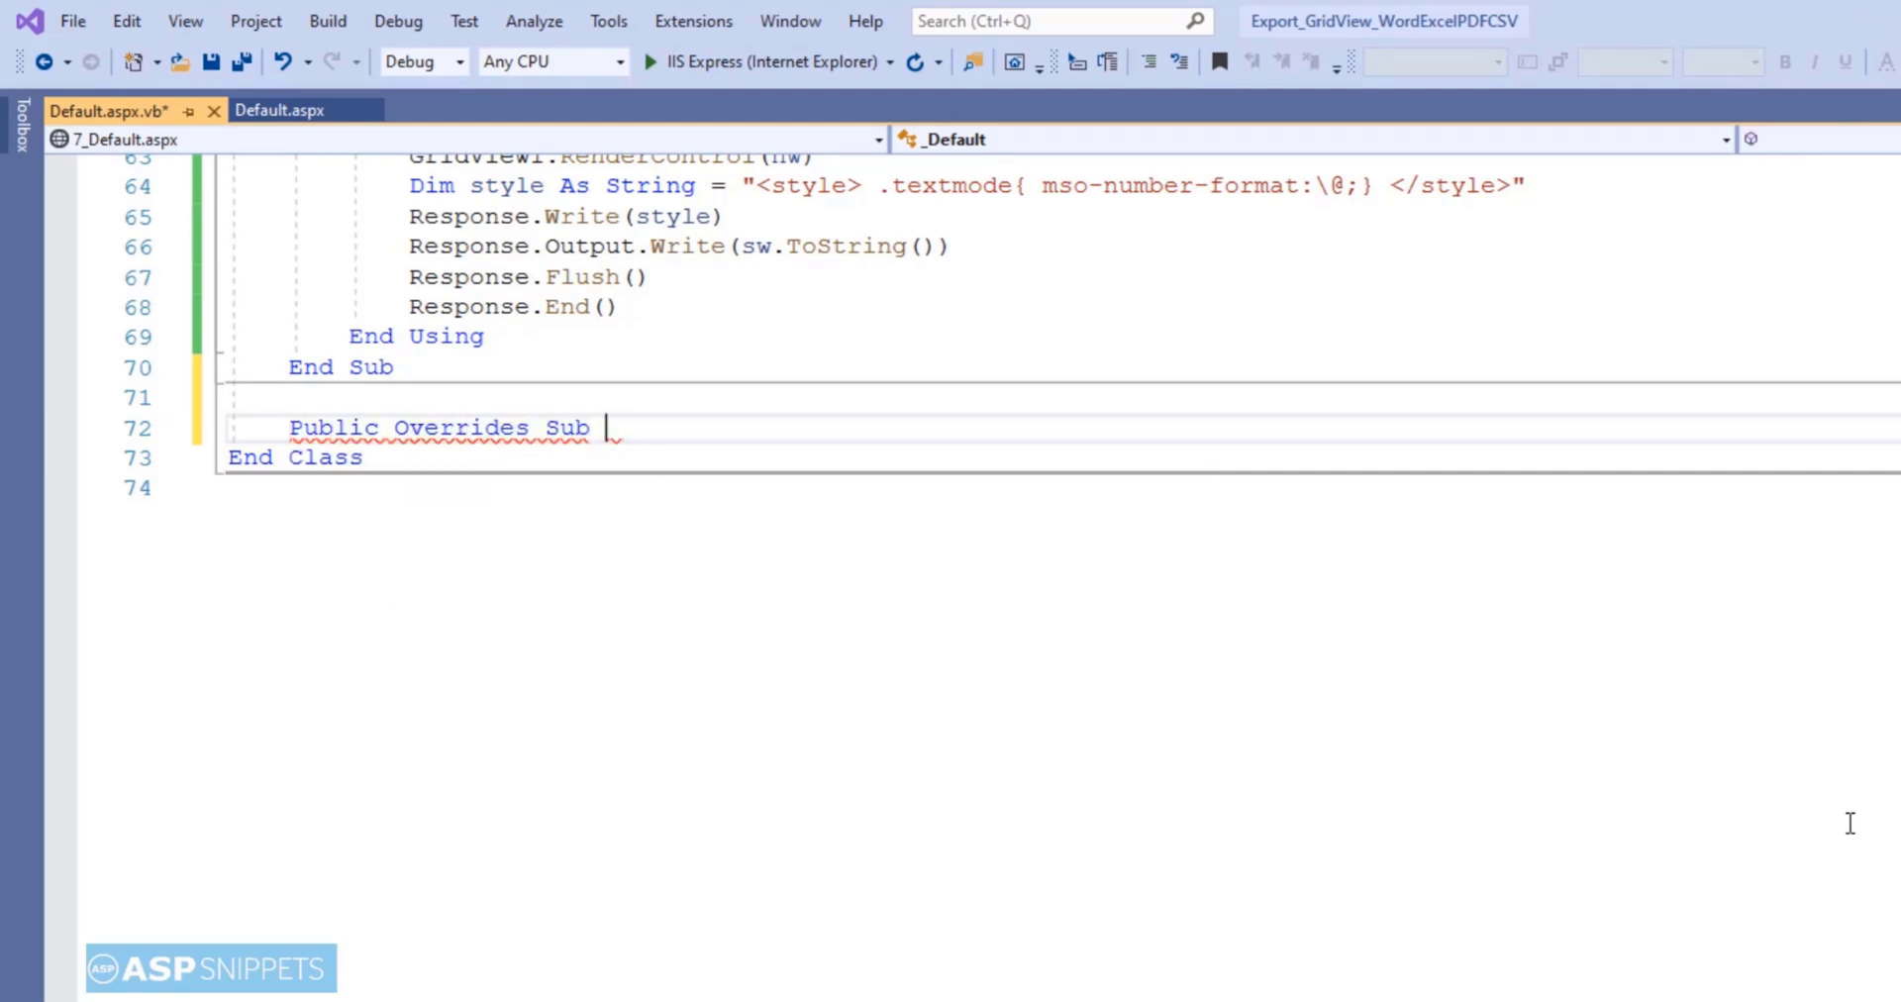
text(VerifyRenderingInServerForm(control As Control))
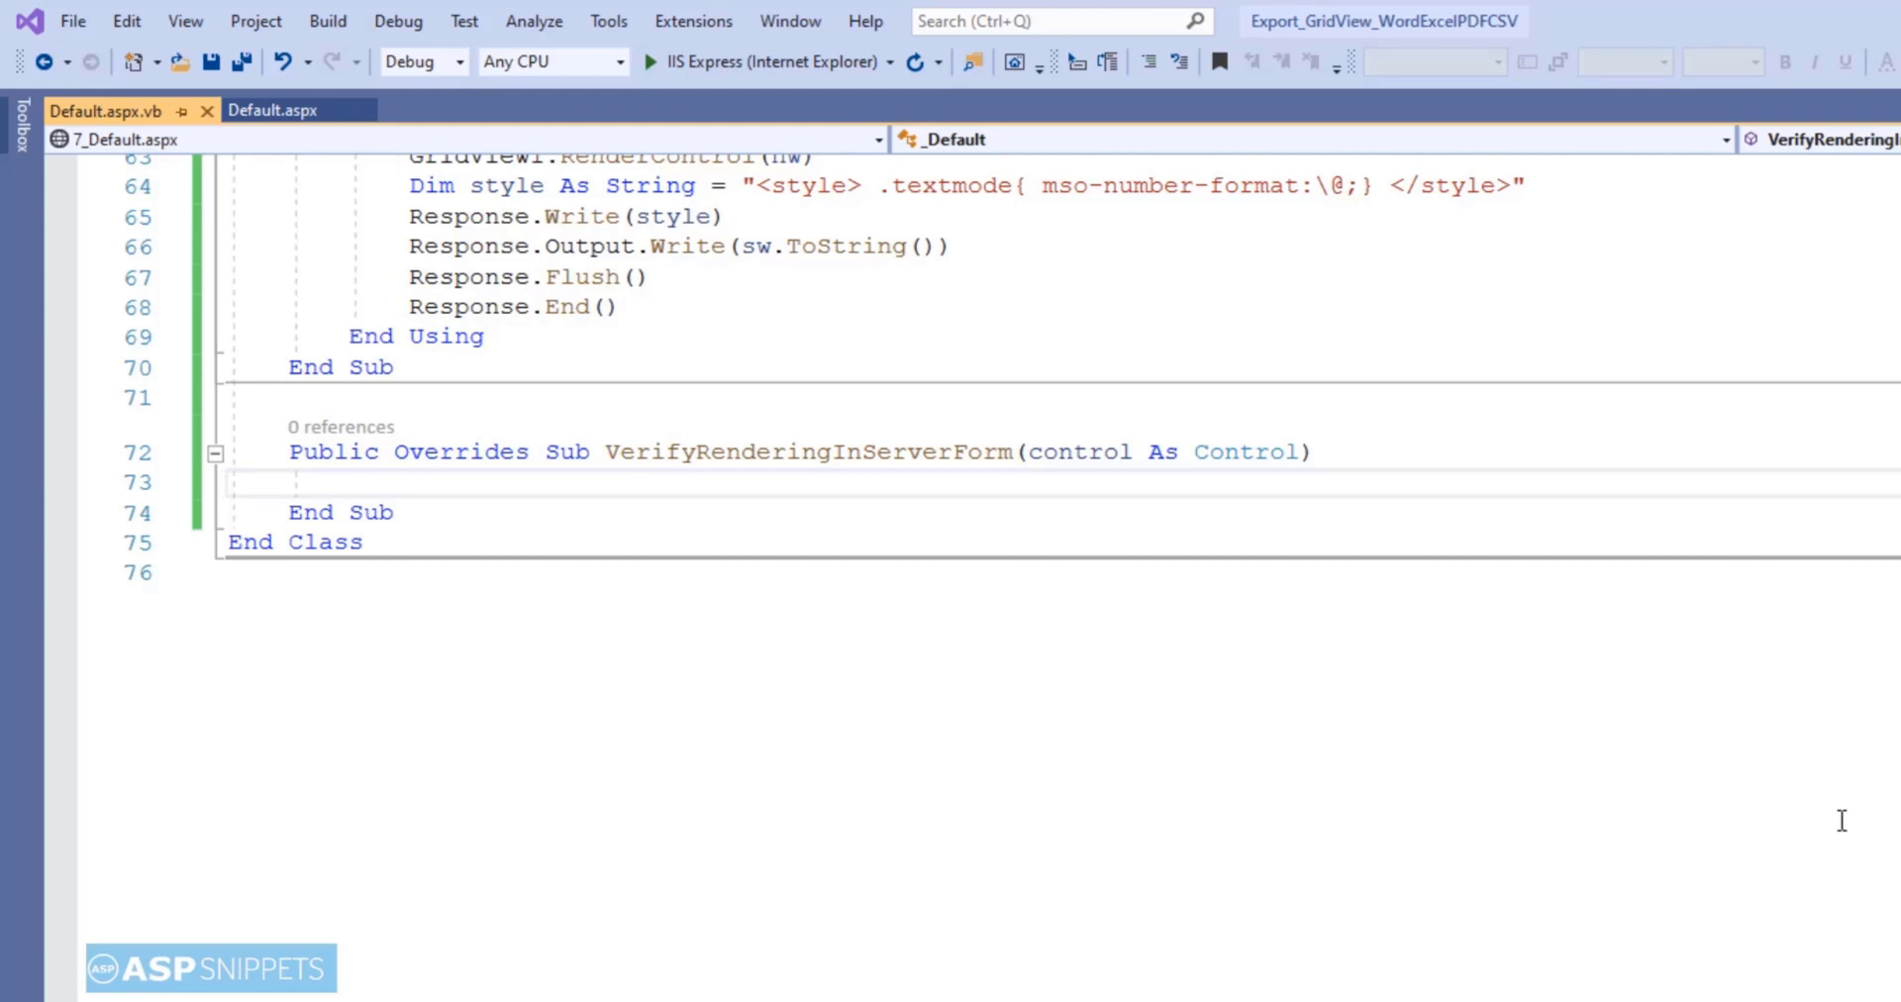
click(273, 111)
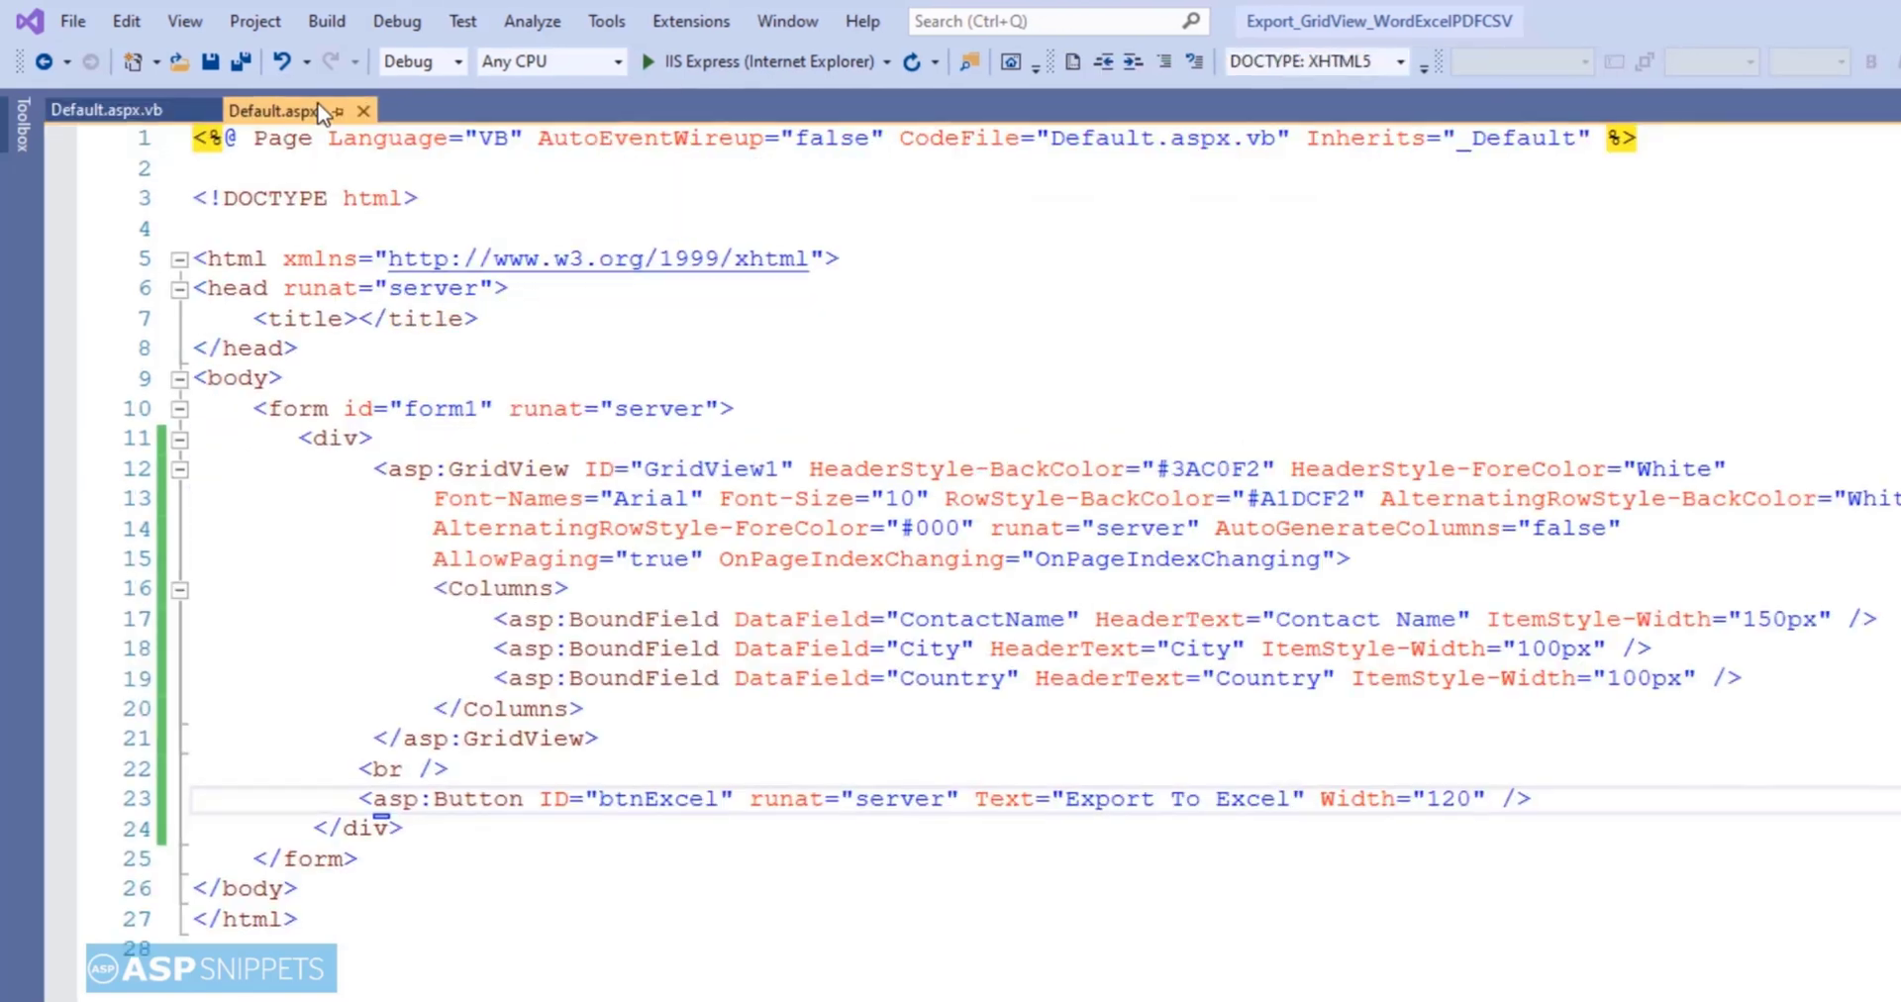
- Give the asp:Button OnClick="ExportToExcel" and run the site under IIS Express in Internet Explorer
text(on)
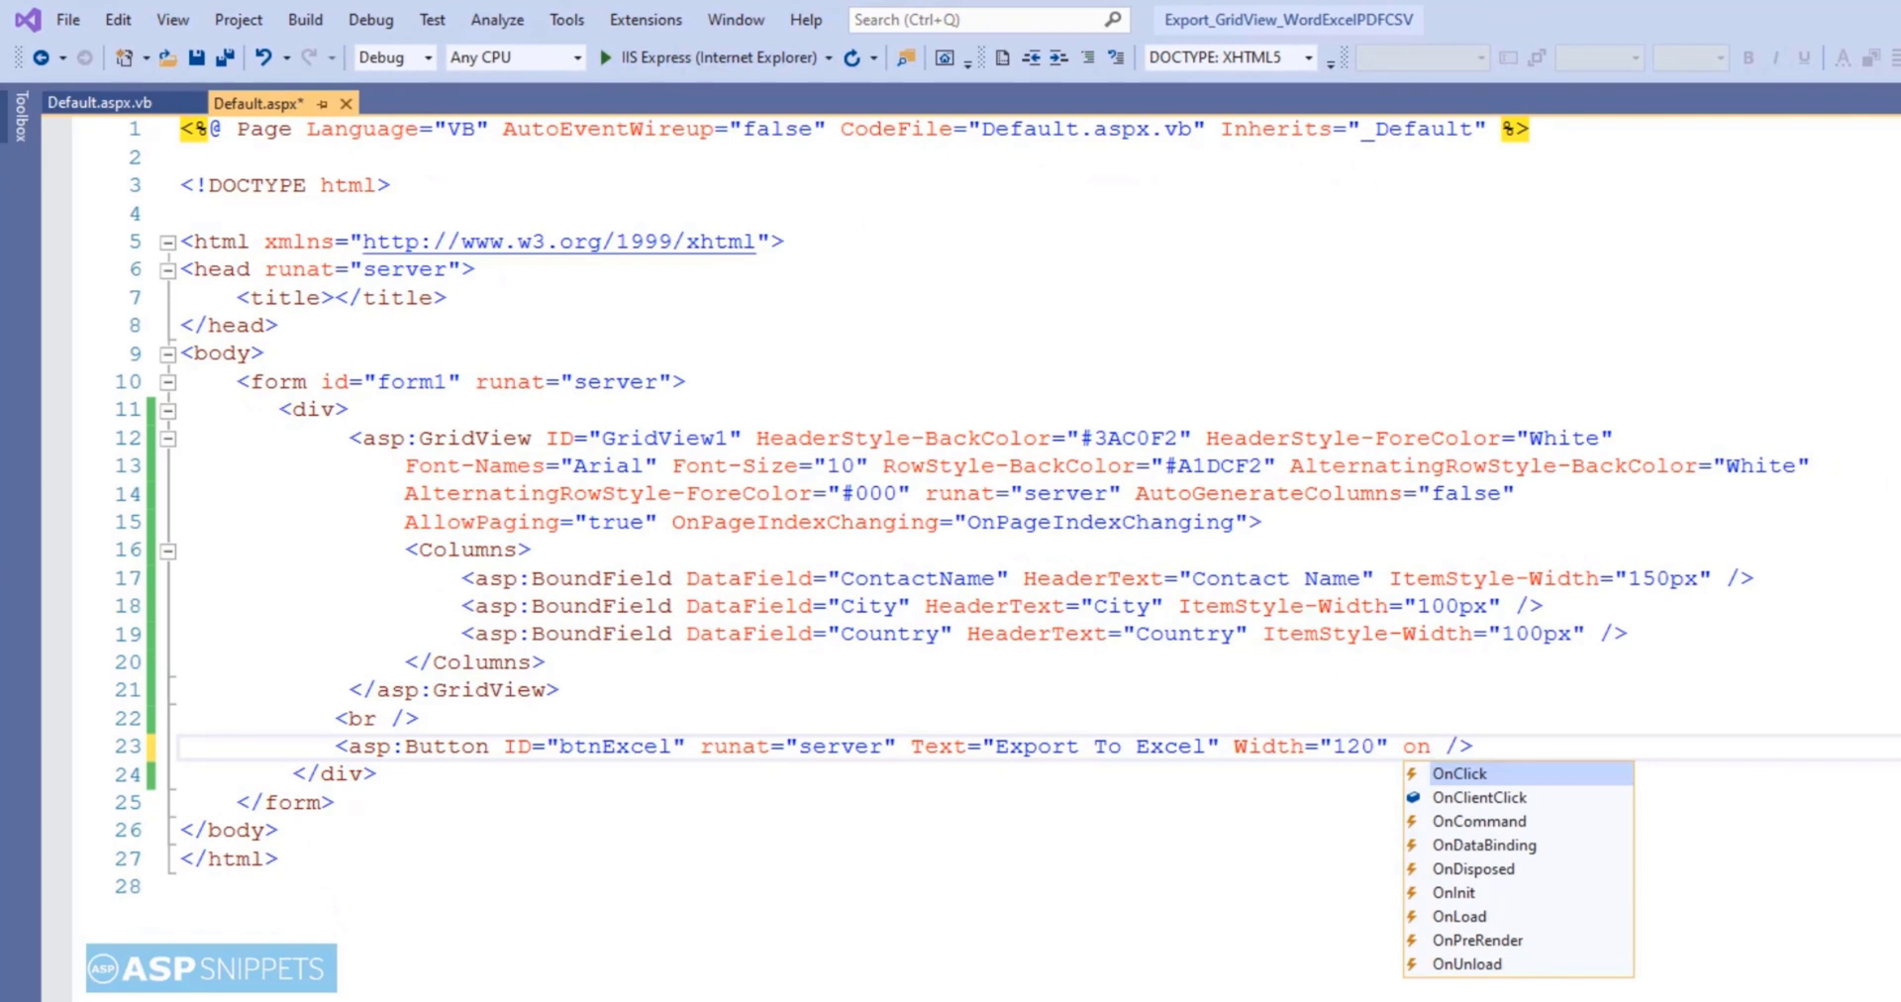
click(1460, 772)
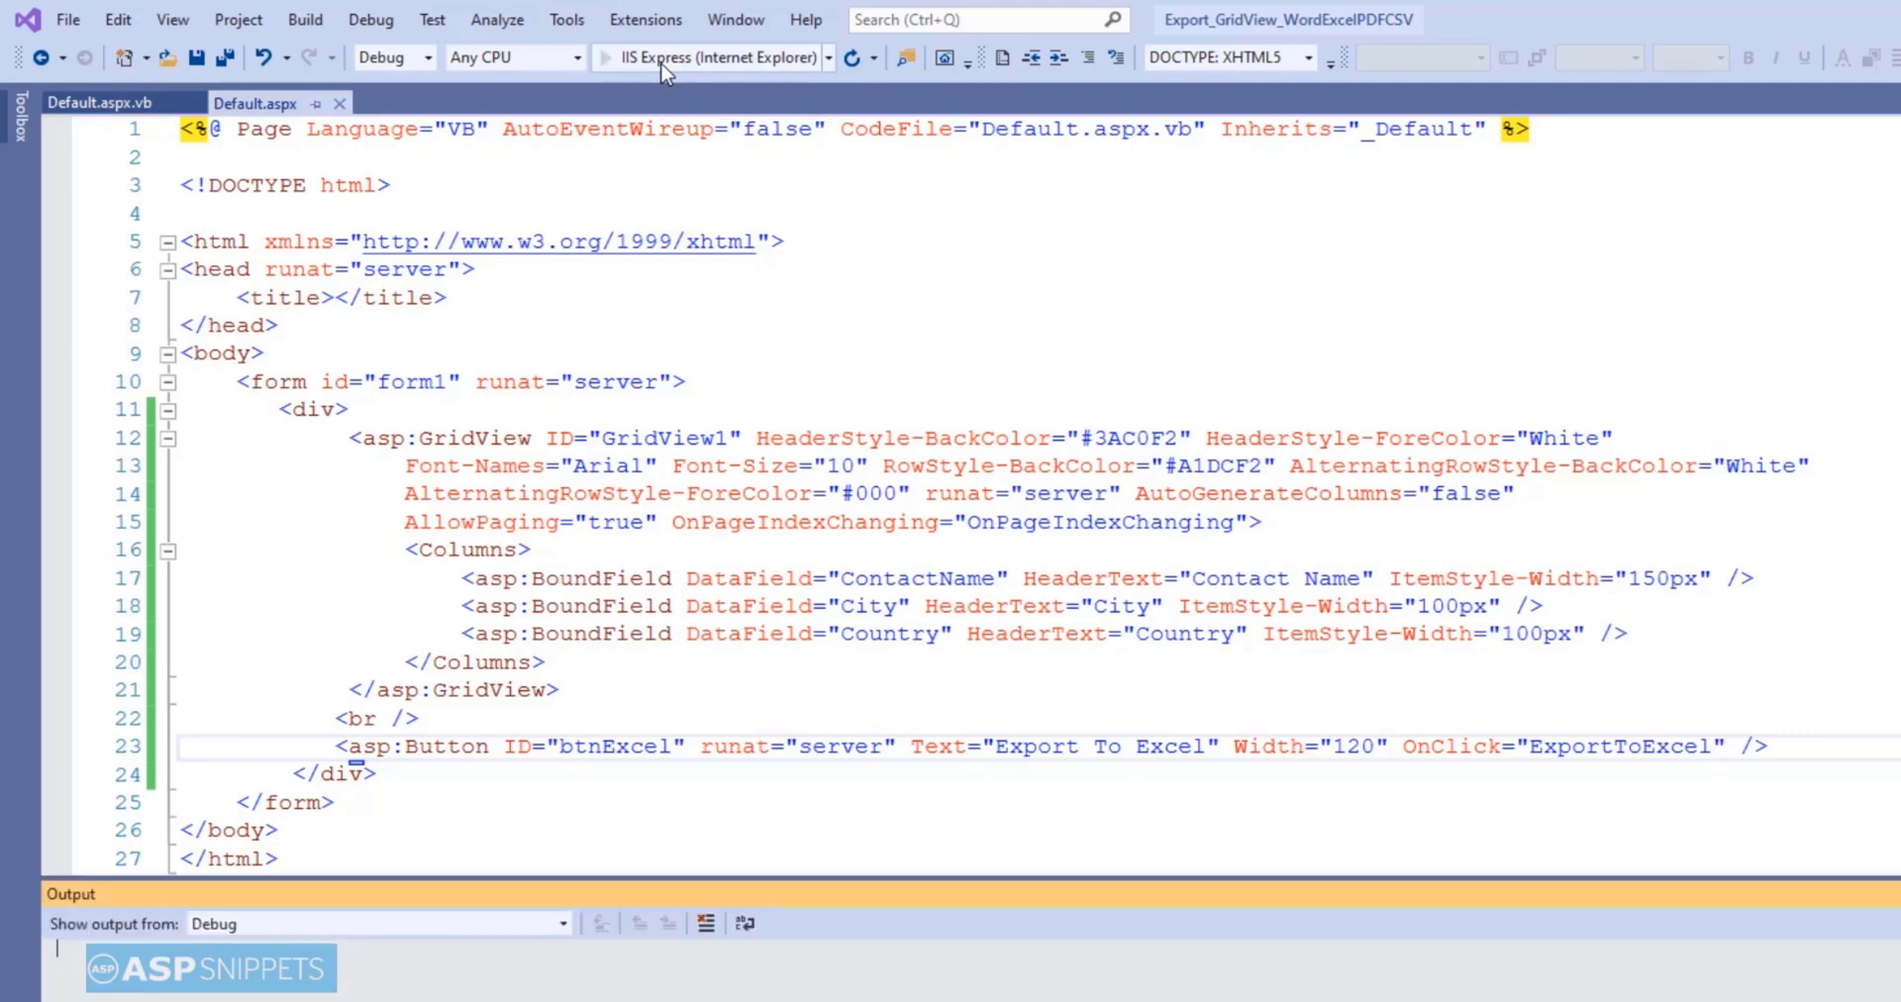
click(602, 58)
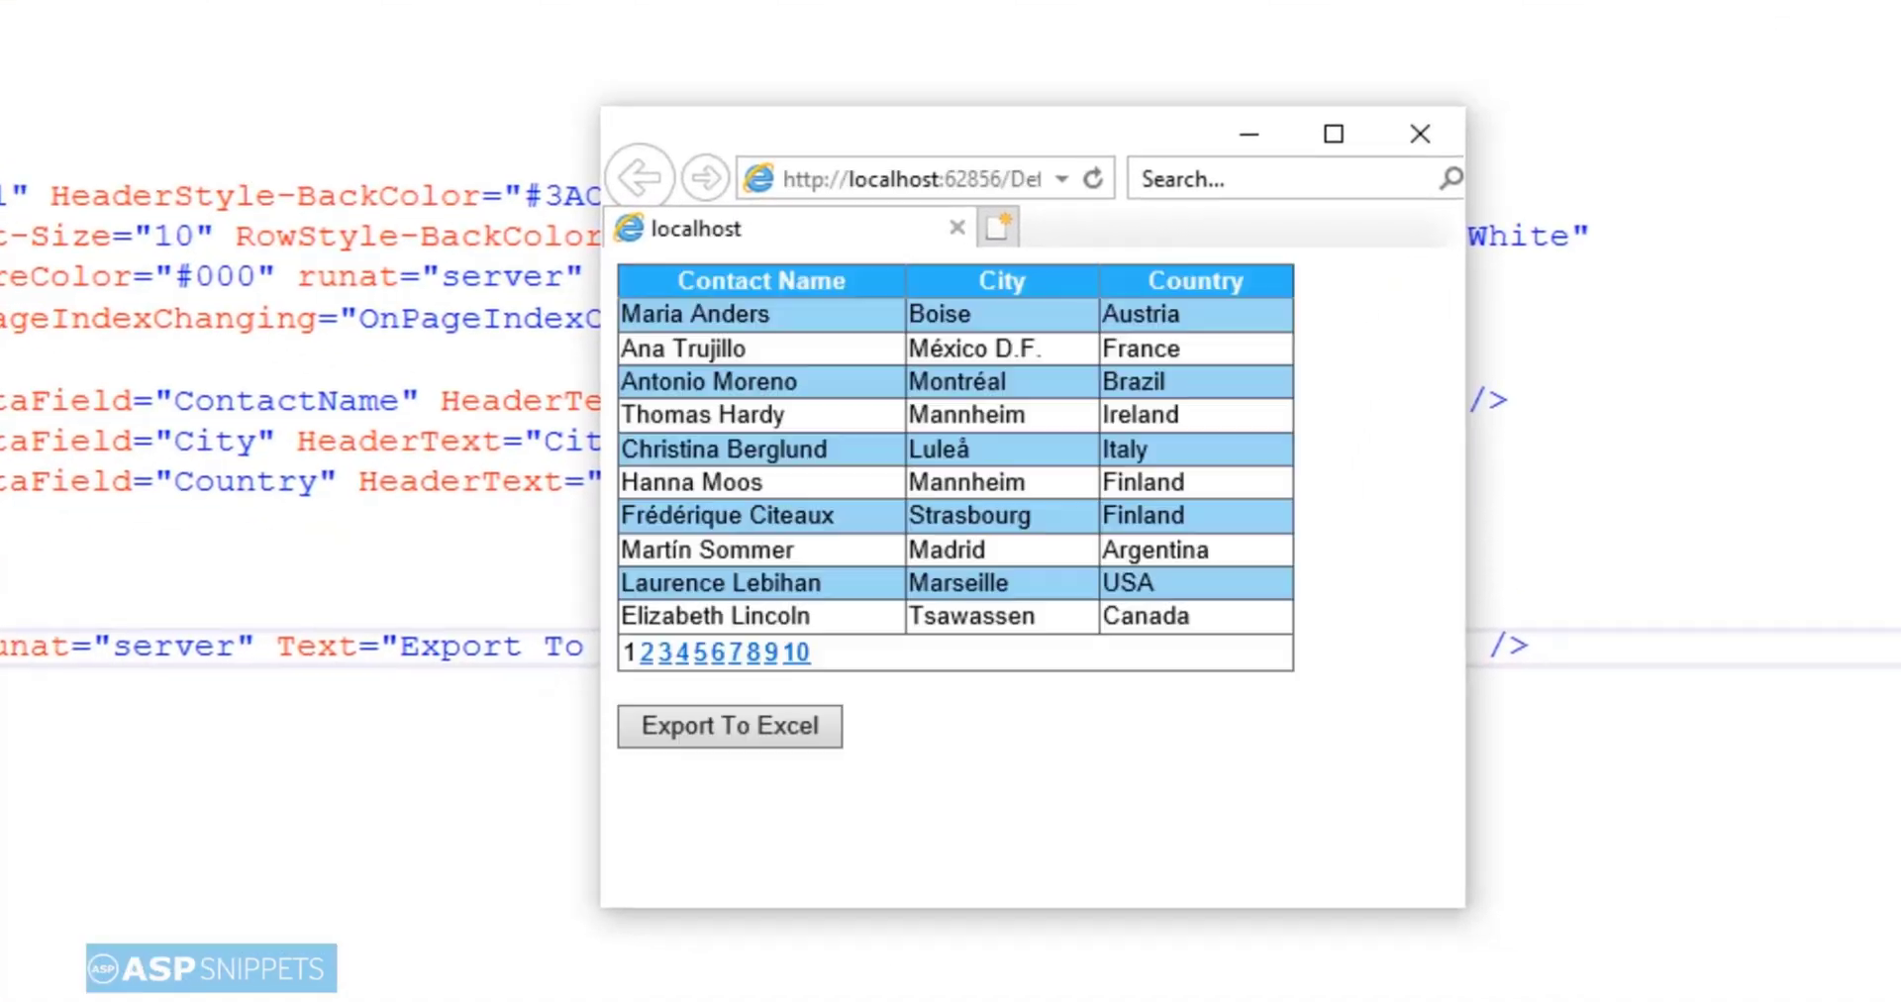
mouse_move(713, 788)
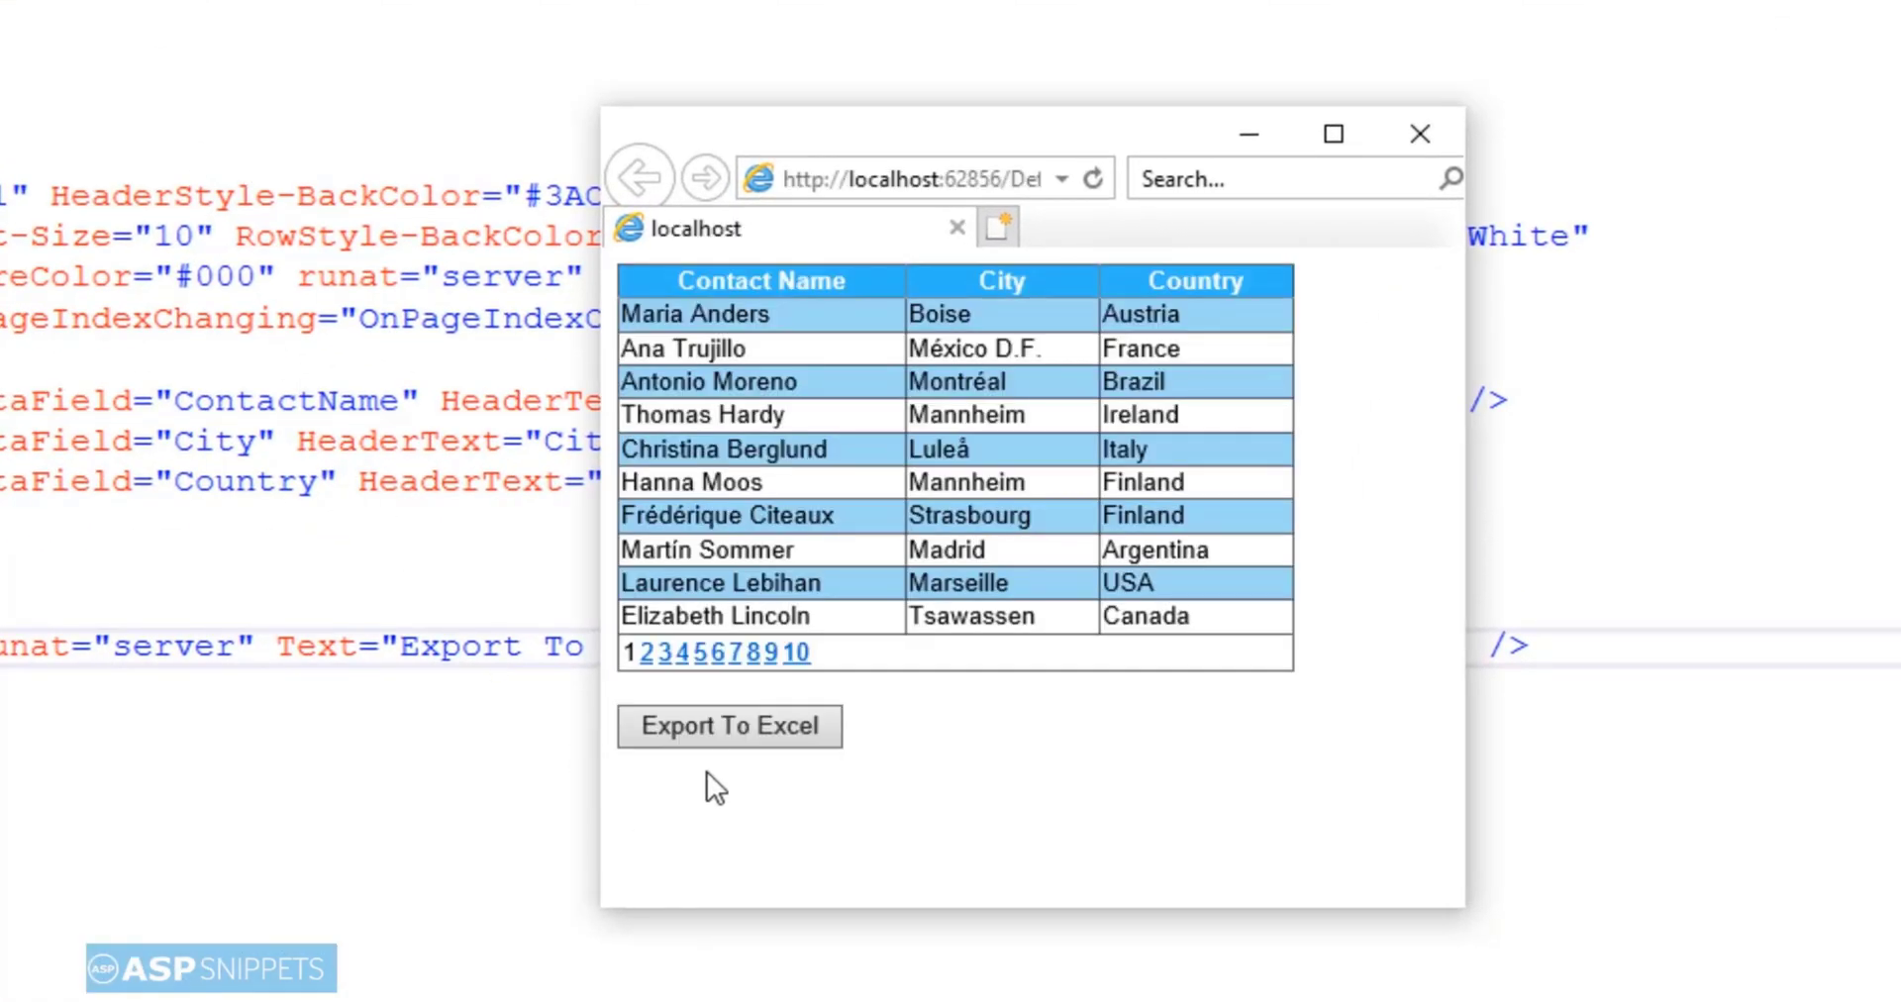
mouse_move(725, 740)
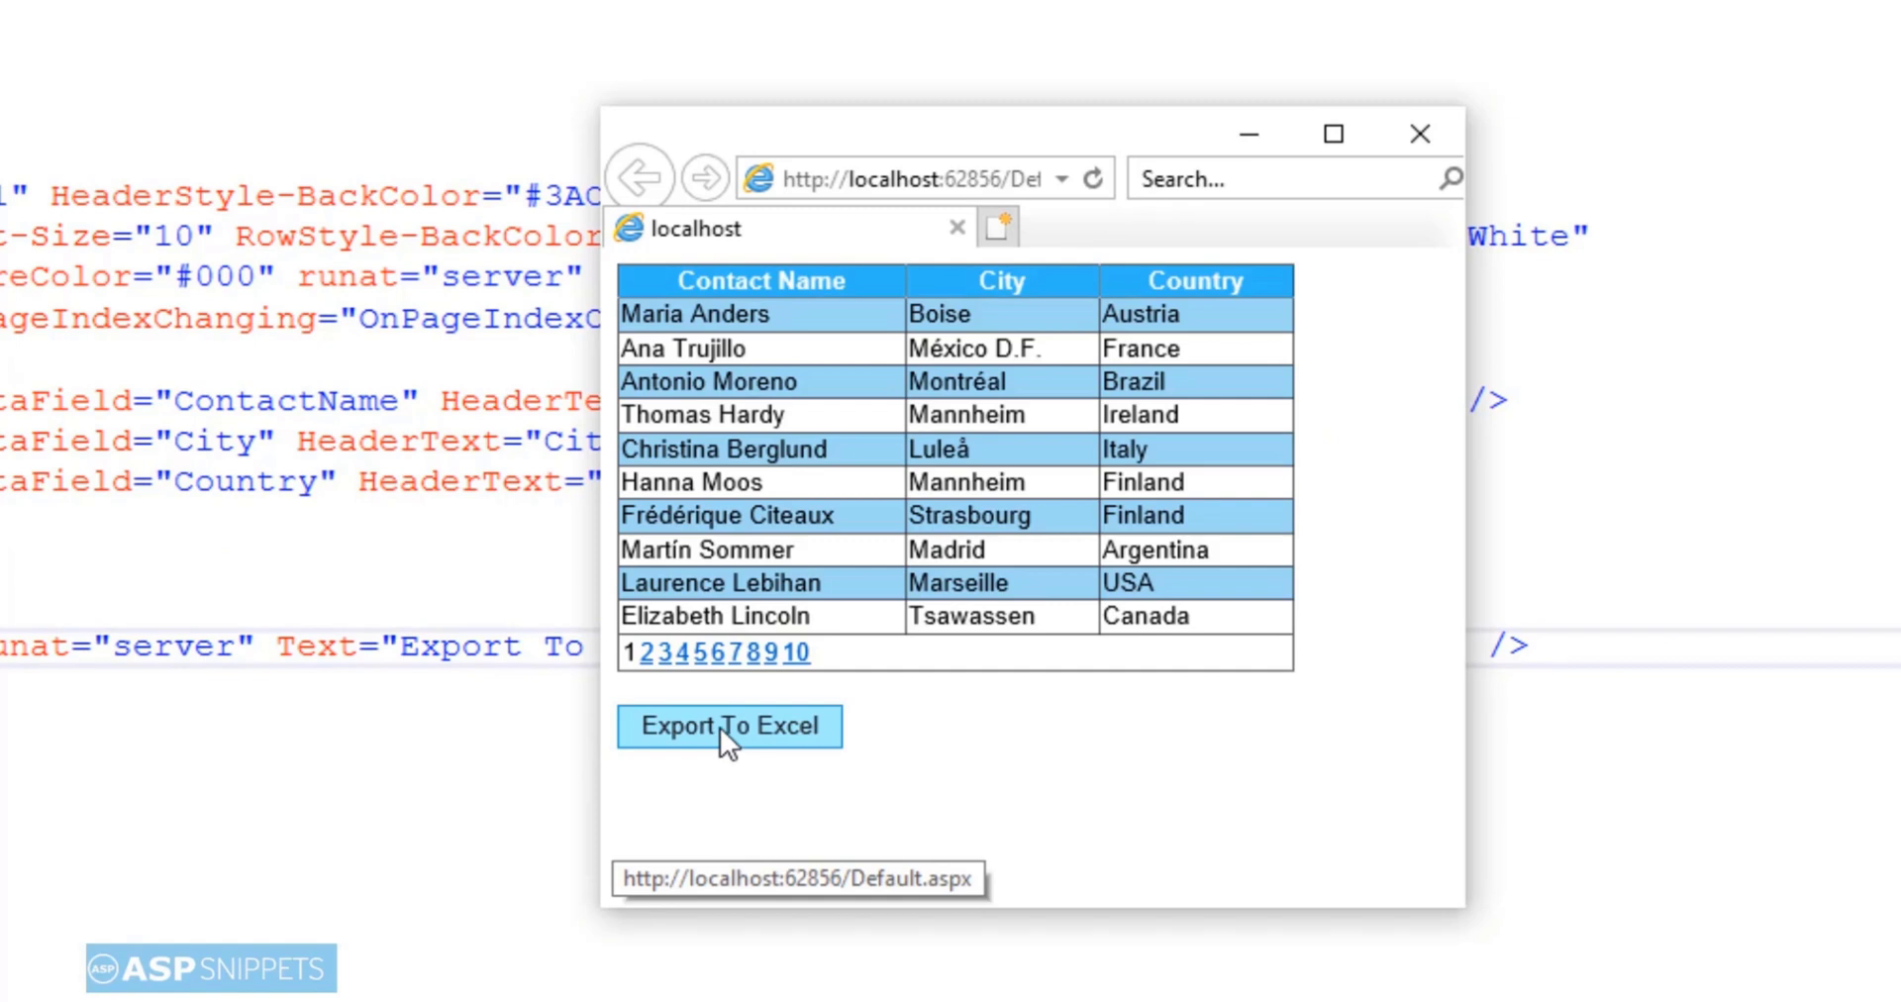
- Export the grid, open the downloaded GridViewExport.xls and accept Excel's format warning
click(729, 727)
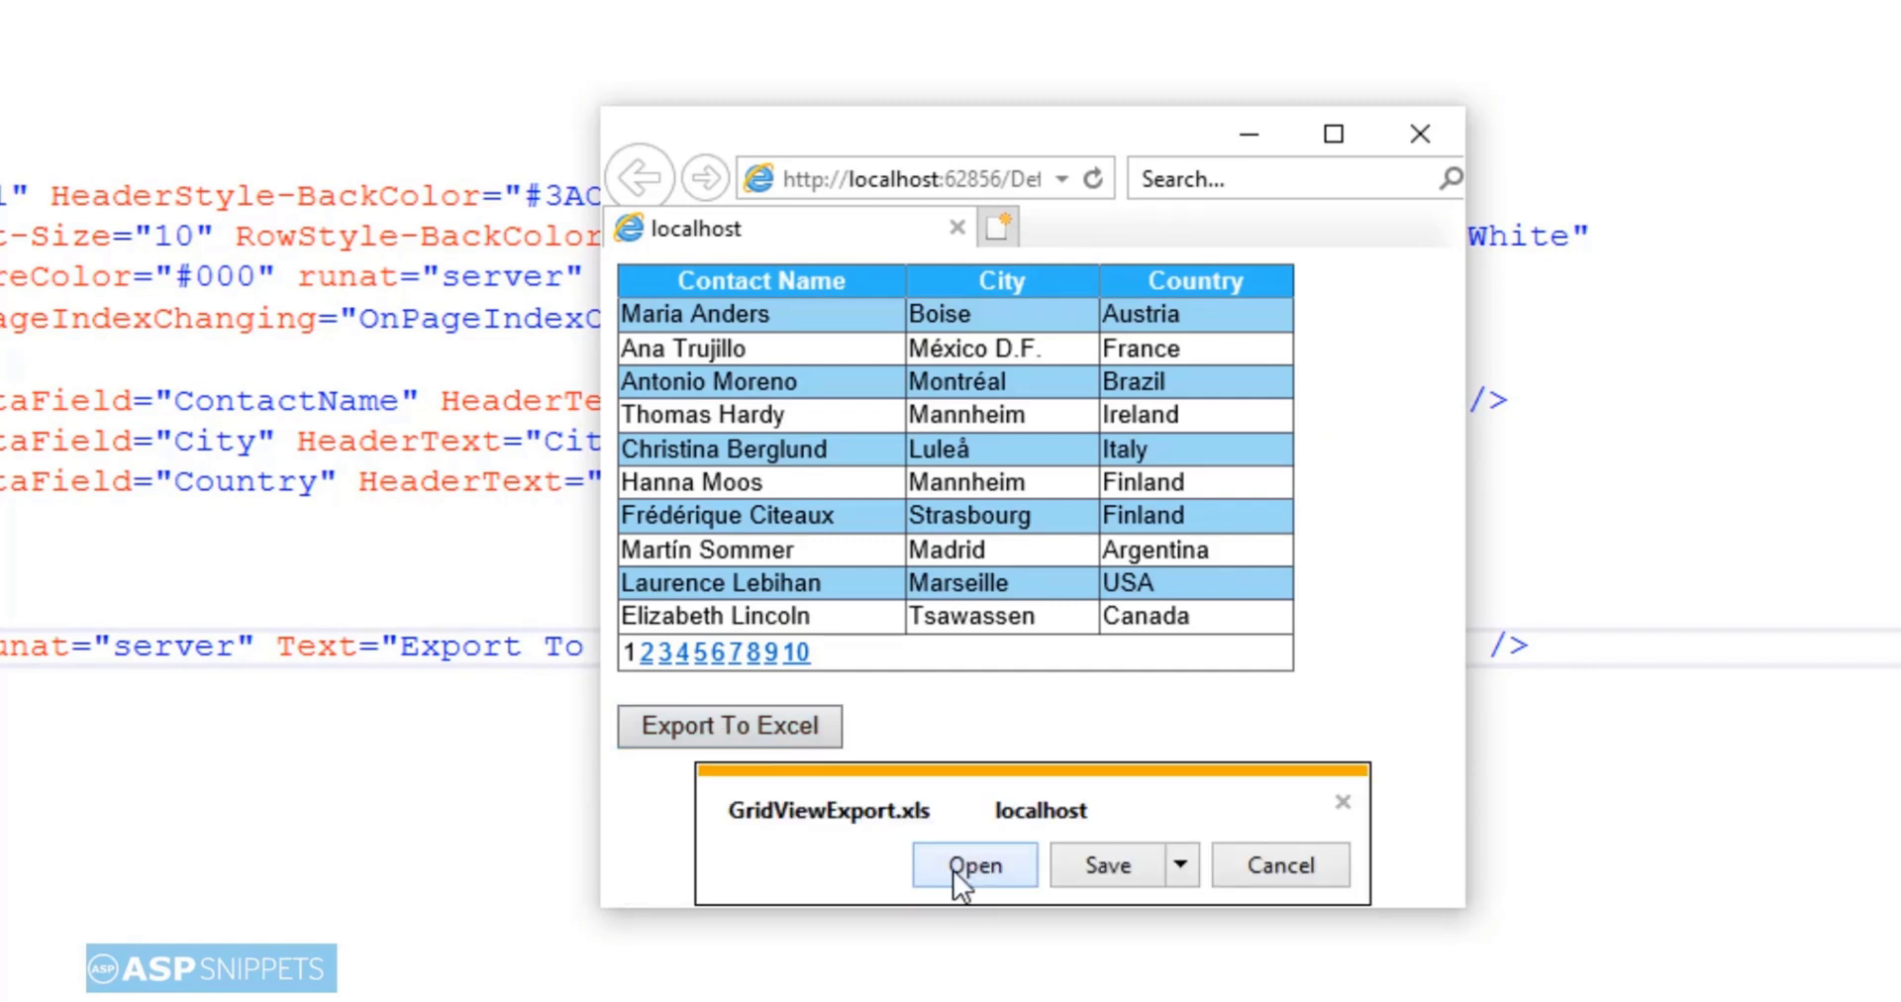
click(975, 864)
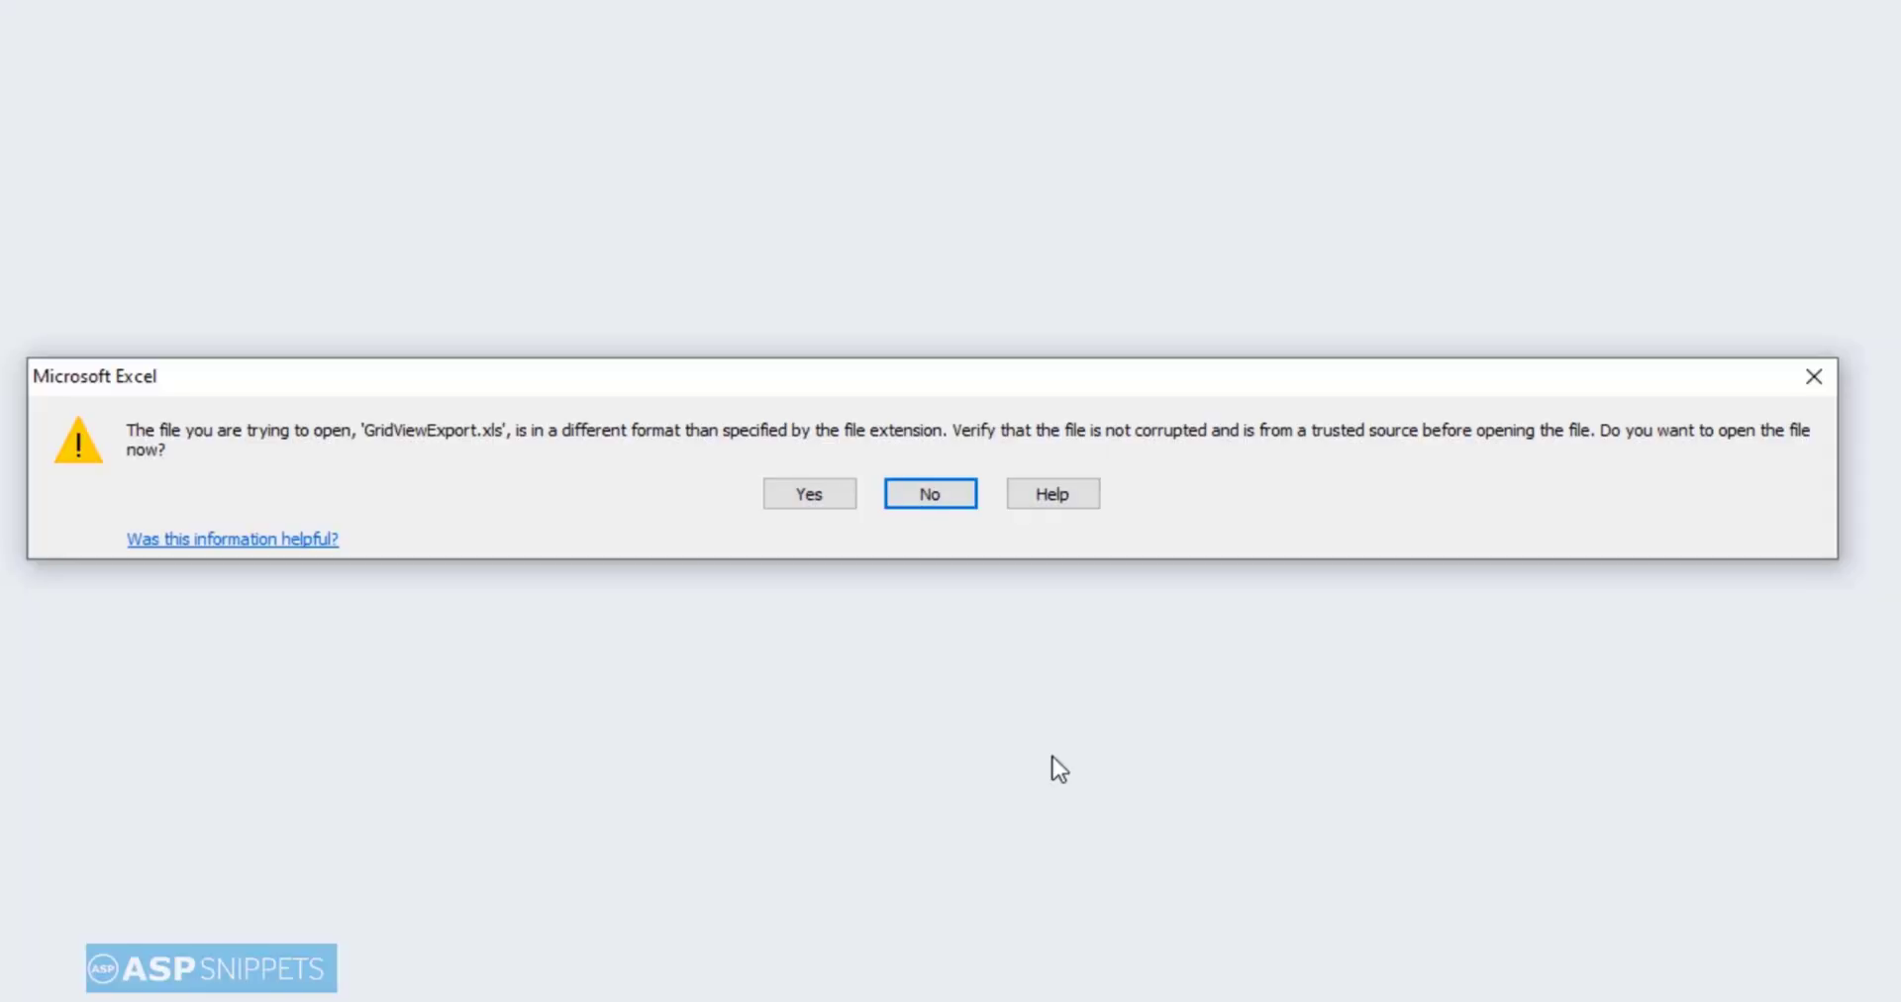
mouse_move(849, 557)
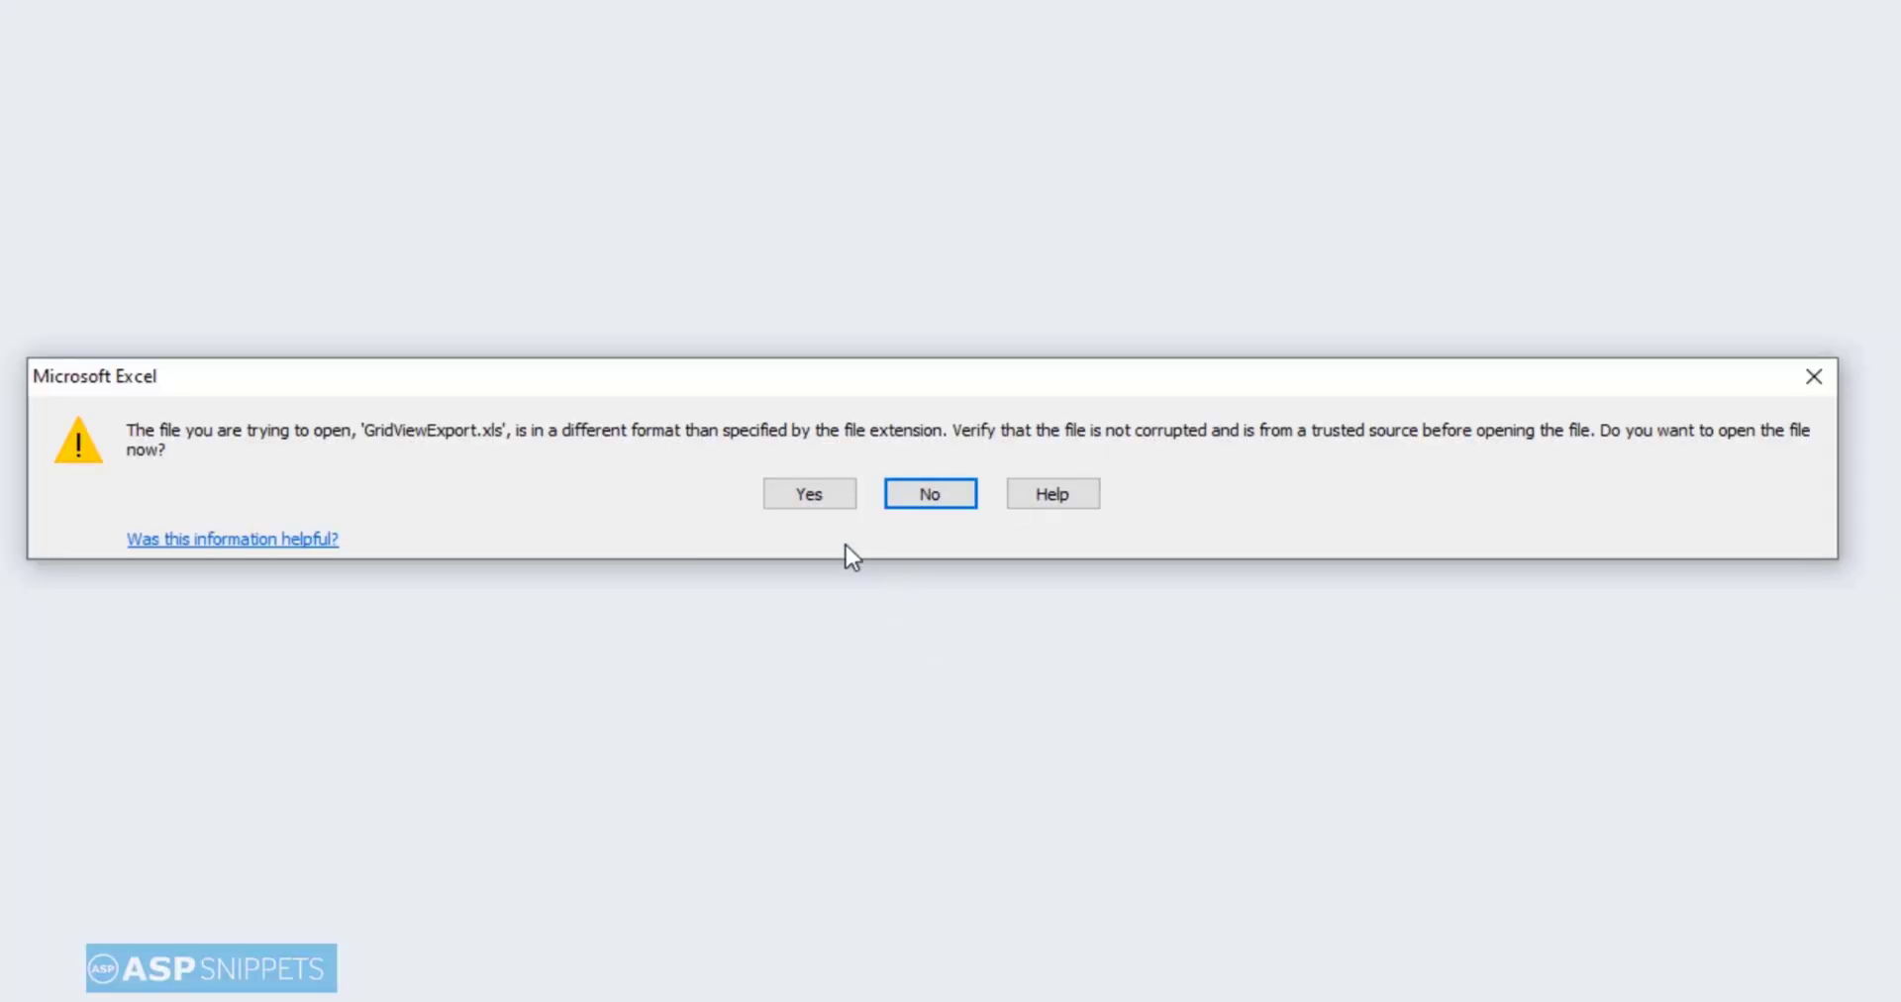
mouse_move(808, 493)
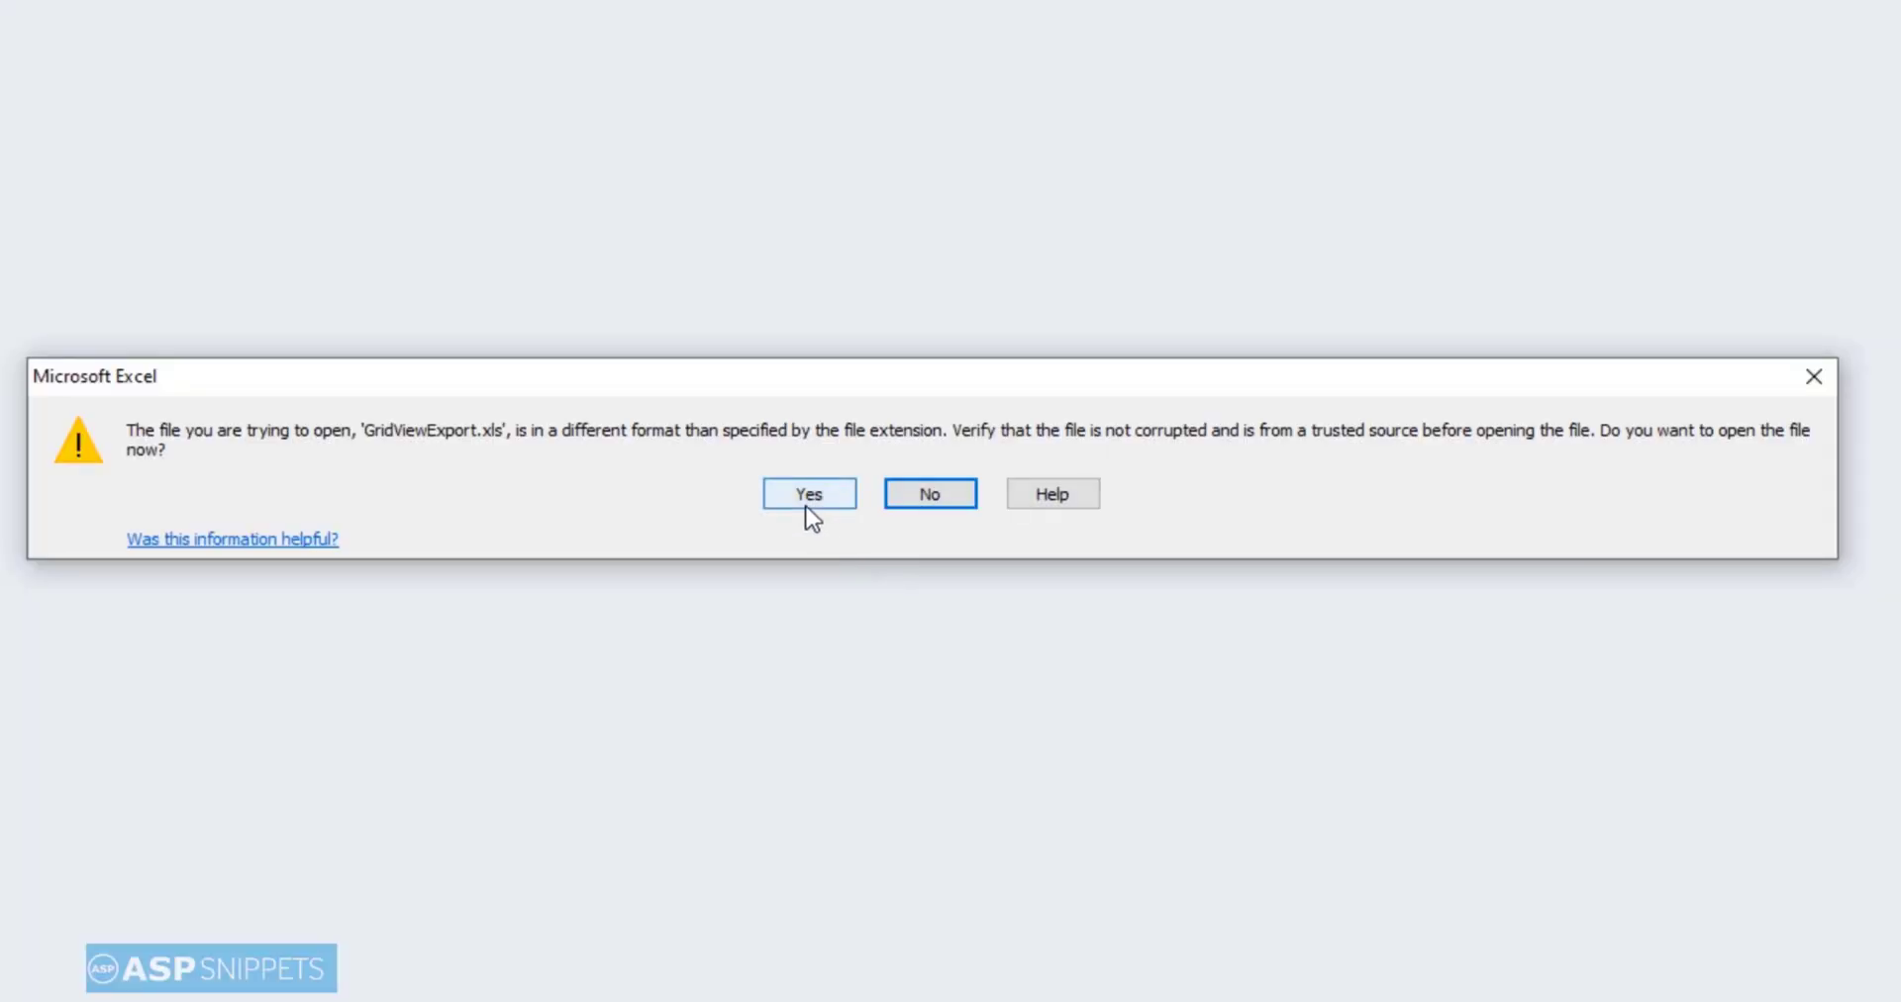
click(808, 493)
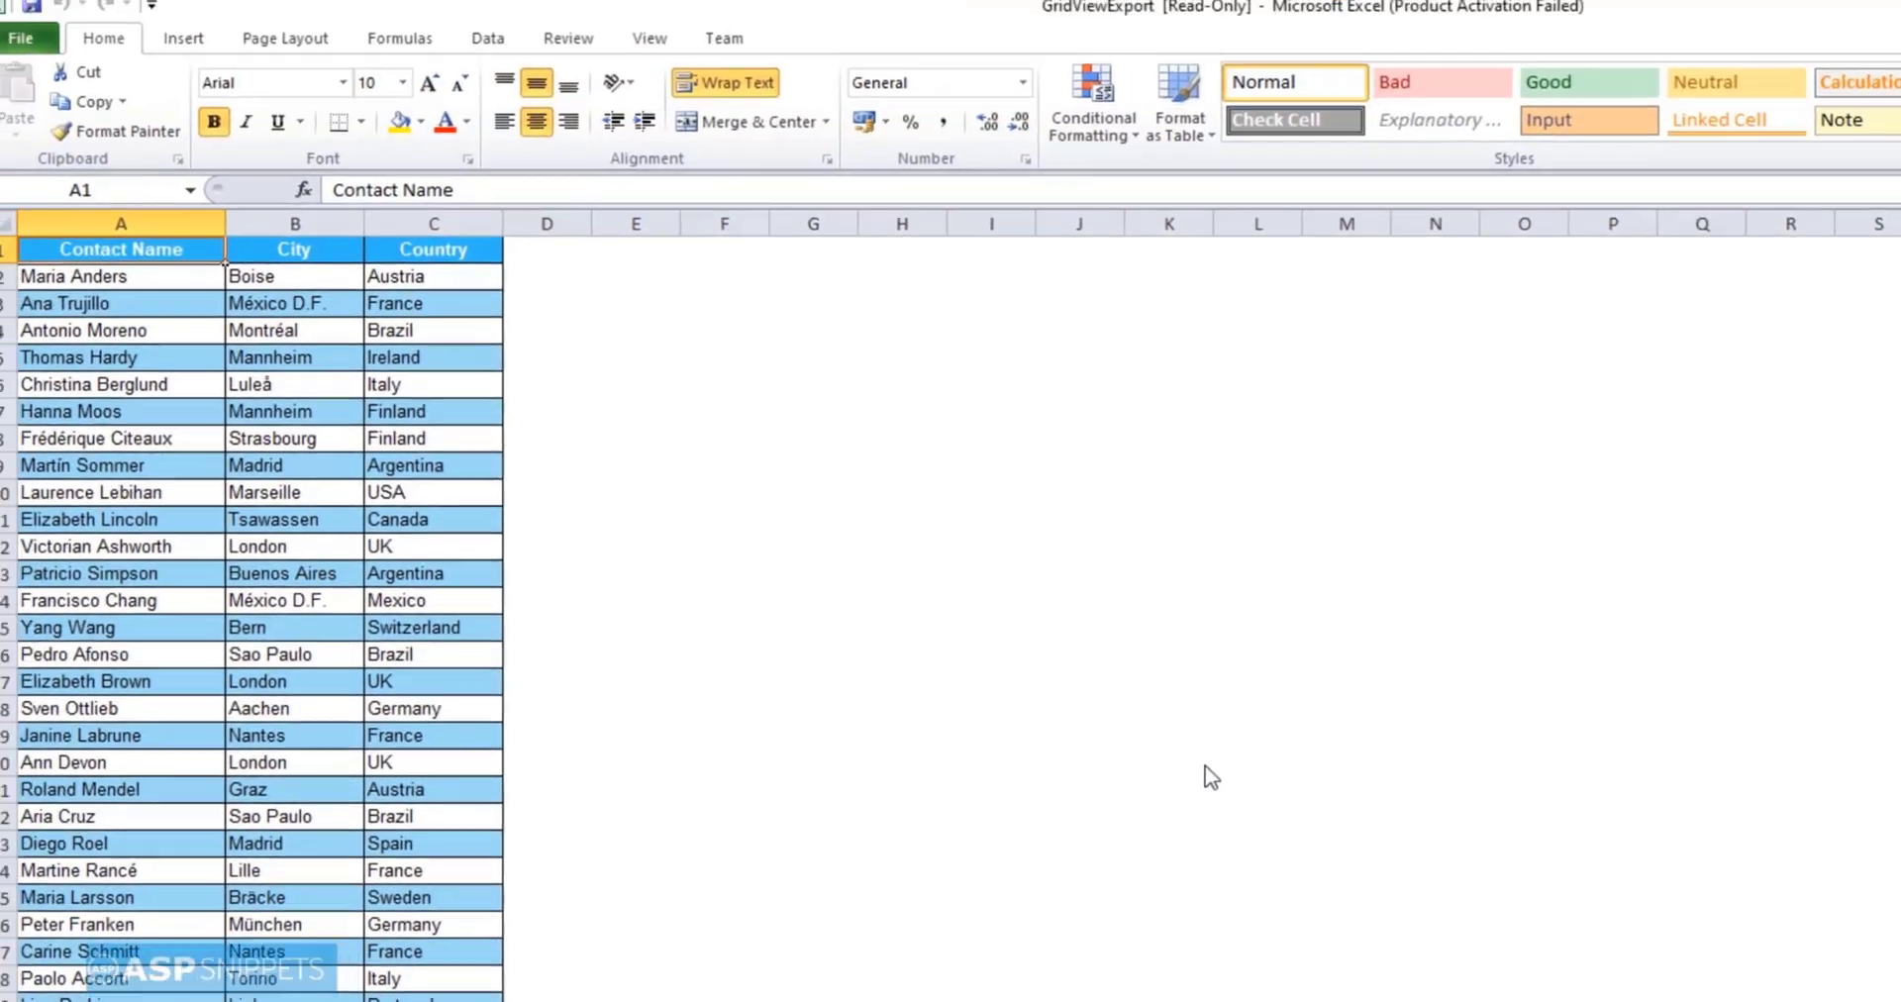
scroll(down, 3)
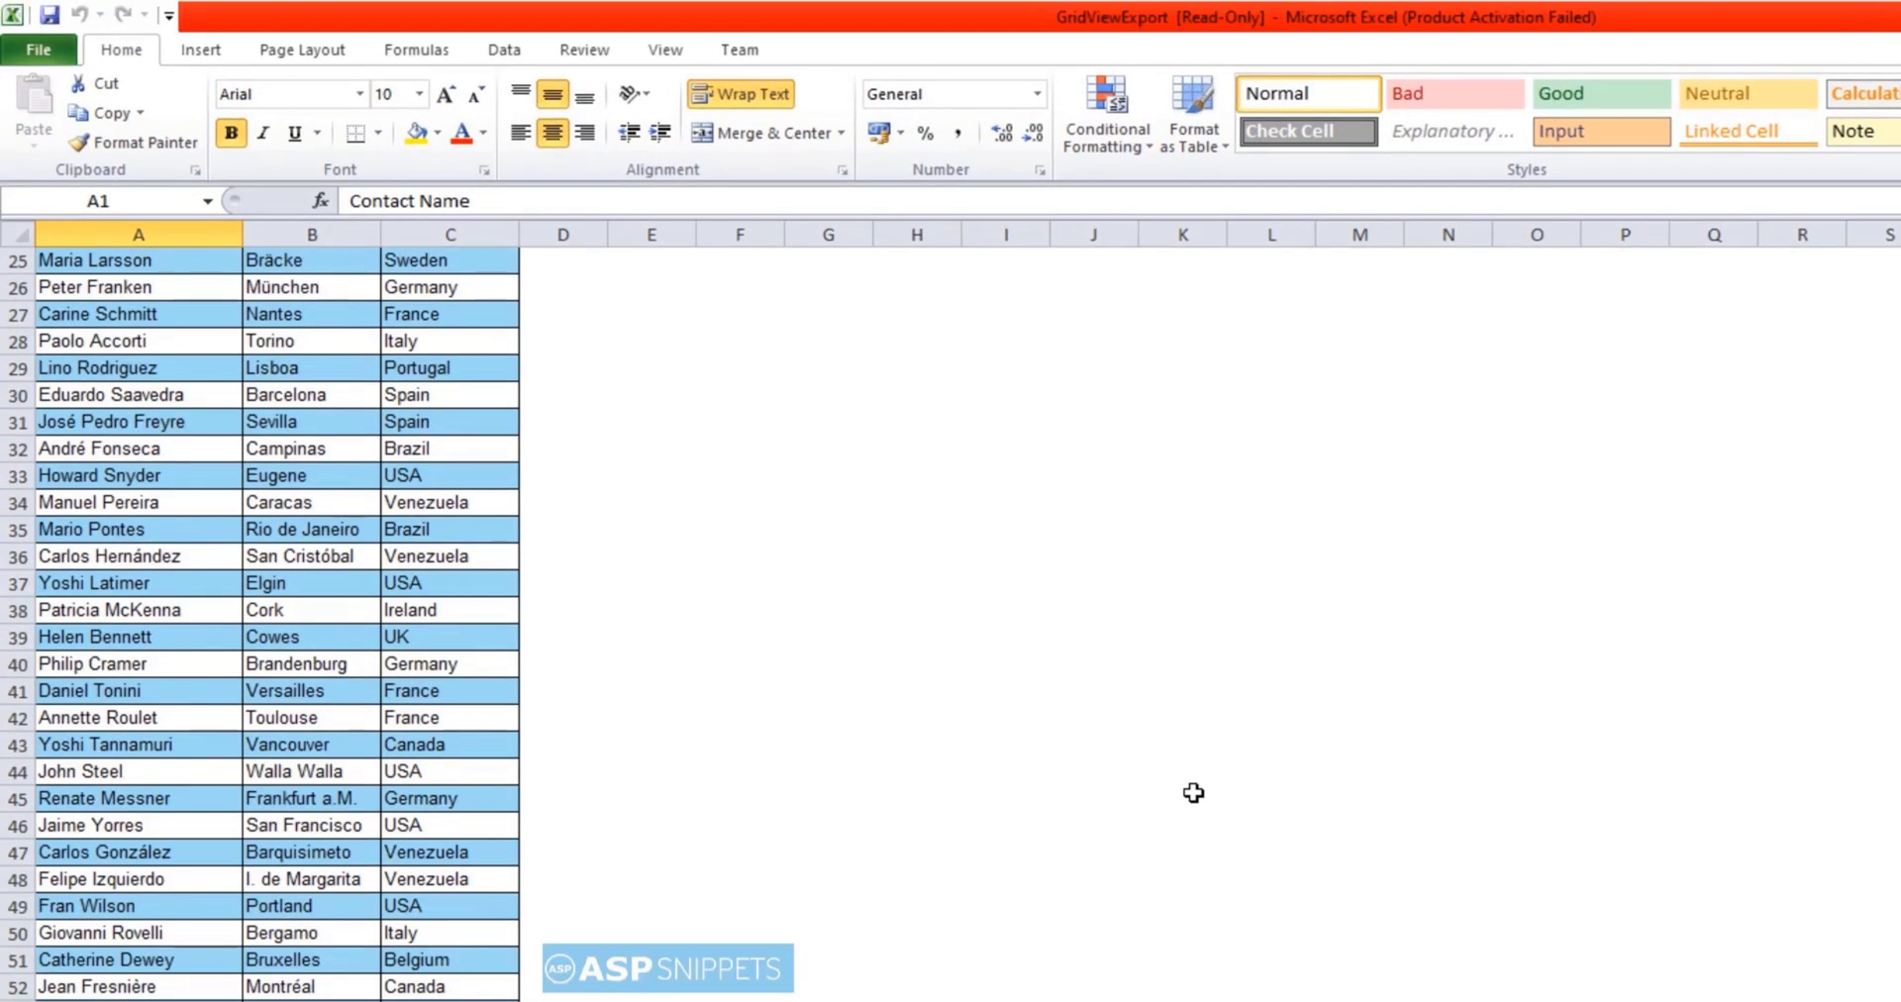
scroll(up, 3)
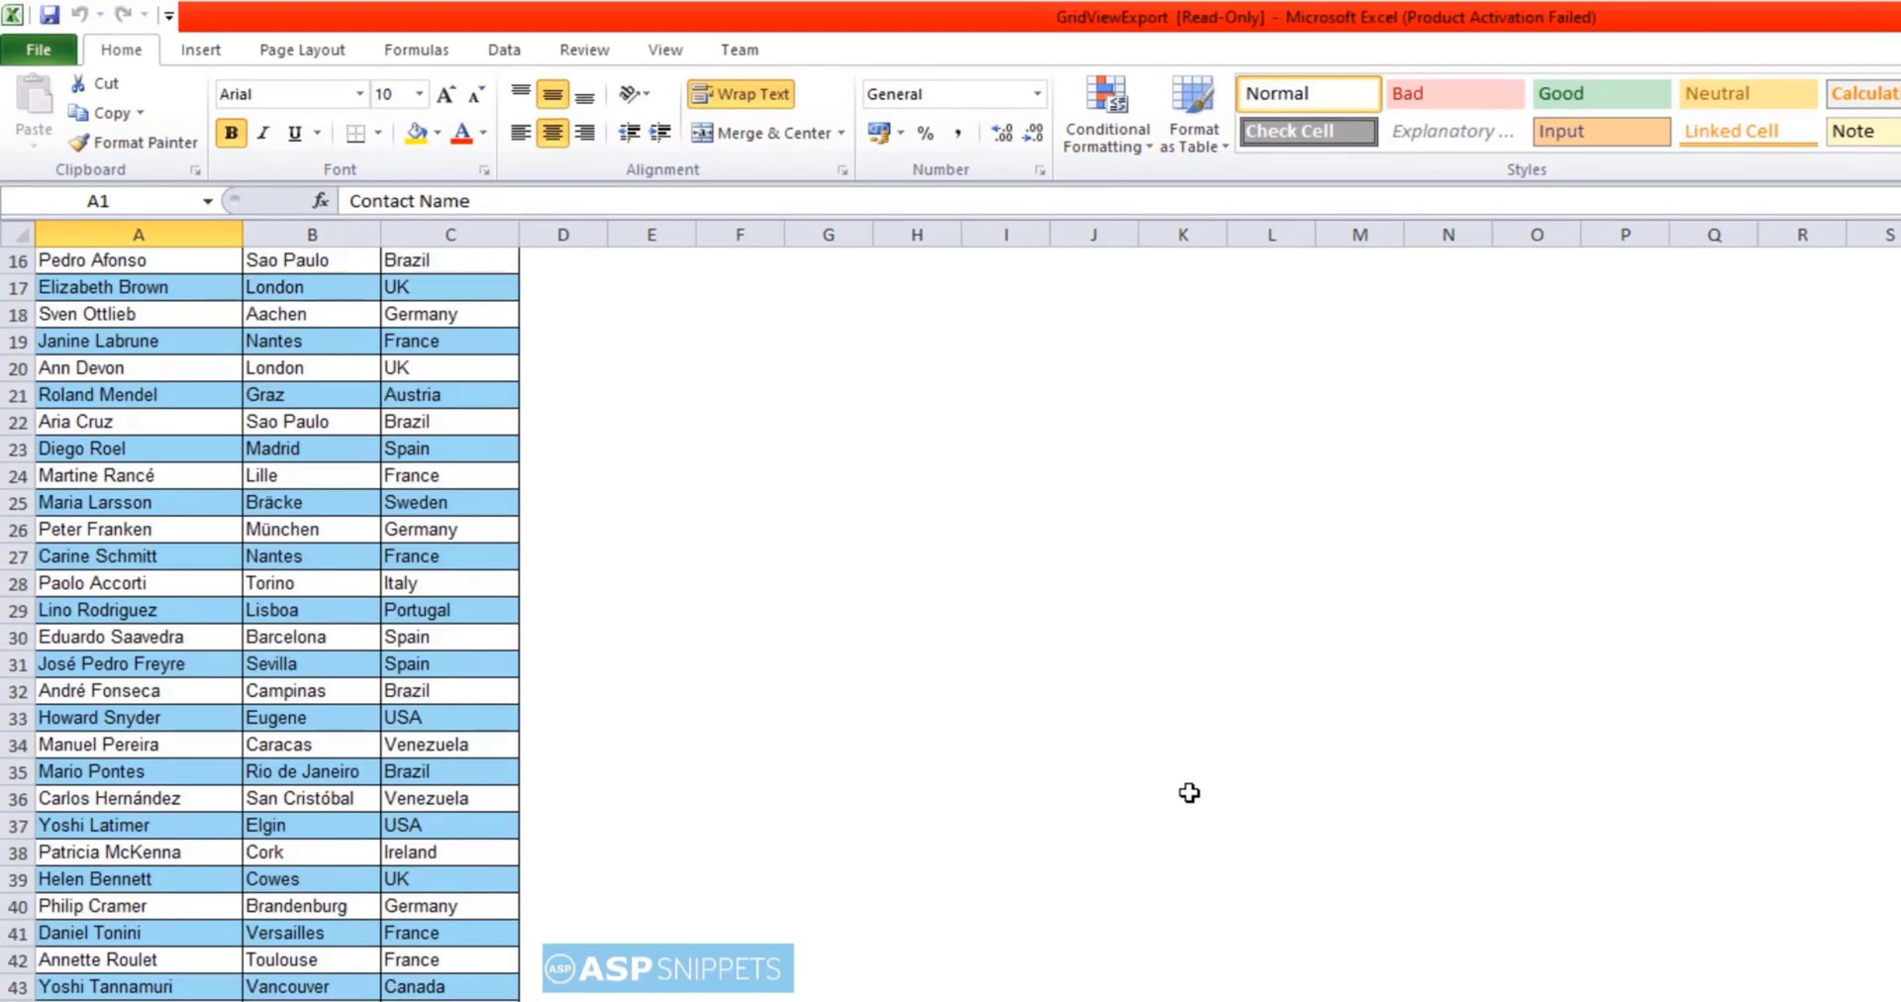
scroll(up, 3)
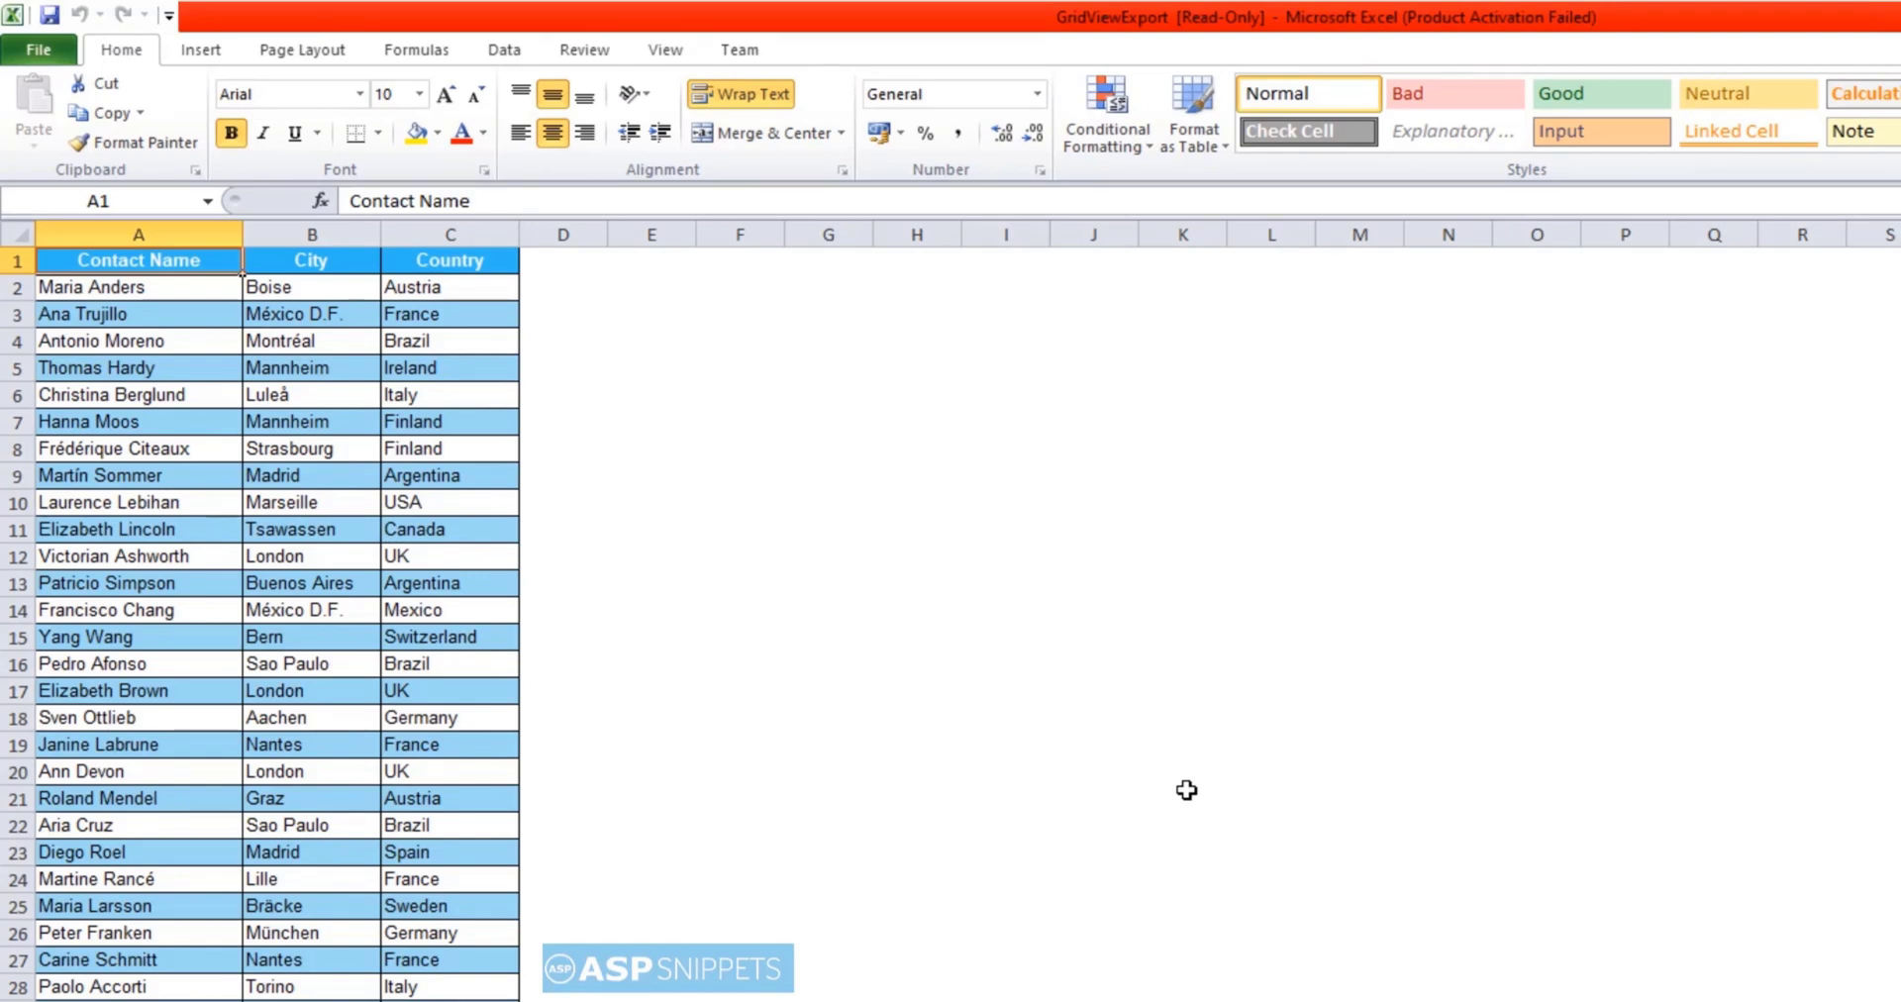